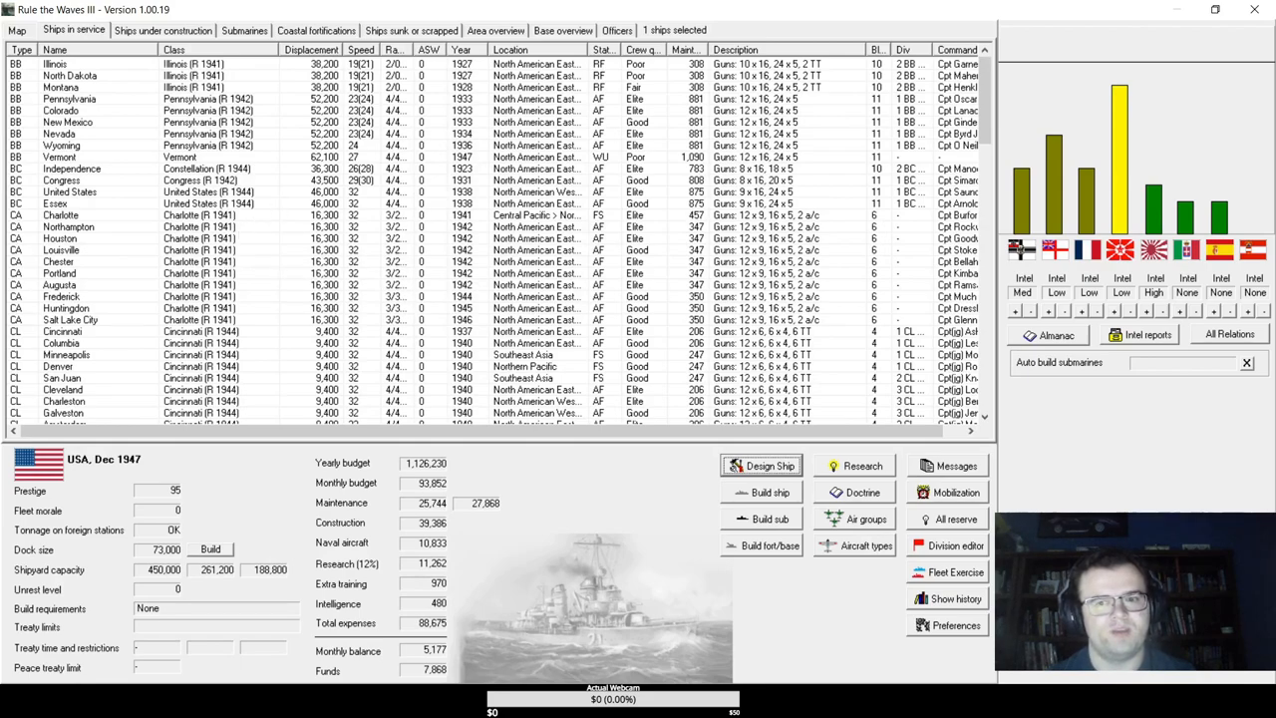
- End the turn, acknowledge BB Alabama commissioning, and answer the regatta event with 'Go for the win!'
{"action": "left_click", "coordinate": [163, 30]}
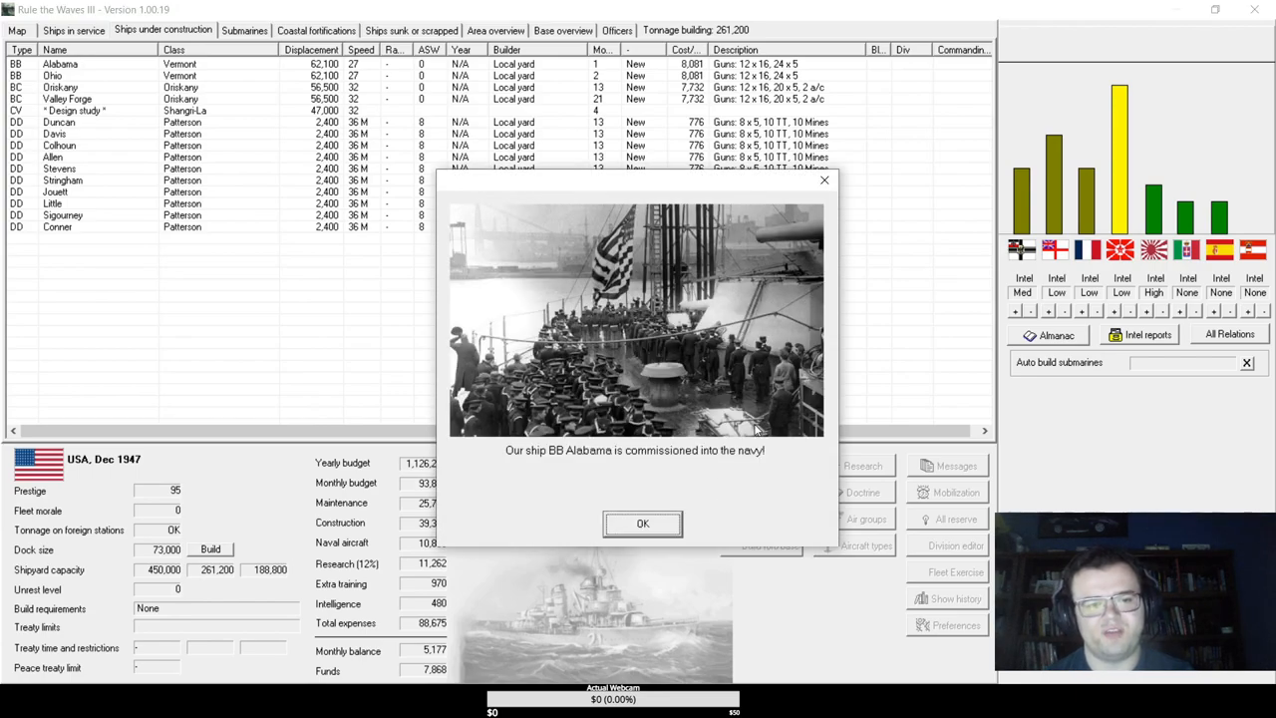
{"action": "left_click", "coordinate": [642, 524]}
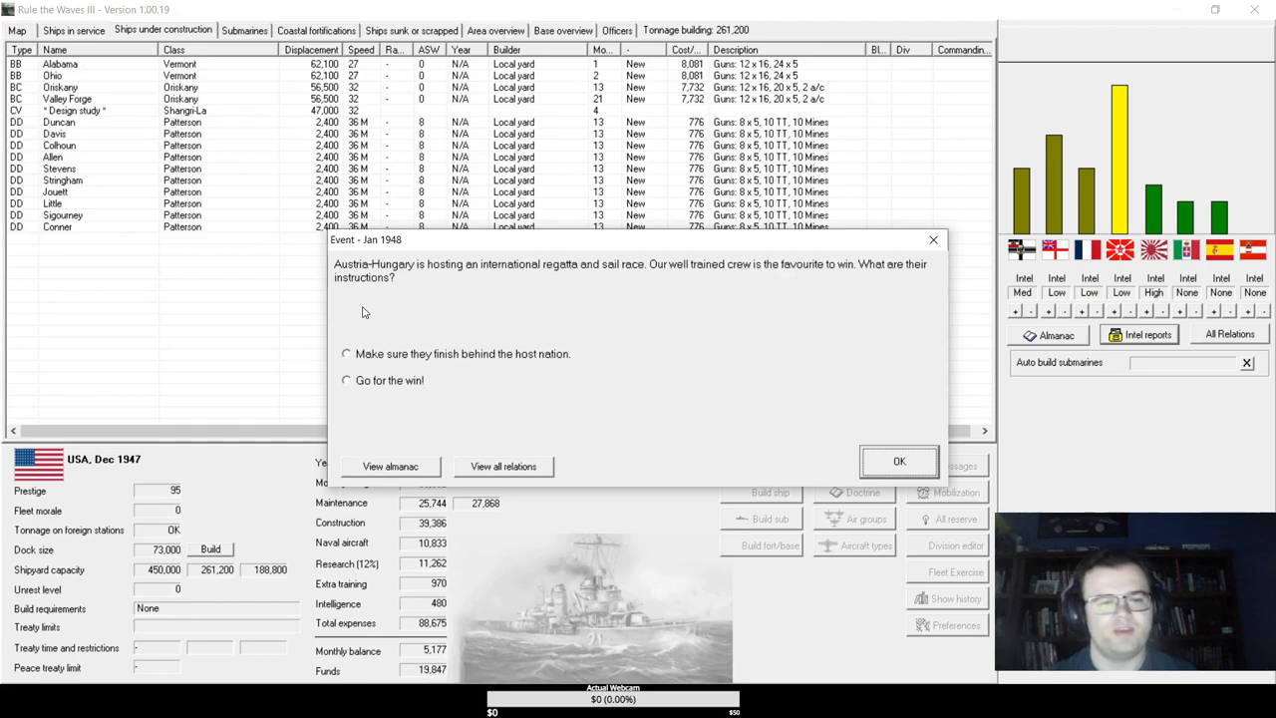
{"action": "mouse_move", "coordinate": [404, 365]}
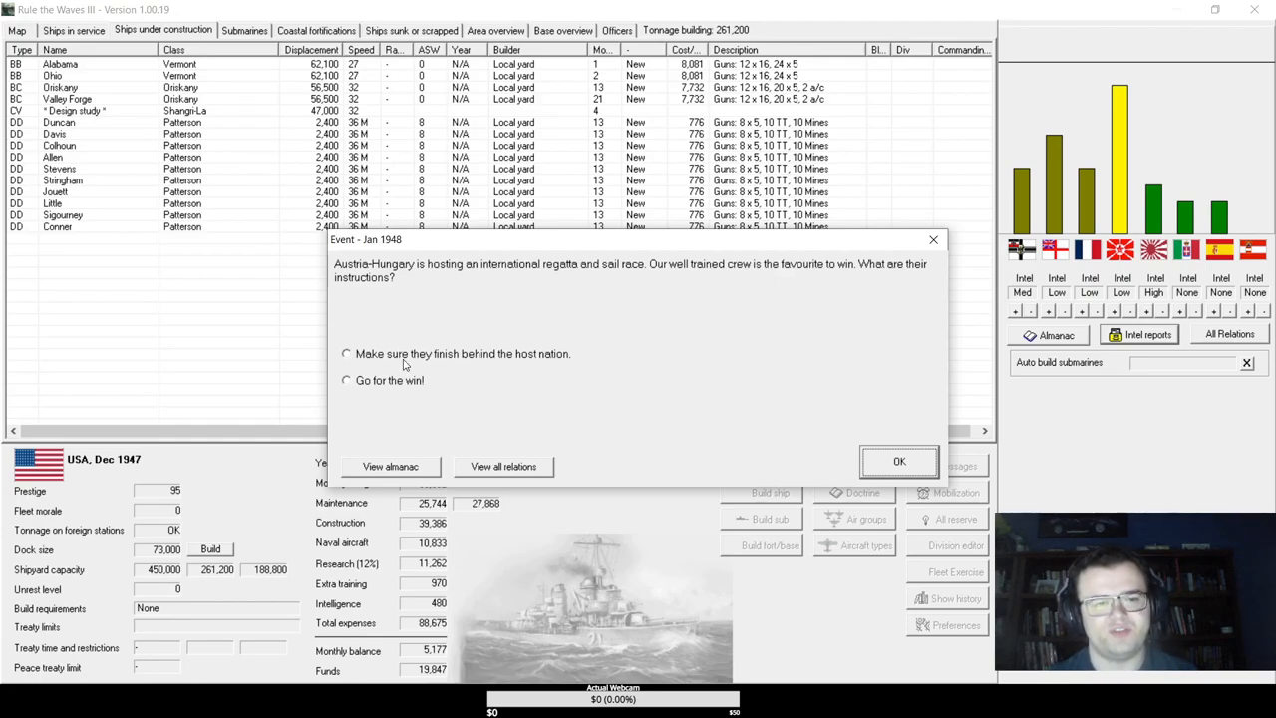
{"action": "left_click", "coordinate": [346, 354]}
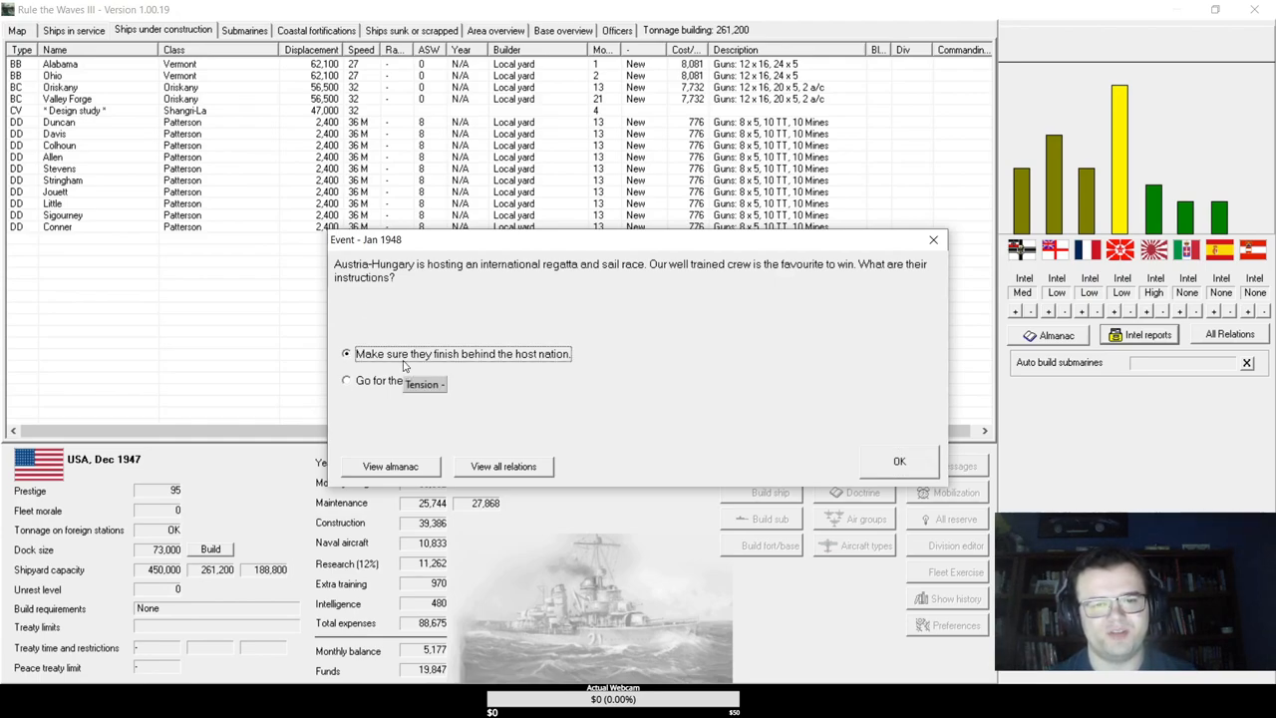
{"action": "left_click", "coordinate": [346, 380]}
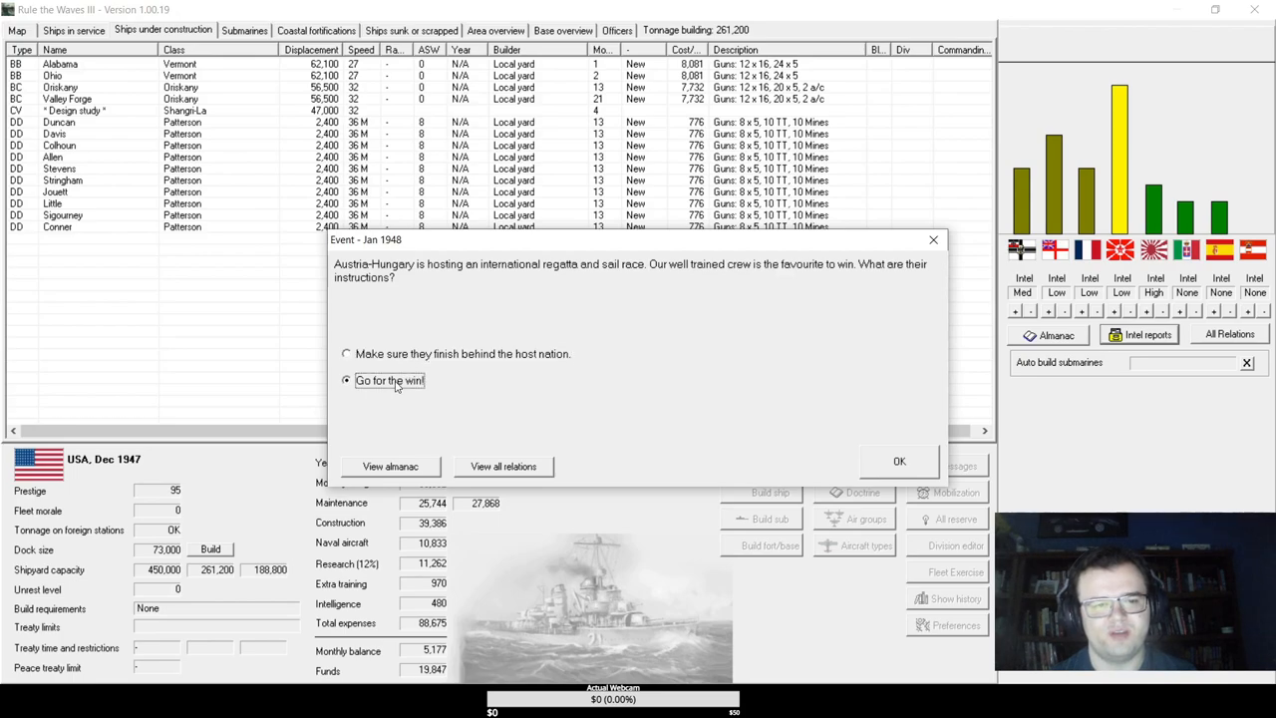
{"action": "left_click", "coordinate": [899, 460]}
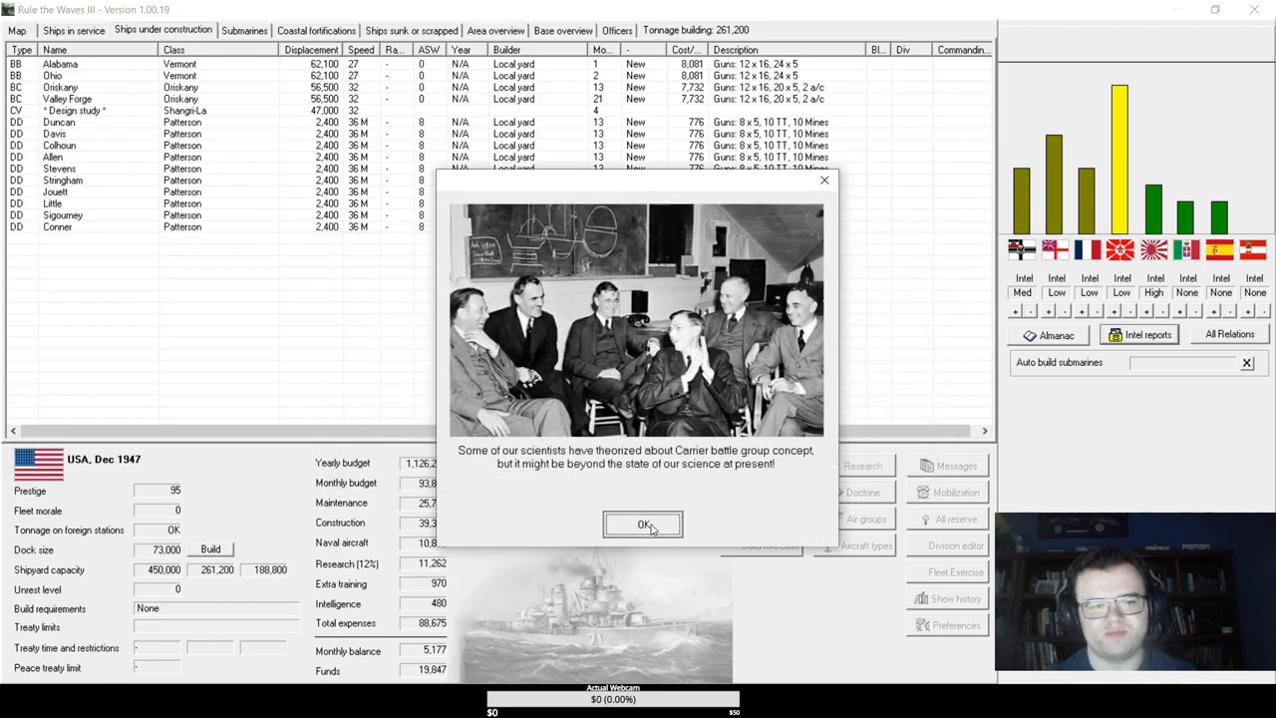
- Dismiss the carrier battle group and radar countermeasures reports, answer the torpedo bomber question, and close turn messages
{"action": "left_click", "coordinate": [643, 525]}
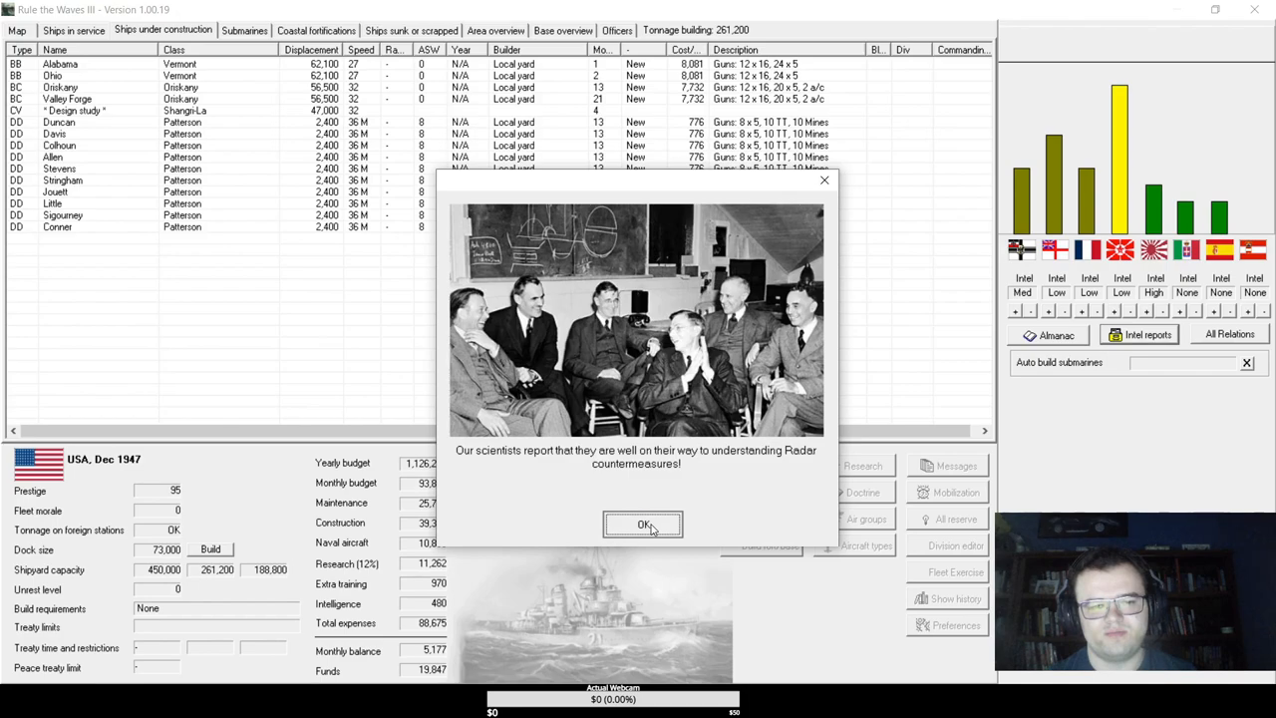
{"action": "left_click", "coordinate": [643, 524]}
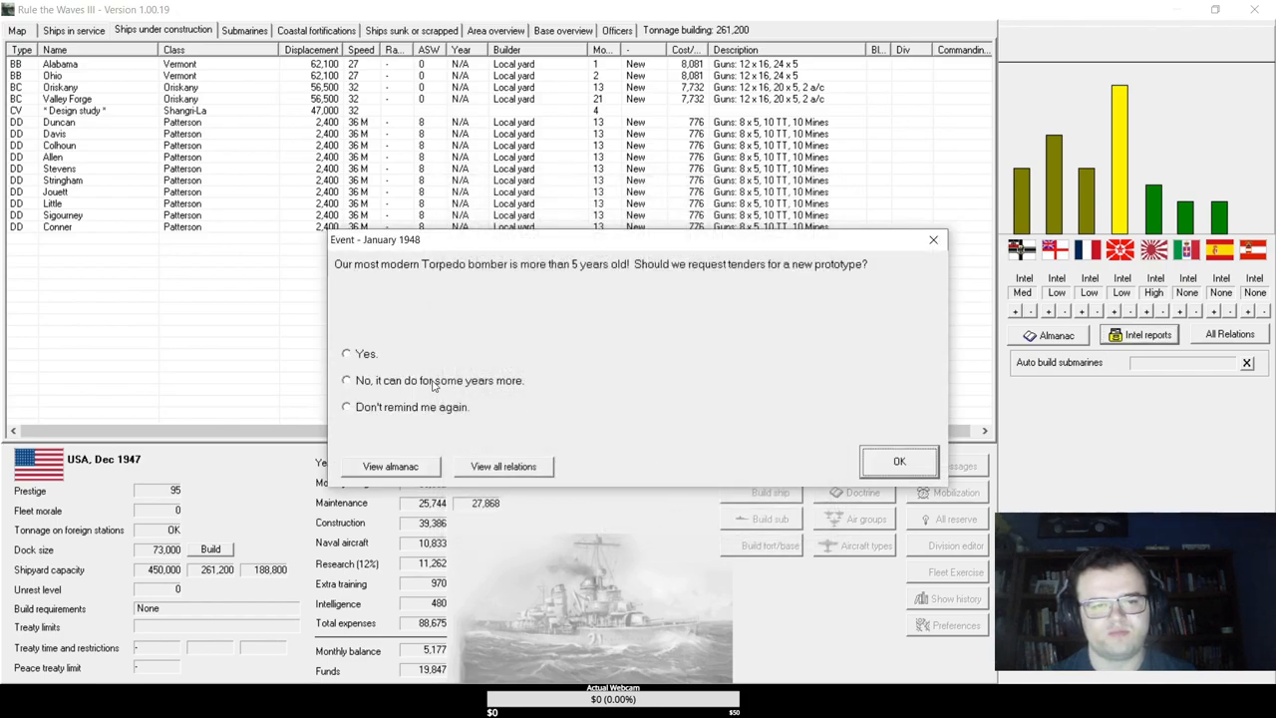
{"action": "left_click", "coordinate": [899, 461]}
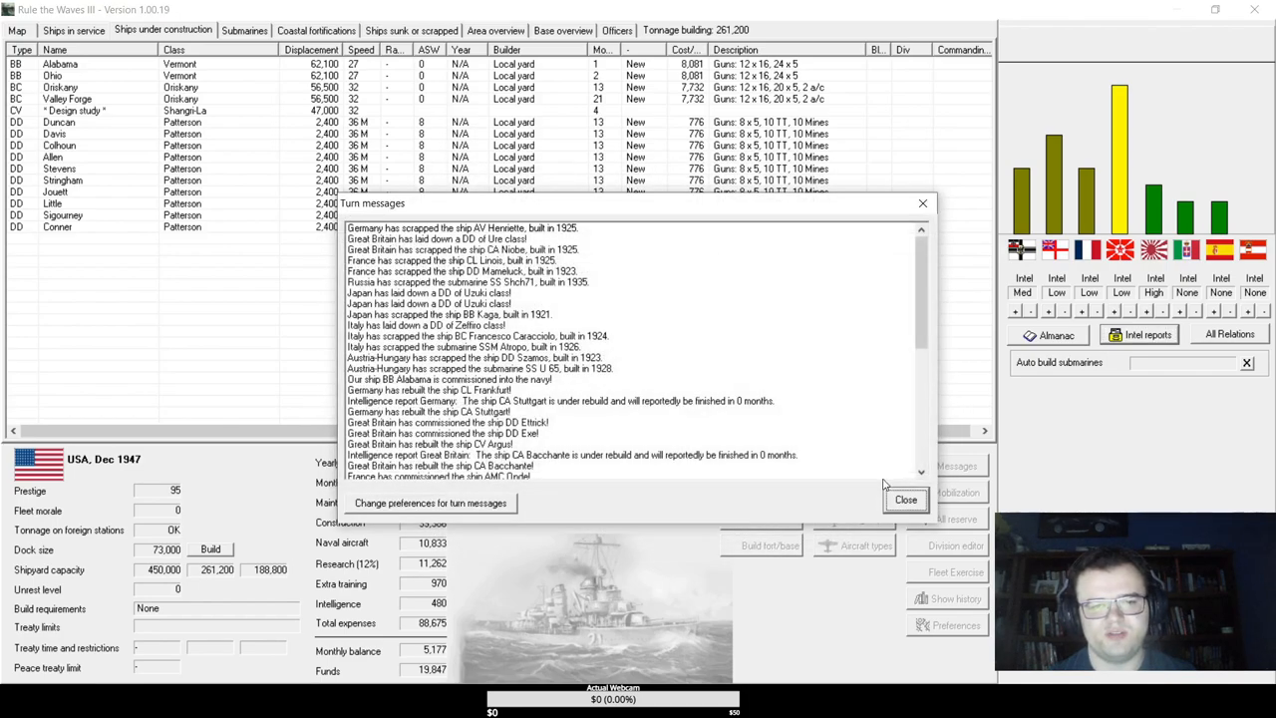
{"action": "left_click", "coordinate": [906, 499]}
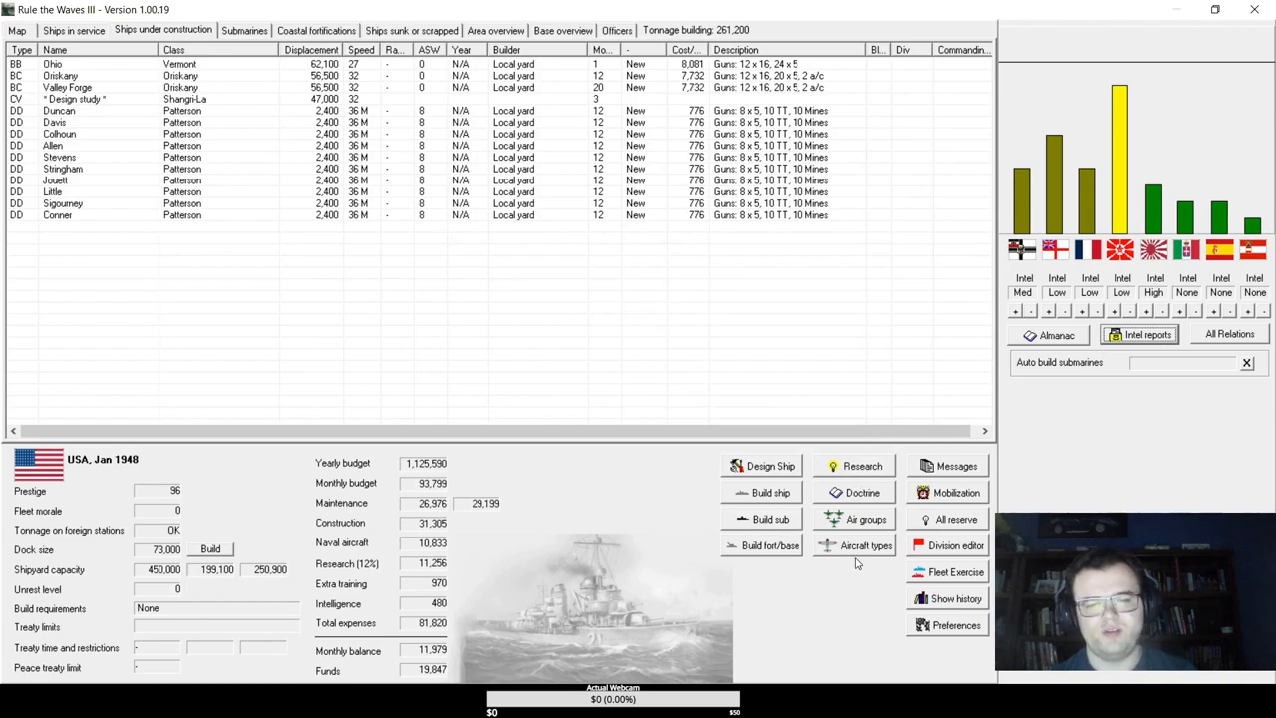
- Review the 1948 aircraft types and torpedo bomber requirements, then select destroyer Stevens
{"action": "left_click", "coordinate": [866, 545]}
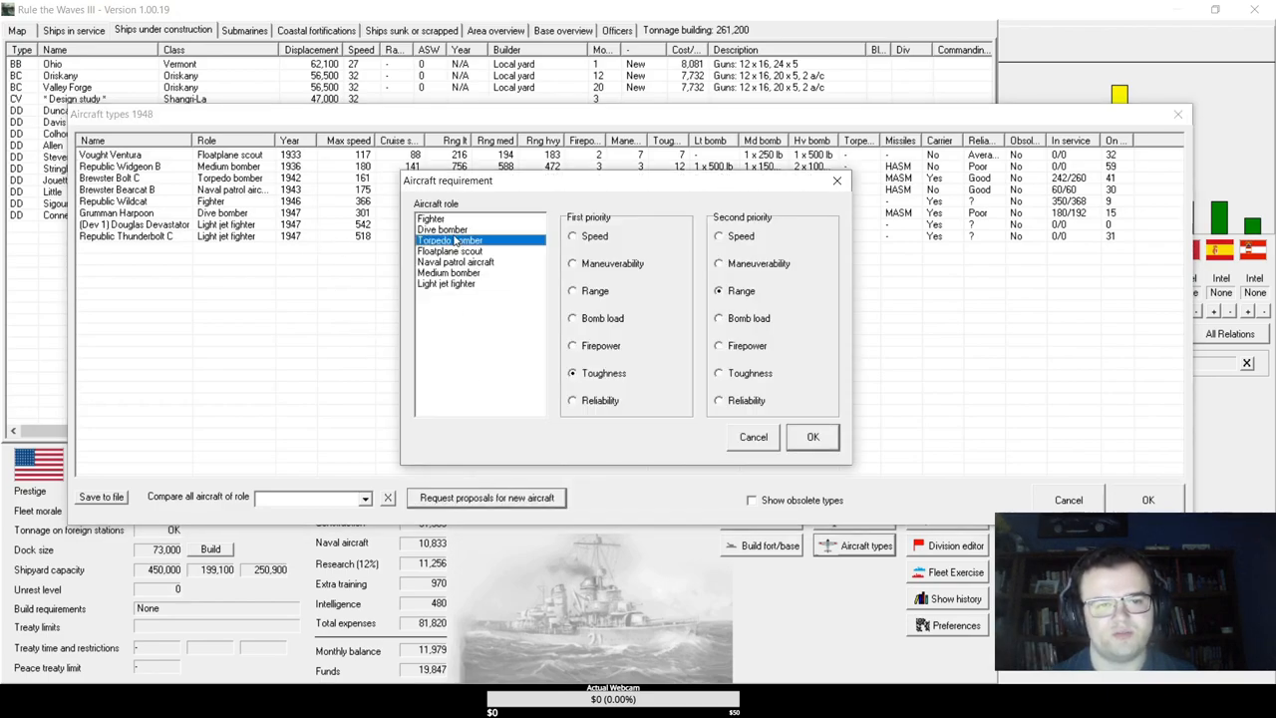
{"action": "left_click", "coordinate": [812, 436]}
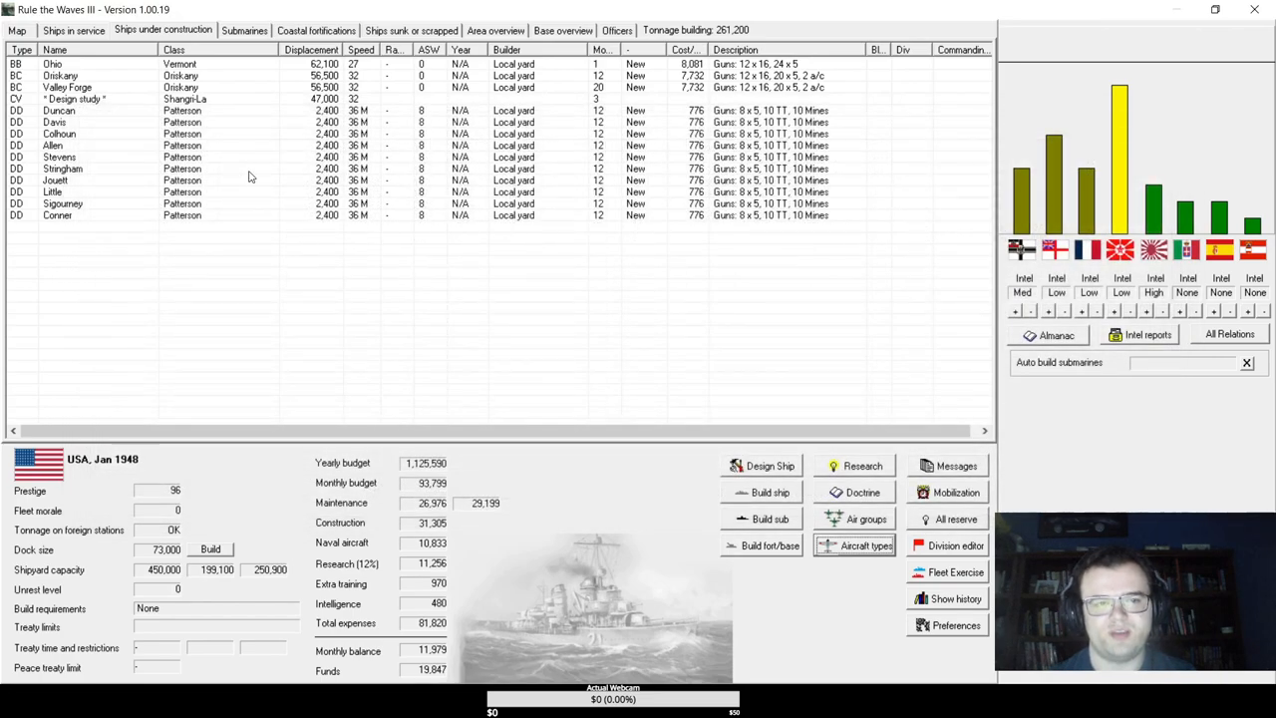
{"action": "mouse_move", "coordinate": [247, 178]}
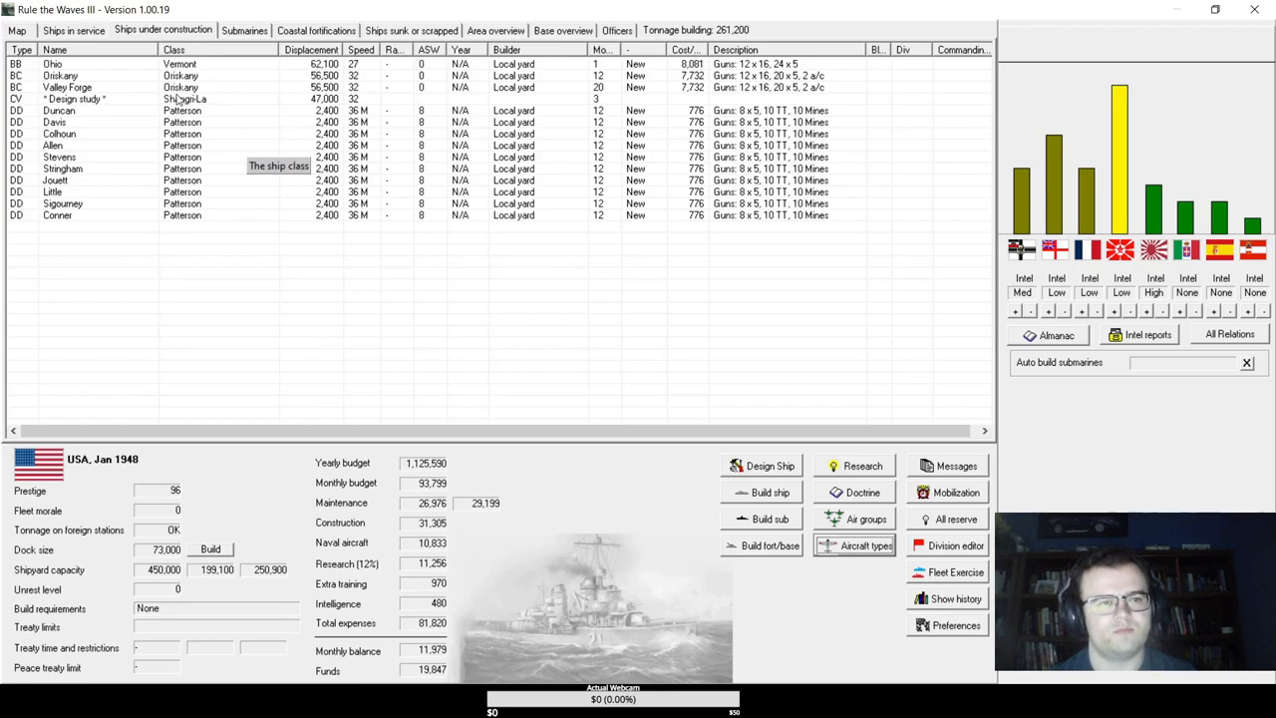
{"action": "left_click", "coordinate": [199, 156]}
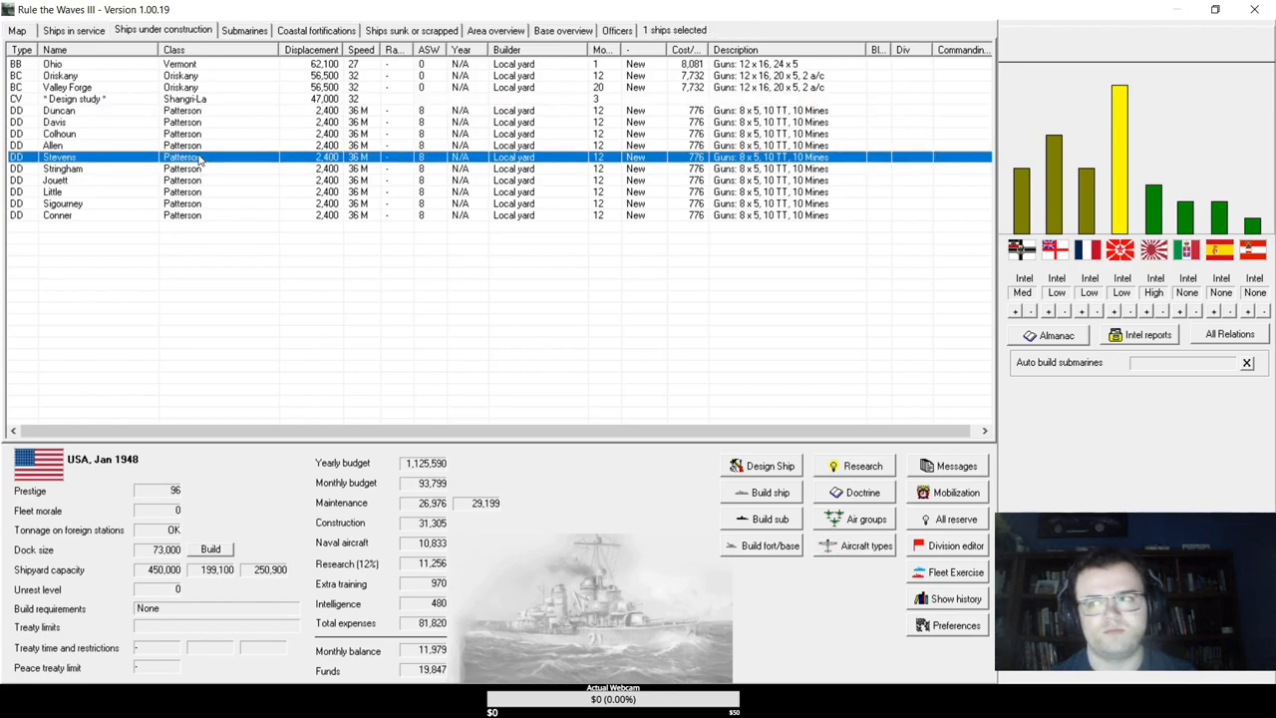
{"action": "mouse_move", "coordinate": [200, 160]}
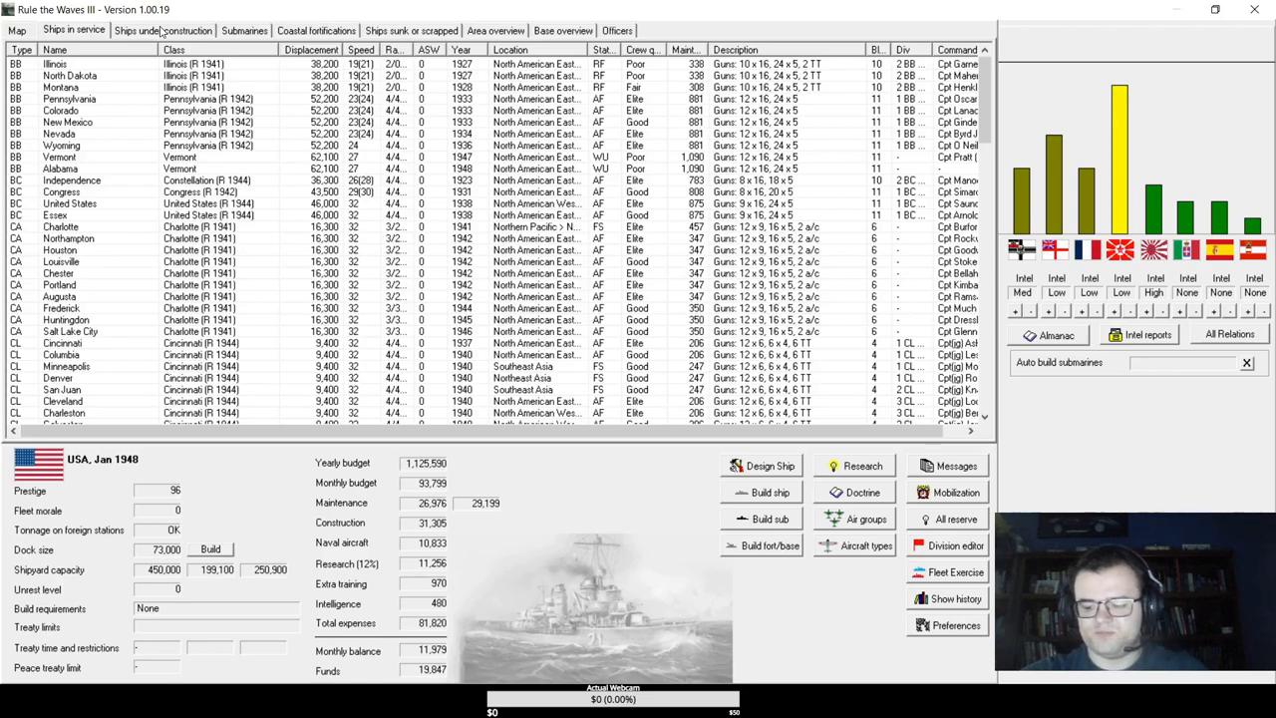
{"action": "mouse_move", "coordinate": [249, 52]}
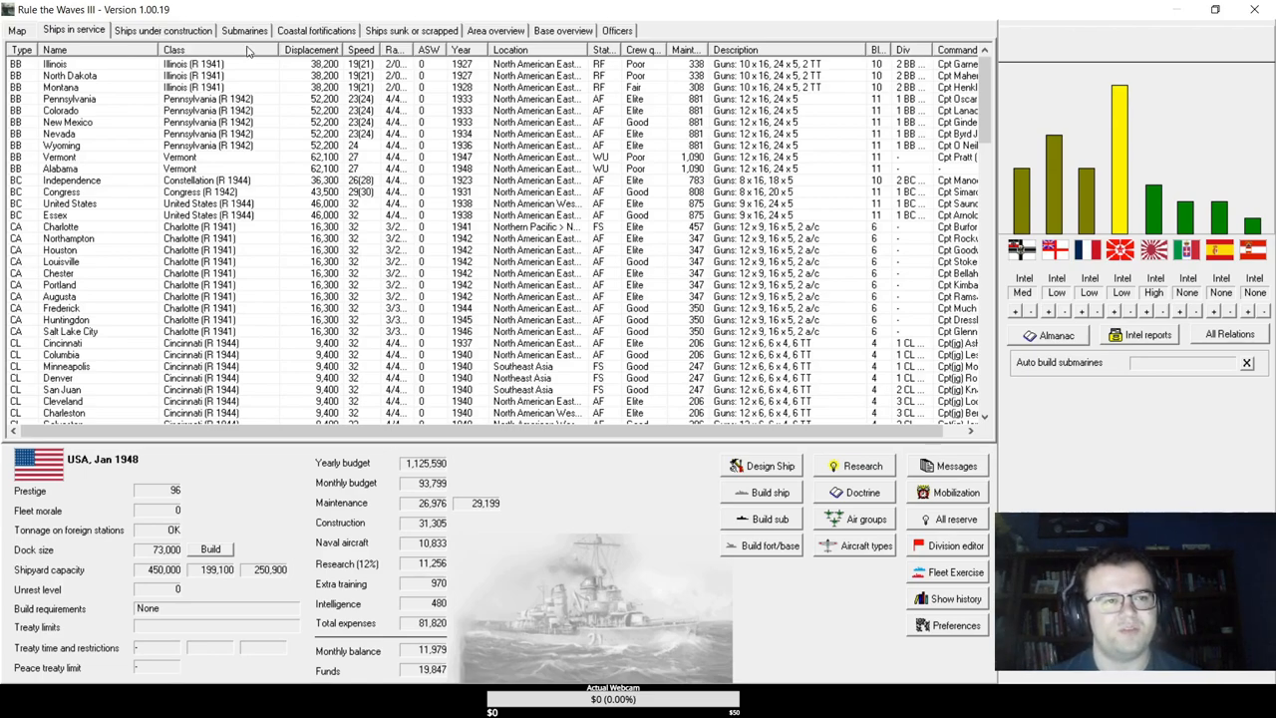
- End the turn, acknowledge BB Ohio commissioning and the Italy–Austria-Hungary war, and answer the China uprising event
{"action": "left_click", "coordinate": [163, 29]}
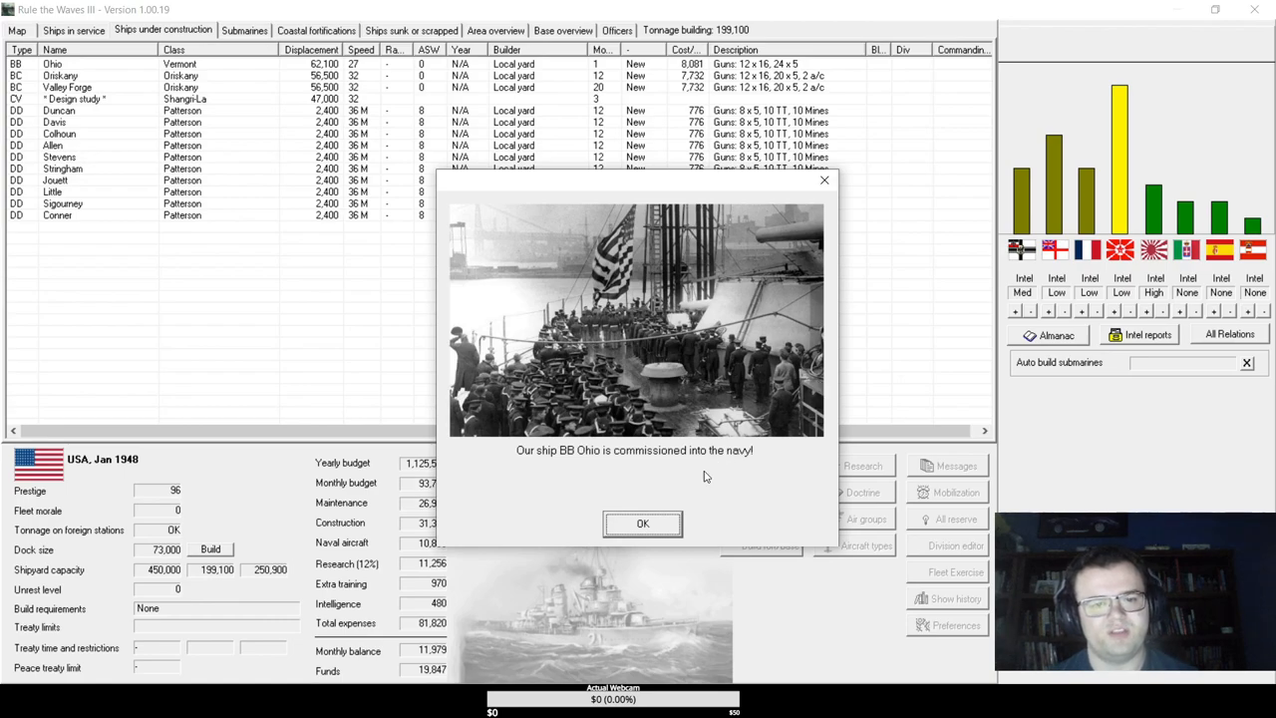
{"action": "left_click", "coordinate": [642, 524]}
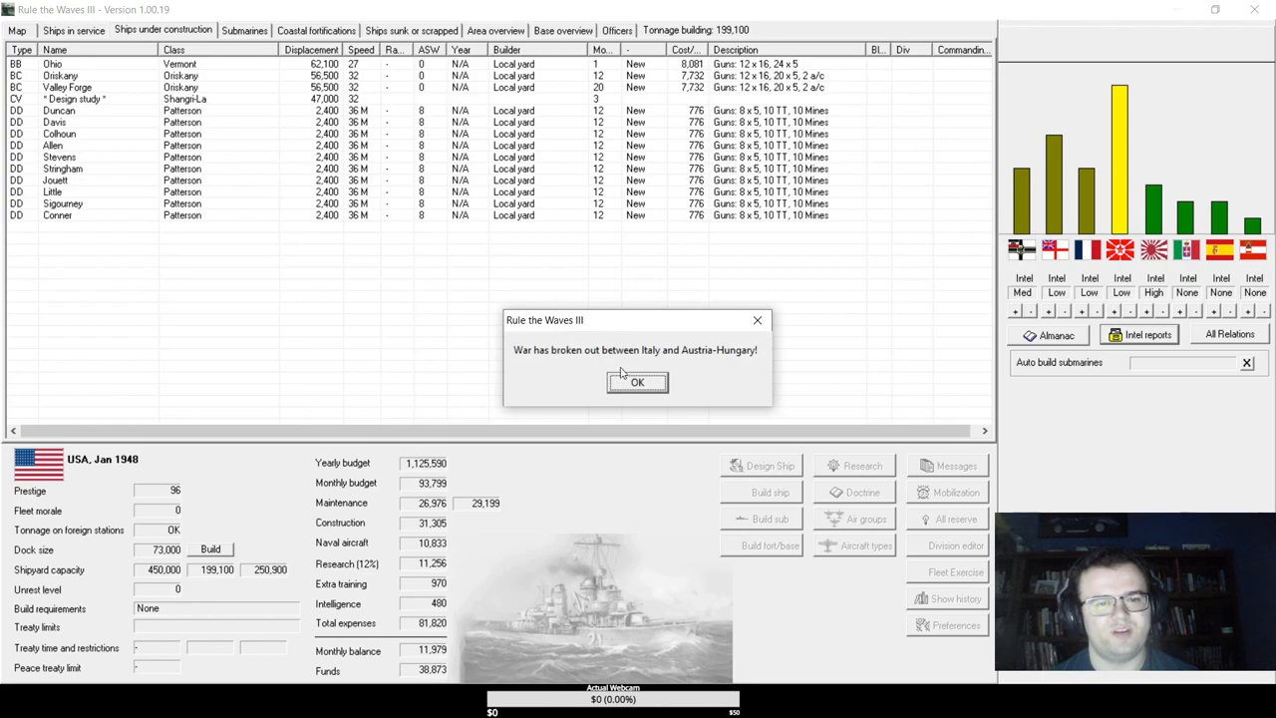
{"action": "left_click", "coordinate": [637, 382]}
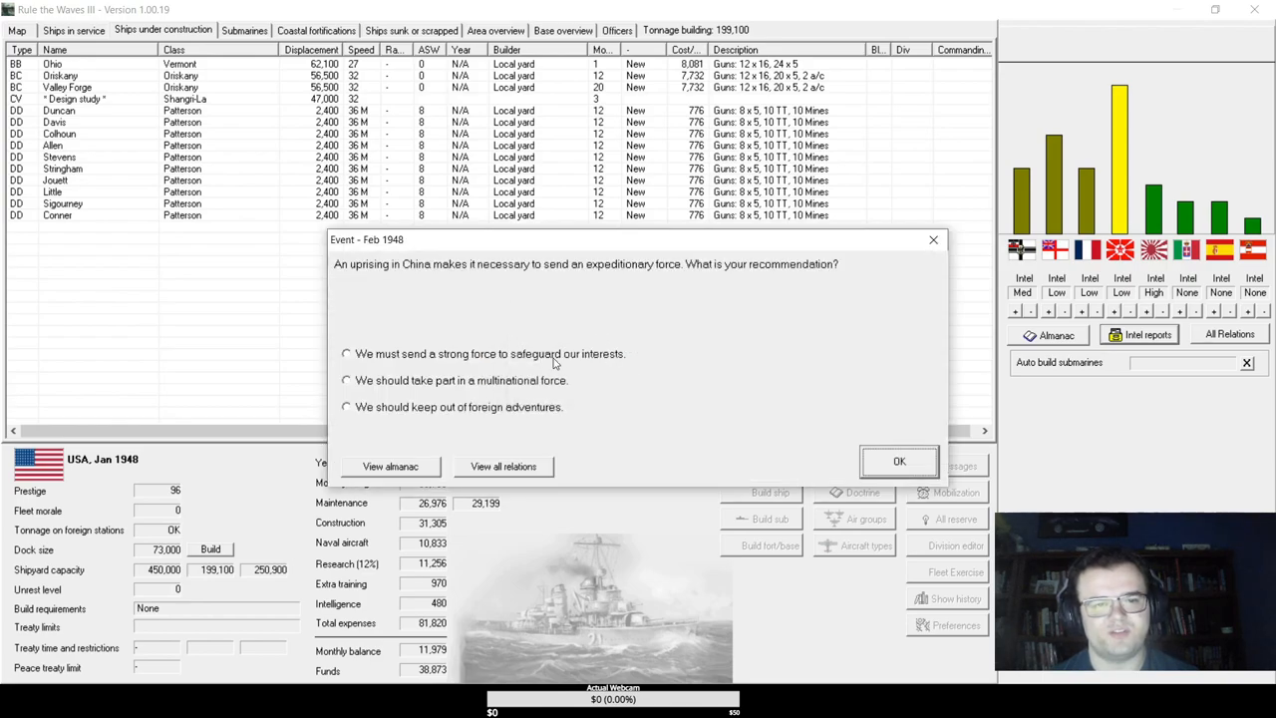
{"action": "mouse_move", "coordinate": [457, 396]}
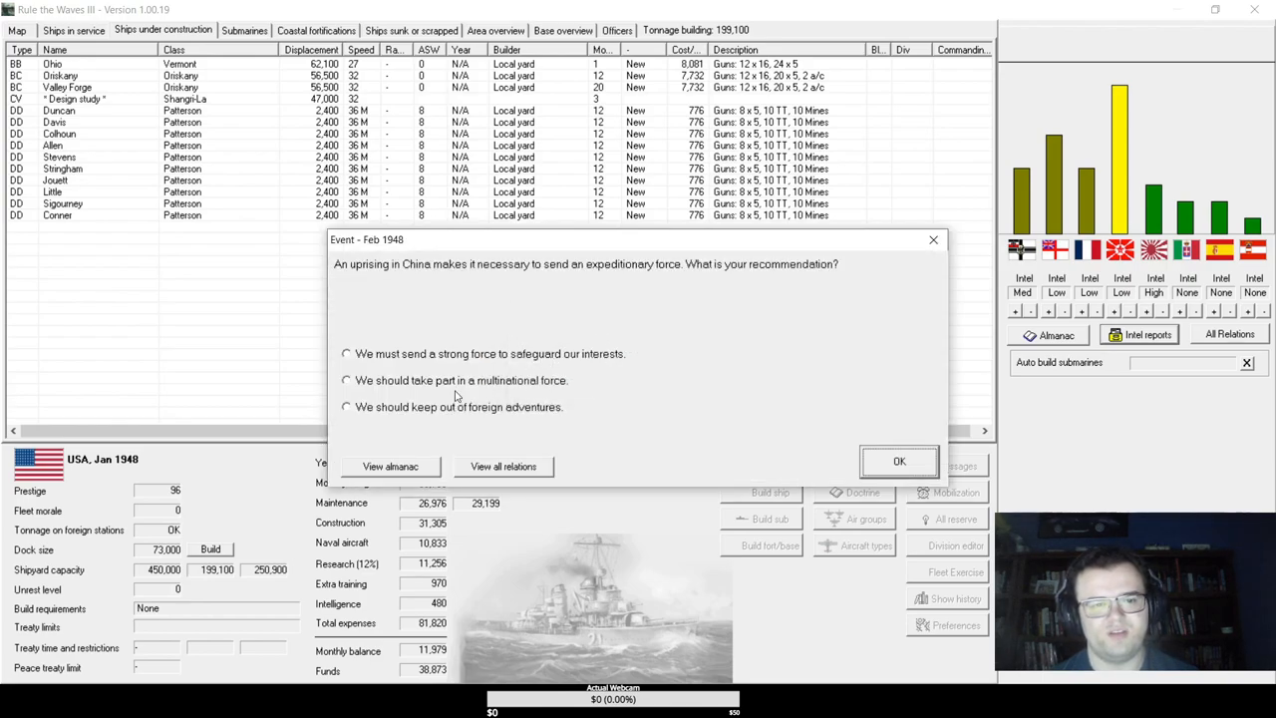
{"action": "left_click", "coordinate": [898, 461]}
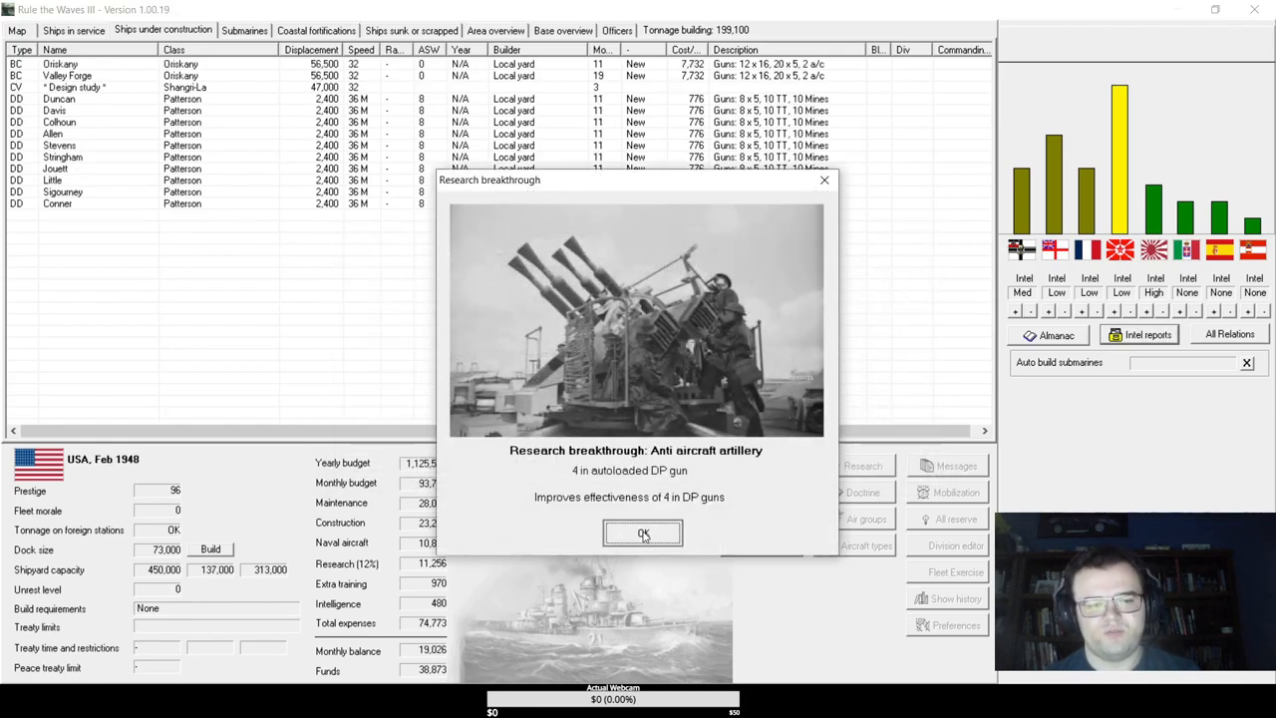
- Acknowledge the anti-aircraft, radar, angled flight deck, Berg 61 and Devastator reports, close turn messages, and return to ships in service
{"action": "left_click", "coordinate": [642, 532]}
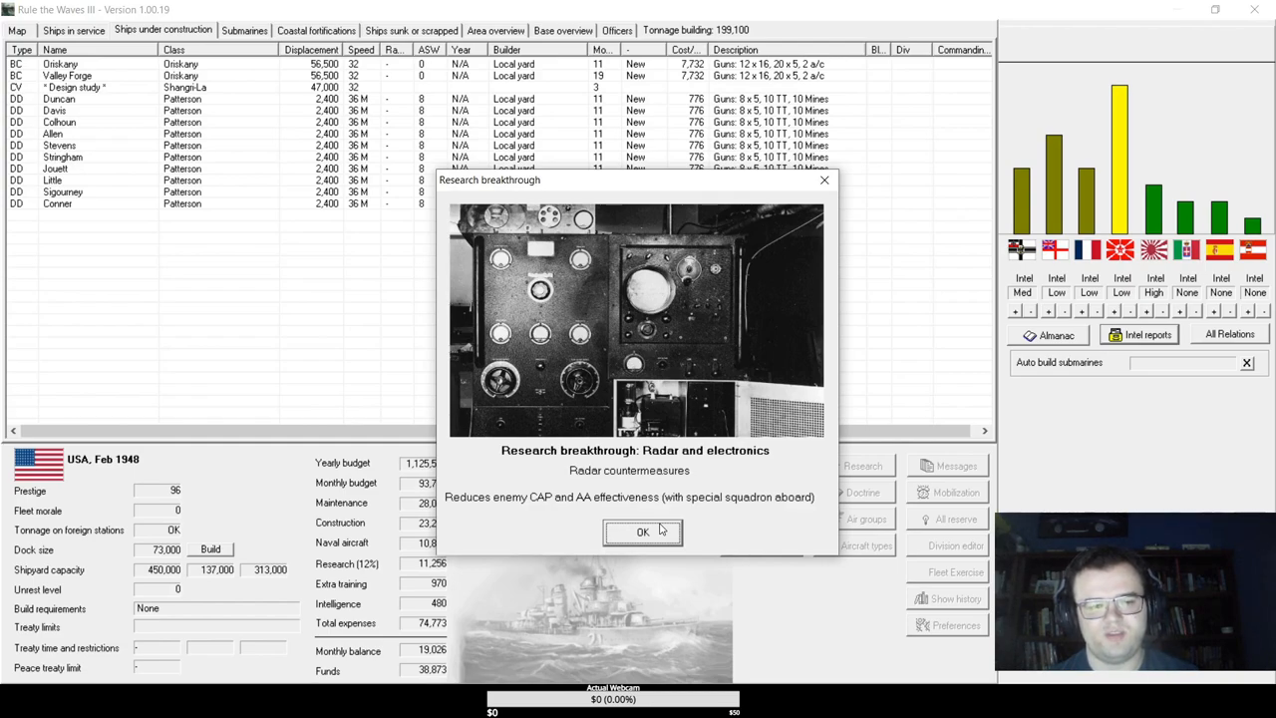
{"action": "mouse_move", "coordinate": [743, 499]}
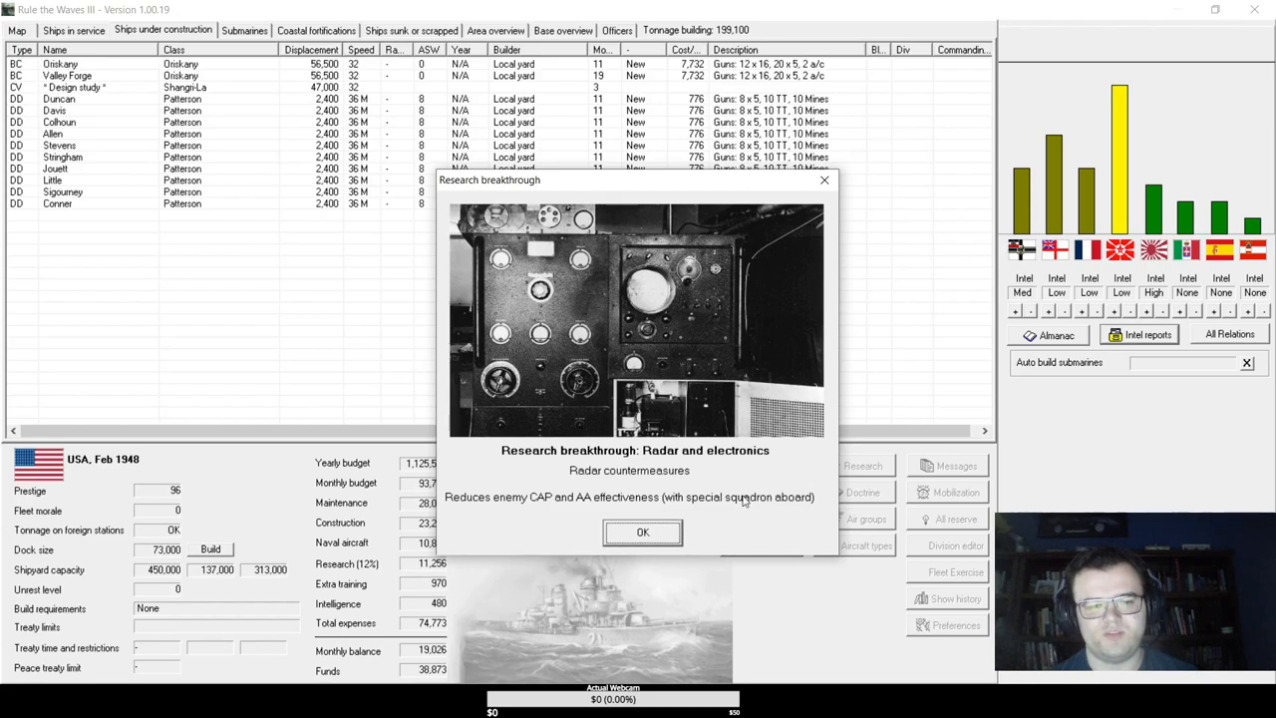
{"action": "mouse_move", "coordinate": [718, 508]}
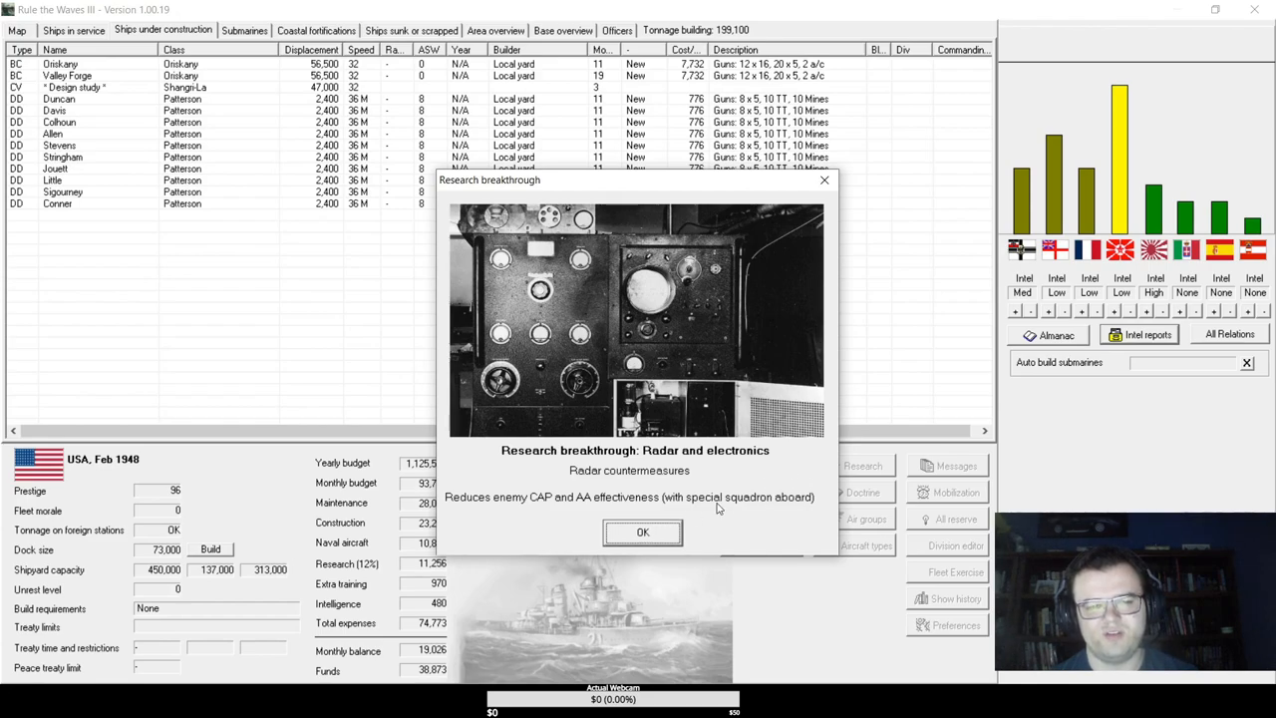
{"action": "left_click", "coordinate": [642, 531]}
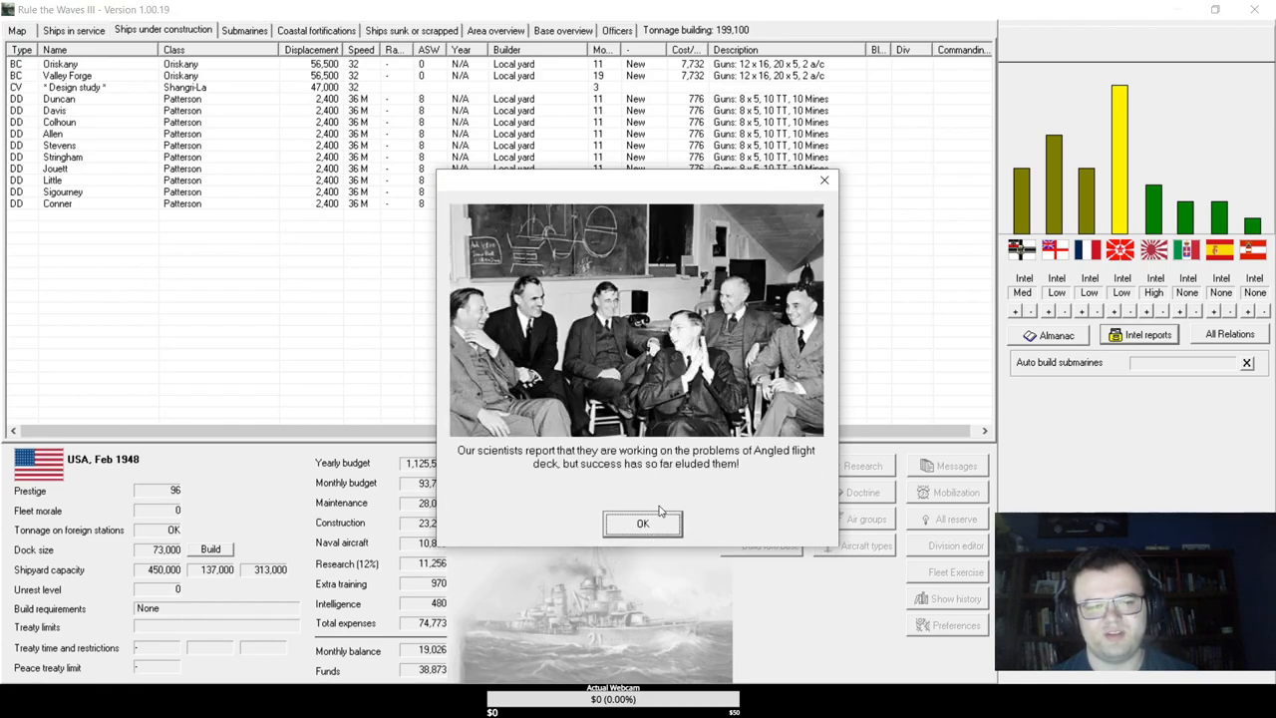
{"action": "left_click", "coordinate": [643, 523]}
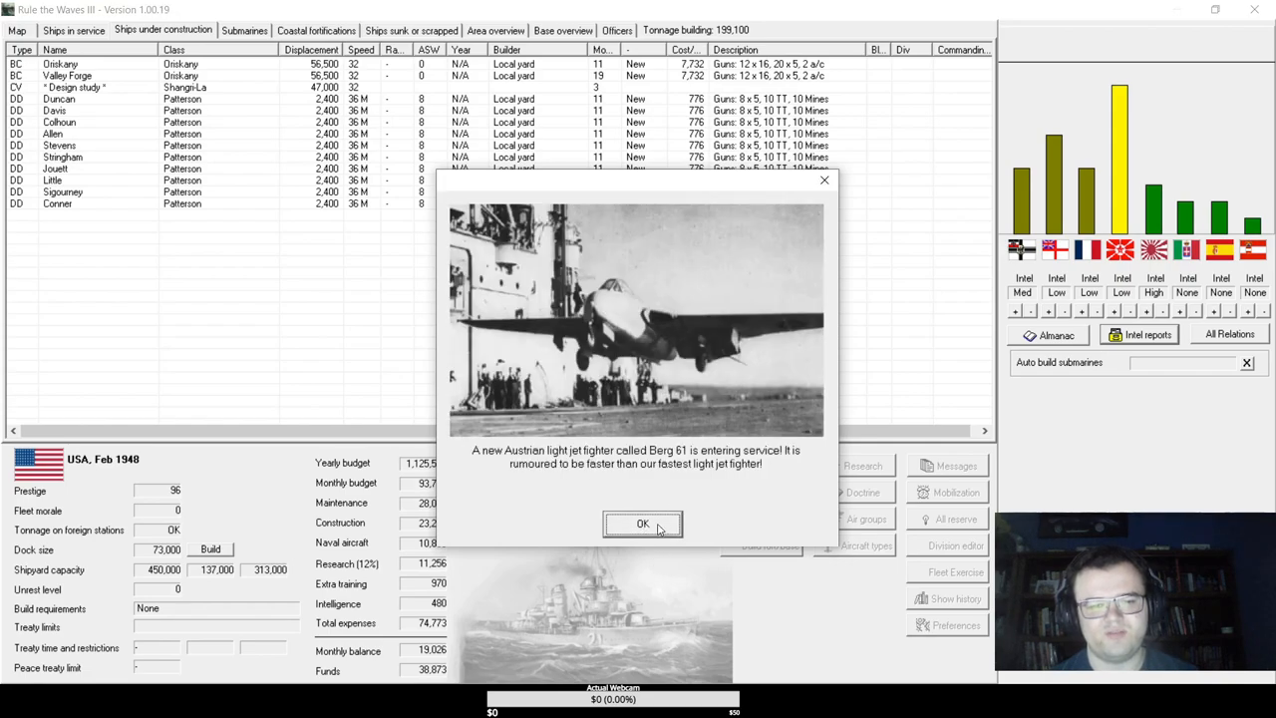
{"action": "left_click", "coordinate": [642, 525]}
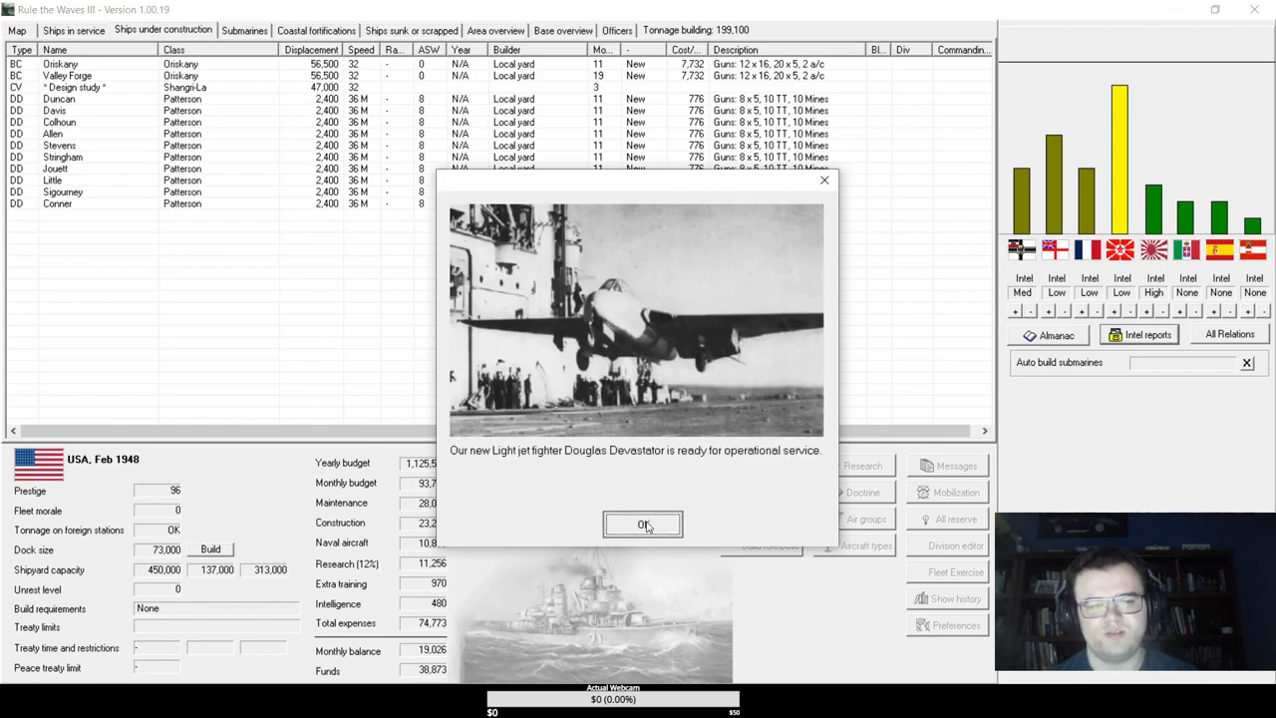
{"action": "left_click", "coordinate": [643, 525]}
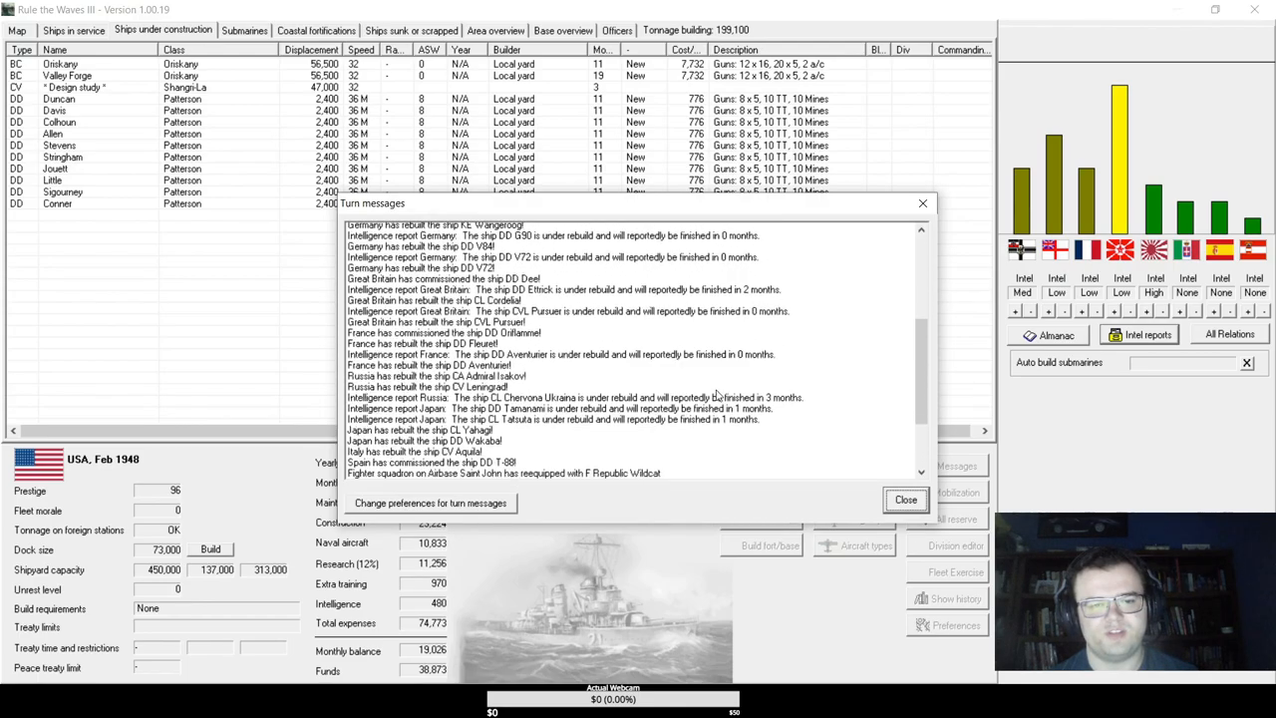
{"action": "left_click", "coordinate": [905, 499]}
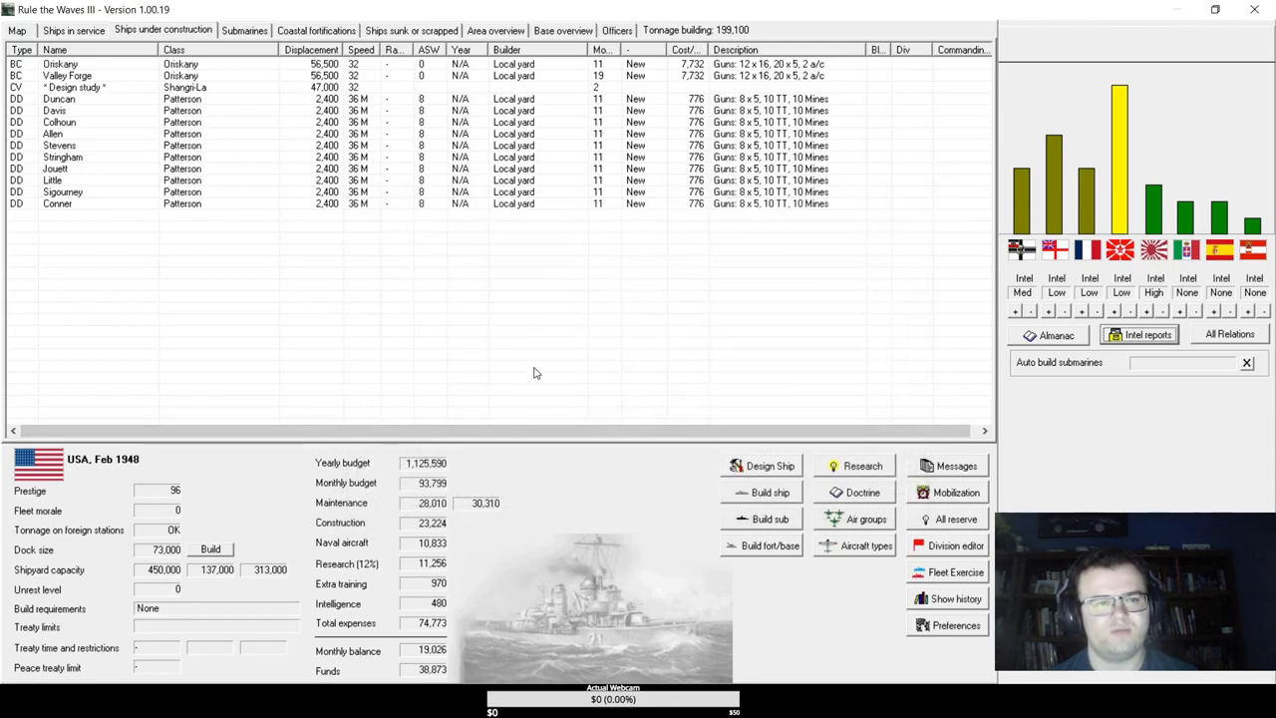
{"action": "left_click", "coordinate": [72, 30]}
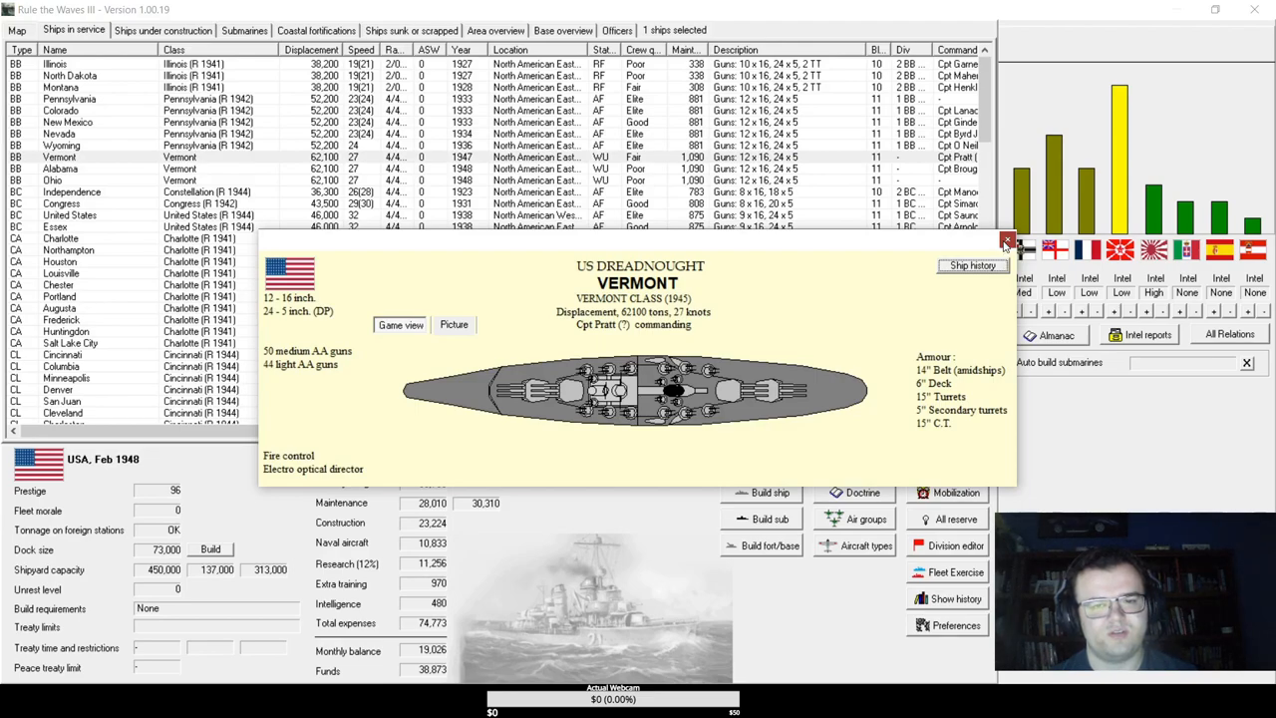
{"action": "left_click", "coordinate": [1006, 241]}
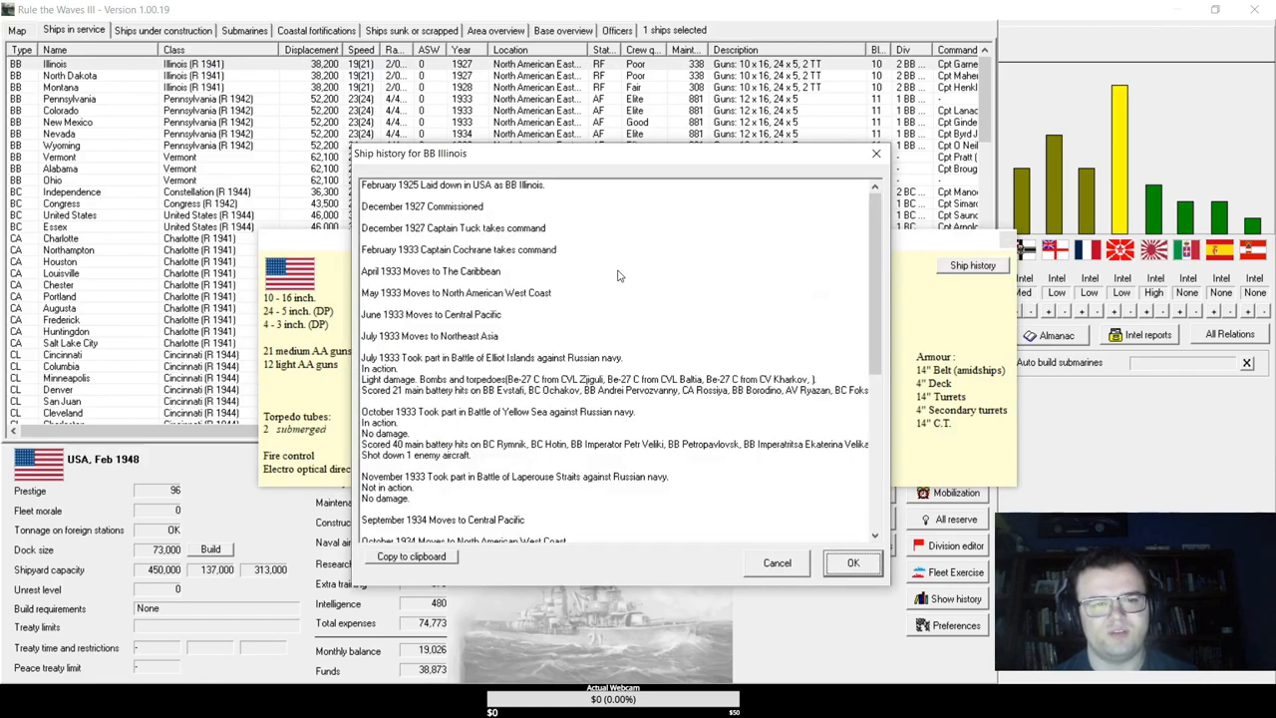
{"action": "scroll", "scroll_direction": "down", "scroll_amount": 3}
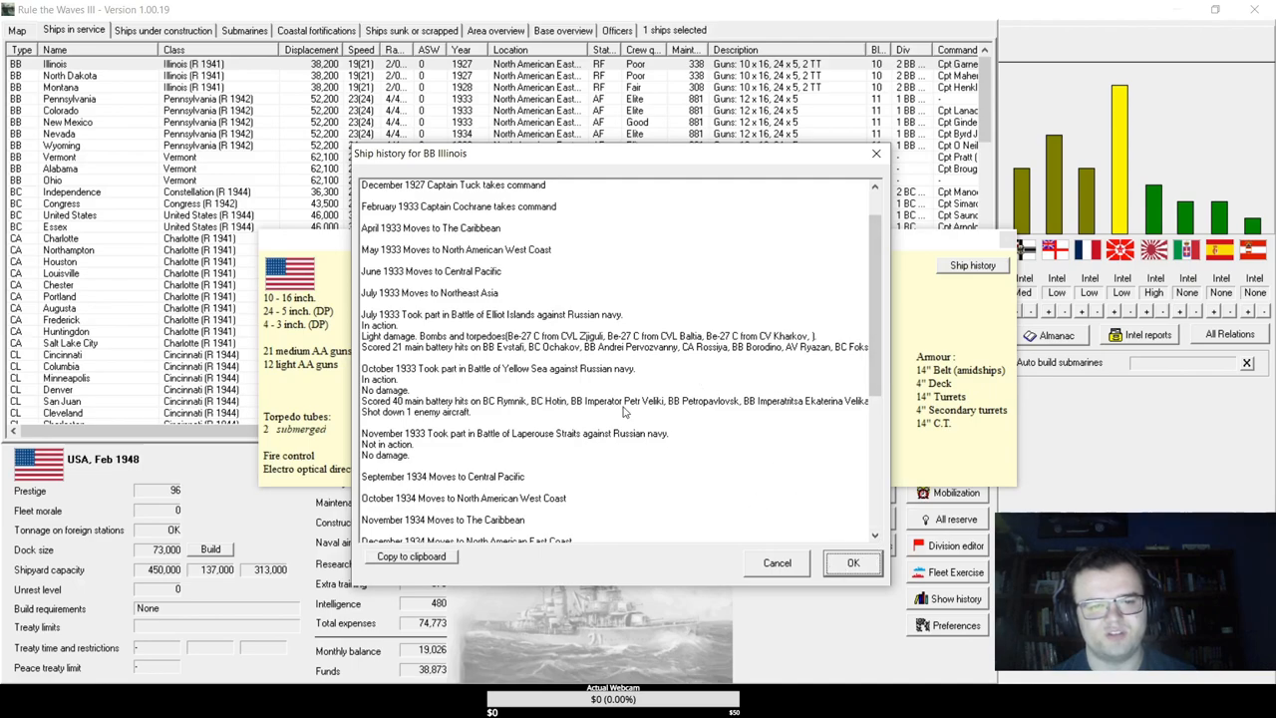
{"action": "left_click", "coordinate": [608, 412]}
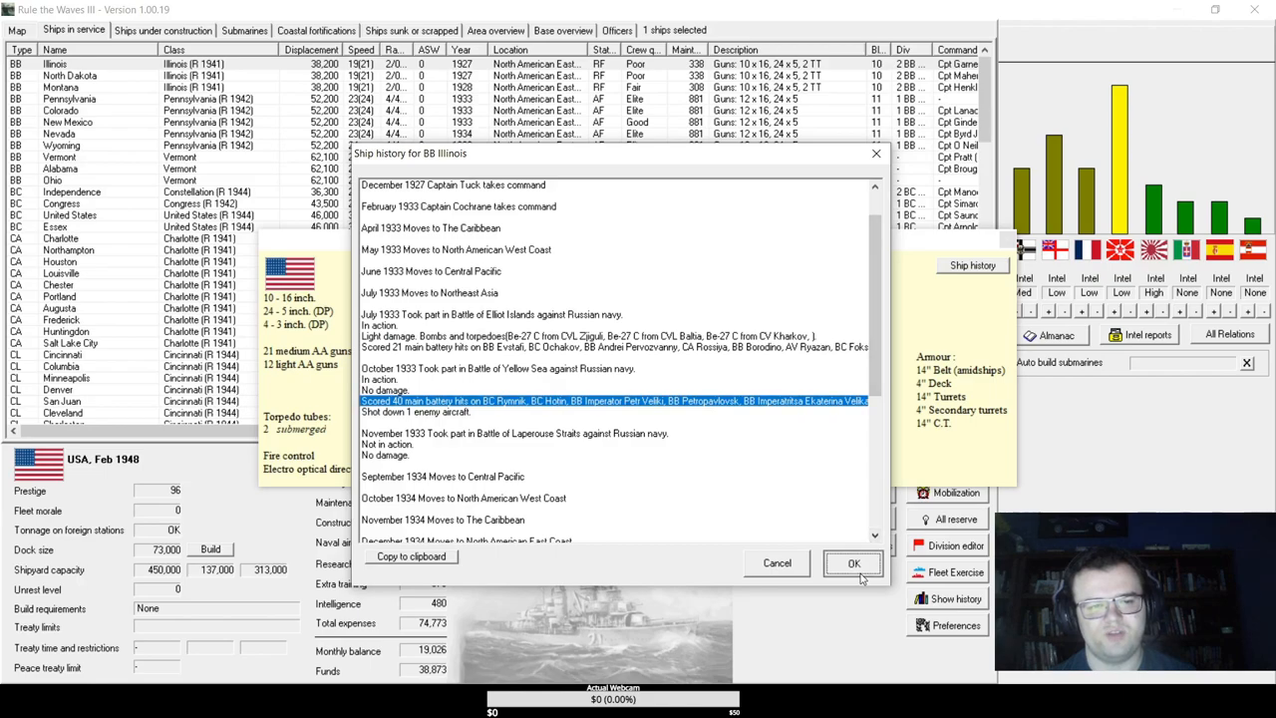
{"action": "left_click", "coordinate": [854, 564]}
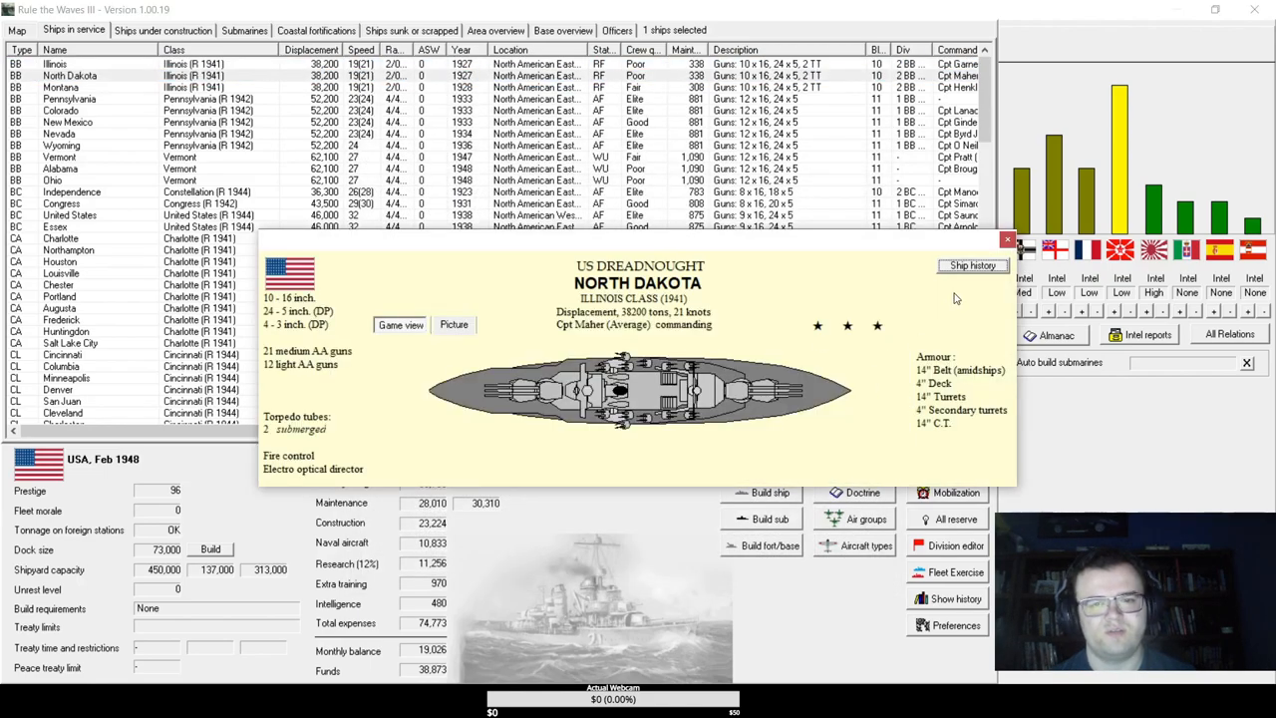
{"action": "left_click", "coordinate": [972, 266]}
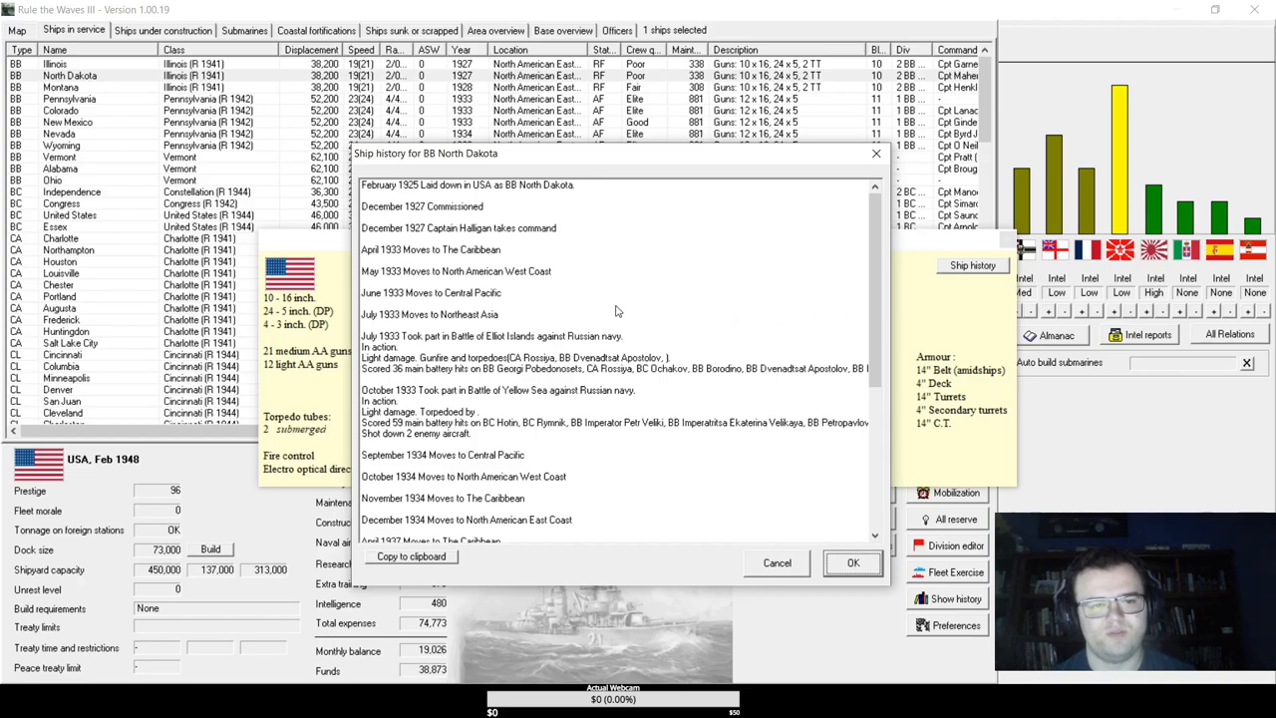
{"action": "scroll", "scroll_direction": "down", "scroll_amount": 3}
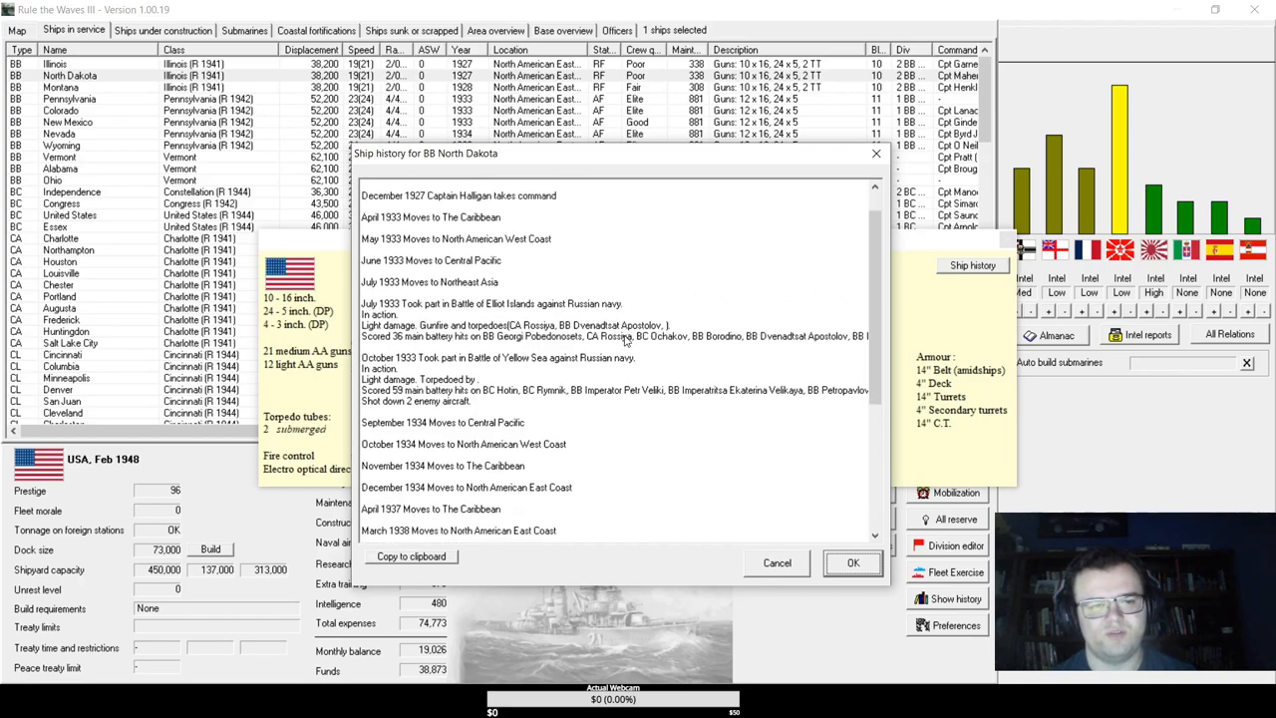
{"action": "scroll", "scroll_direction": "down", "scroll_amount": 3}
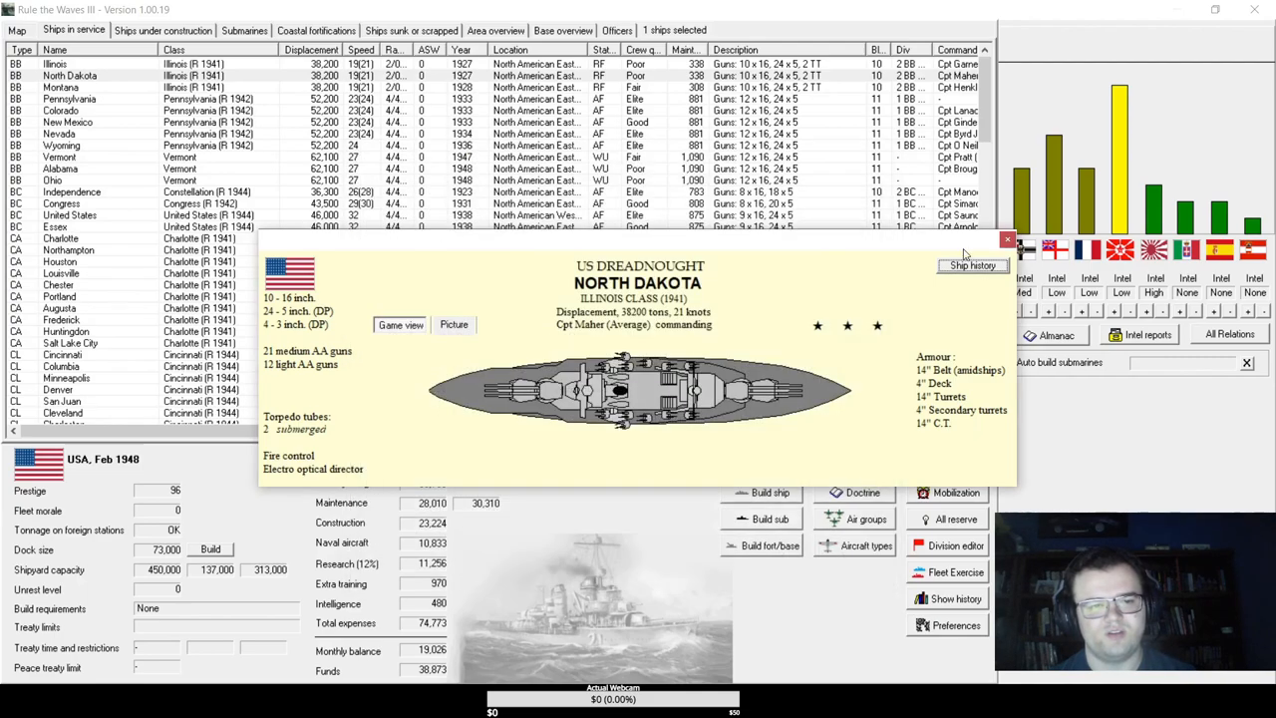
{"action": "left_click", "coordinate": [60, 87]}
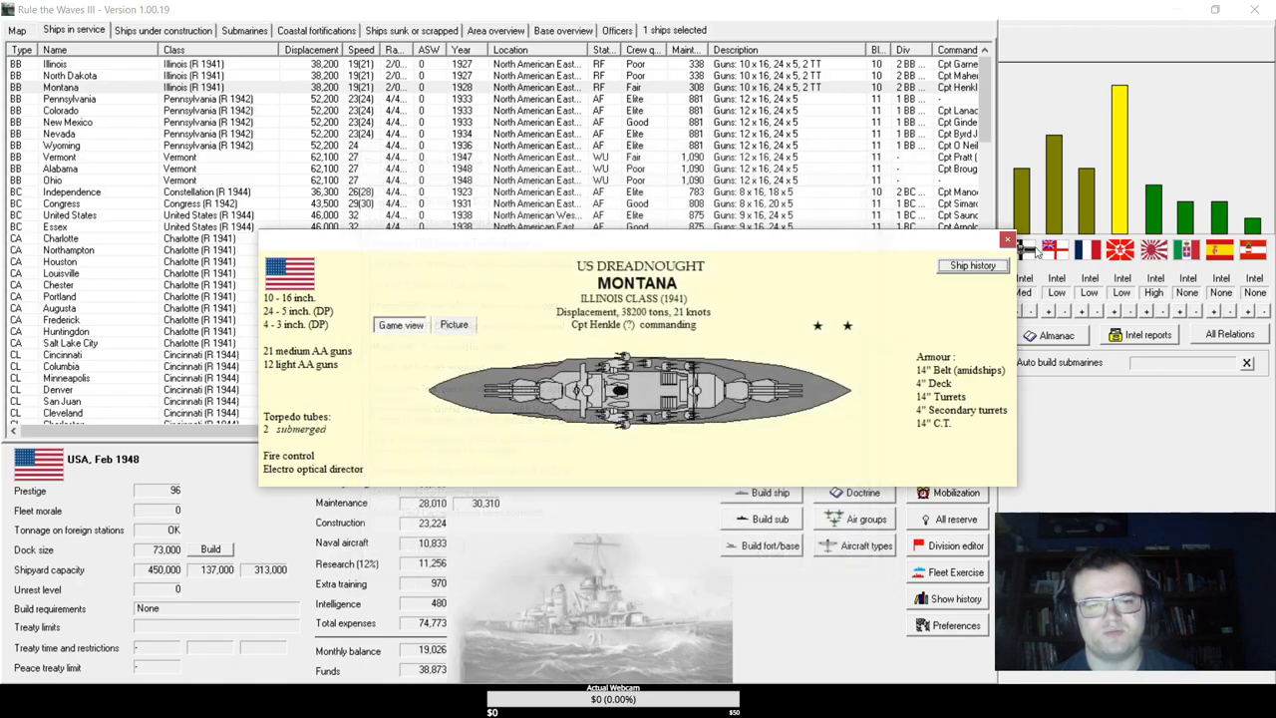
{"action": "left_click", "coordinate": [1007, 240]}
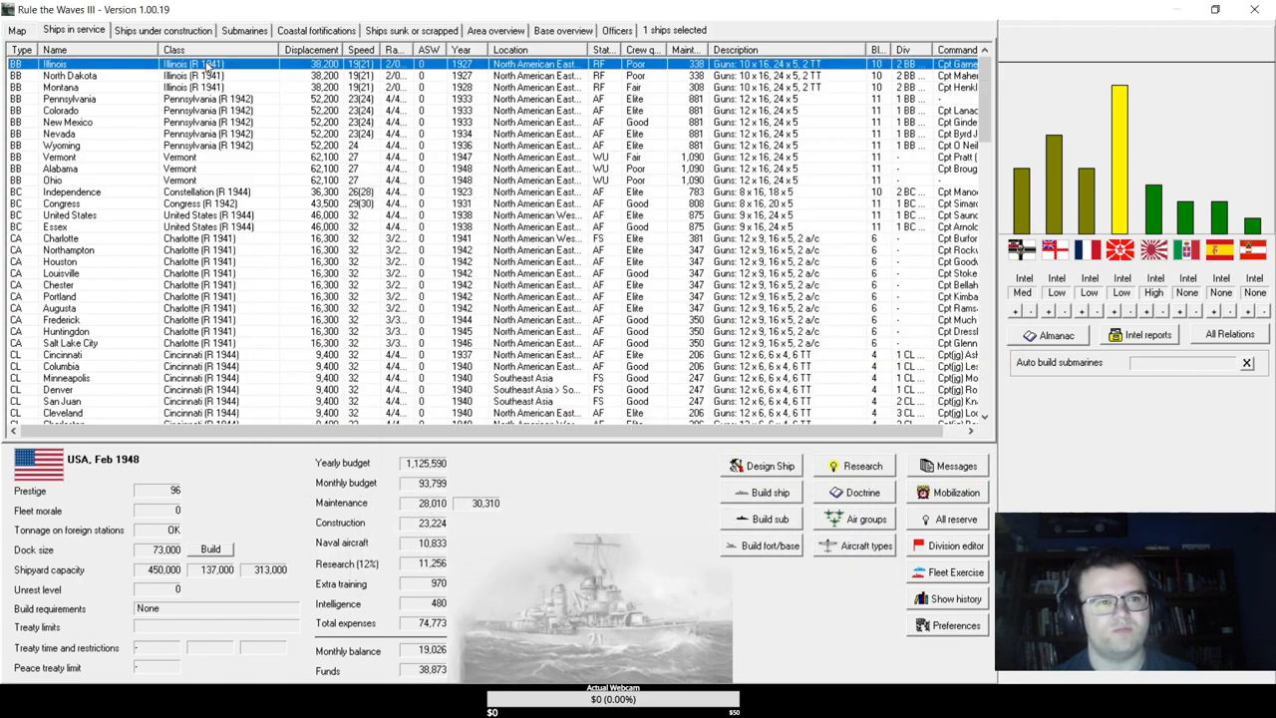
{"action": "left_click", "coordinate": [60, 86]}
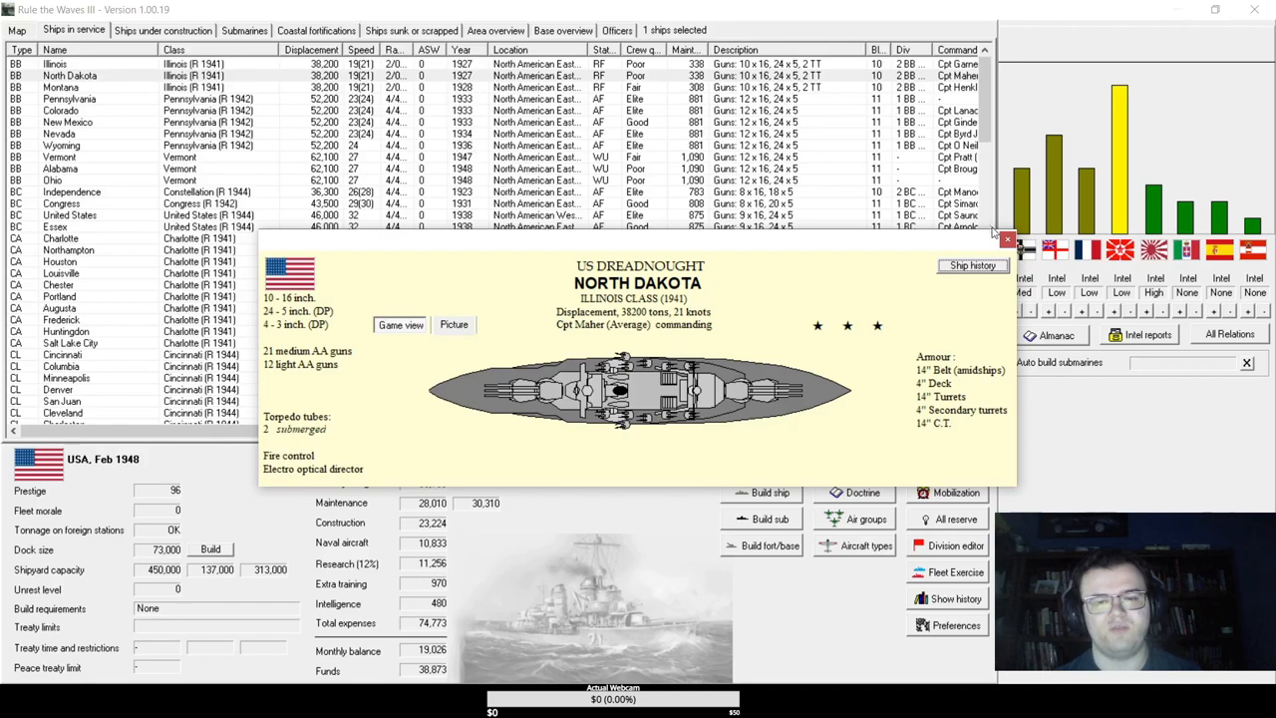
{"action": "left_click", "coordinate": [1008, 239]}
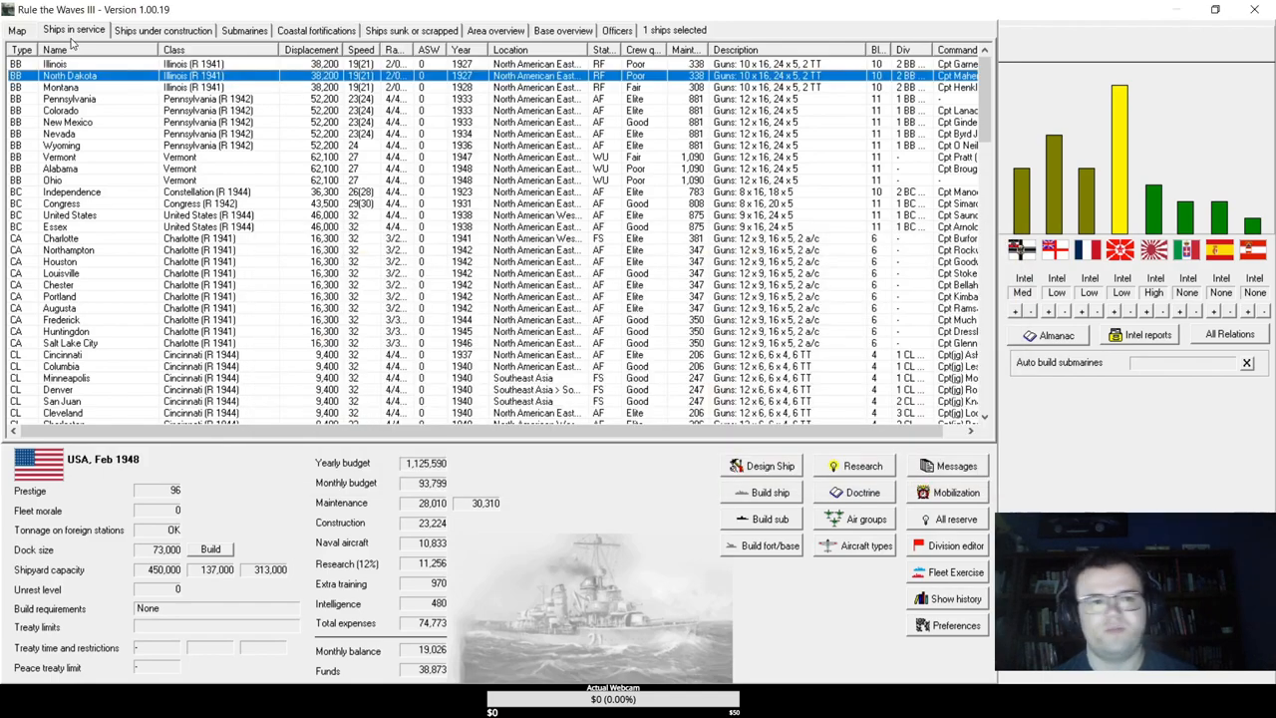
{"action": "left_click", "coordinate": [54, 64]}
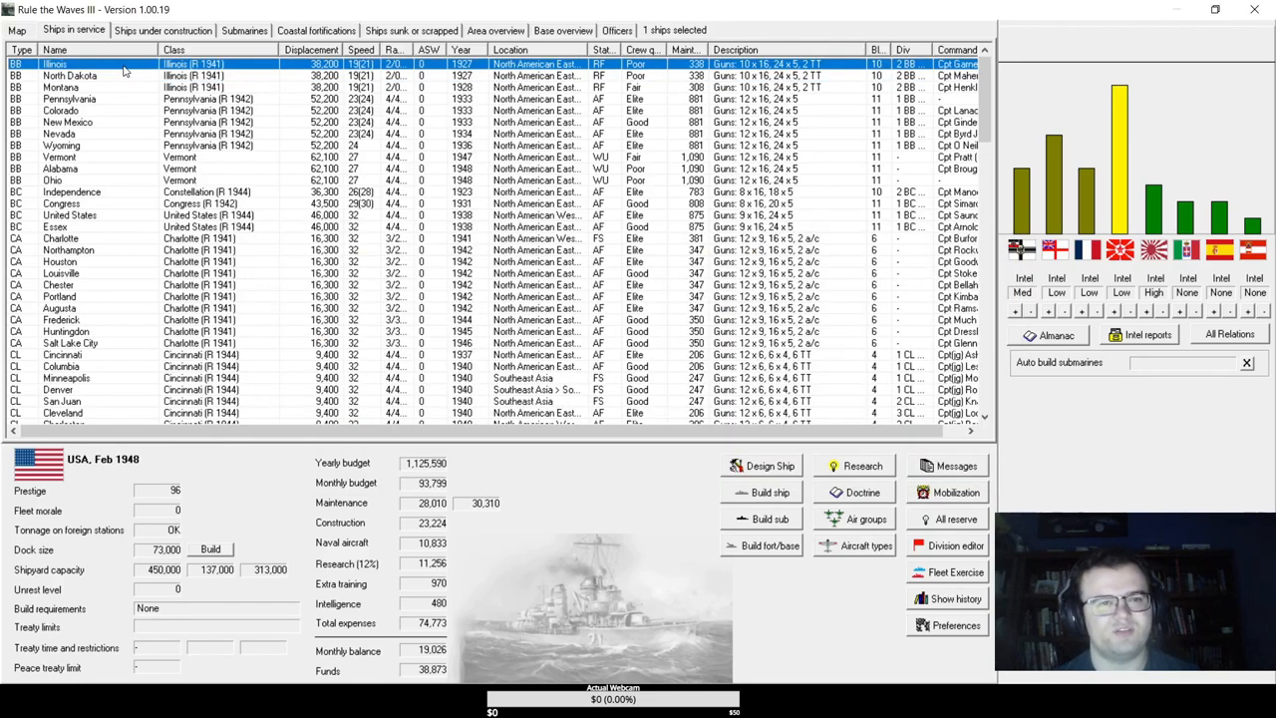
- Accept expending BB Montana for gunnery practice and confirm the event decision
{"action": "right_click", "coordinate": [60, 87]}
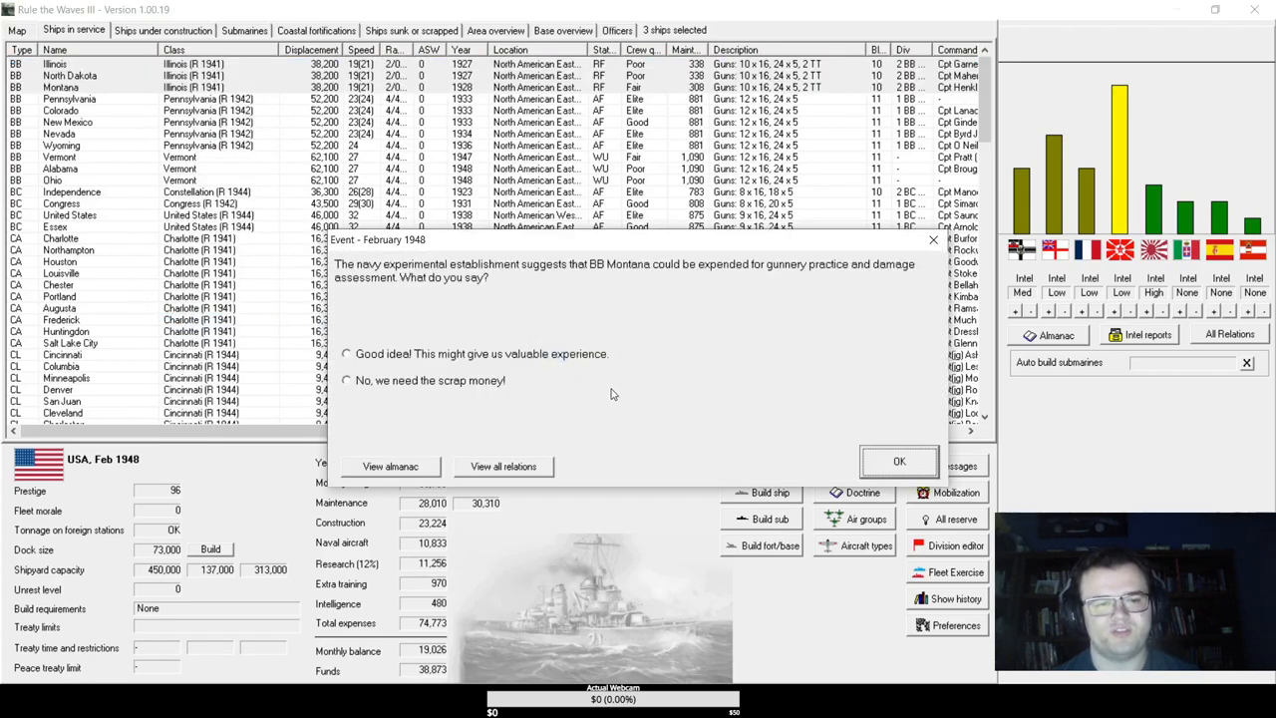
{"action": "left_click", "coordinate": [346, 354]}
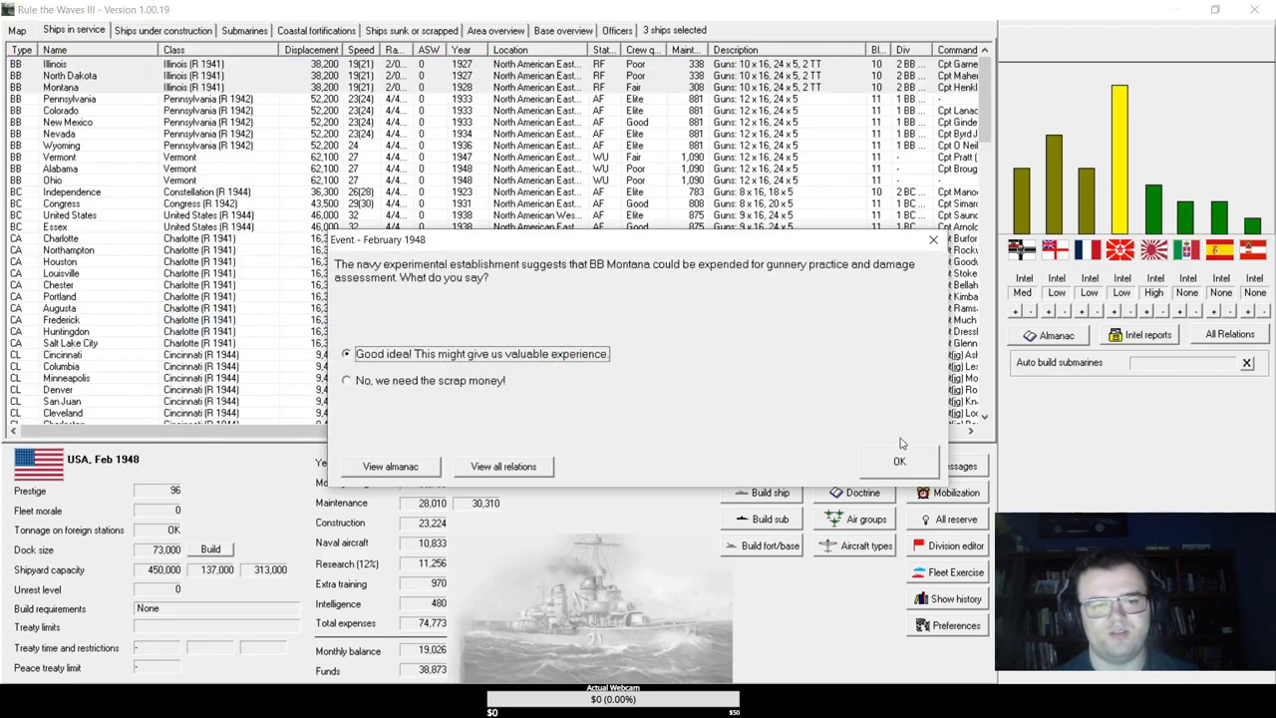
{"action": "left_click", "coordinate": [898, 461]}
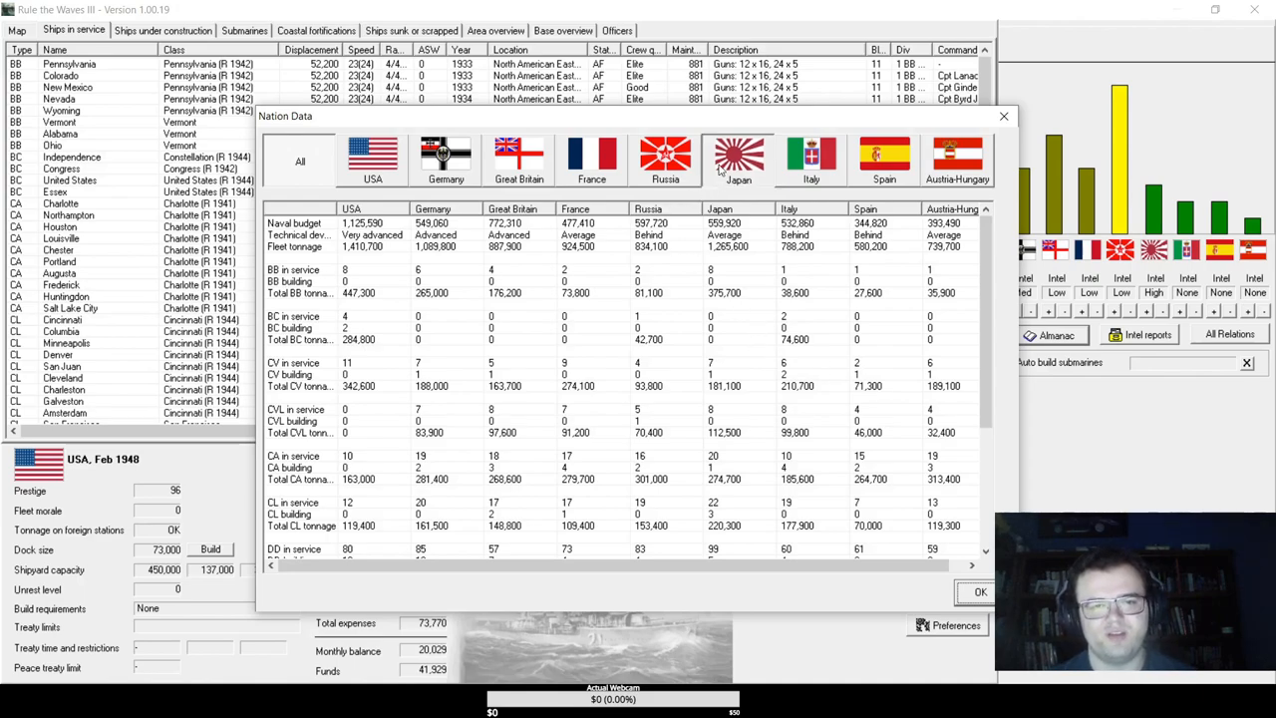
- Review Japan's naval data and the Tosa details, then browse the construction and in-service ship lists
{"action": "left_click", "coordinate": [335, 210]}
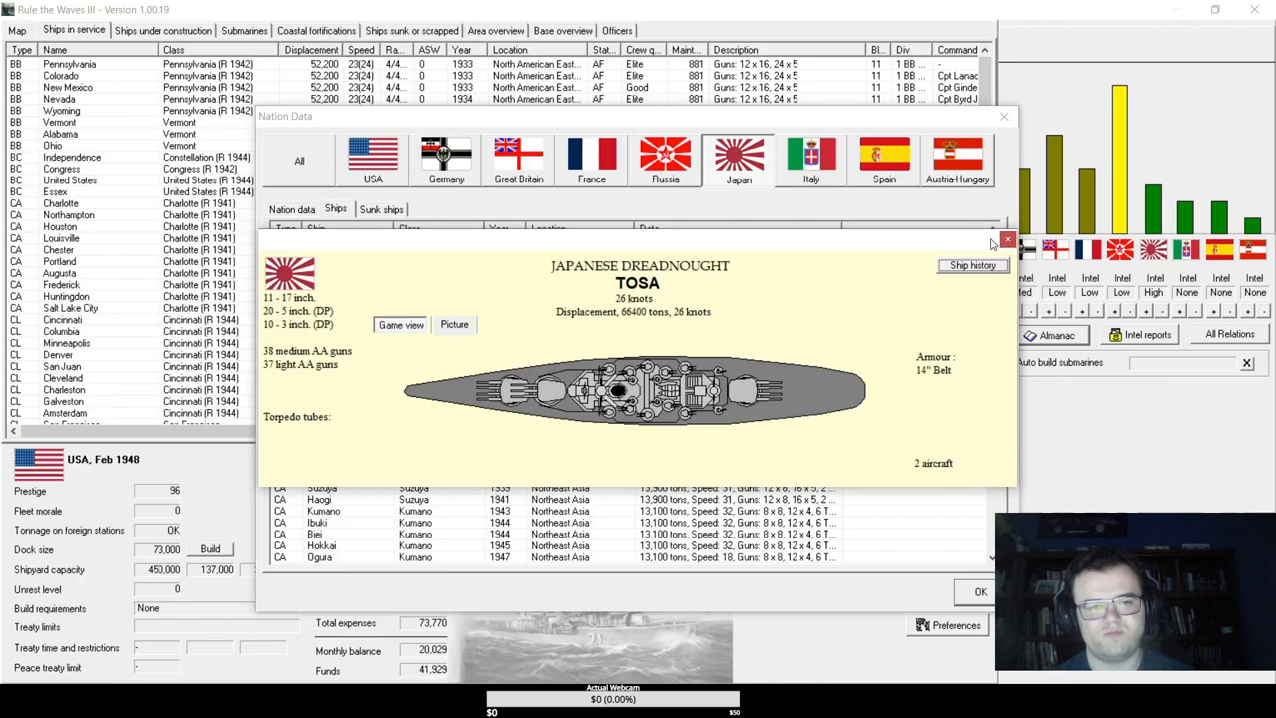
{"action": "left_click", "coordinate": [1007, 240]}
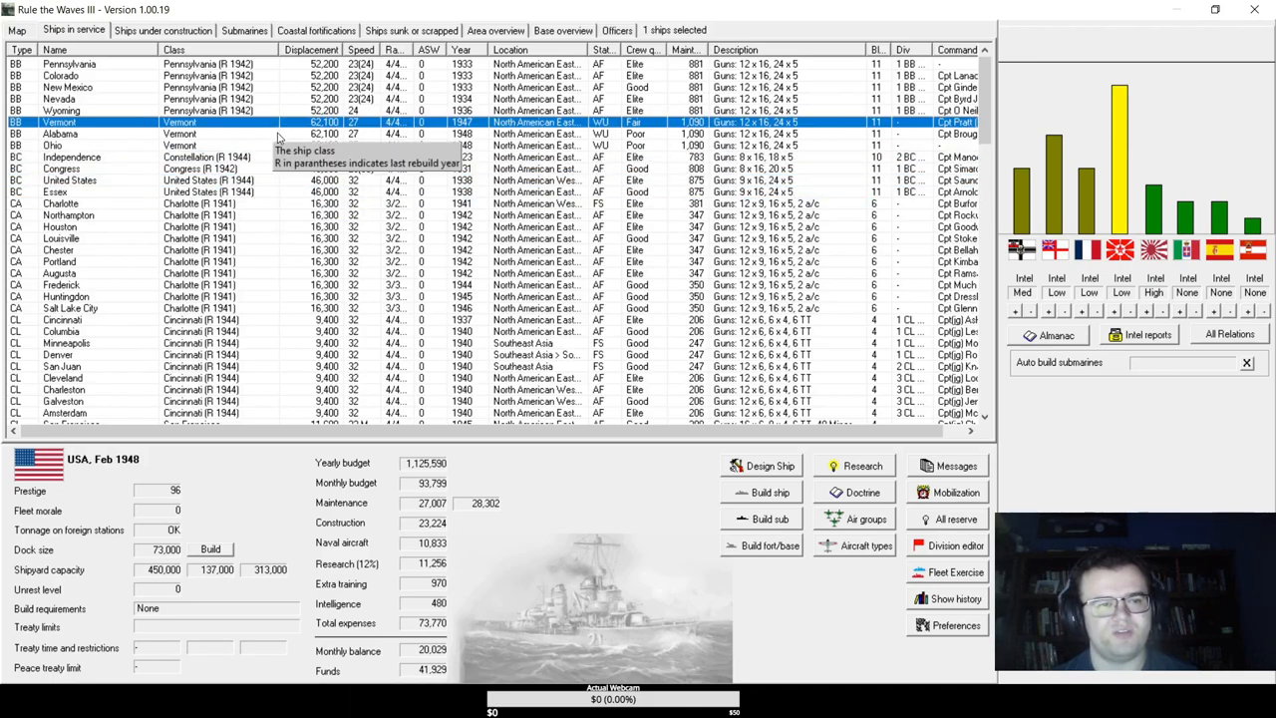
{"action": "mouse_move", "coordinate": [439, 129]}
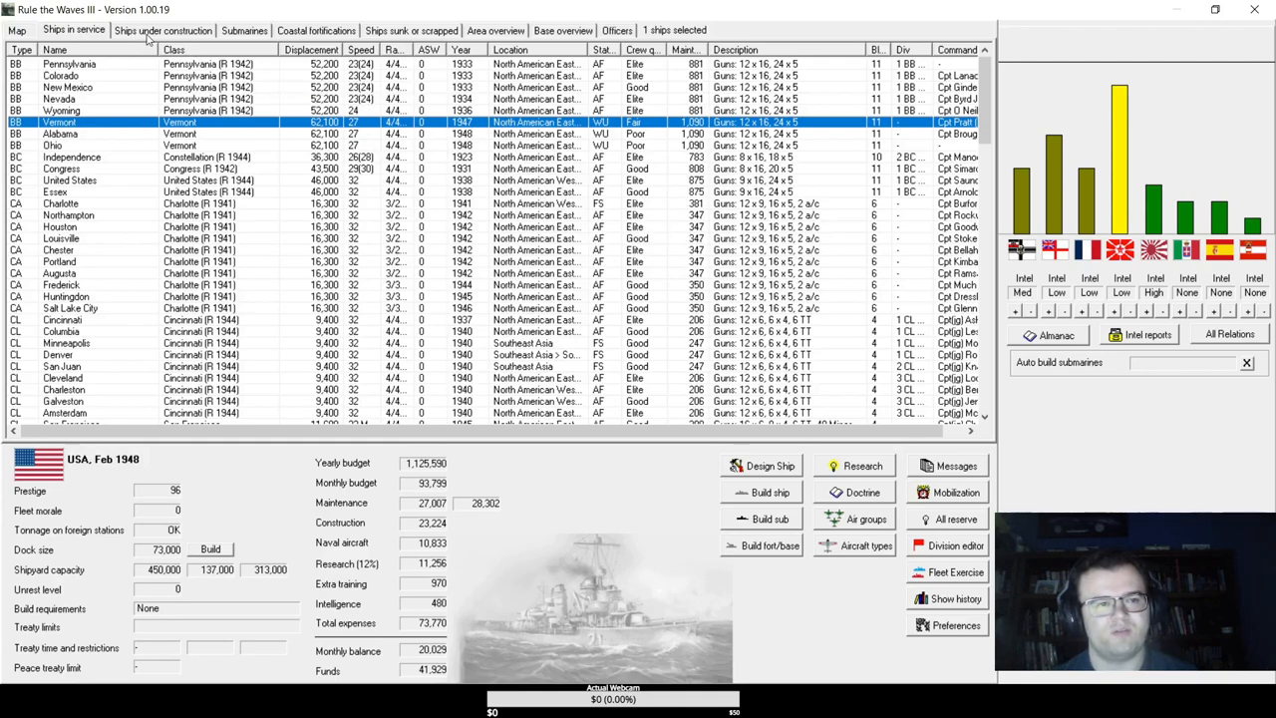
{"action": "left_click", "coordinate": [162, 30]}
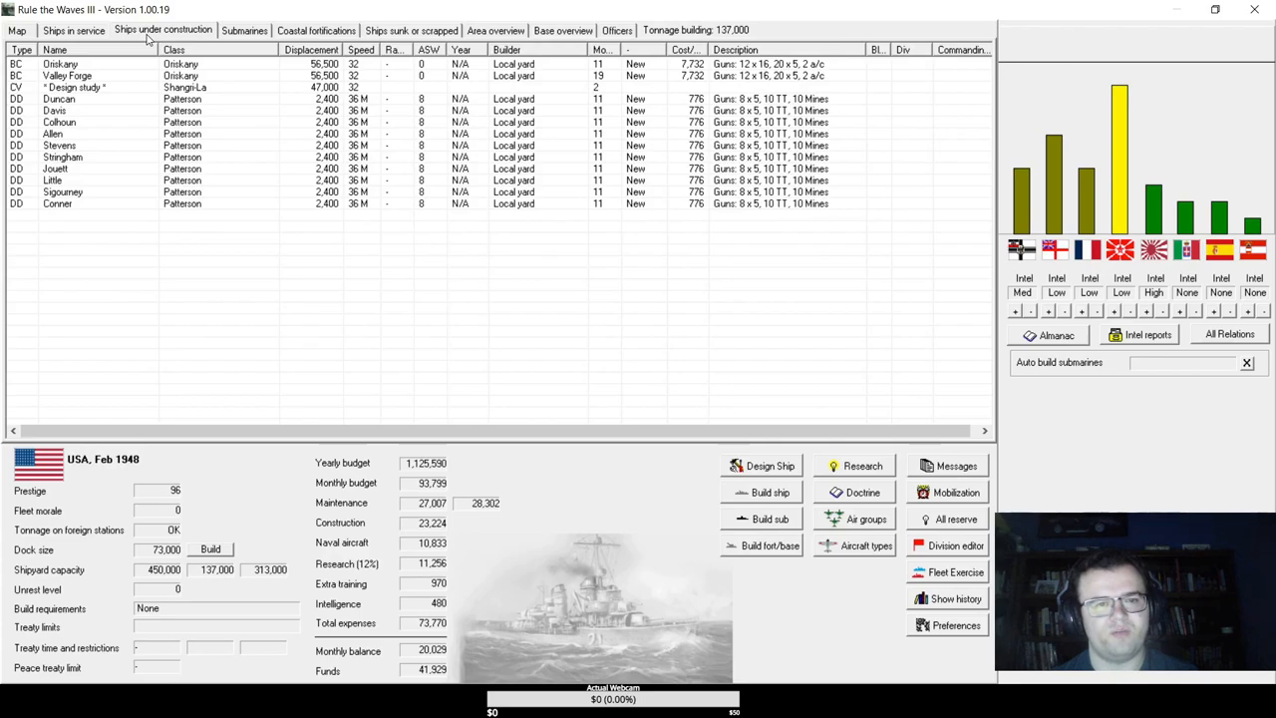
{"action": "mouse_move", "coordinate": [359, 215]}
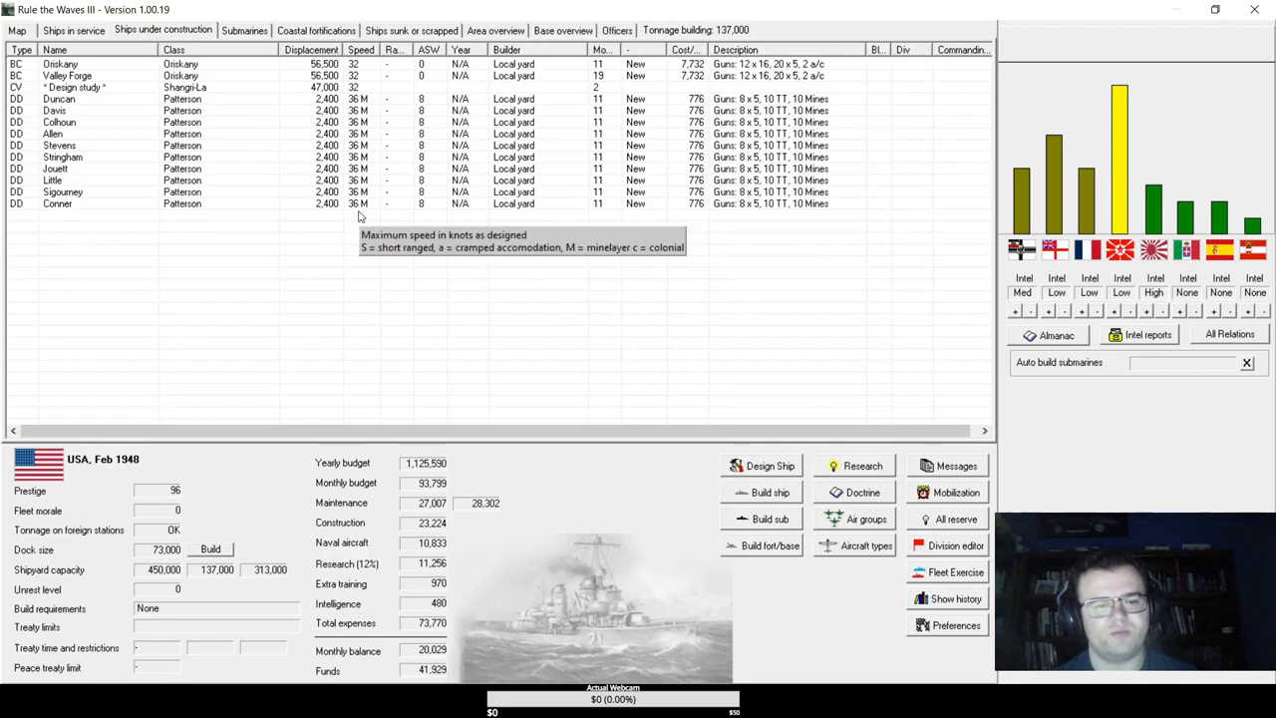
{"action": "mouse_move", "coordinate": [115, 39]}
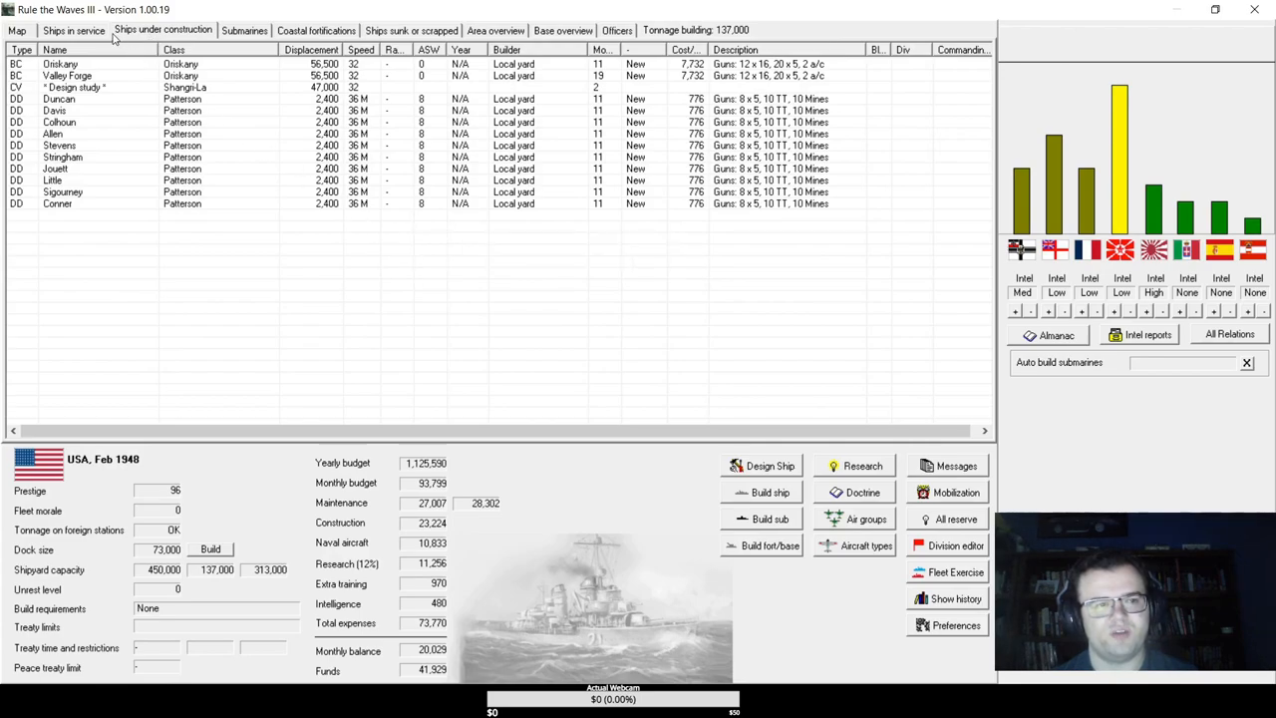
{"action": "left_click", "coordinate": [72, 30]}
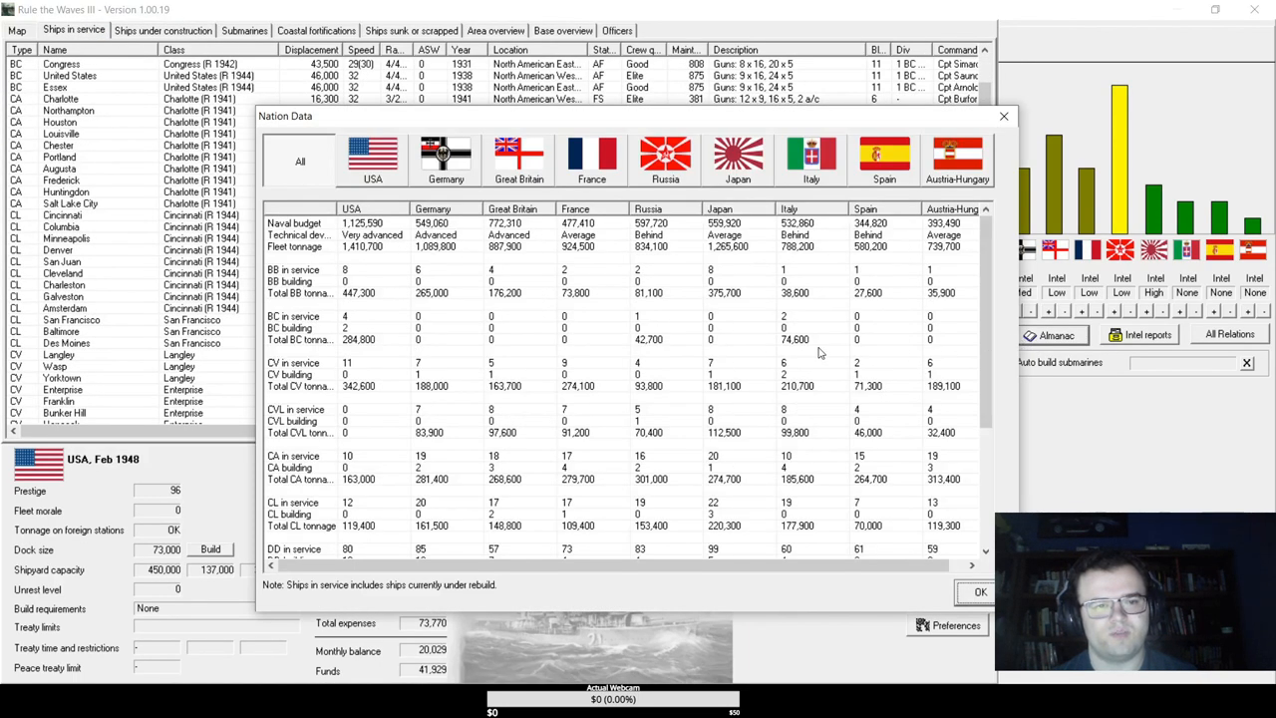
{"action": "mouse_move", "coordinate": [591, 315]}
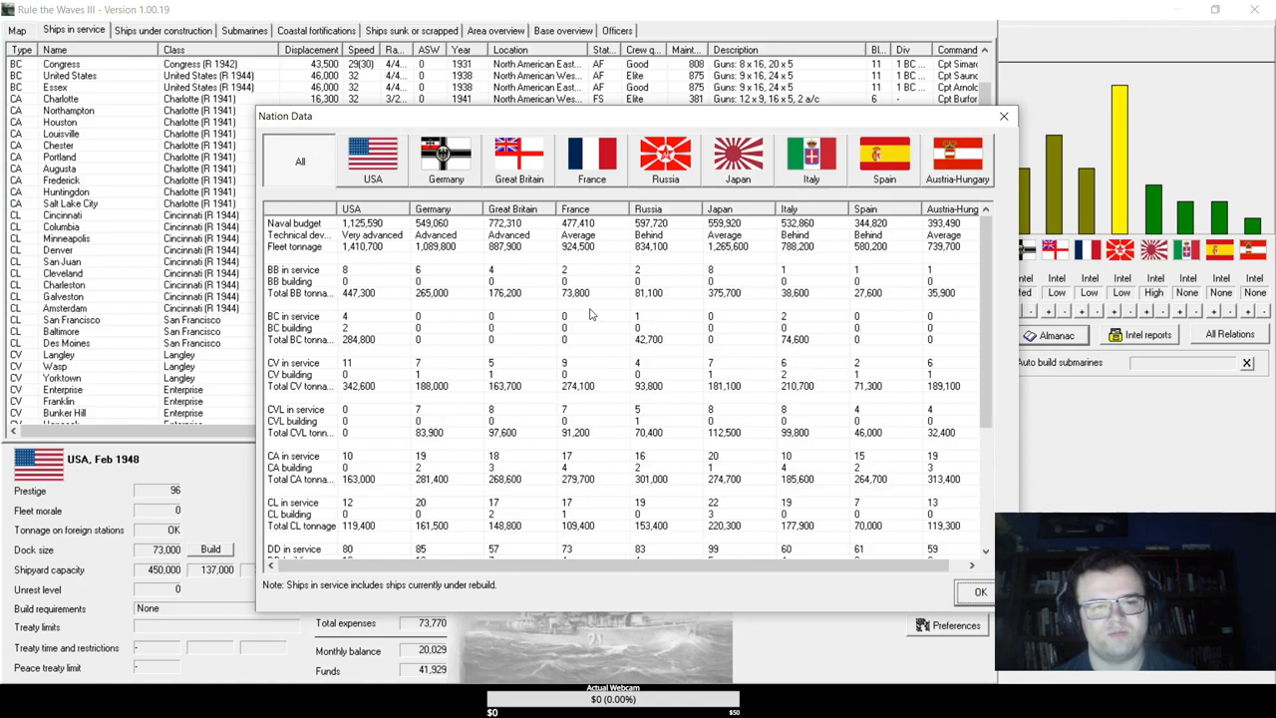
{"action": "scroll", "scroll_direction": "down", "scroll_amount": 3}
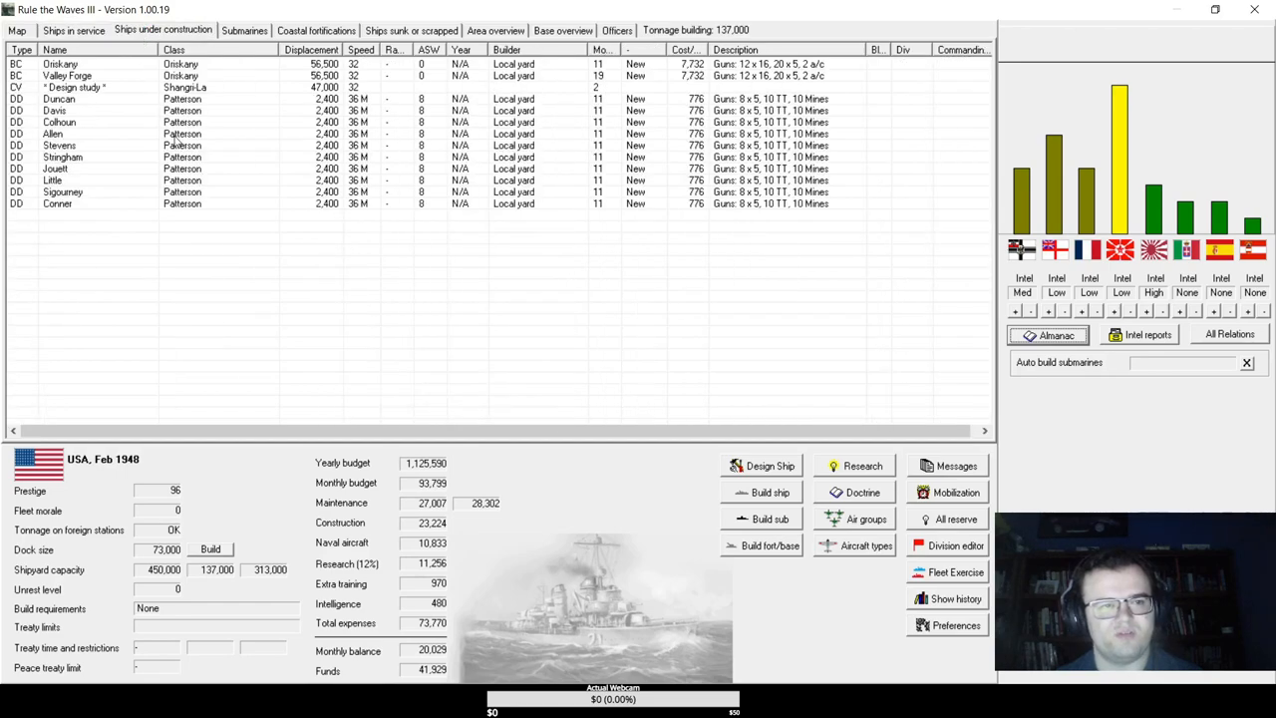
{"action": "double_click", "coordinate": [52, 134]}
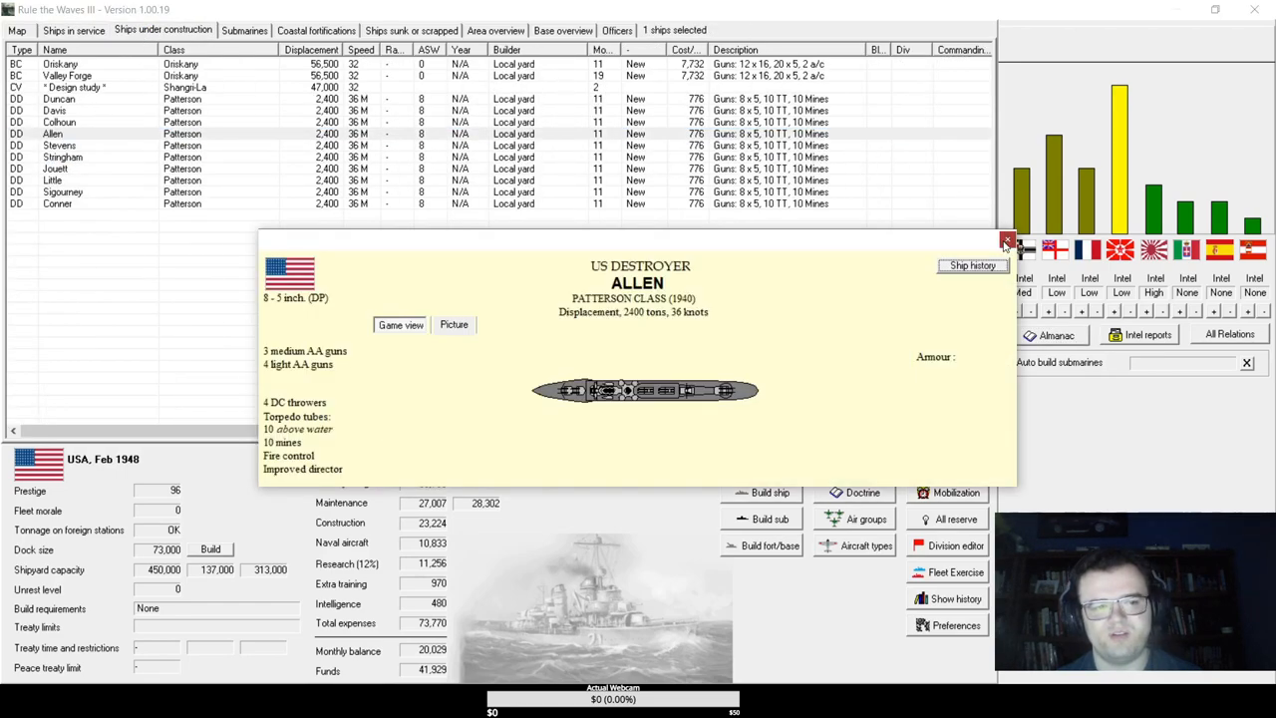
{"action": "left_click", "coordinate": [1007, 241]}
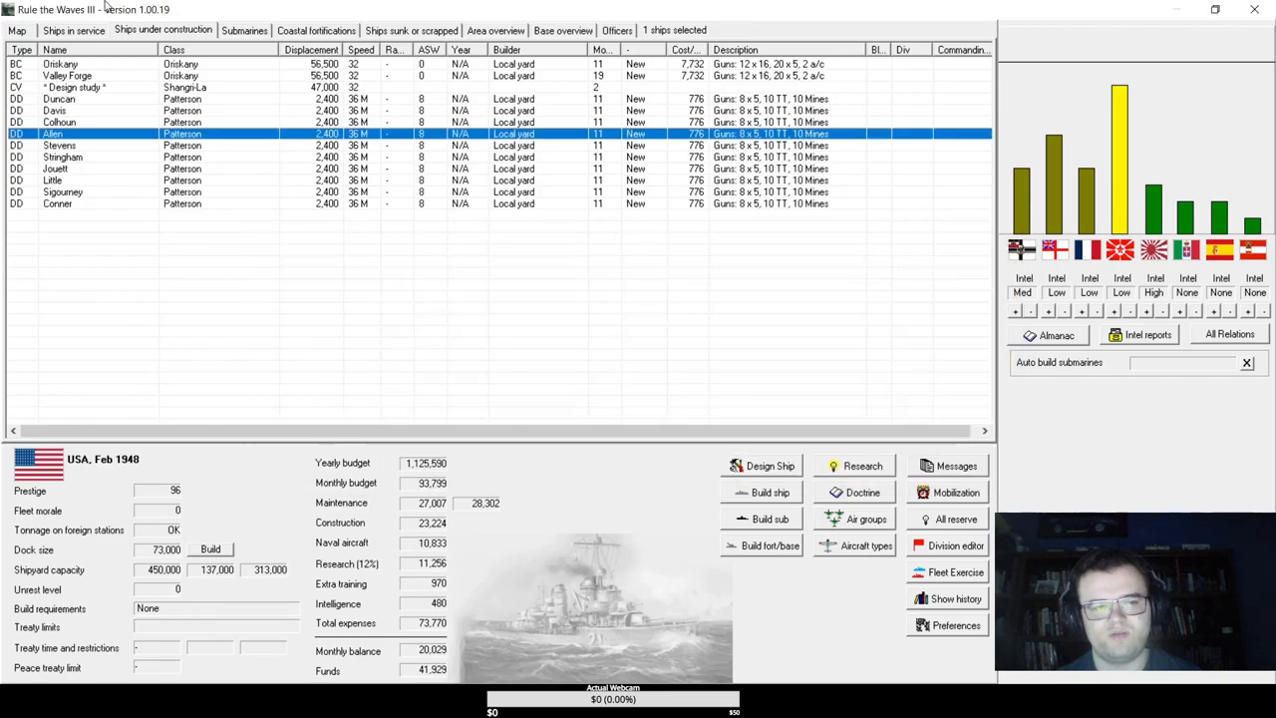
{"action": "left_click", "coordinate": [73, 30]}
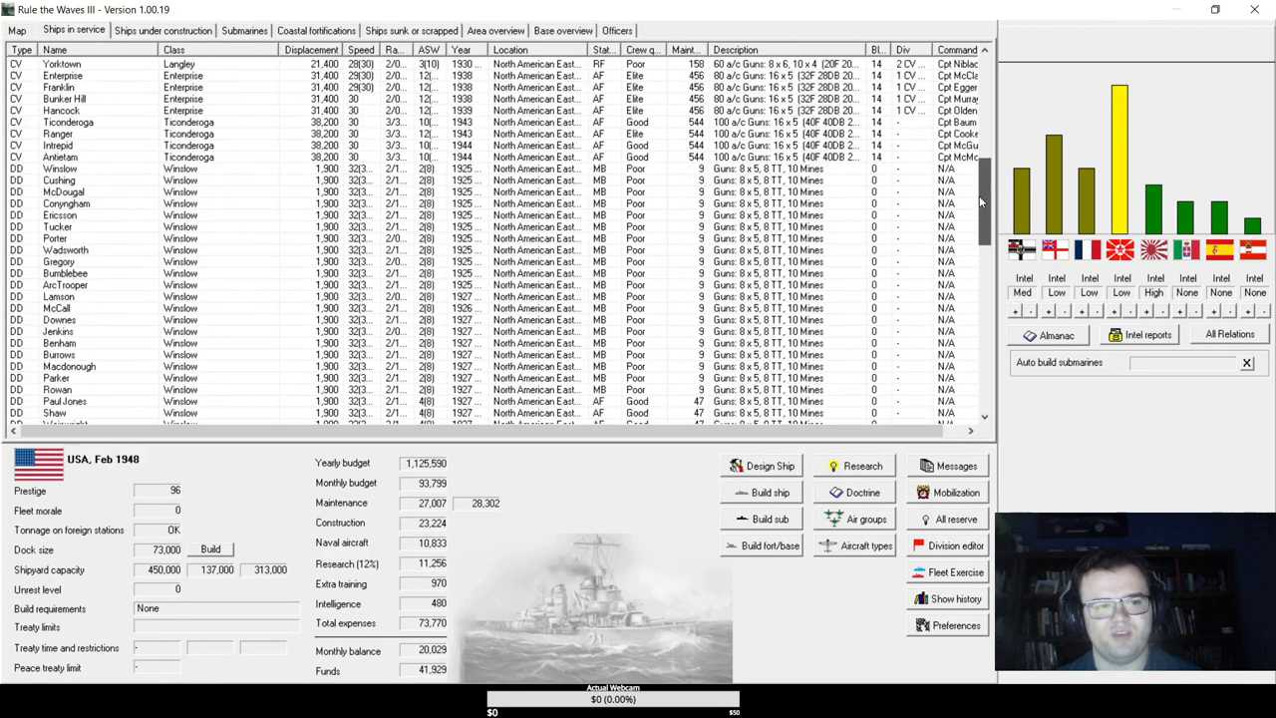
{"action": "scroll", "scroll_direction": "down", "scroll_amount": 3}
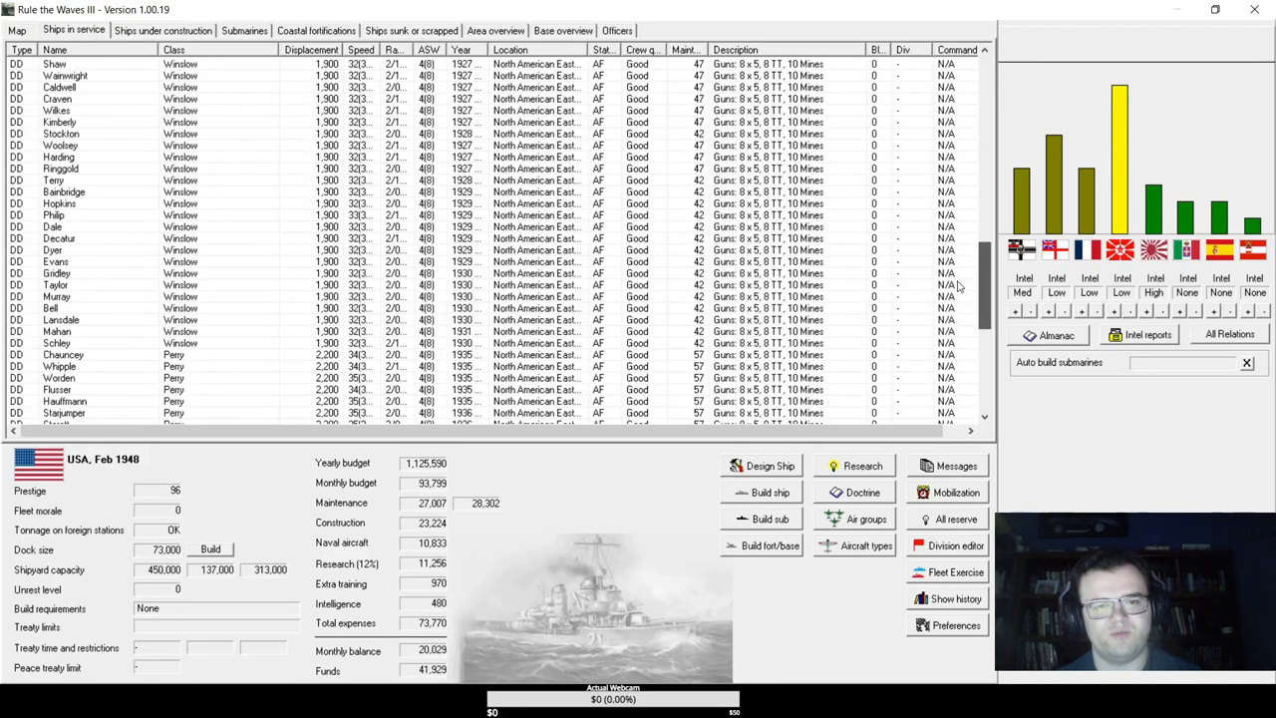
{"action": "left_click", "coordinate": [163, 30]}
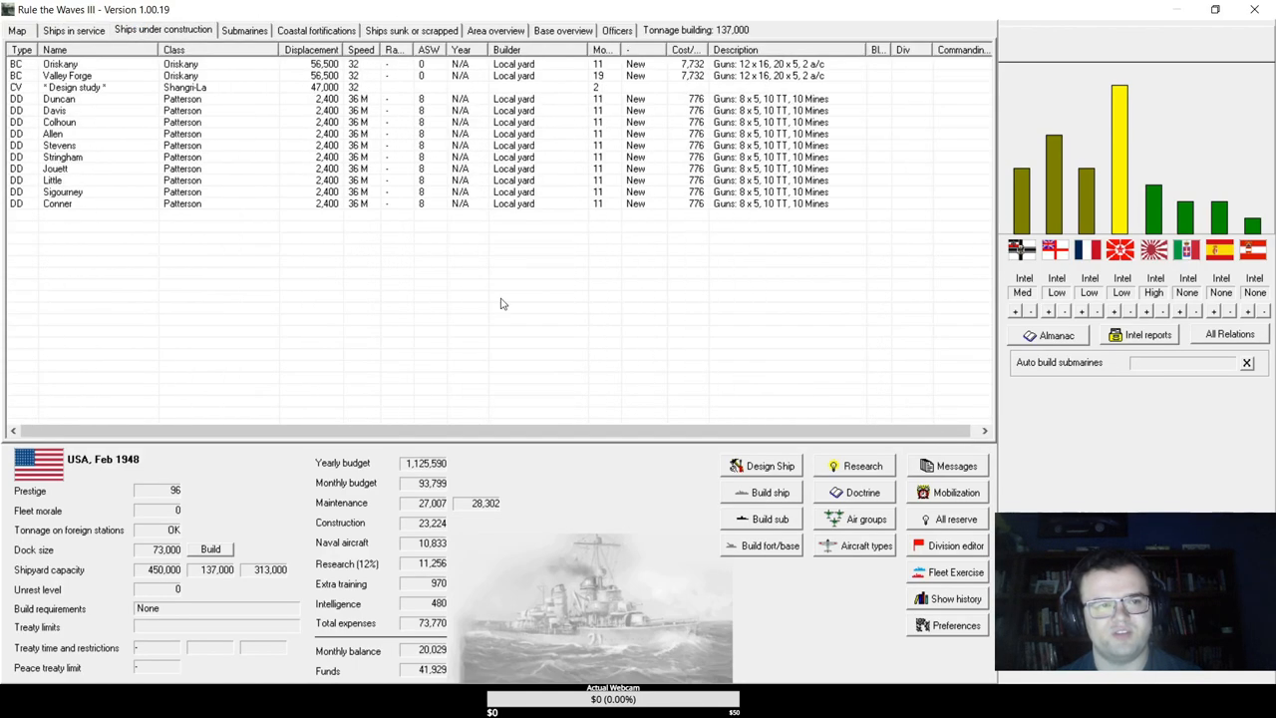
{"action": "left_click", "coordinate": [769, 492]}
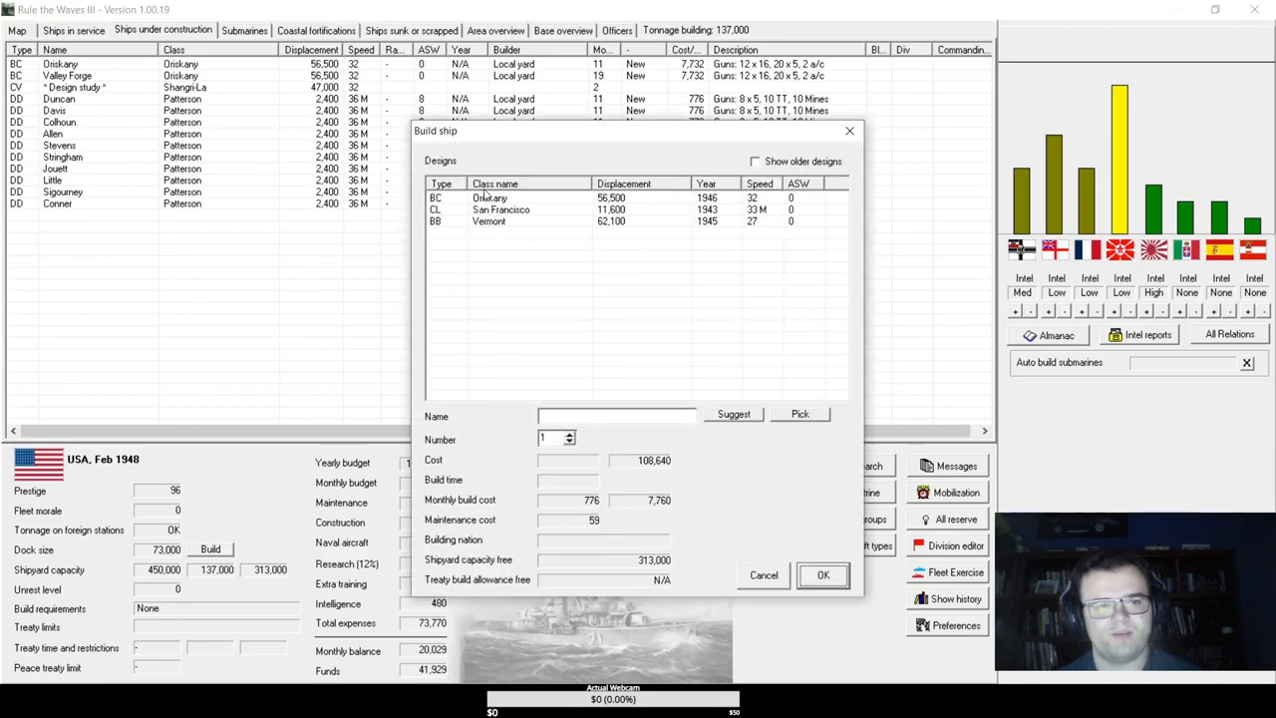
{"action": "left_click", "coordinate": [755, 161]}
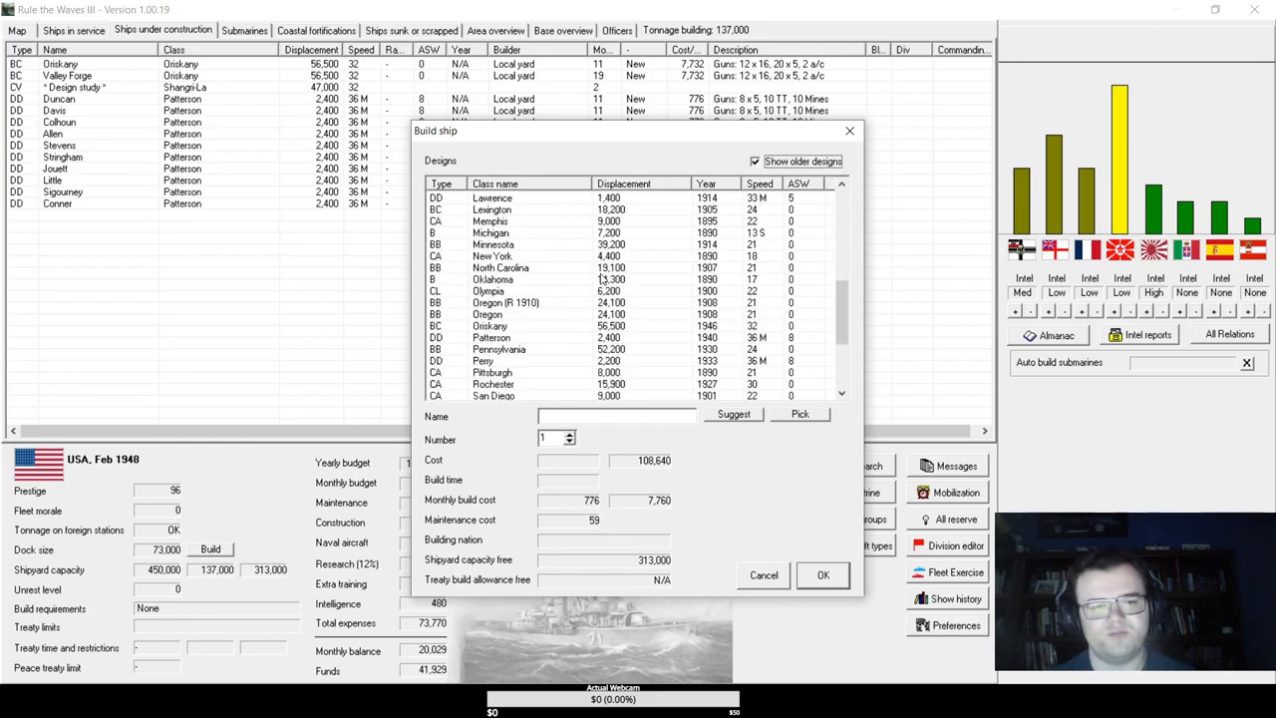
{"action": "left_click", "coordinate": [764, 575]}
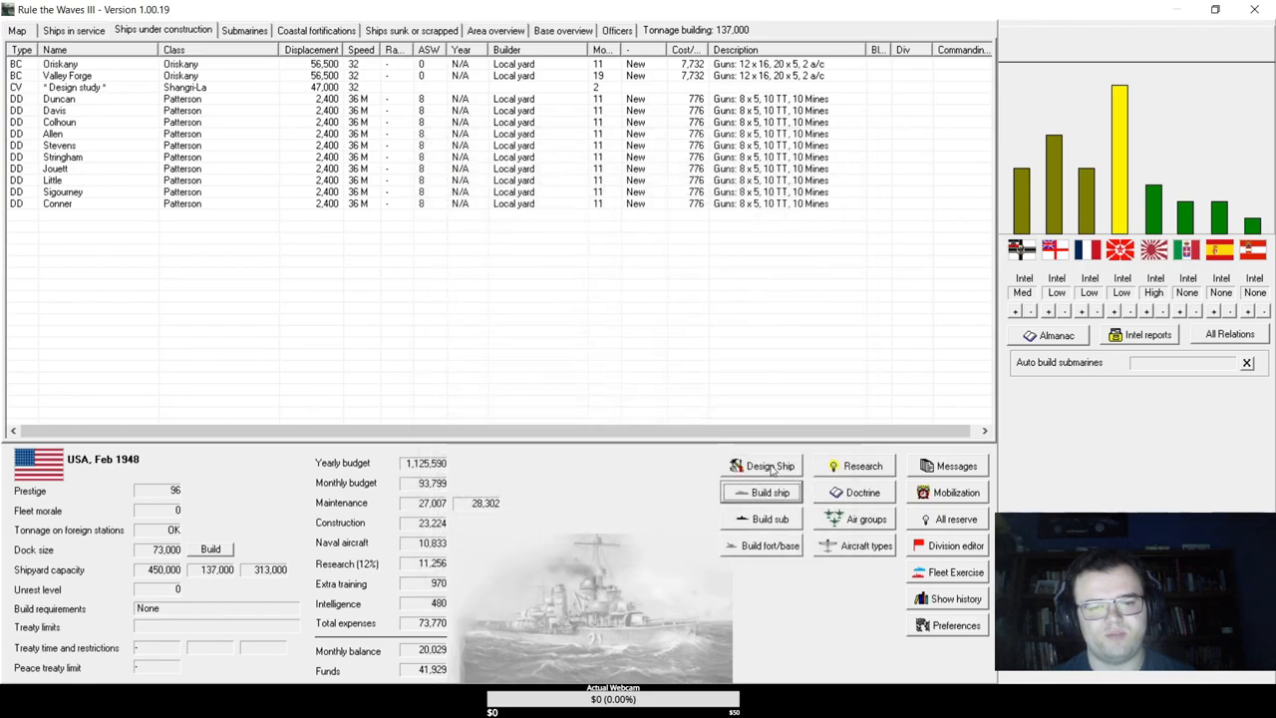
- Start a new Chattanooga light cruiser design and try adding a missile launcher, dismissing the not-invented warning
{"action": "left_click", "coordinate": [770, 466]}
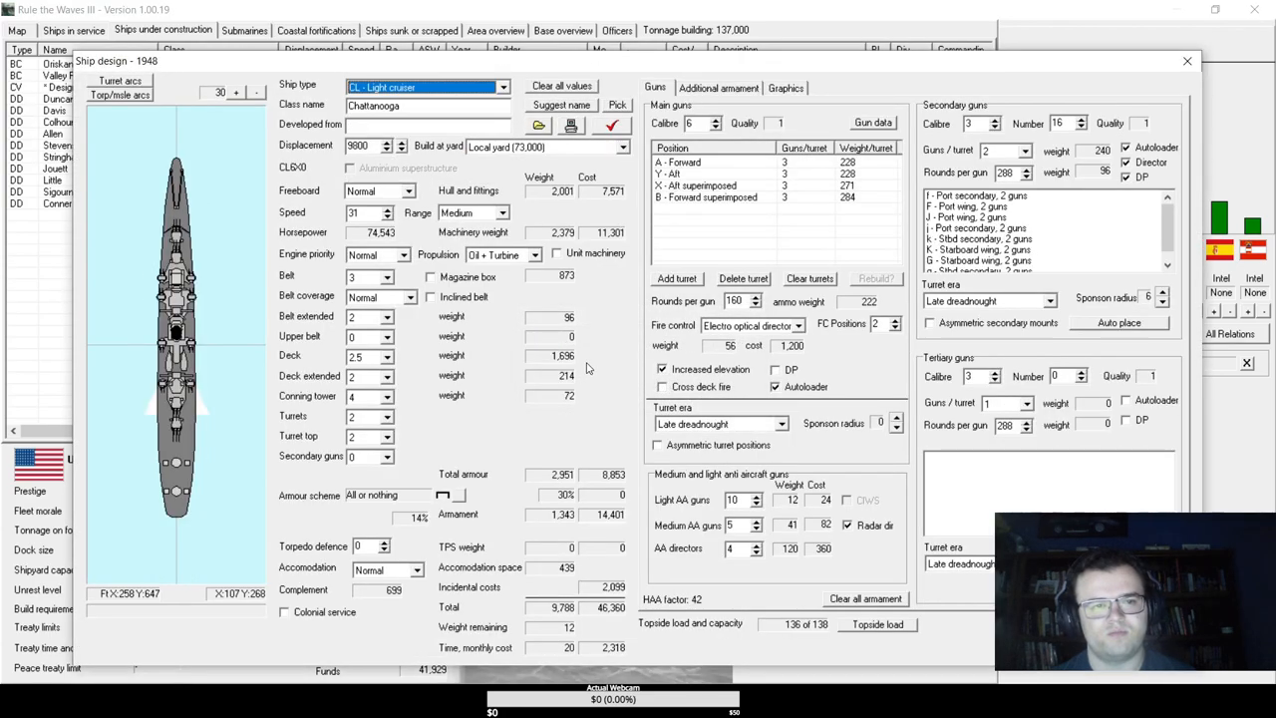
{"action": "left_click", "coordinate": [717, 87]}
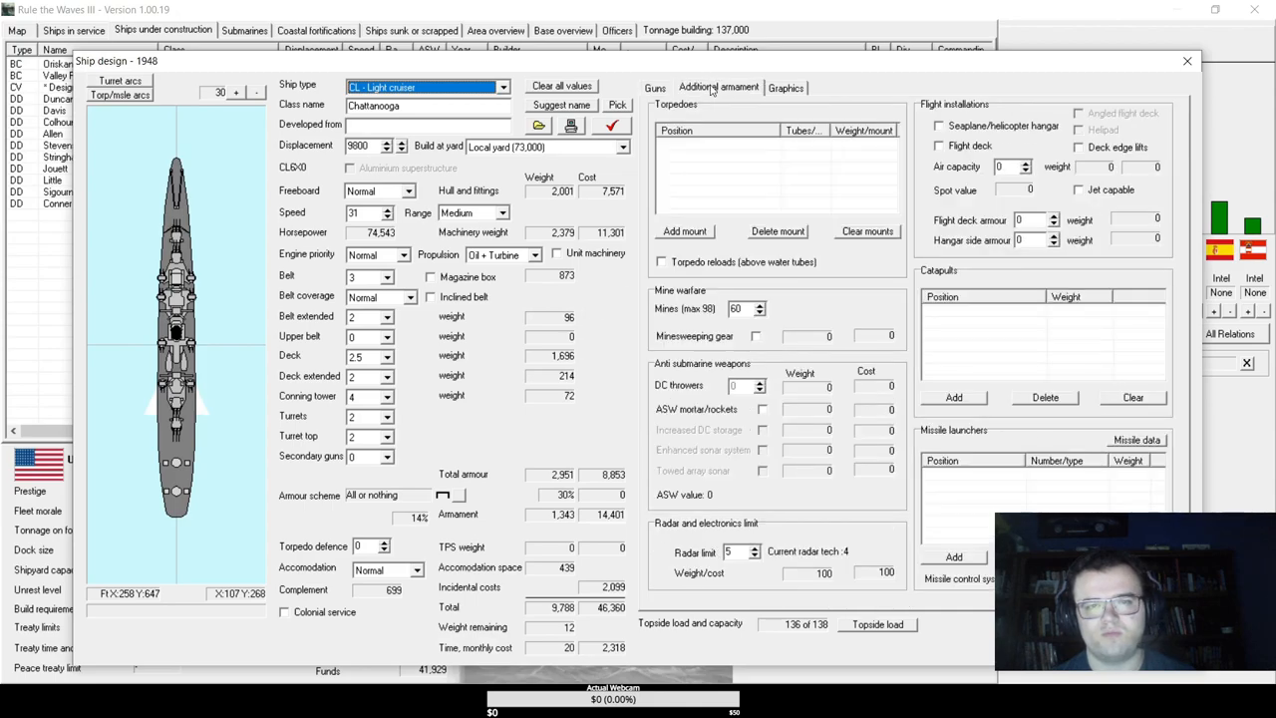
{"action": "mouse_move", "coordinate": [966, 423]}
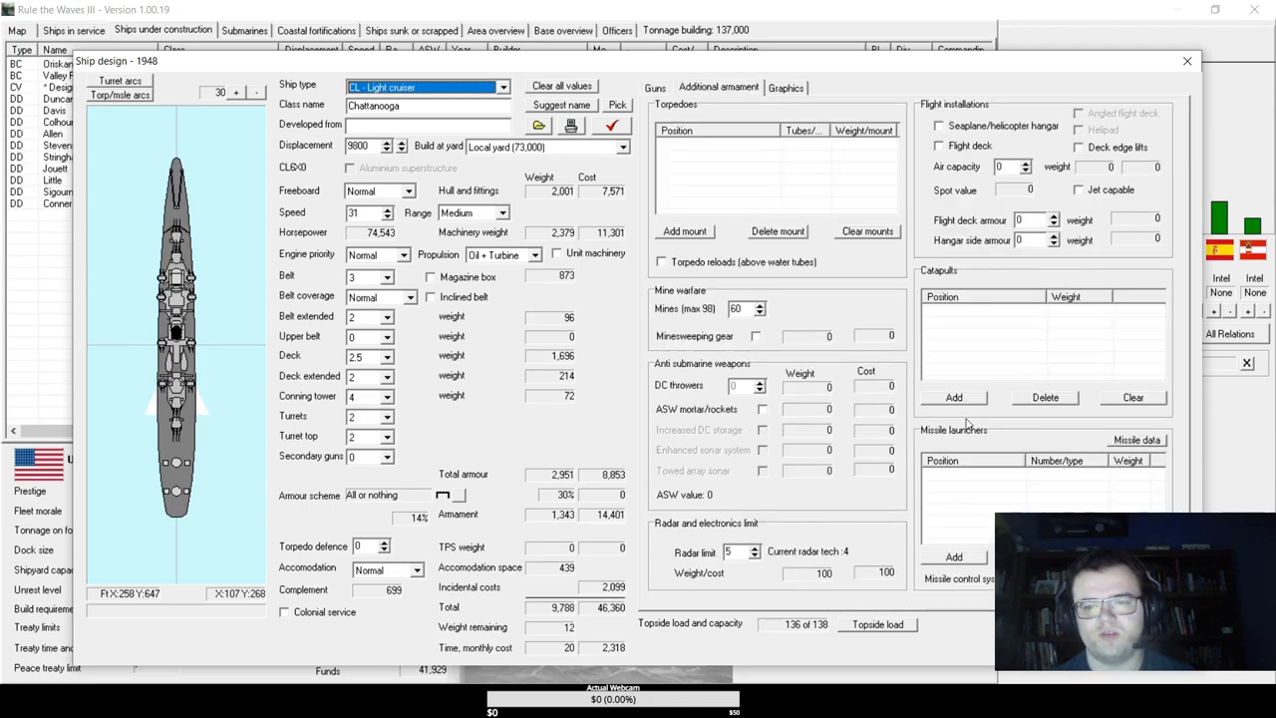
{"action": "left_click", "coordinate": [954, 557]}
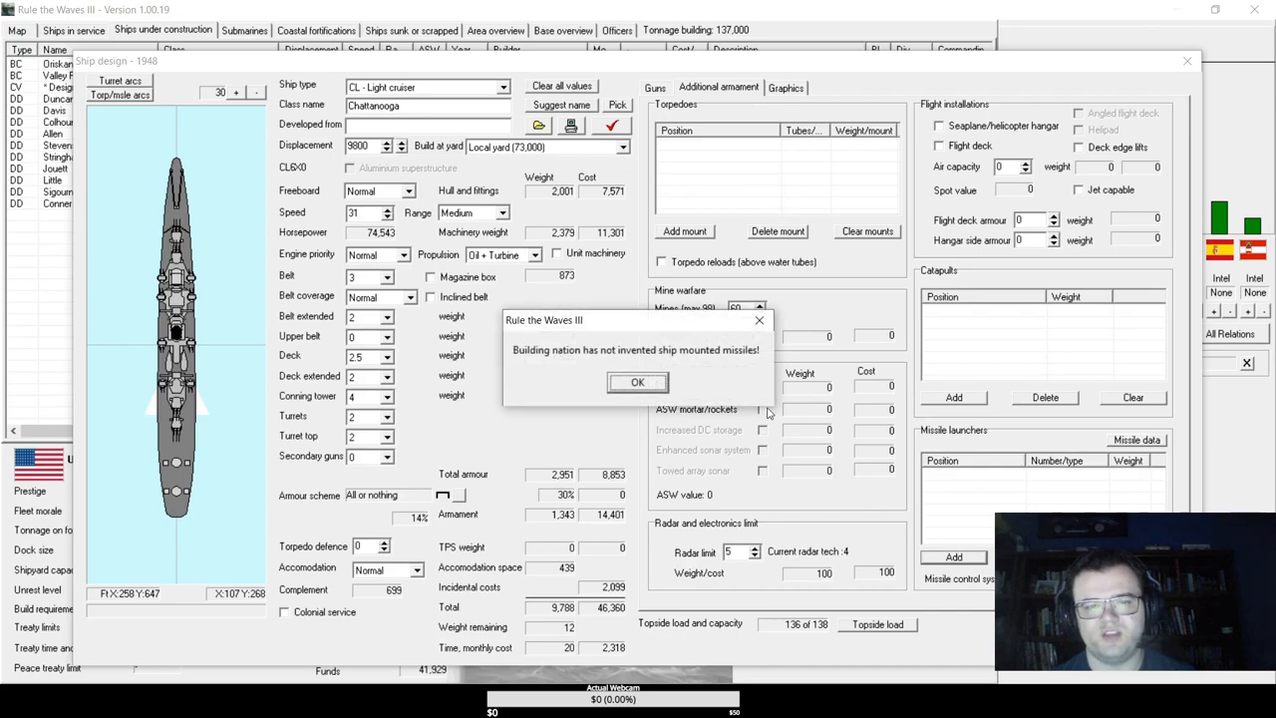
{"action": "left_click", "coordinate": [637, 382]}
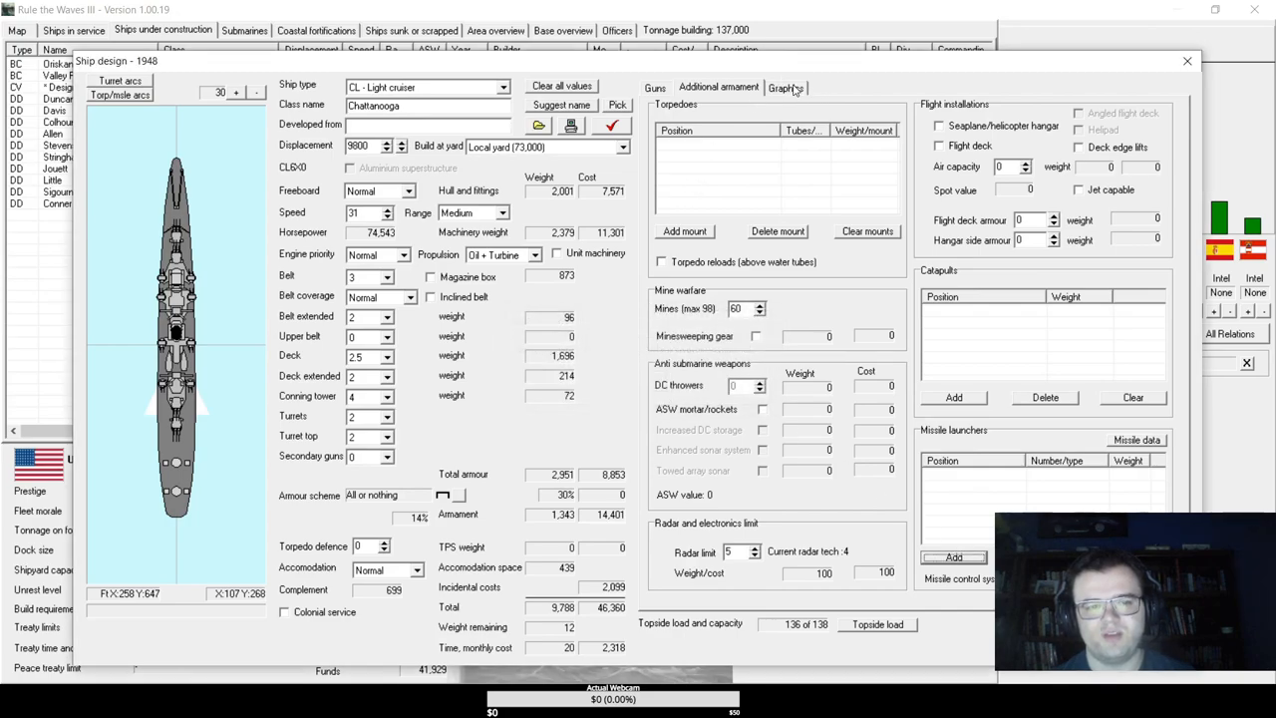
{"action": "mouse_move", "coordinate": [795, 90]}
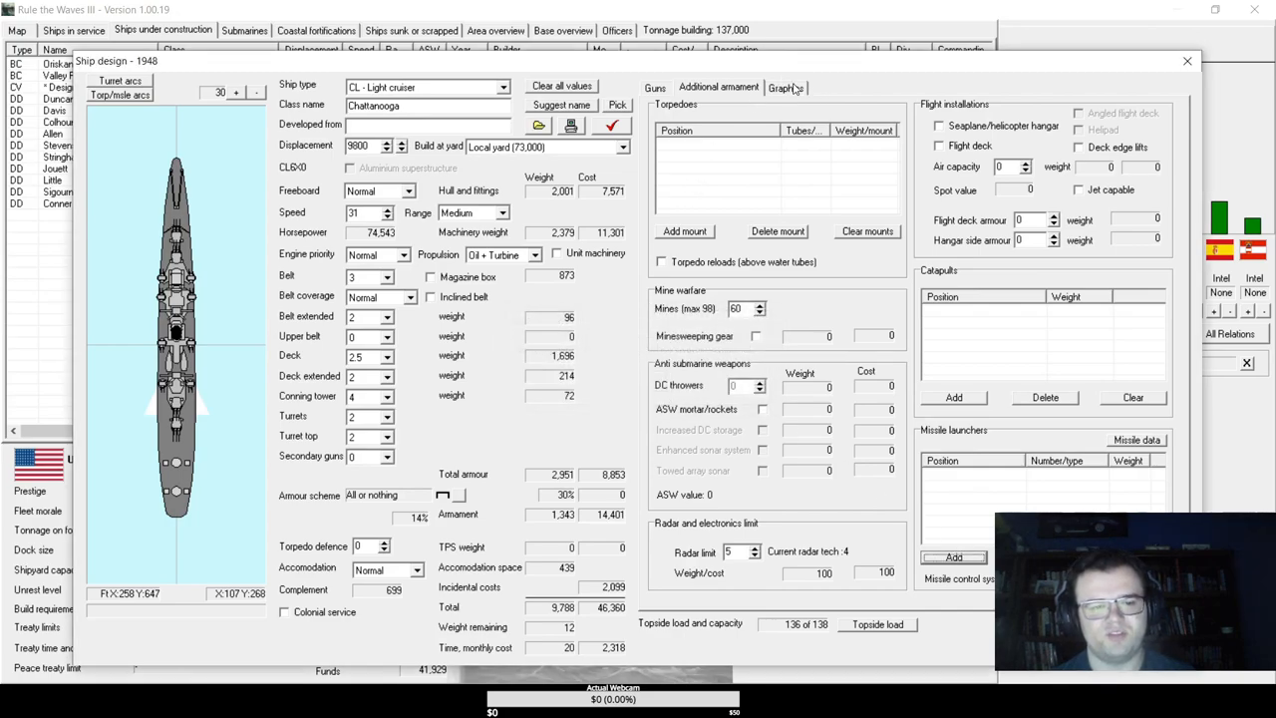
- Review the design's graphics and main gun settings, then close the design without building
{"action": "left_click", "coordinate": [786, 87]}
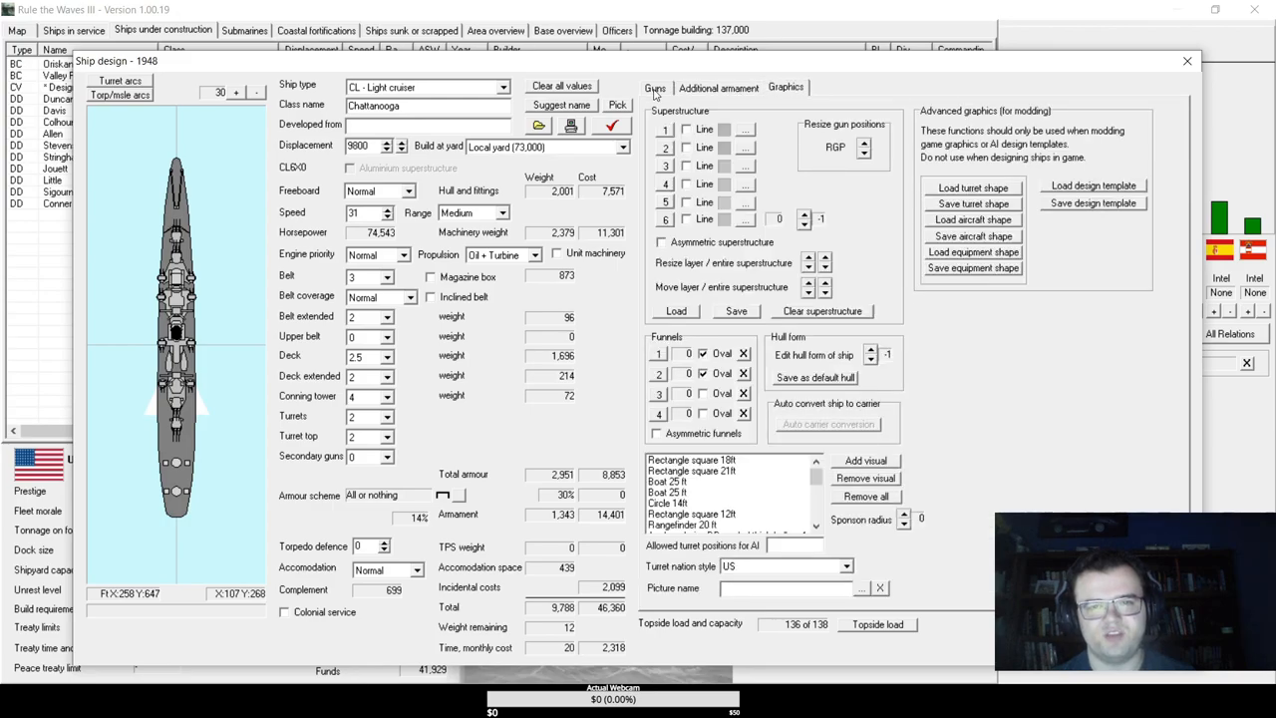
{"action": "left_click", "coordinate": [655, 87]}
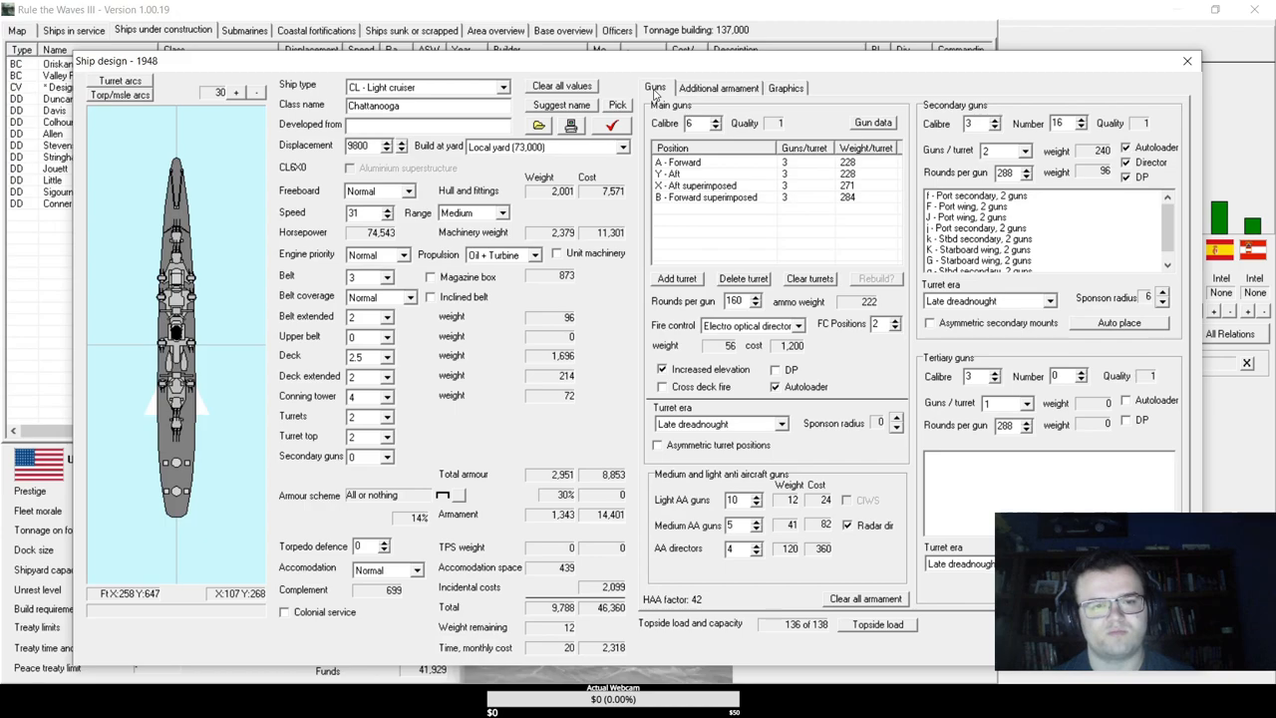
{"action": "mouse_move", "coordinate": [685, 98]}
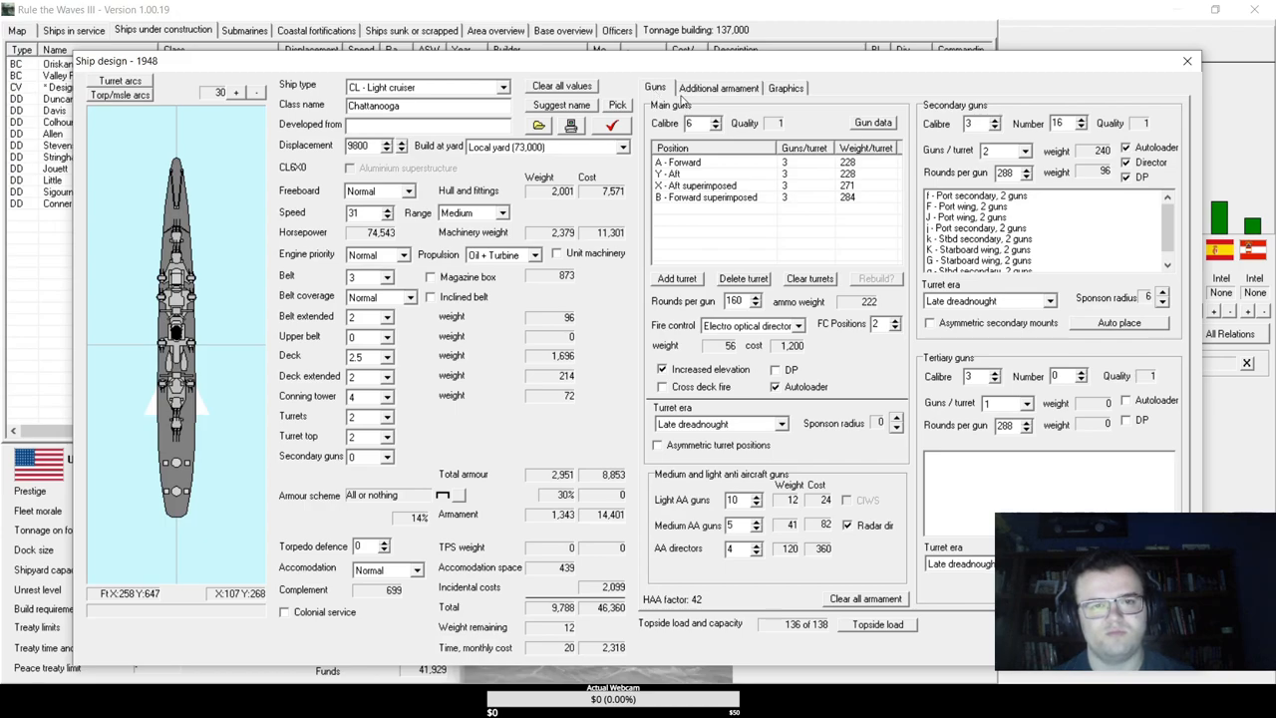
{"action": "left_click", "coordinate": [1188, 61]}
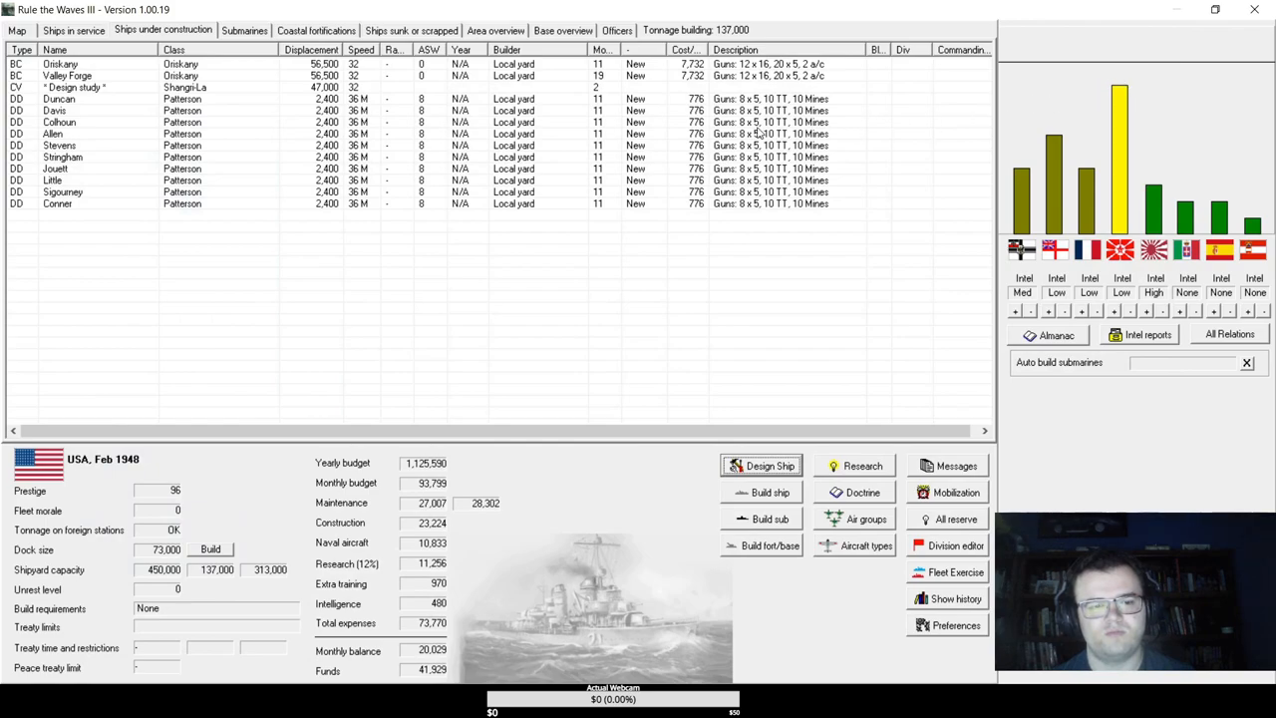
- Answer that the Falkland Islands are not ready for independence and acknowledge the armed supporters news
{"action": "left_click", "coordinate": [75, 87]}
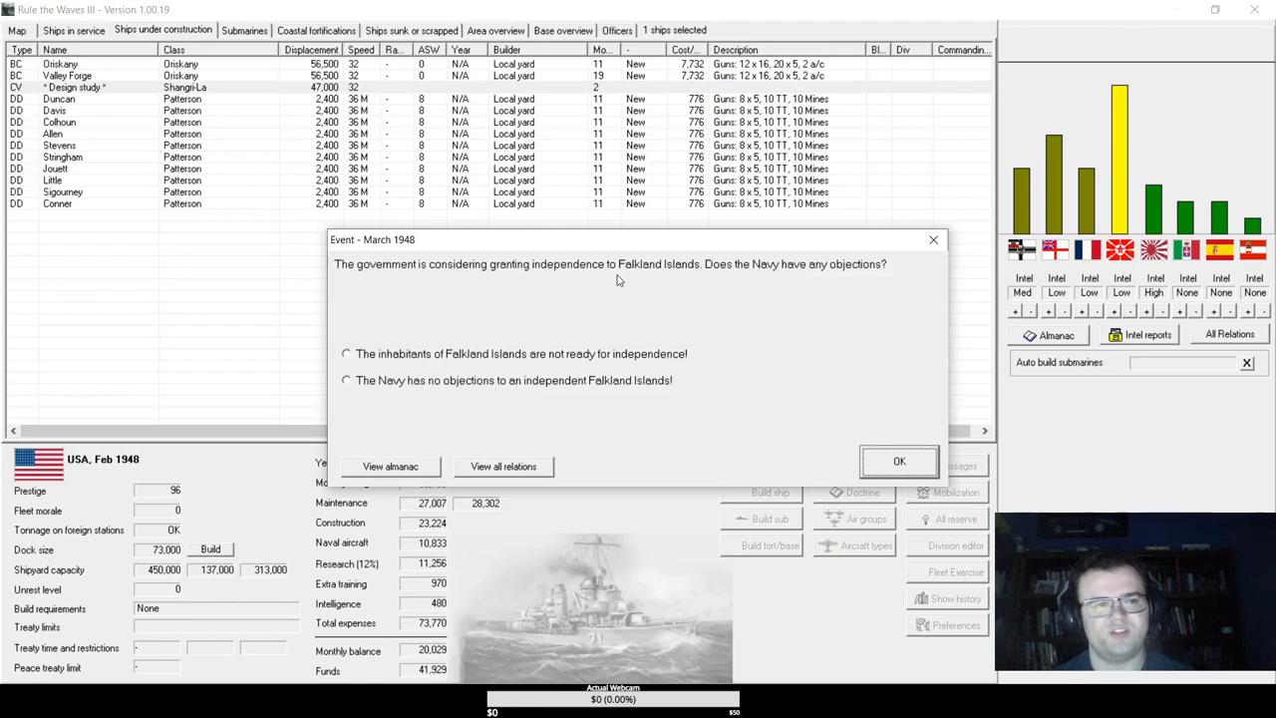
{"action": "mouse_move", "coordinate": [538, 351]}
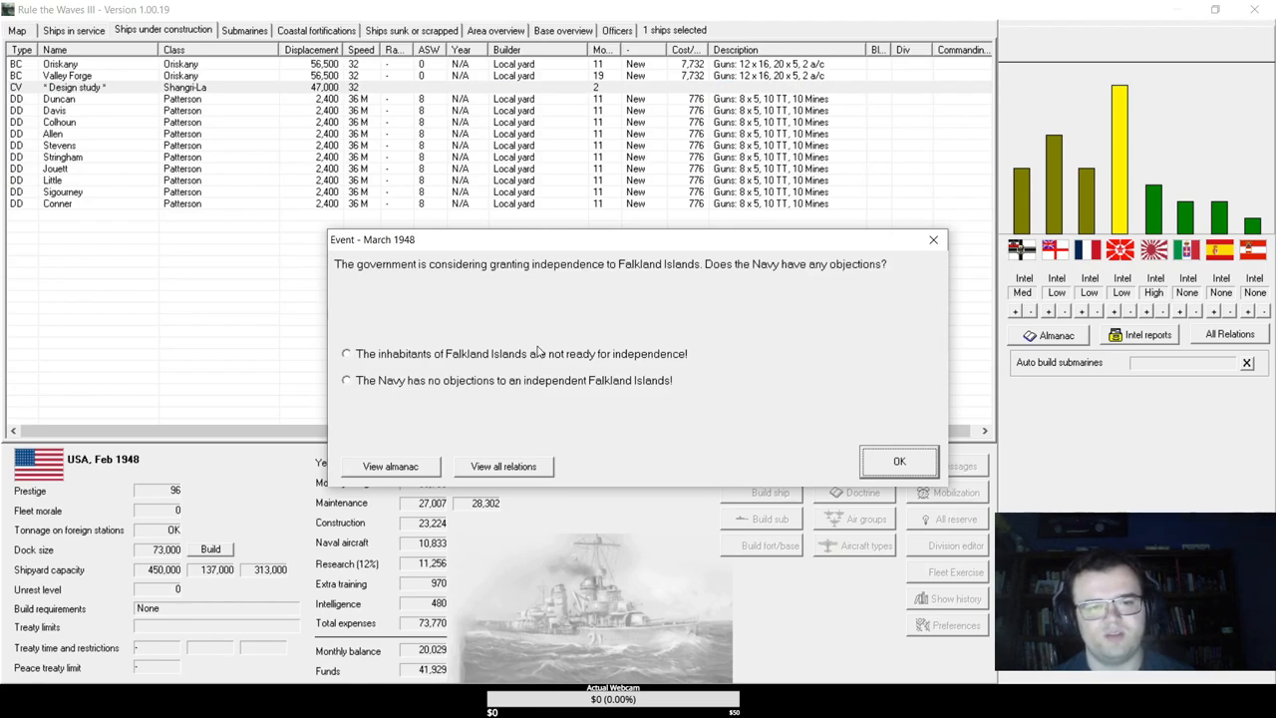
{"action": "left_click", "coordinate": [346, 354]}
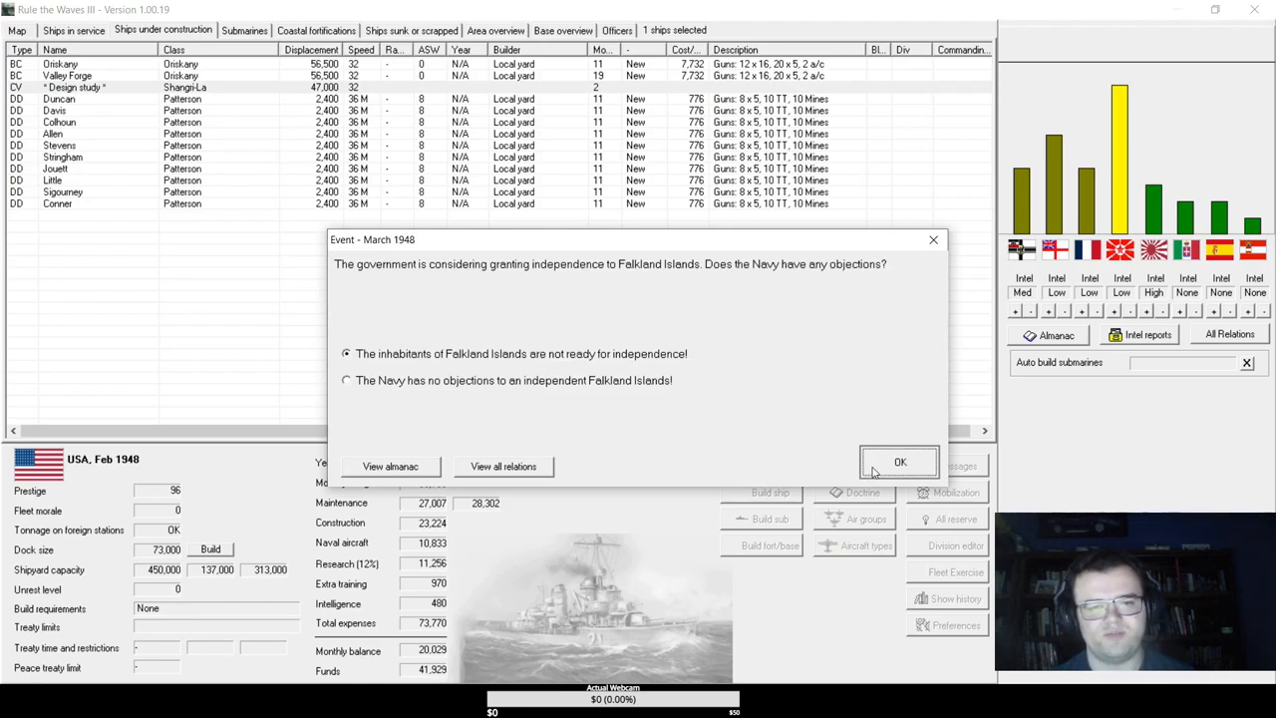
{"action": "left_click", "coordinate": [900, 462]}
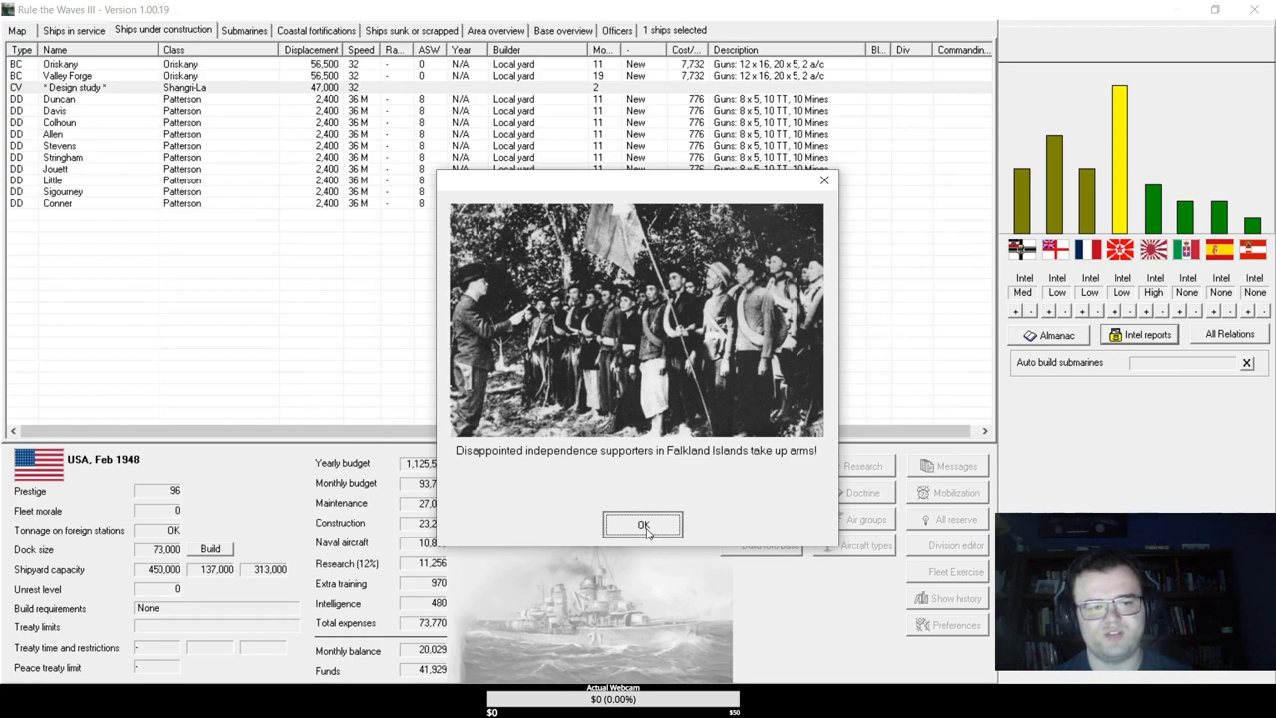
{"action": "left_click", "coordinate": [644, 526]}
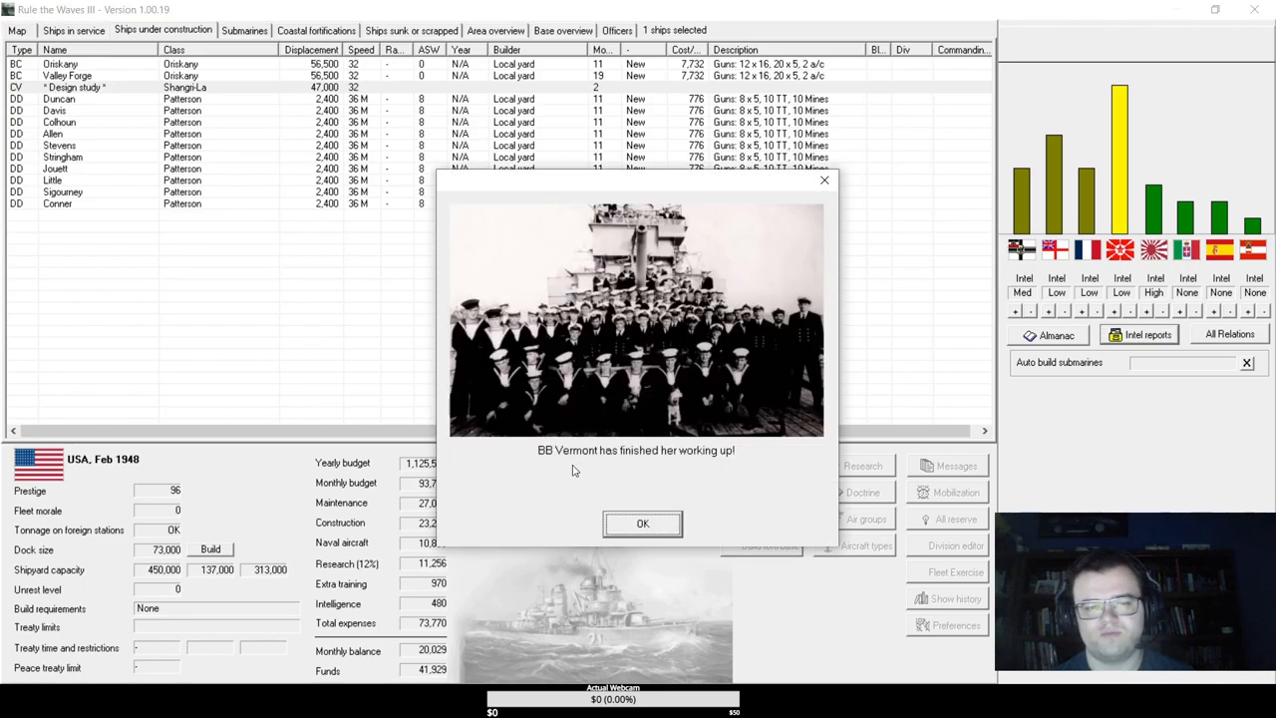
- Acknowledge BB Vermont finishing working up and Russia supporting rebels, then close turn messages
{"action": "left_click", "coordinate": [642, 524]}
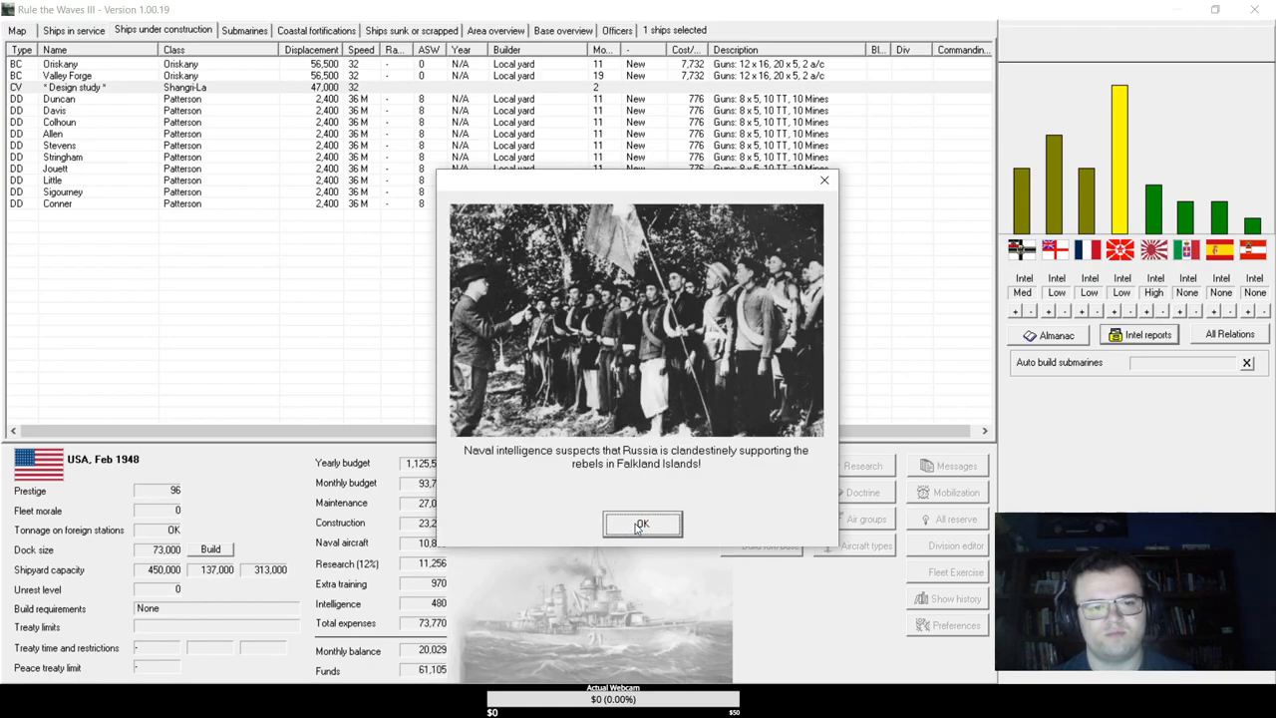
{"action": "left_click", "coordinate": [642, 524]}
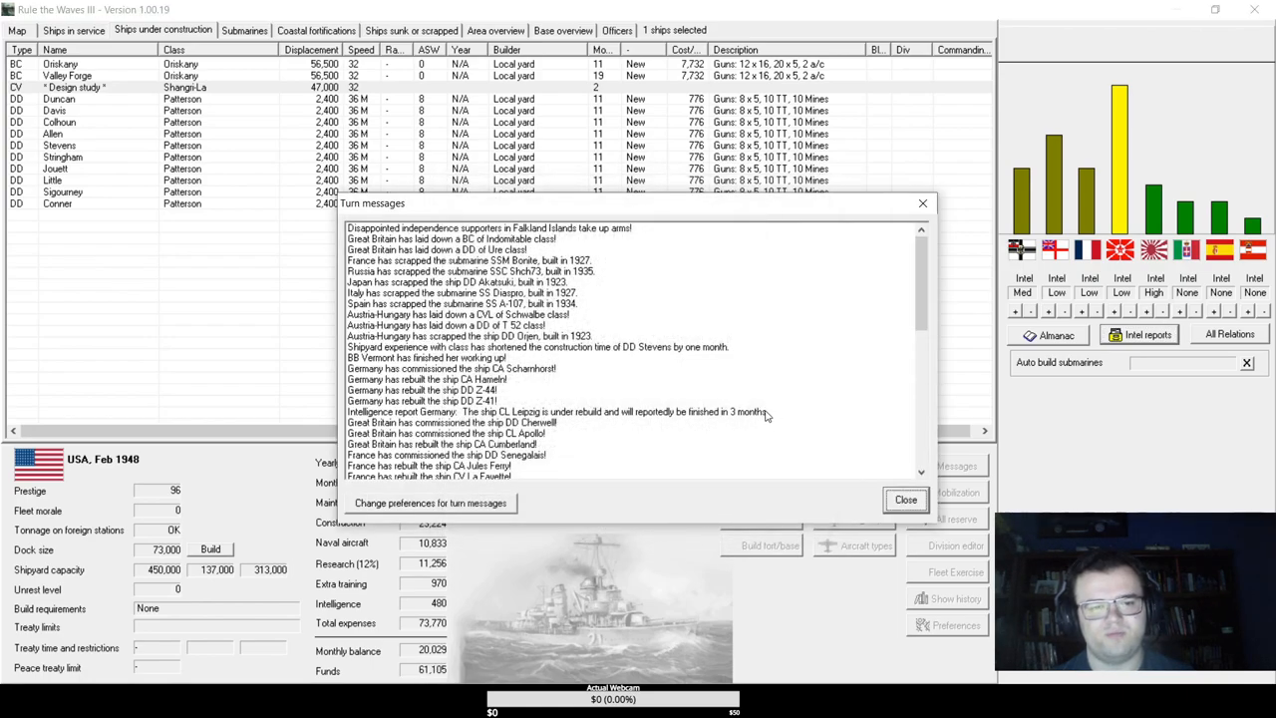
{"action": "left_click", "coordinate": [905, 500]}
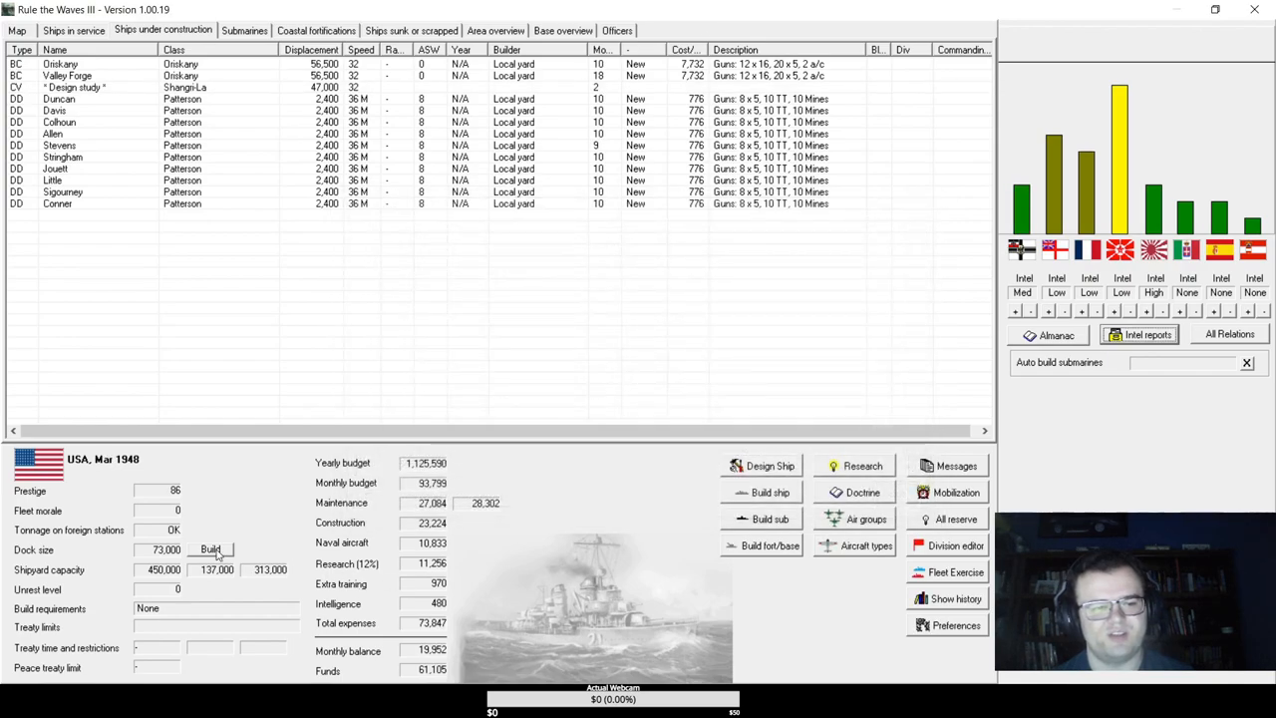
- Start enlarging the dock and scroll through the nation data comparison from ships in service
{"action": "left_click", "coordinate": [211, 549]}
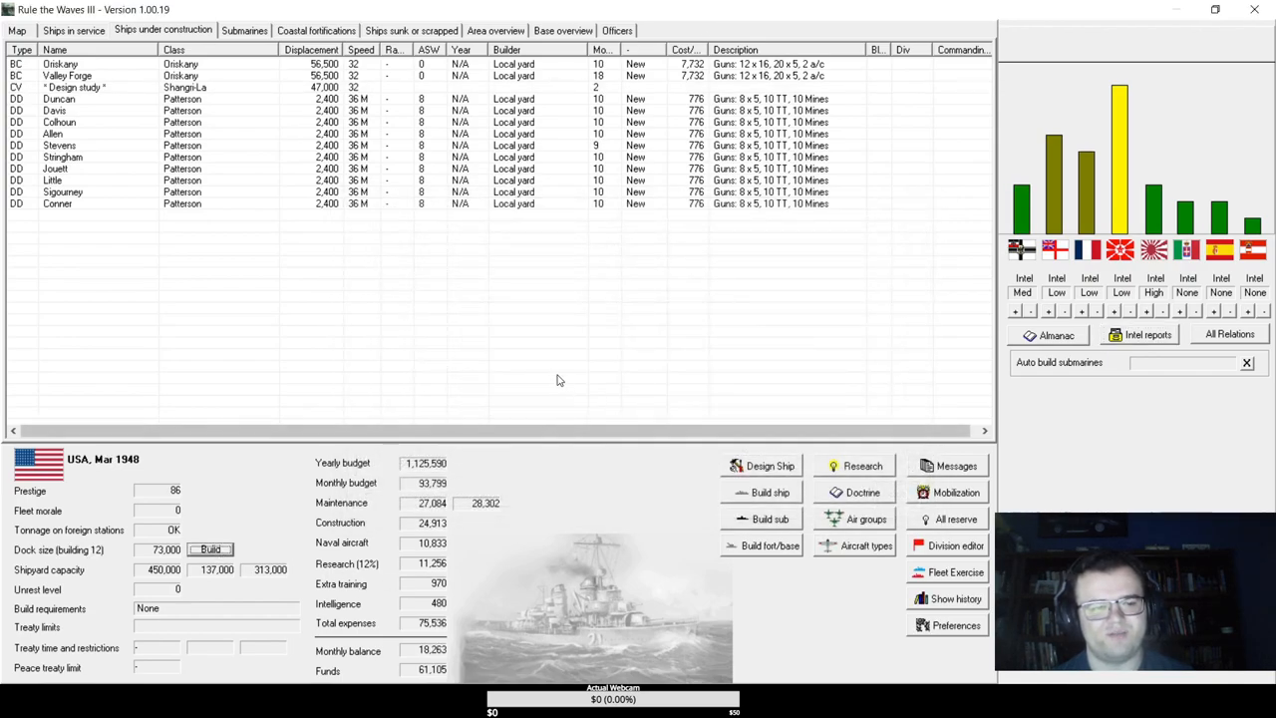
{"action": "mouse_move", "coordinate": [1171, 293]}
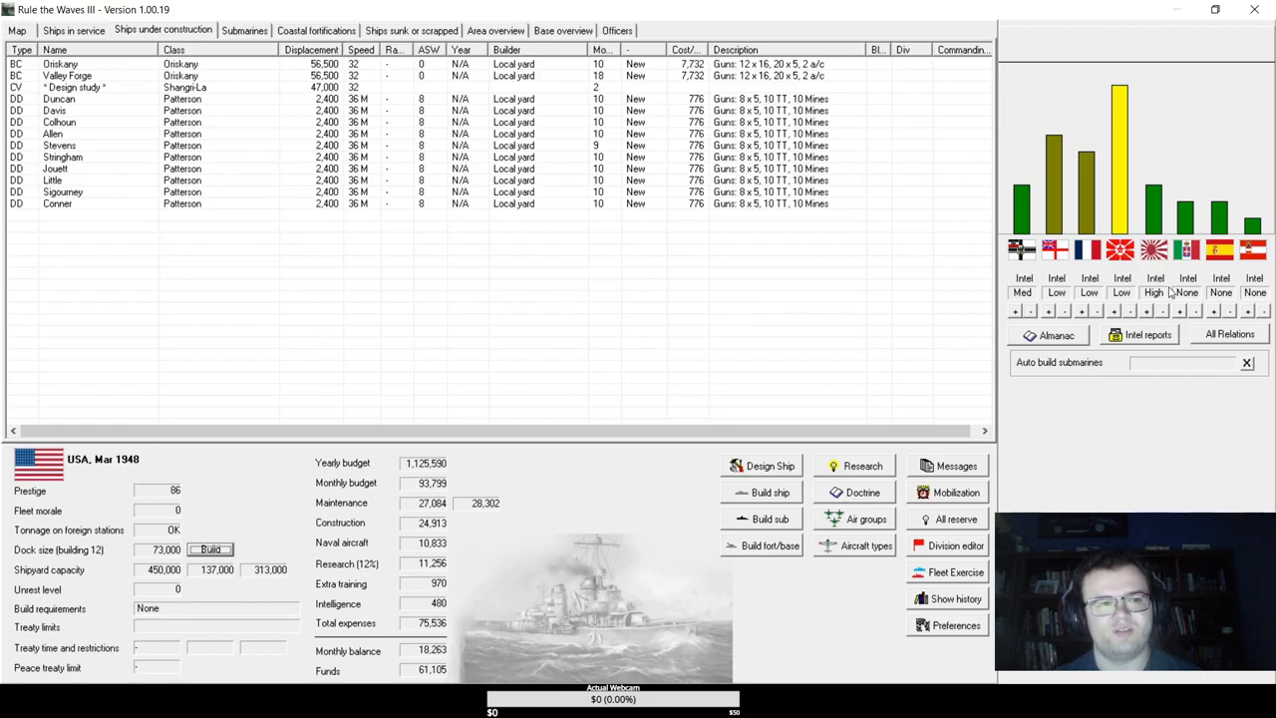
{"action": "left_click", "coordinate": [73, 30]}
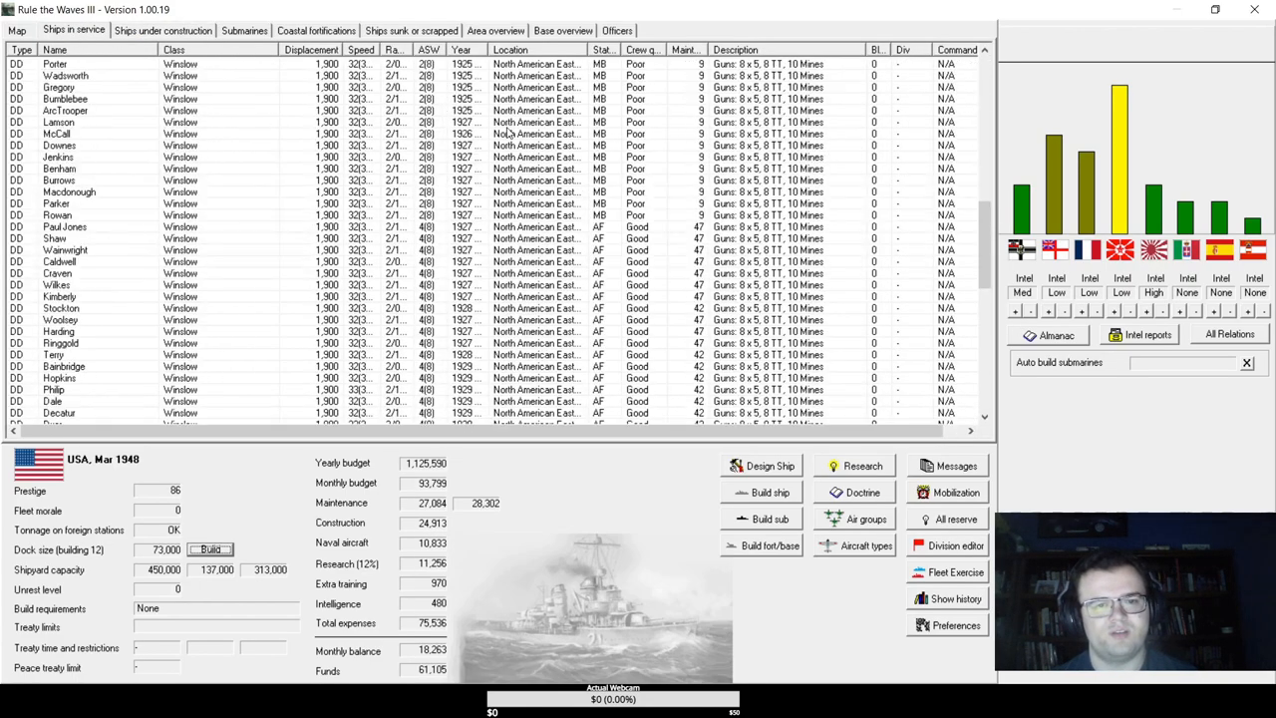
{"action": "scroll", "scroll_direction": "down", "scroll_amount": 3}
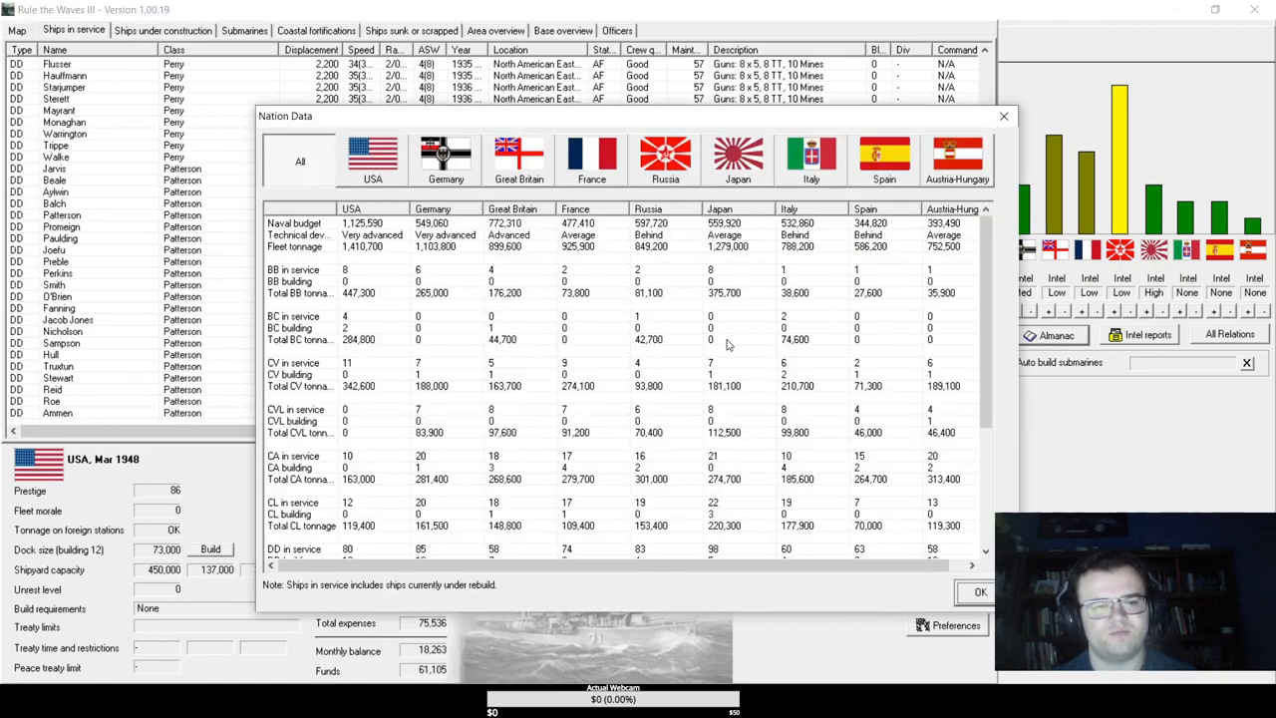
{"action": "scroll", "scroll_direction": "down", "scroll_amount": 3}
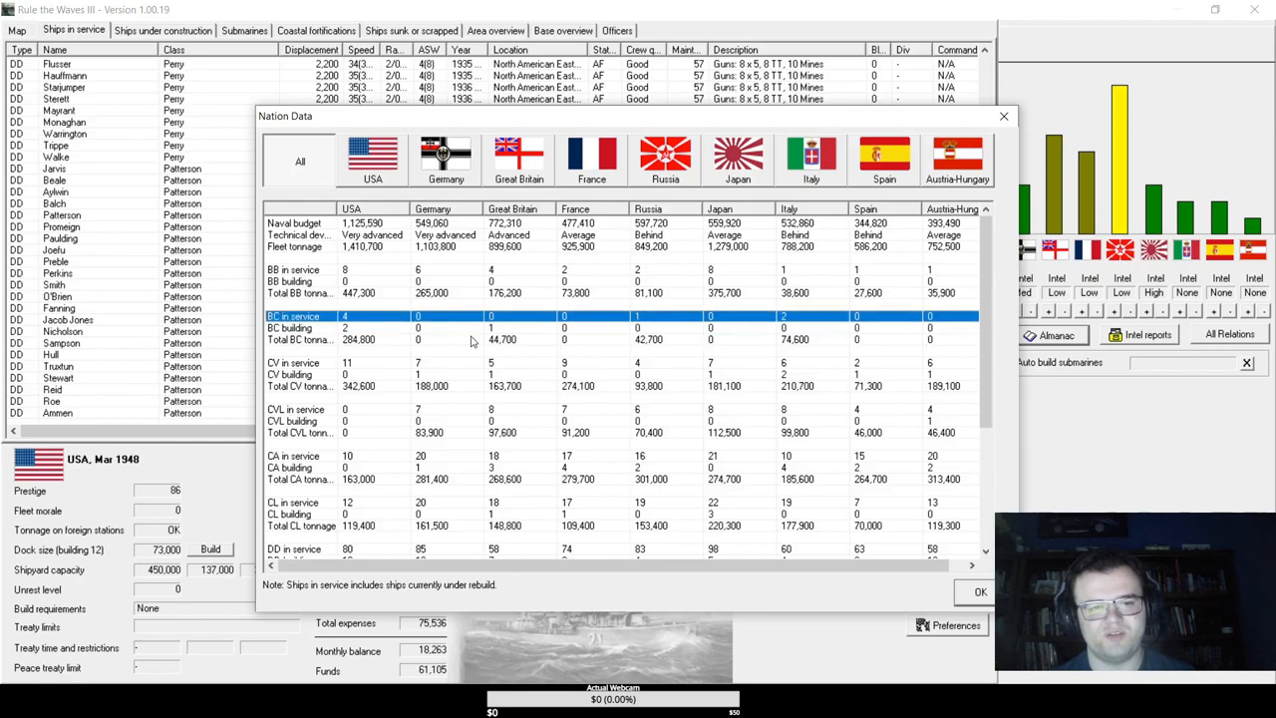
- Highlight the light cruisers in service row and close the nation comparison table
{"action": "scroll", "scroll_direction": "down", "scroll_amount": 3}
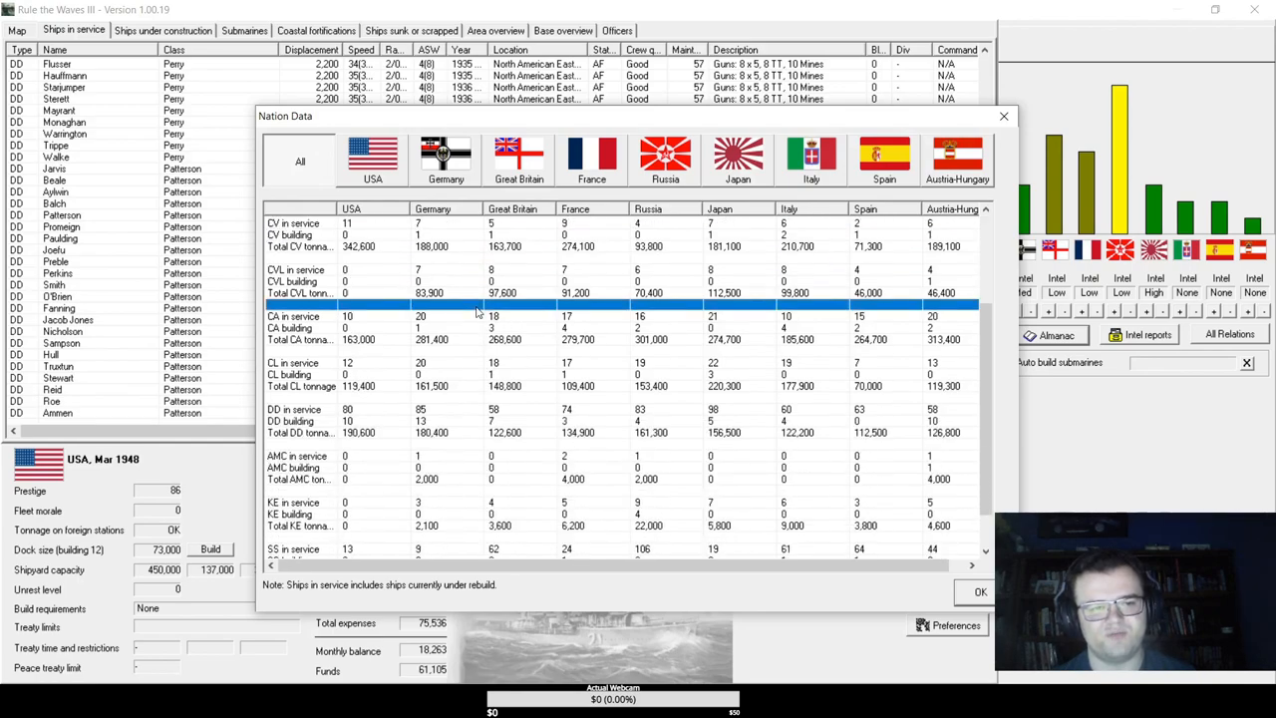
{"action": "left_click", "coordinate": [462, 363]}
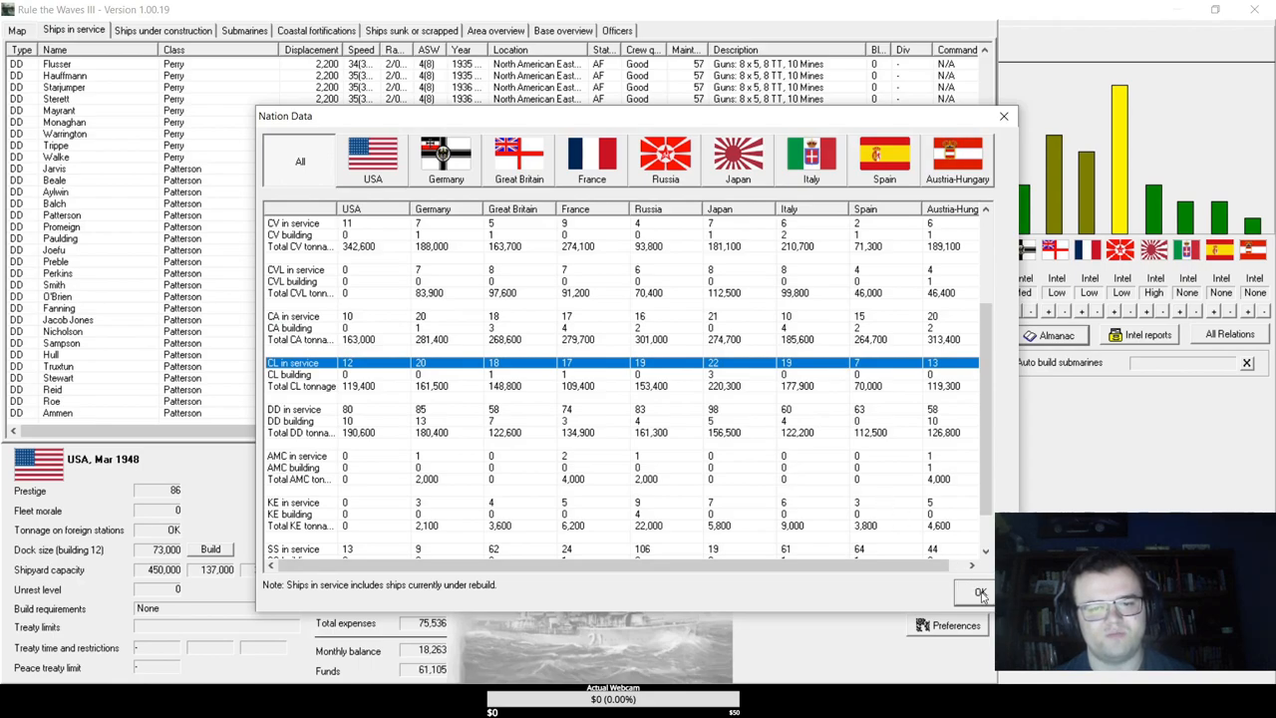
{"action": "left_click", "coordinate": [977, 593]}
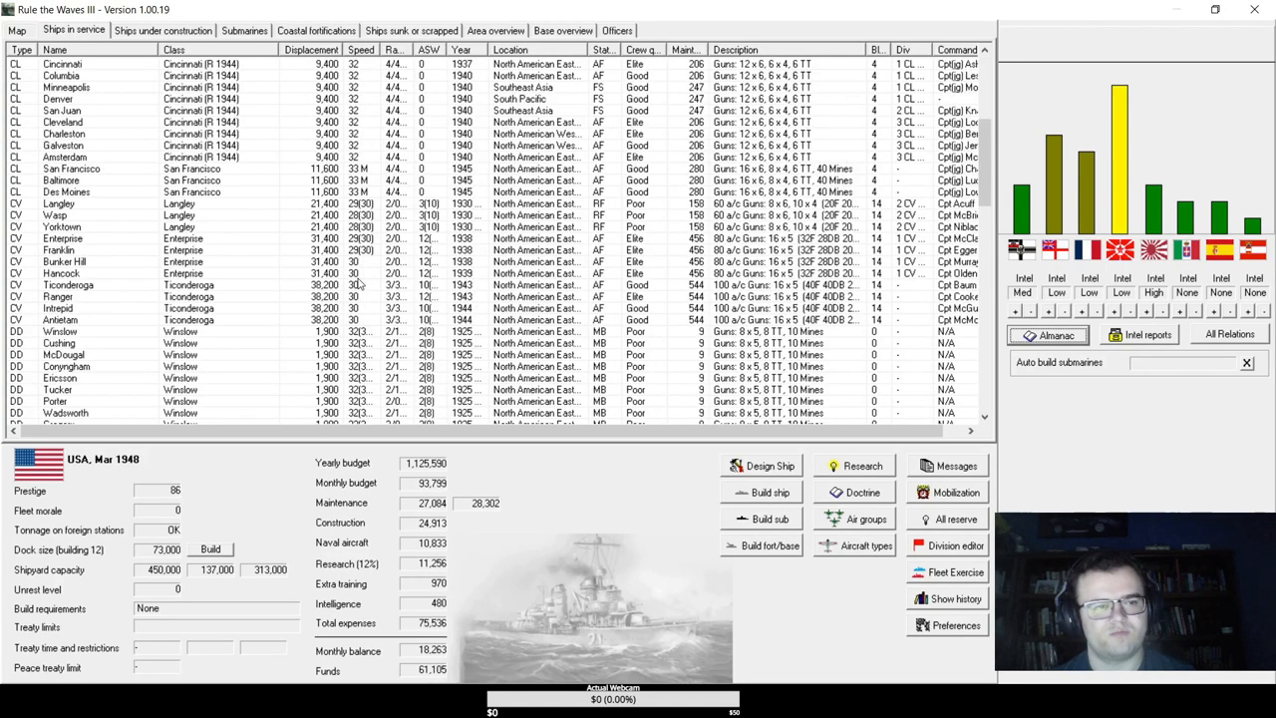
{"action": "left_click", "coordinate": [65, 191]}
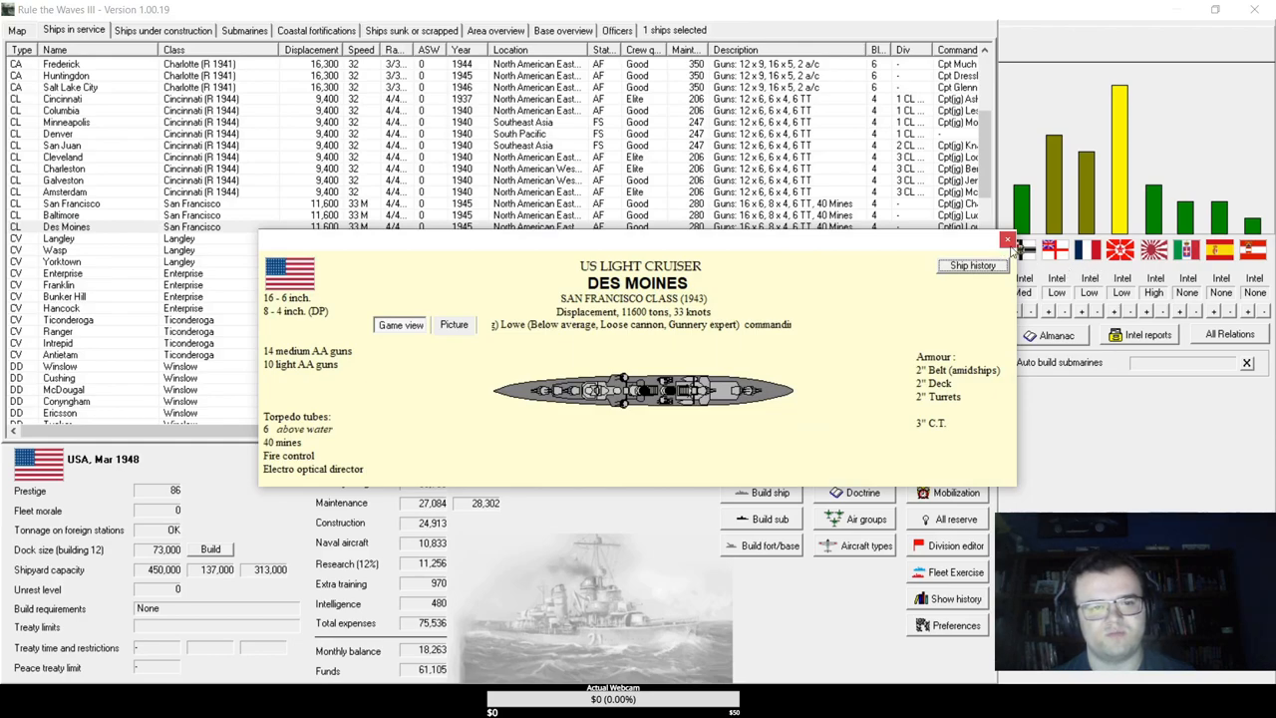
{"action": "mouse_move", "coordinate": [1008, 240]}
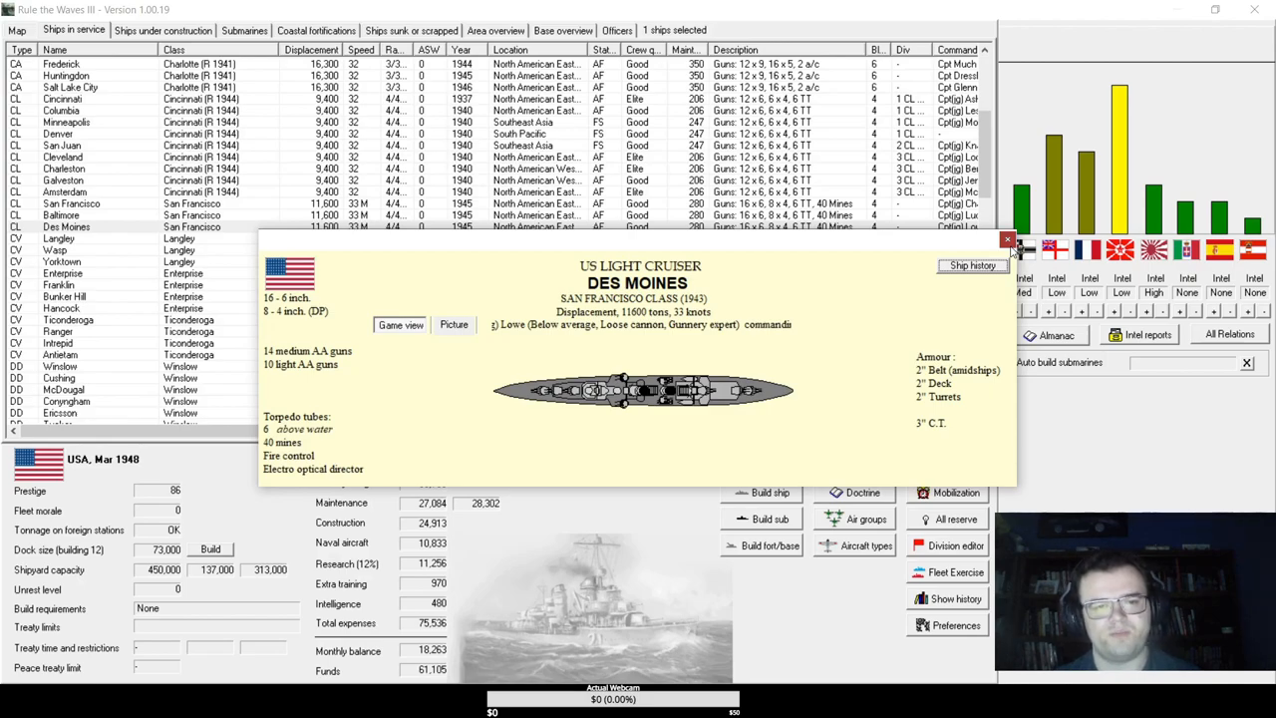
{"action": "left_click", "coordinate": [1008, 240]}
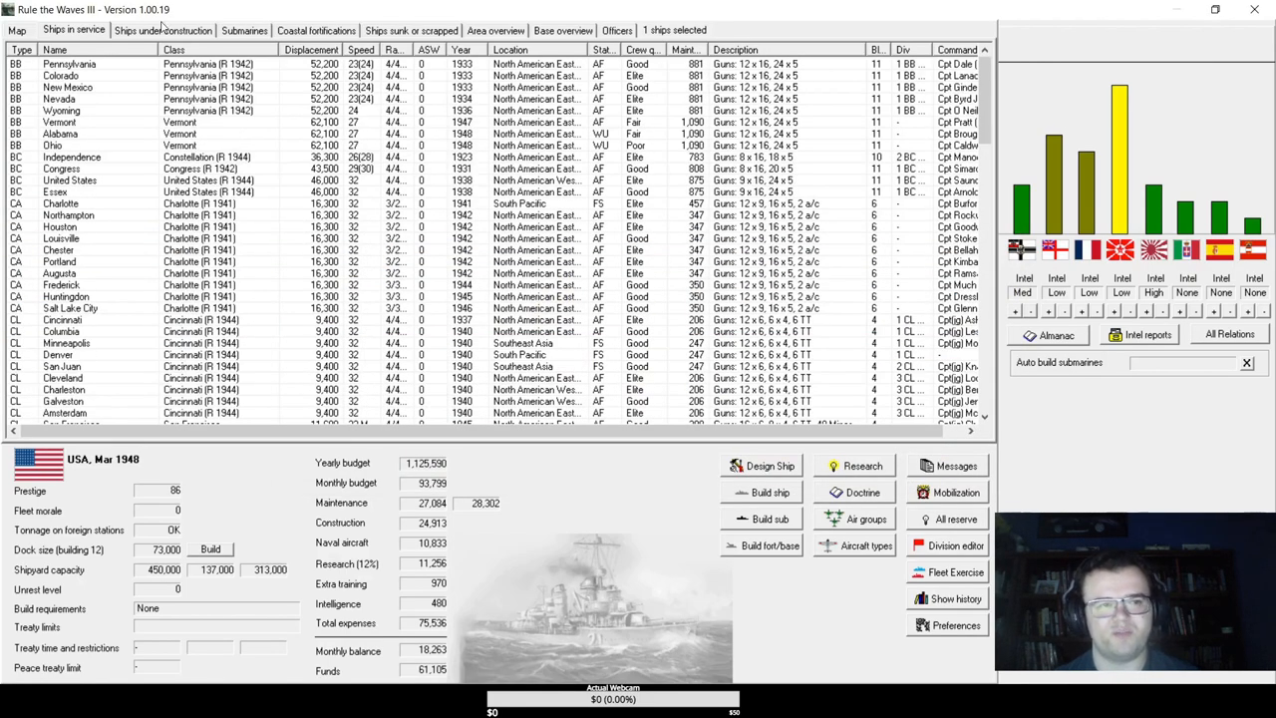
- End the turn, acknowledge CA Louisville crew news, arrest Russian citizens in the Falklands, and close turn messages
{"action": "left_click", "coordinate": [163, 29]}
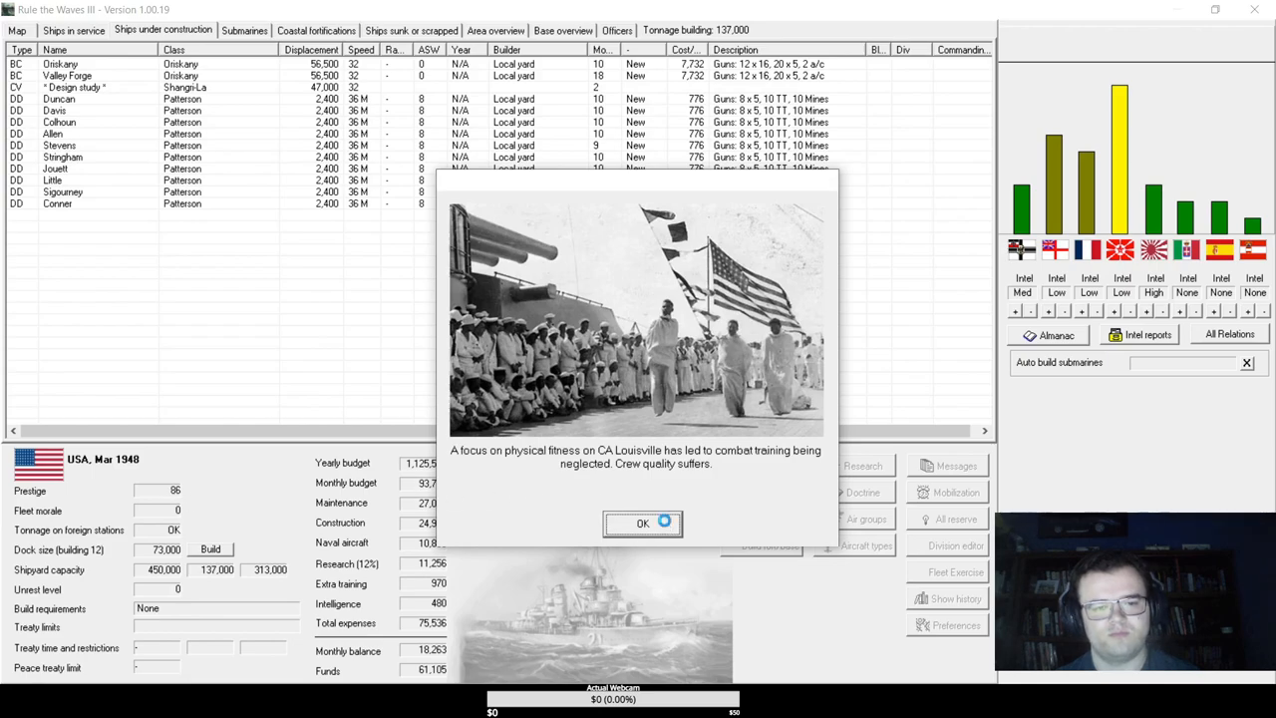
{"action": "left_click", "coordinate": [642, 523]}
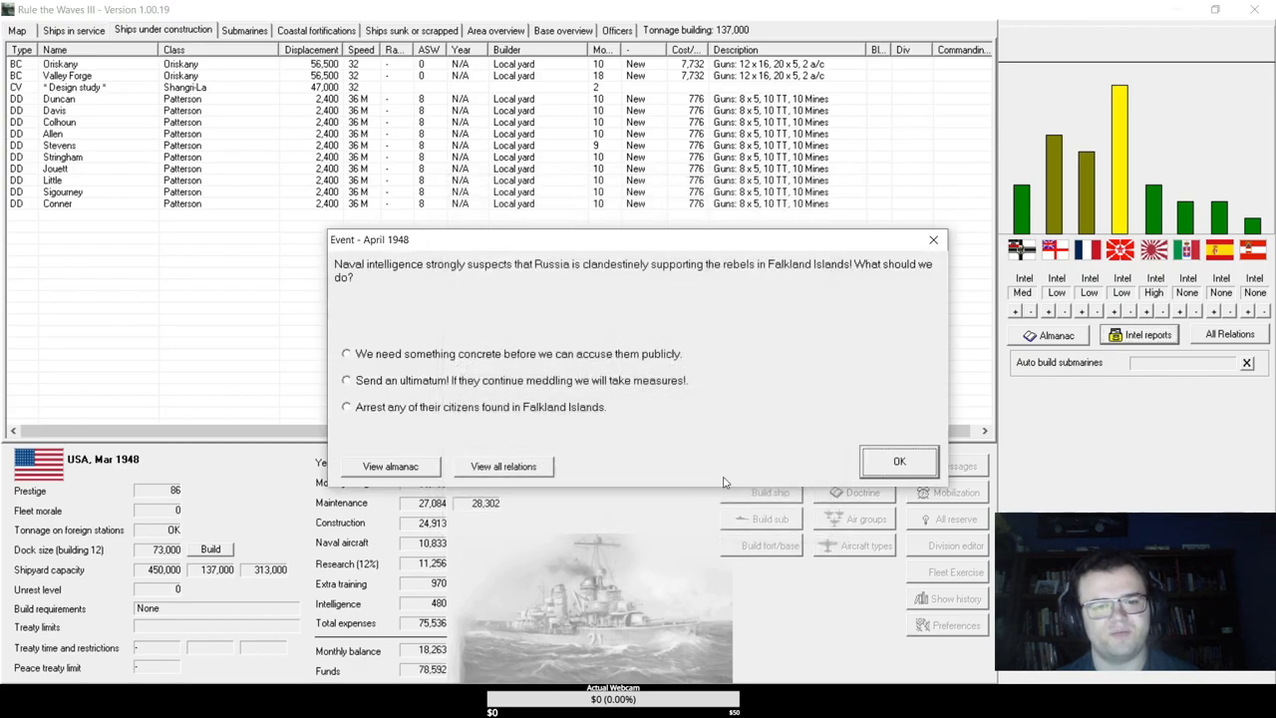
{"action": "mouse_move", "coordinate": [559, 349]}
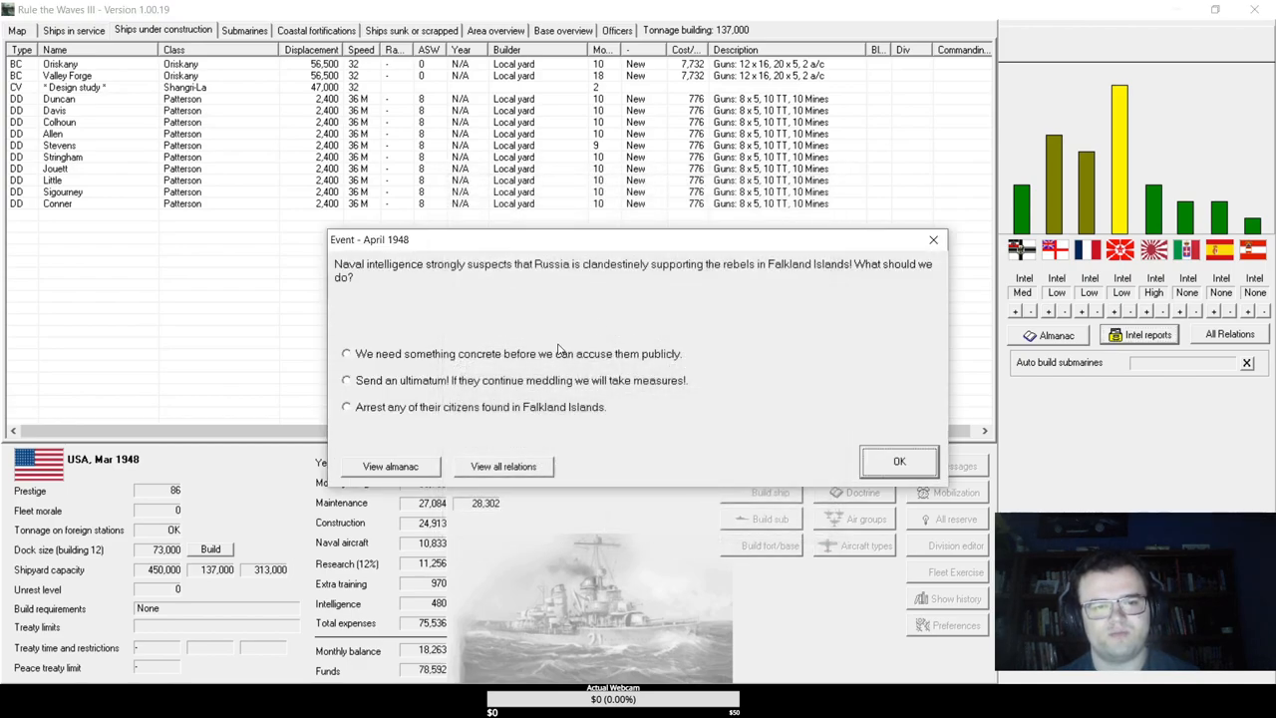
{"action": "mouse_move", "coordinate": [555, 380]}
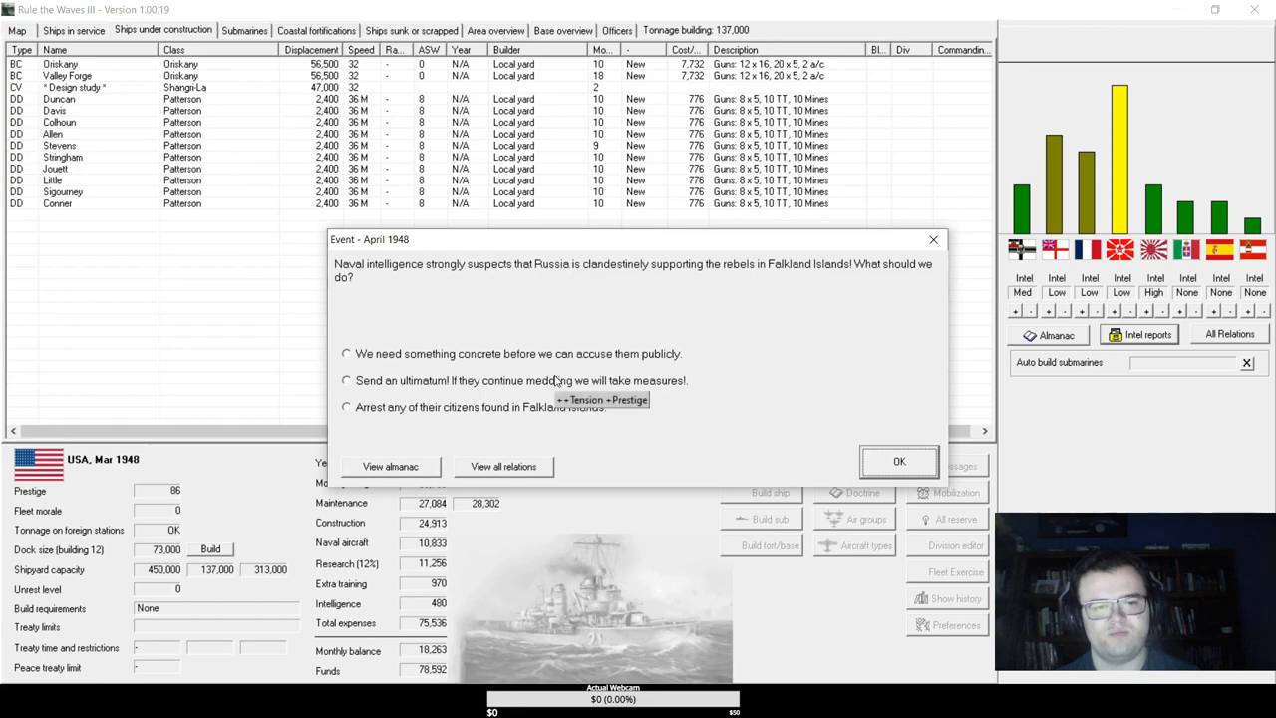
{"action": "mouse_move", "coordinate": [489, 407]}
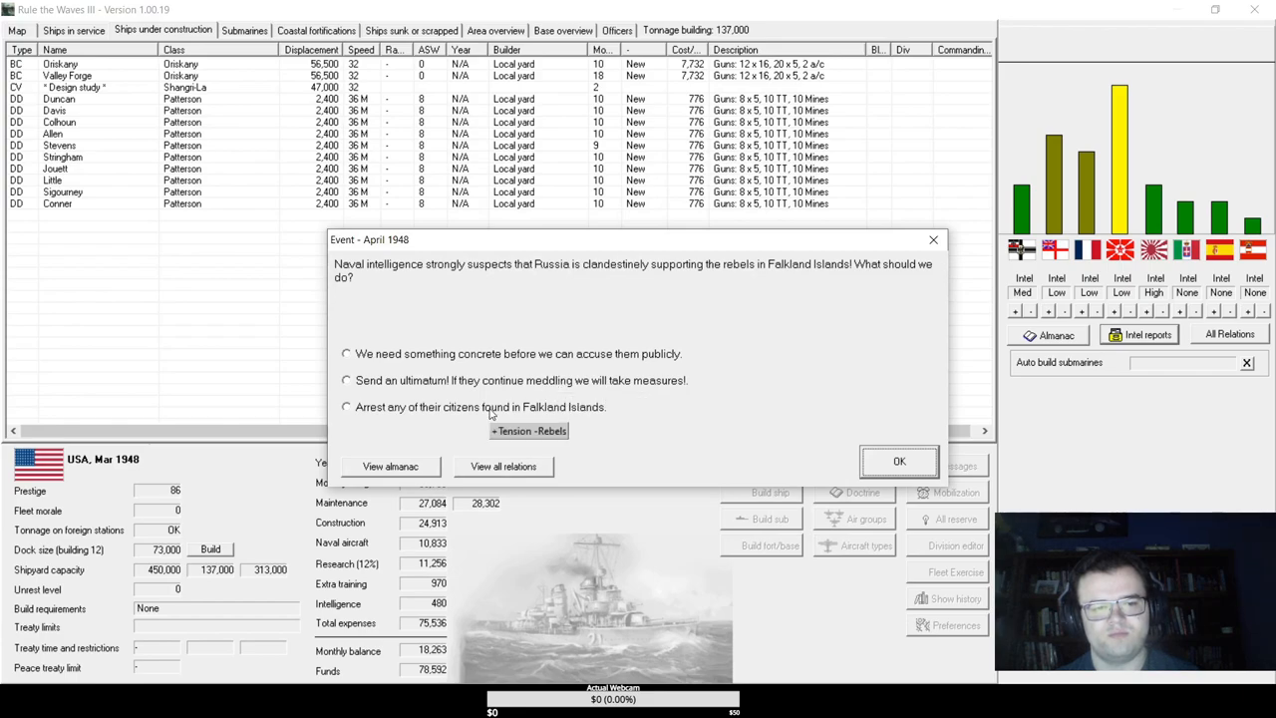
{"action": "left_click", "coordinate": [346, 407]}
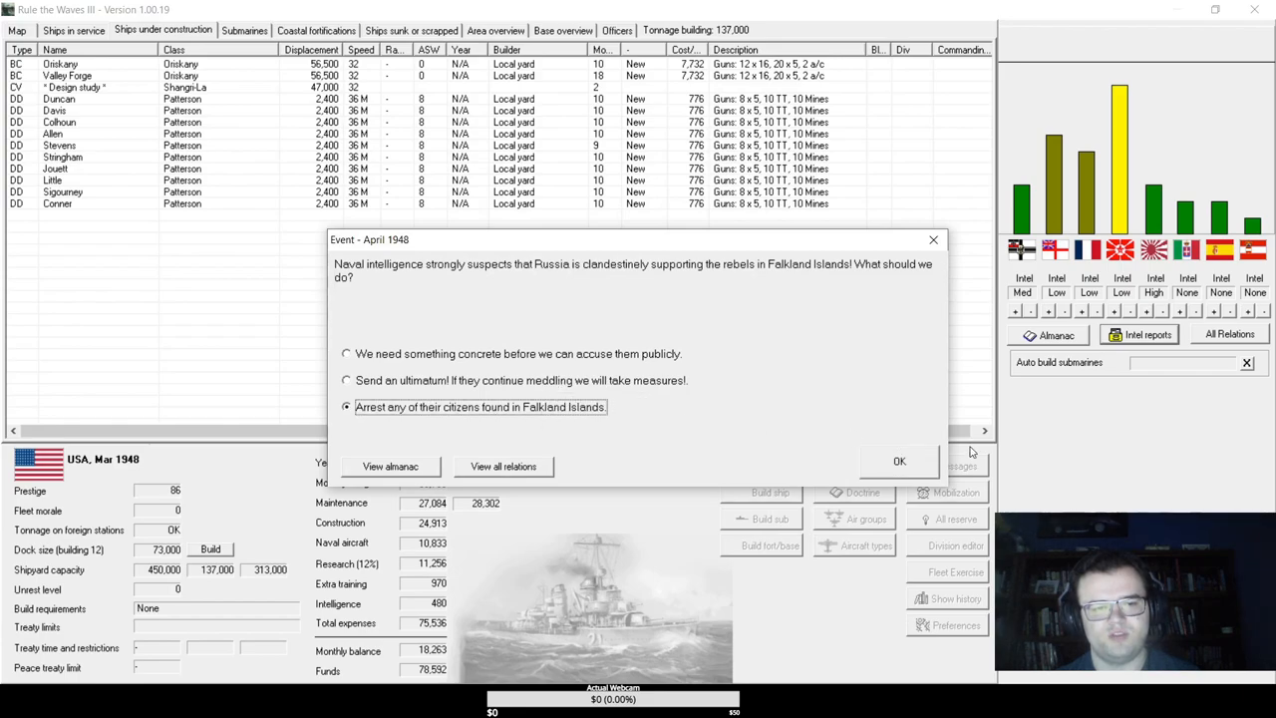
{"action": "left_click", "coordinate": [899, 461]}
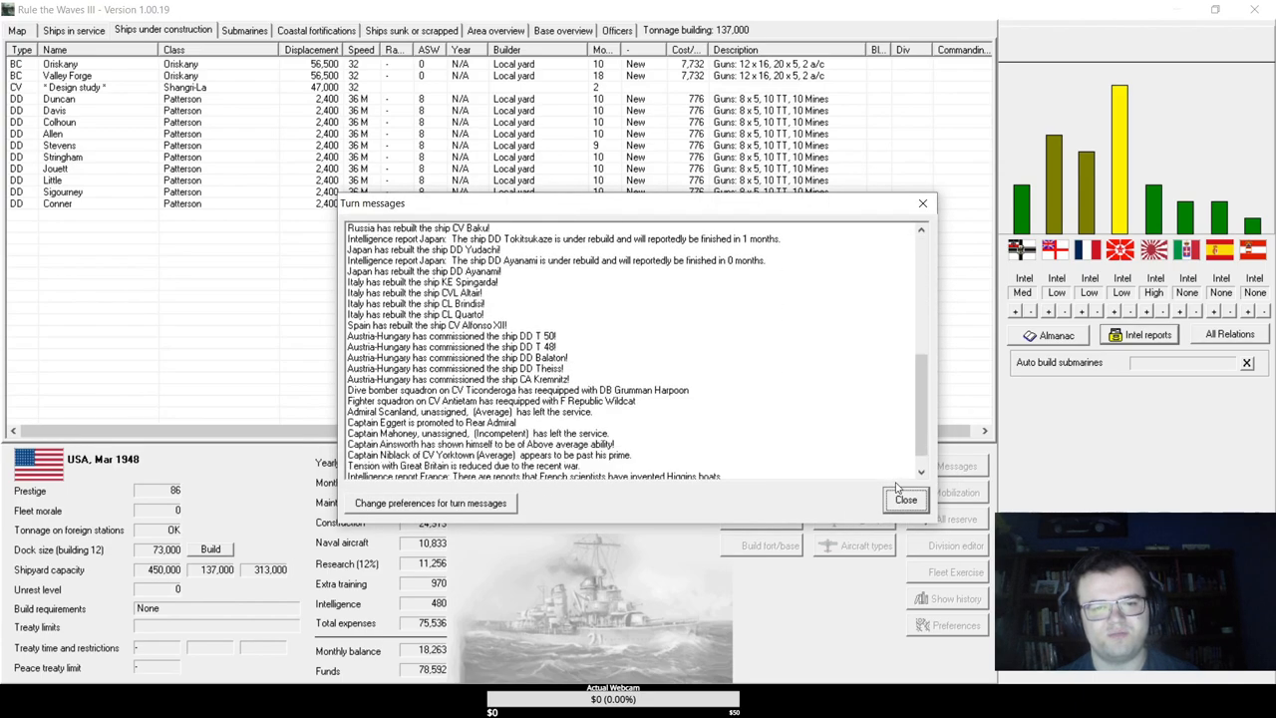
{"action": "left_click", "coordinate": [905, 500]}
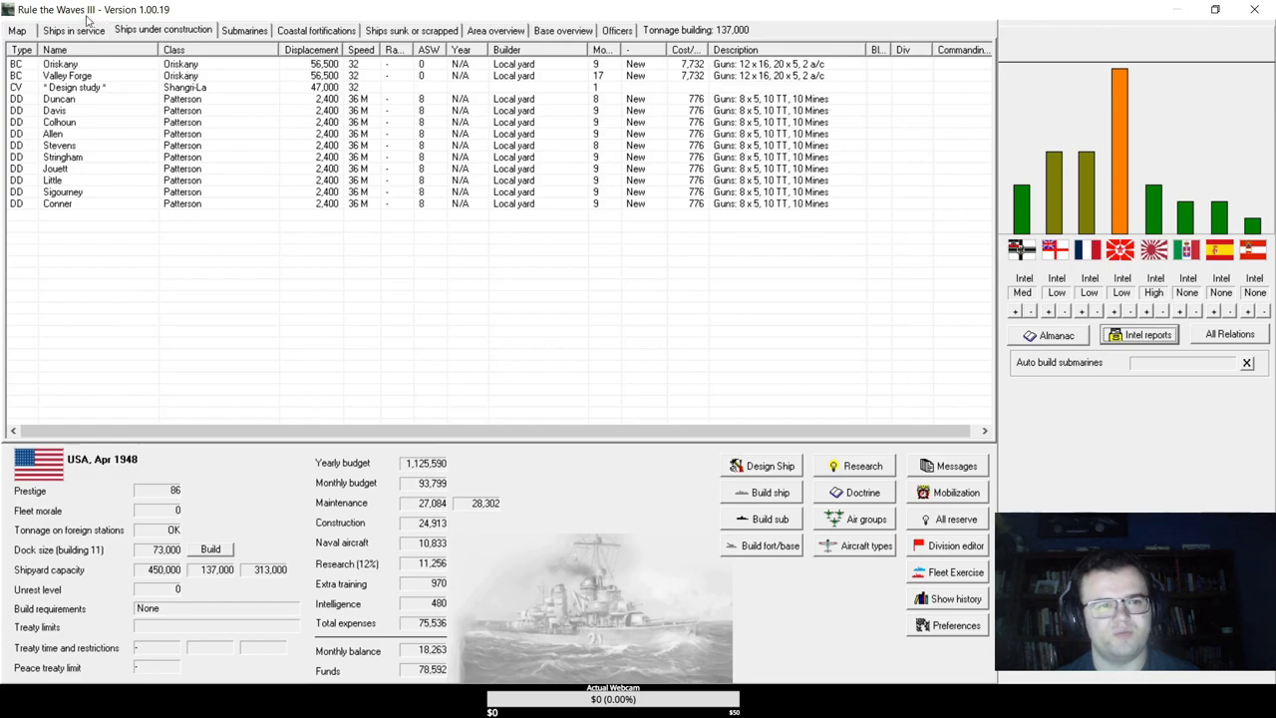
- On the world map, order Congress and Independence from the North American East Coast toward the Caribbean, then advance the month
{"action": "left_click", "coordinate": [17, 29]}
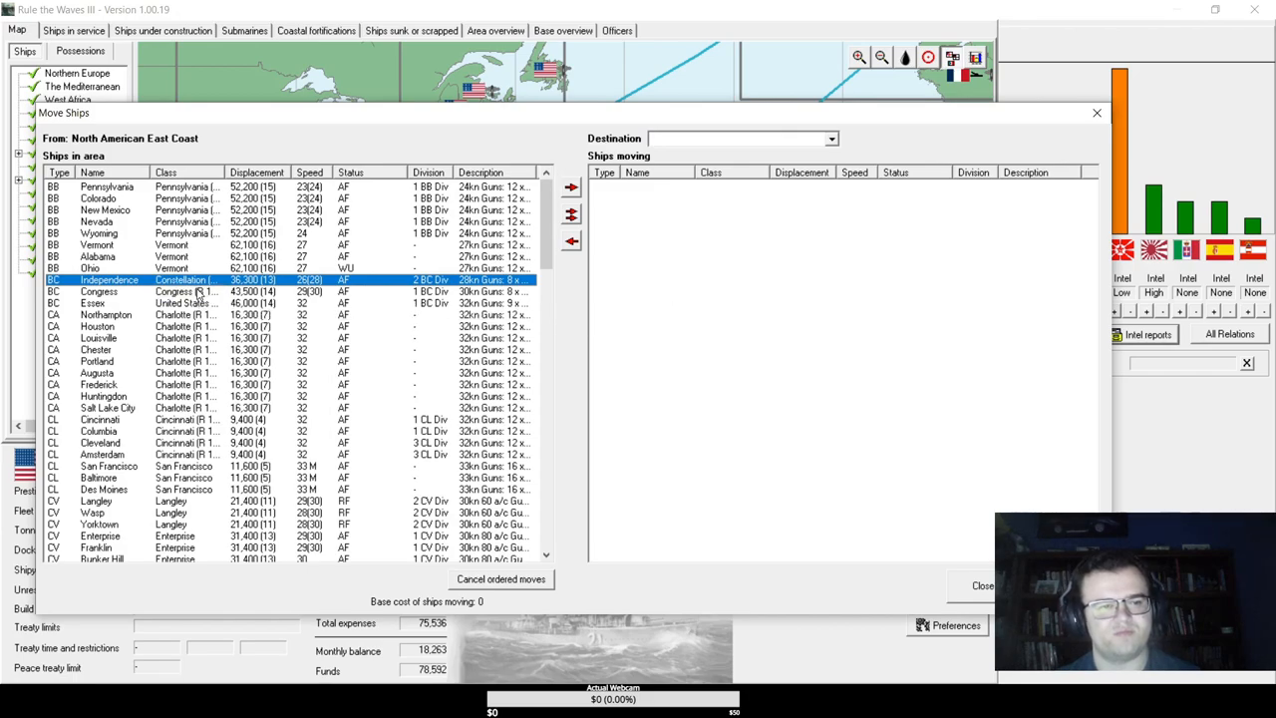
{"action": "left_click", "coordinate": [830, 138]}
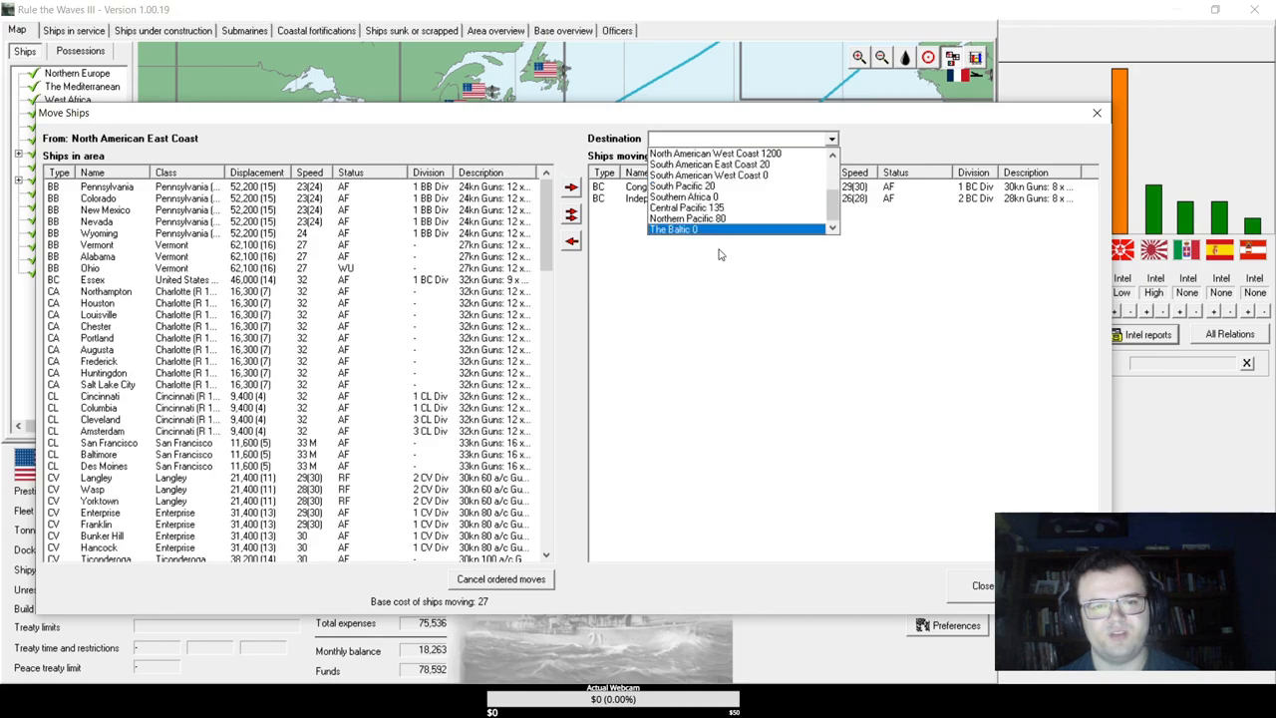
{"action": "left_click", "coordinate": [708, 165]}
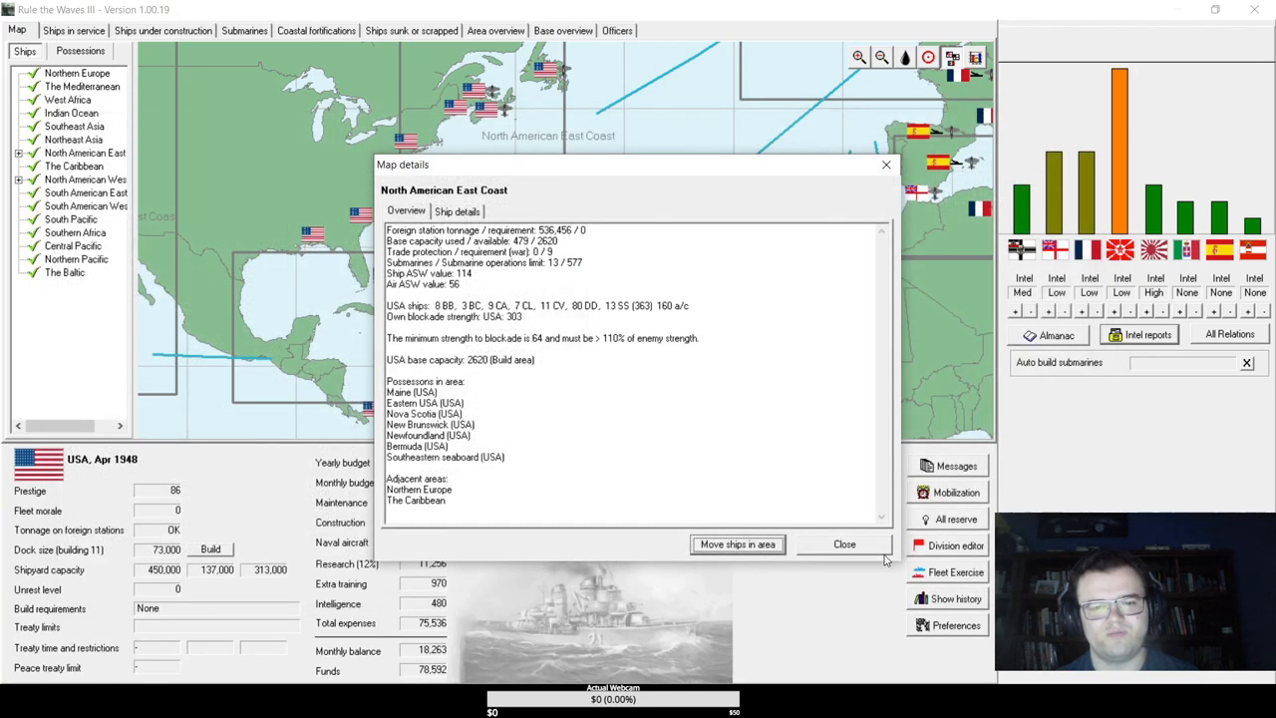
{"action": "left_click", "coordinate": [844, 544]}
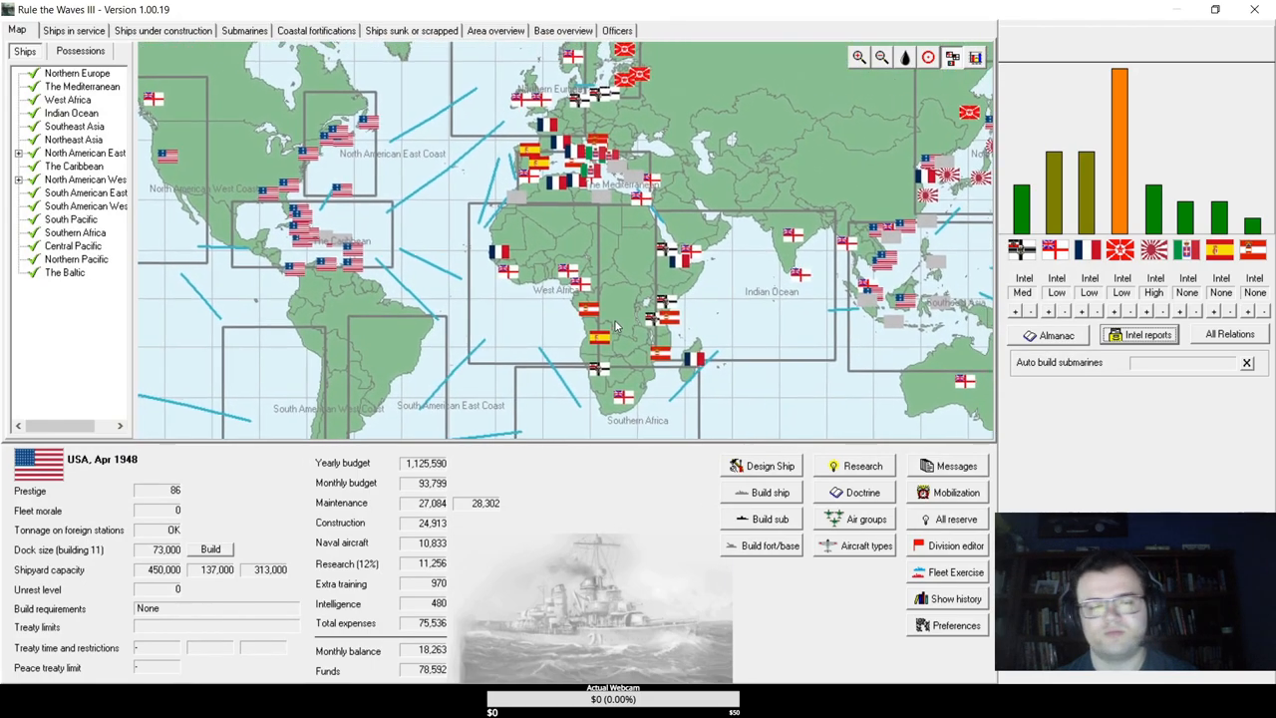
{"action": "left_click", "coordinate": [162, 30]}
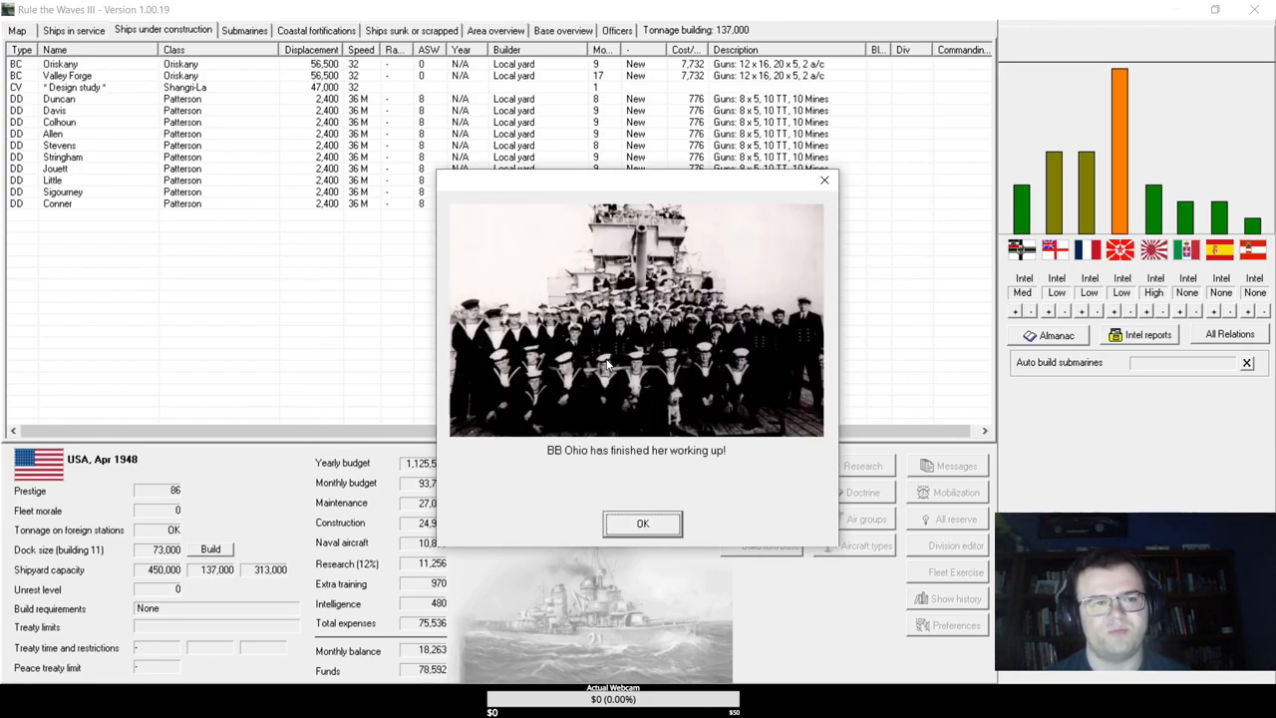
- Dismiss the BB Ohio working-up notice and close the turn messages to reach May 1948
{"action": "left_click", "coordinate": [642, 524]}
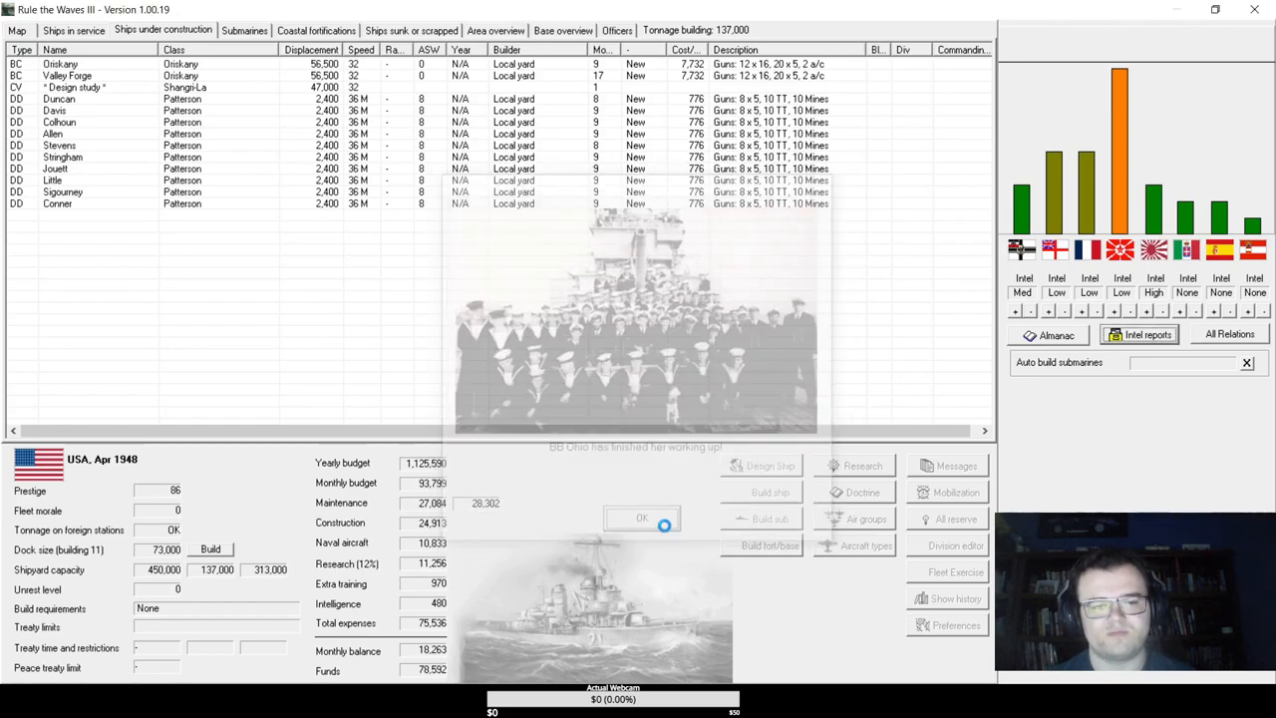
{"action": "left_click", "coordinate": [641, 517]}
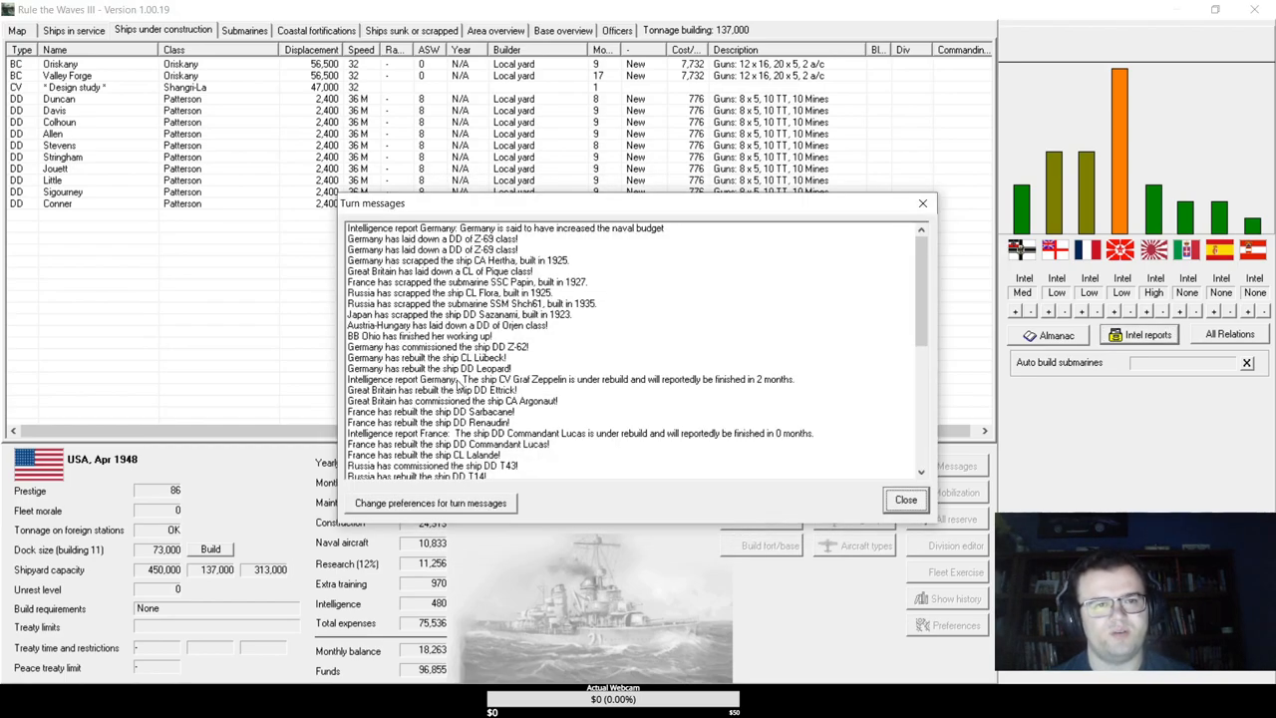
{"action": "left_click", "coordinate": [905, 498]}
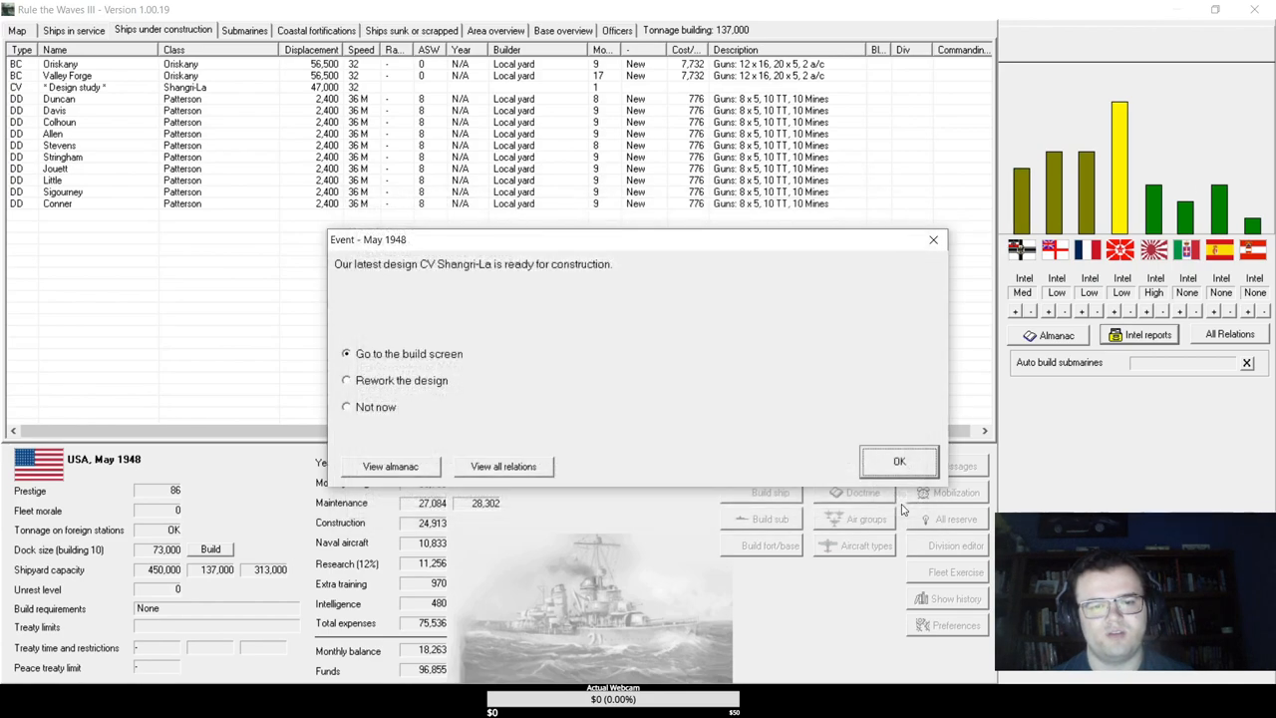
- Lay down four Shangri-La carriers with suggested names, then view the world map
{"action": "left_click", "coordinate": [898, 461]}
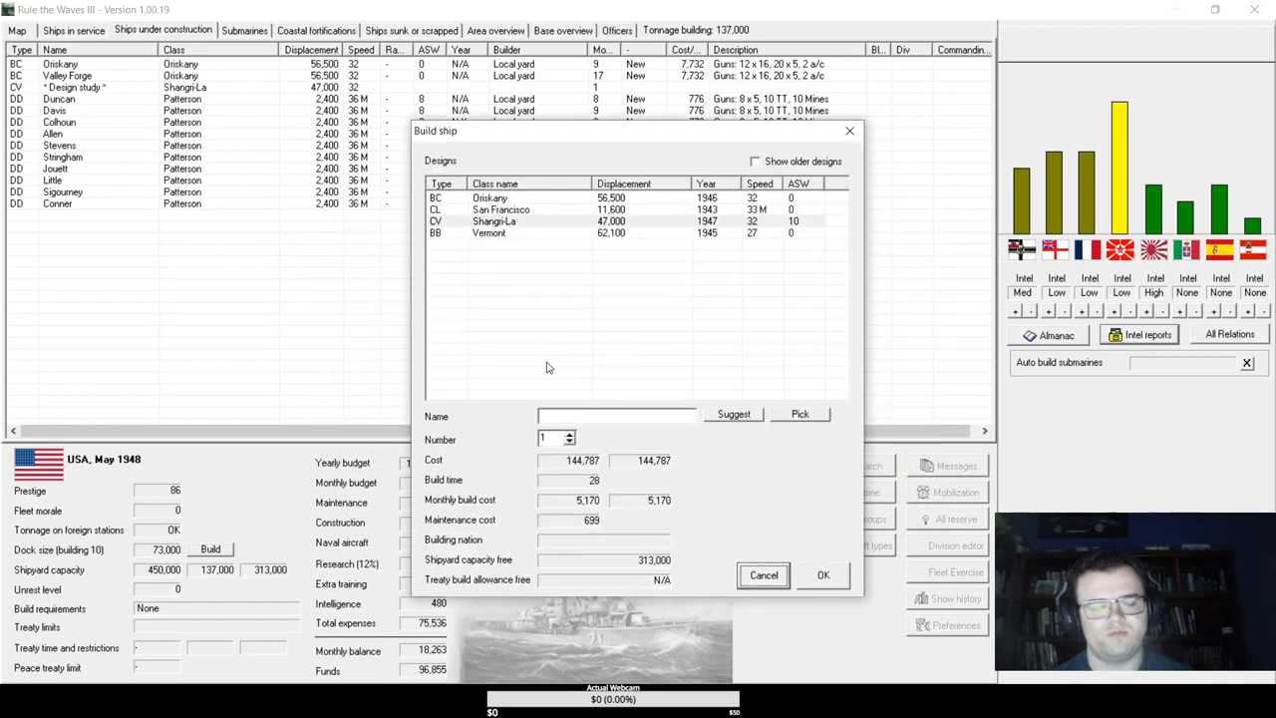
{"action": "left_click", "coordinate": [733, 413]}
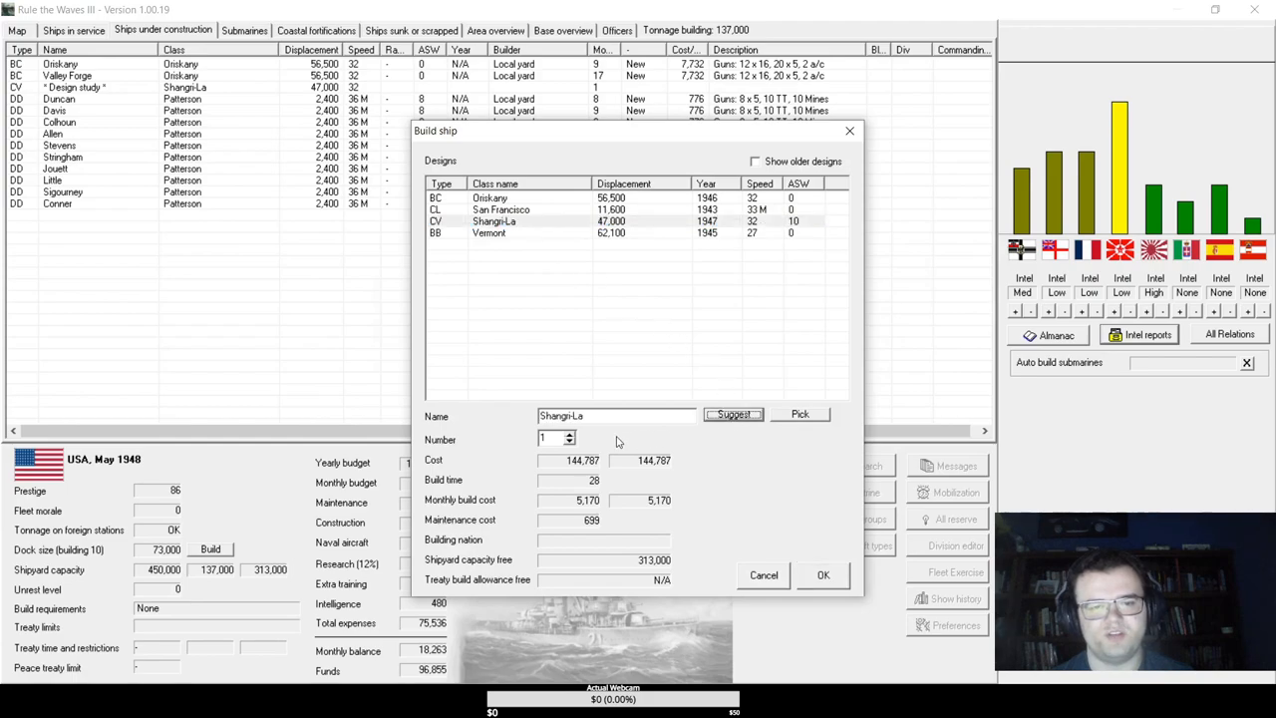
{"action": "left_click", "coordinate": [555, 438]}
{"action": "type", "text": "4"}
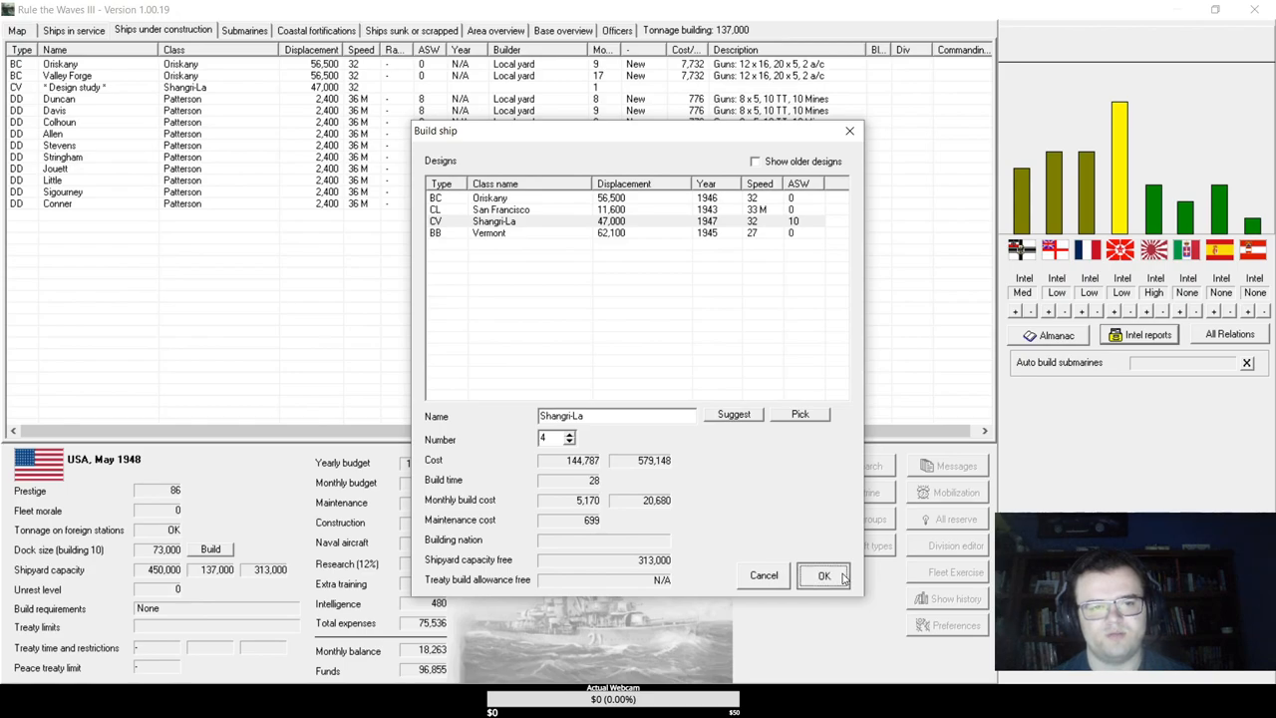
{"action": "left_click", "coordinate": [824, 576]}
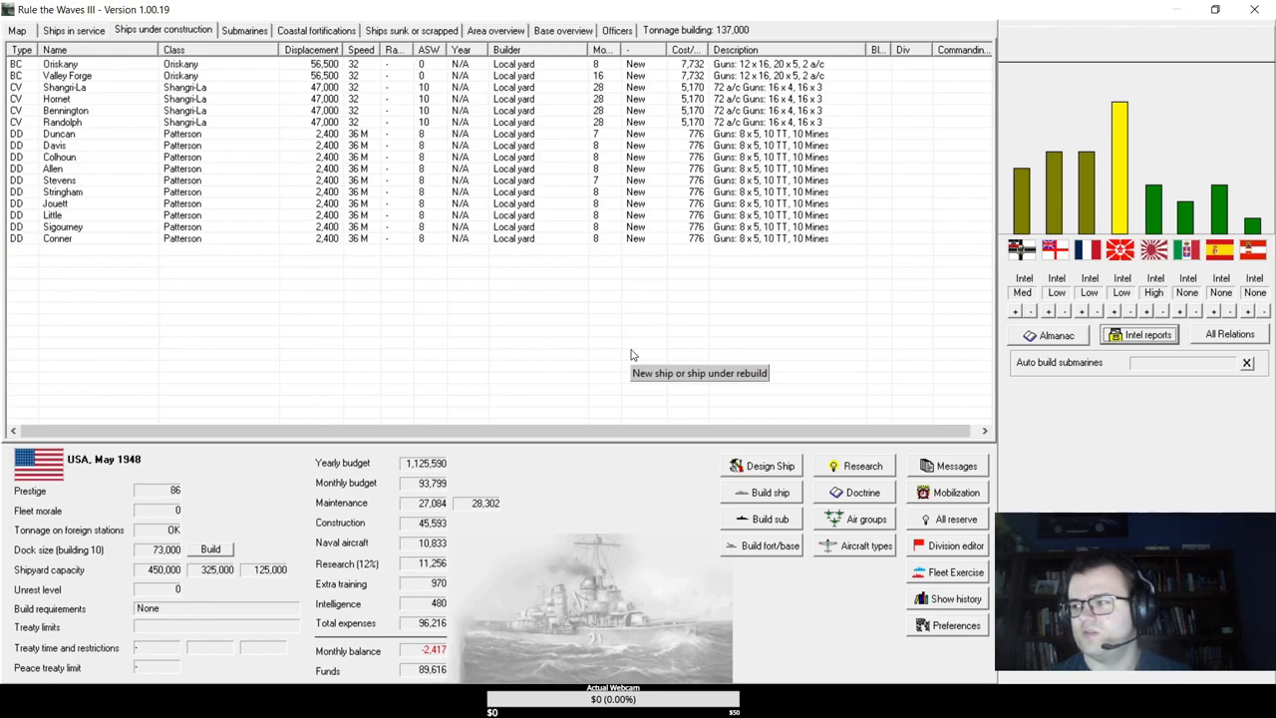
{"action": "mouse_move", "coordinate": [630, 355]}
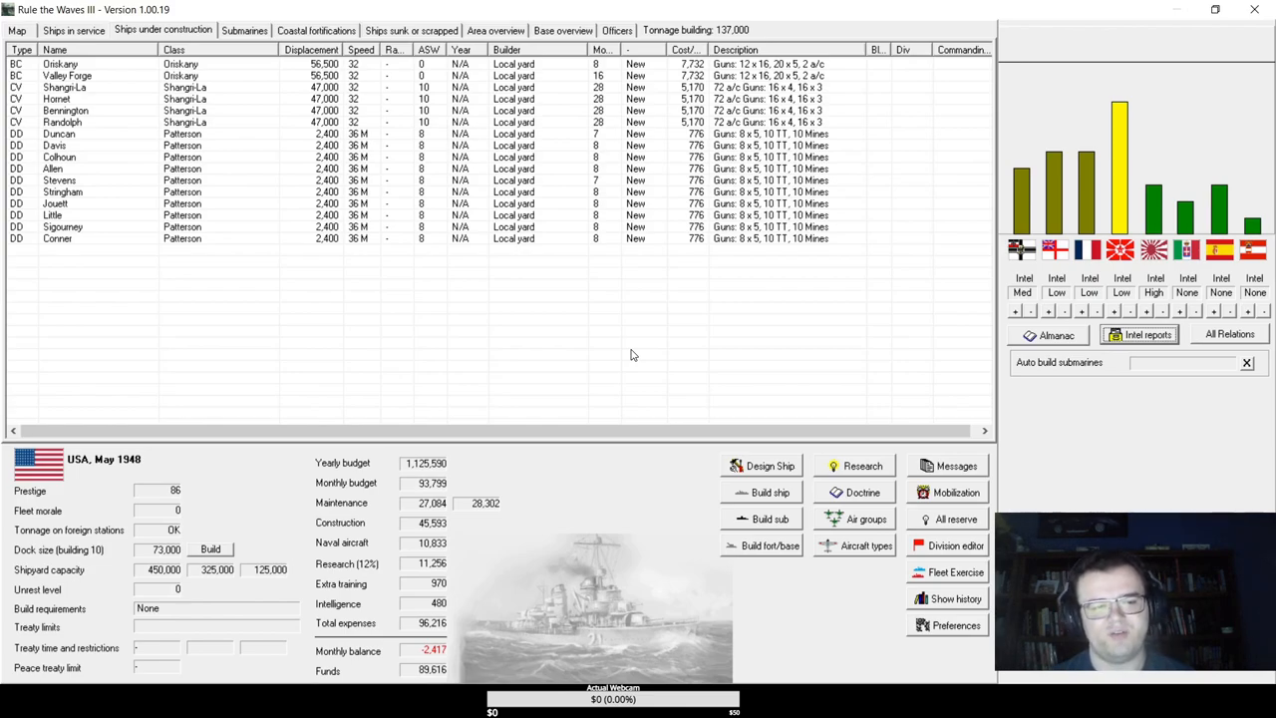
{"action": "left_click", "coordinate": [17, 30]}
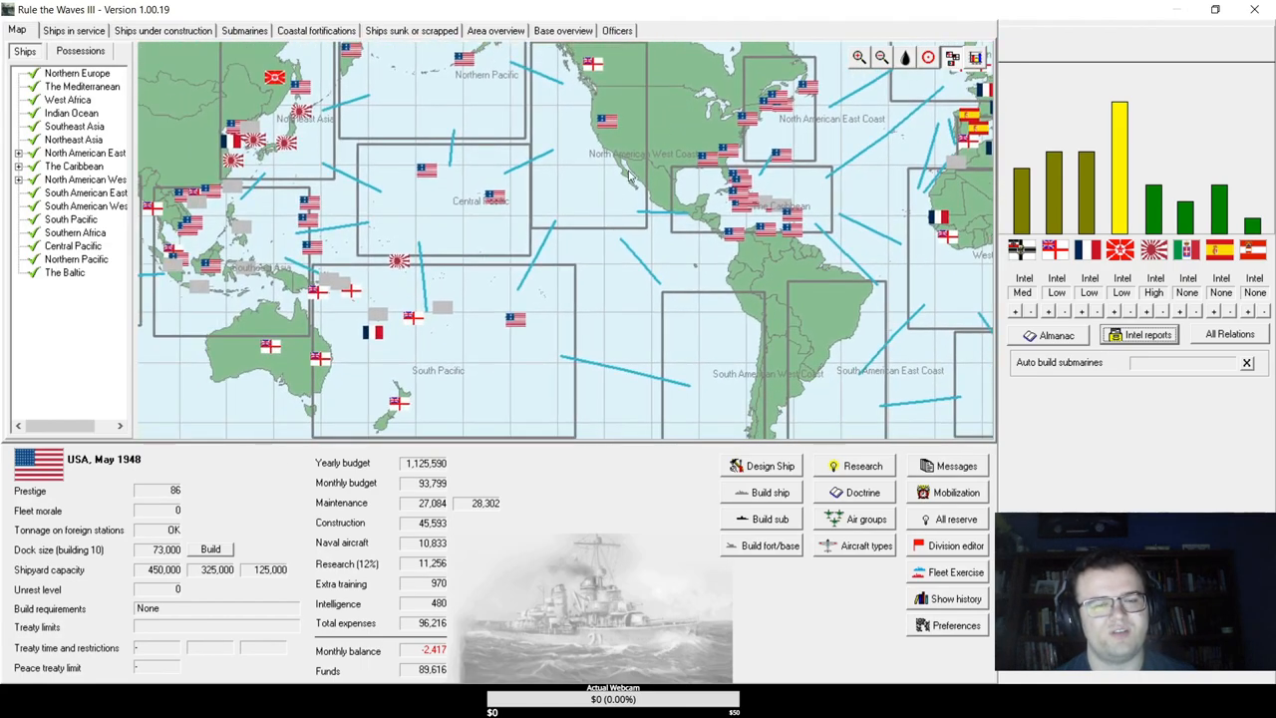
{"action": "mouse_move", "coordinate": [558, 221]}
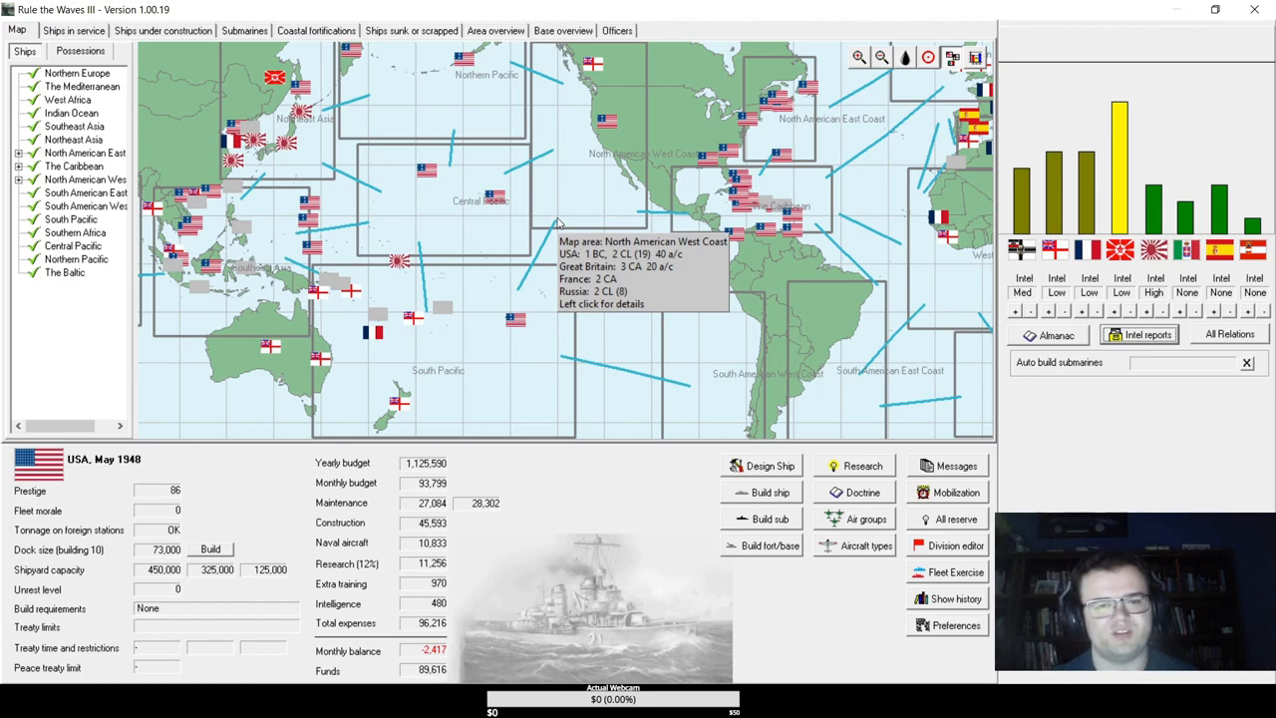
- Review ships in service, the map and the construction list, ending on ships in service
{"action": "left_click", "coordinate": [73, 30]}
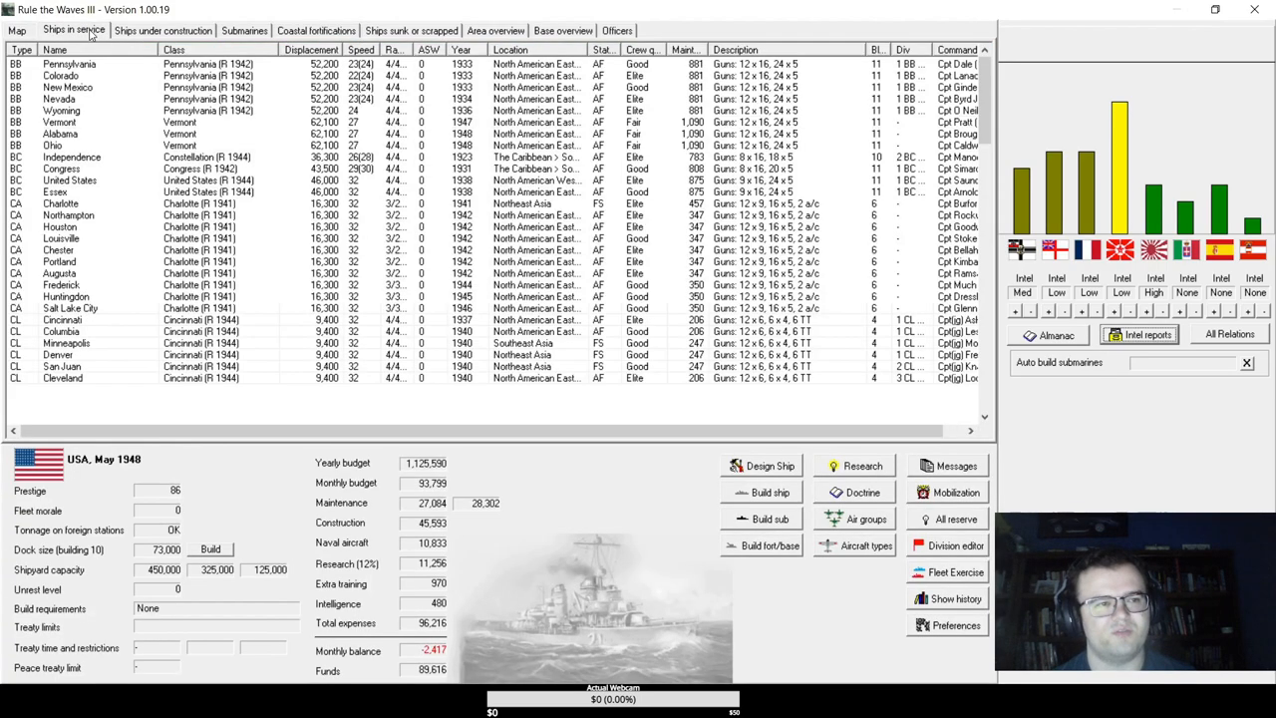
{"action": "scroll", "scroll_direction": "down", "scroll_amount": 3}
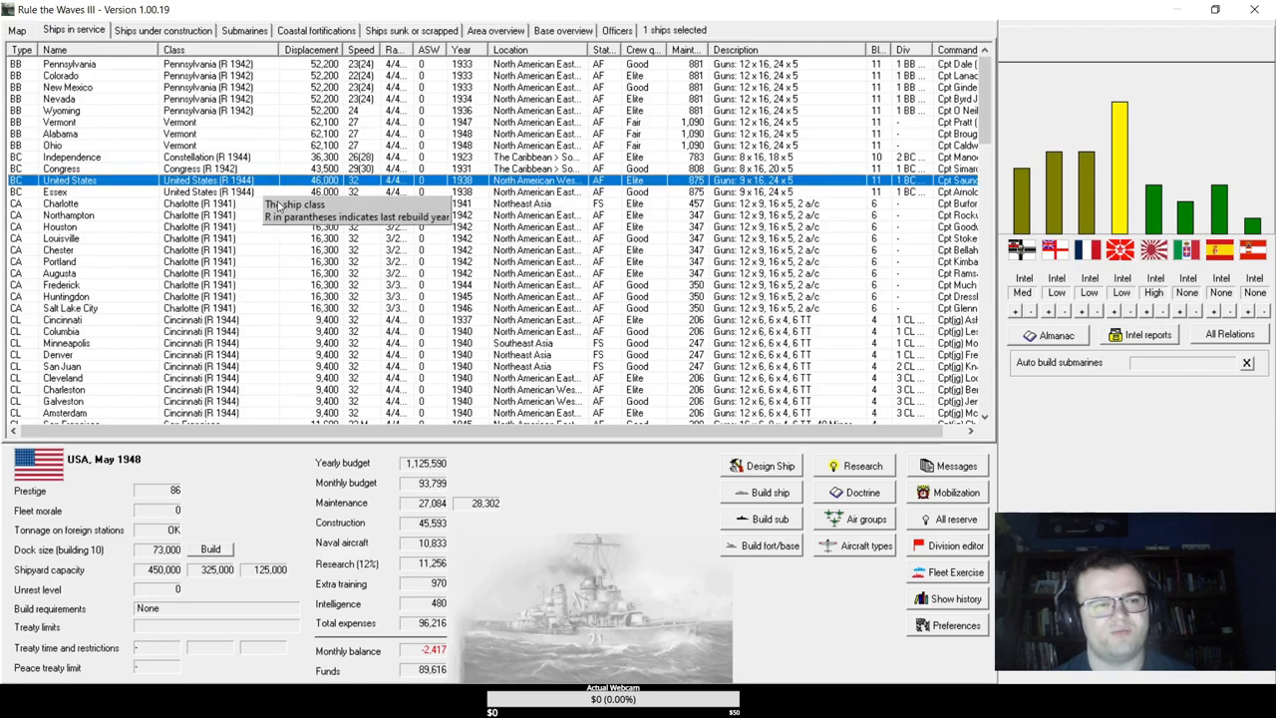
{"action": "left_click", "coordinate": [17, 30]}
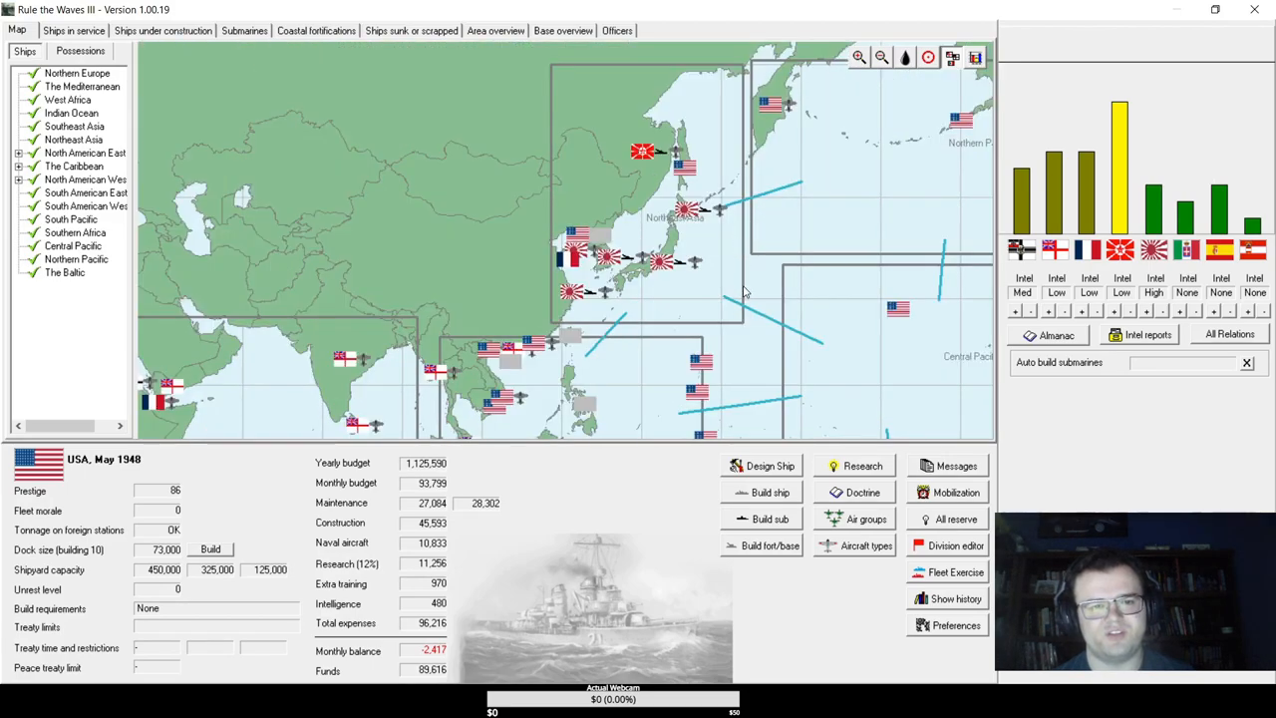
{"action": "mouse_move", "coordinate": [713, 289]}
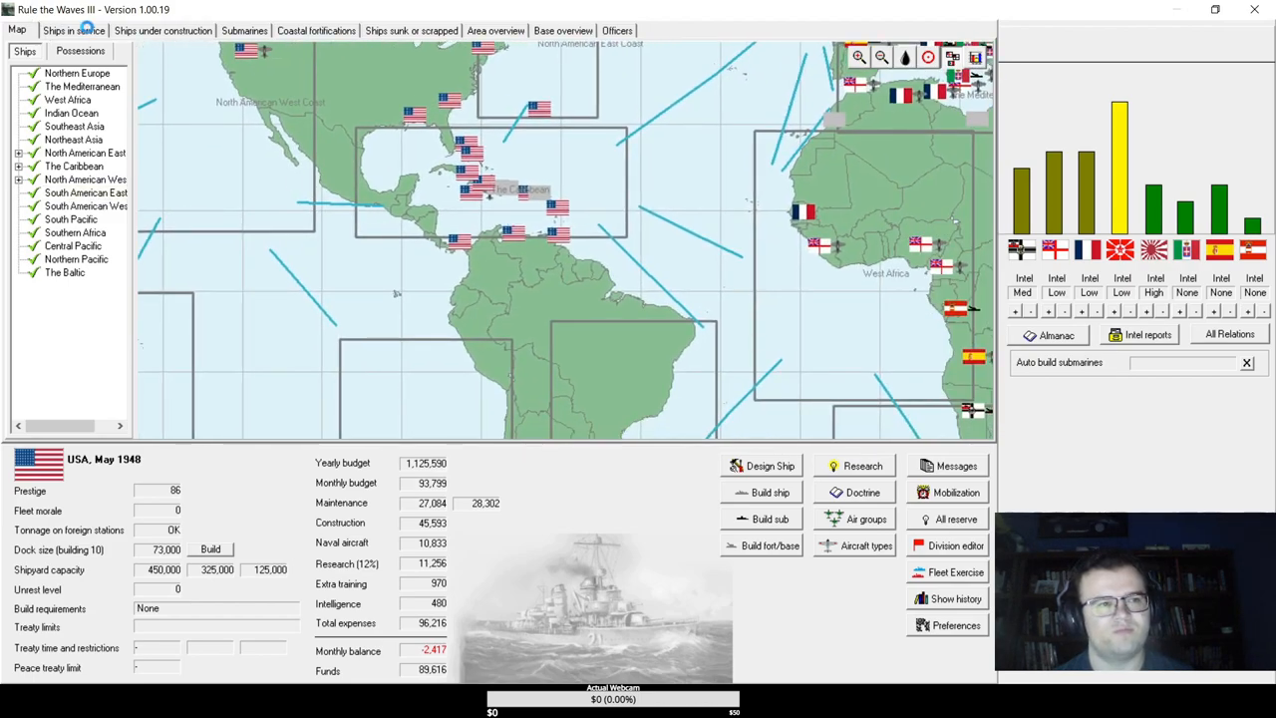
{"action": "left_click", "coordinate": [162, 29]}
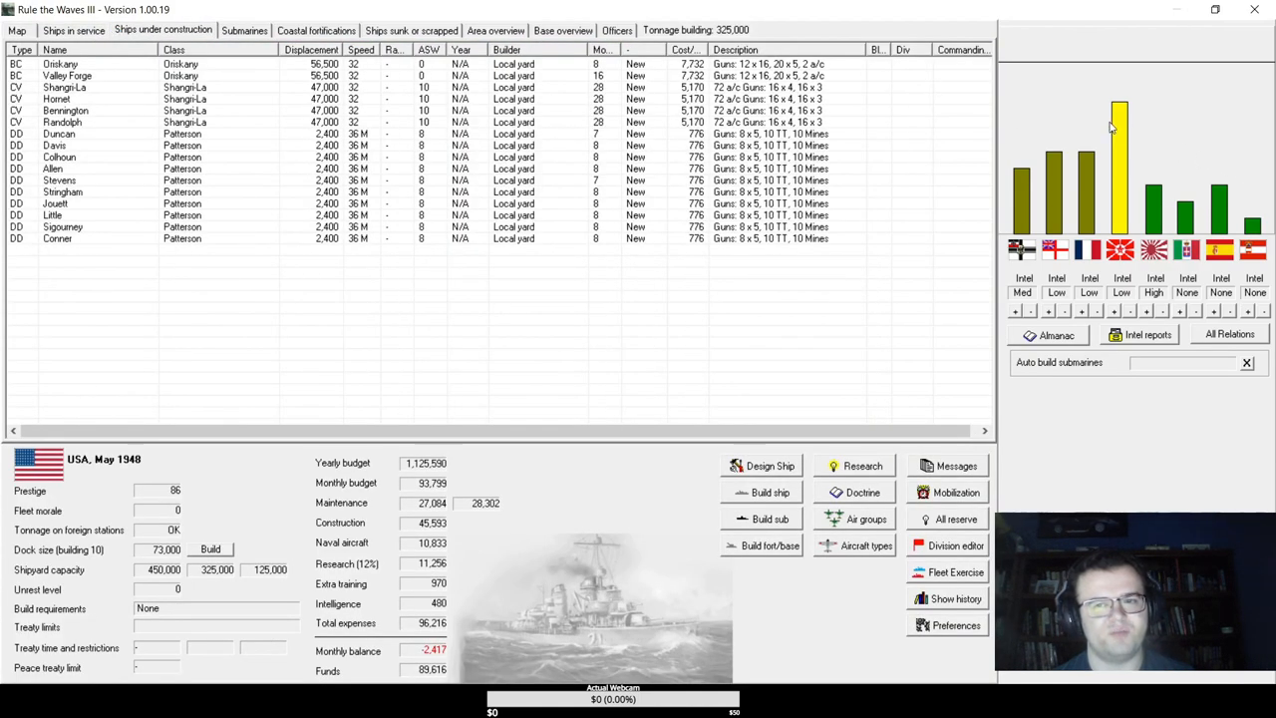
{"action": "mouse_move", "coordinate": [426, 266]}
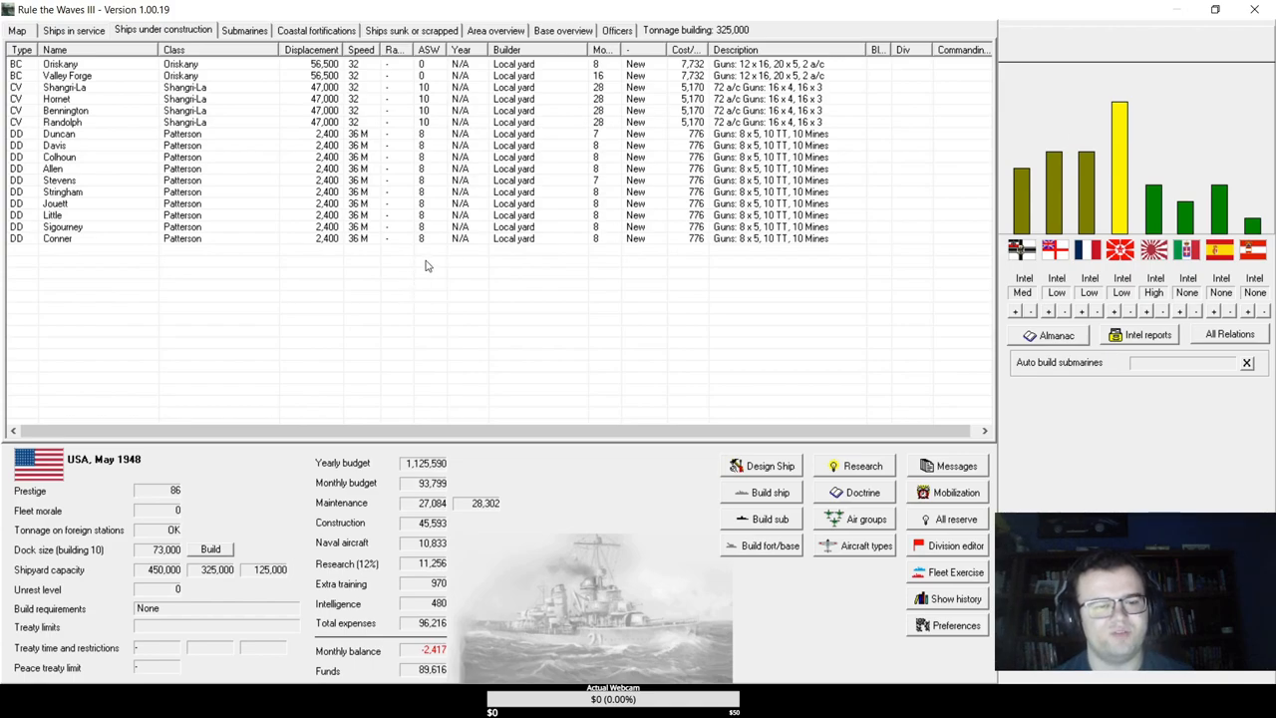
{"action": "mouse_move", "coordinate": [748, 486]}
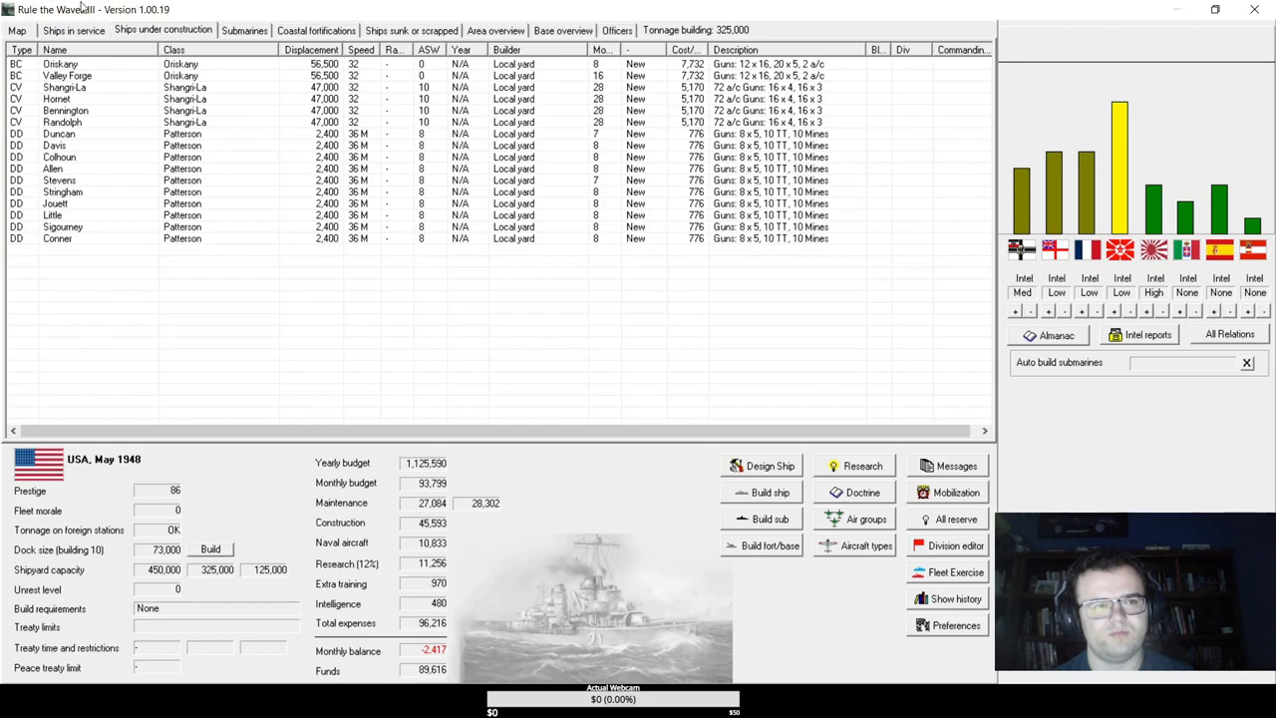
{"action": "left_click", "coordinate": [73, 30]}
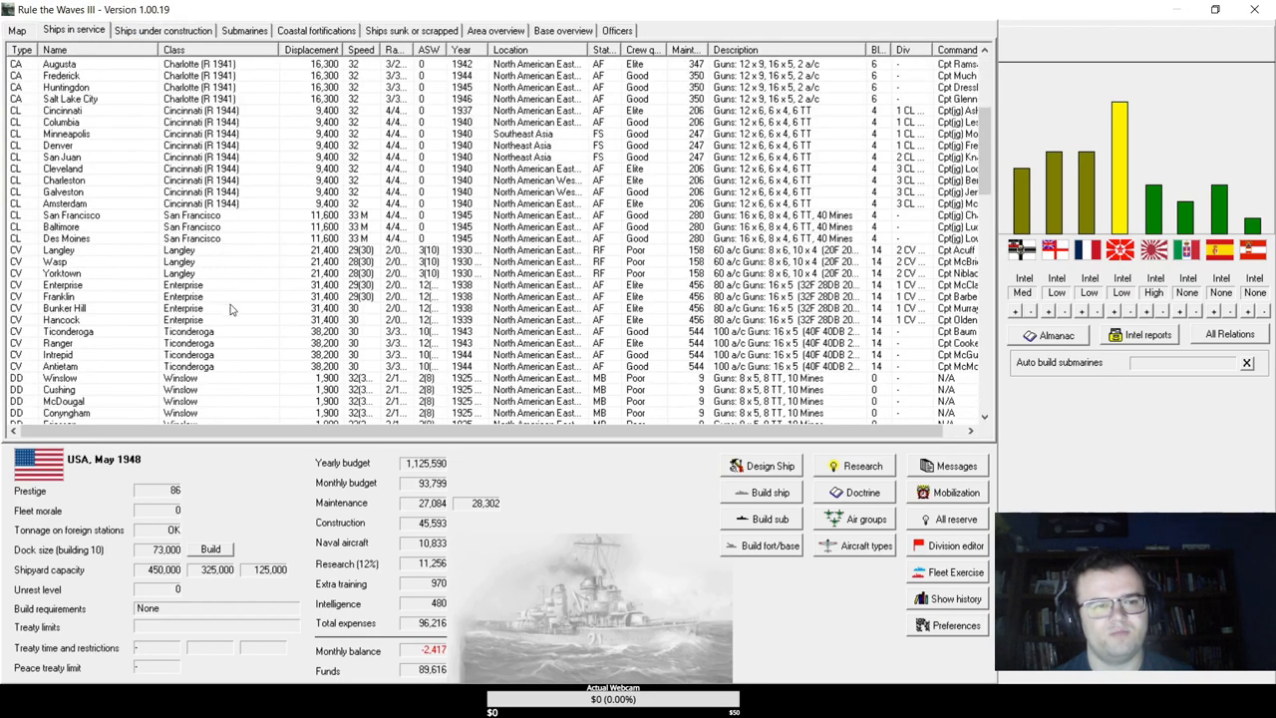
- Start a CL light cruiser design and load the saved San Francisco.50d file
{"action": "double_click", "coordinate": [61, 192]}
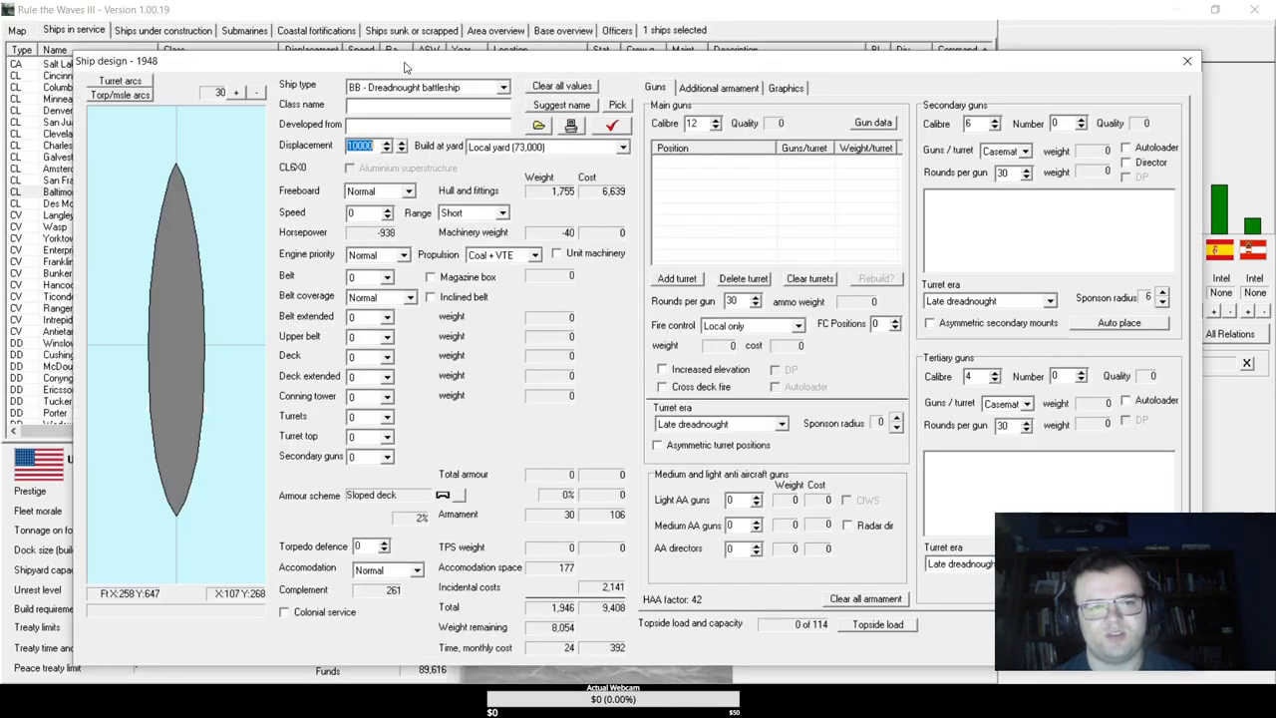
{"action": "left_click", "coordinate": [427, 86]}
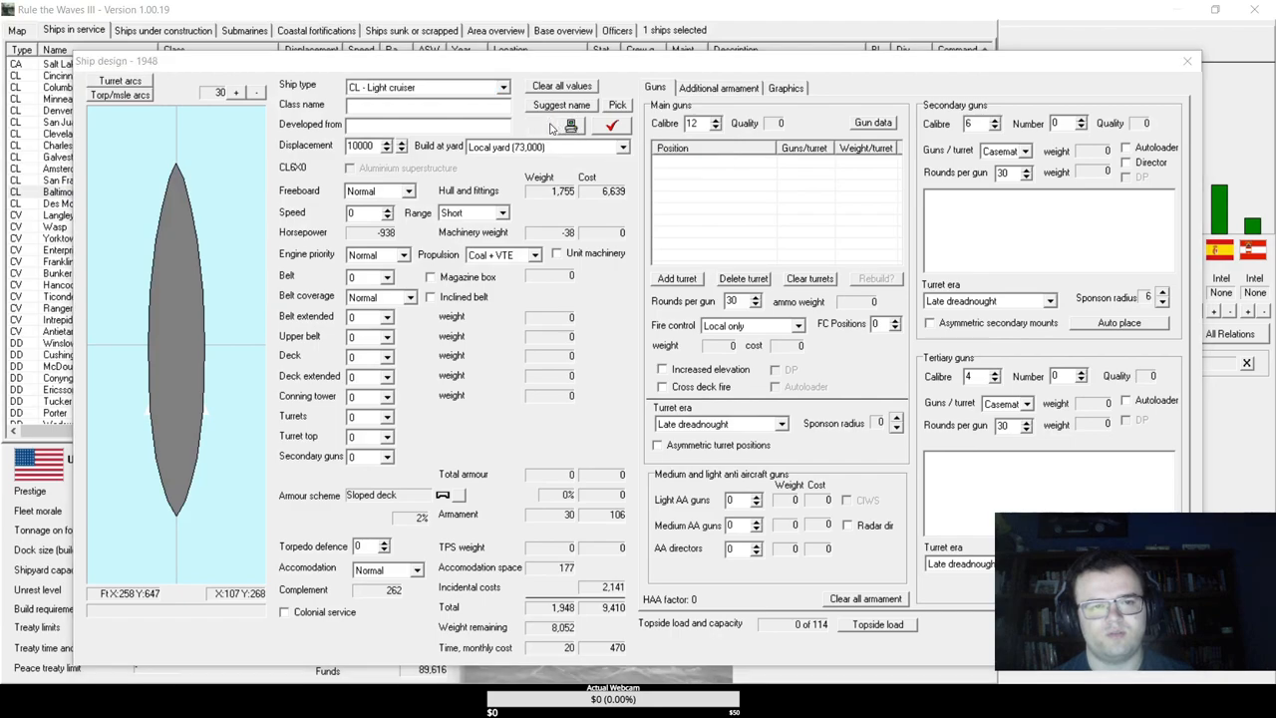
{"action": "left_click", "coordinate": [539, 125]}
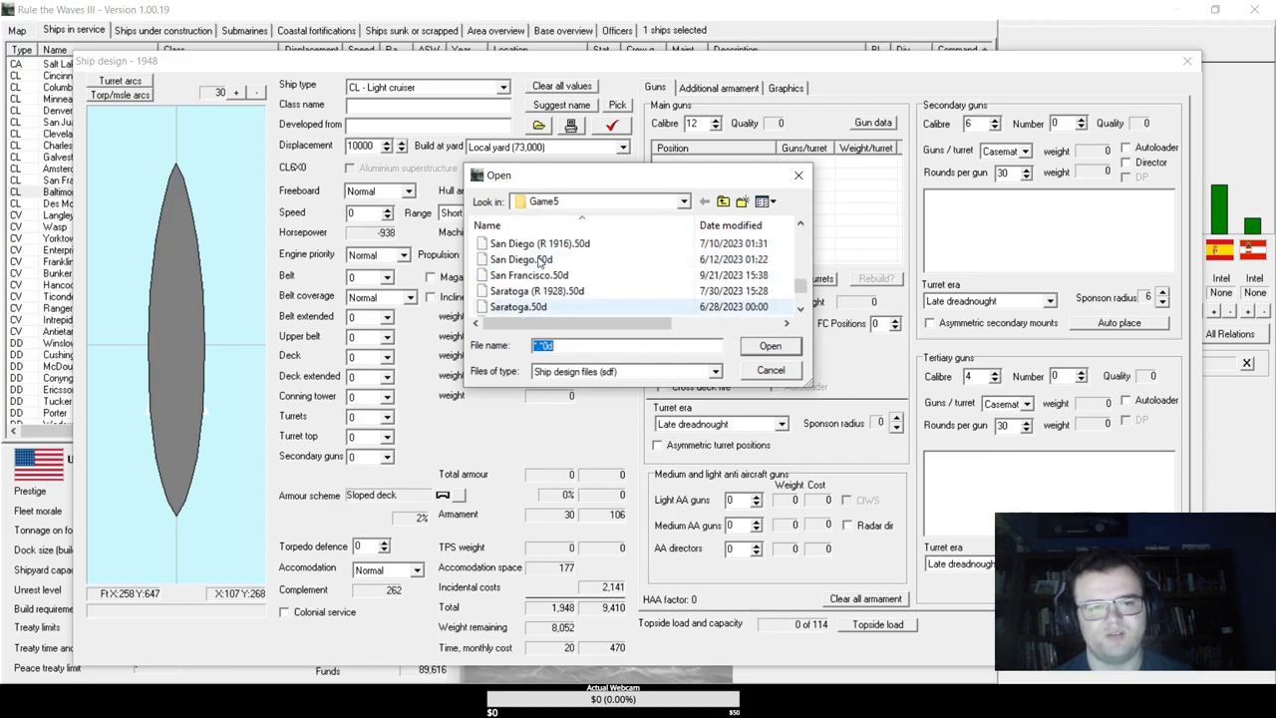
{"action": "scroll", "scroll_direction": "down", "scroll_amount": 3}
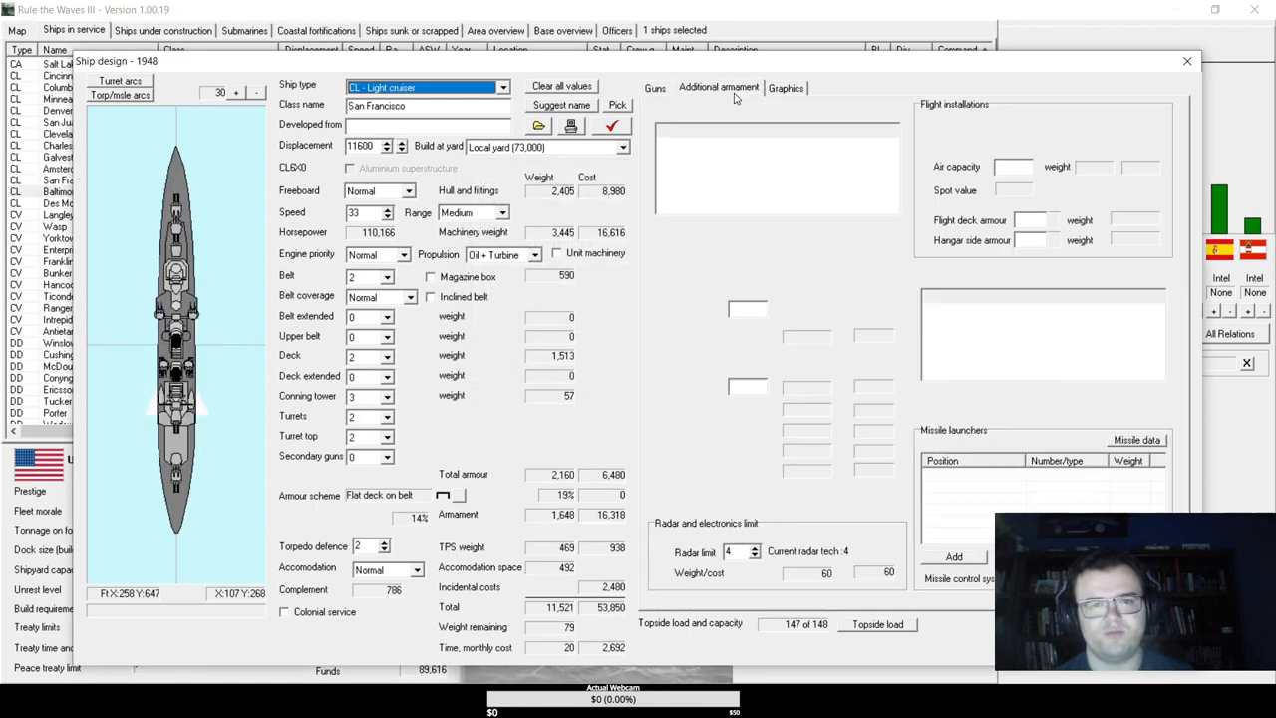
- Add four-tube broadside swivel torpedo mounts at the F port and G starboard positions
{"action": "left_click", "coordinate": [718, 88]}
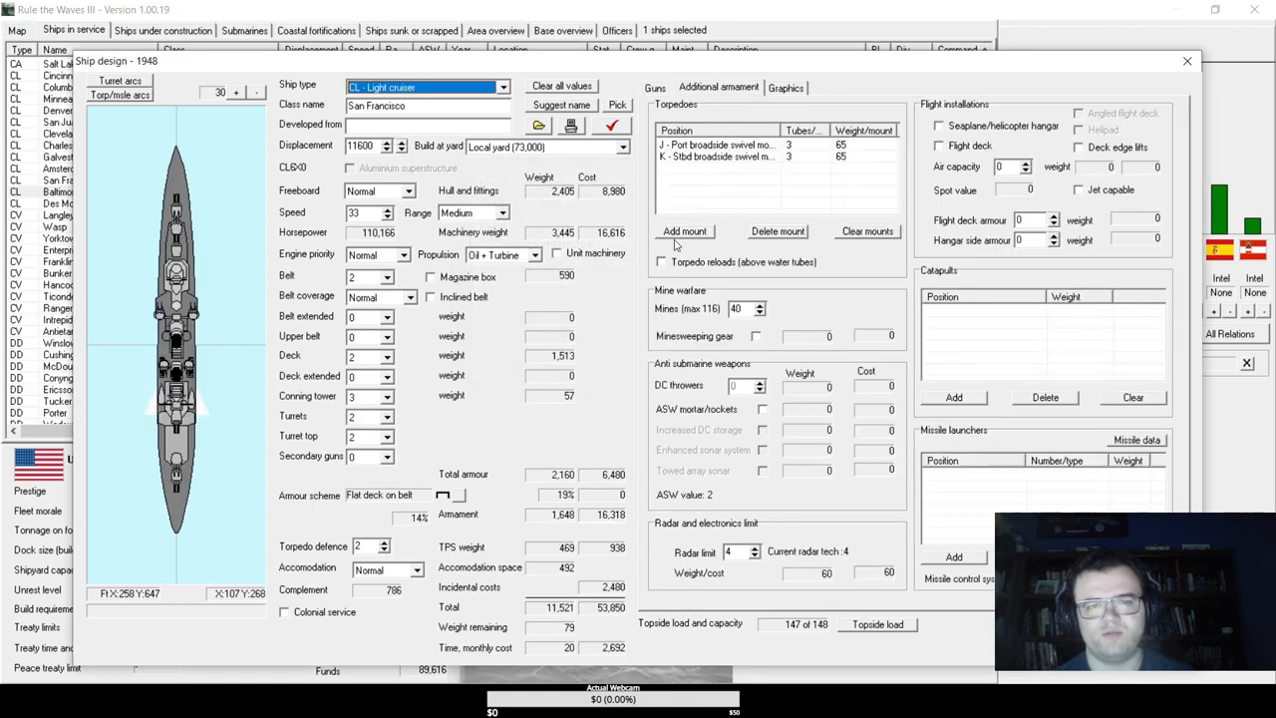
{"action": "left_click", "coordinate": [684, 232]}
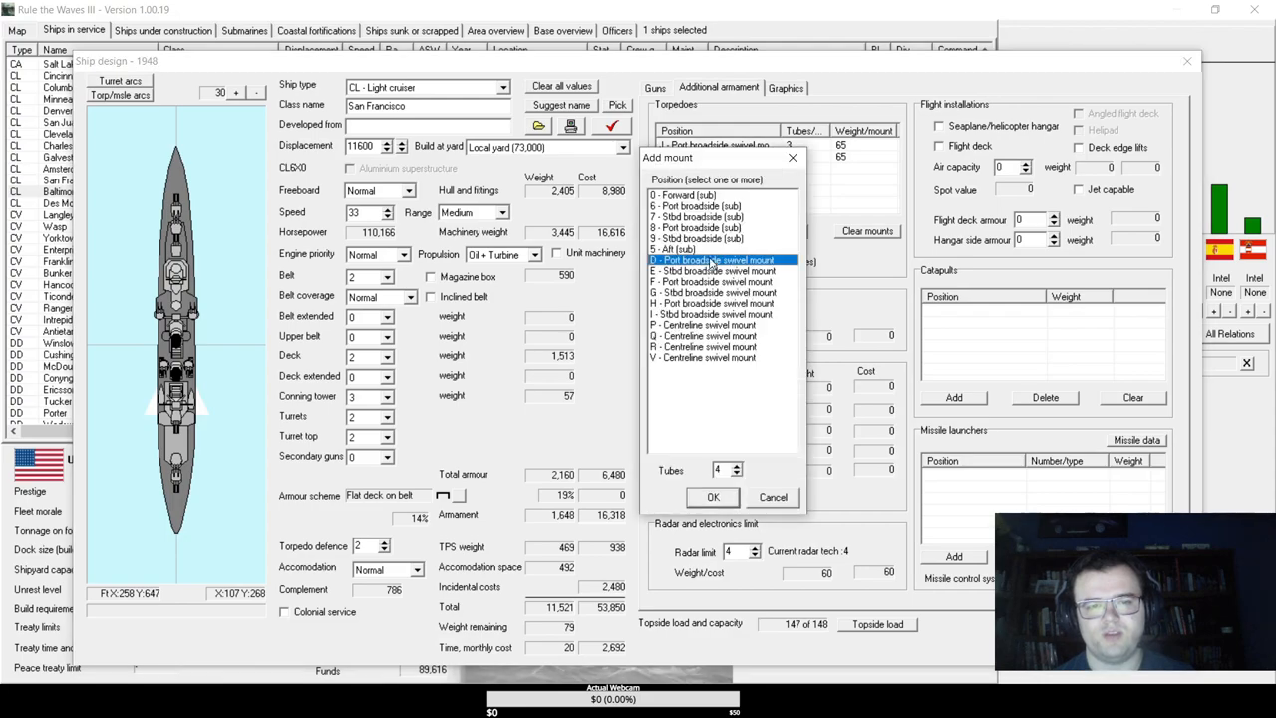
{"action": "left_click", "coordinate": [713, 270]}
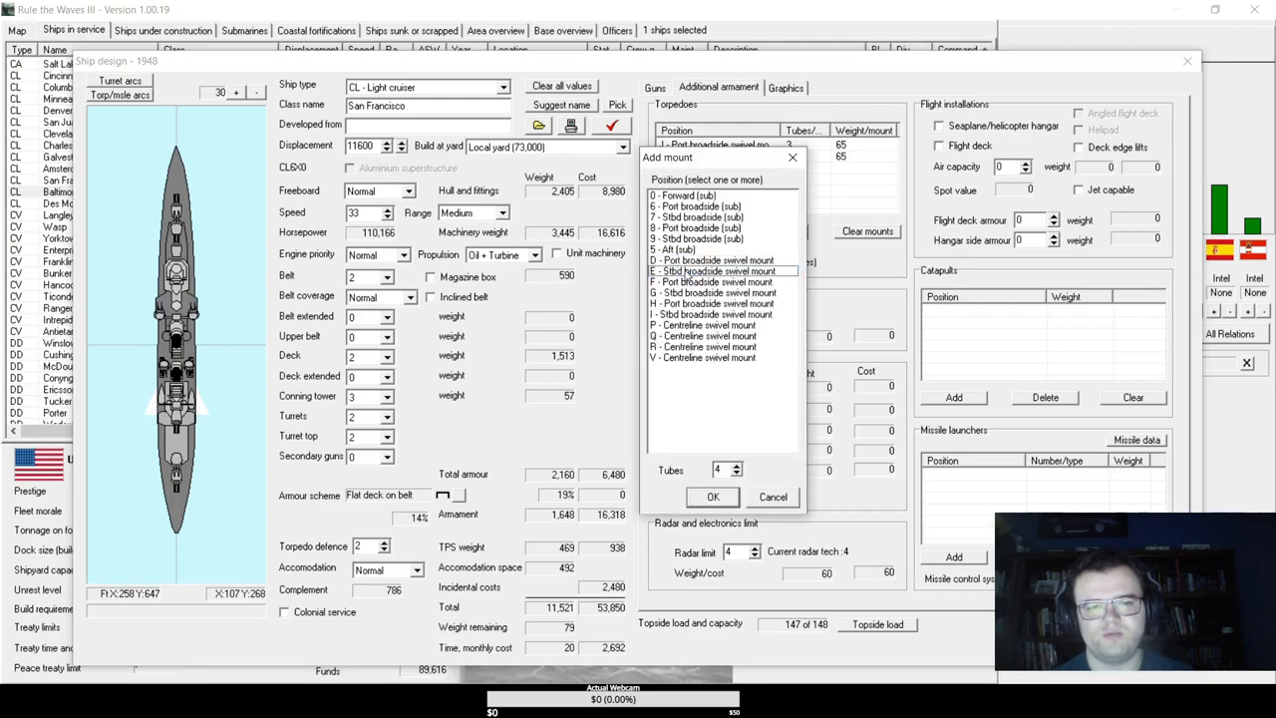
{"action": "left_click", "coordinate": [712, 283]}
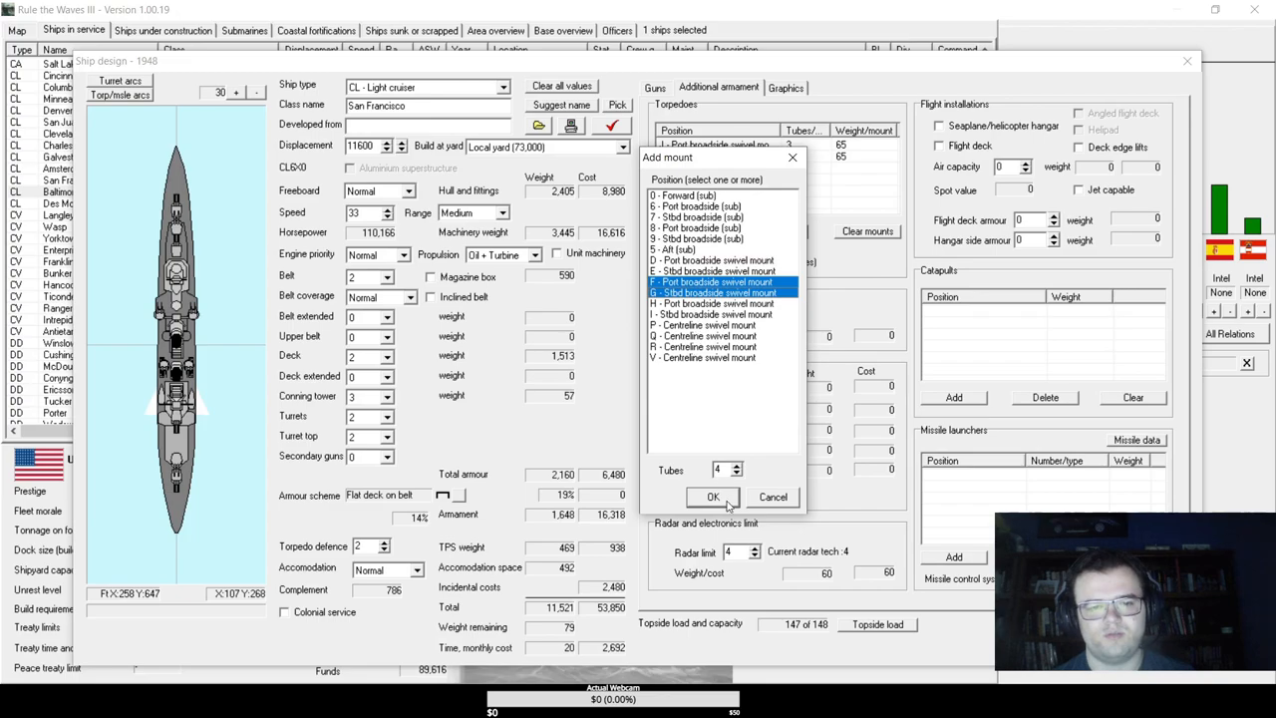
{"action": "left_click", "coordinate": [713, 497]}
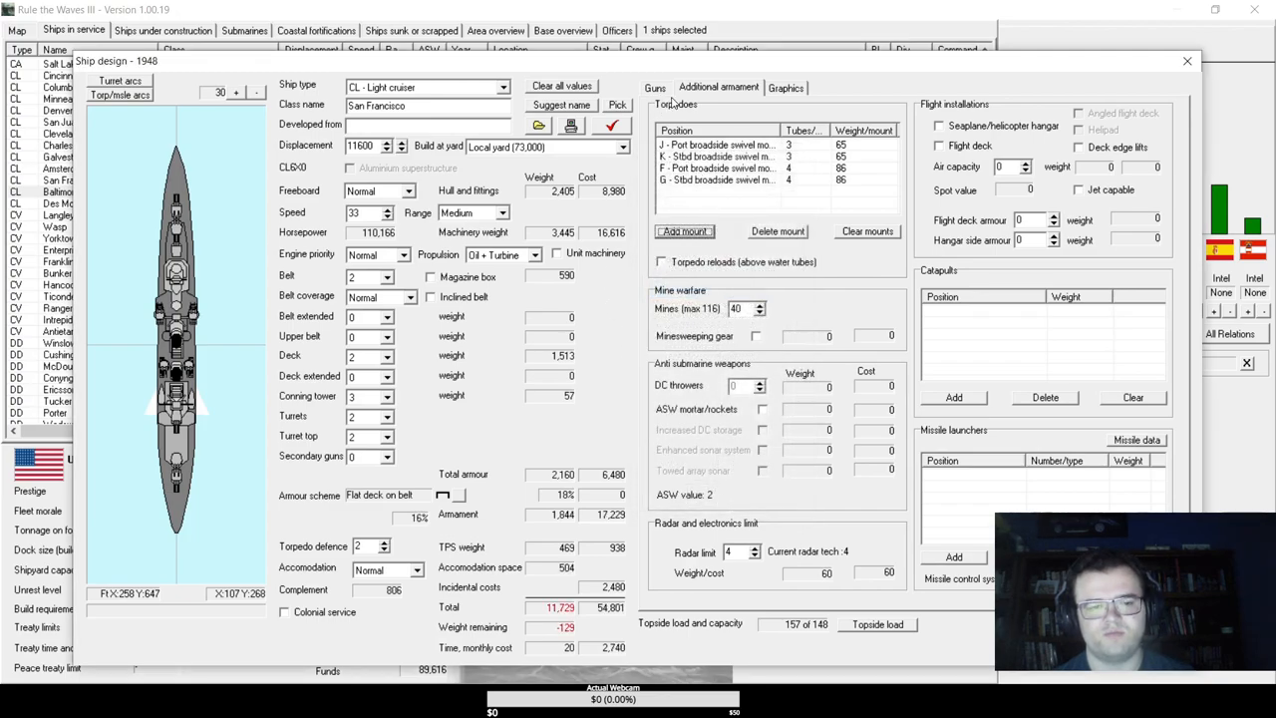
- Raise displacement to 12,000 tons, get the suggested Raleigh class name, and toggle medium AA radar direction
{"action": "left_click", "coordinate": [655, 88]}
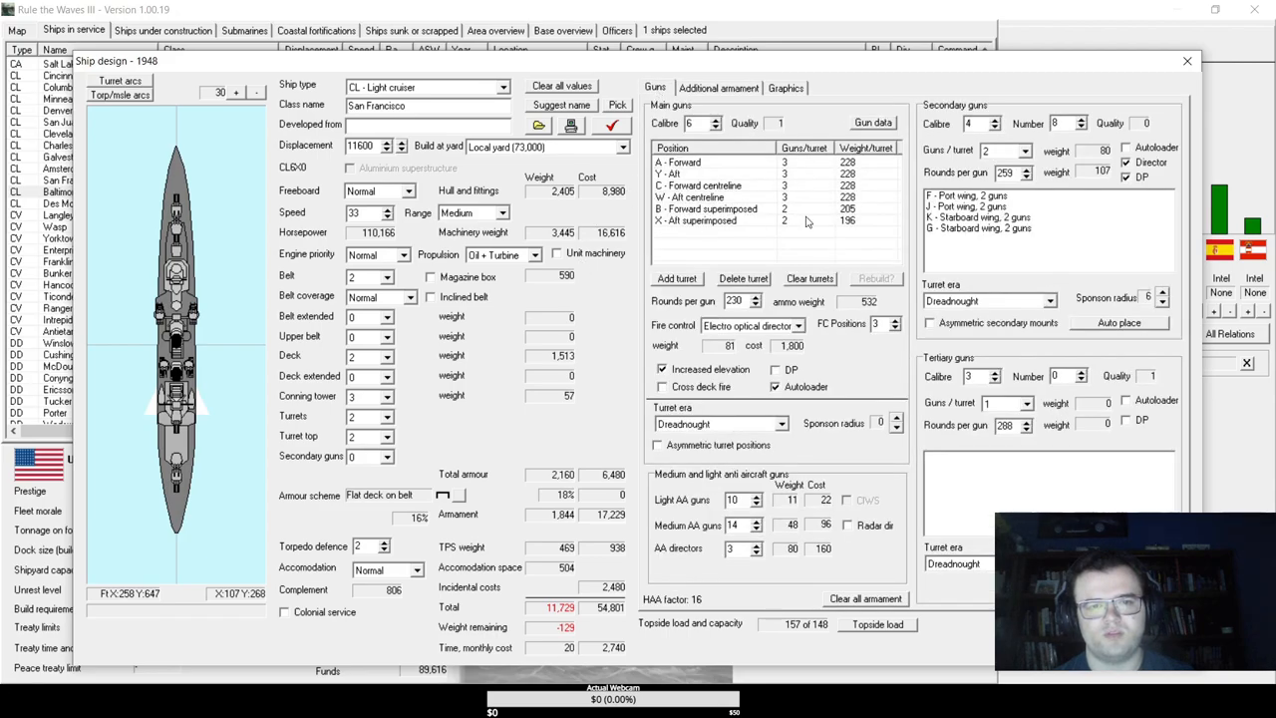
{"action": "left_click", "coordinate": [718, 221]}
{"action": "type", "text": "12000"}
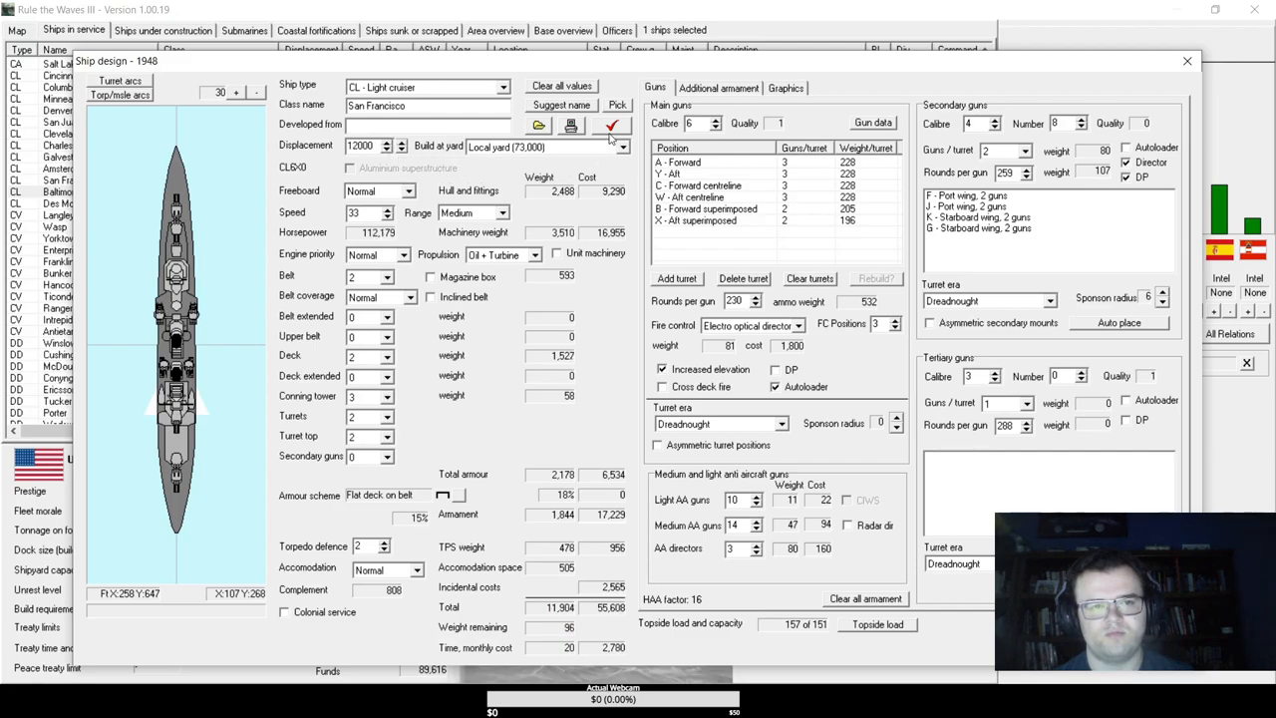
{"action": "left_click", "coordinate": [612, 126]}
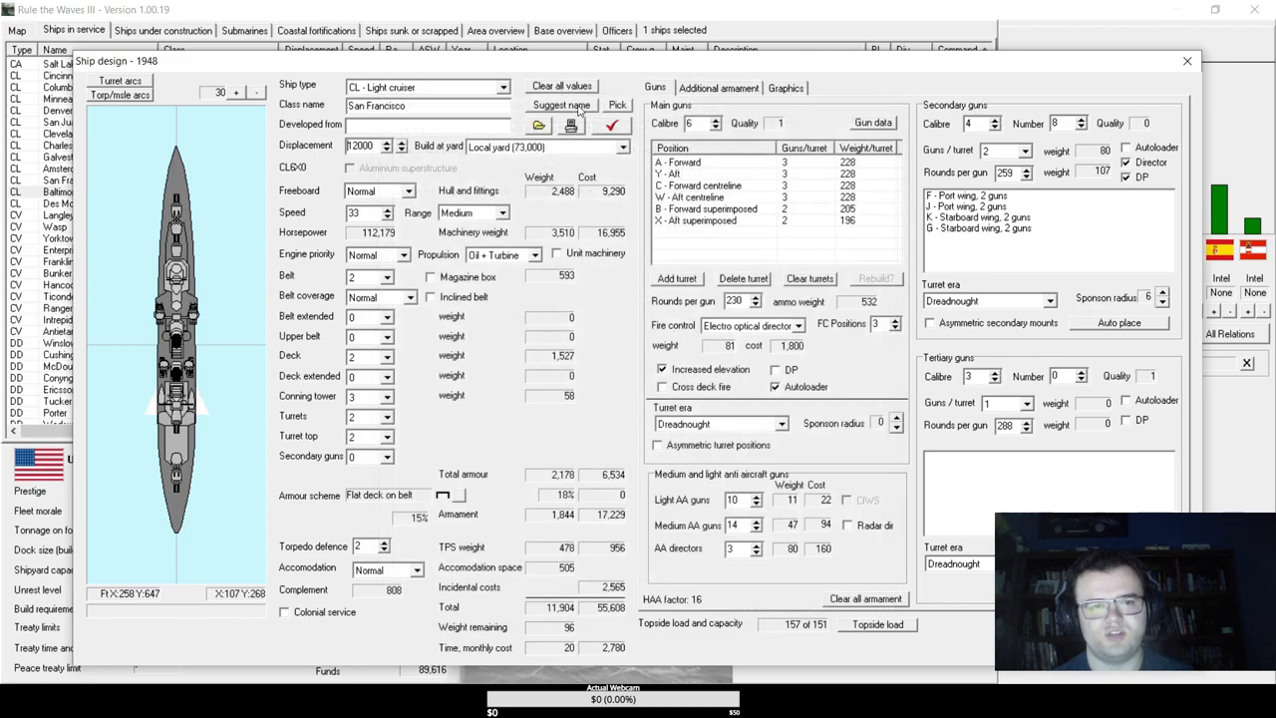
{"action": "left_click", "coordinate": [561, 105]}
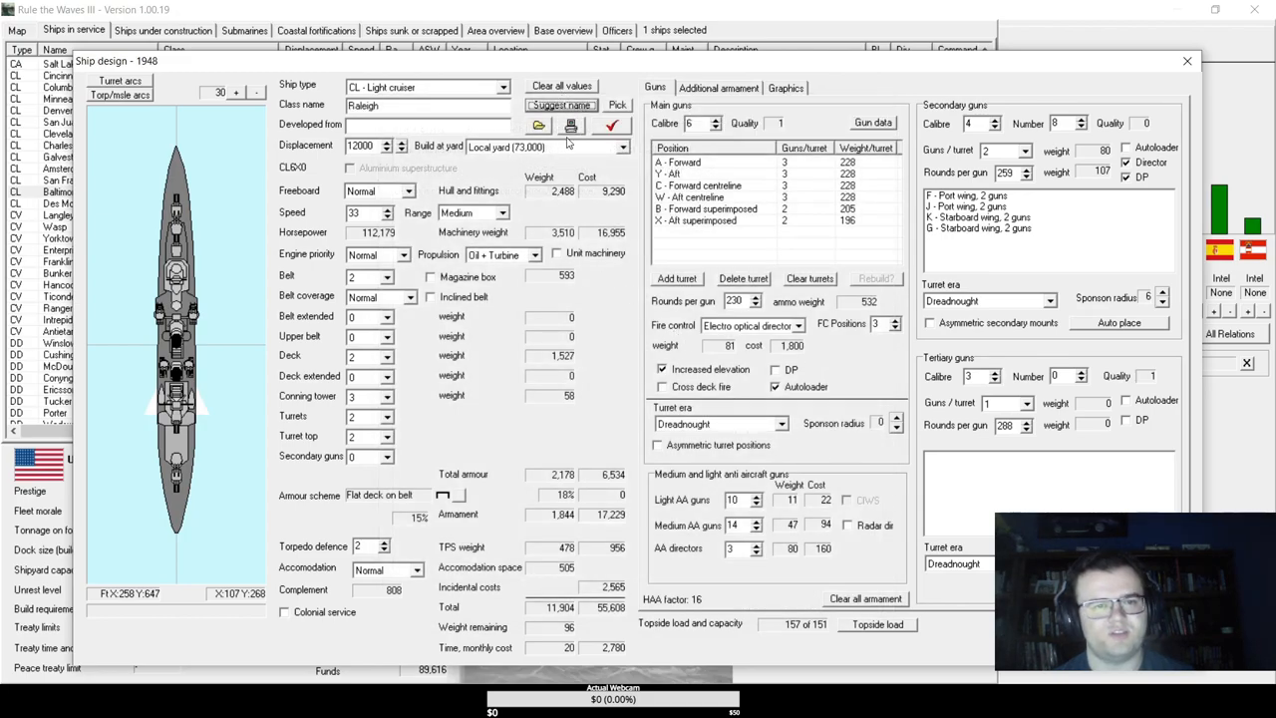
{"action": "mouse_move", "coordinate": [776, 504]}
{"action": "type", "text": "11"}
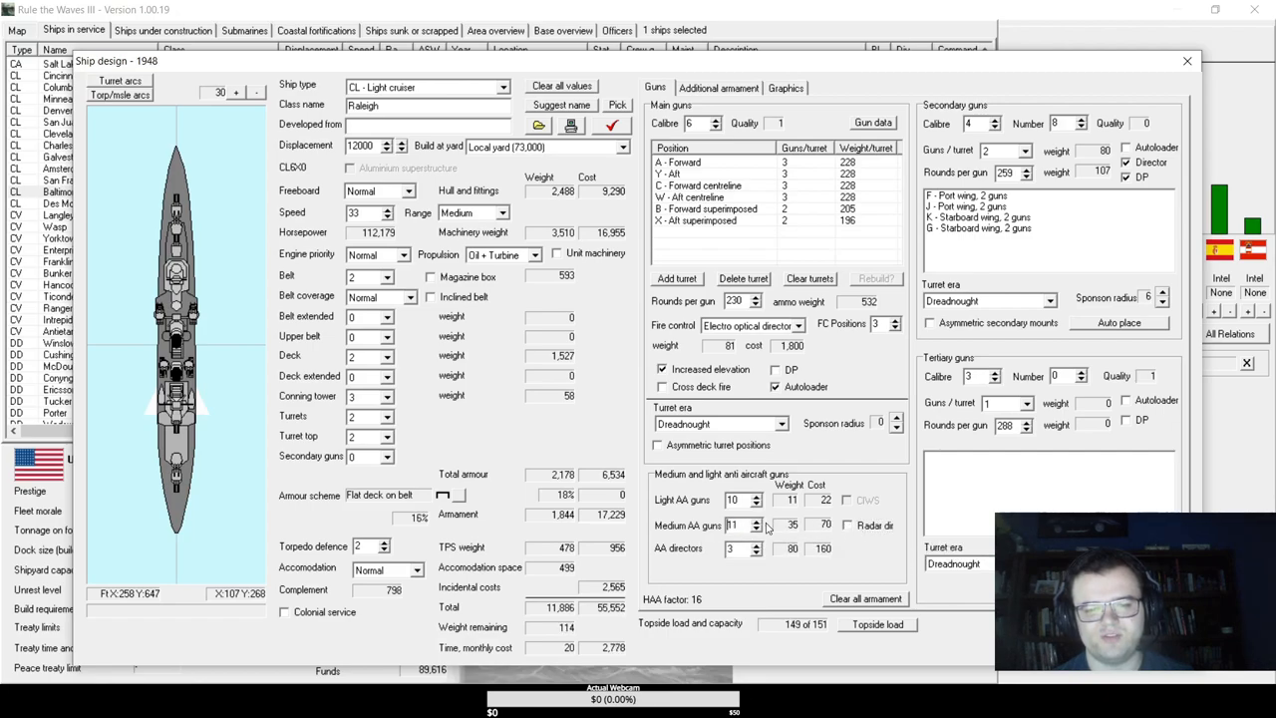
{"action": "left_click", "coordinate": [848, 525]}
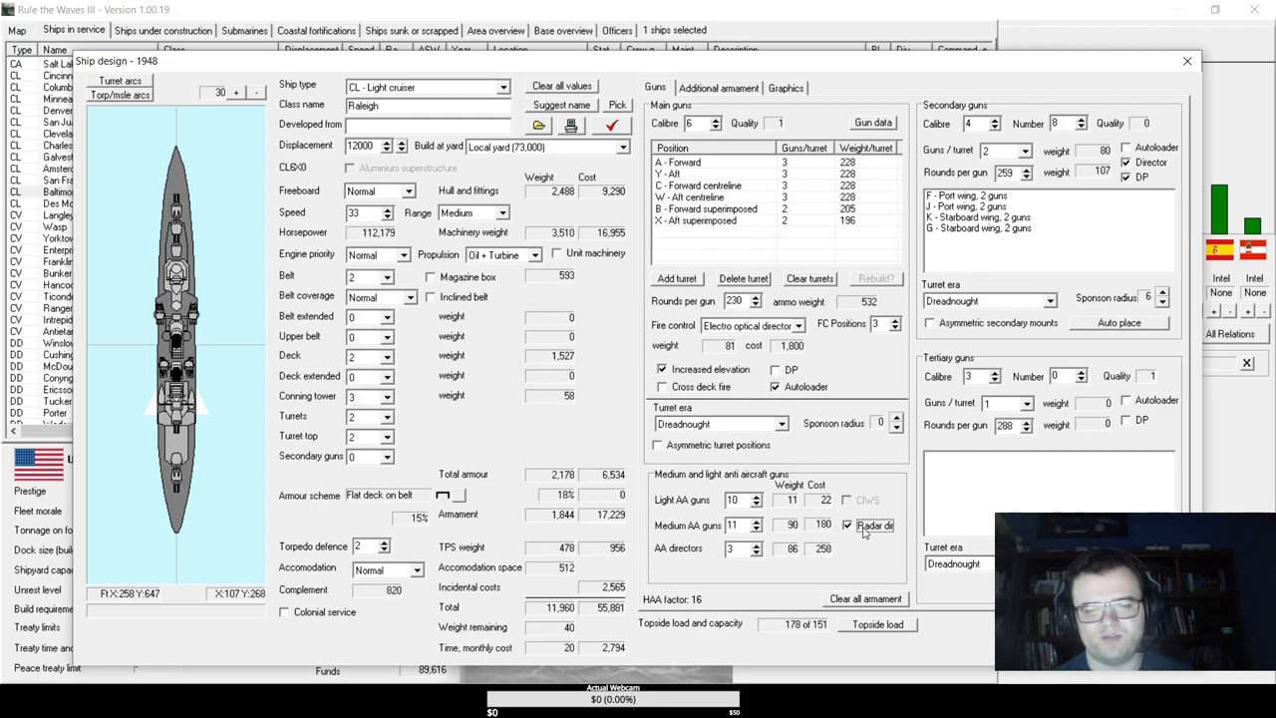
{"action": "left_click", "coordinate": [848, 525]}
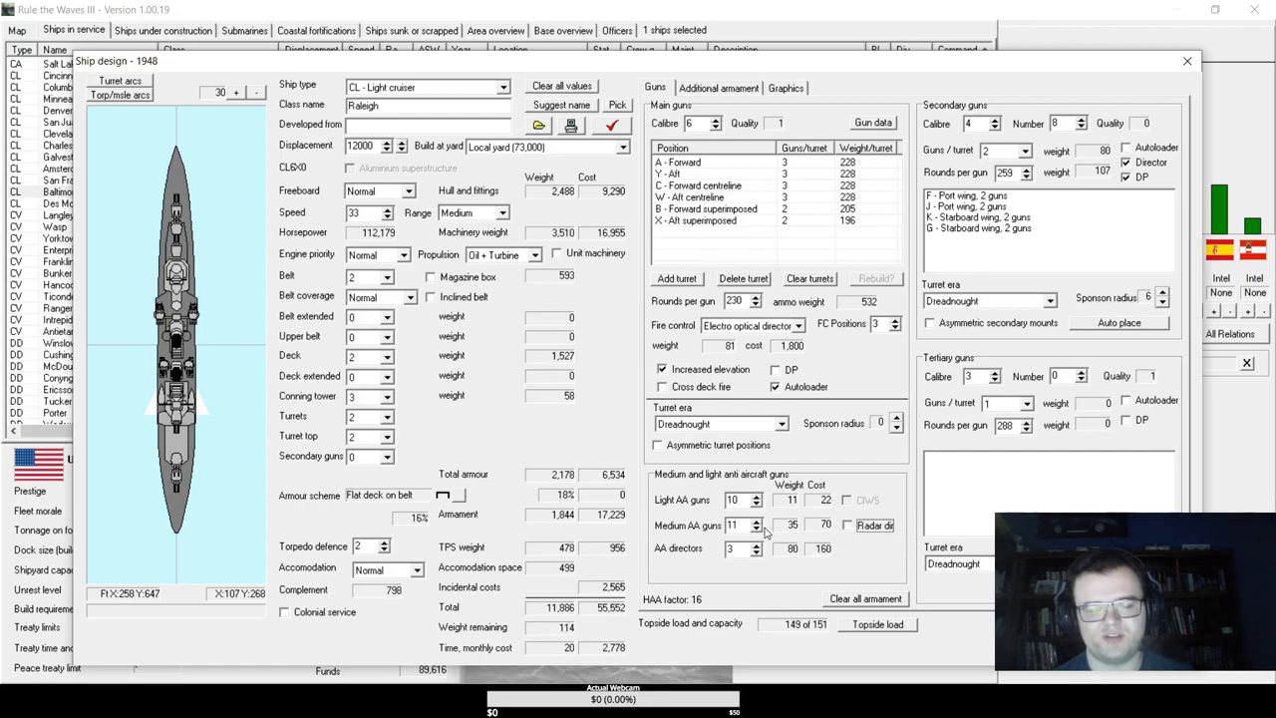
{"action": "mouse_move", "coordinate": [758, 531]}
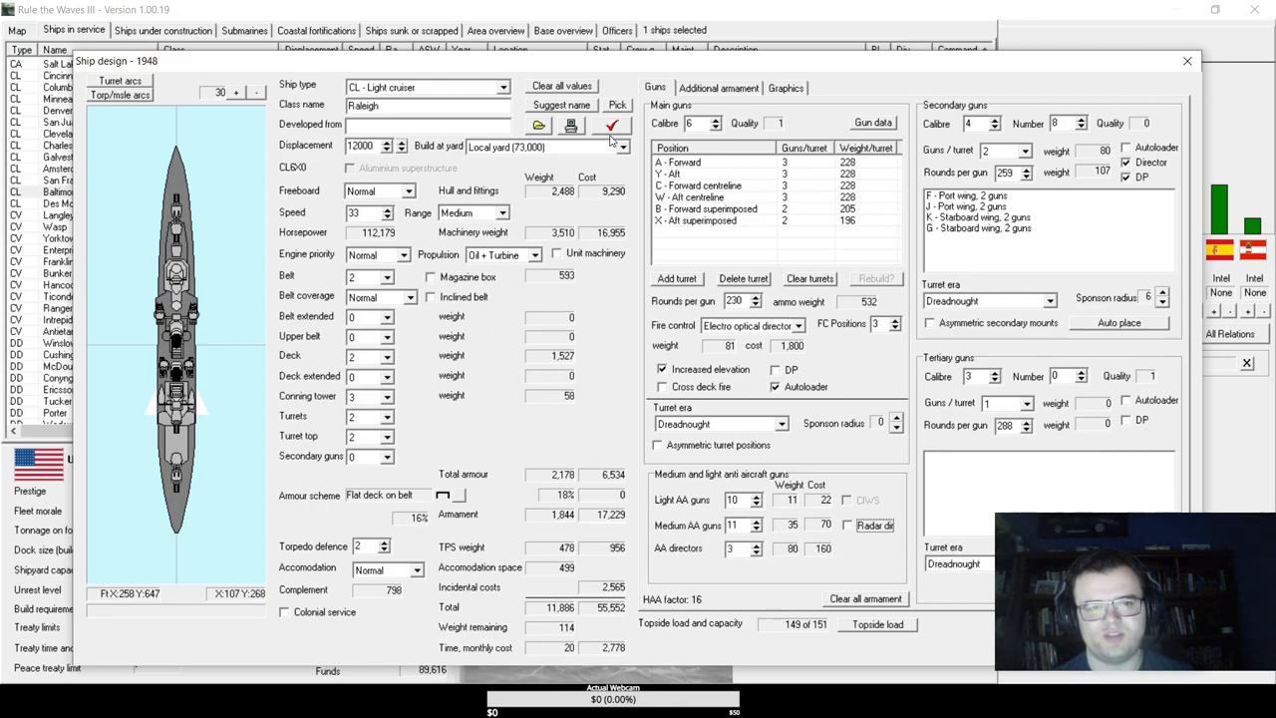
{"action": "mouse_move", "coordinate": [763, 89]}
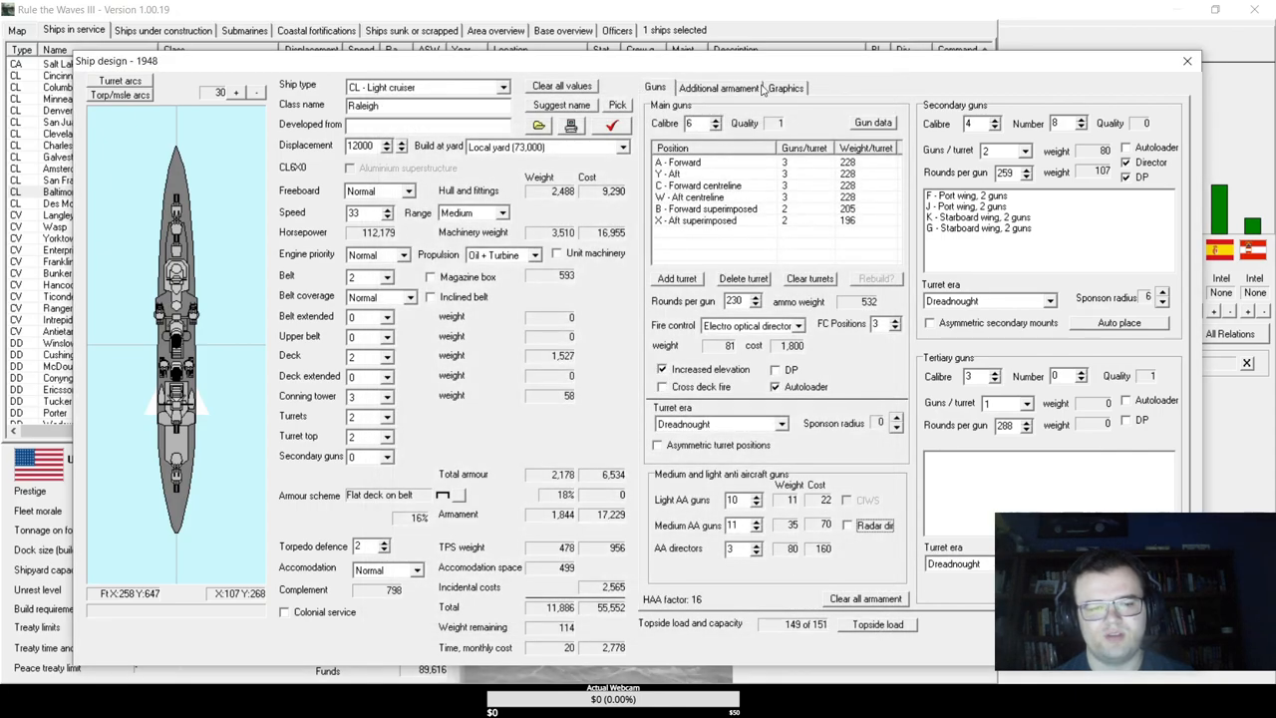
- Set torpedo defence back to 2, review the F port torpedo mount, and run the design check
{"action": "left_click", "coordinate": [718, 88]}
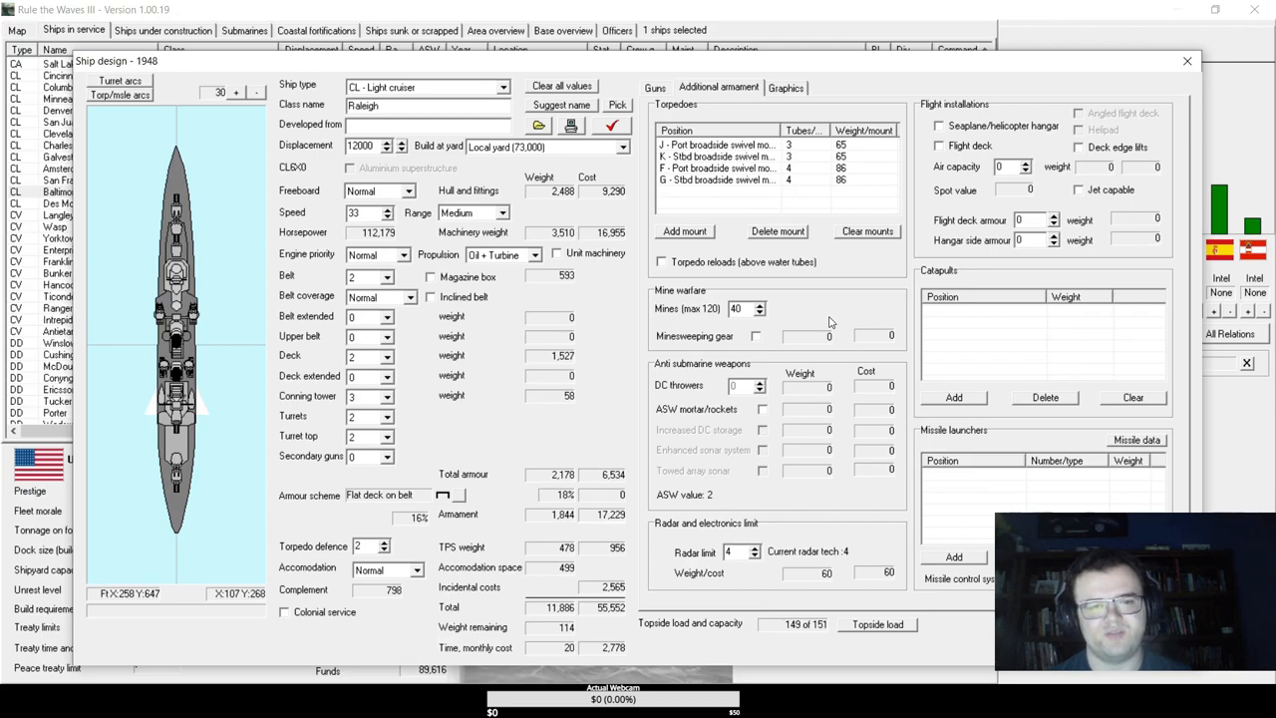
{"action": "mouse_move", "coordinate": [838, 314]}
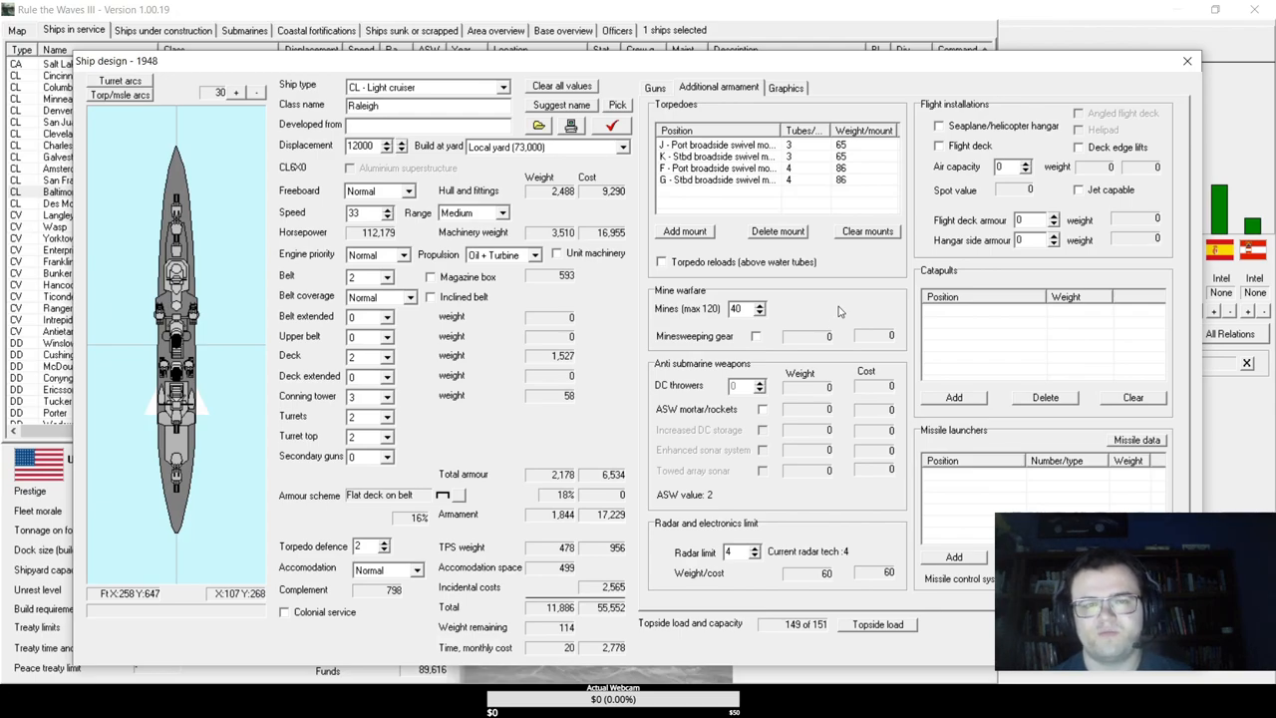
{"action": "left_click", "coordinate": [655, 88]}
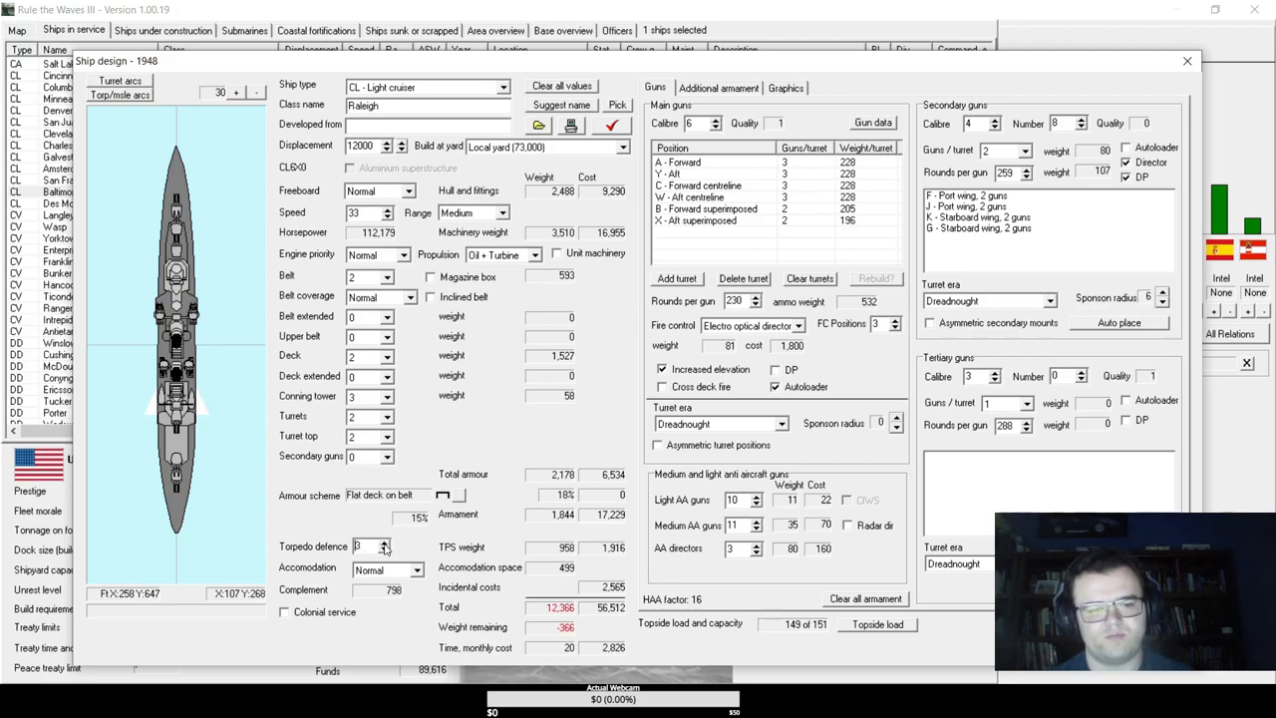
{"action": "left_click", "coordinate": [385, 549]}
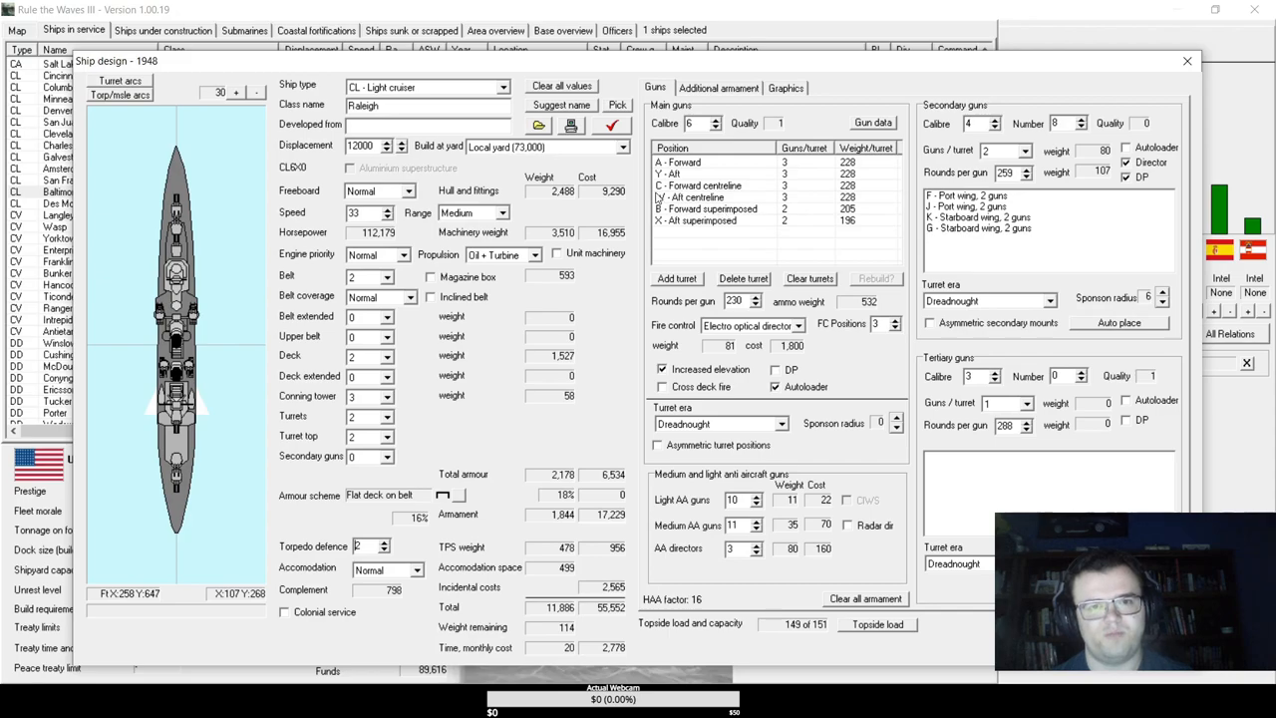
{"action": "left_click", "coordinate": [718, 88]}
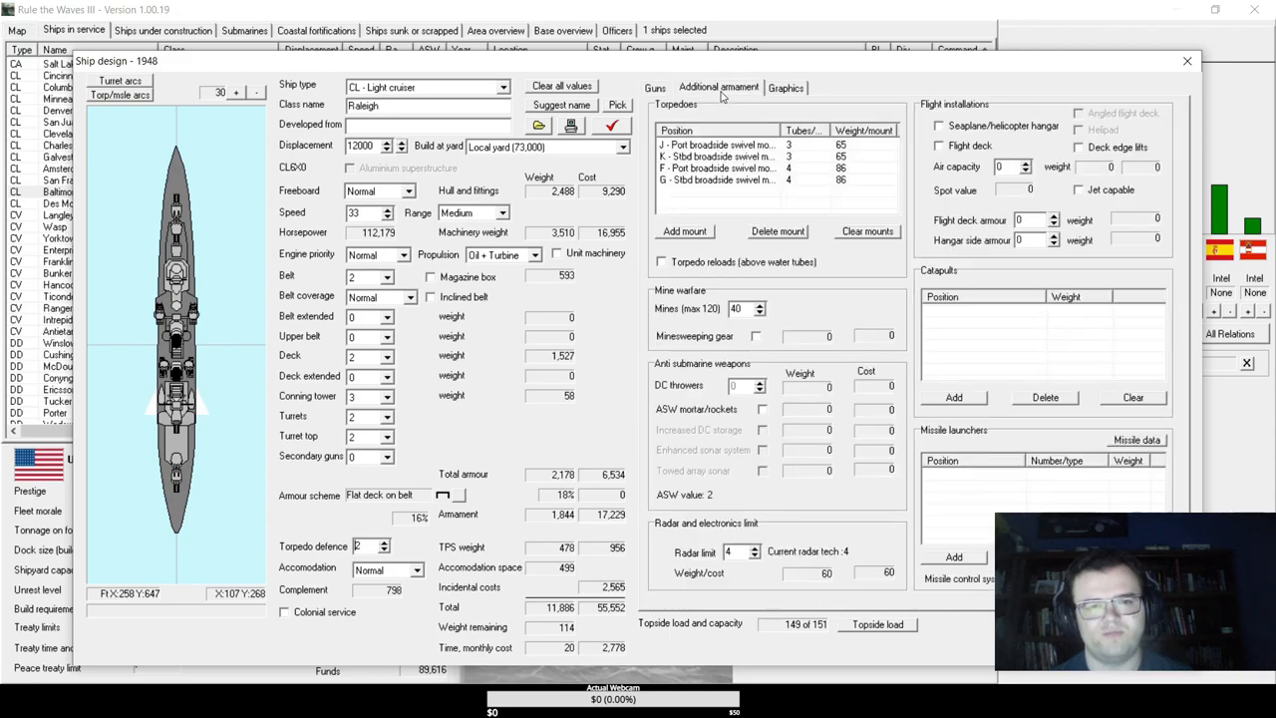
{"action": "mouse_move", "coordinate": [735, 130]}
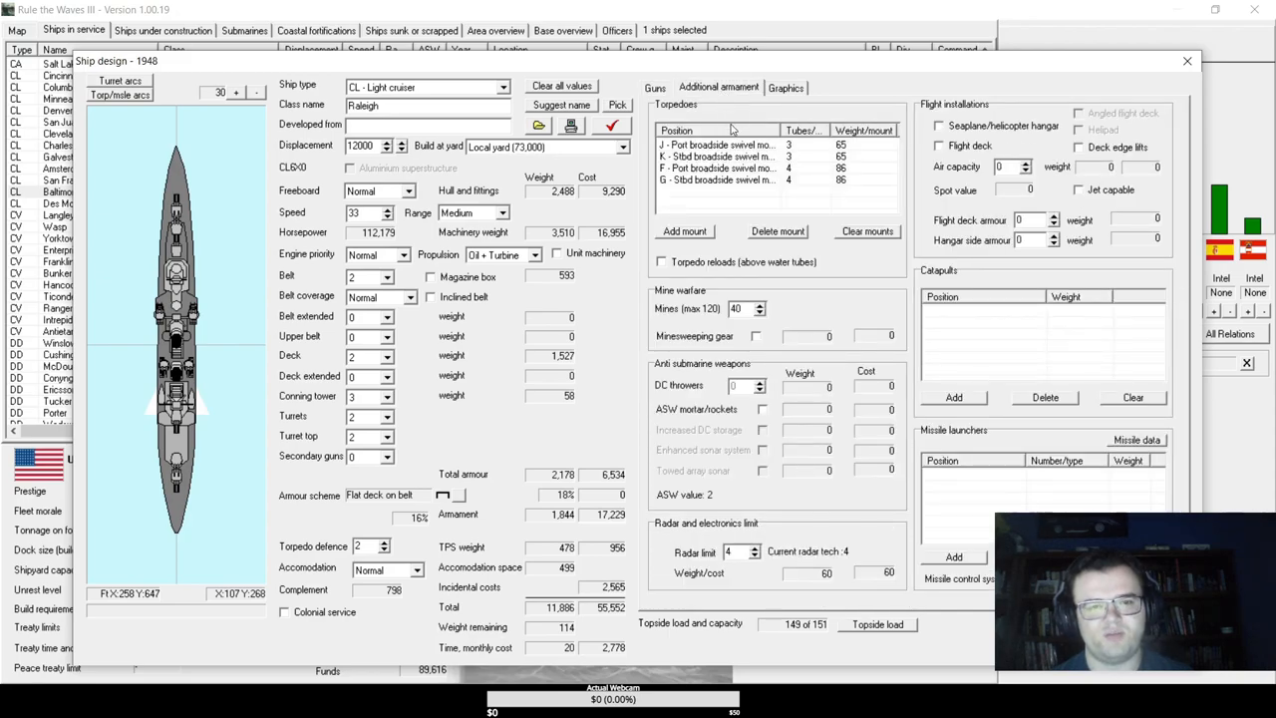
{"action": "left_click", "coordinate": [718, 168]}
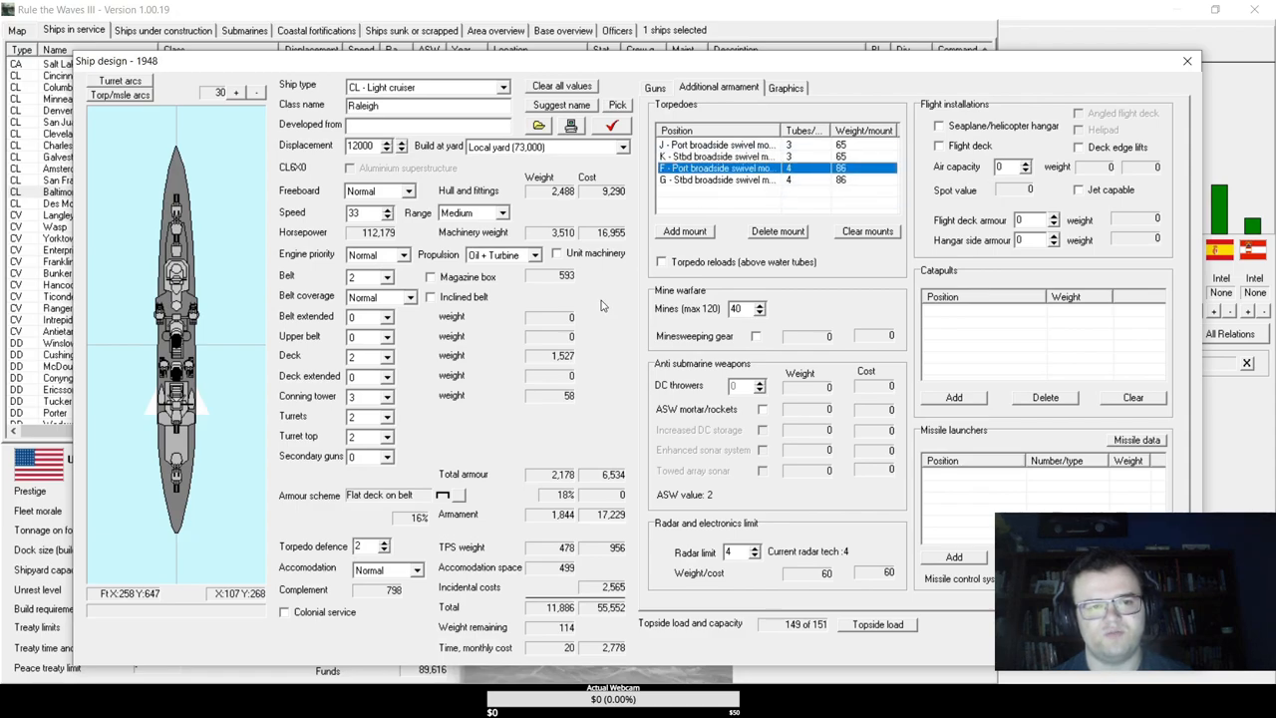
{"action": "left_click", "coordinate": [612, 125]}
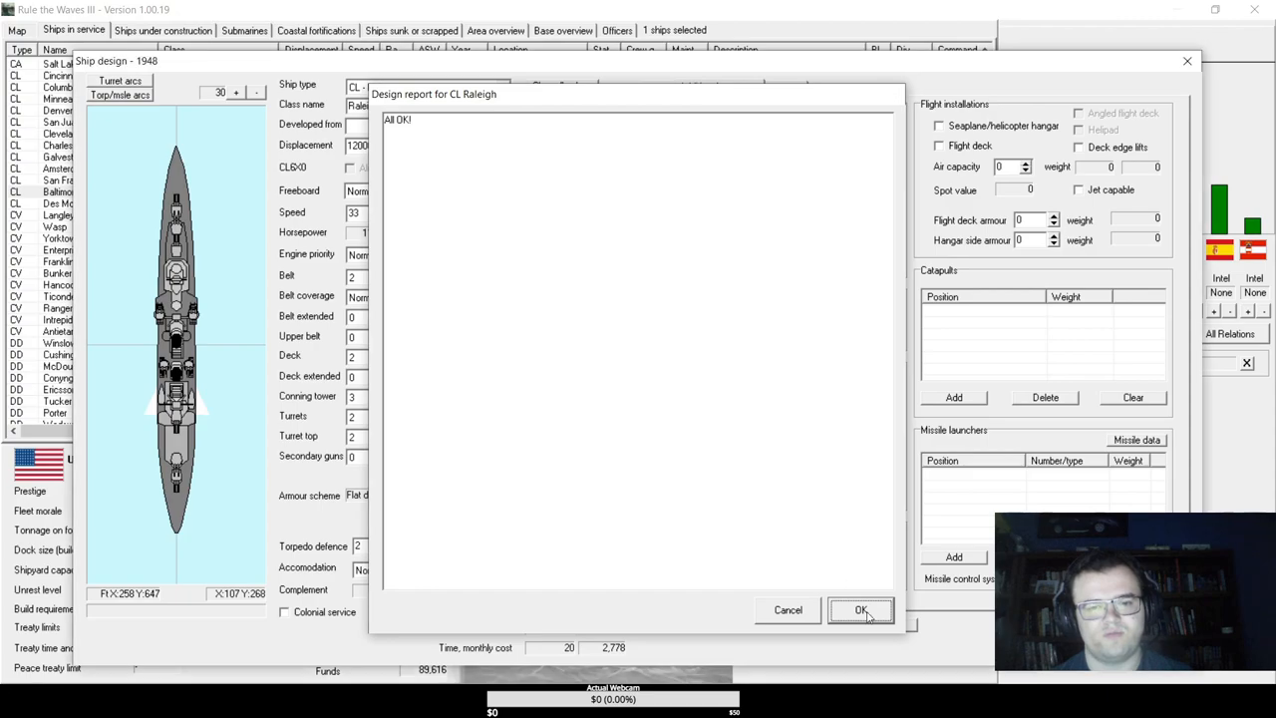
- Save the Raleigh design, start its development, confirm it under construction and advance the turn
{"action": "left_click", "coordinate": [860, 610]}
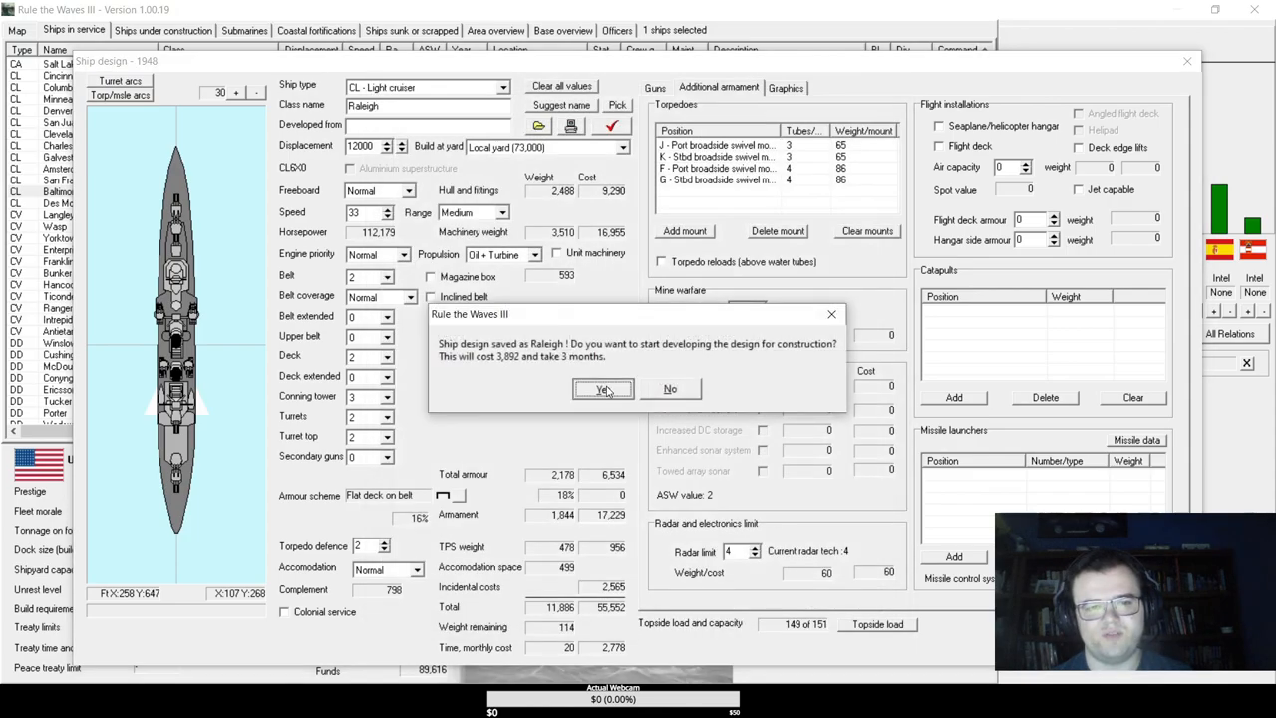
{"action": "left_click", "coordinate": [602, 388]}
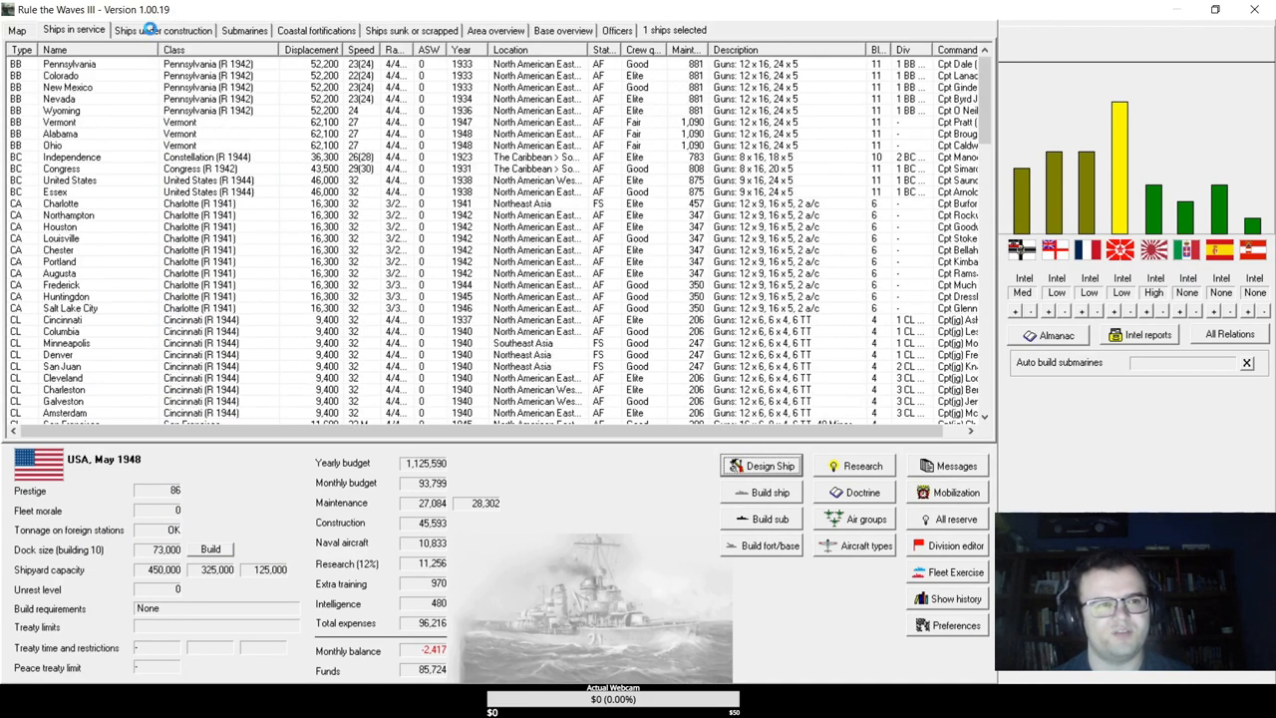
{"action": "left_click", "coordinate": [163, 30]}
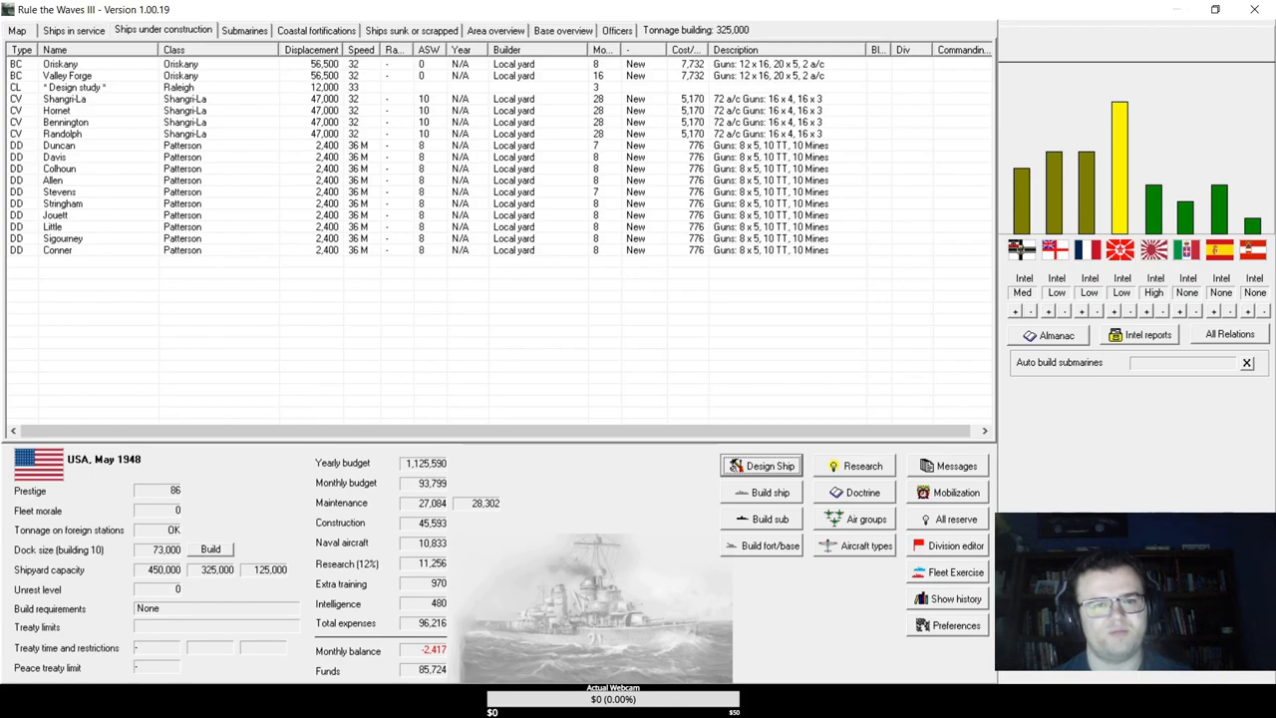
{"action": "left_click", "coordinate": [769, 466]}
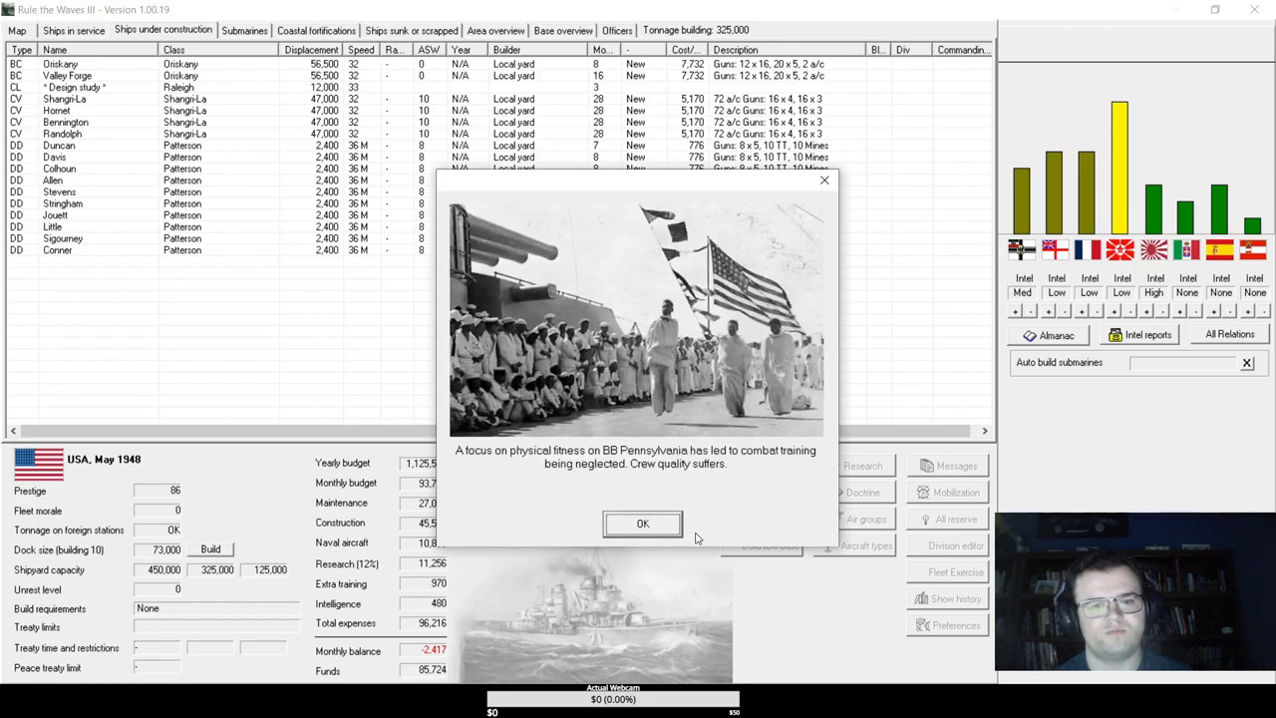
- Dismiss the crew fitness event and buy the French 18-inch gun rights with 'We need good guns'
{"action": "left_click", "coordinate": [642, 523]}
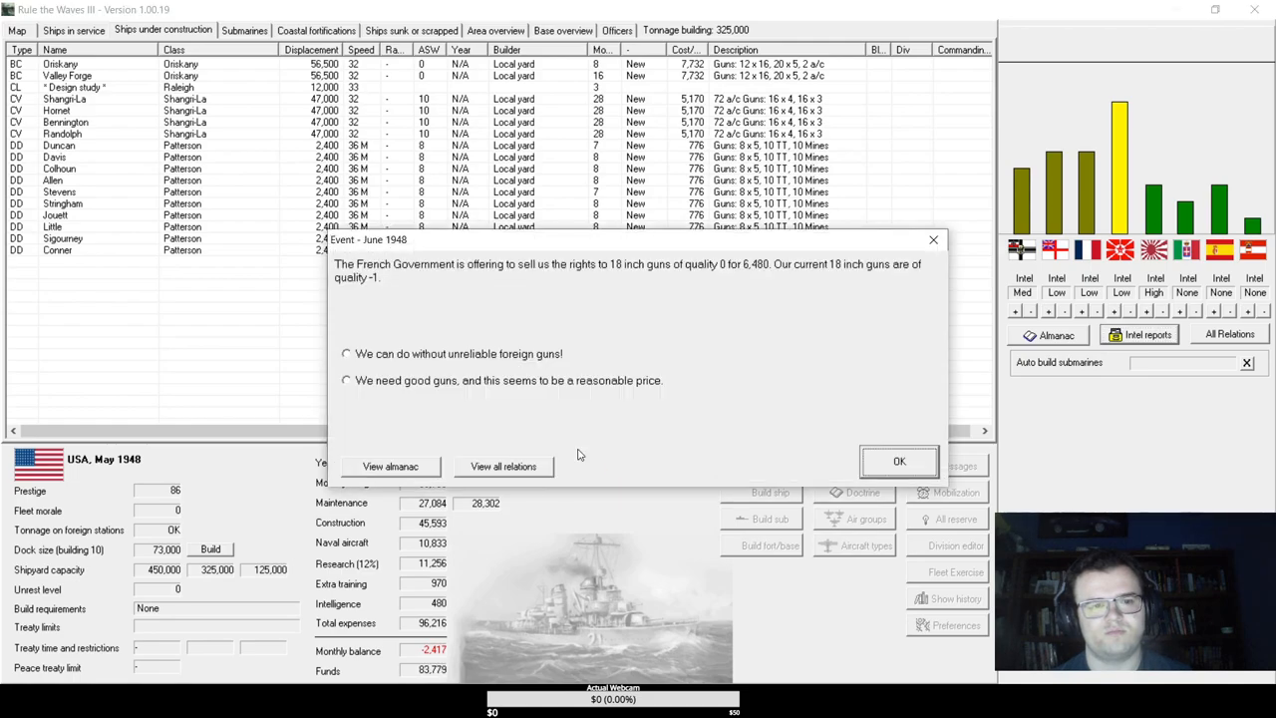
{"action": "mouse_move", "coordinate": [482, 357]}
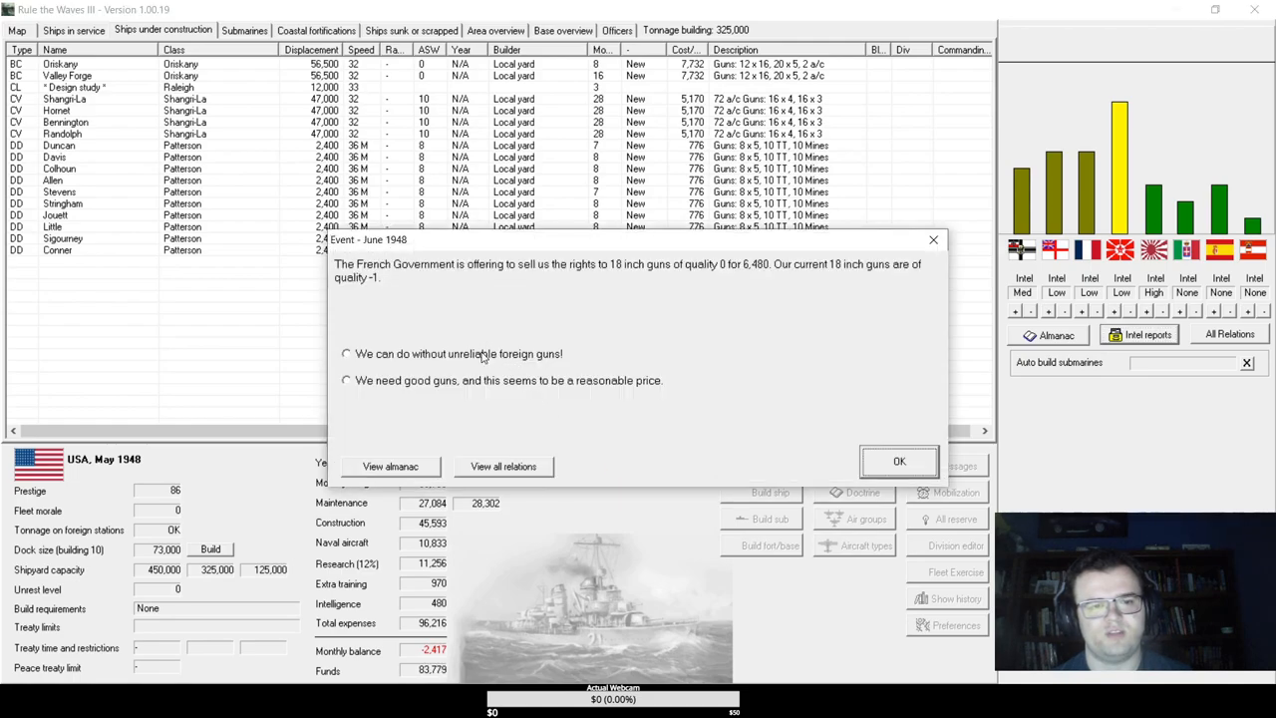
{"action": "left_click", "coordinate": [346, 380]}
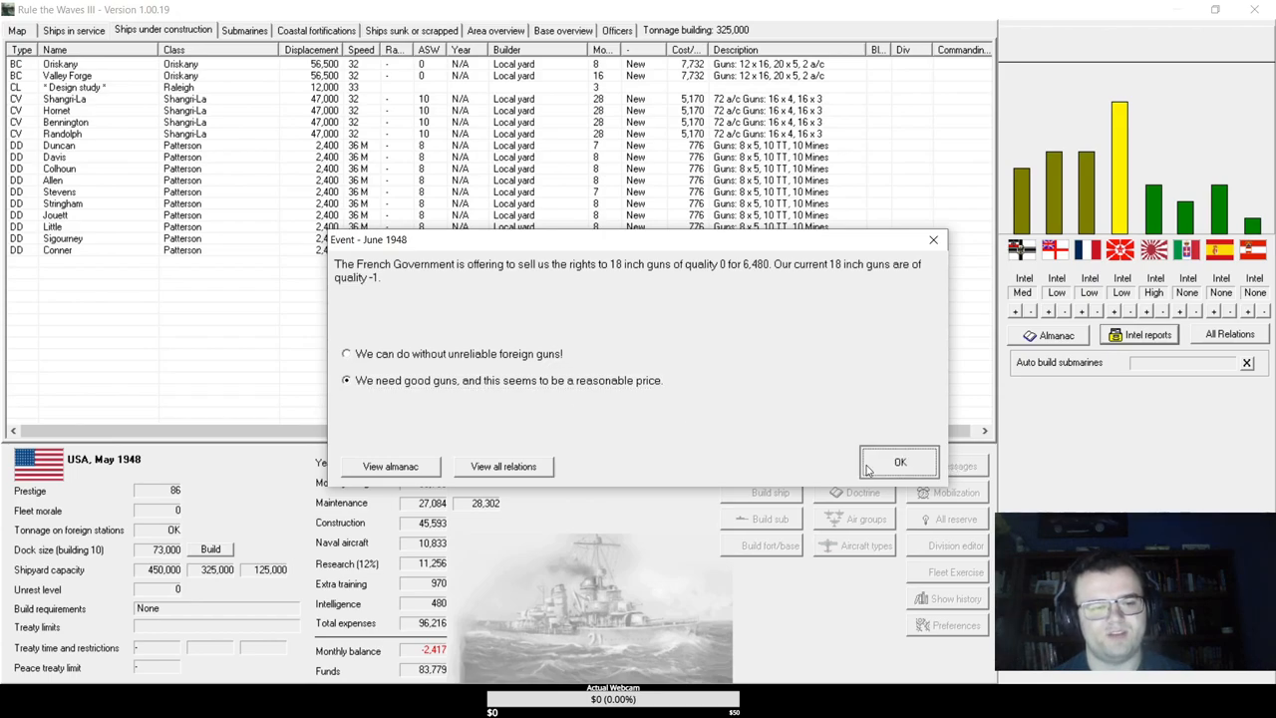
{"action": "left_click", "coordinate": [900, 462]}
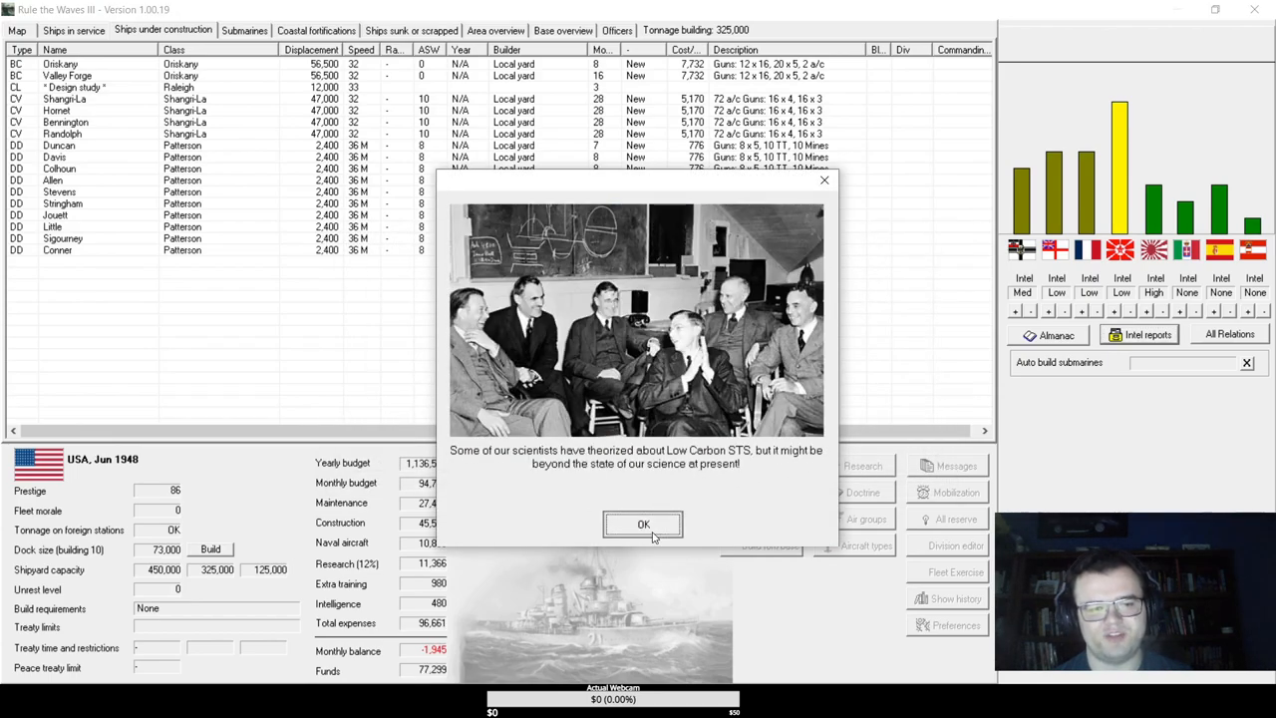
- Dismiss the Low Carbon STS and angled flight deck breakthroughs and close June 1948's turn messages
{"action": "left_click", "coordinate": [643, 525]}
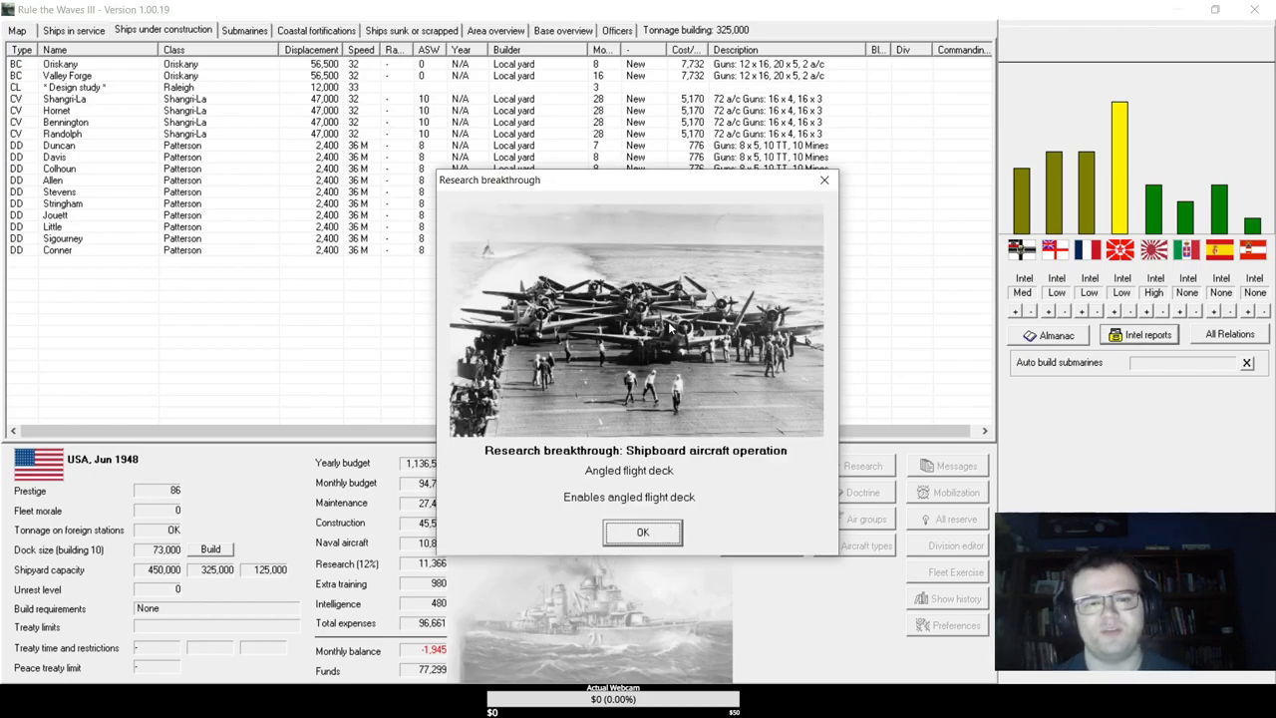
{"action": "left_click", "coordinate": [642, 532]}
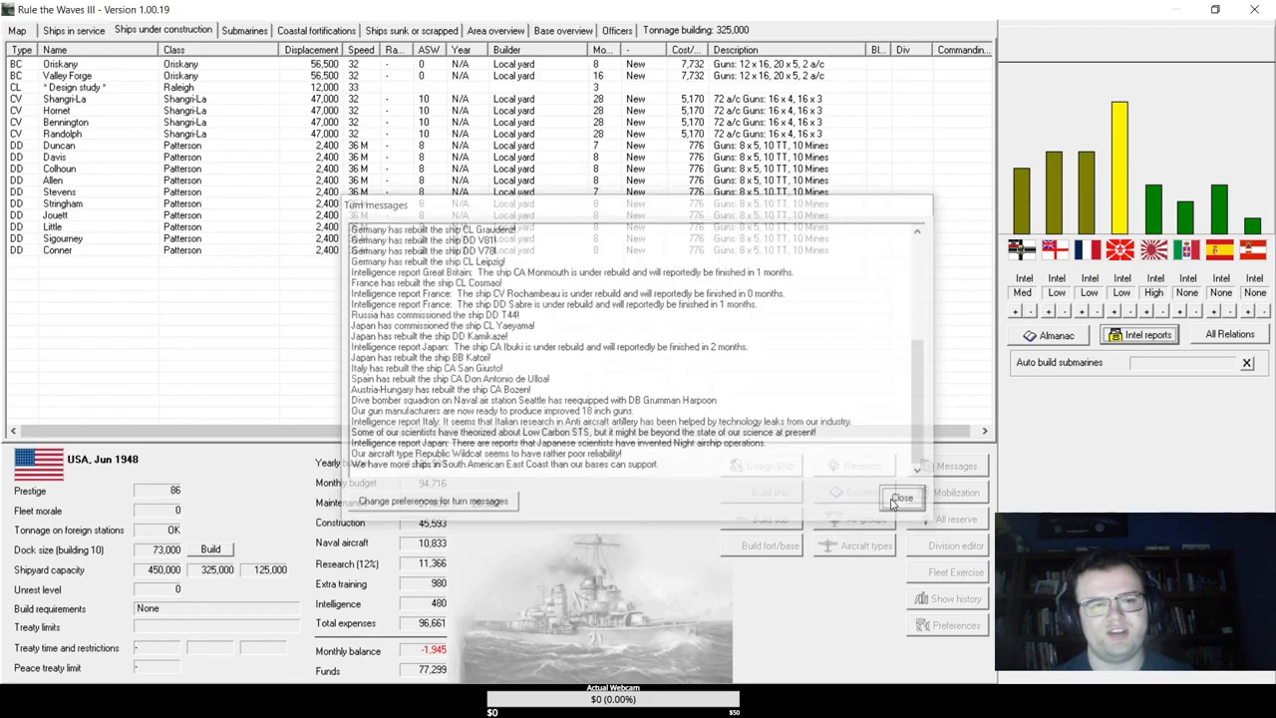
{"action": "left_click", "coordinate": [902, 497]}
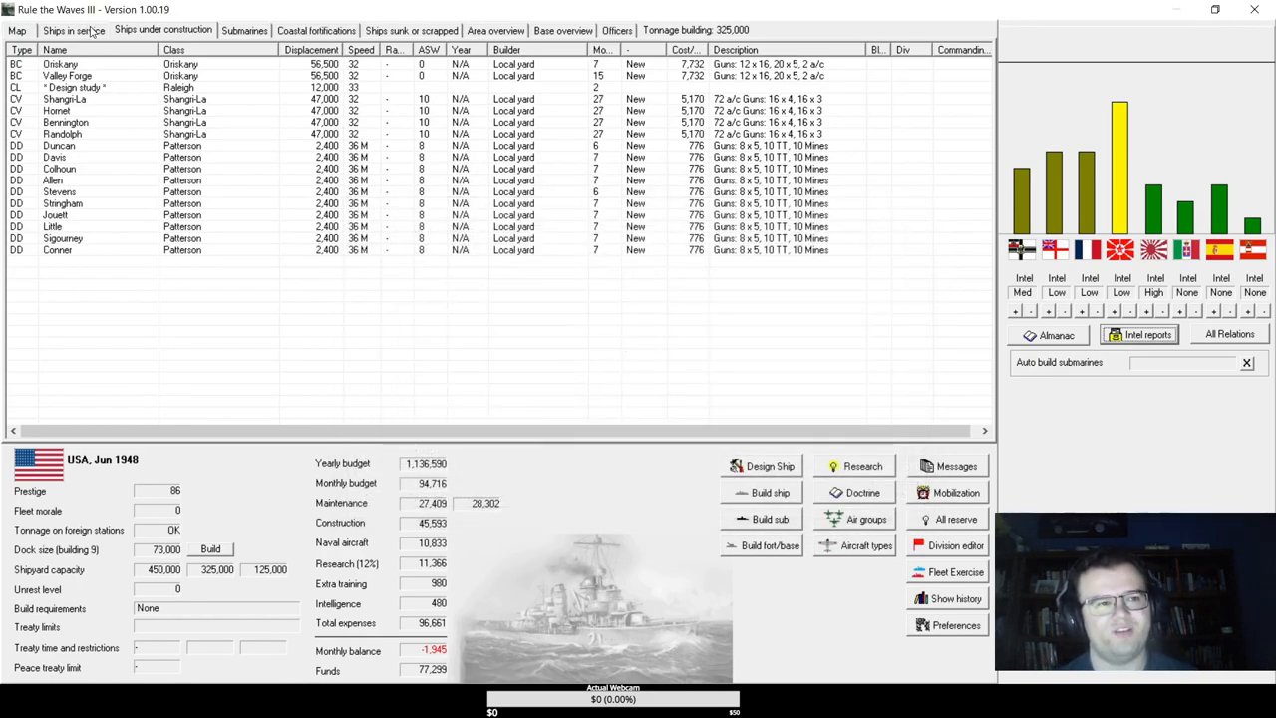
- Select the four Ticonderoga-class carriers in service and open their design for rebuild
{"action": "left_click", "coordinate": [72, 30]}
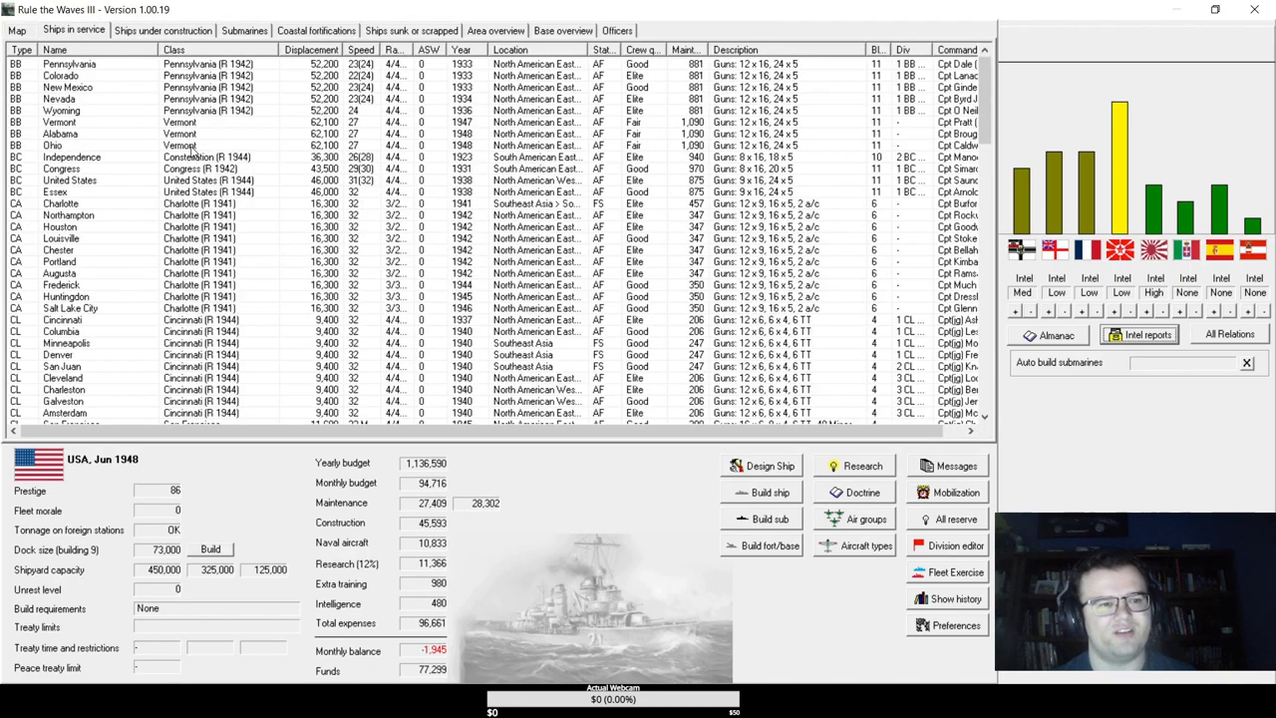
{"action": "scroll", "scroll_direction": "down", "scroll_amount": 3}
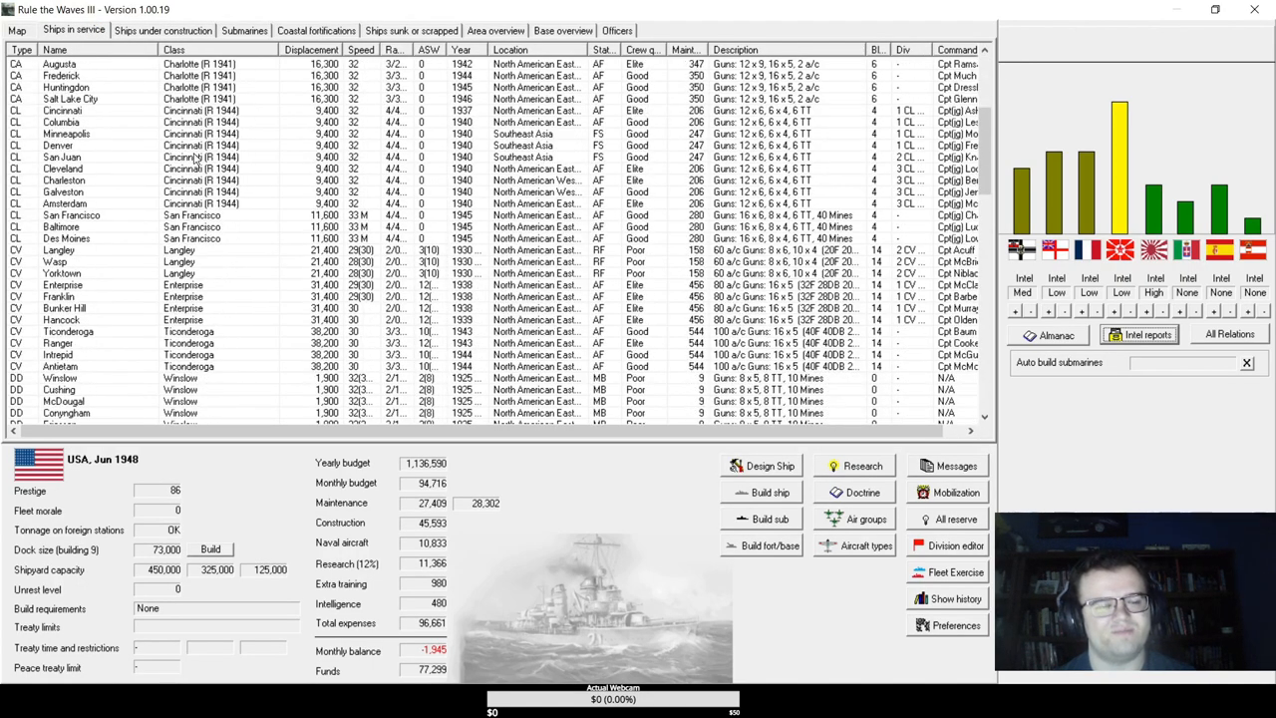
{"action": "scroll", "scroll_direction": "down", "scroll_amount": 3}
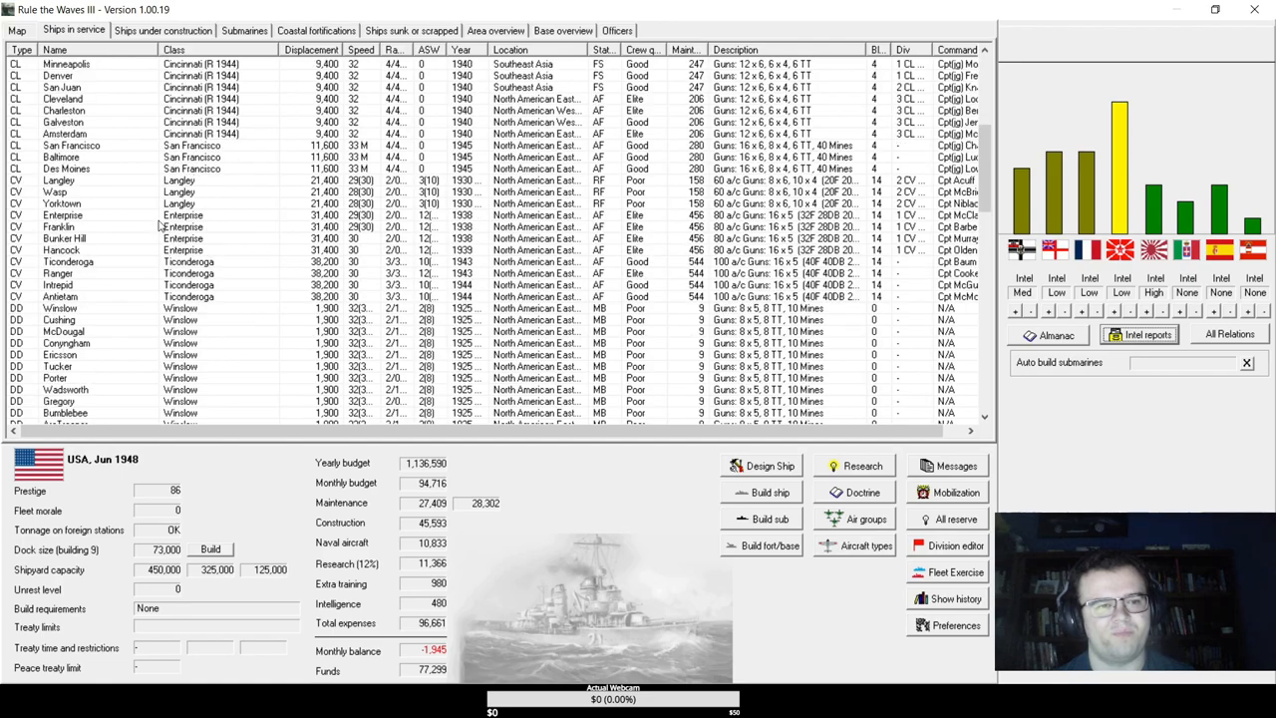
{"action": "left_click", "coordinate": [63, 216]}
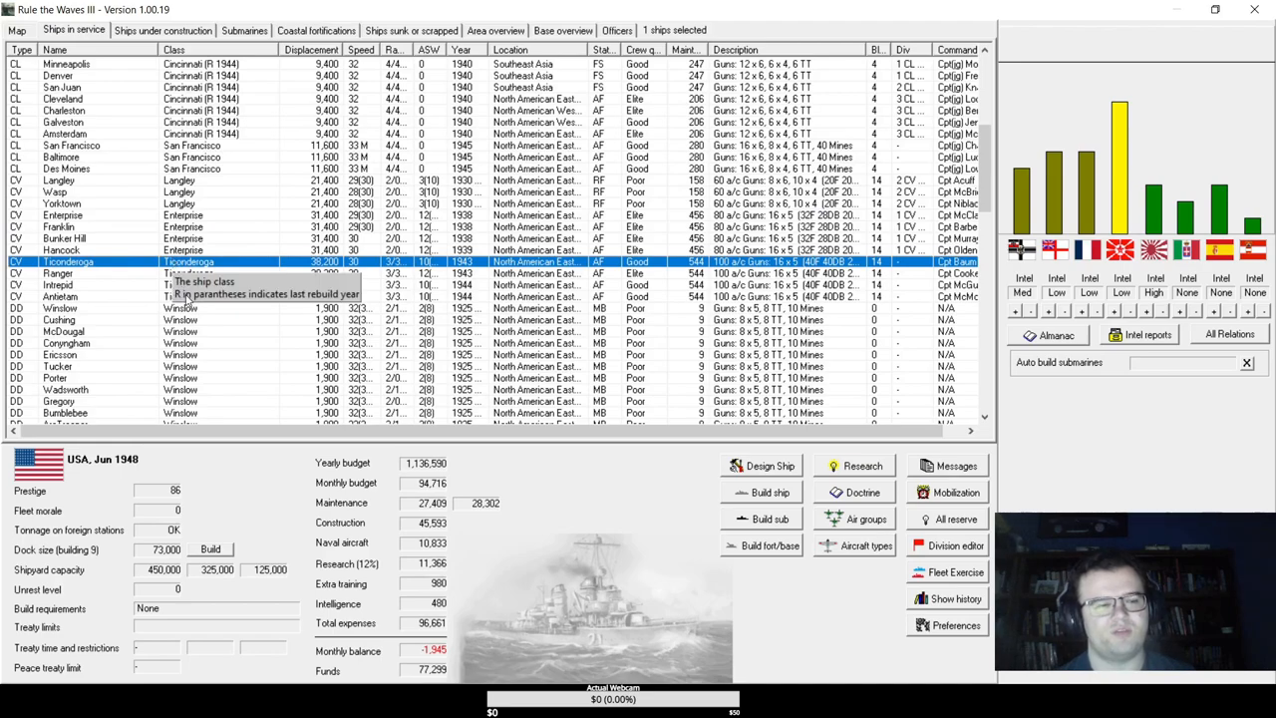
{"action": "right_click", "coordinate": [199, 284]}
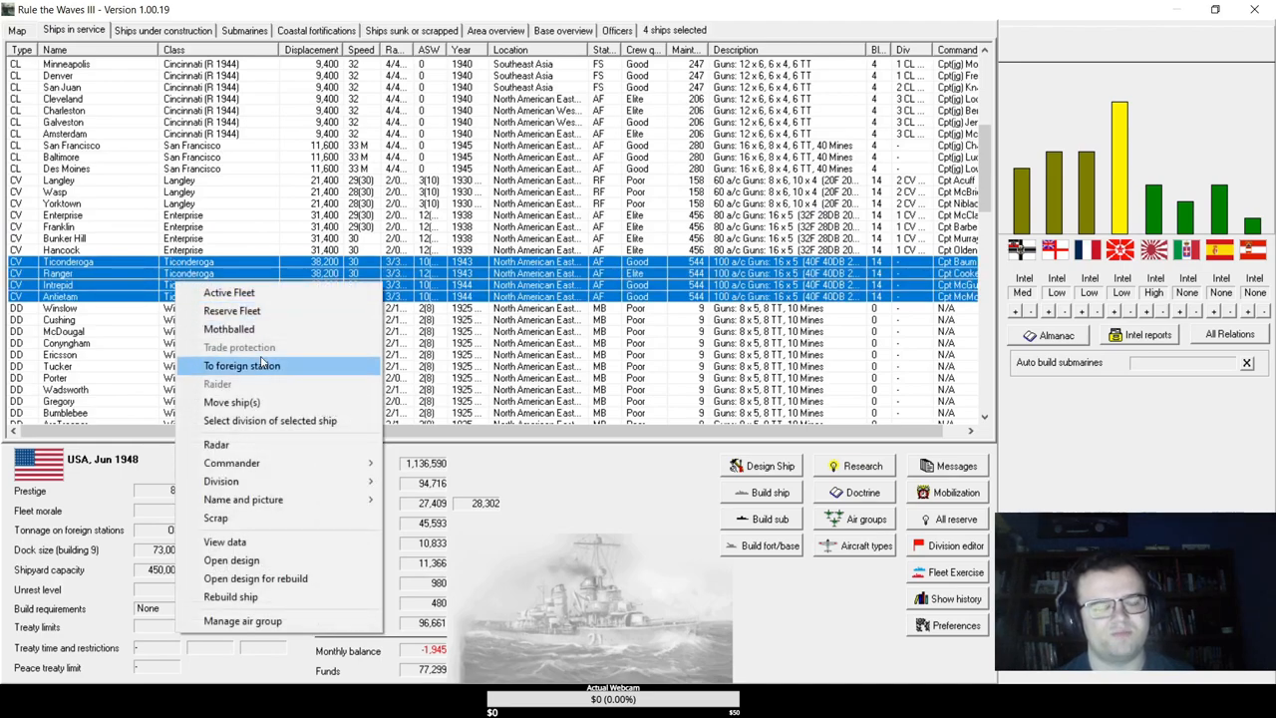
{"action": "mouse_move", "coordinate": [255, 578]}
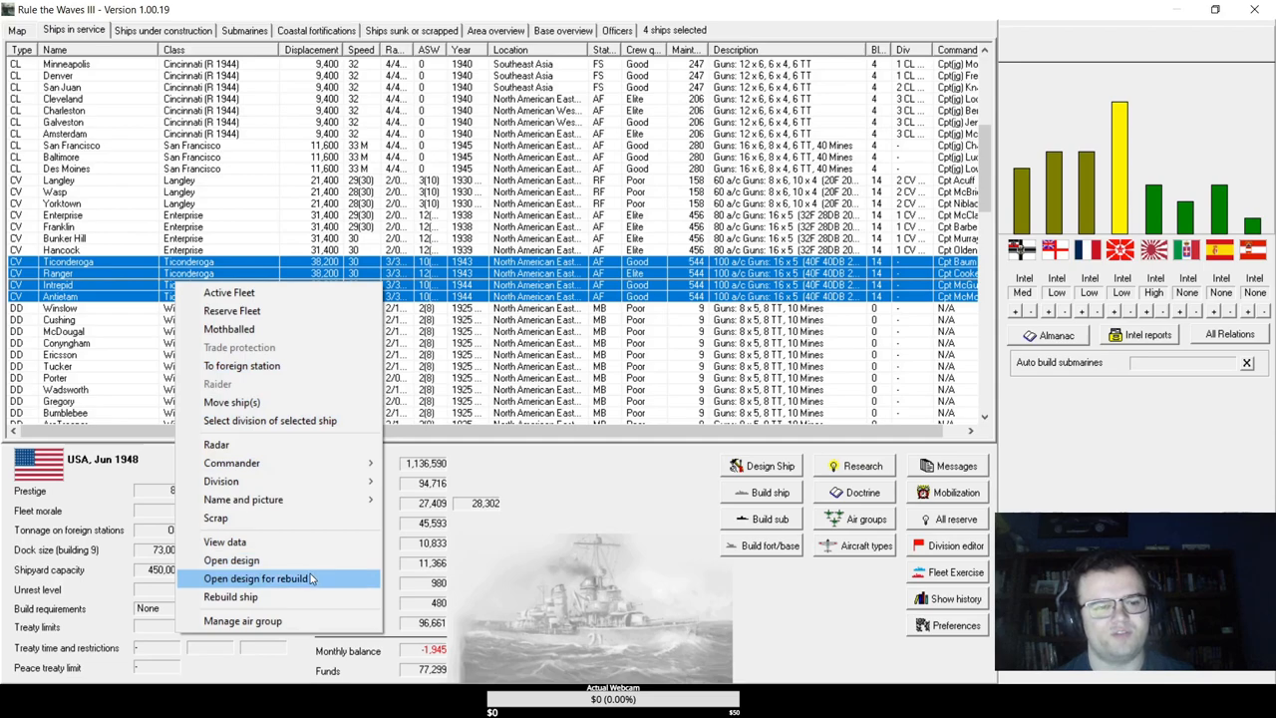
{"action": "left_click", "coordinate": [255, 578]}
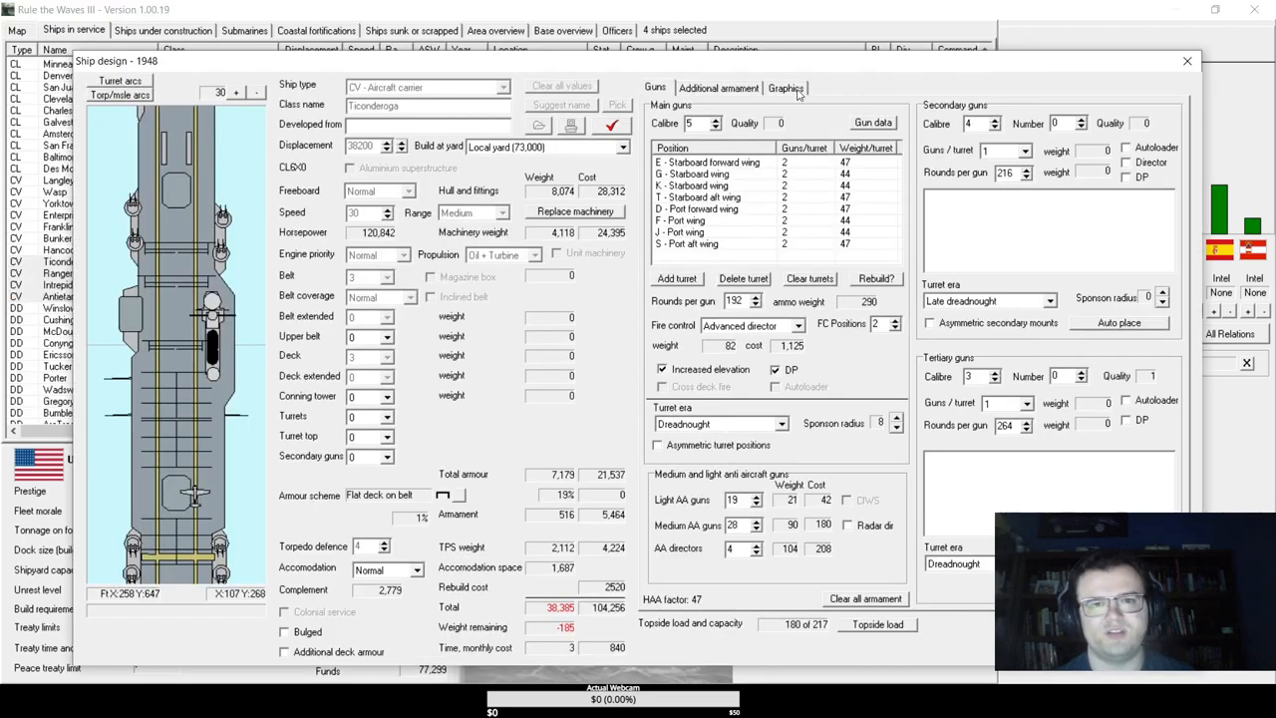
- Make the rebuild jet capable with an angled flight deck and lower air capacity to 60
{"action": "left_click", "coordinate": [718, 88]}
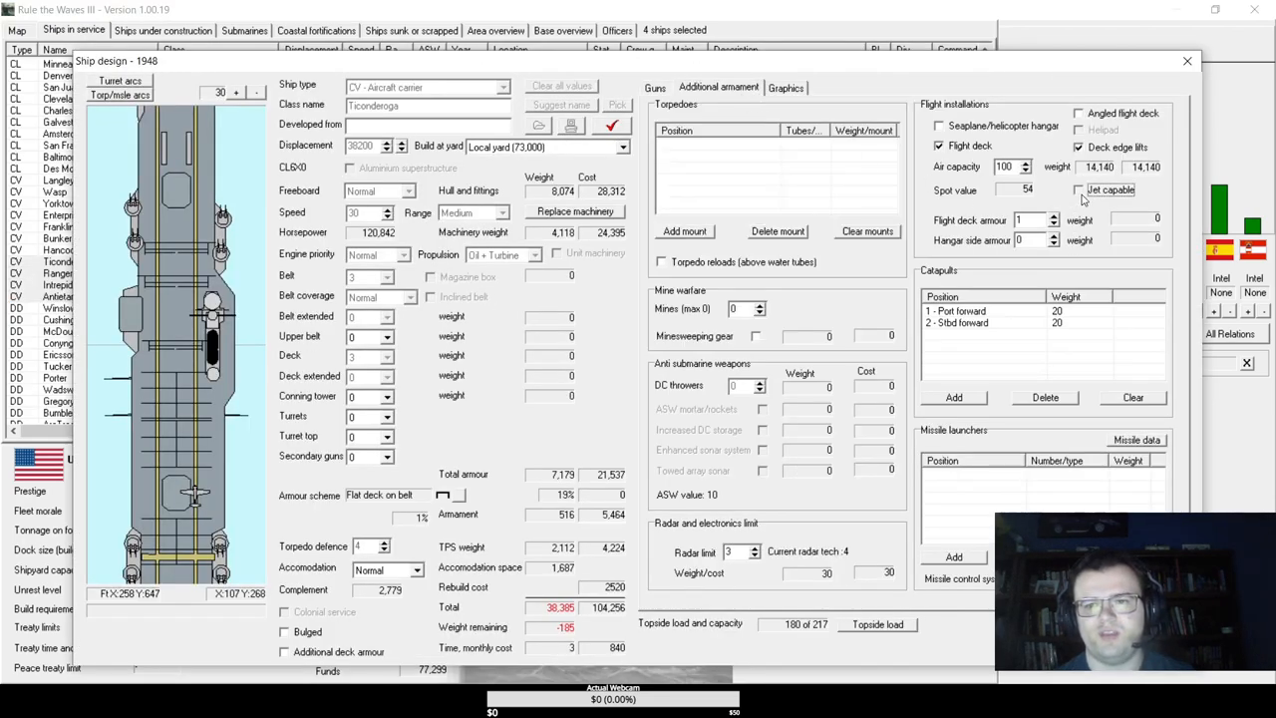
{"action": "left_click", "coordinate": [1078, 189]}
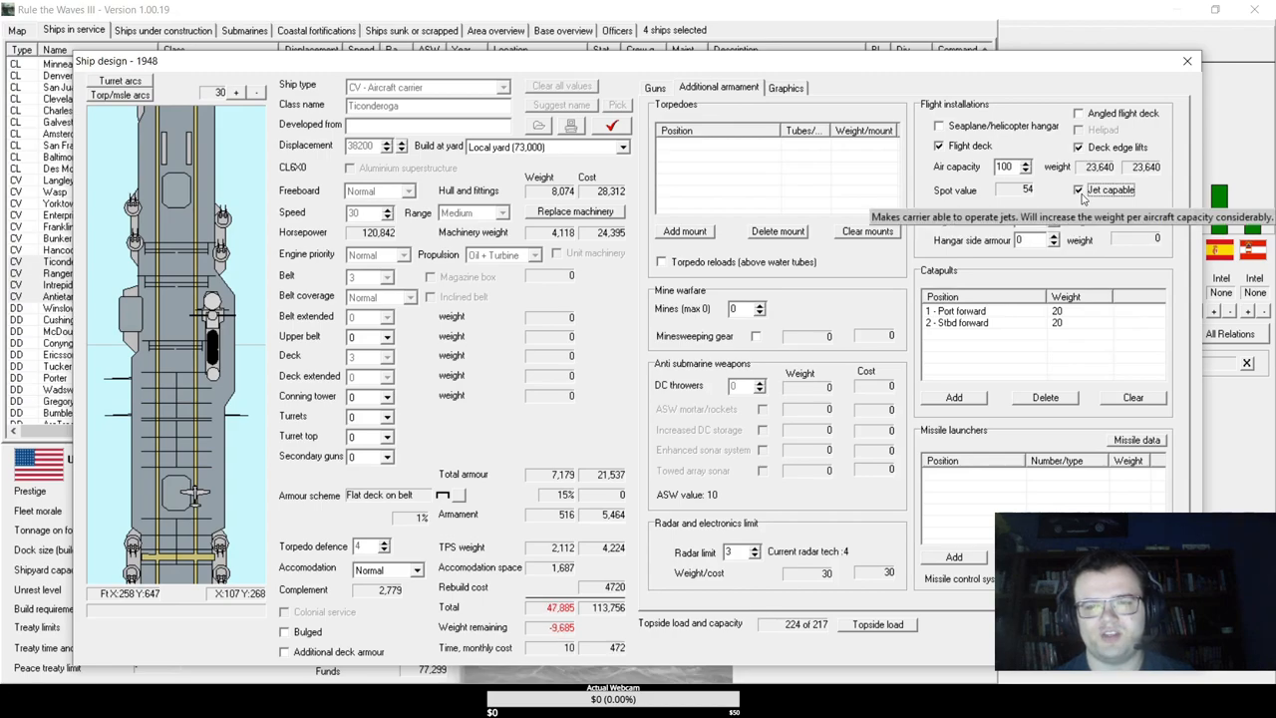
{"action": "left_click", "coordinate": [1079, 113]}
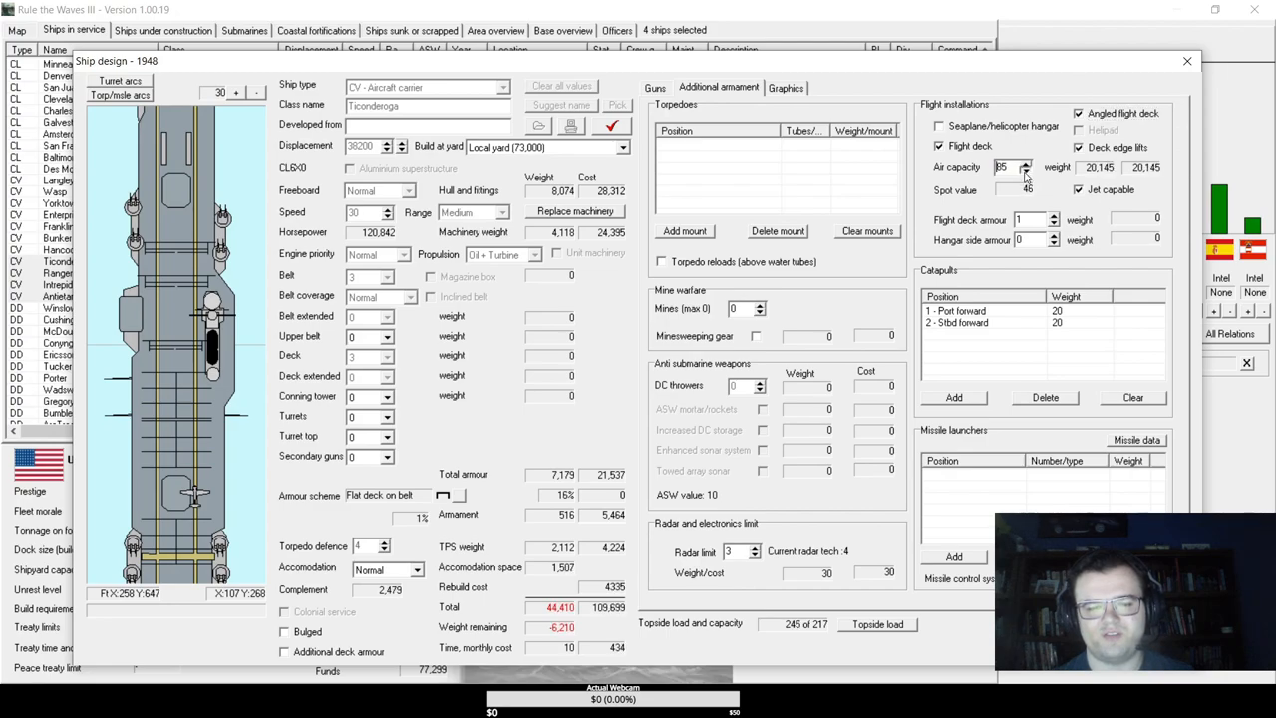
{"action": "left_click", "coordinate": [1027, 170]}
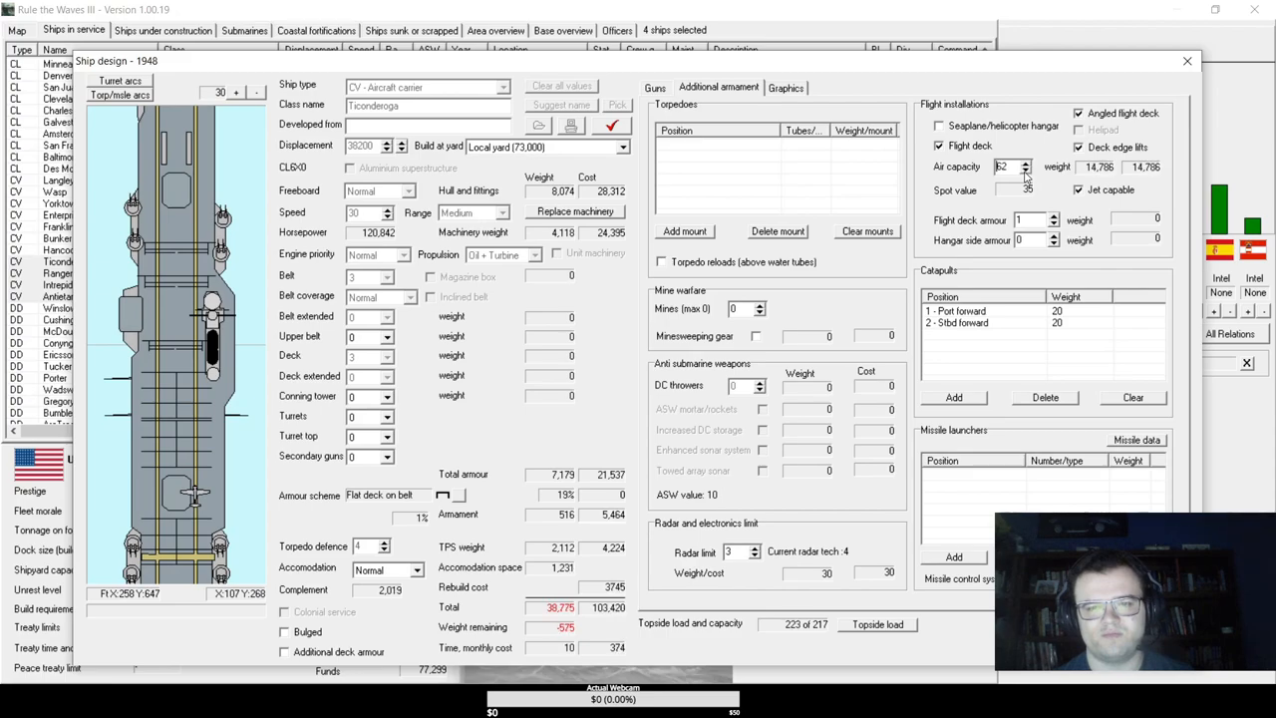
{"action": "left_click", "coordinate": [1025, 170]}
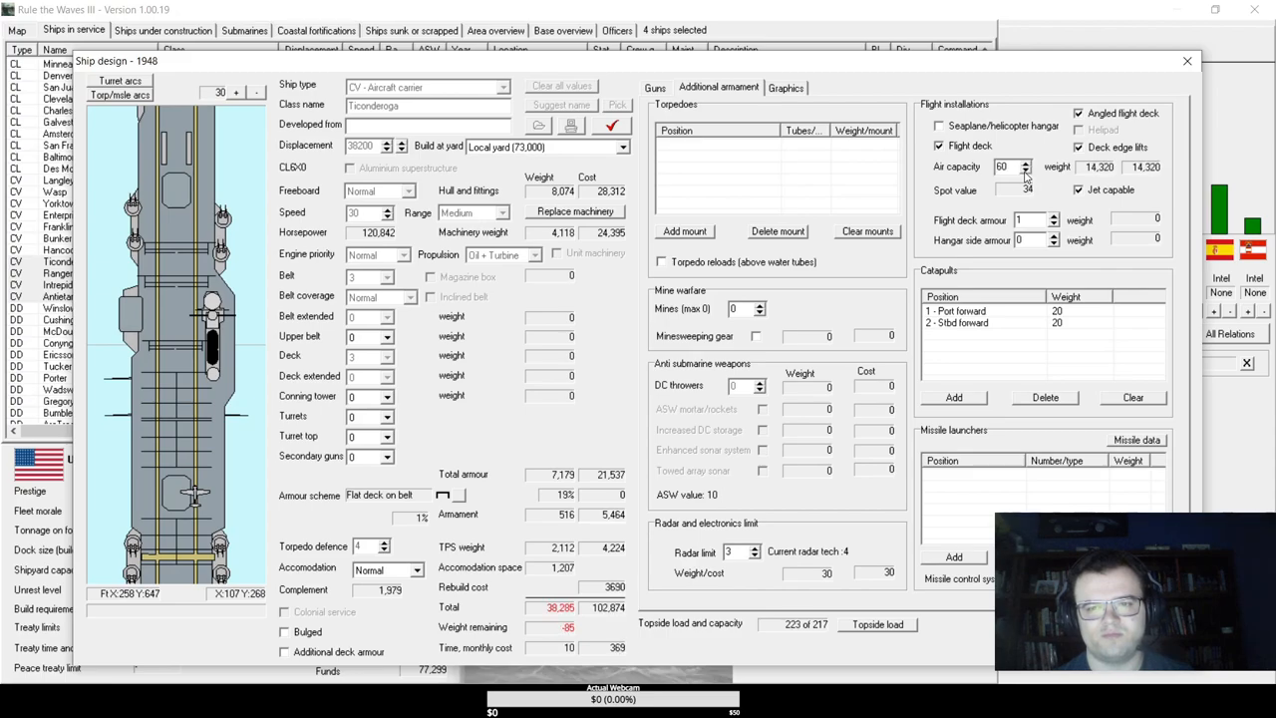
- Review the gun armament, then reduce the aircraft capacity further to 58
{"action": "left_click", "coordinate": [655, 88]}
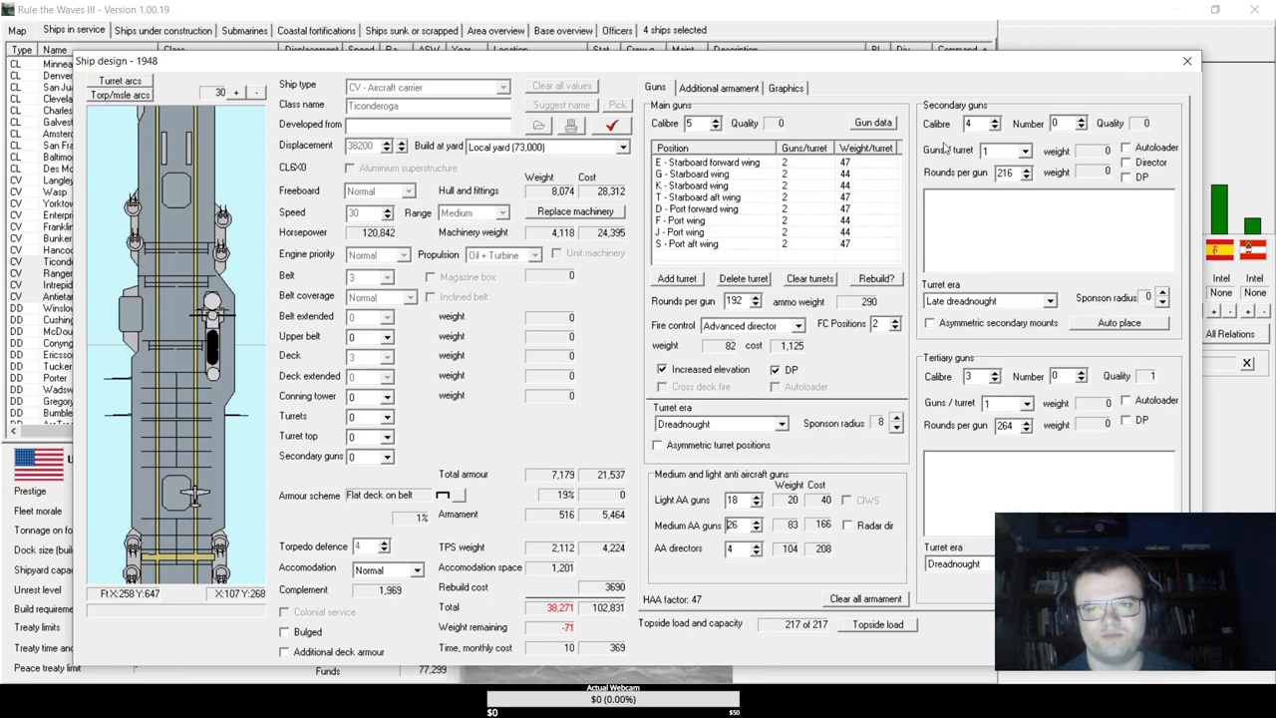
{"action": "left_click", "coordinate": [718, 88]}
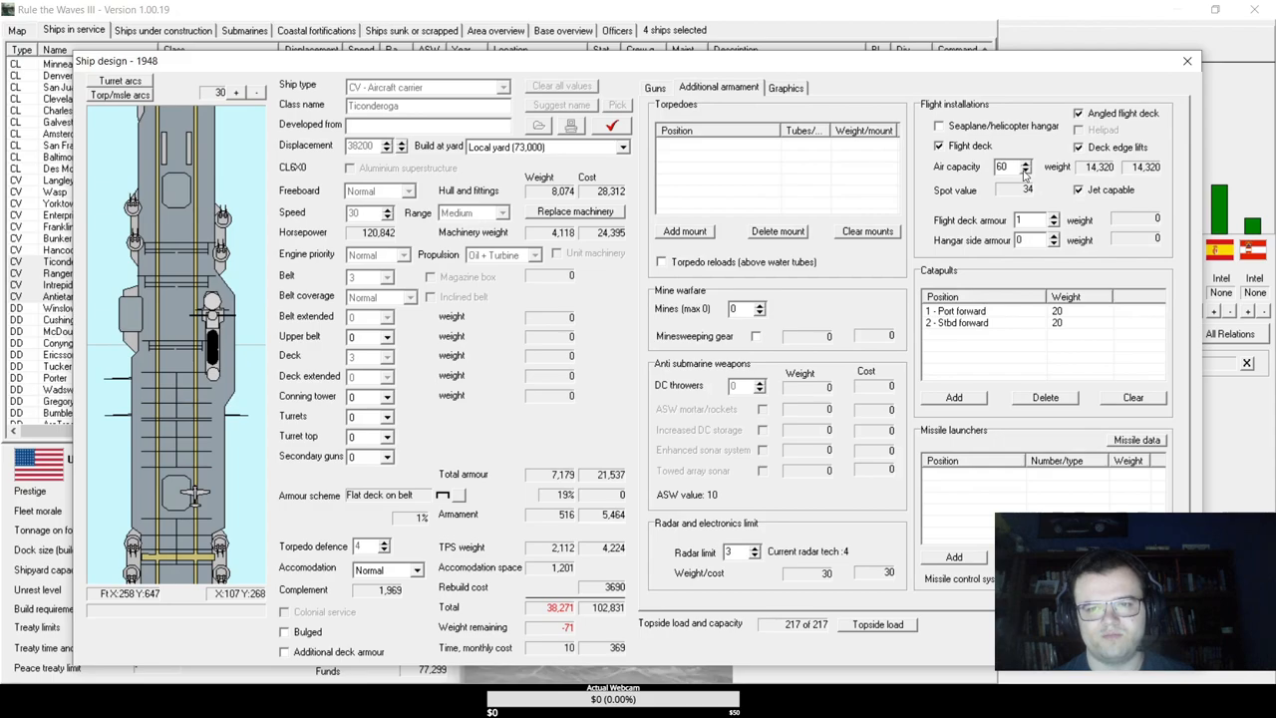
{"action": "left_click", "coordinate": [1025, 170]}
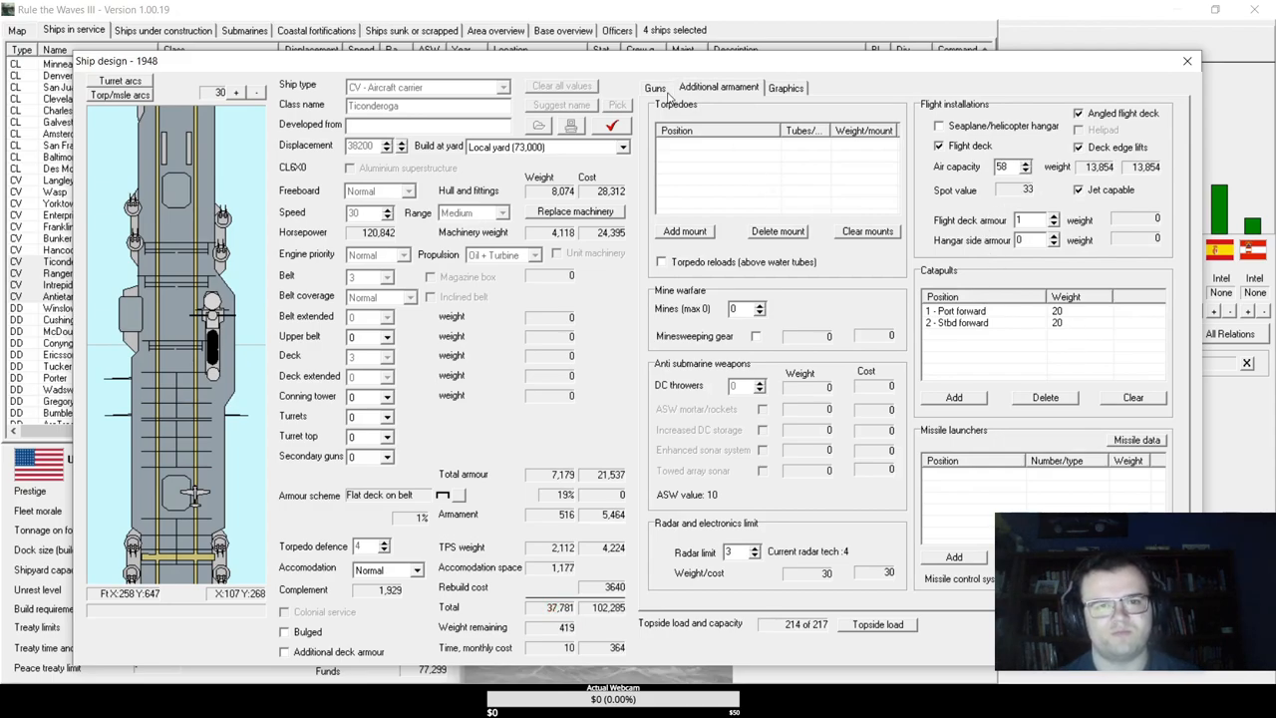
- Give the medium AA radar direction, add director control to secondaries and cut medium AA to 8
{"action": "left_click", "coordinate": [655, 87]}
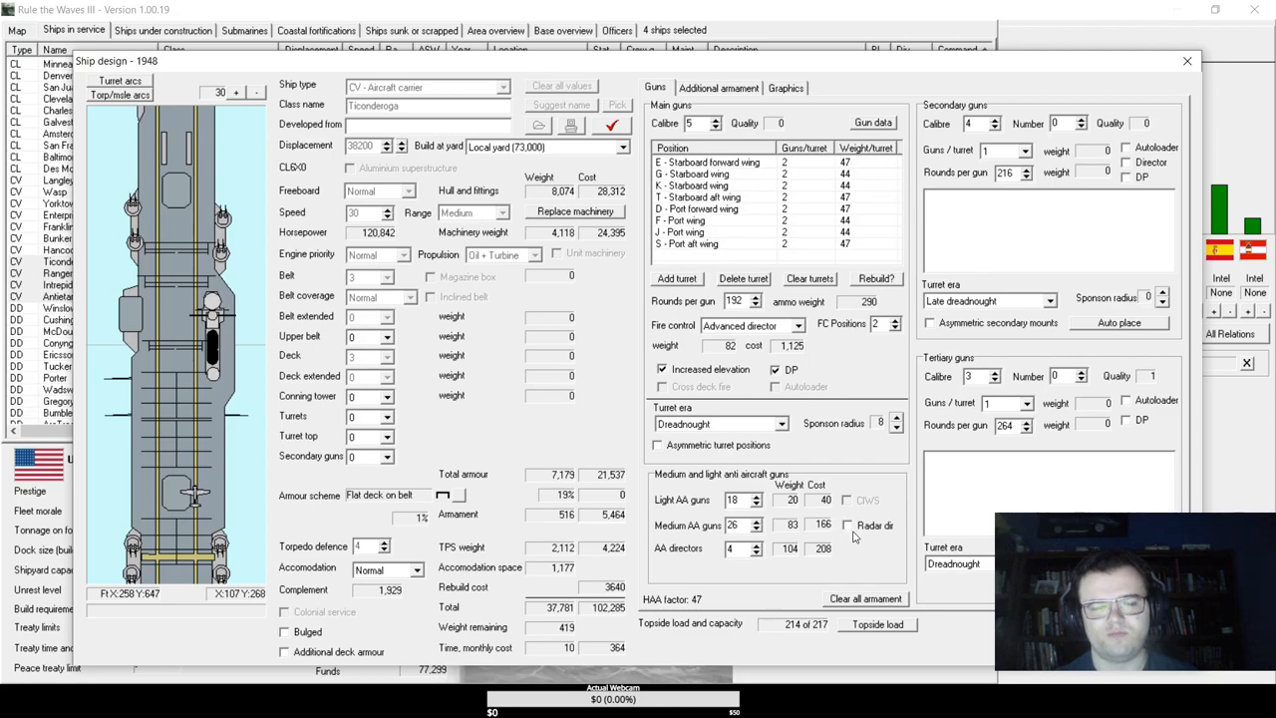
{"action": "left_click", "coordinate": [848, 524]}
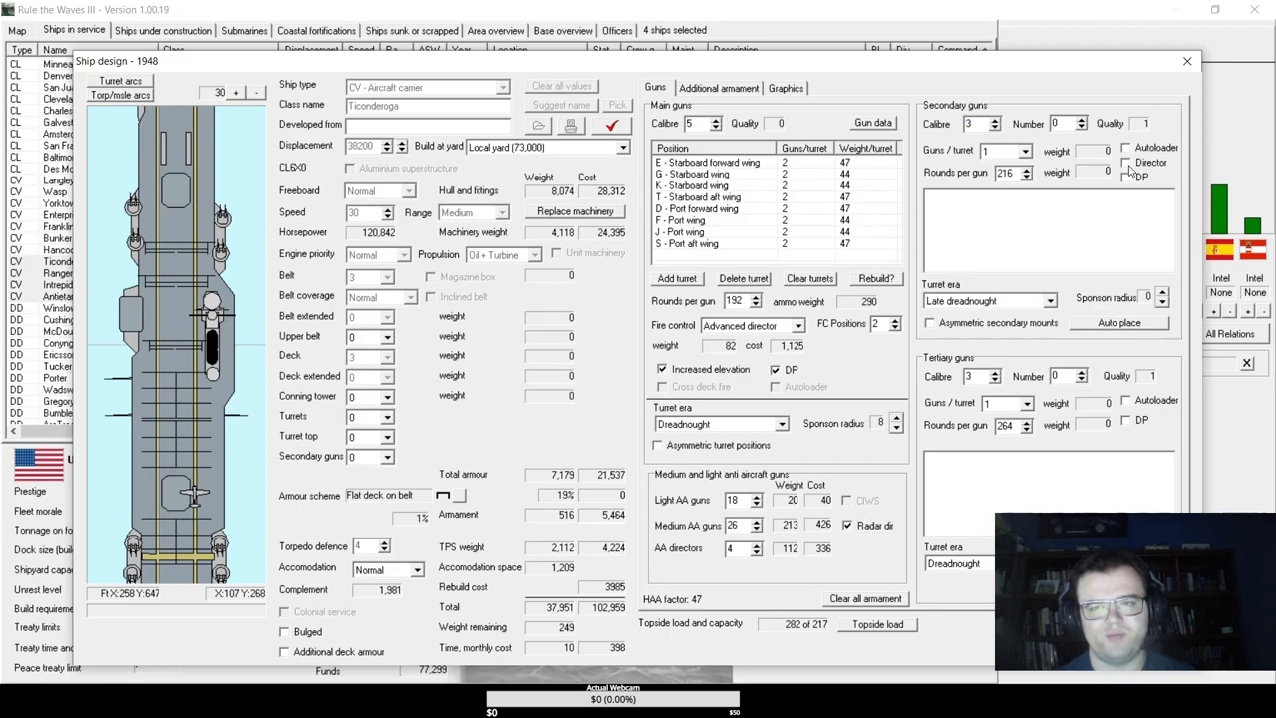
{"action": "left_click", "coordinate": [1127, 161]}
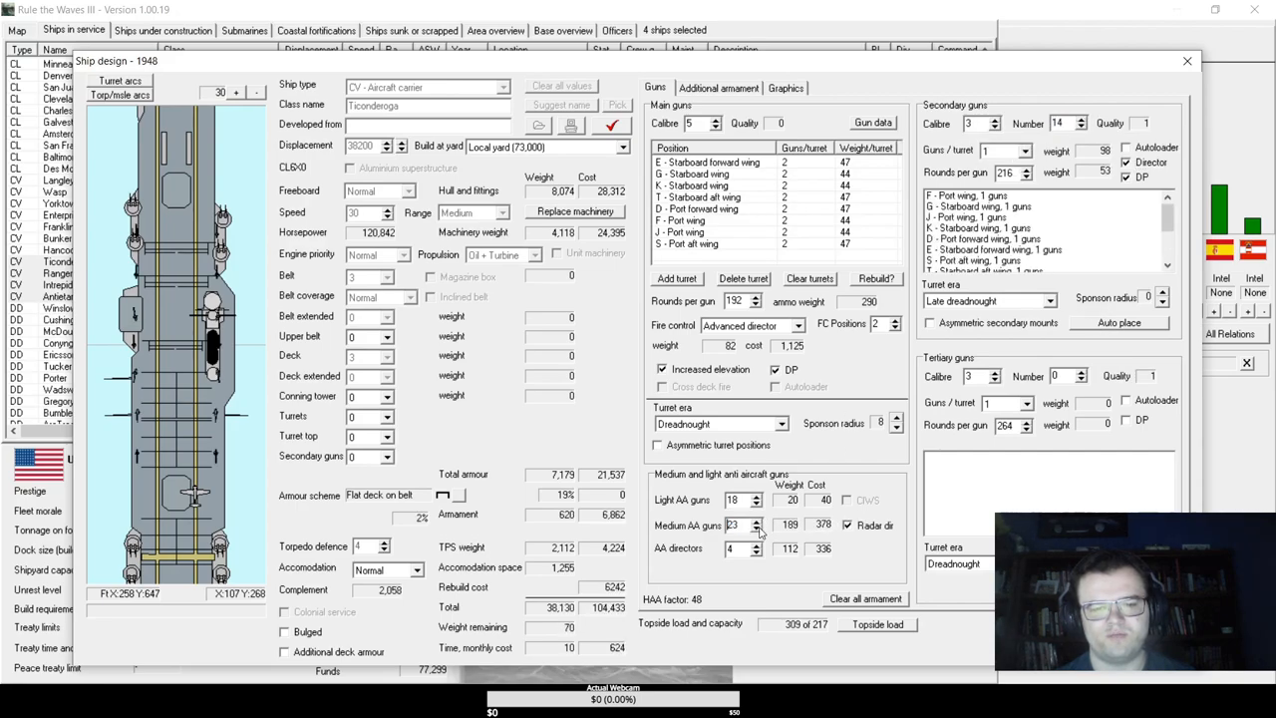
{"action": "left_click", "coordinate": [756, 529]}
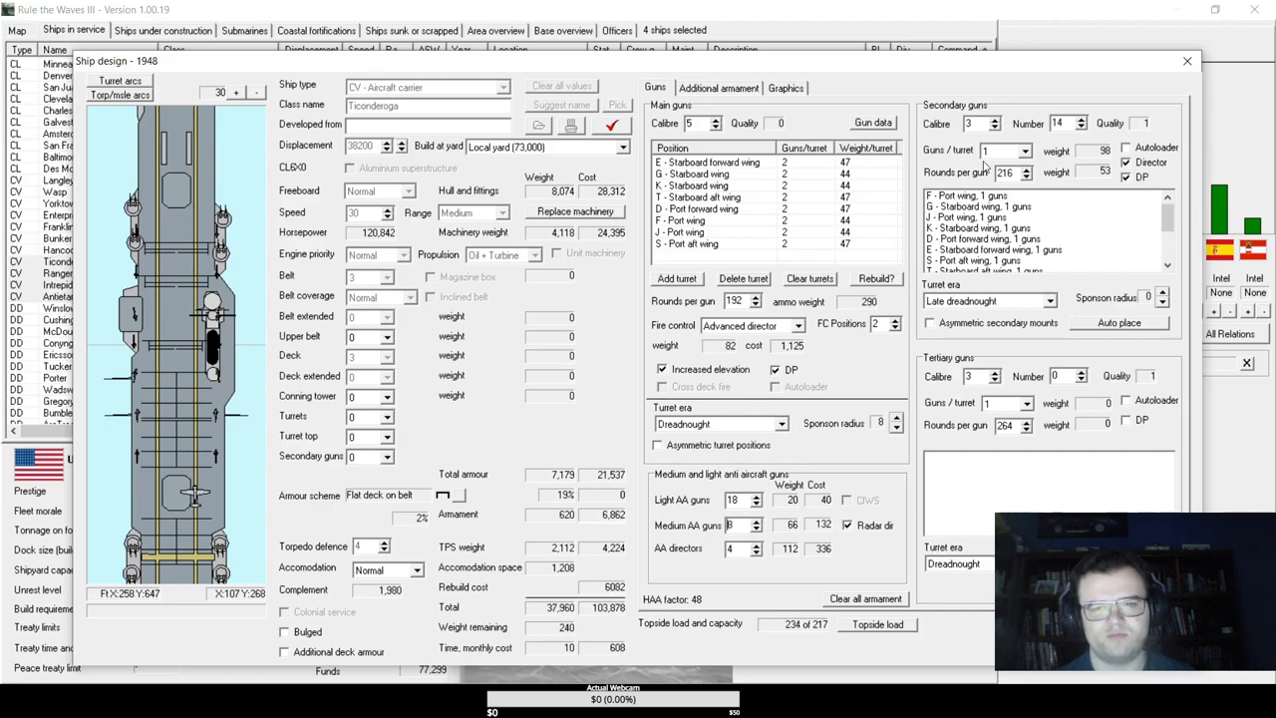
- Reduce secondaries to 10, set light AA to 15 and run the design check for its report
{"action": "left_click", "coordinate": [1084, 127]}
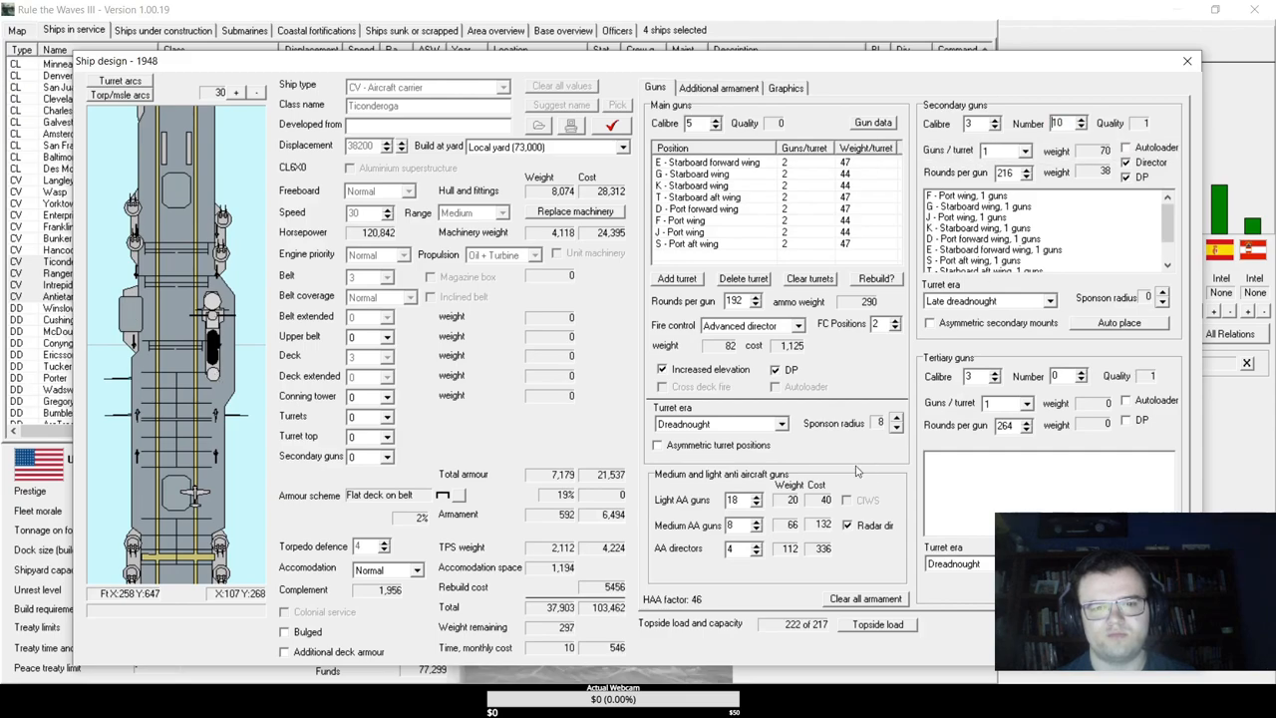
{"action": "left_click", "coordinate": [756, 504]}
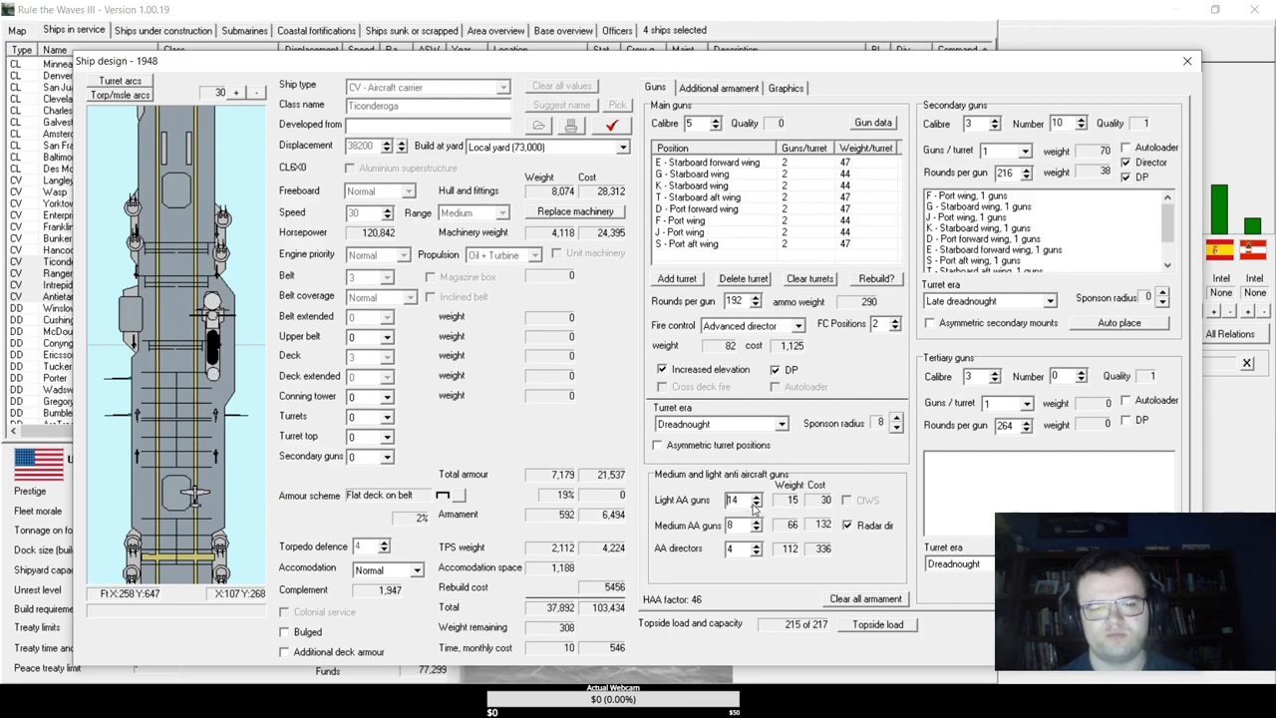
{"action": "left_click", "coordinate": [755, 495]}
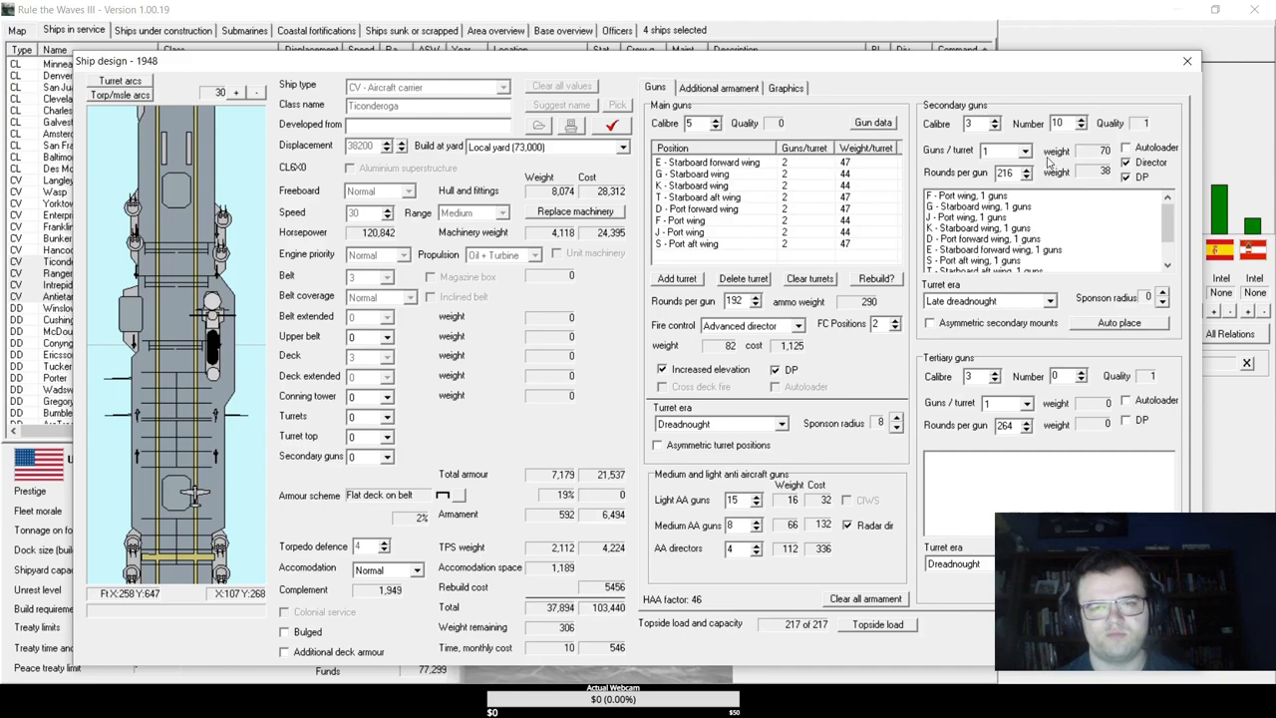
{"action": "left_click", "coordinate": [611, 123]}
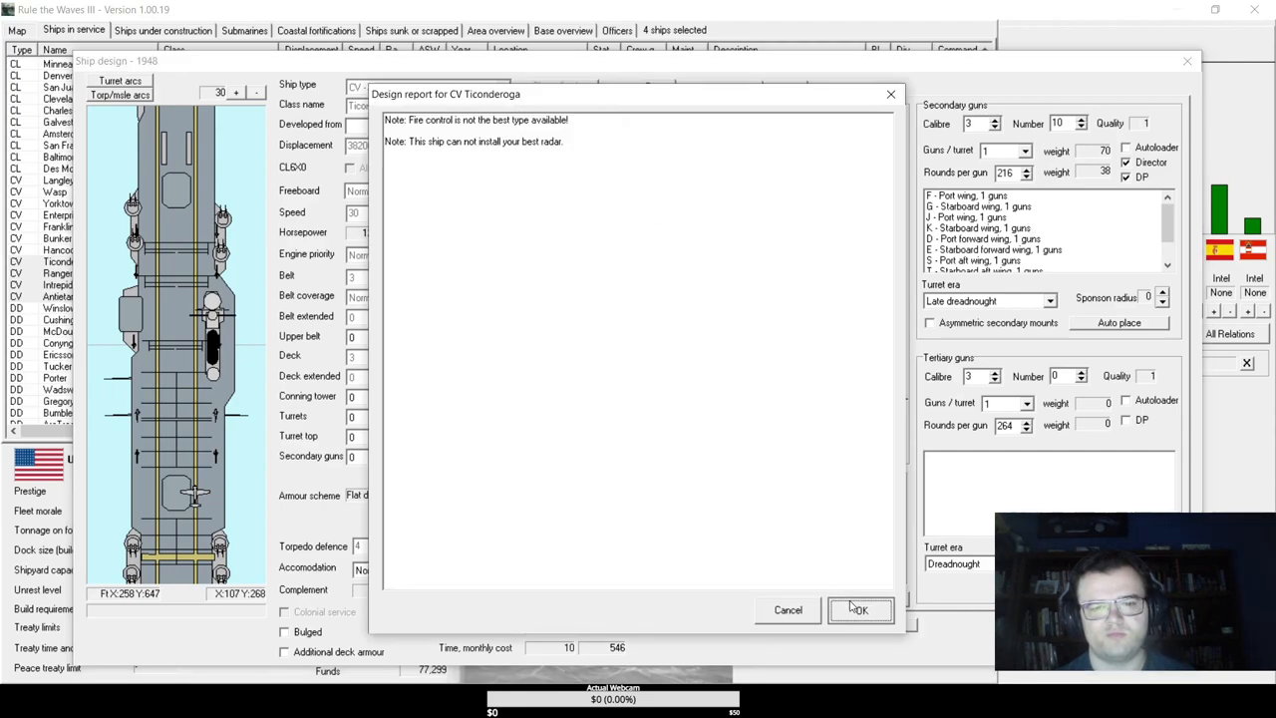
- Dismiss the report, raise the radar limit to 5 and try aircraft capacity 59 before reverting to 58
{"action": "left_click", "coordinate": [860, 610]}
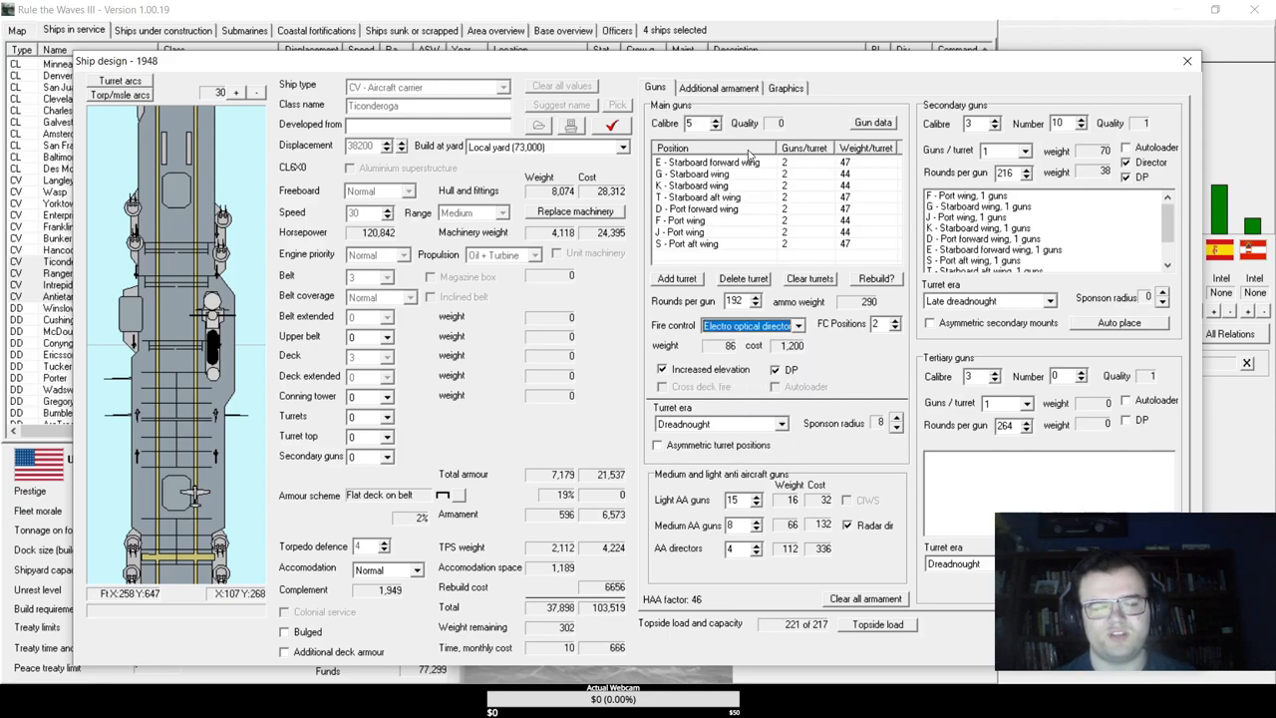
{"action": "left_click", "coordinate": [718, 88]}
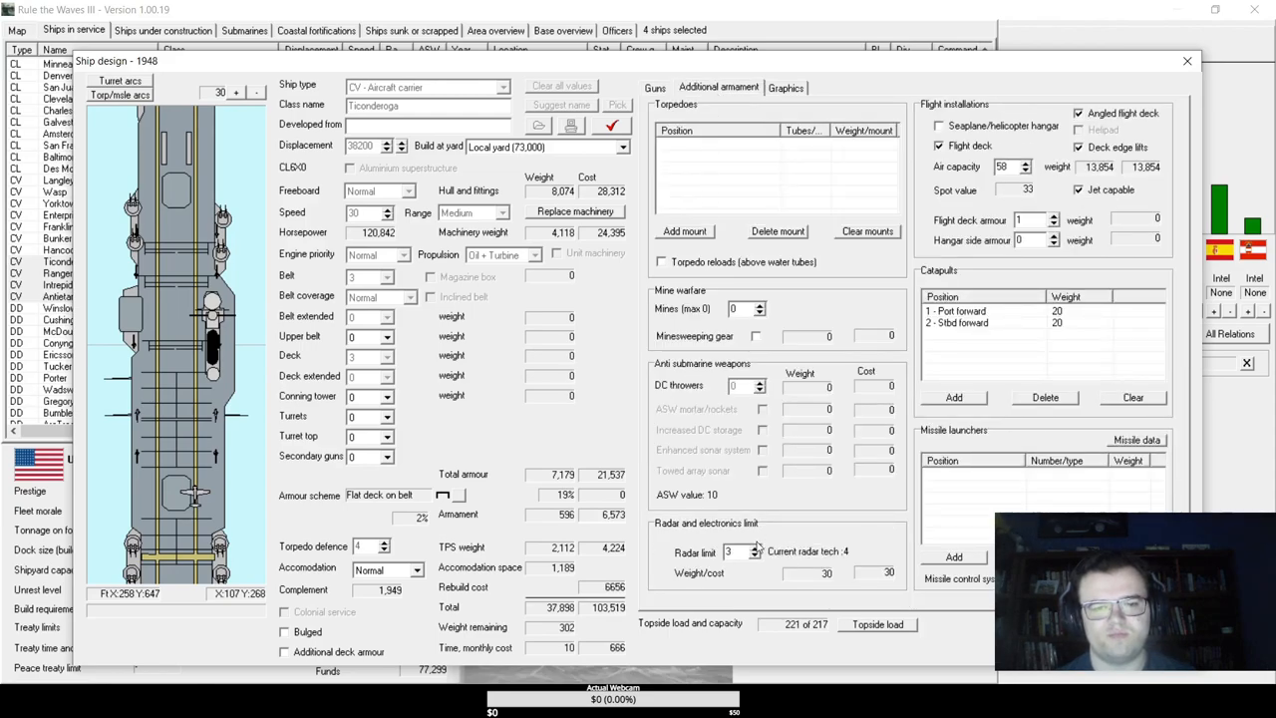
{"action": "left_click", "coordinate": [750, 548]}
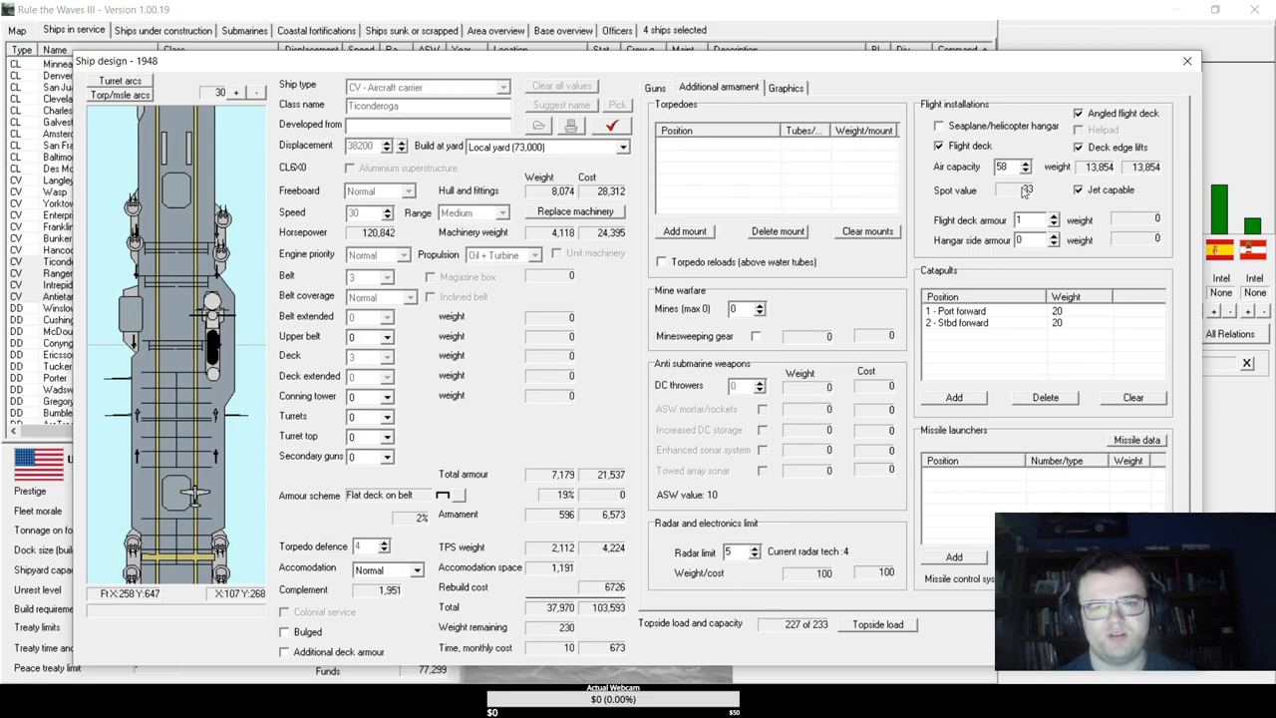
{"action": "left_click", "coordinate": [1025, 162]}
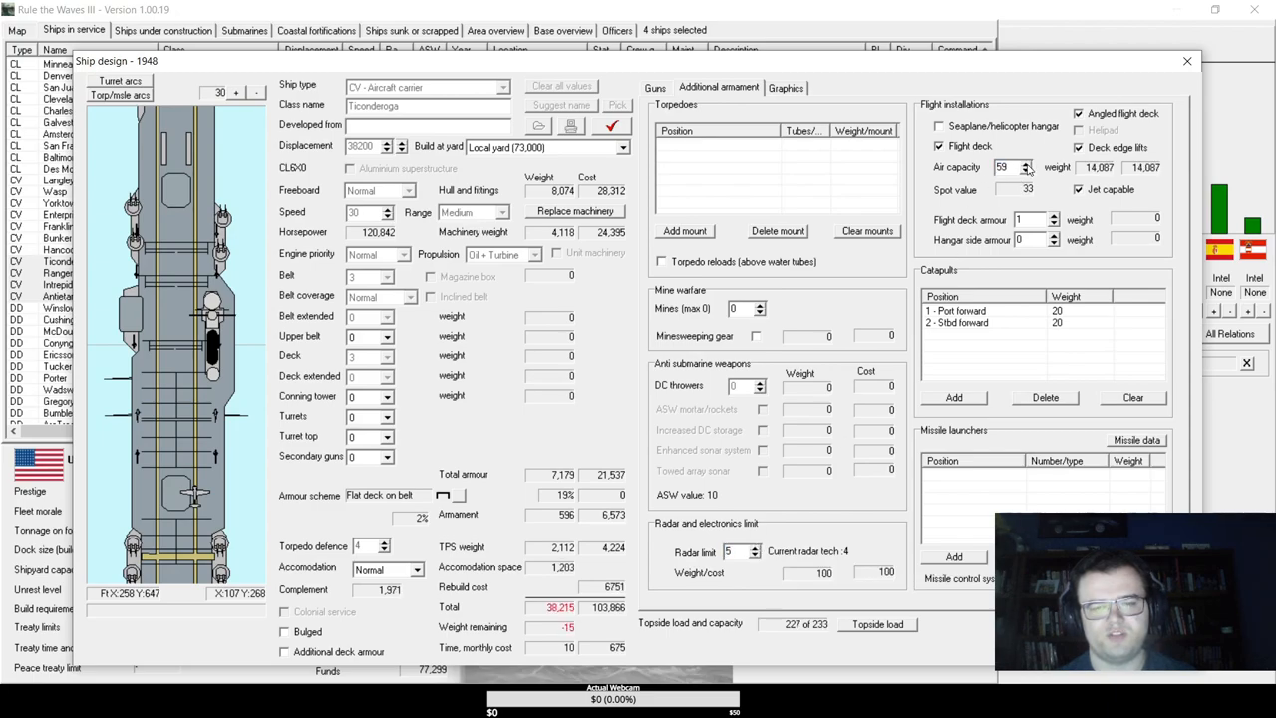
{"action": "left_click", "coordinate": [1028, 171]}
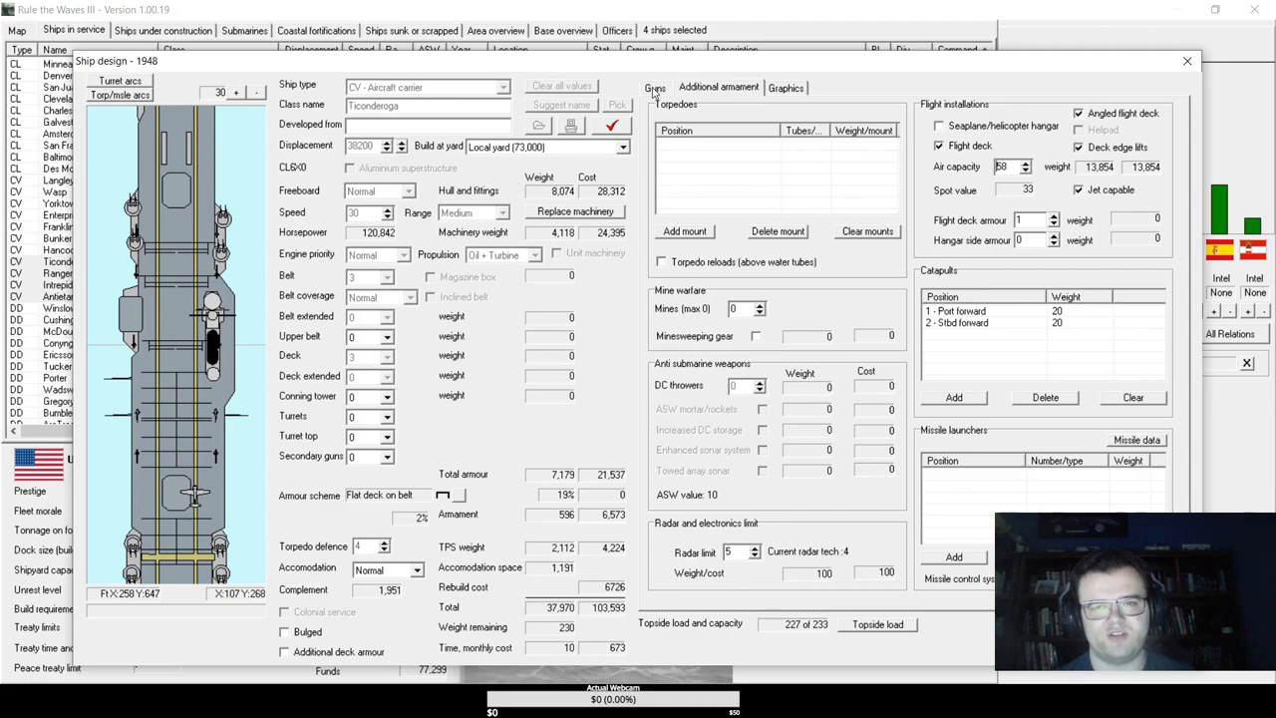
- Review guns and additional armament, adjust secondary gun count and return to the flight deck settings
{"action": "left_click", "coordinate": [655, 88]}
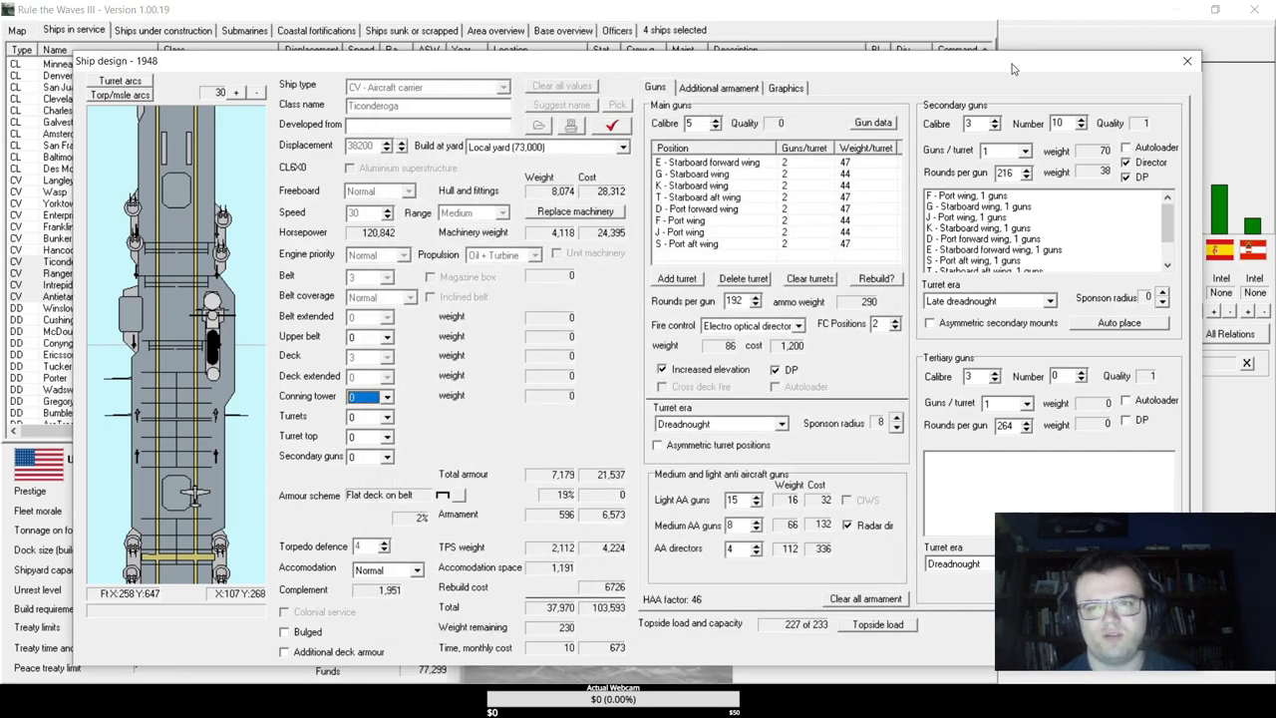
{"action": "left_click", "coordinate": [718, 88]}
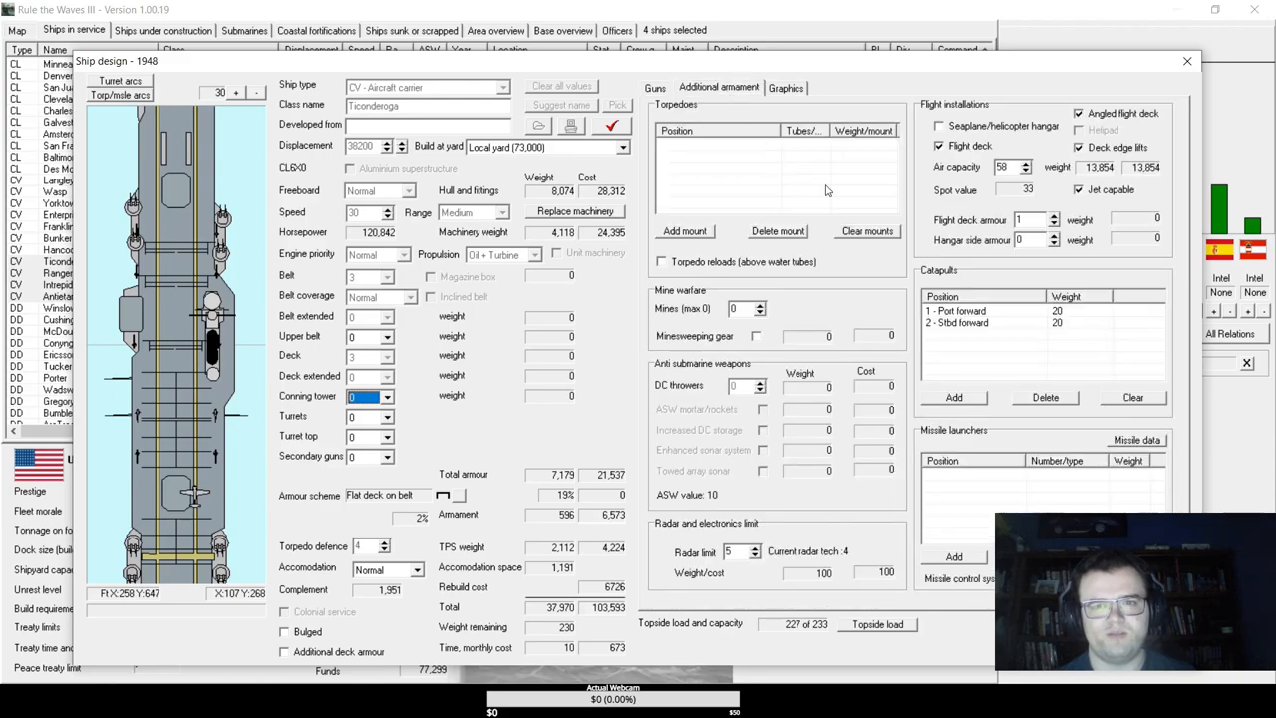
{"action": "mouse_move", "coordinate": [826, 191]}
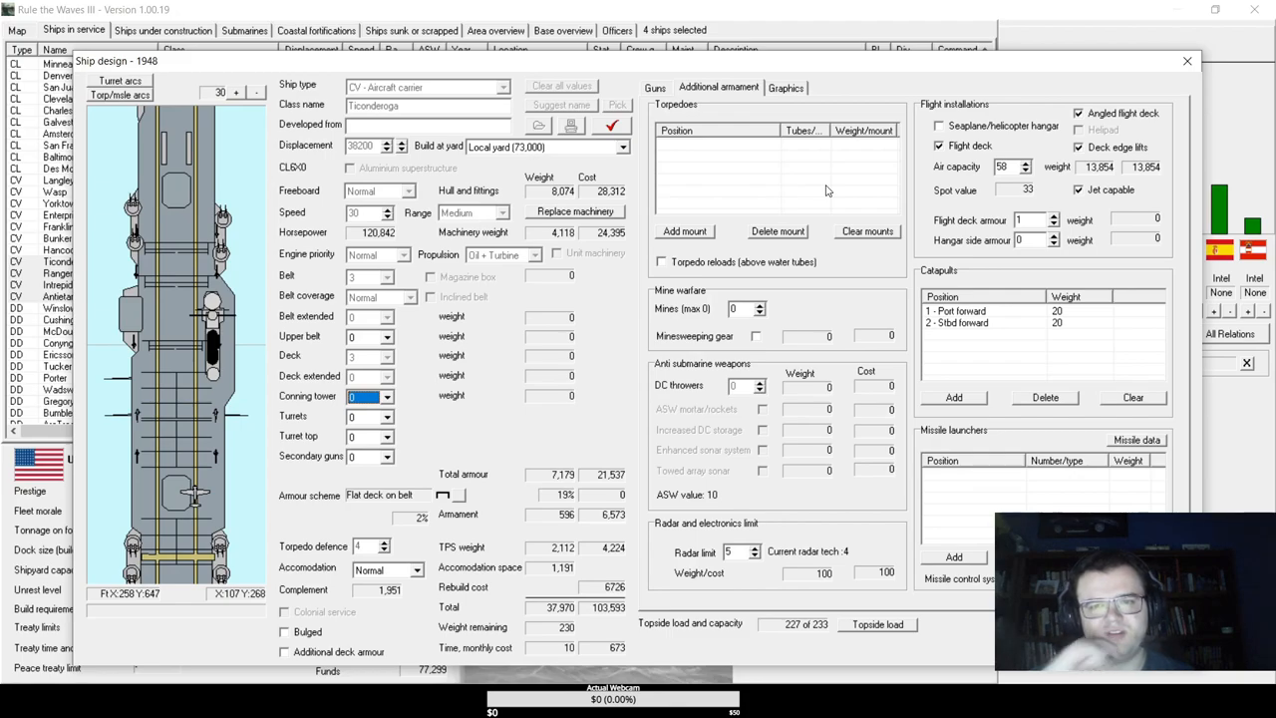
{"action": "left_click", "coordinate": [655, 88]}
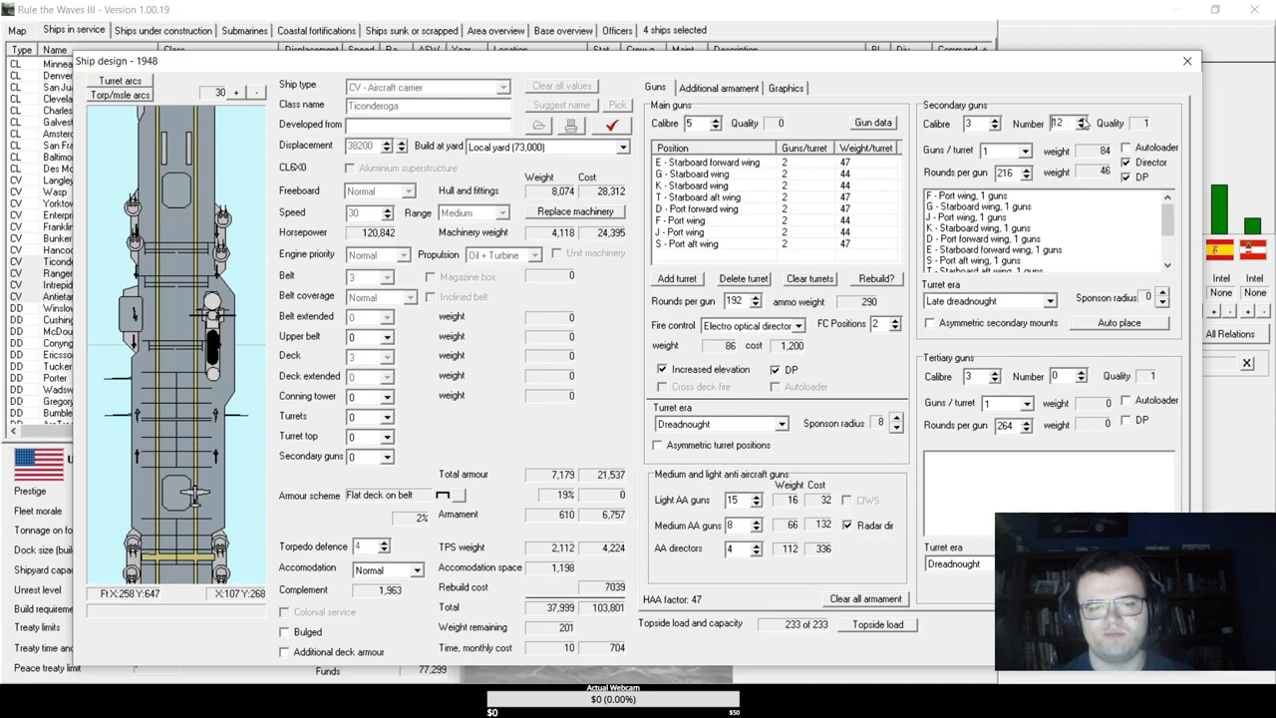
{"action": "left_click", "coordinate": [1081, 128]}
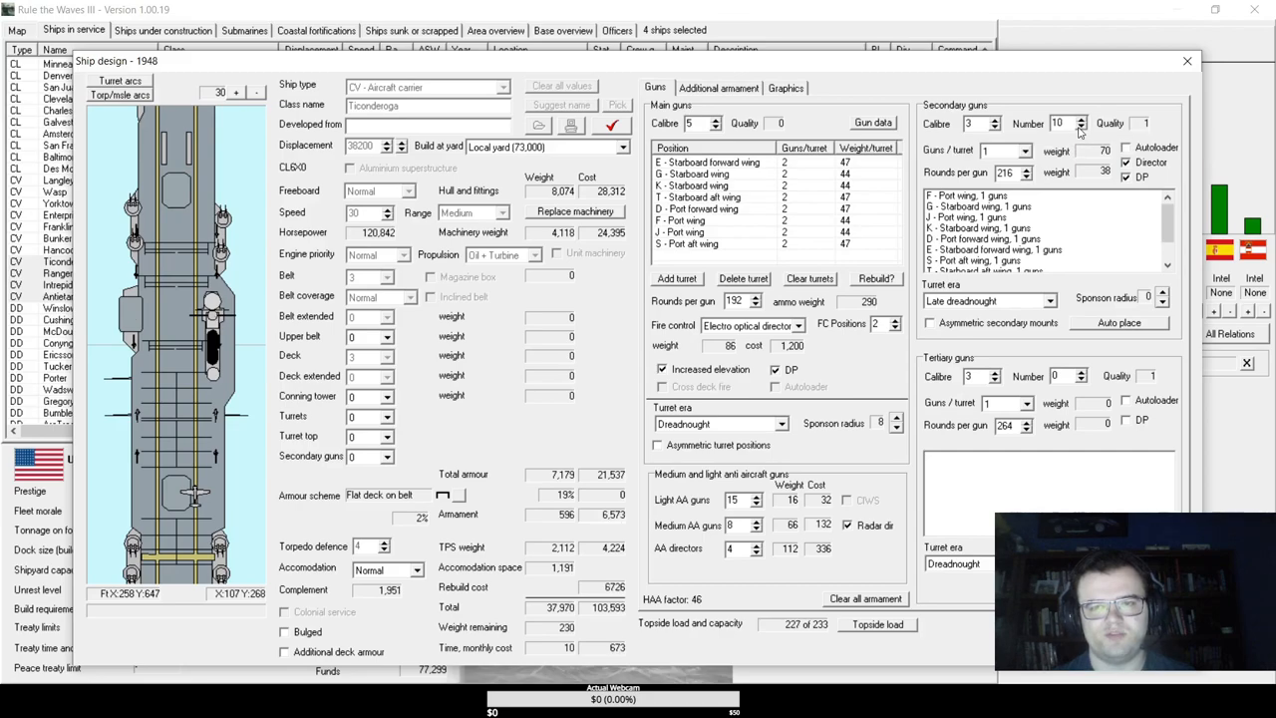
{"action": "left_click", "coordinate": [718, 88]}
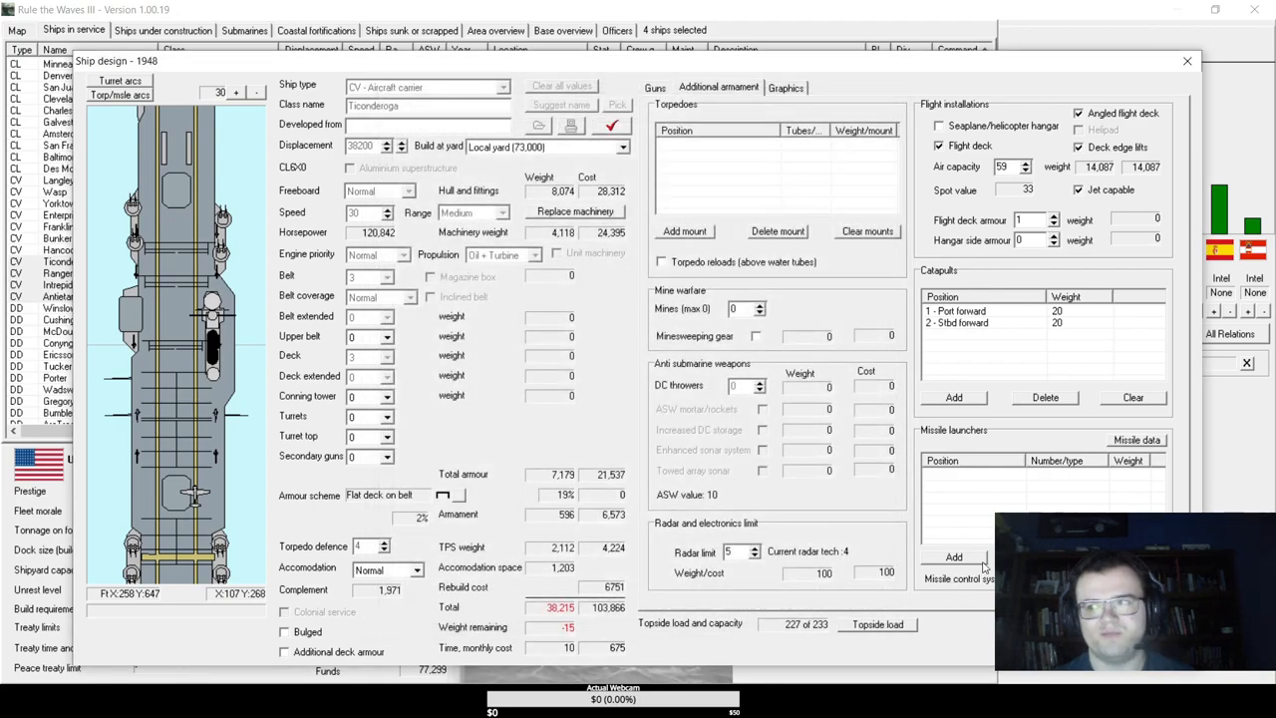
{"action": "mouse_move", "coordinate": [396, 353]}
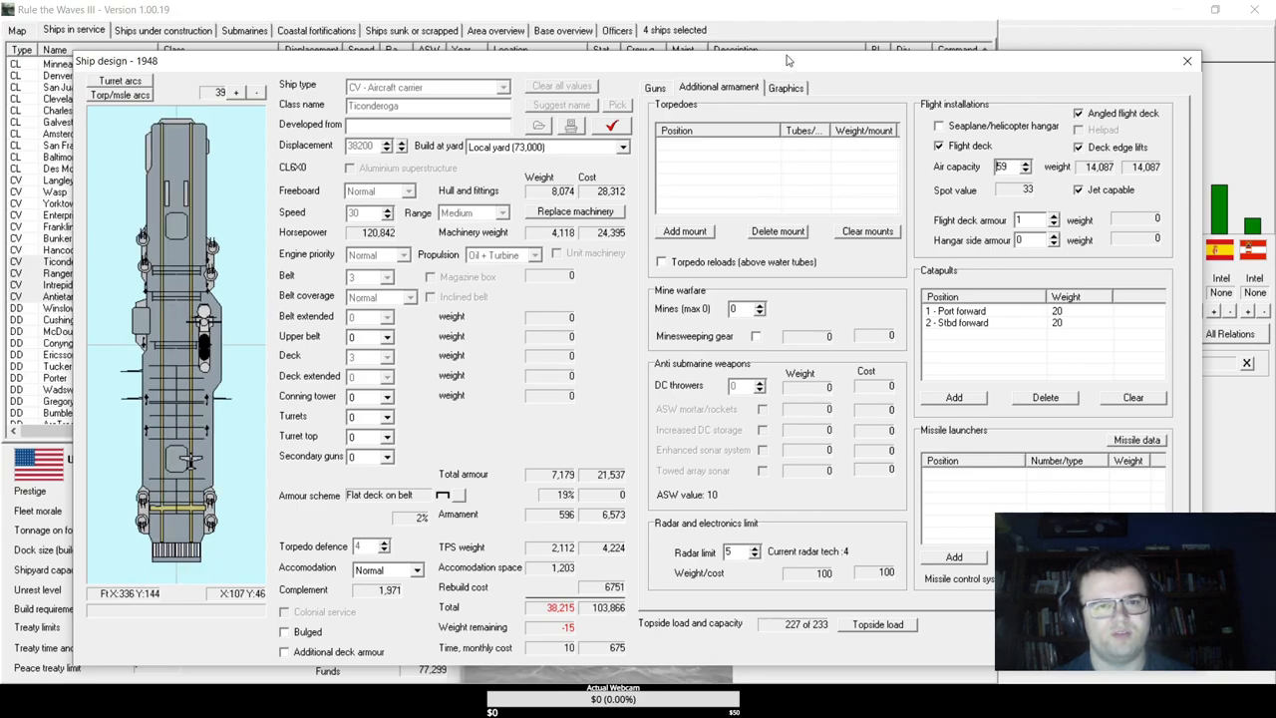
- Review graphics and aircraft settings, then run Auto carrier conversion and confirm it
{"action": "left_click", "coordinate": [786, 88]}
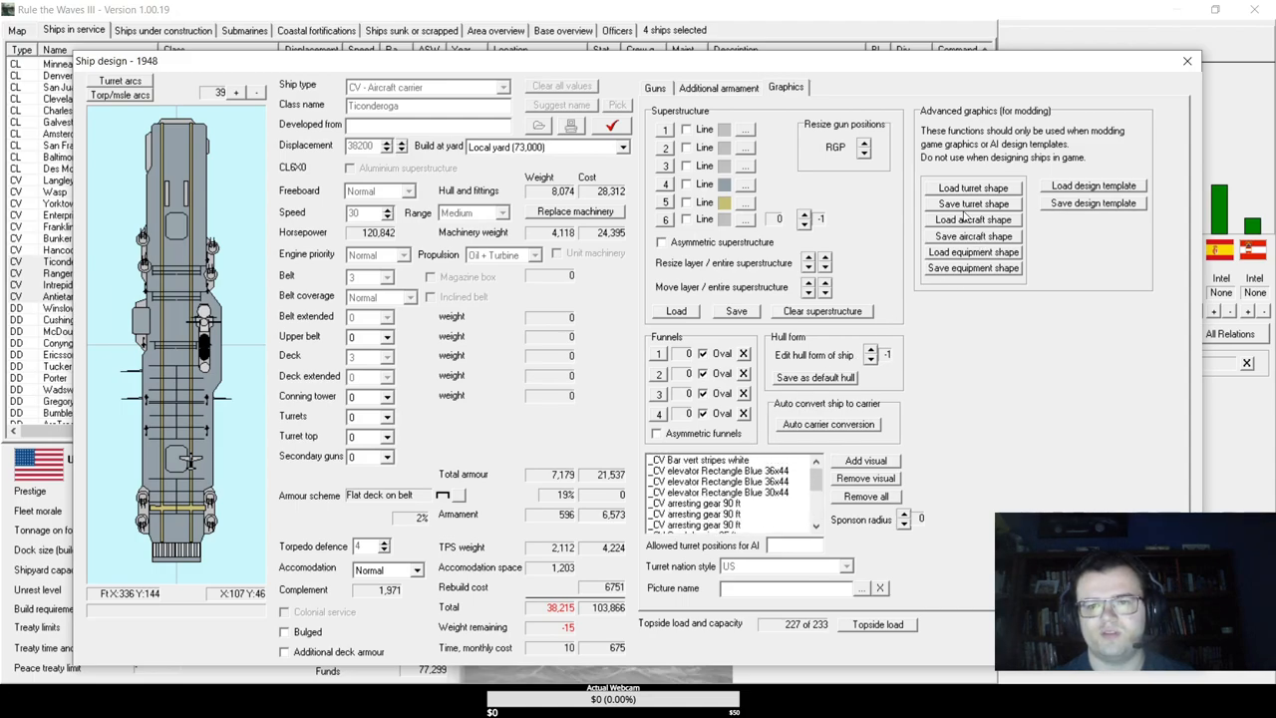
{"action": "mouse_move", "coordinate": [1092, 186]}
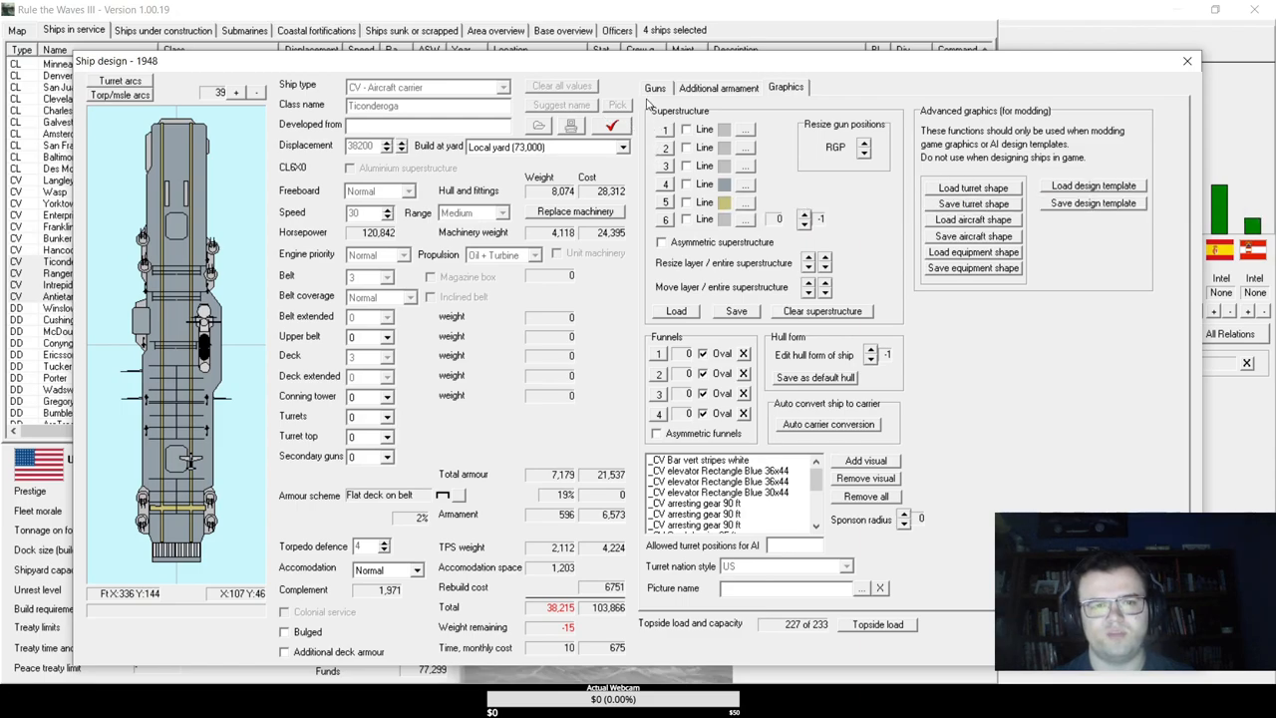
{"action": "left_click", "coordinate": [718, 88]}
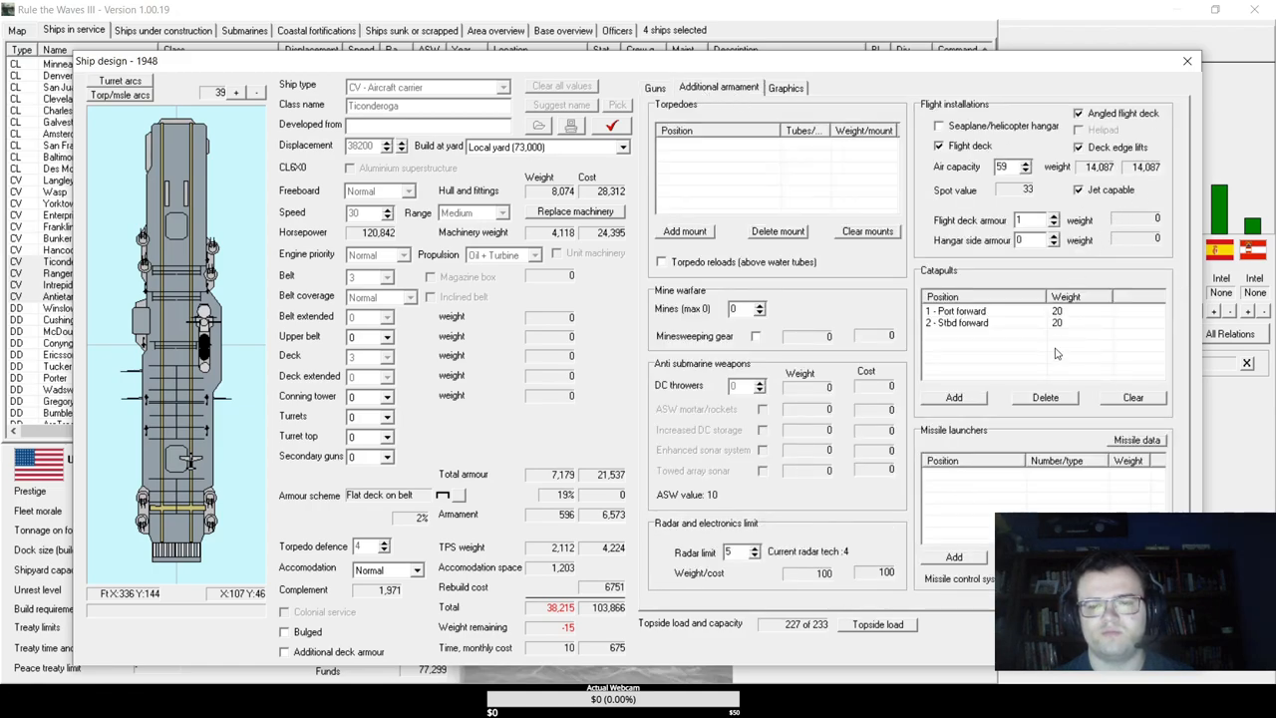
{"action": "left_click", "coordinate": [787, 87]}
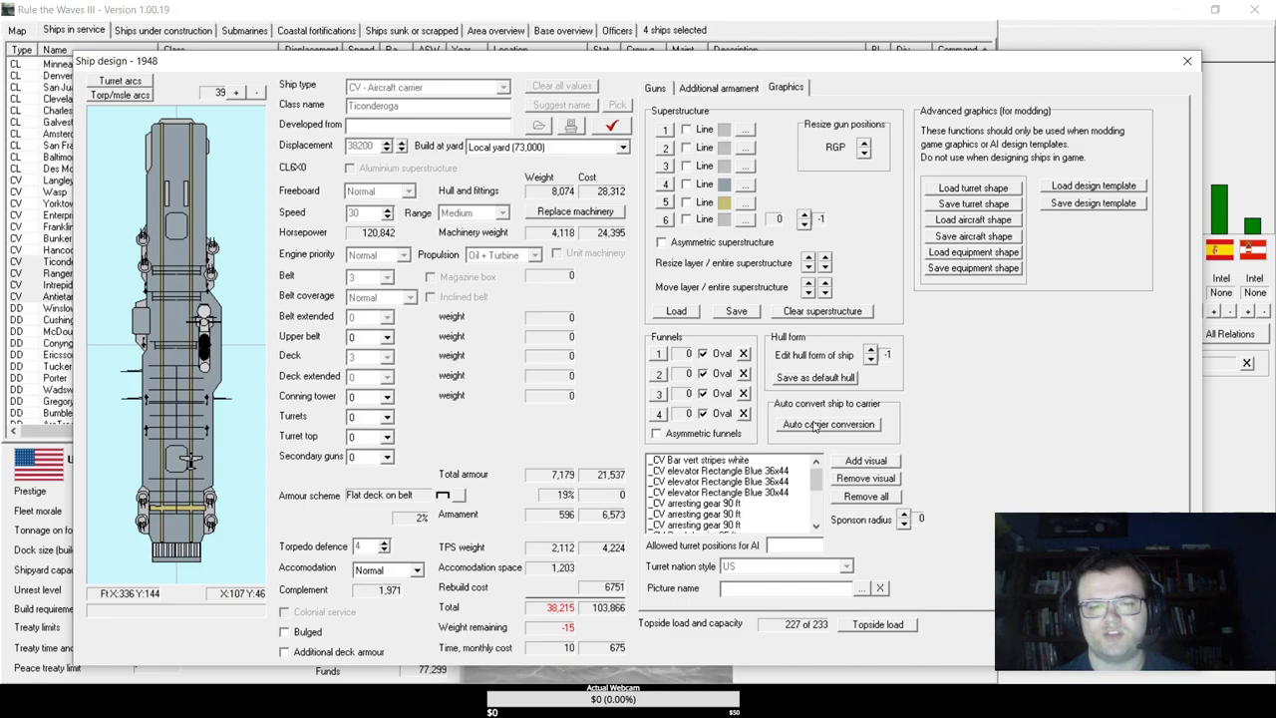
{"action": "left_click", "coordinate": [829, 424]}
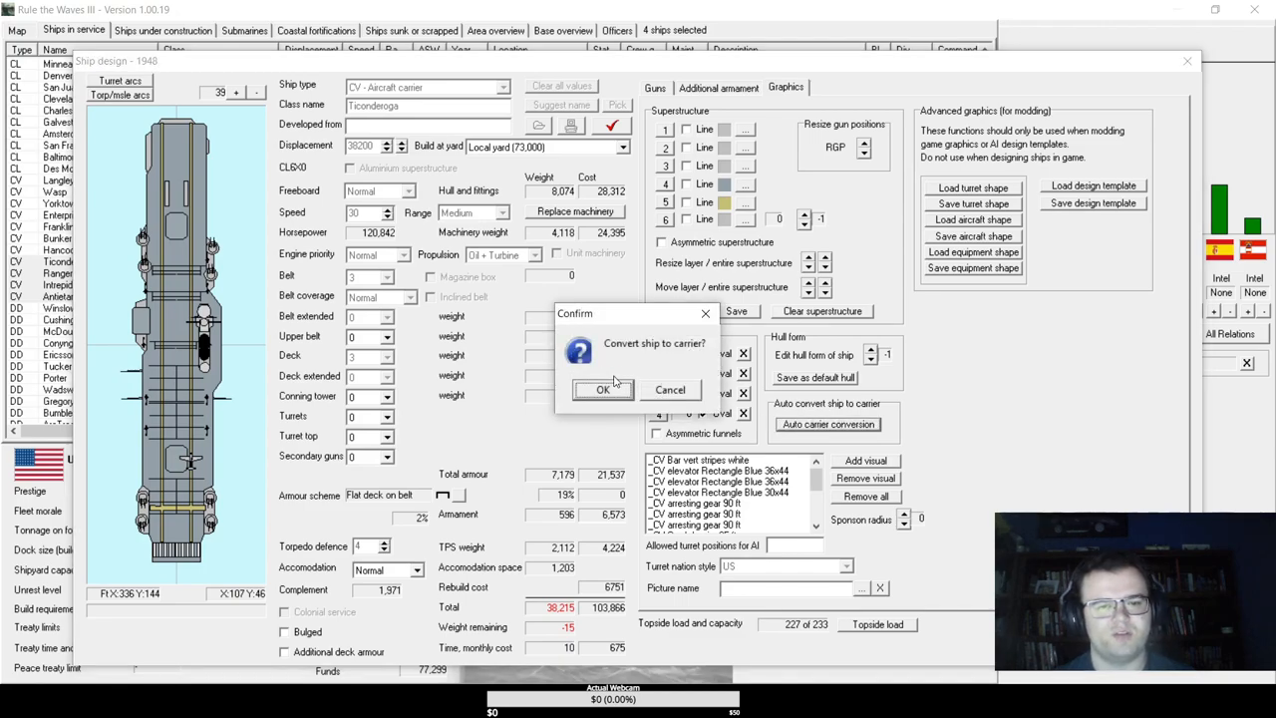
{"action": "left_click", "coordinate": [602, 389]}
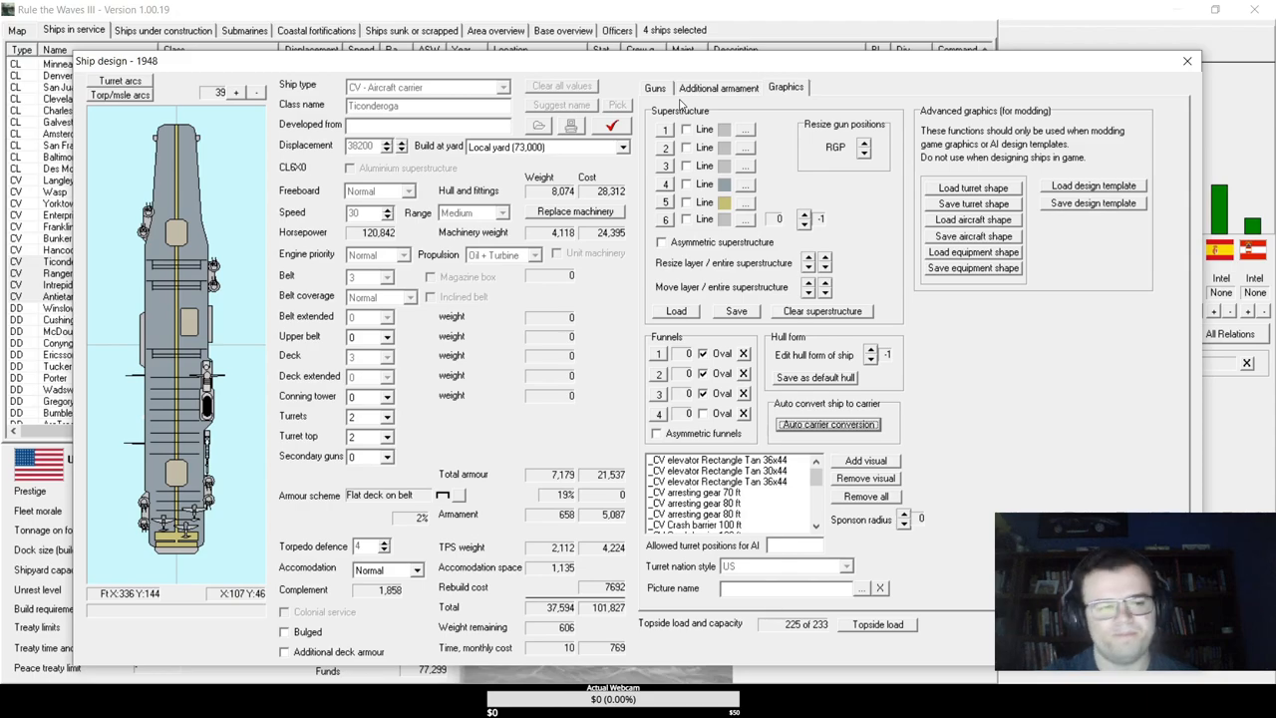
- Repeat the auto carrier conversion twice more, leaving 705 tons of spare weight
{"action": "left_click", "coordinate": [828, 424]}
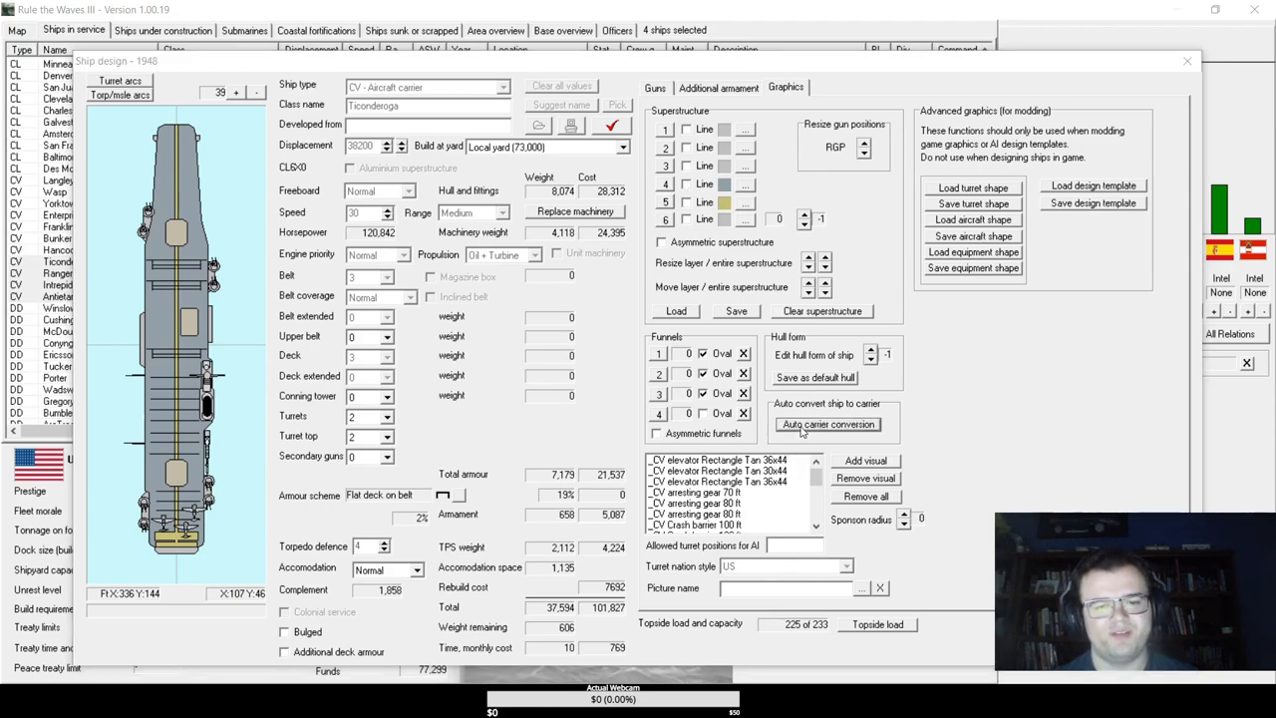
{"action": "left_click", "coordinate": [828, 424]}
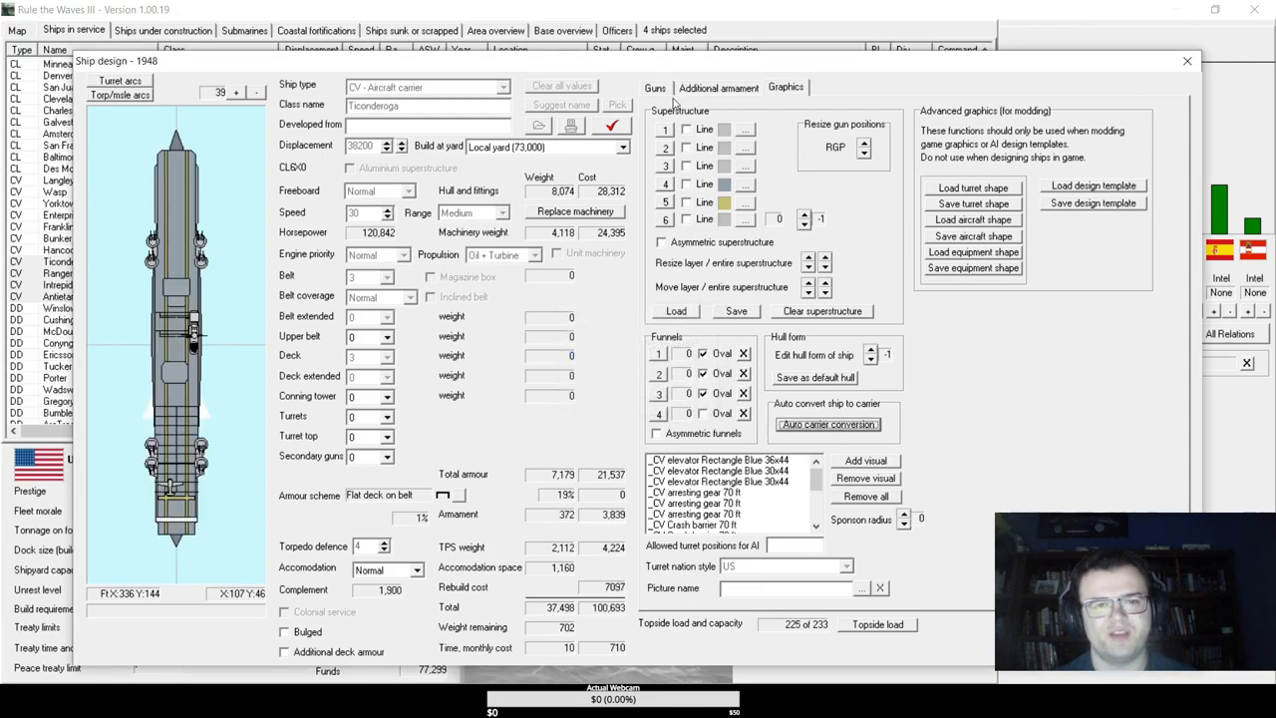
{"action": "left_click", "coordinate": [828, 424]}
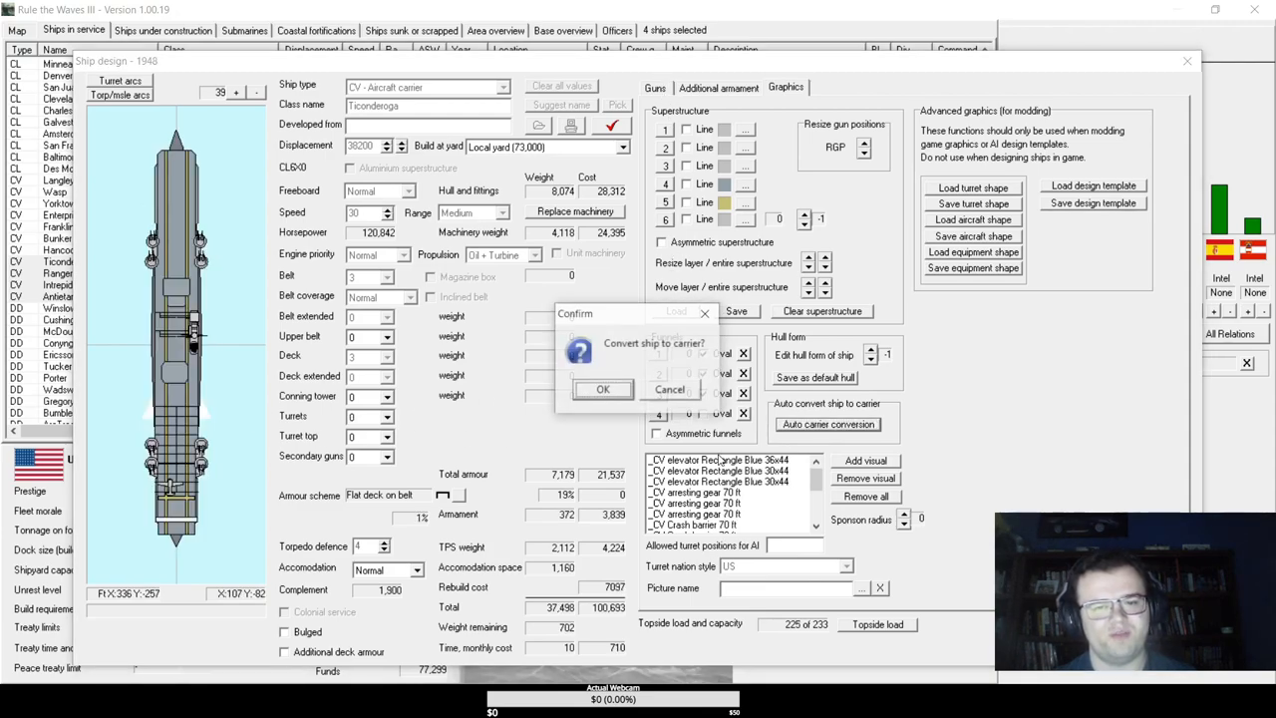
{"action": "left_click", "coordinate": [602, 389]}
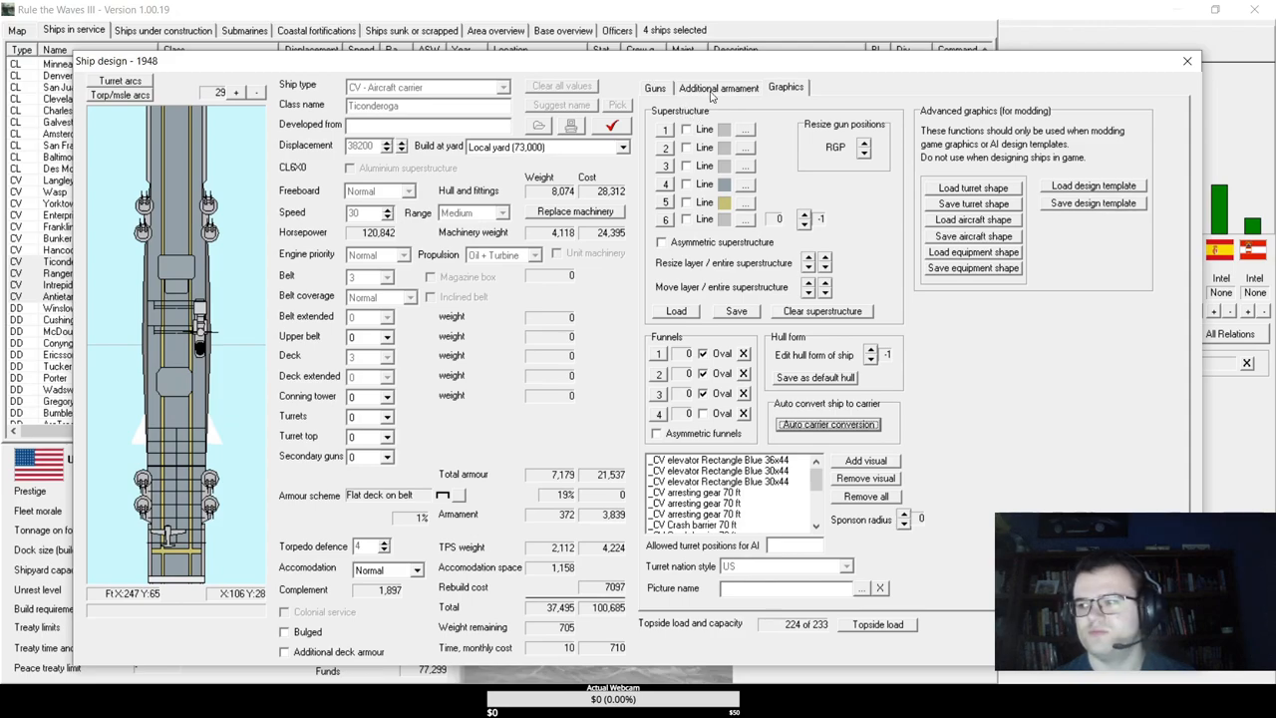
- Raise the Ticonderoga's aircraft capacity to 60, leaving it 30 tons overweight
{"action": "left_click", "coordinate": [718, 88]}
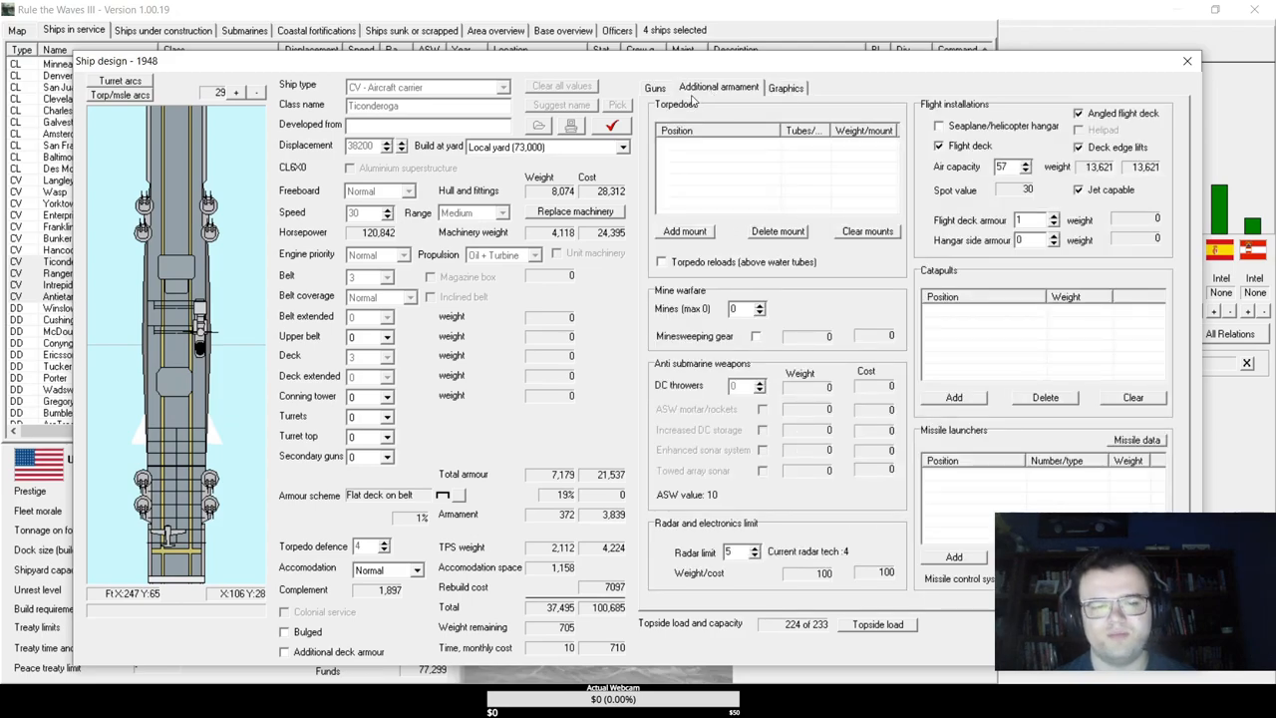
{"action": "left_click", "coordinate": [1024, 164]}
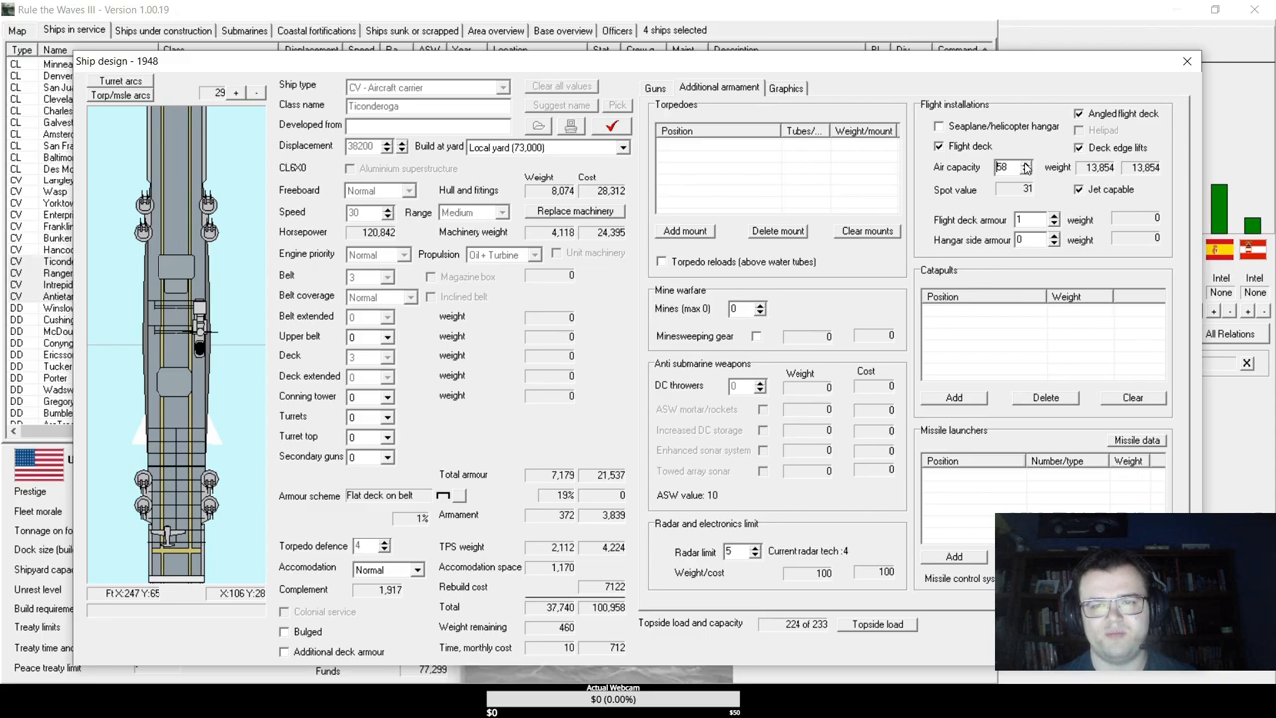
{"action": "left_click", "coordinate": [1025, 164]}
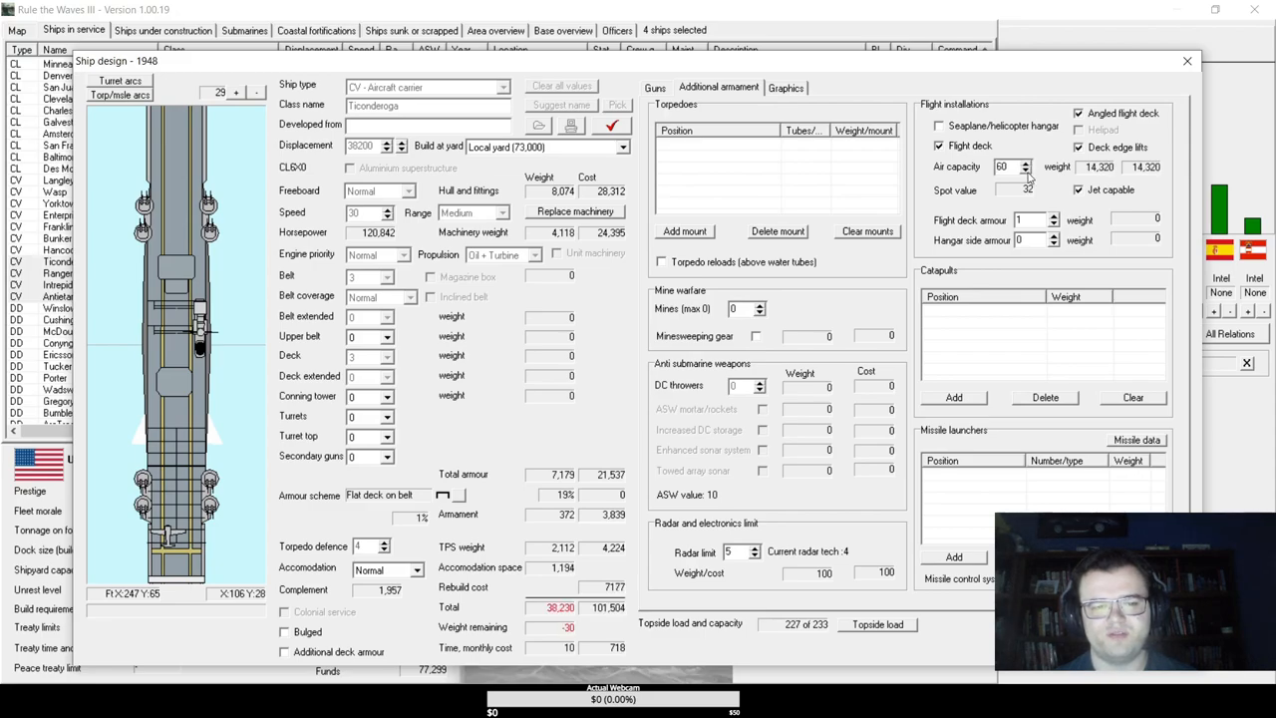
{"action": "left_click", "coordinate": [1026, 172]}
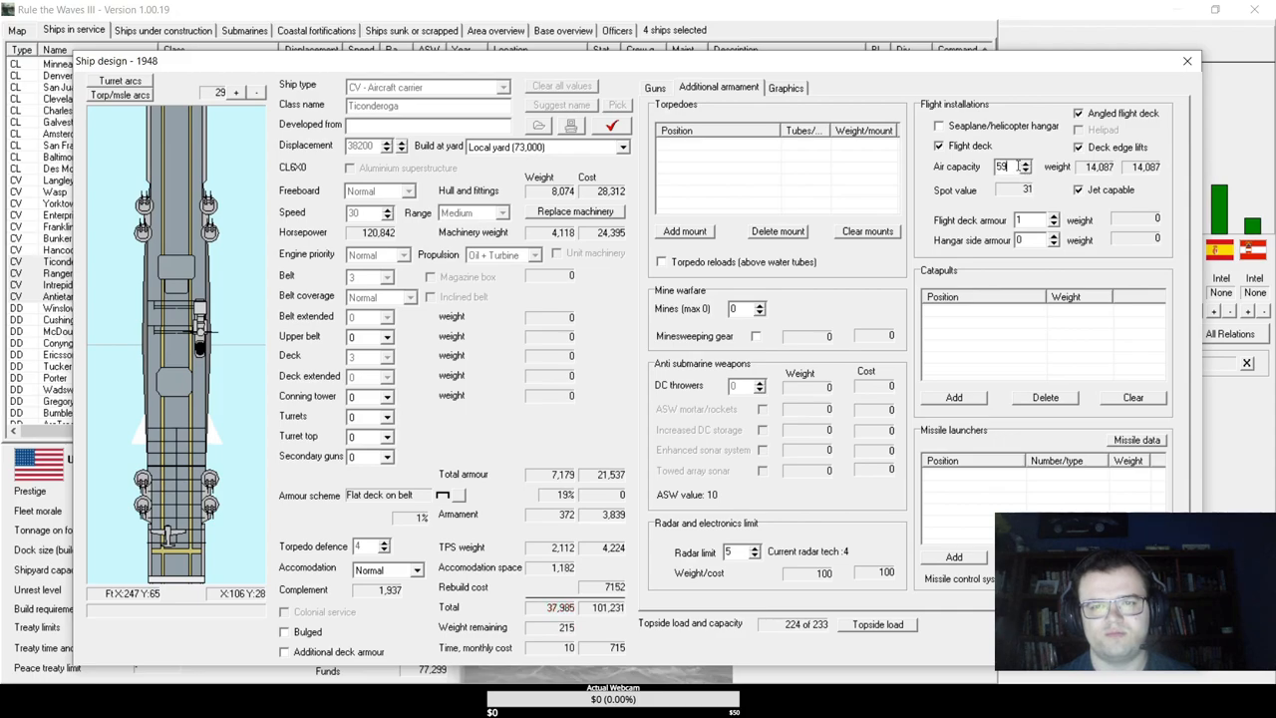
{"action": "left_click", "coordinate": [655, 87]}
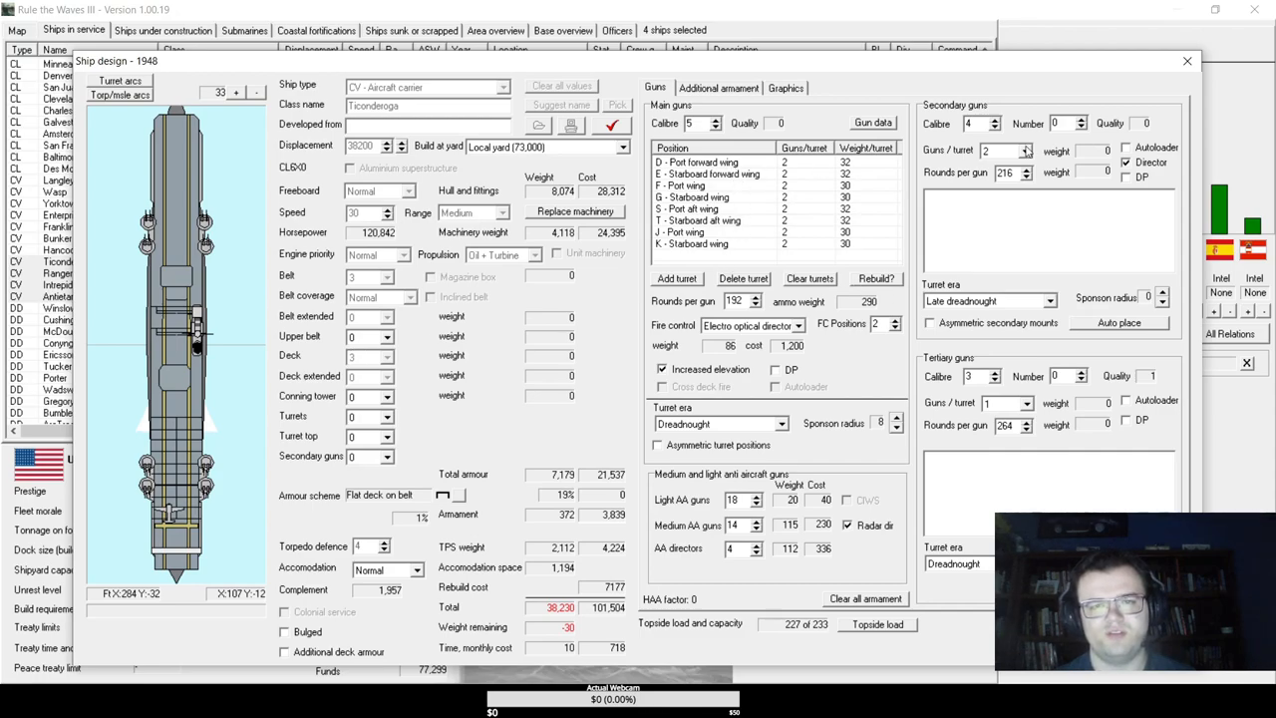
{"action": "mouse_move", "coordinate": [768, 149]}
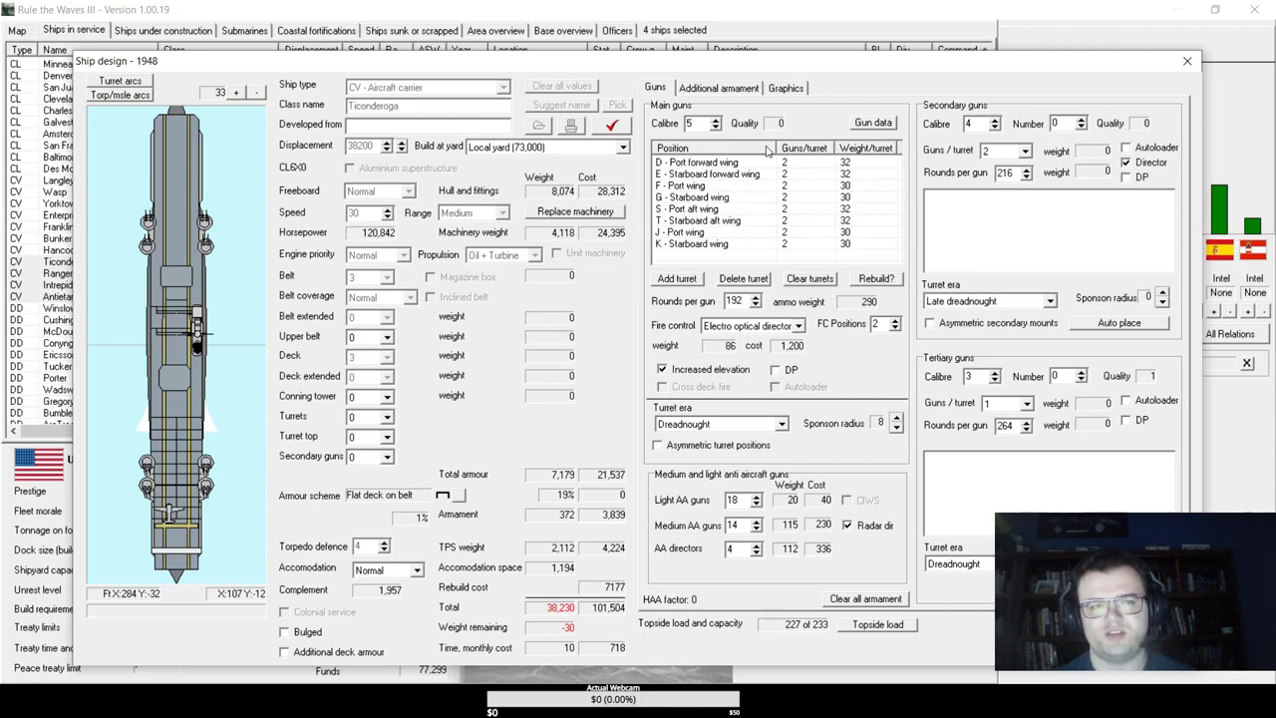
{"action": "mouse_move", "coordinate": [1040, 159]}
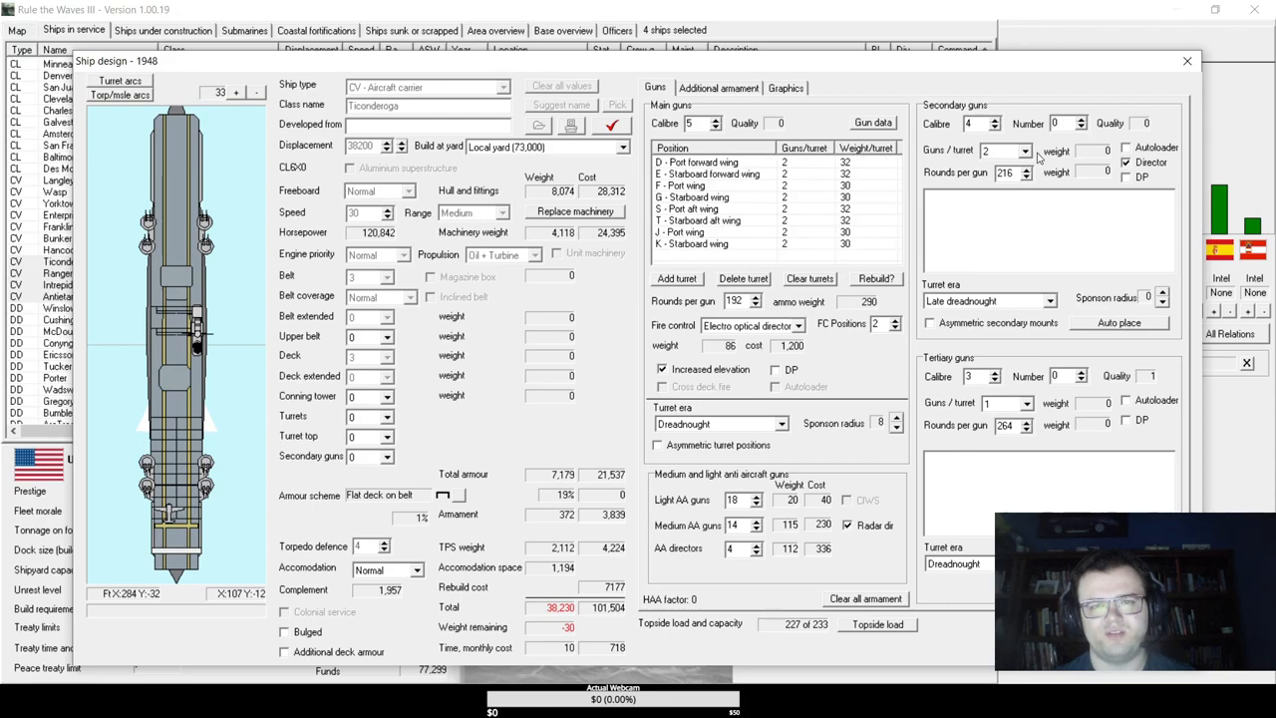
{"action": "mouse_move", "coordinate": [1045, 151]}
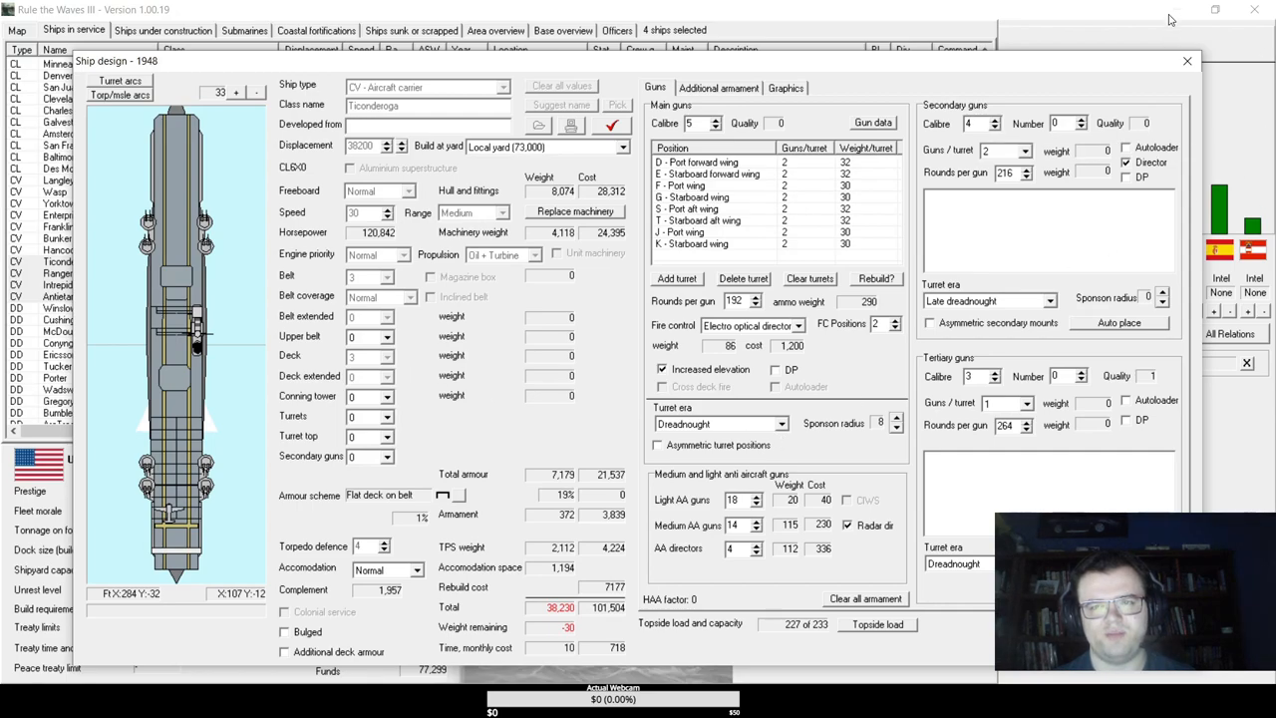
{"action": "mouse_move", "coordinate": [694, 107]}
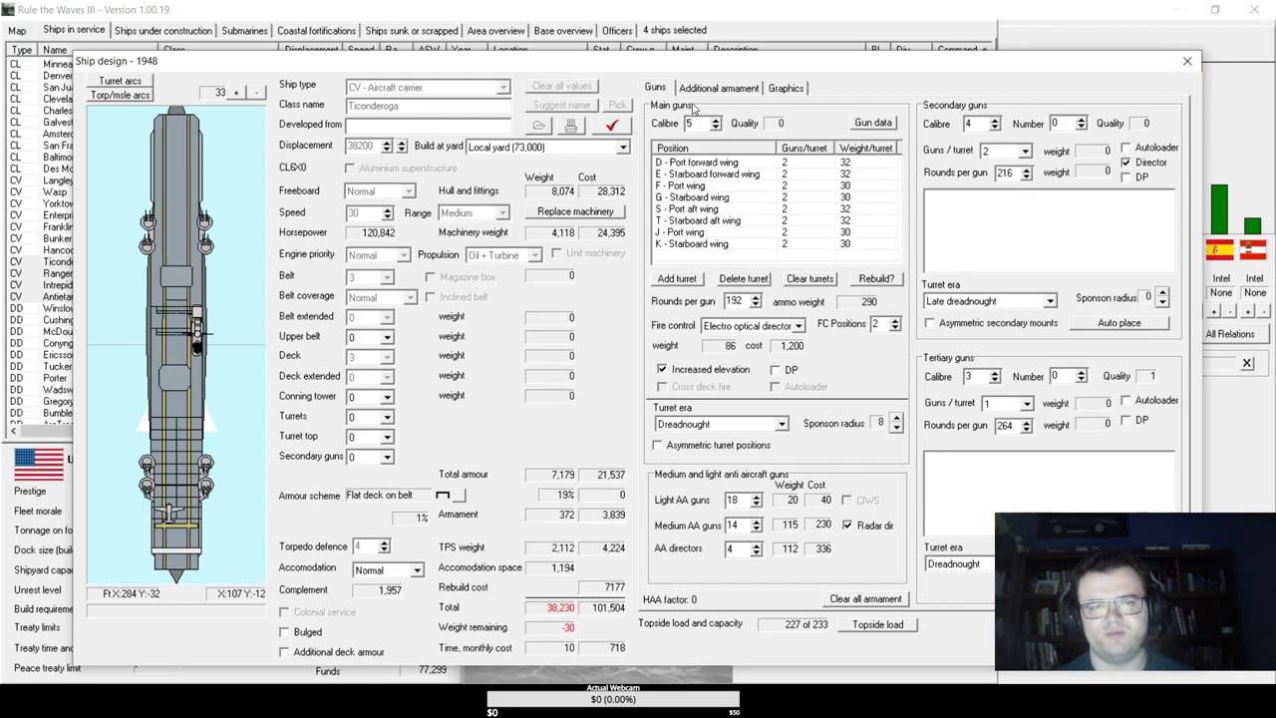
- Browse the Graphics, Additional armament and Guns tabs, then close the ship design
{"action": "left_click", "coordinate": [787, 88]}
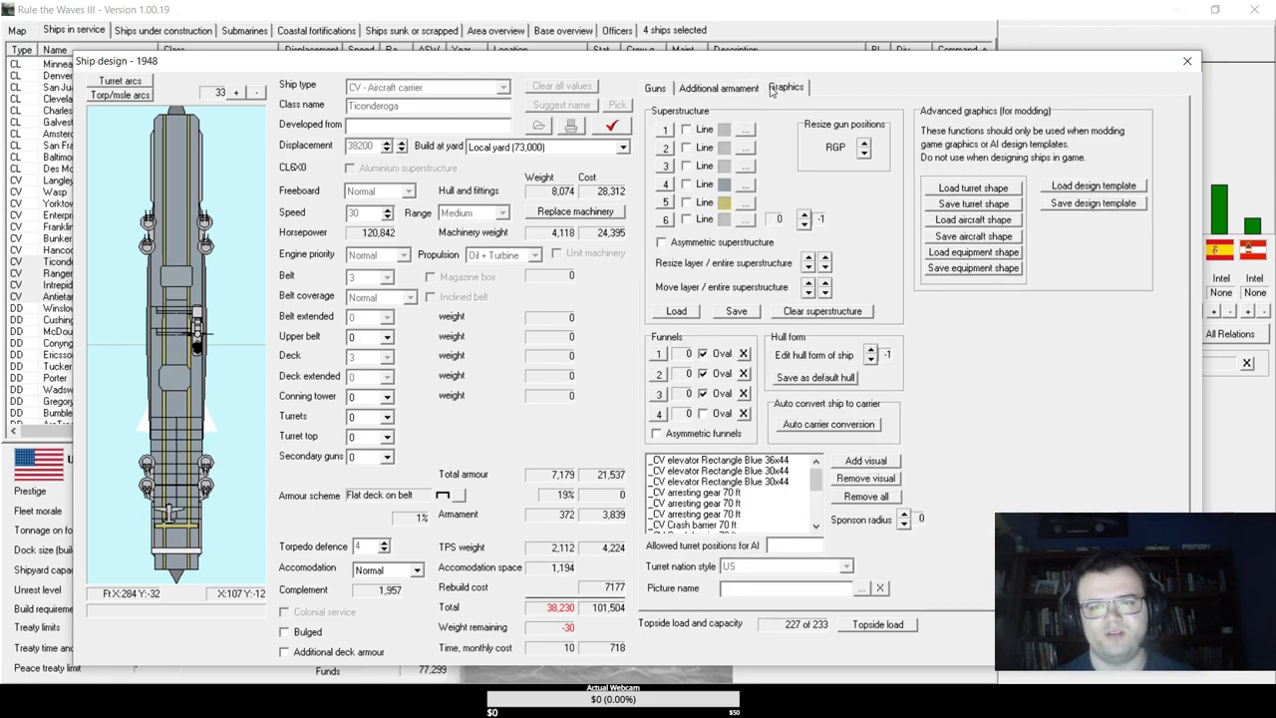
{"action": "left_click", "coordinate": [718, 87]}
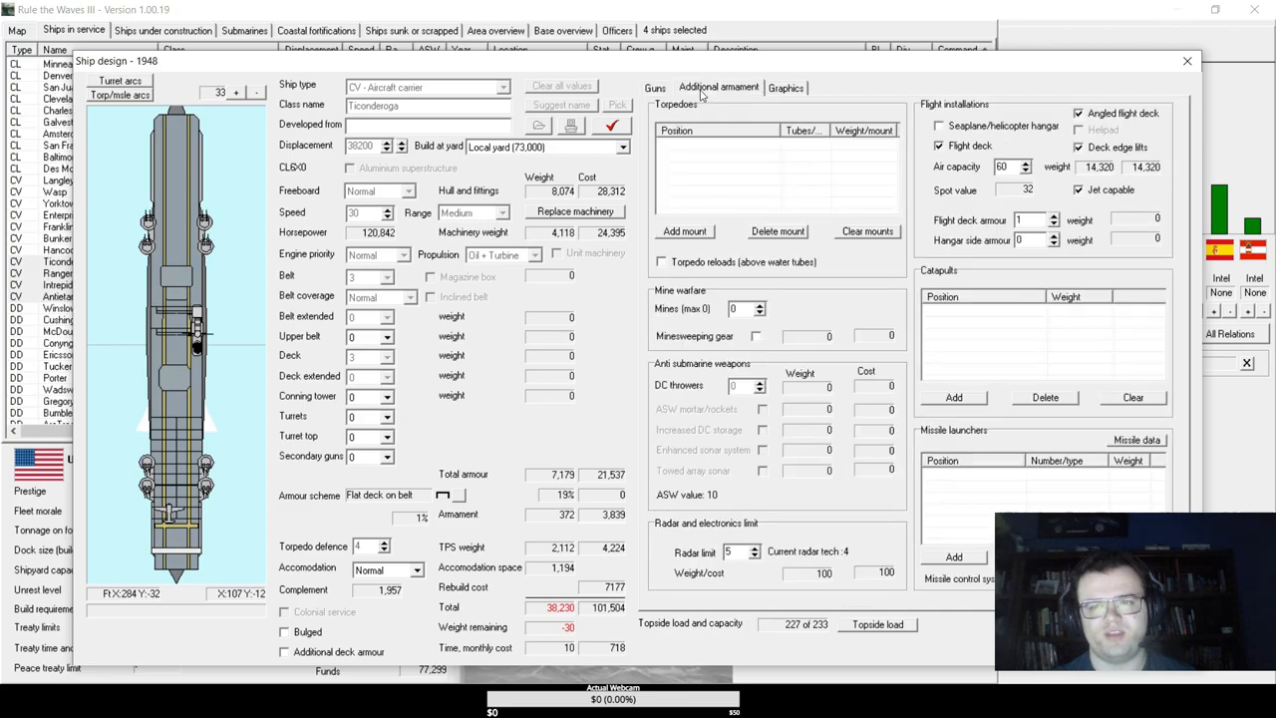
{"action": "left_click", "coordinate": [655, 87]}
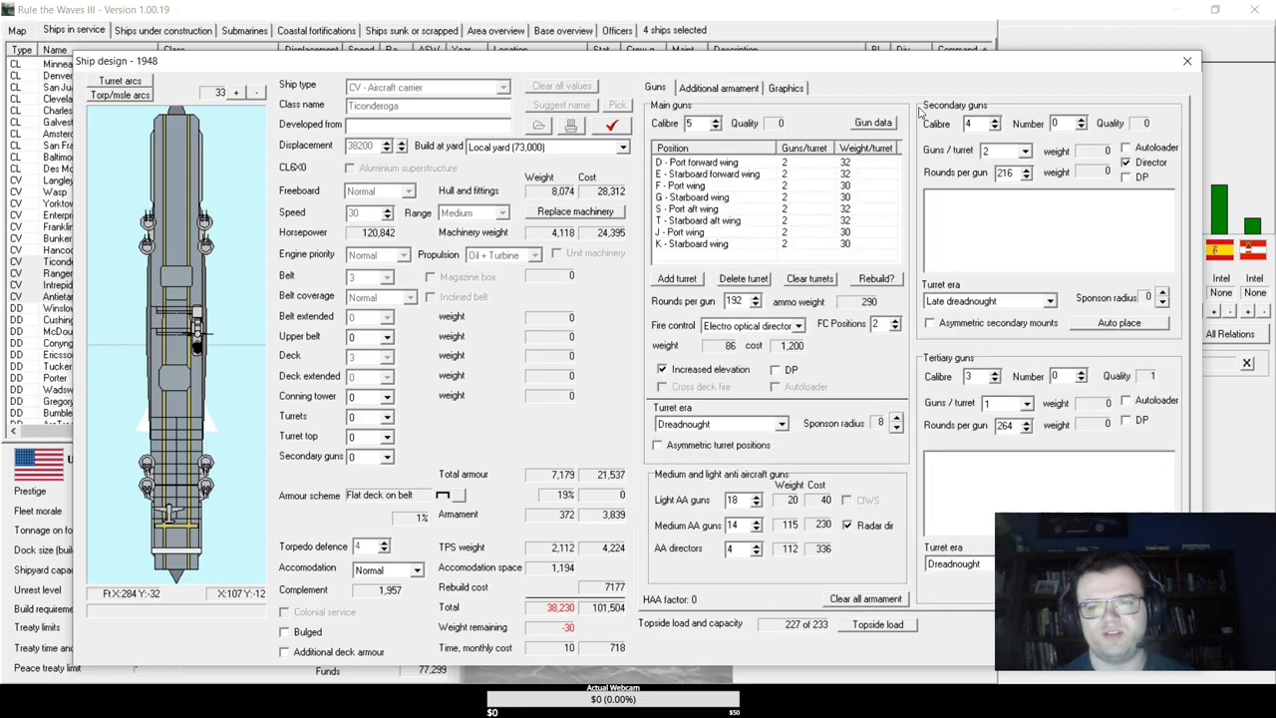
{"action": "left_click", "coordinate": [1186, 60]}
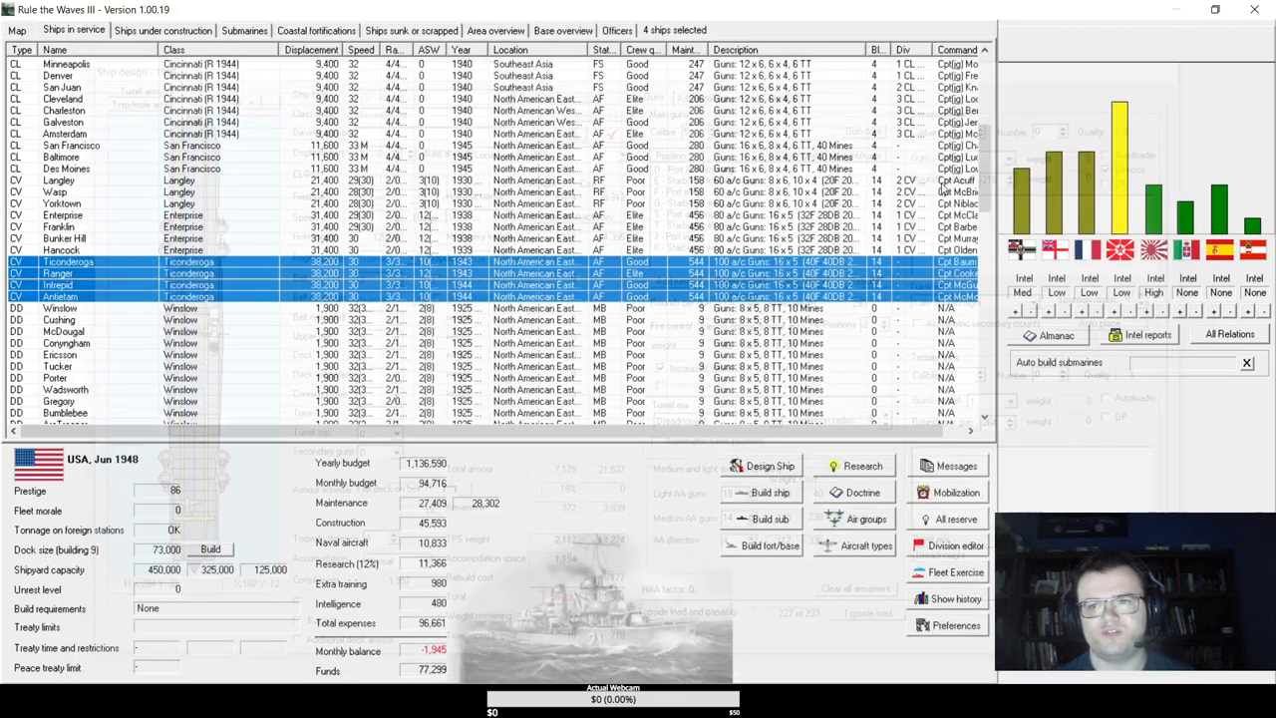
- Reopen the Ticonderoga rebuild design from the fleet list and reduce its medium AA guns
{"action": "right_click", "coordinate": [59, 273]}
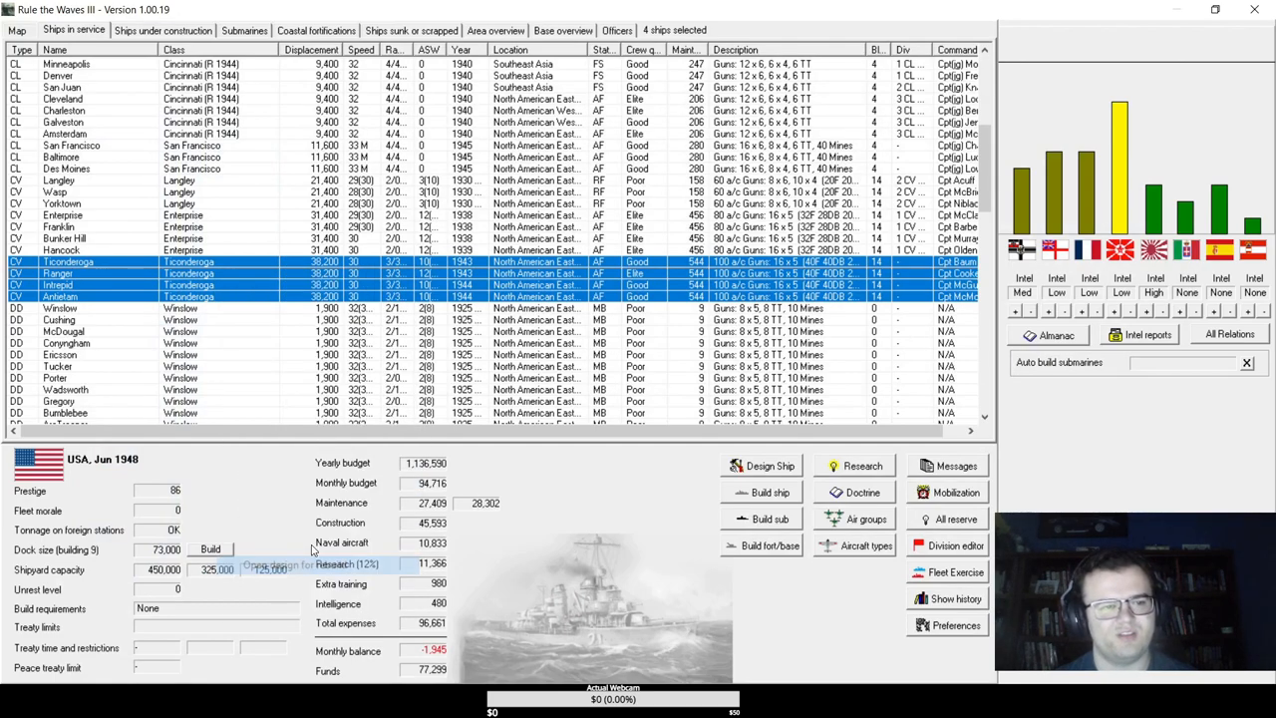
{"action": "left_click", "coordinate": [766, 466]}
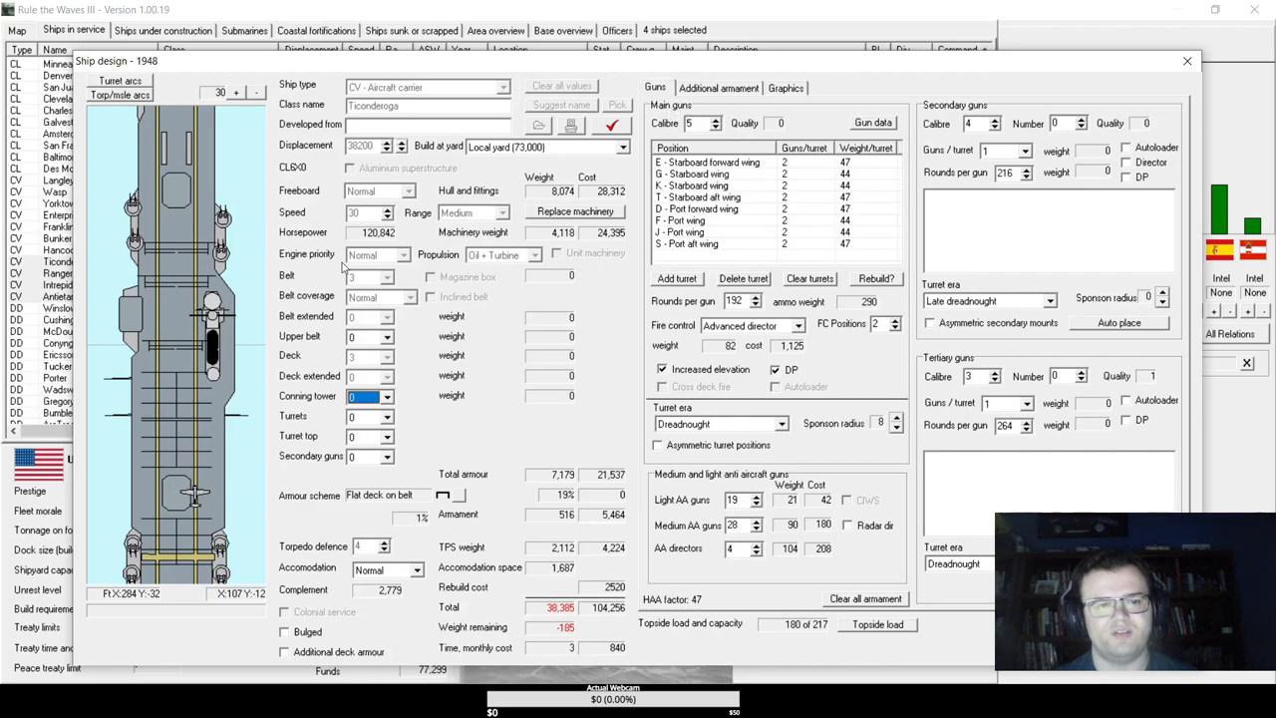
{"action": "mouse_move", "coordinate": [906, 189]}
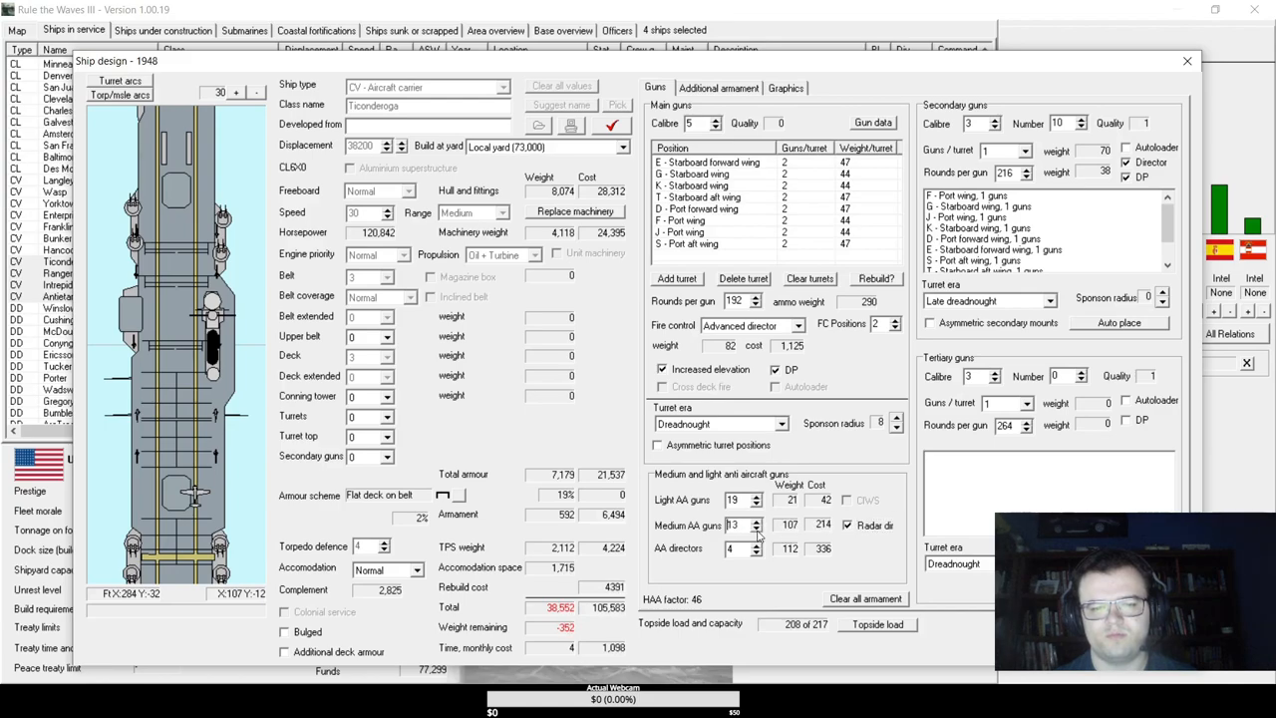
{"action": "left_click", "coordinate": [755, 529]}
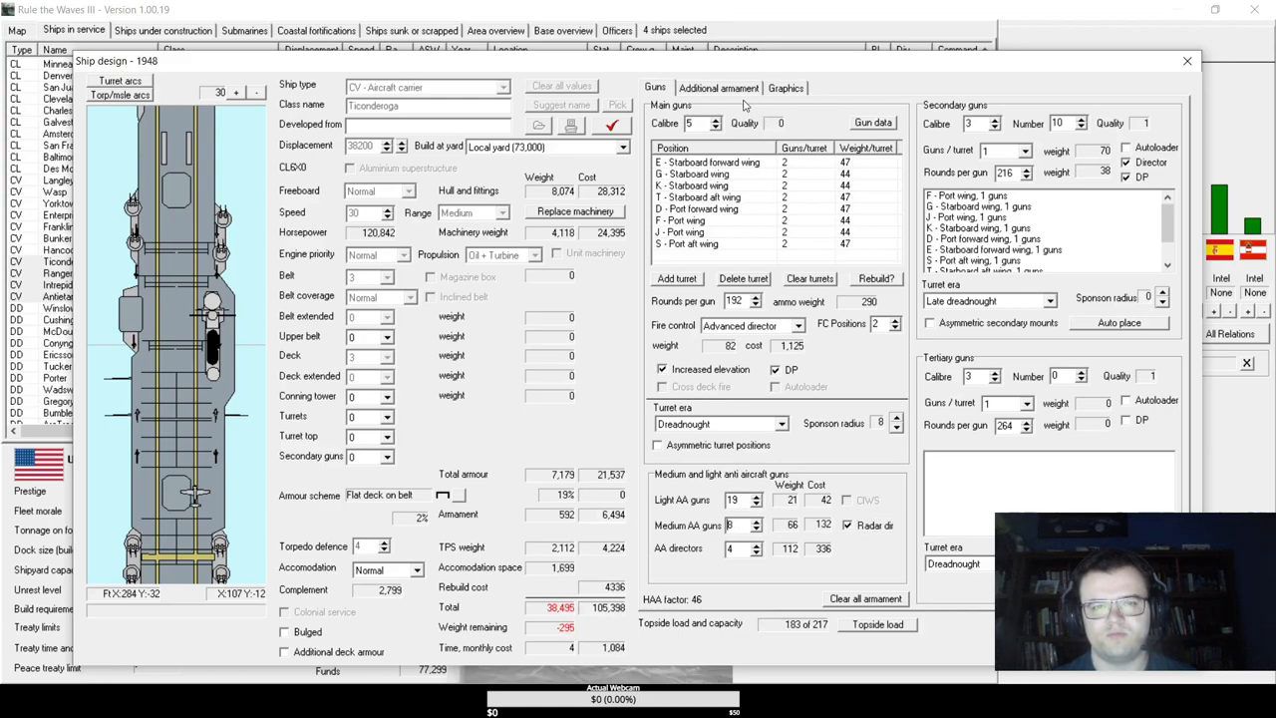
{"action": "left_click", "coordinate": [719, 88]}
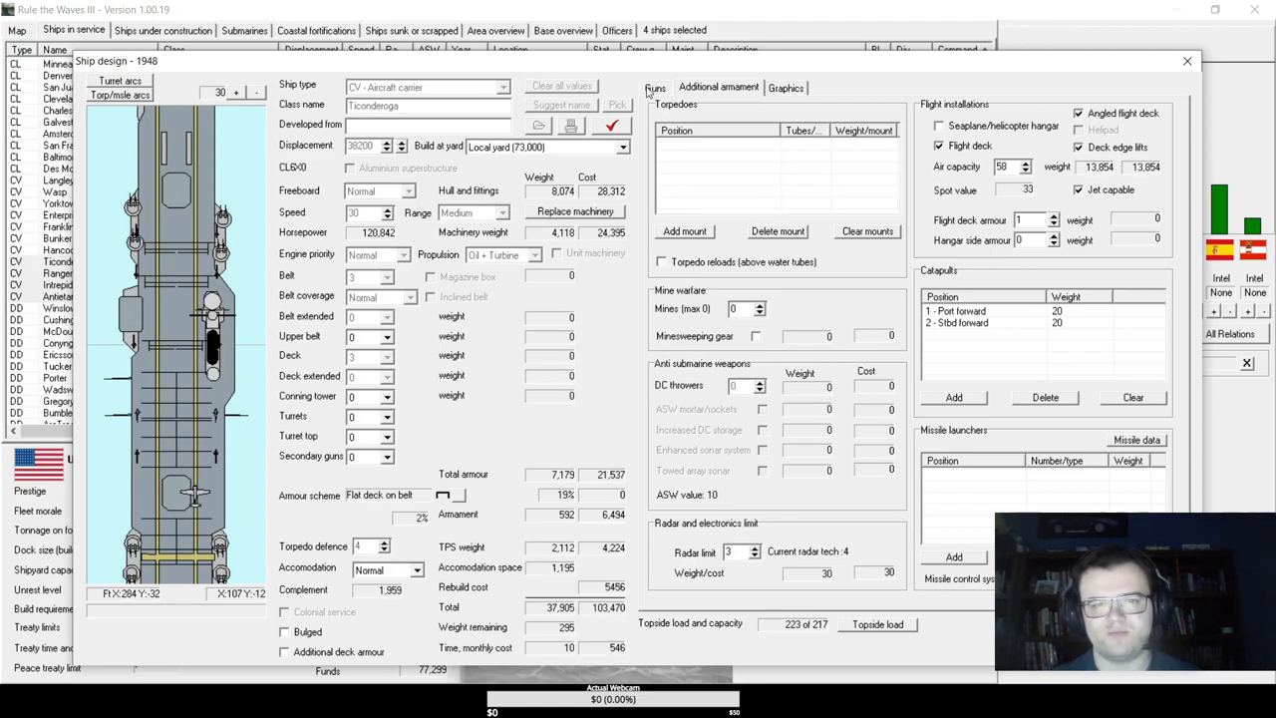
{"action": "left_click", "coordinate": [655, 88]}
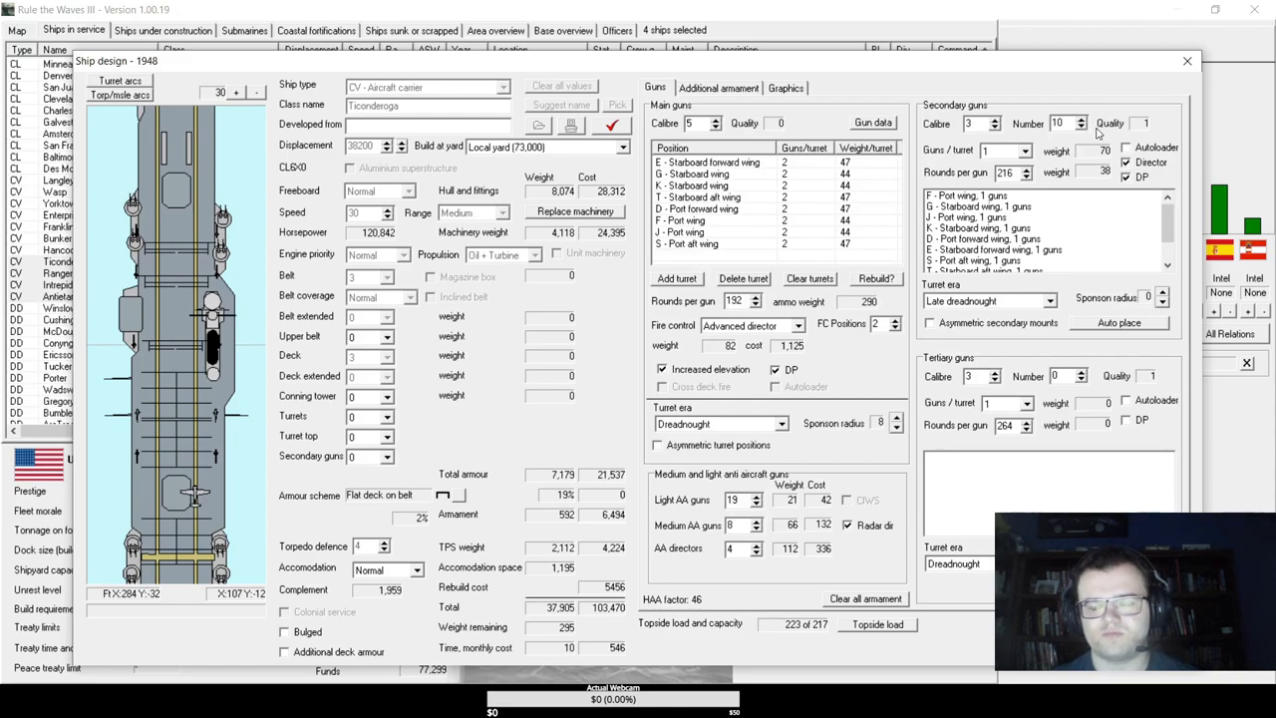
{"action": "mouse_move", "coordinate": [758, 508]}
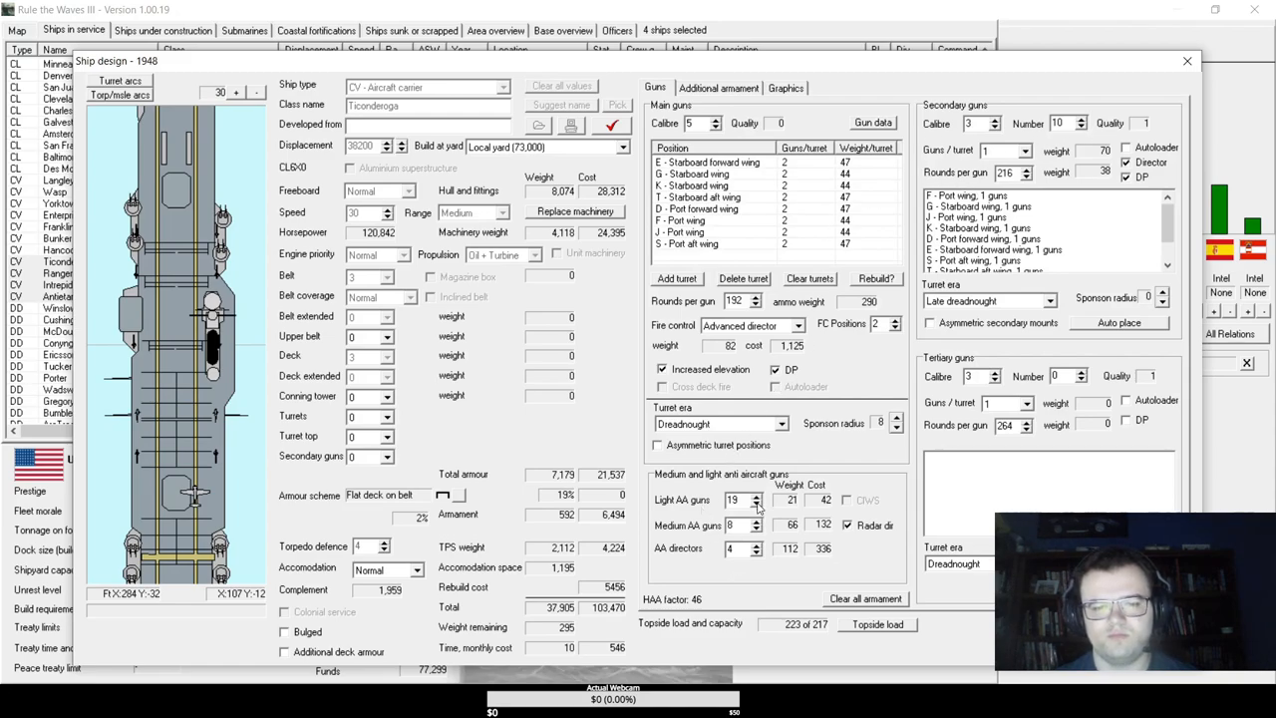
- Cut light AA guns to 15 and raise the radar limit to 5
{"action": "left_click", "coordinate": [758, 504]}
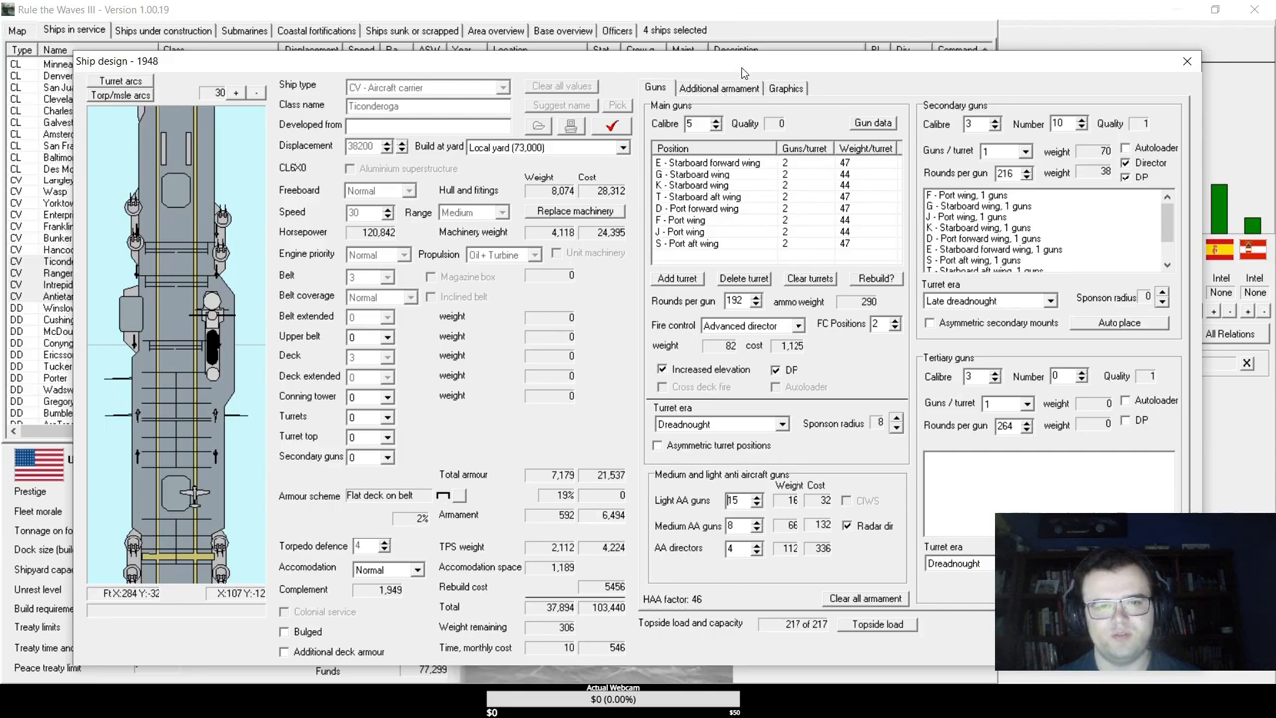
{"action": "left_click", "coordinate": [718, 88]}
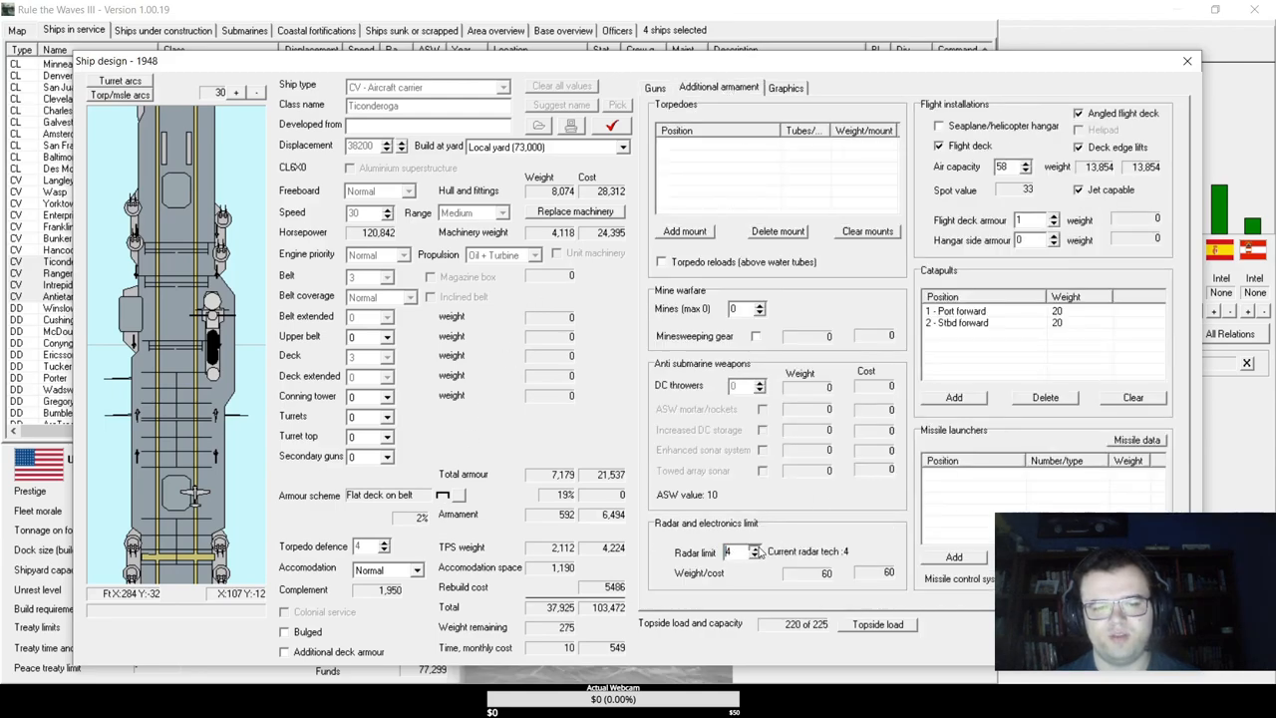
{"action": "left_click", "coordinate": [756, 547]}
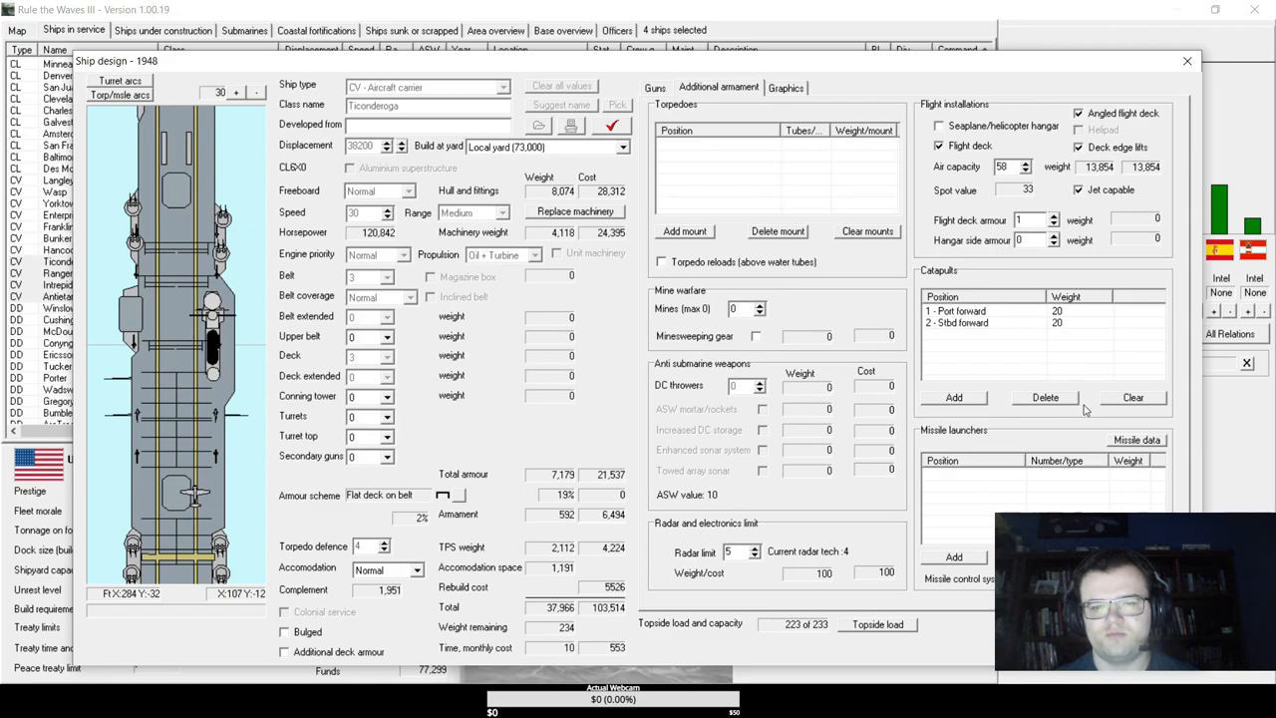
{"action": "mouse_move", "coordinate": [661, 261]}
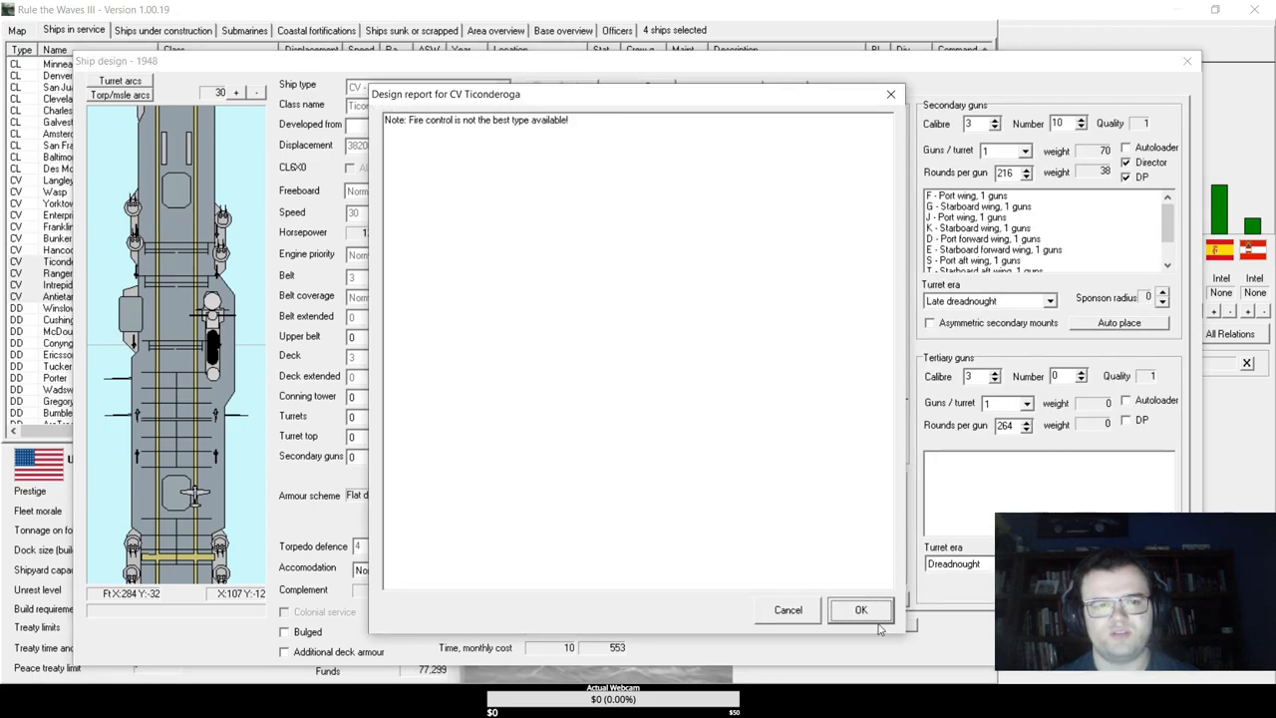
- Switch fire control to electro-optical director, recheck the design and accept the 'All OK!' report
{"action": "left_click", "coordinate": [861, 609]}
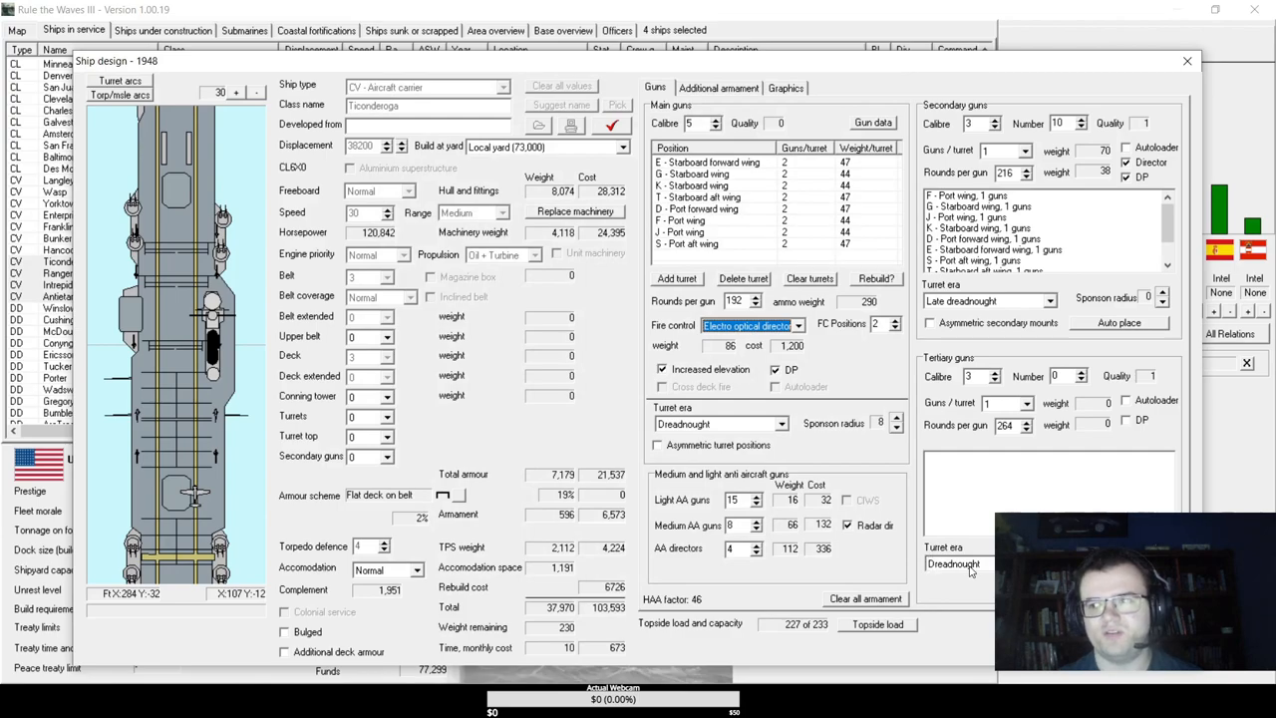
{"action": "left_click", "coordinate": [786, 87]}
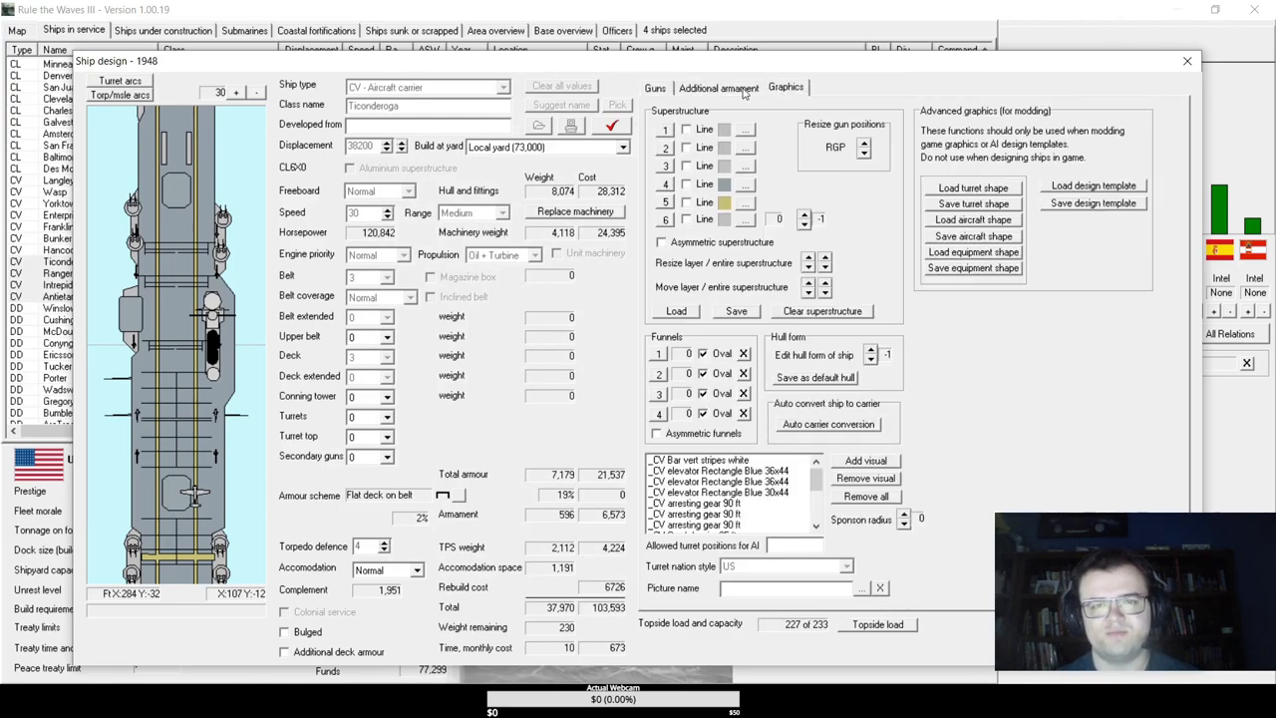
{"action": "left_click", "coordinate": [655, 88]}
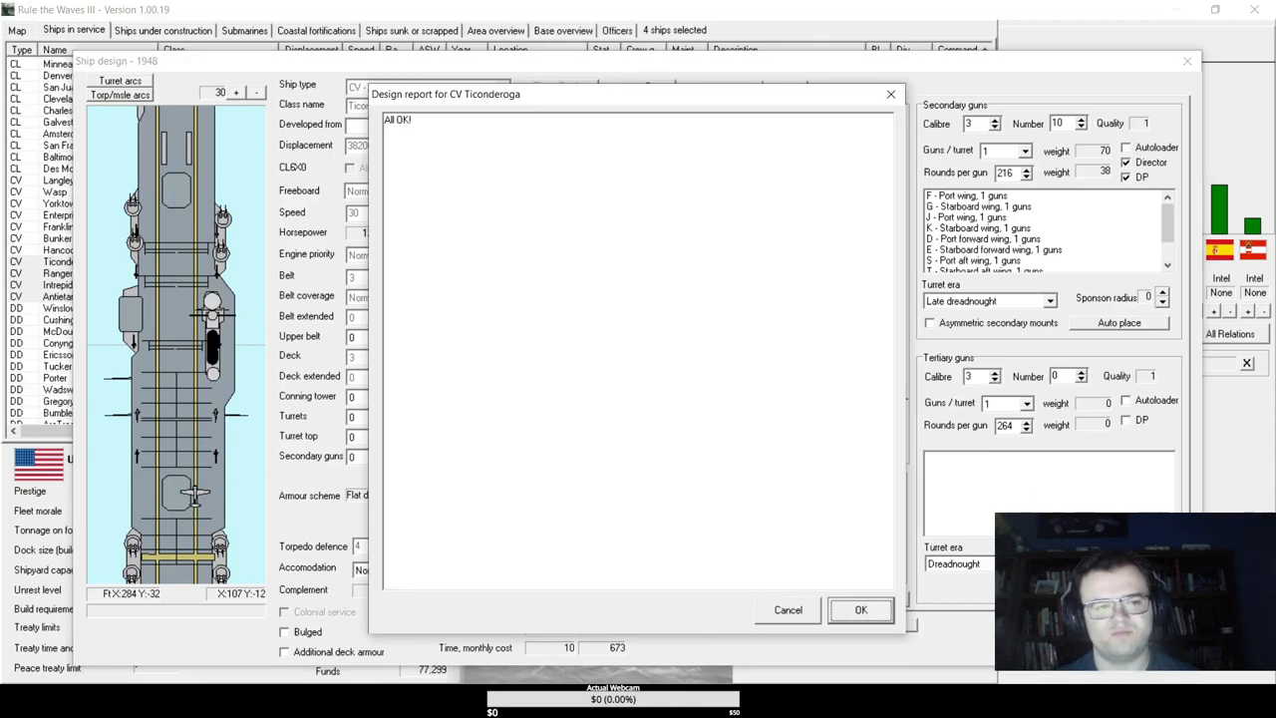
{"action": "left_click", "coordinate": [861, 609]}
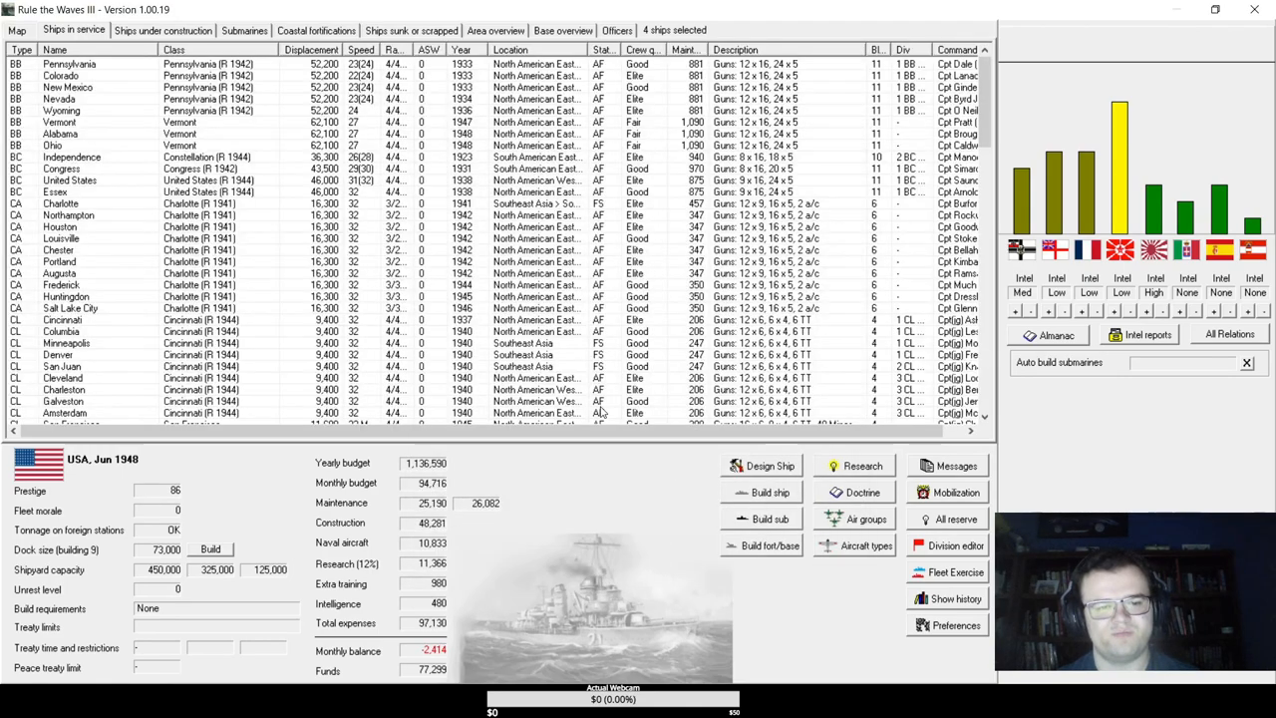
- Show ships under construction and inspect the Ticonderoga rebuild row
{"action": "left_click", "coordinate": [163, 30]}
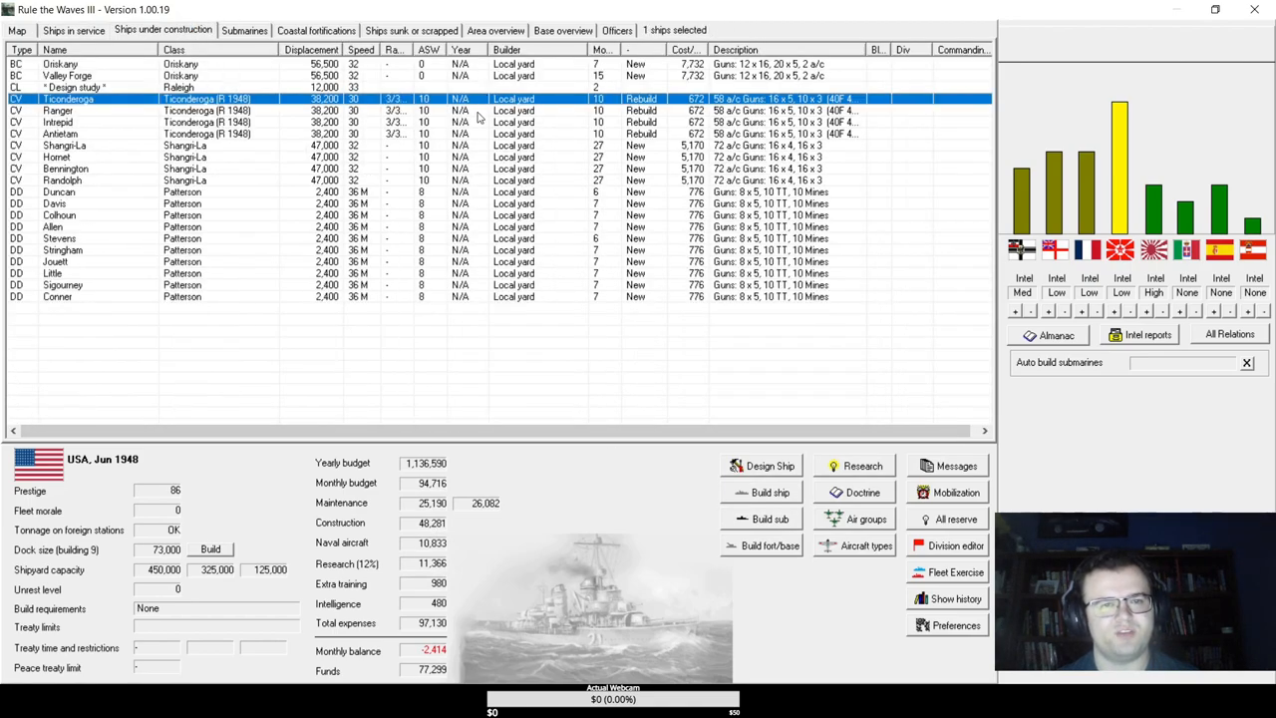
{"action": "double_click", "coordinate": [57, 110]}
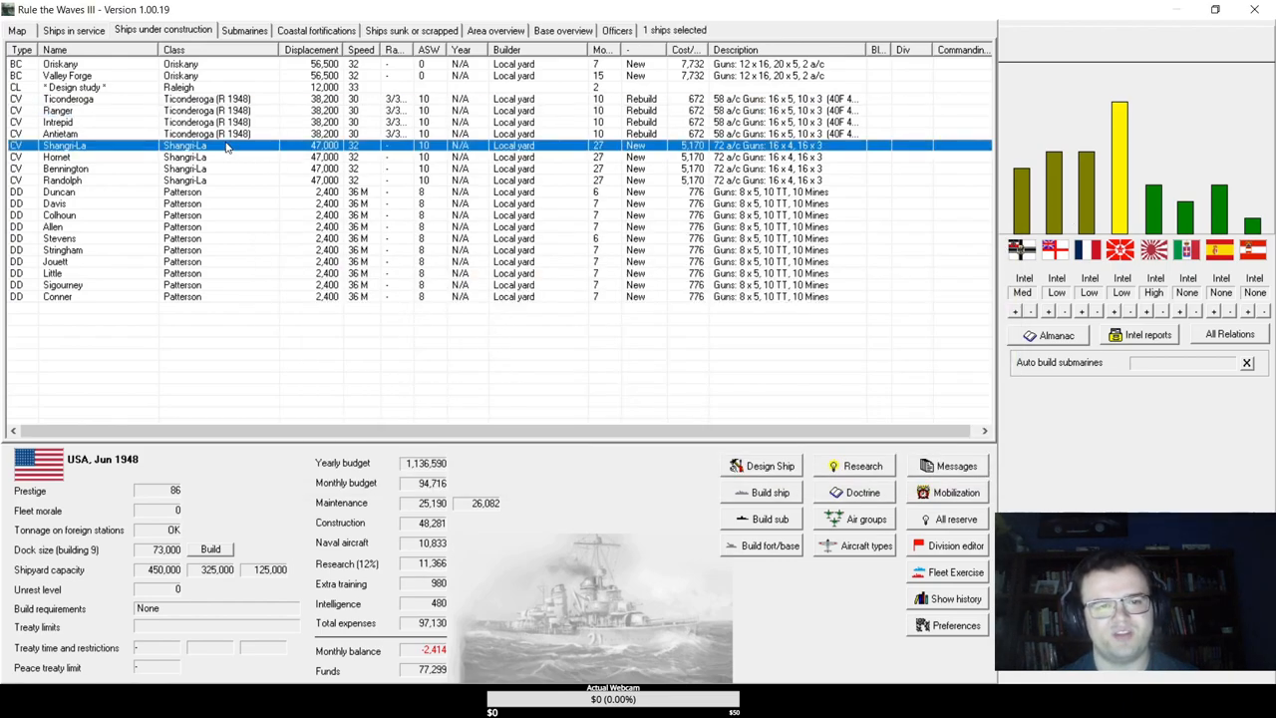
{"action": "mouse_move", "coordinate": [457, 315]}
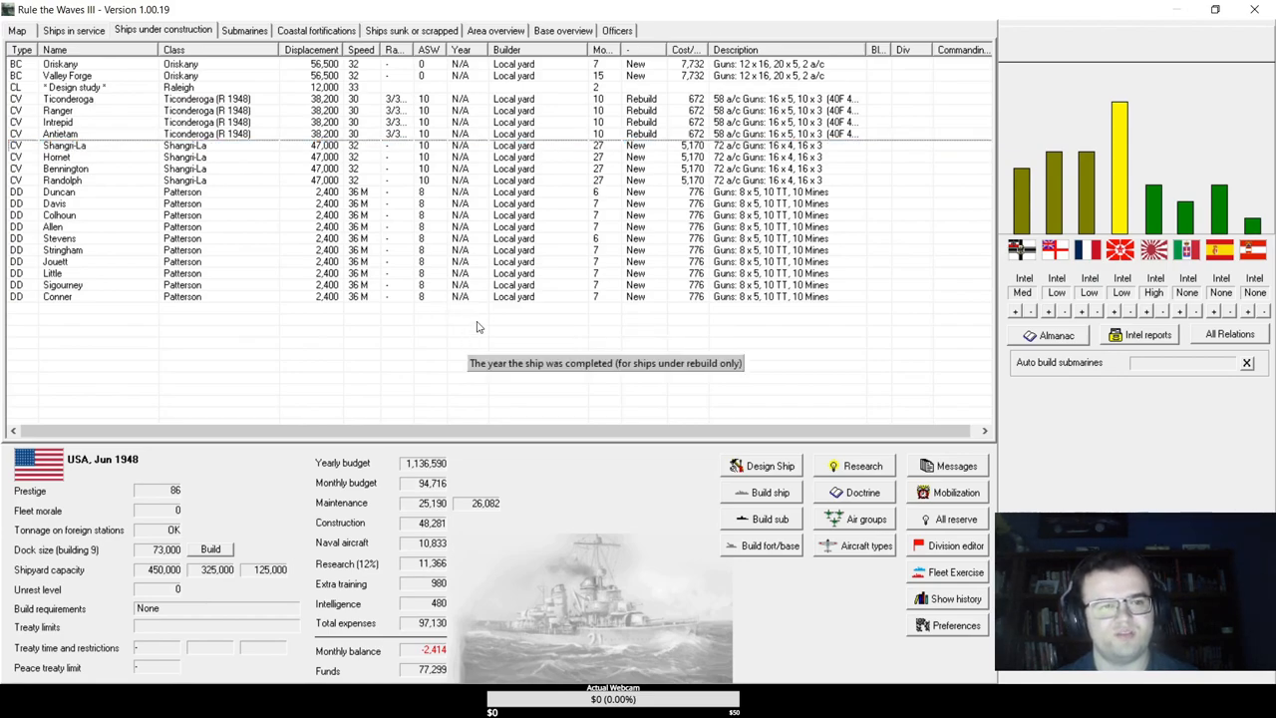
{"action": "mouse_move", "coordinate": [366, 105]}
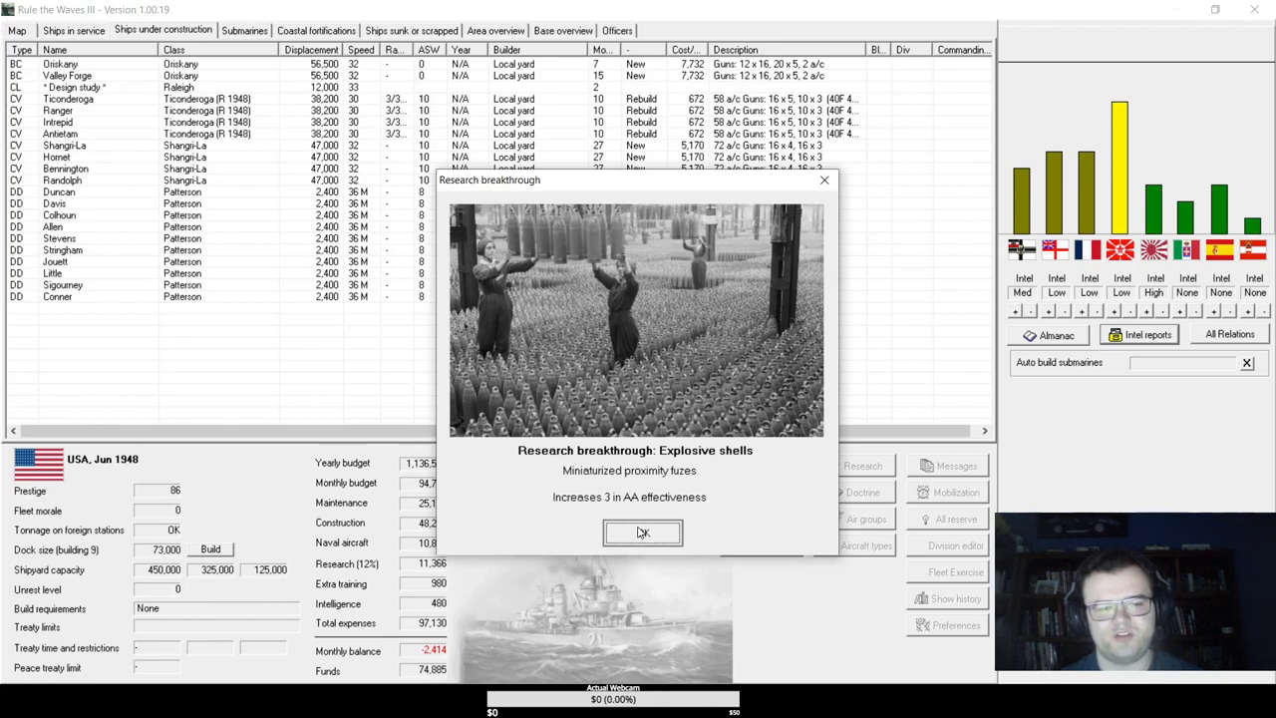
- Acknowledge proximity fuze, monopulse radar, missile and Falklands messages and close turn messages for July 1948
{"action": "left_click", "coordinate": [642, 531]}
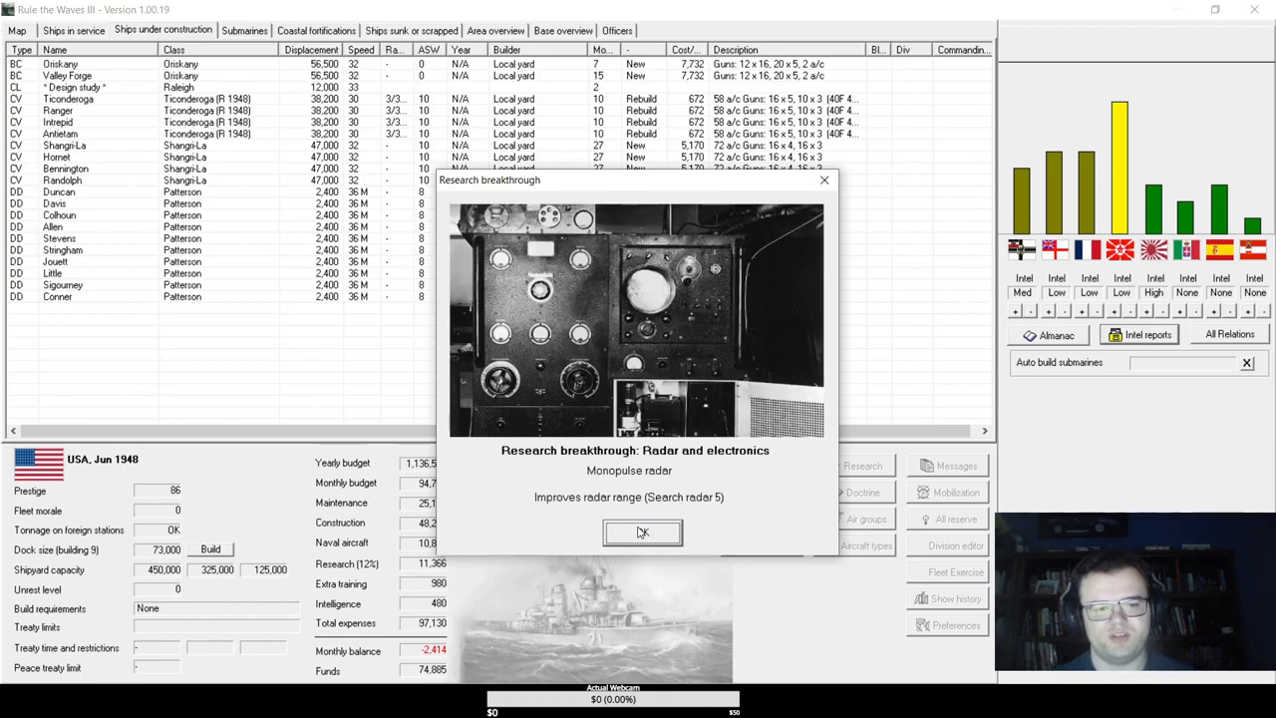
{"action": "left_click", "coordinate": [642, 531]}
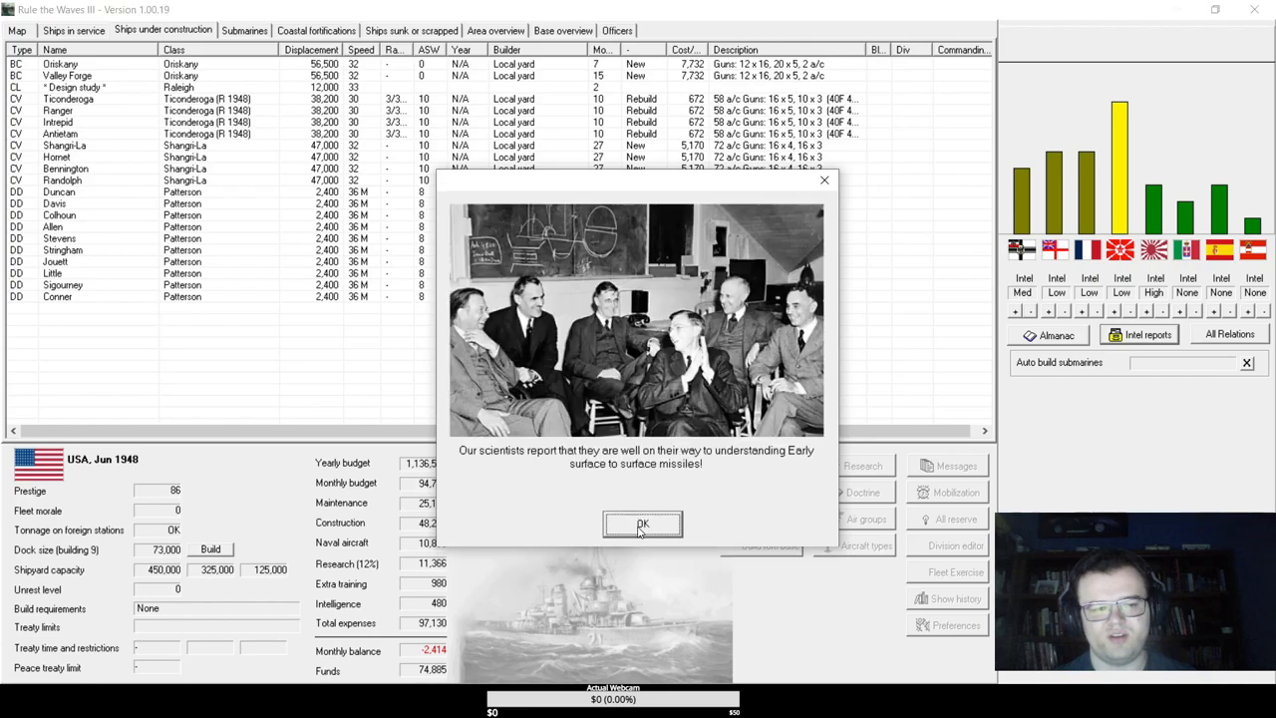
{"action": "left_click", "coordinate": [642, 524]}
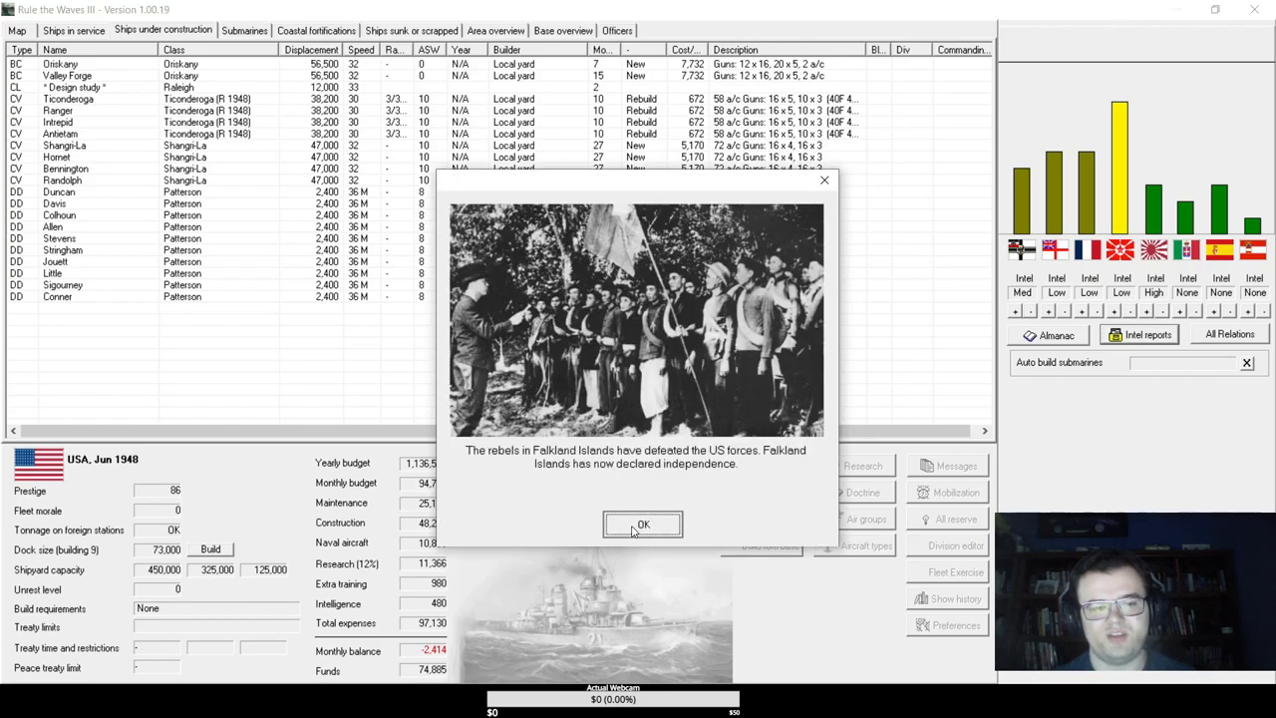
{"action": "left_click", "coordinate": [643, 524]}
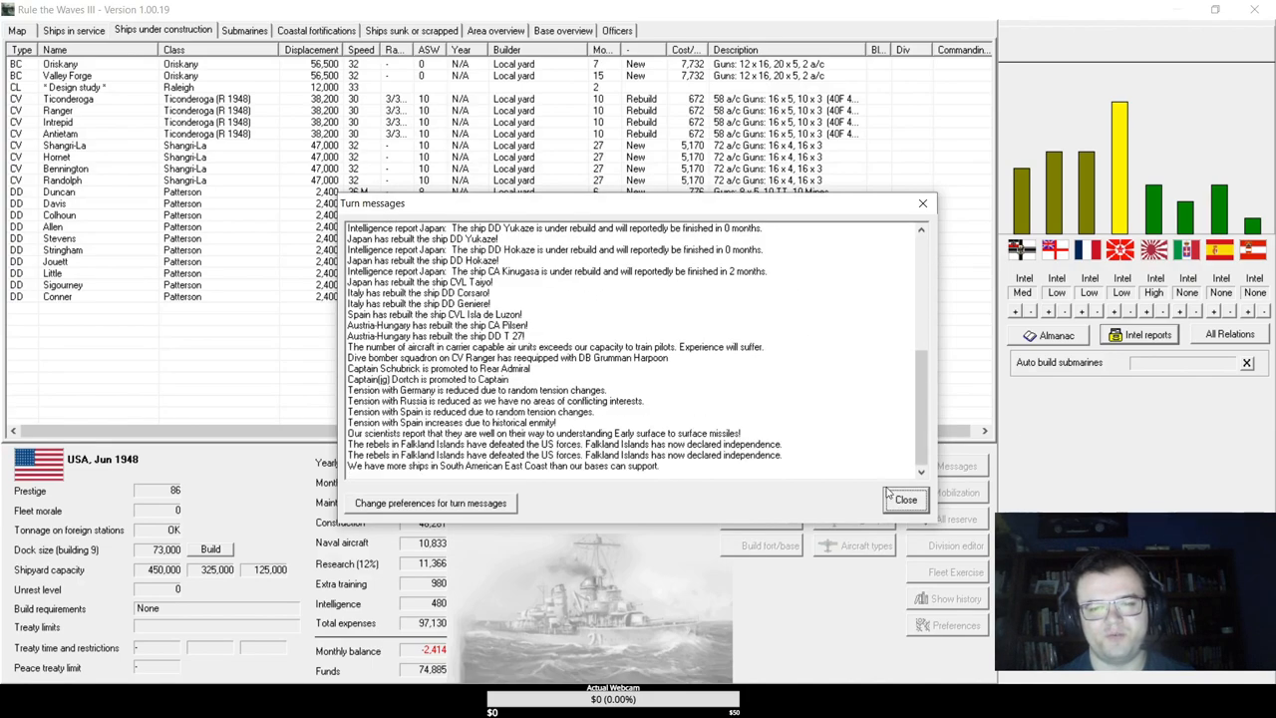
{"action": "left_click", "coordinate": [903, 499]}
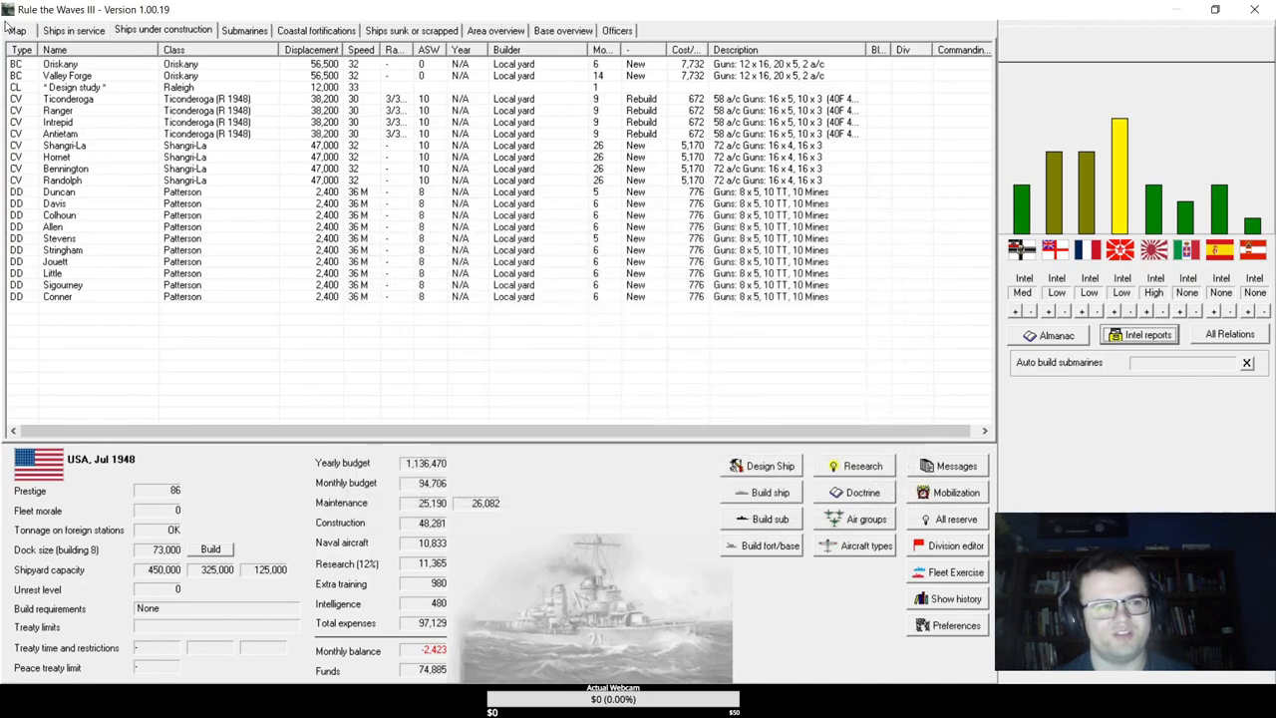
- On the map, order the South American East Coast battlecruisers to North American East Coast
{"action": "left_click", "coordinate": [16, 30]}
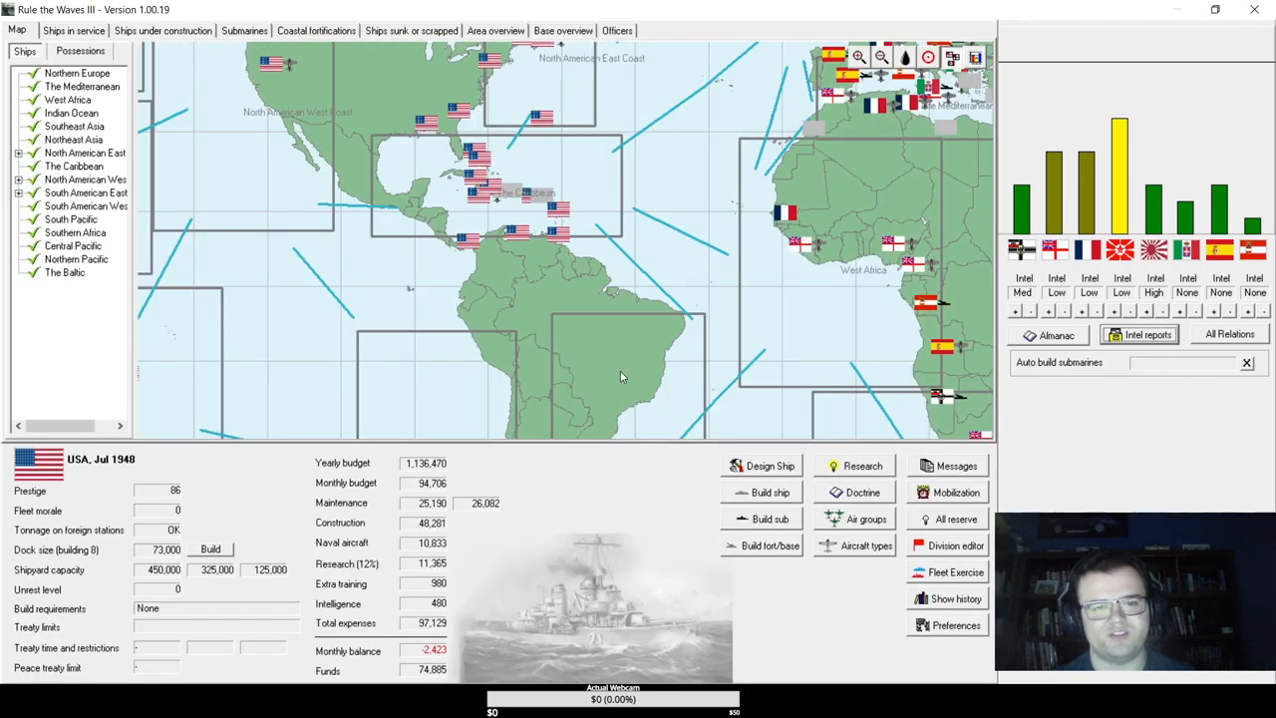
{"action": "mouse_move", "coordinate": [534, 194]}
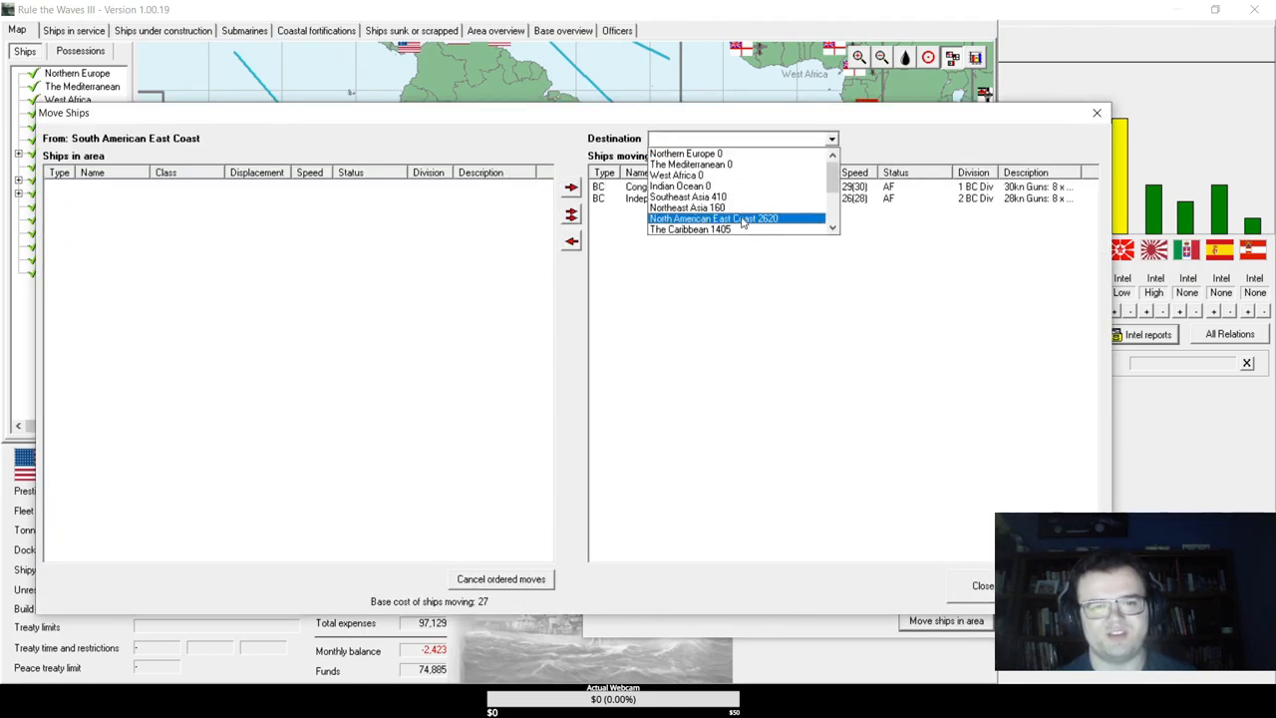
{"action": "left_click", "coordinate": [714, 219]}
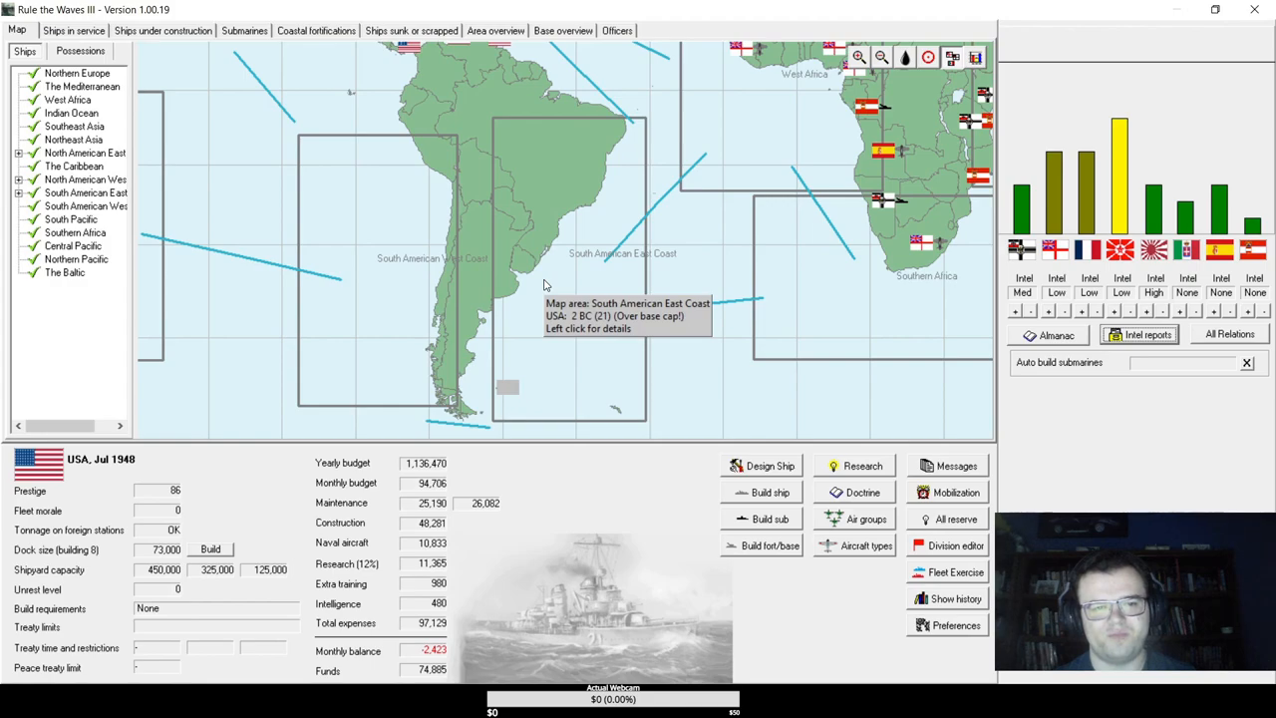
{"action": "mouse_move", "coordinate": [583, 262]}
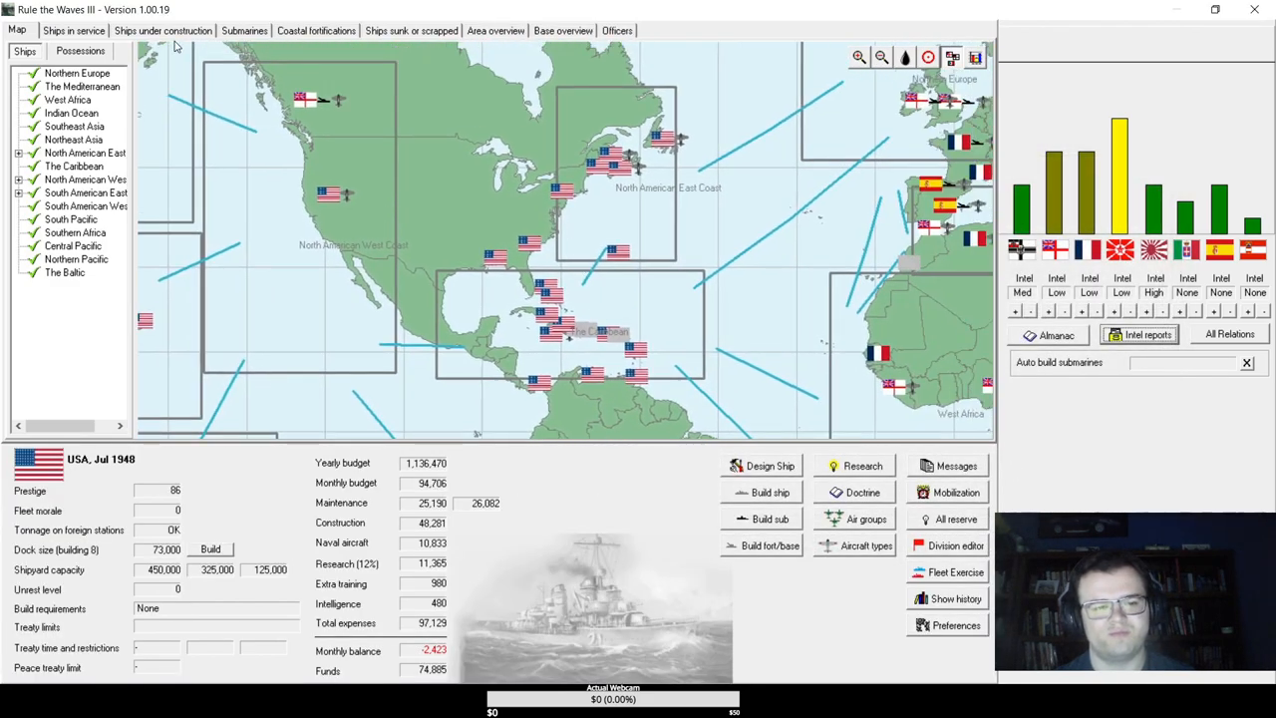
{"action": "left_click", "coordinate": [162, 30]}
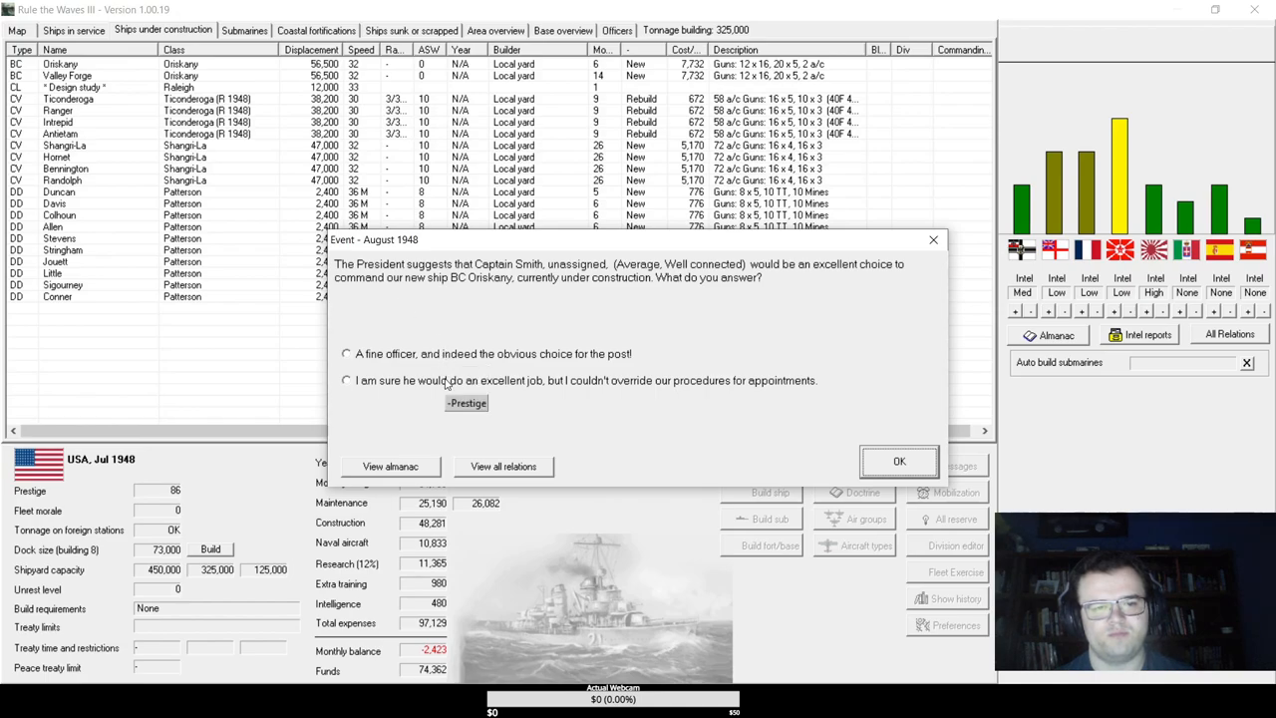
- Accept the suggested captain for BB Oriskany and acknowledge the homing ASW torpedo breakthrough
{"action": "left_click", "coordinate": [346, 353]}
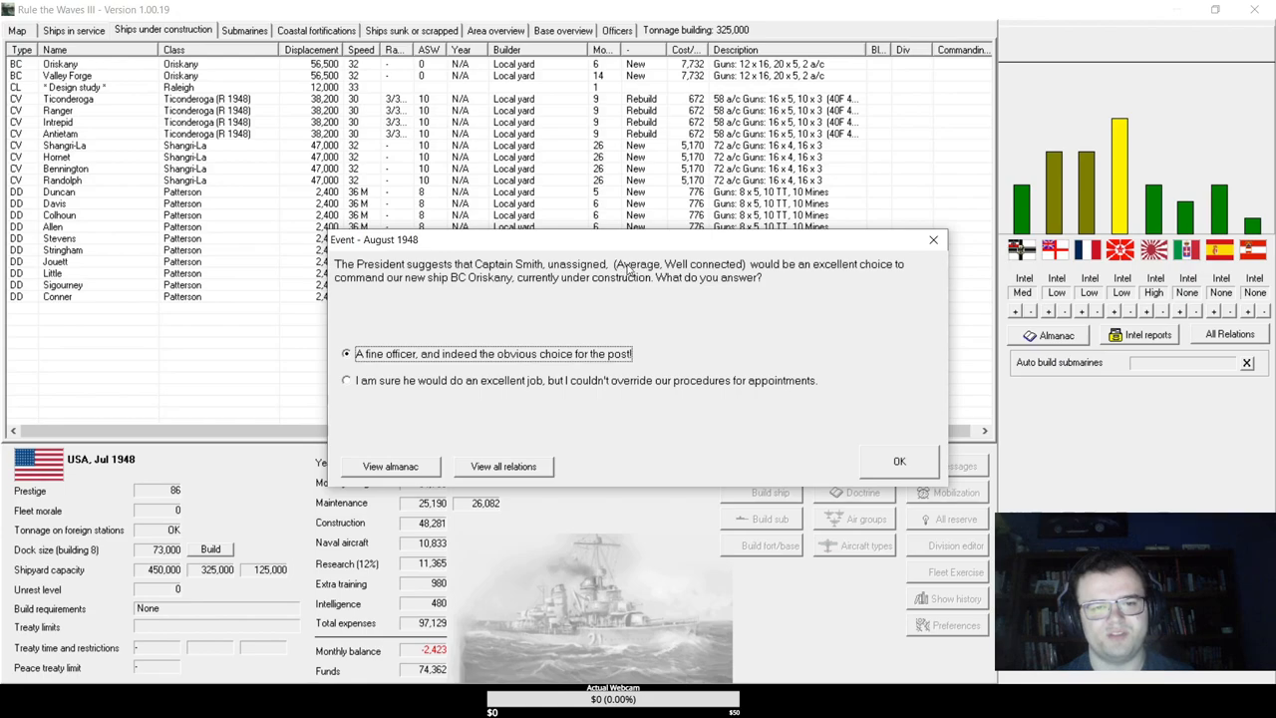
{"action": "left_click", "coordinate": [899, 461]}
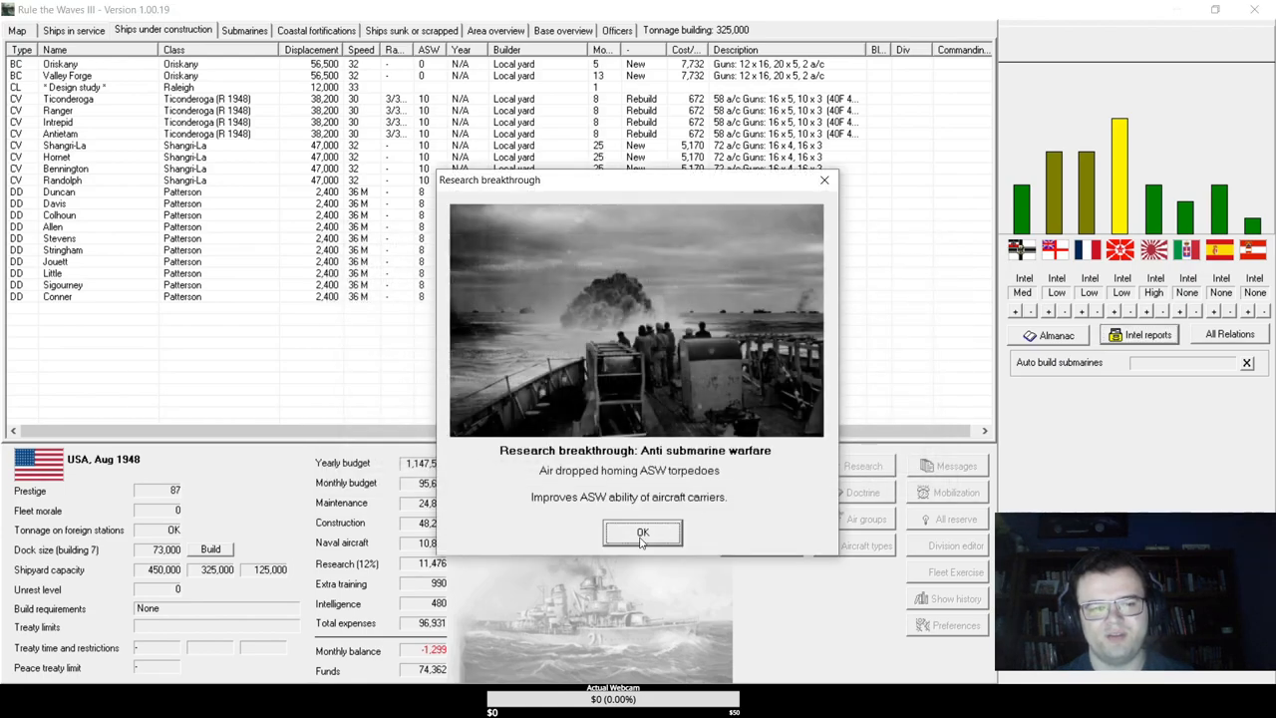
{"action": "mouse_move", "coordinate": [641, 542]}
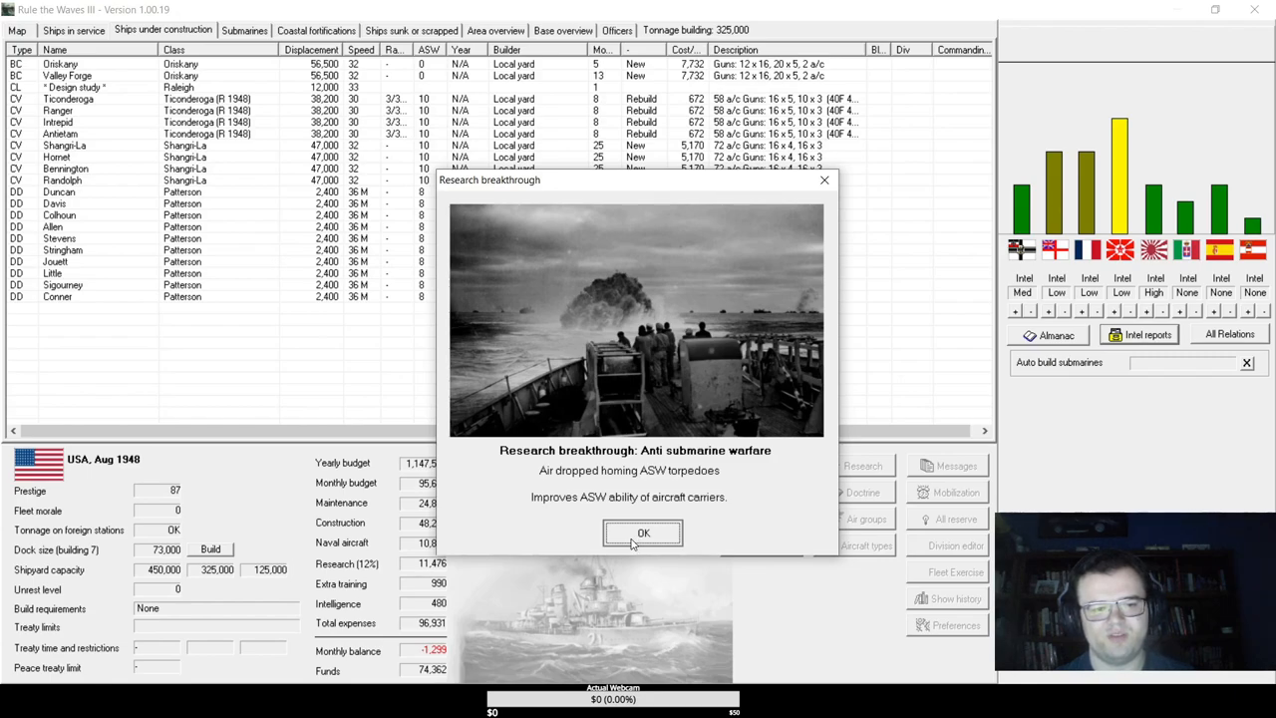
{"action": "left_click", "coordinate": [643, 532]}
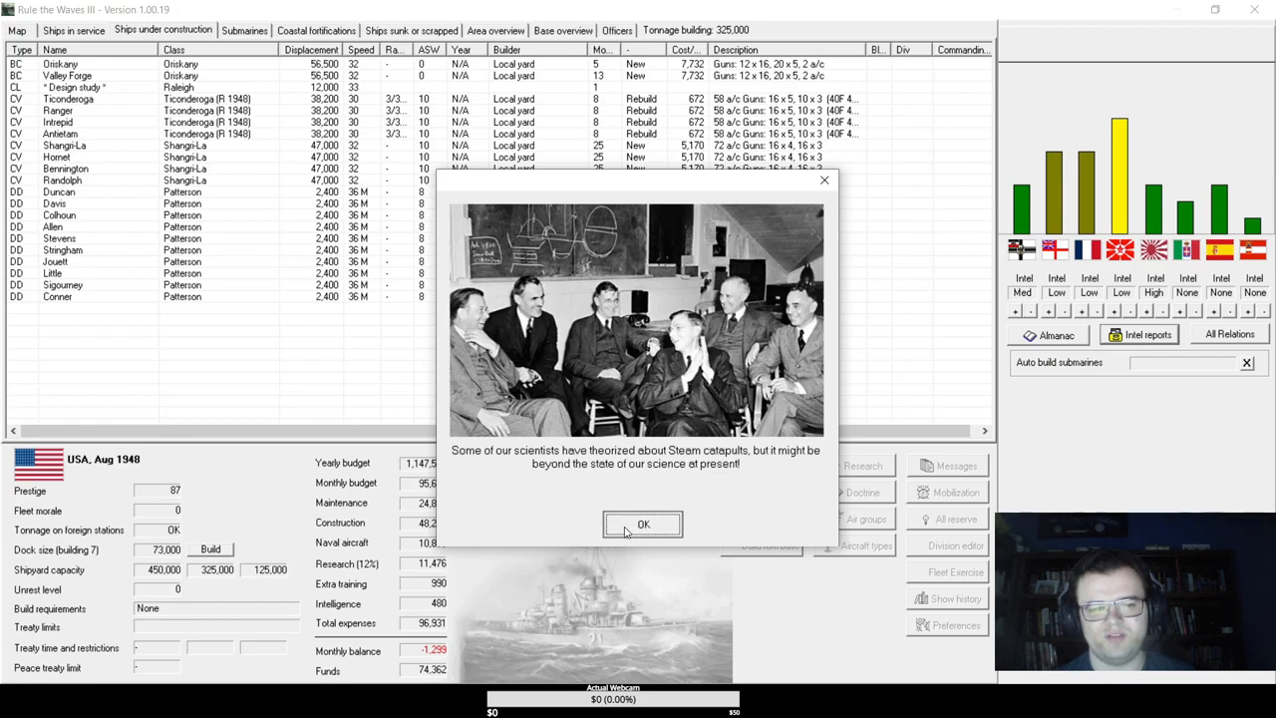
- Dismiss the steam catapult report, close turn messages and send the Raleigh design to construction
{"action": "left_click", "coordinate": [643, 524]}
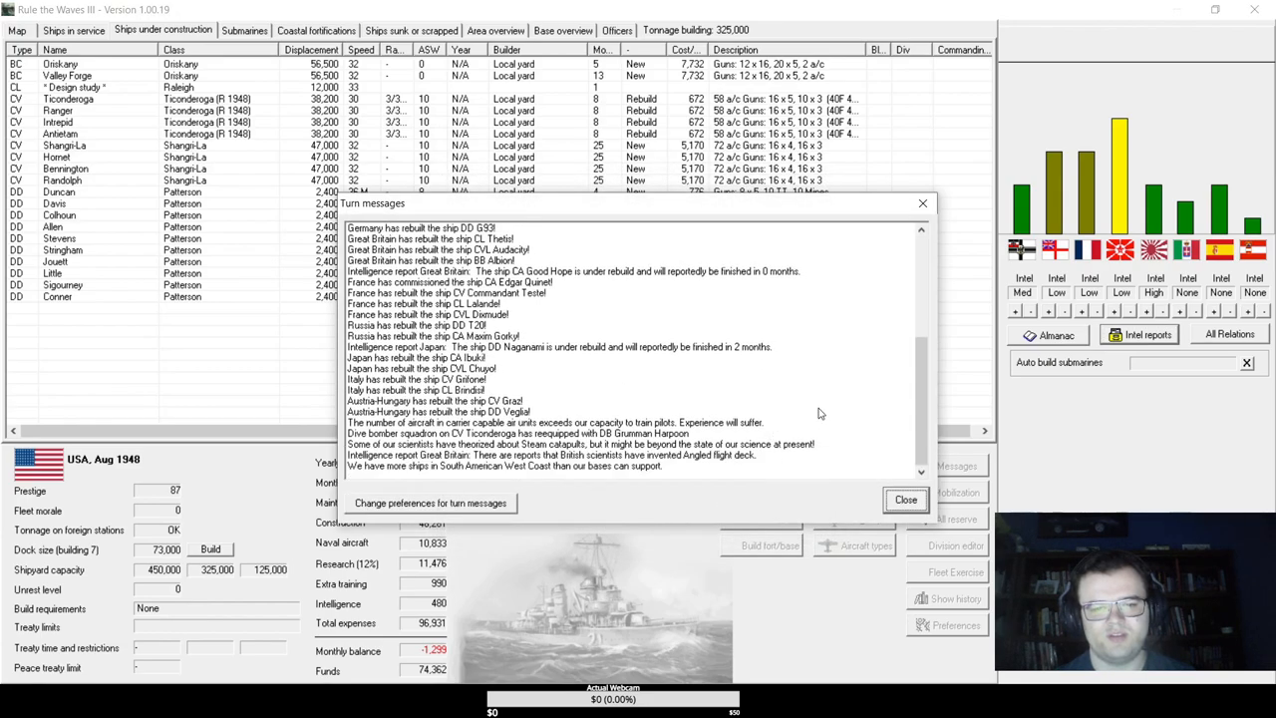
{"action": "left_click", "coordinate": [906, 500]}
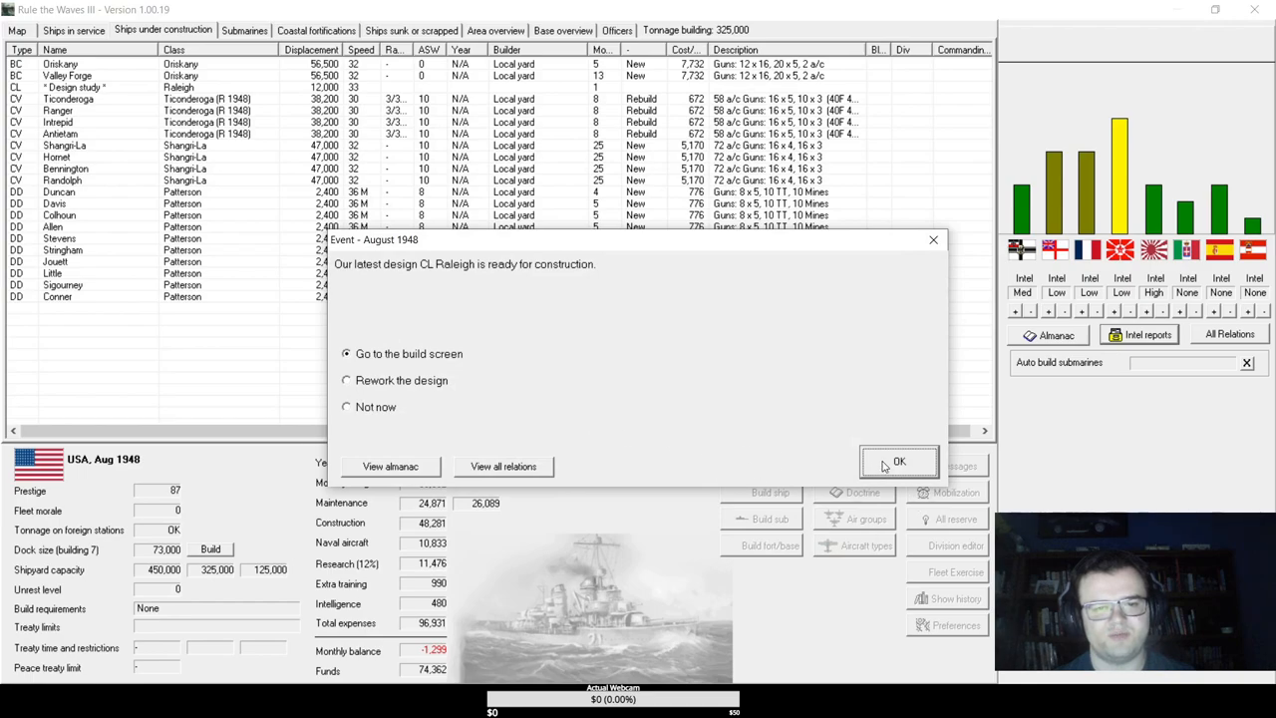
{"action": "left_click", "coordinate": [898, 461]}
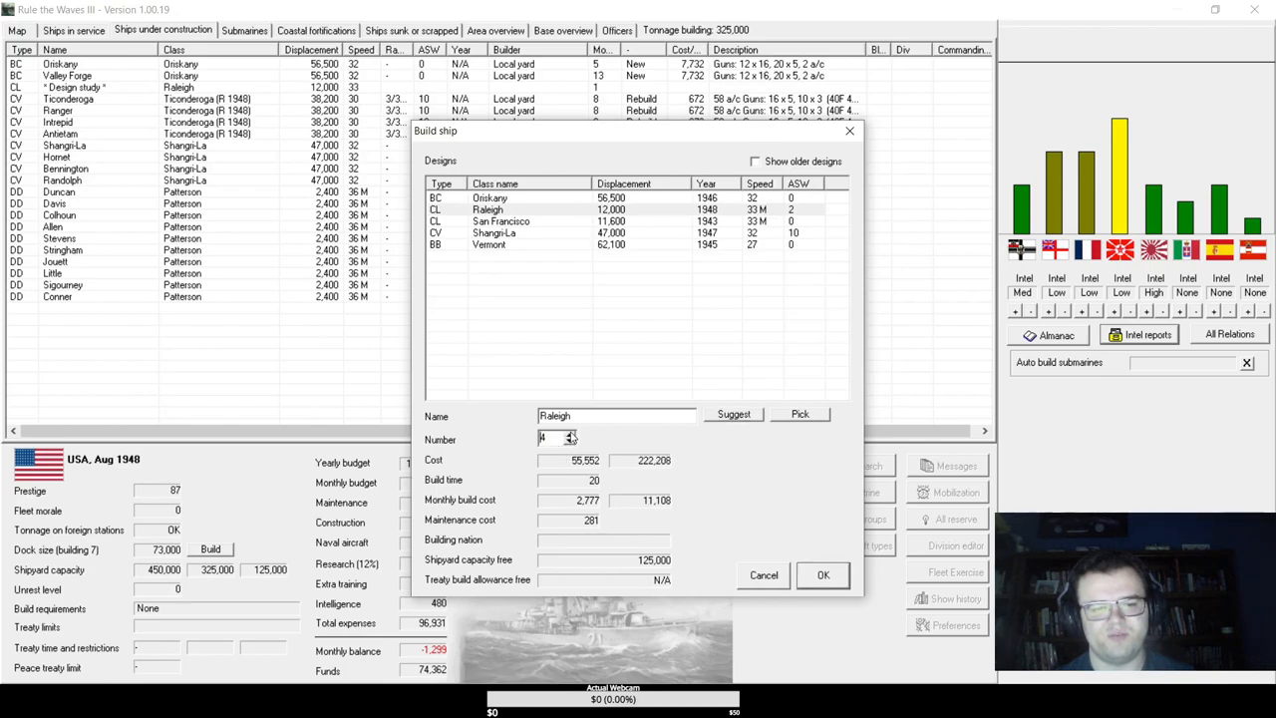
- Order four Raleigh-class light cruisers into construction via the Number spinner
{"action": "left_click", "coordinate": [569, 435]}
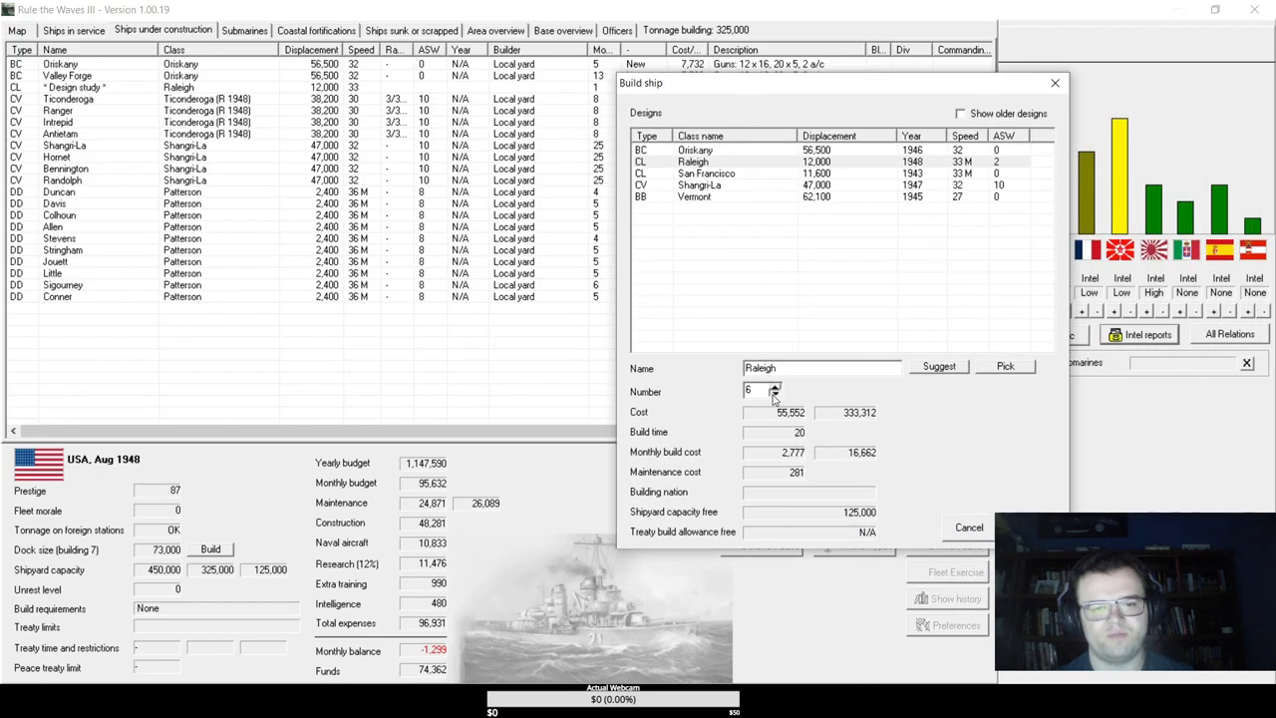
{"action": "left_click", "coordinate": [775, 395]}
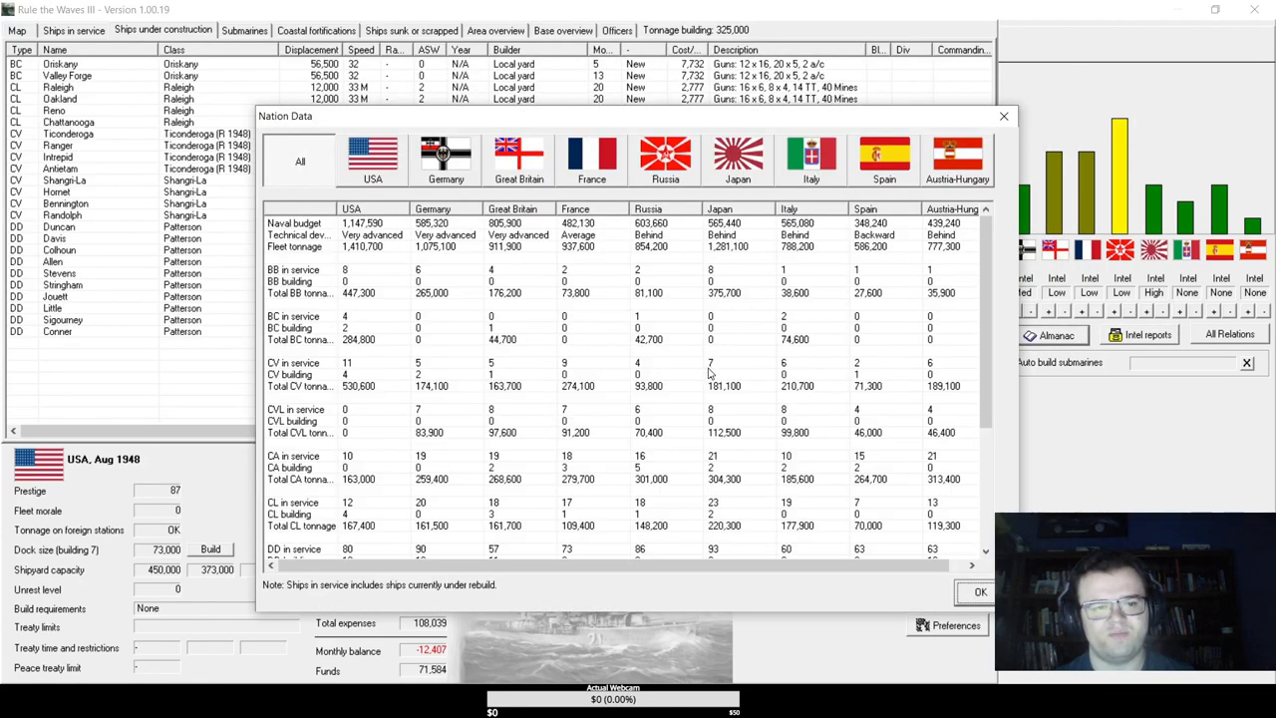
{"action": "mouse_move", "coordinate": [714, 406]}
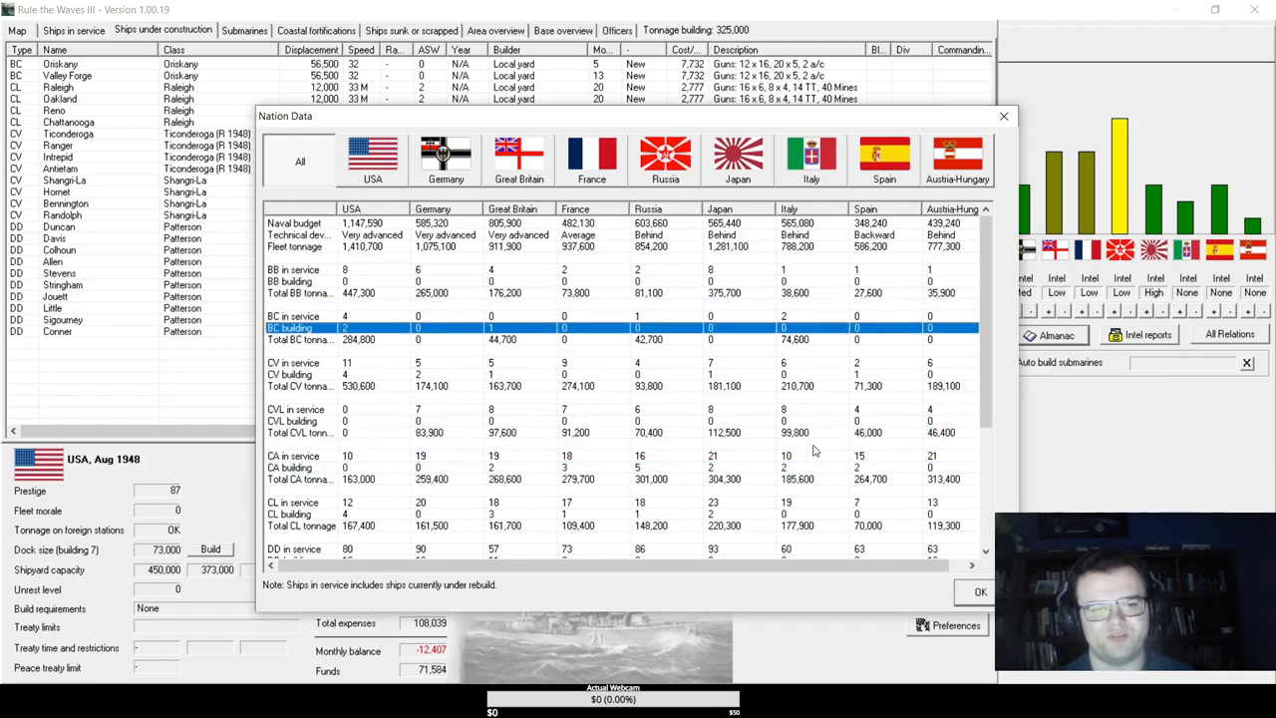
- Review Great Britain's ship list and battleship Magnificent's details, then close them
{"action": "left_click", "coordinate": [519, 160]}
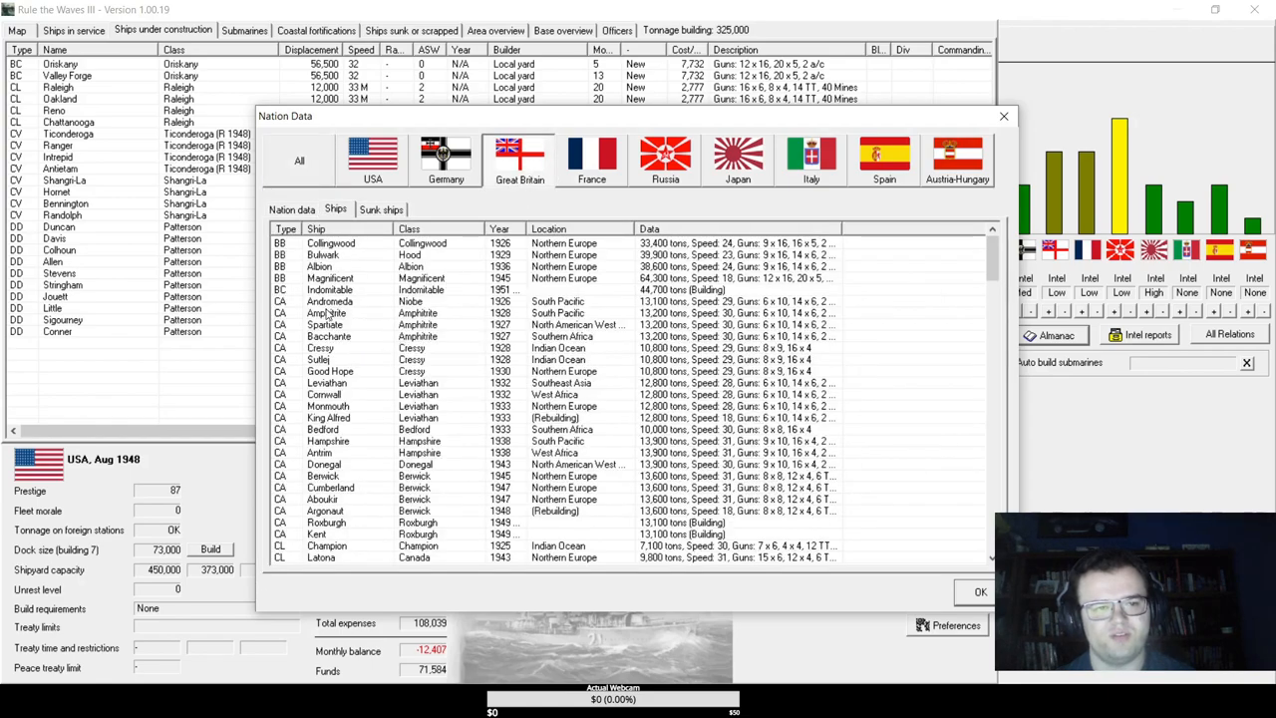
{"action": "left_click", "coordinate": [329, 289]}
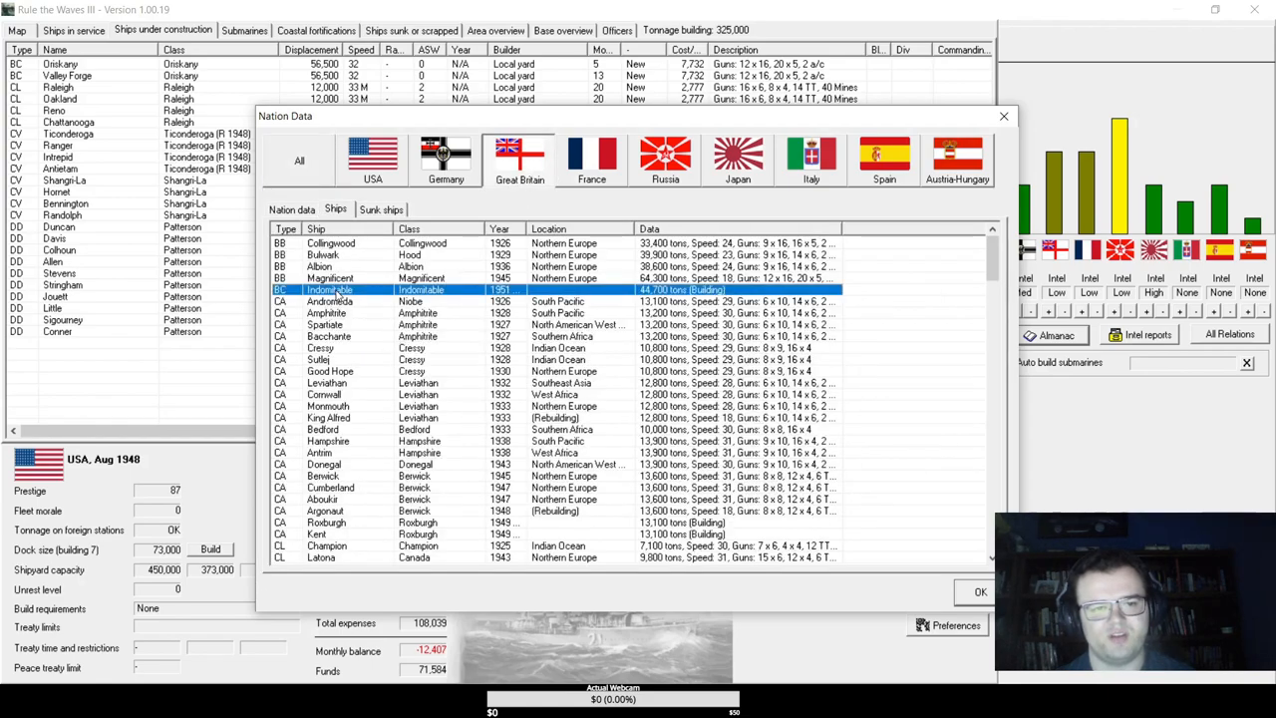
{"action": "double_click", "coordinate": [331, 278]}
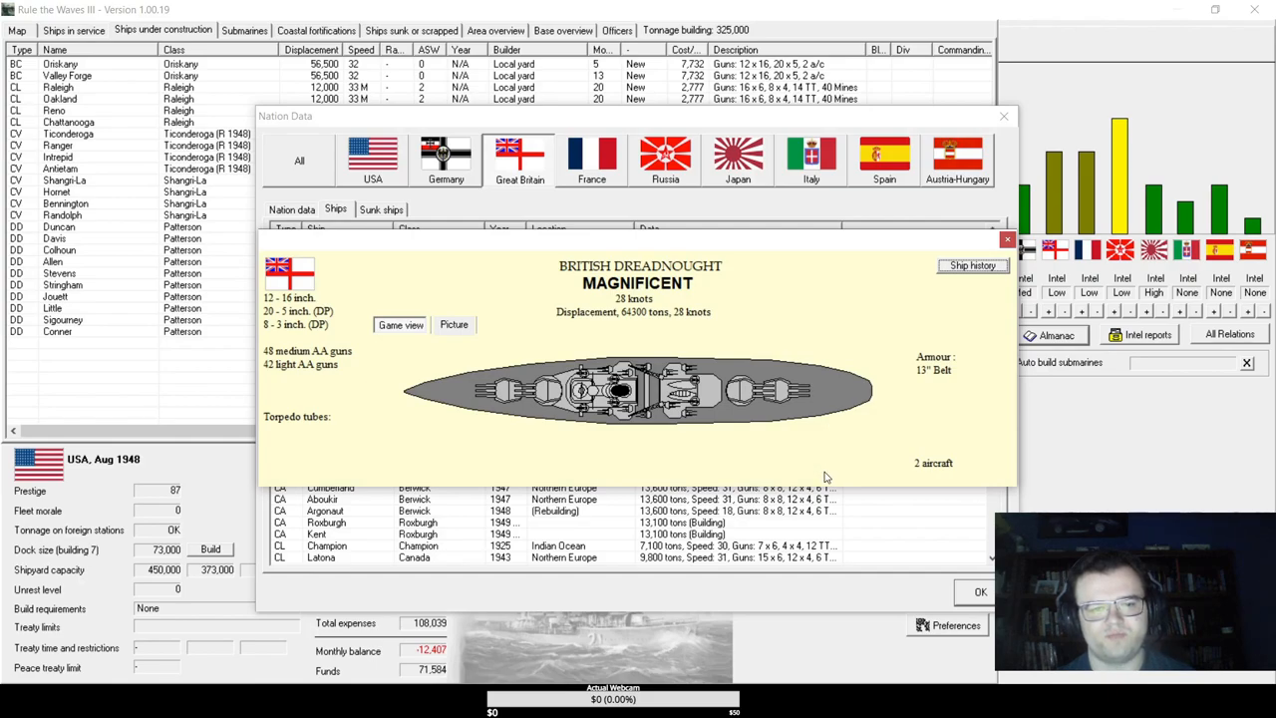
{"action": "mouse_move", "coordinate": [805, 467]}
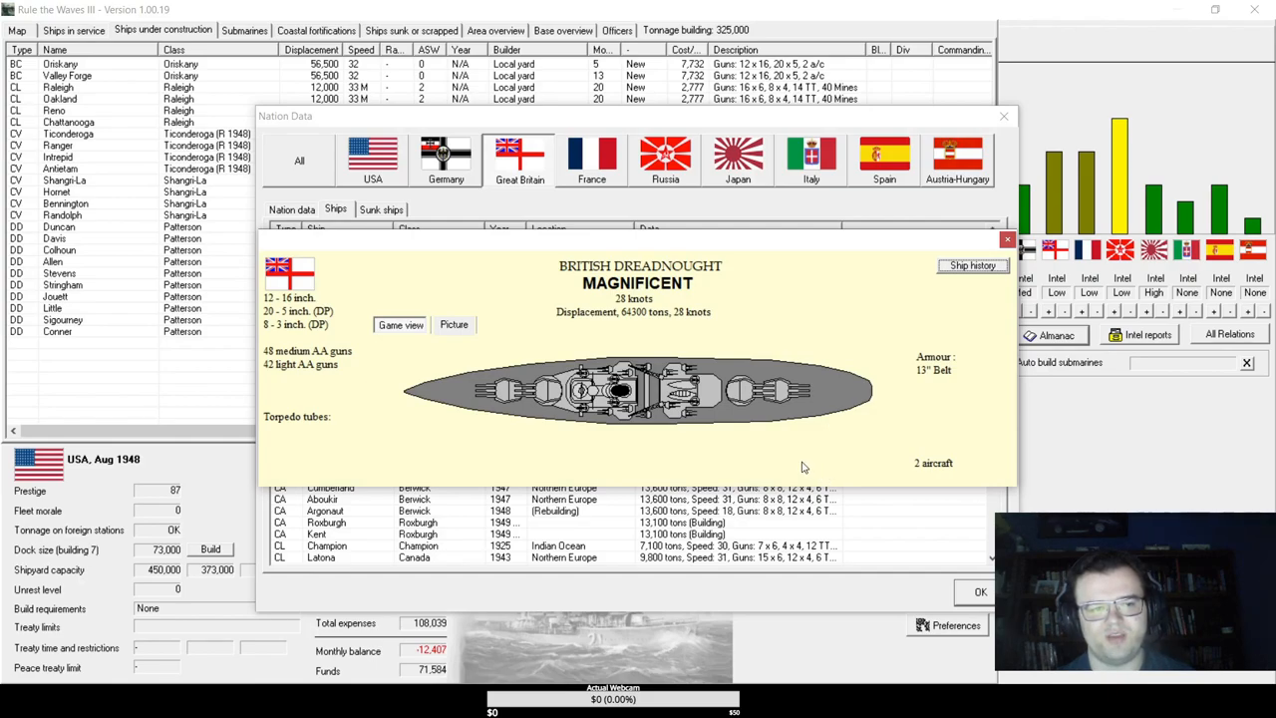
{"action": "mouse_move", "coordinate": [926, 371]}
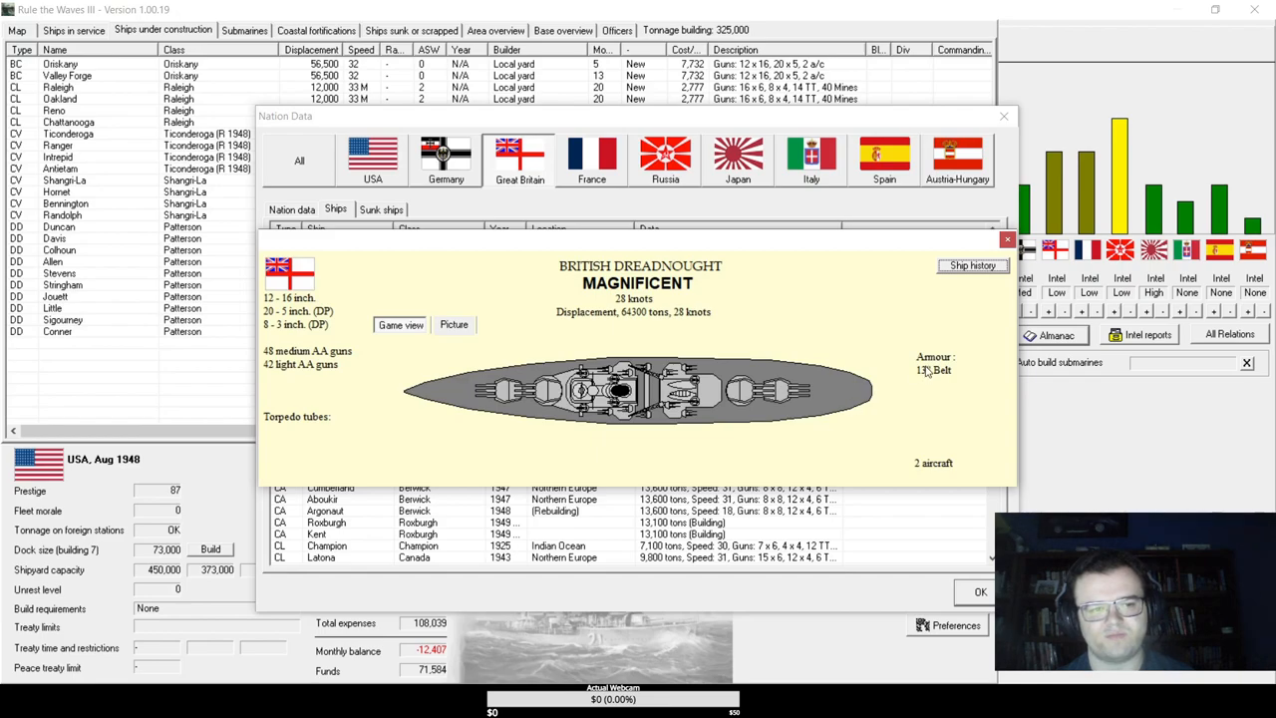
{"action": "mouse_move", "coordinate": [927, 390]}
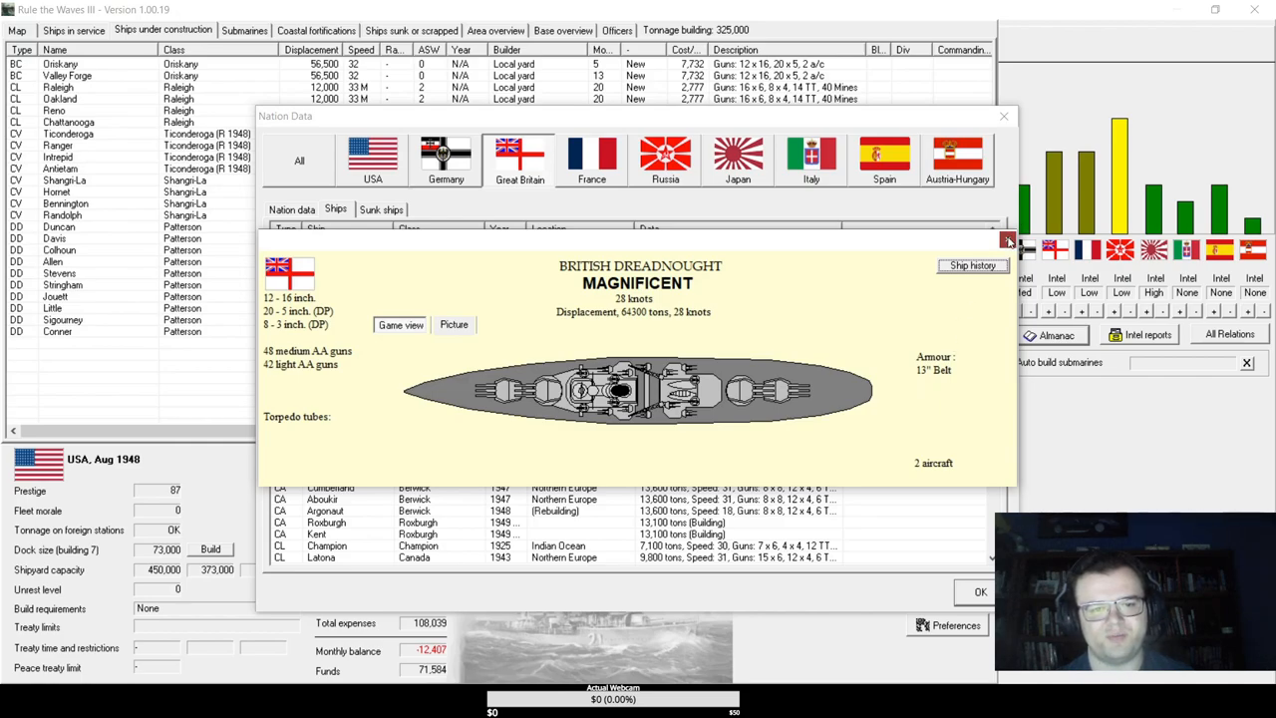
{"action": "left_click", "coordinate": [1004, 116]}
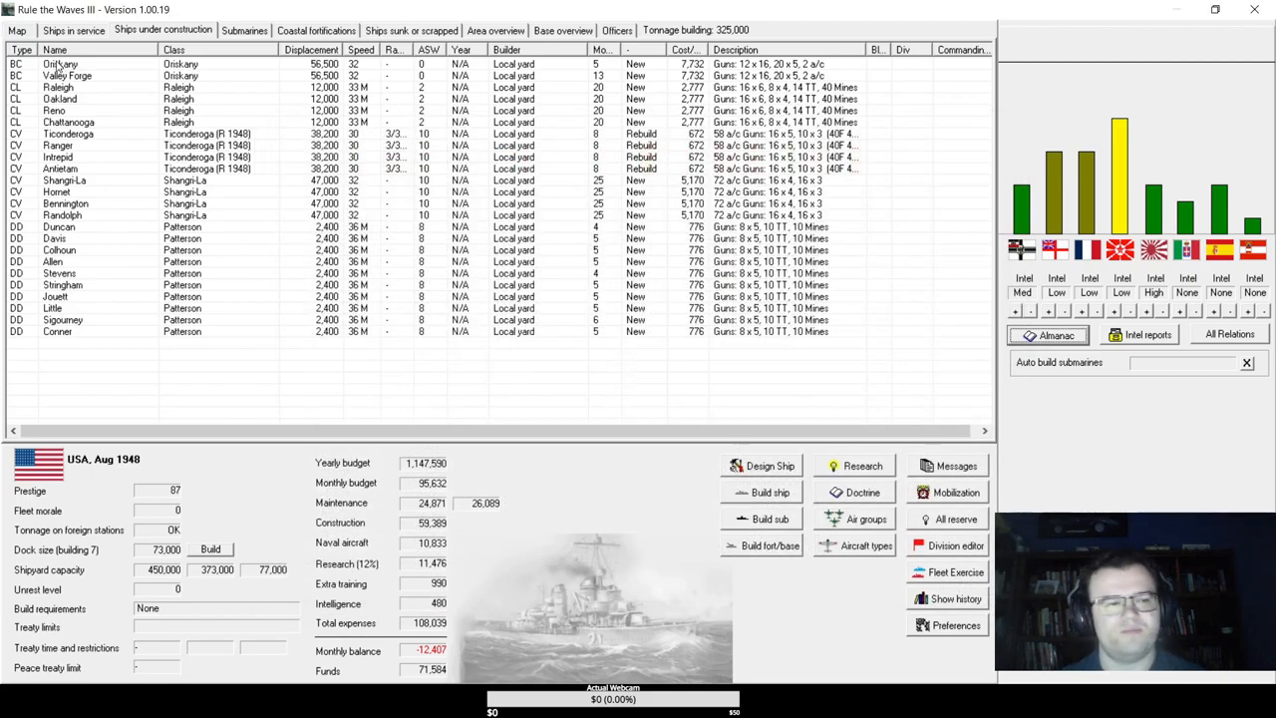
- Review fleet deployments on the world map, then return to the in-service fleet list
{"action": "left_click", "coordinate": [17, 30]}
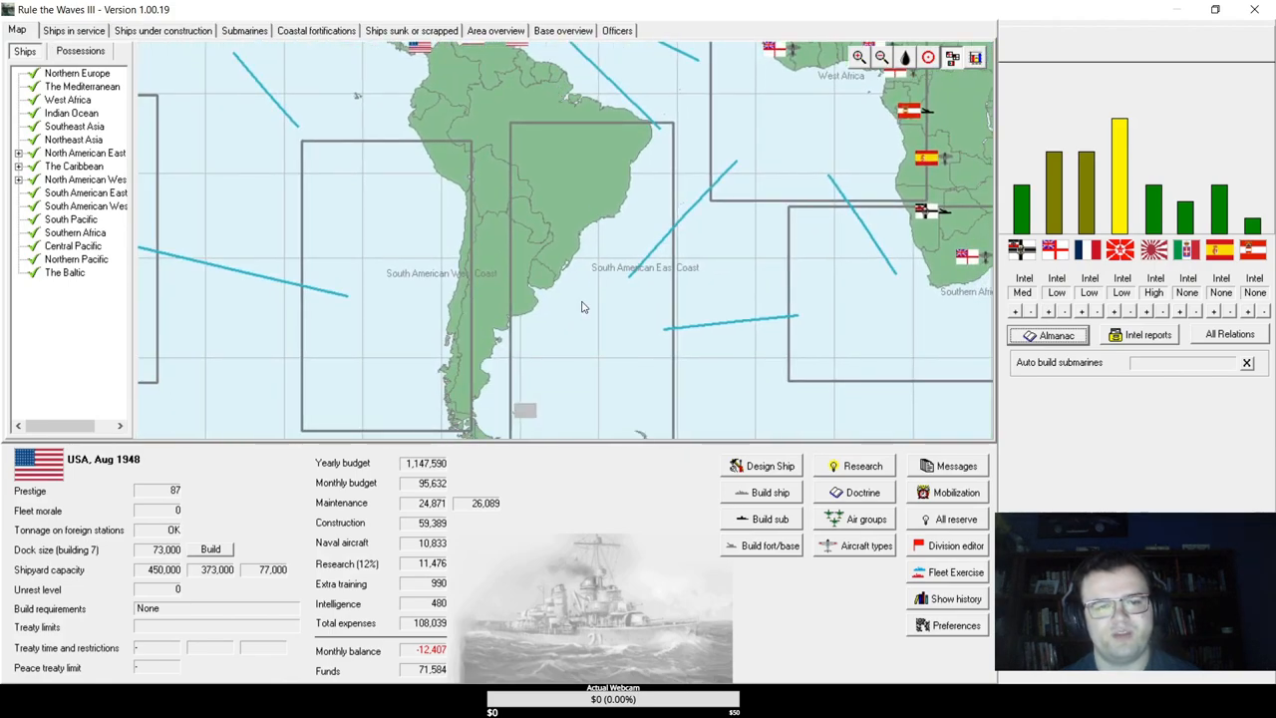
{"action": "mouse_move", "coordinate": [362, 312]}
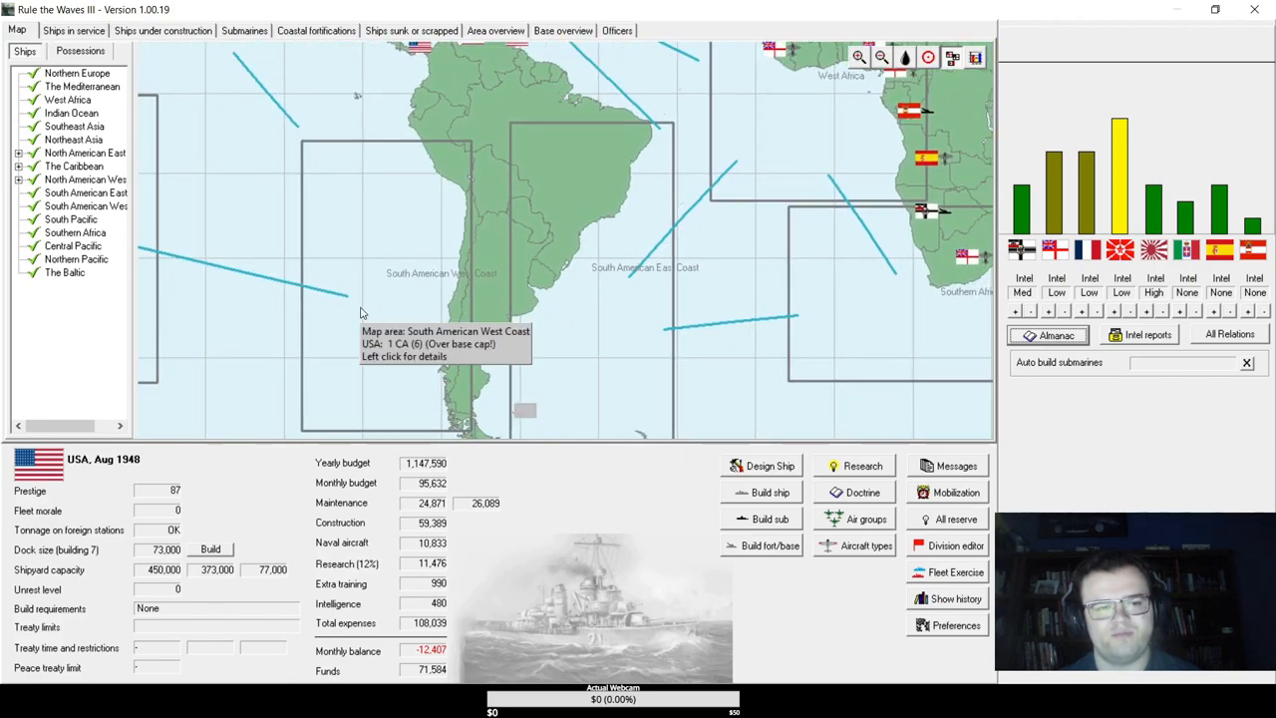
{"action": "mouse_move", "coordinate": [284, 184]}
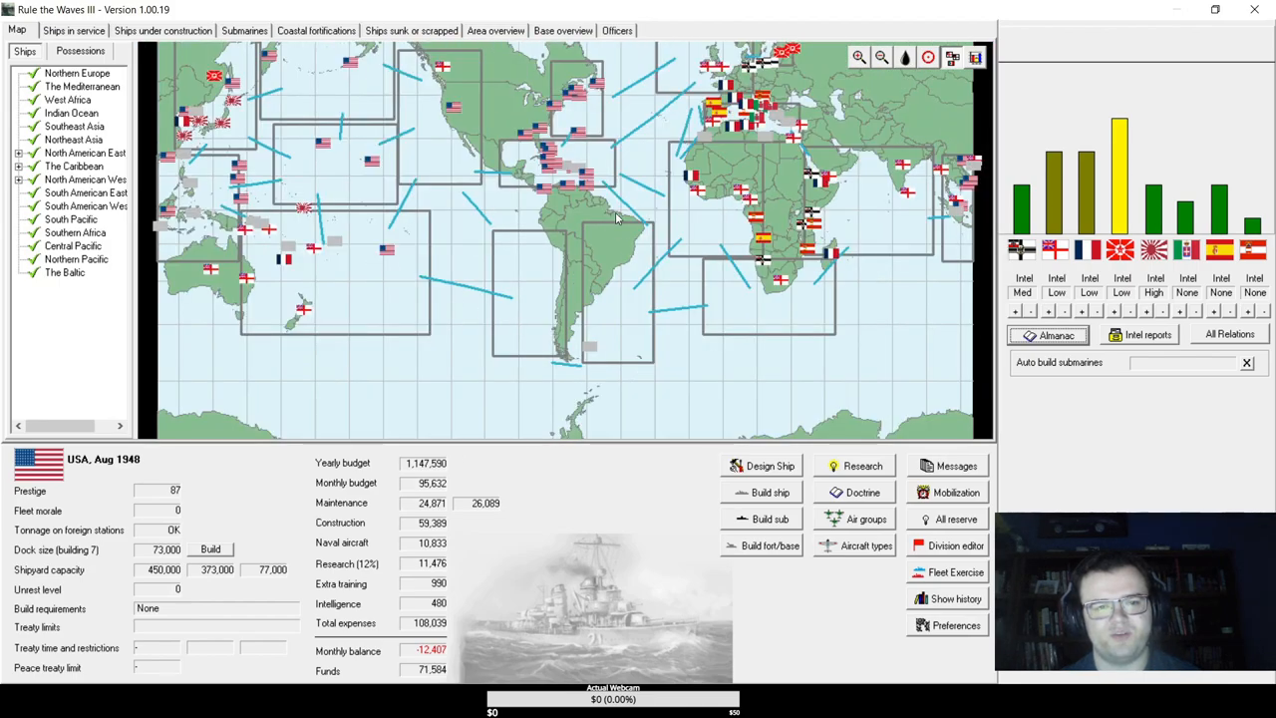
{"action": "mouse_move", "coordinate": [514, 341]}
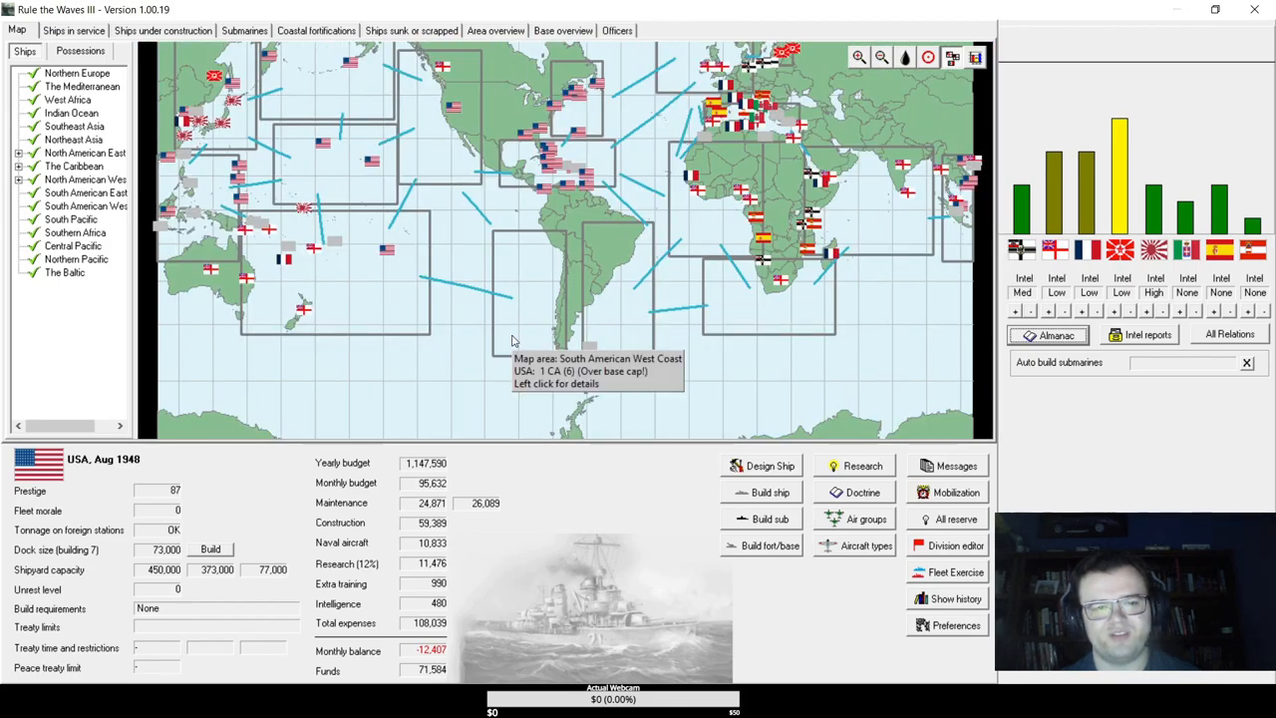
{"action": "mouse_move", "coordinate": [628, 287]}
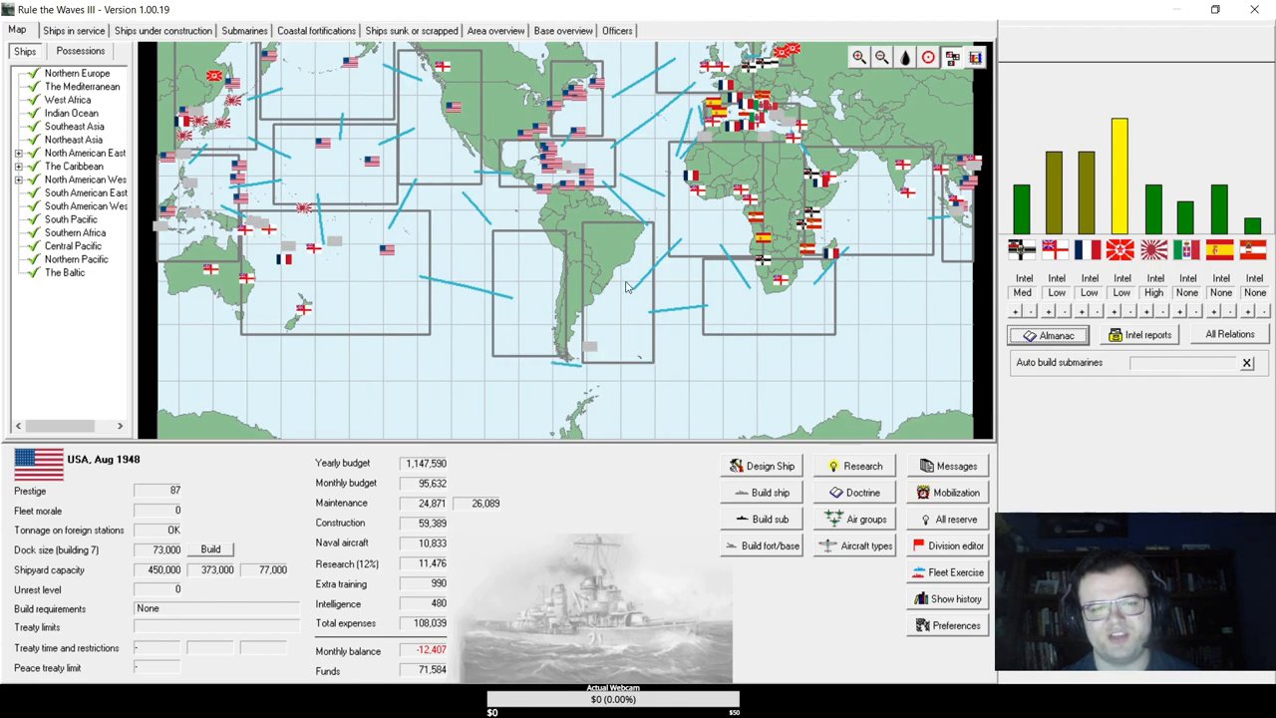
{"action": "mouse_move", "coordinate": [629, 269]}
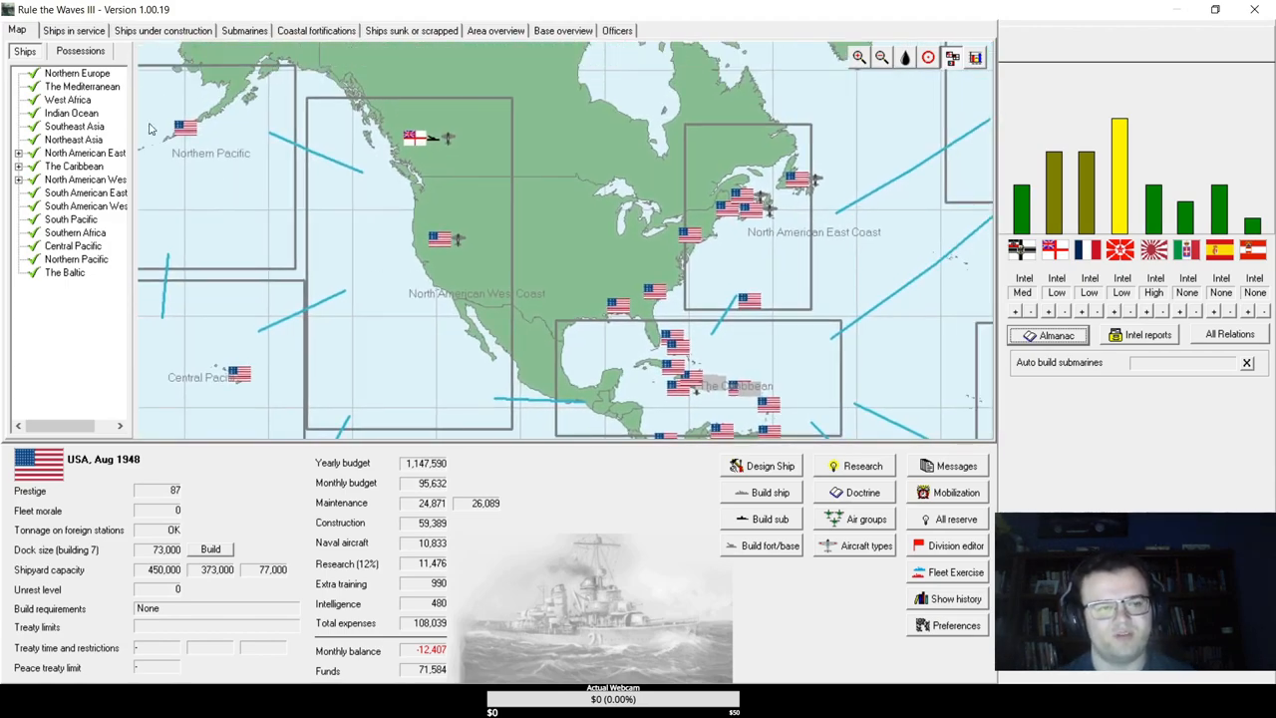
{"action": "left_click", "coordinate": [73, 30]}
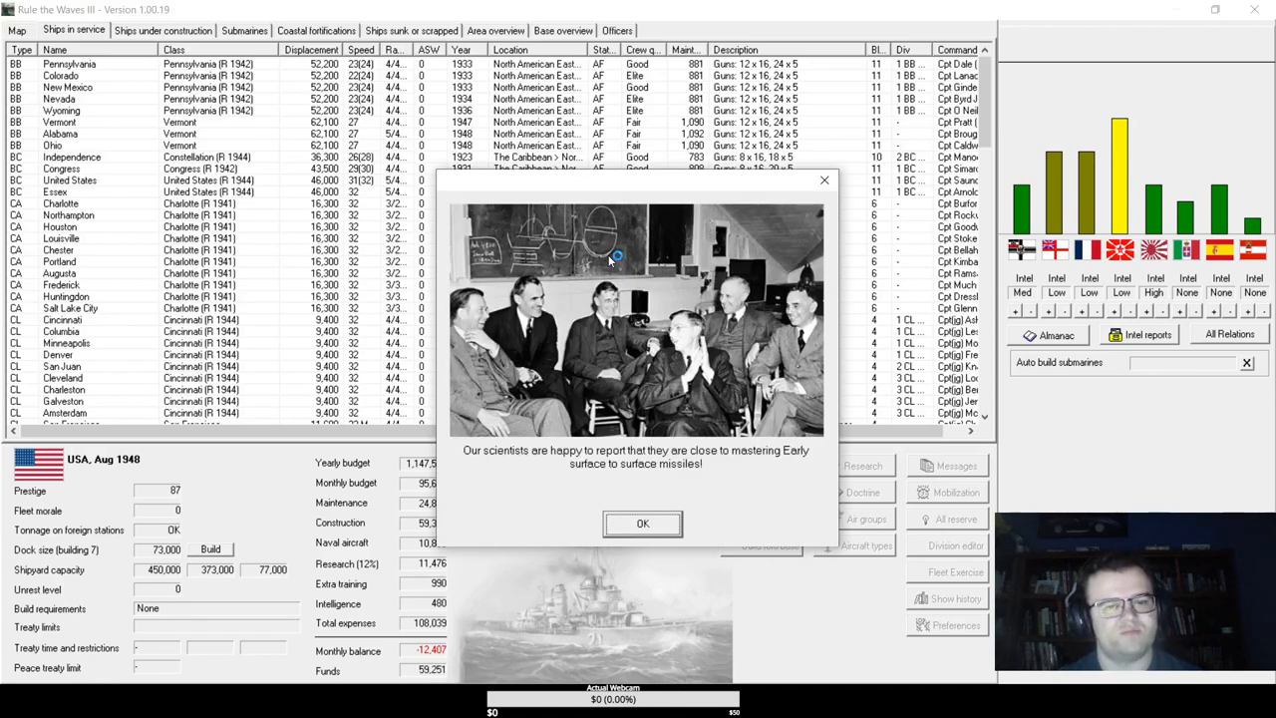
- Acknowledge the missile research and Fw 149 fighter reports, reaching September 1948
{"action": "left_click", "coordinate": [642, 523]}
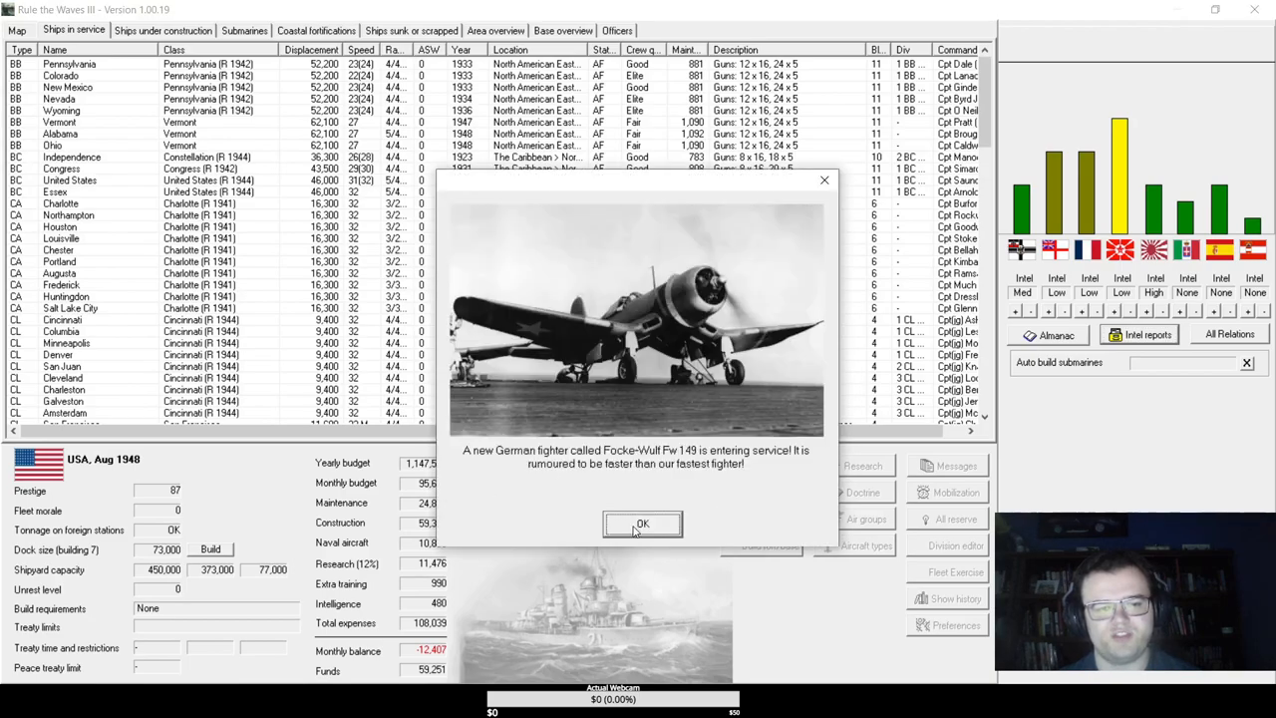
{"action": "left_click", "coordinate": [643, 524]}
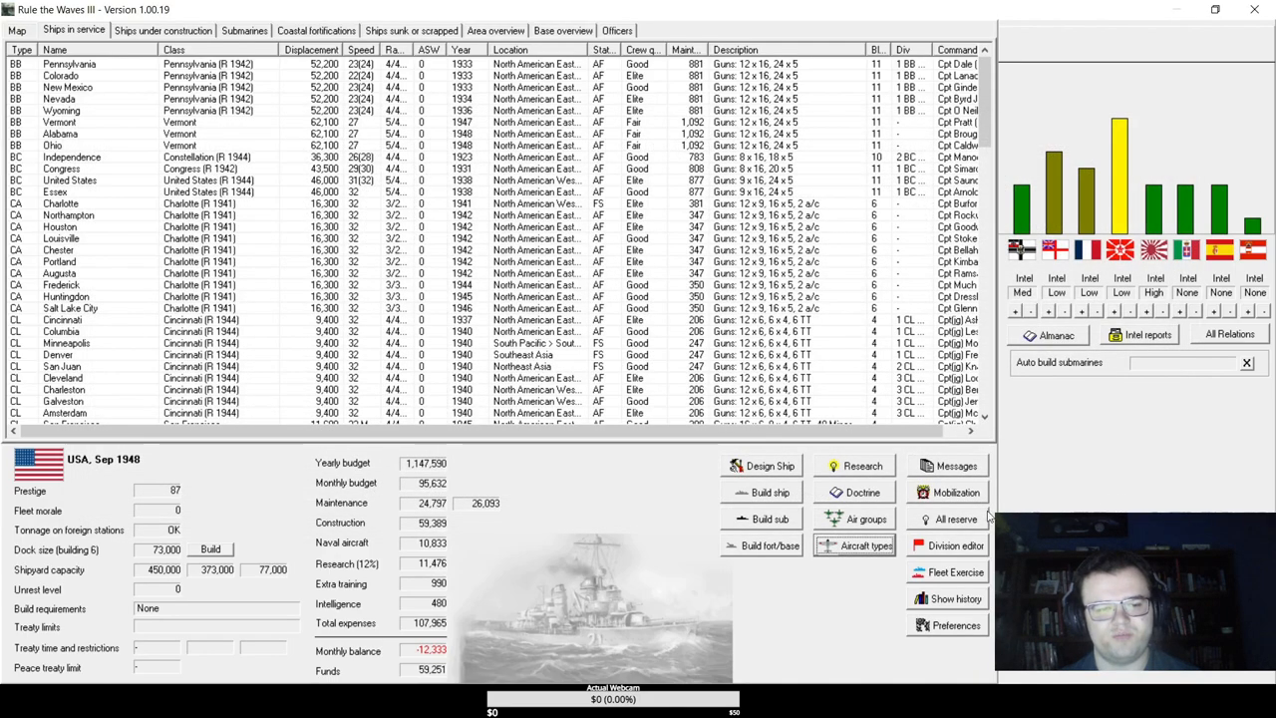
{"action": "mouse_move", "coordinate": [509, 138]}
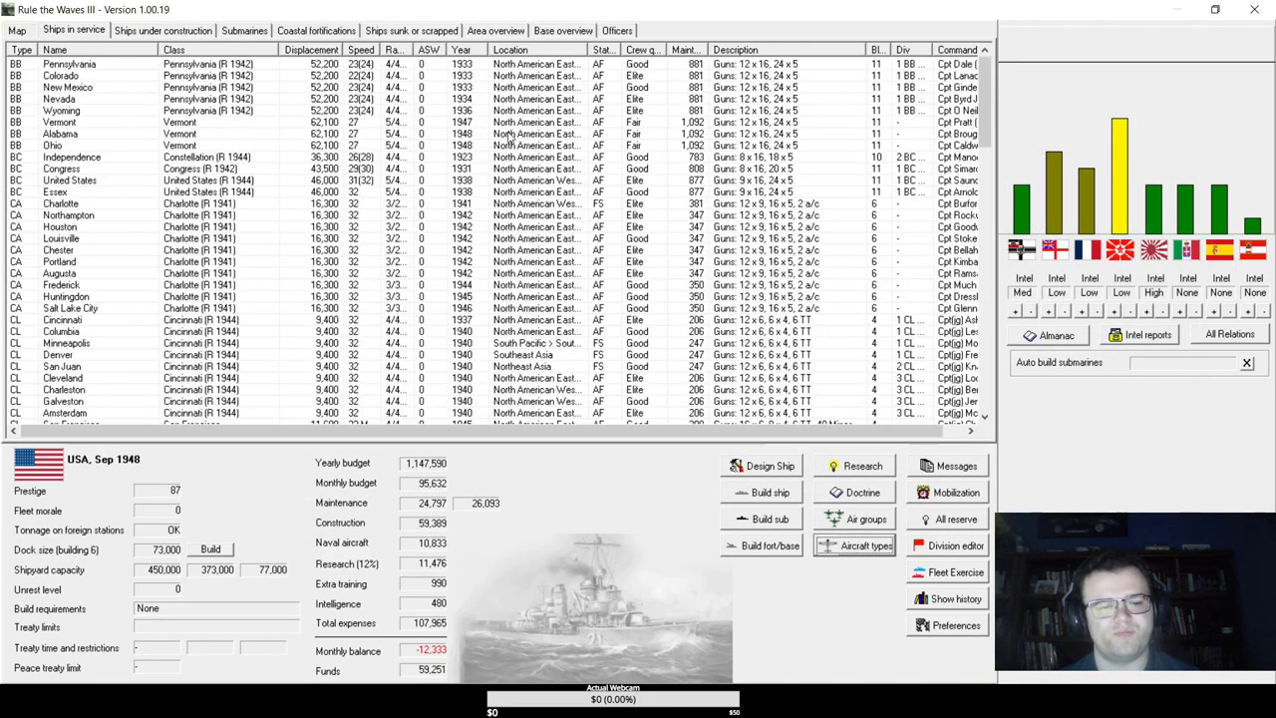
{"action": "left_click", "coordinate": [163, 30]}
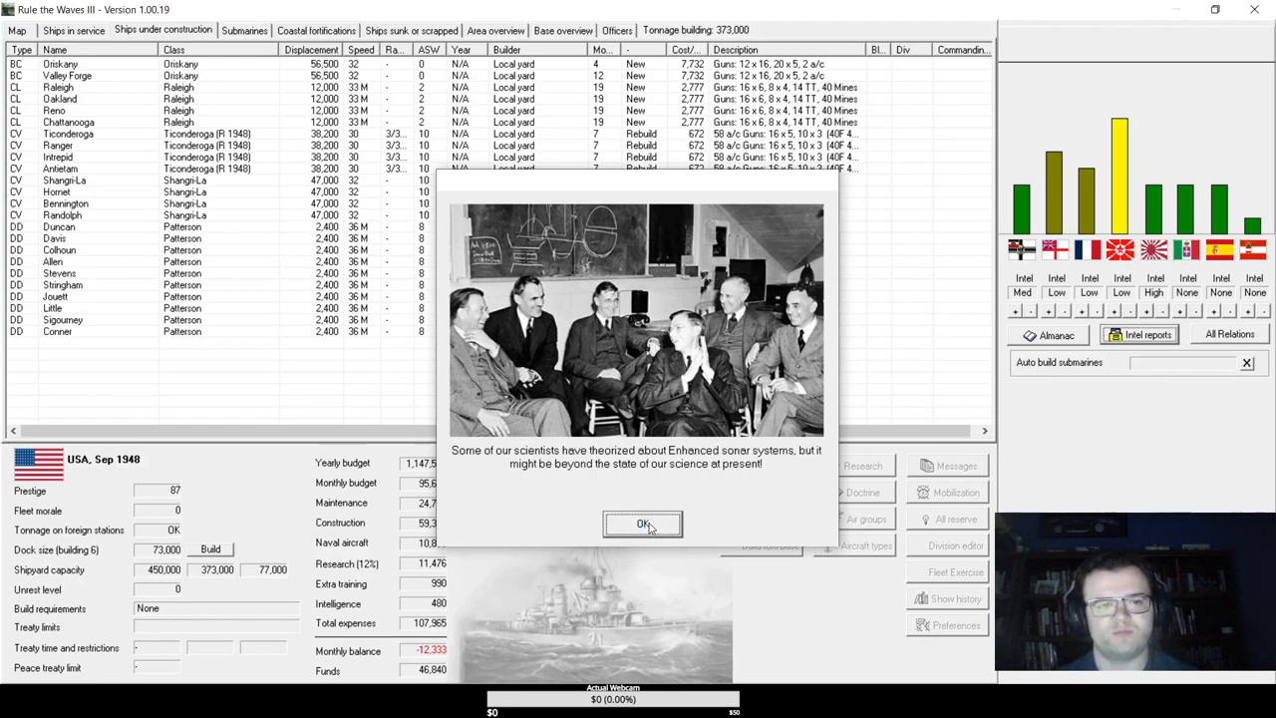
- Acknowledge the sonar report, accept the torpedo bomber prototype and the Boeing Boomerang delay
{"action": "left_click", "coordinate": [643, 525]}
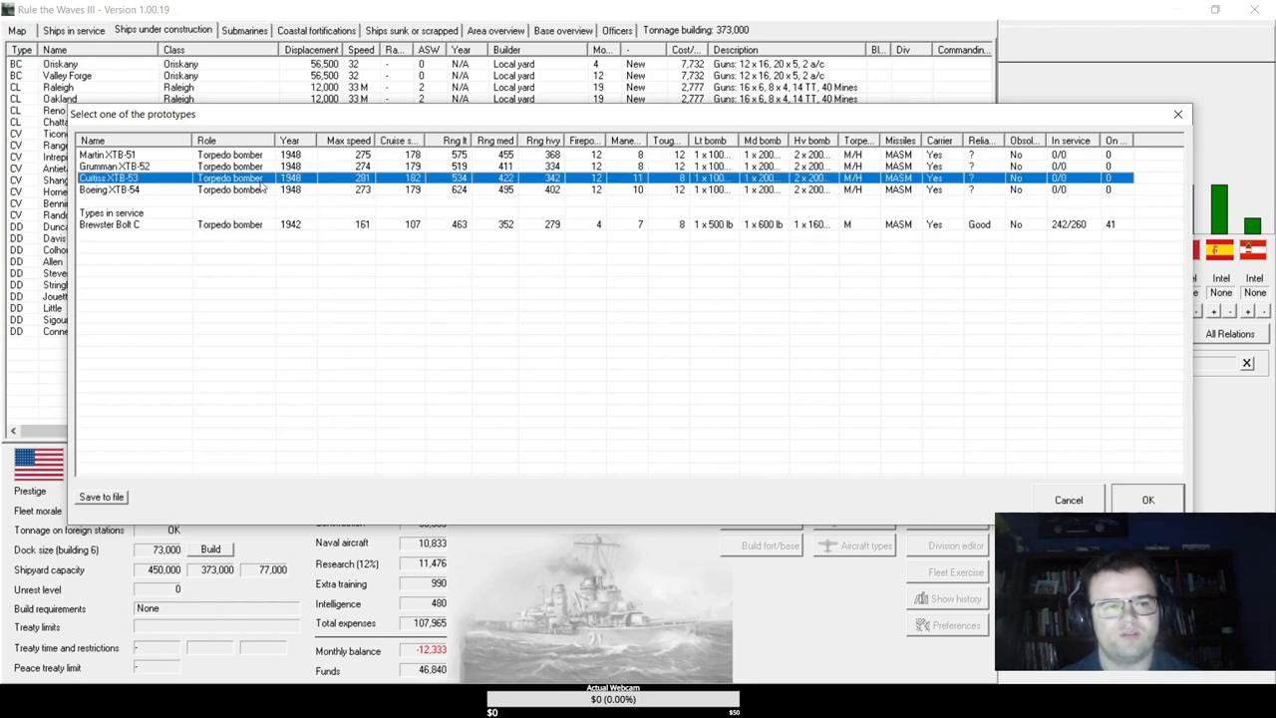
{"action": "left_click", "coordinate": [1148, 499]}
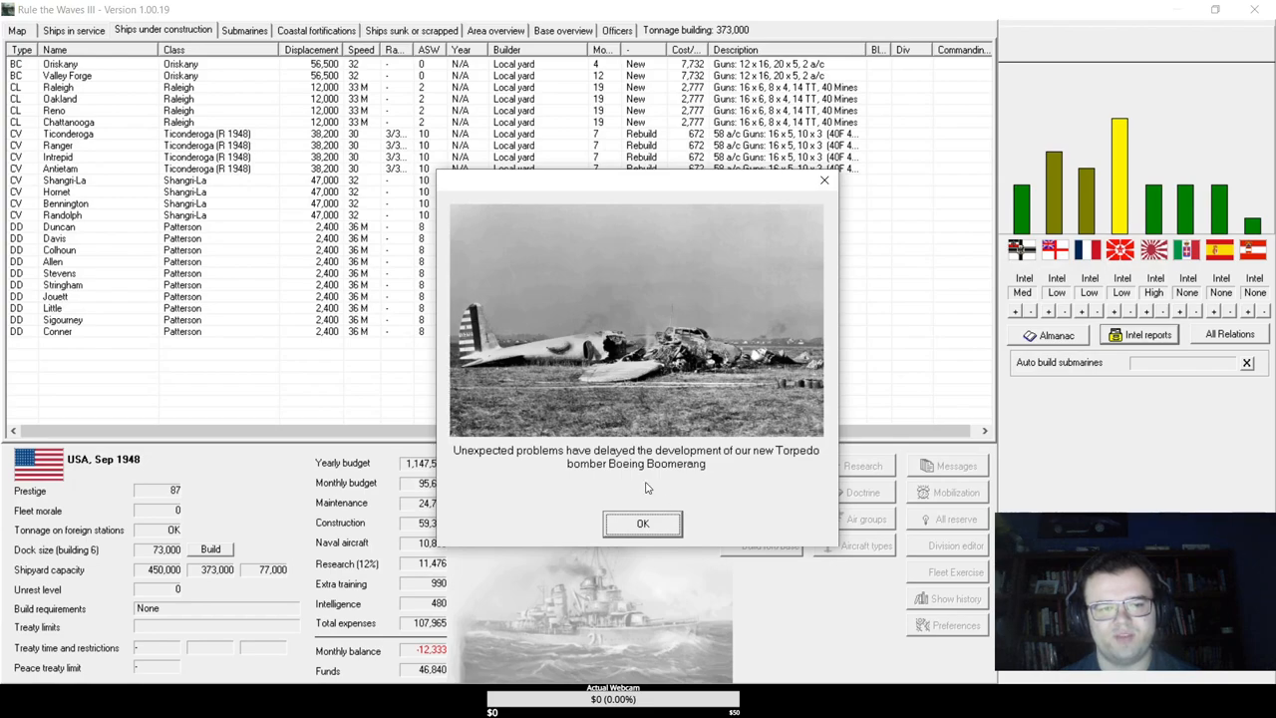
{"action": "mouse_move", "coordinate": [709, 536]}
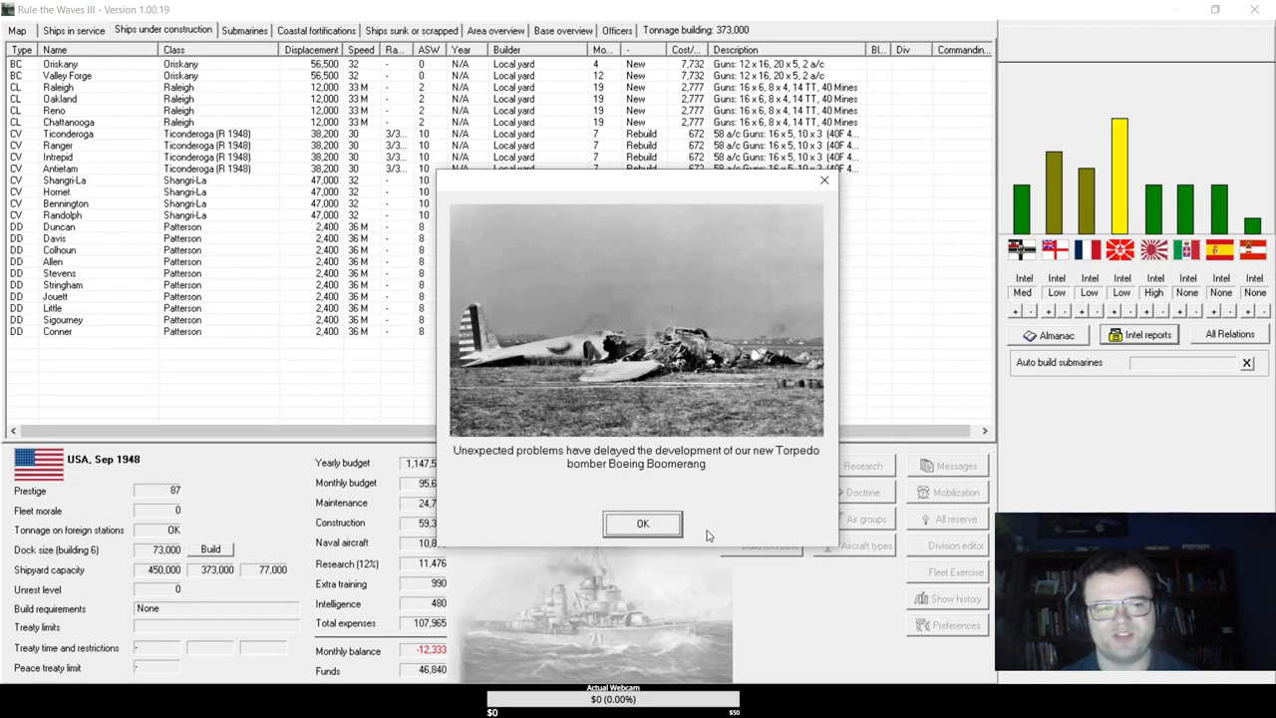
{"action": "left_click", "coordinate": [642, 523]}
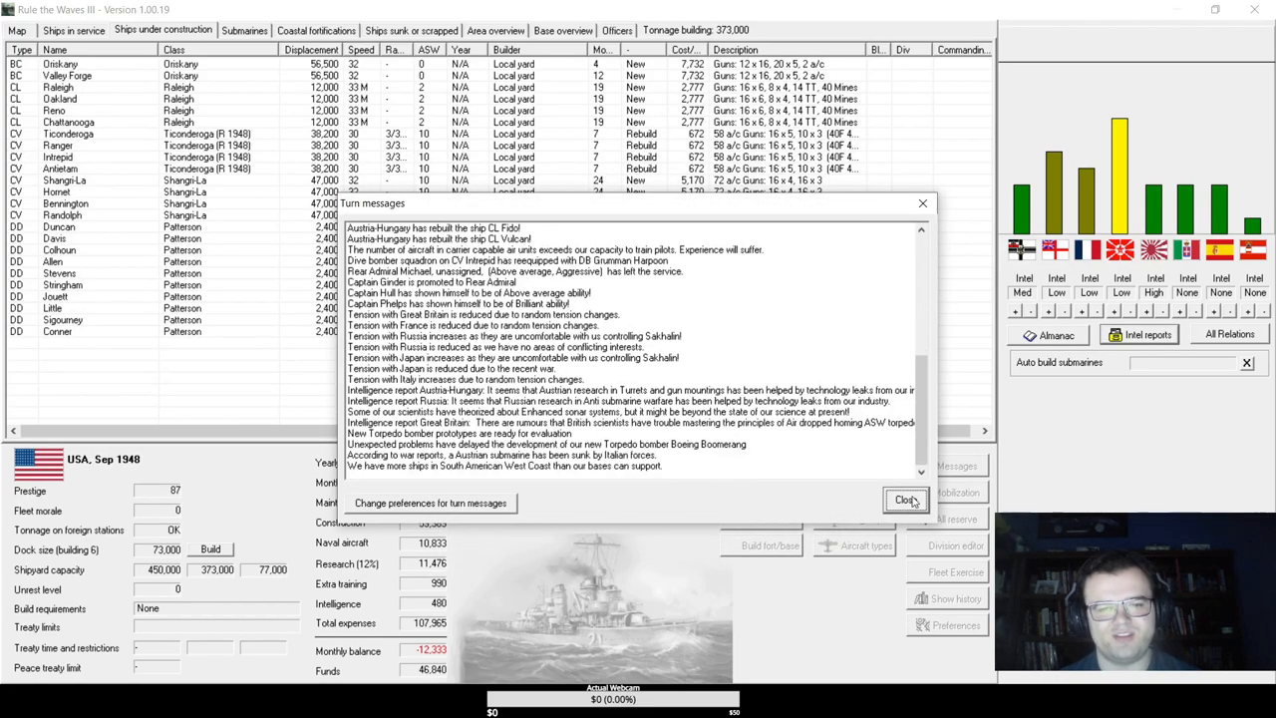
- Advance to November 1948, acknowledging spy, research and two-destroyers-commissioned reports
{"action": "left_click", "coordinate": [905, 499]}
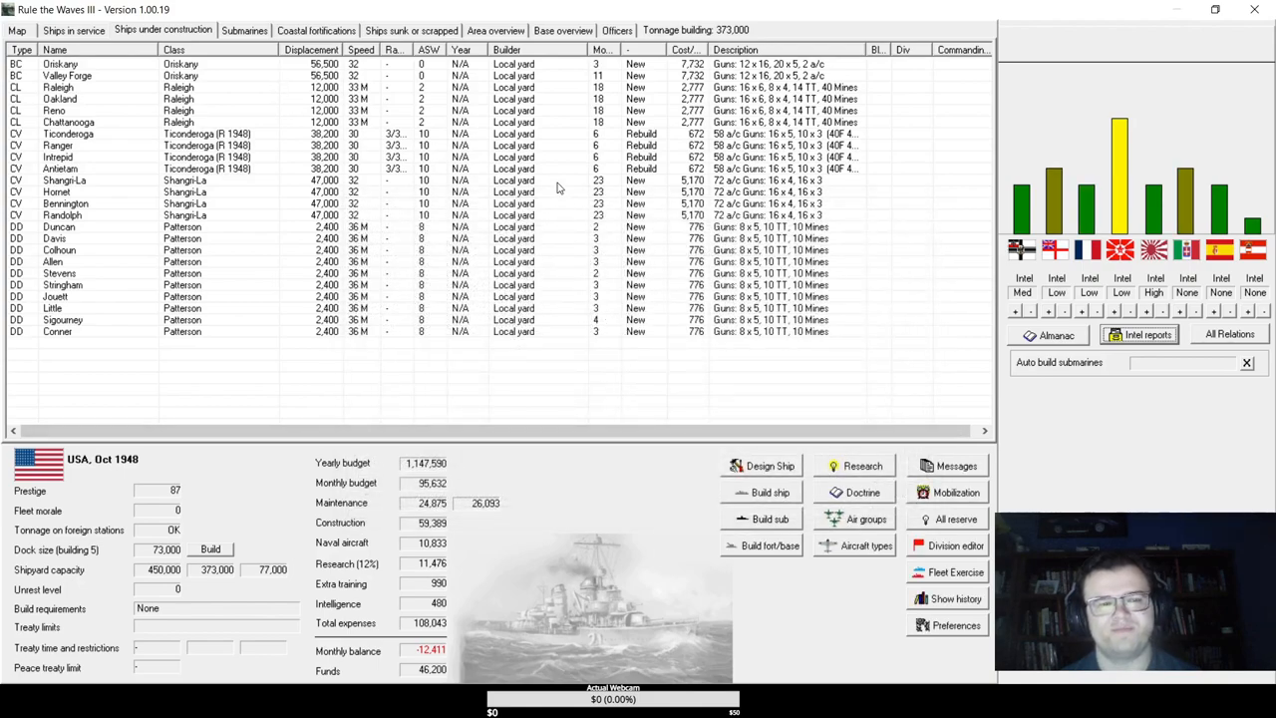
{"action": "mouse_move", "coordinate": [627, 256]}
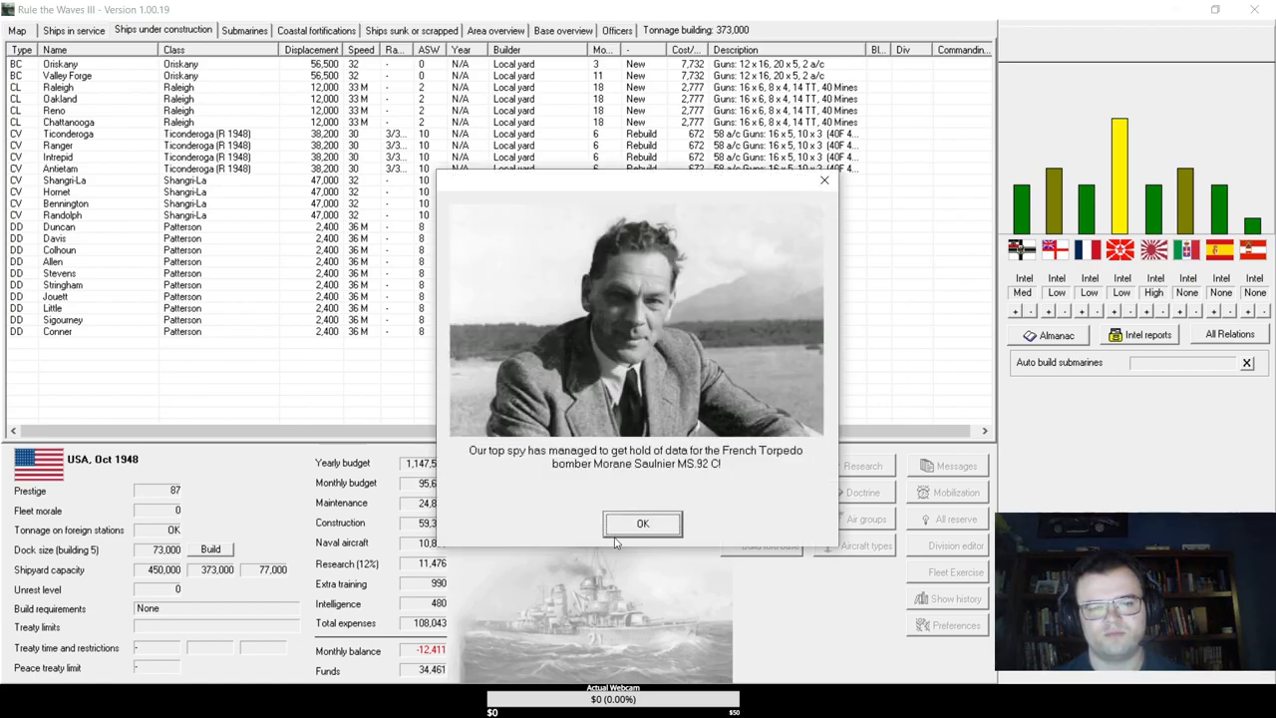
{"action": "left_click", "coordinate": [642, 523]}
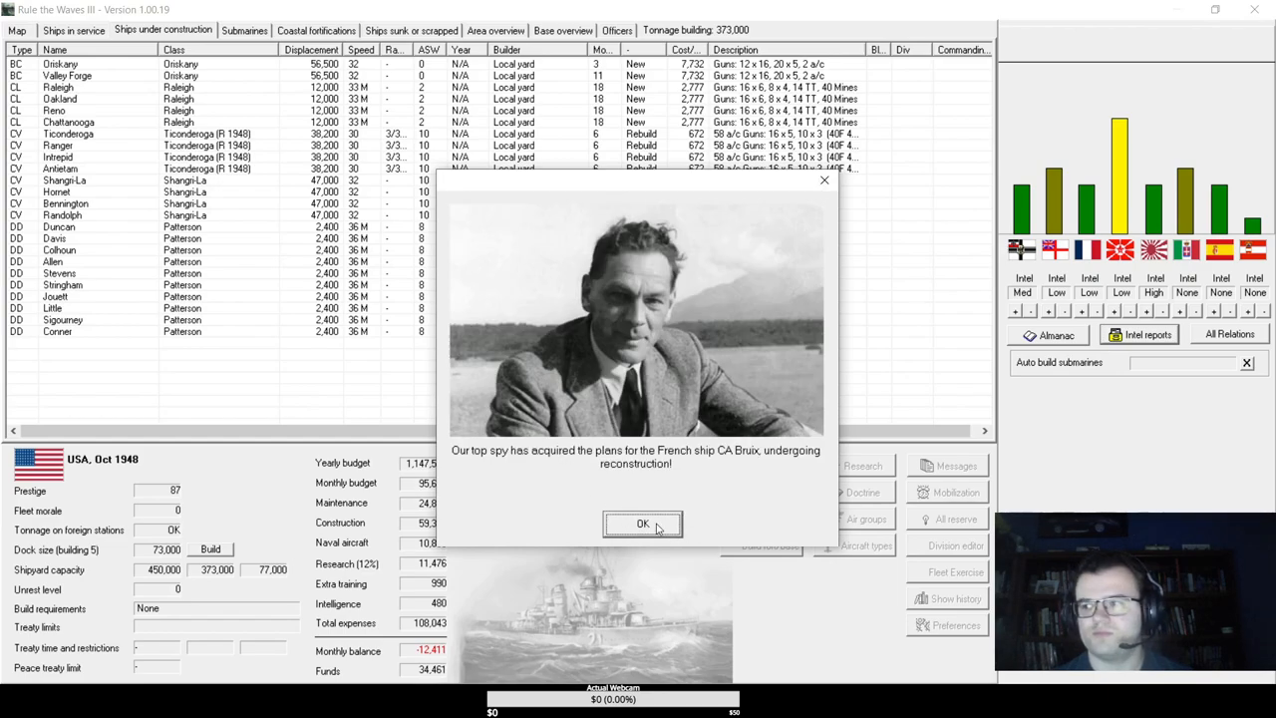
{"action": "left_click", "coordinate": [642, 524]}
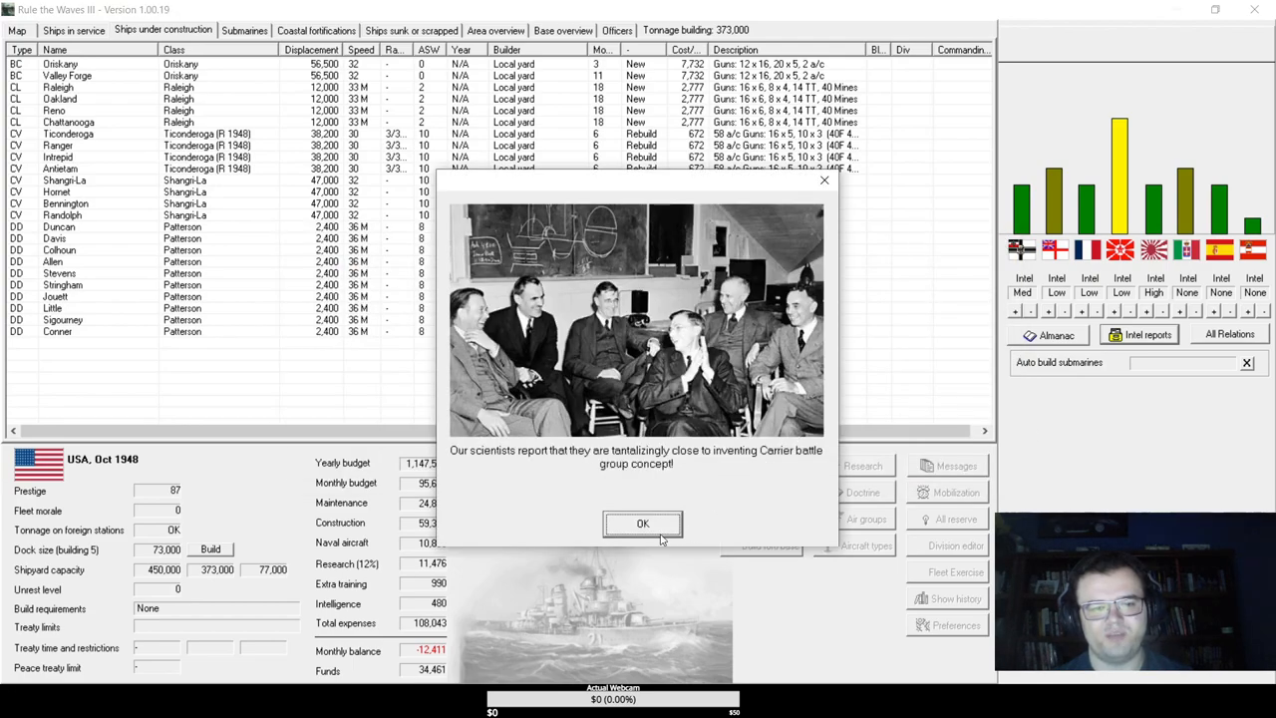
{"action": "mouse_move", "coordinate": [695, 459]}
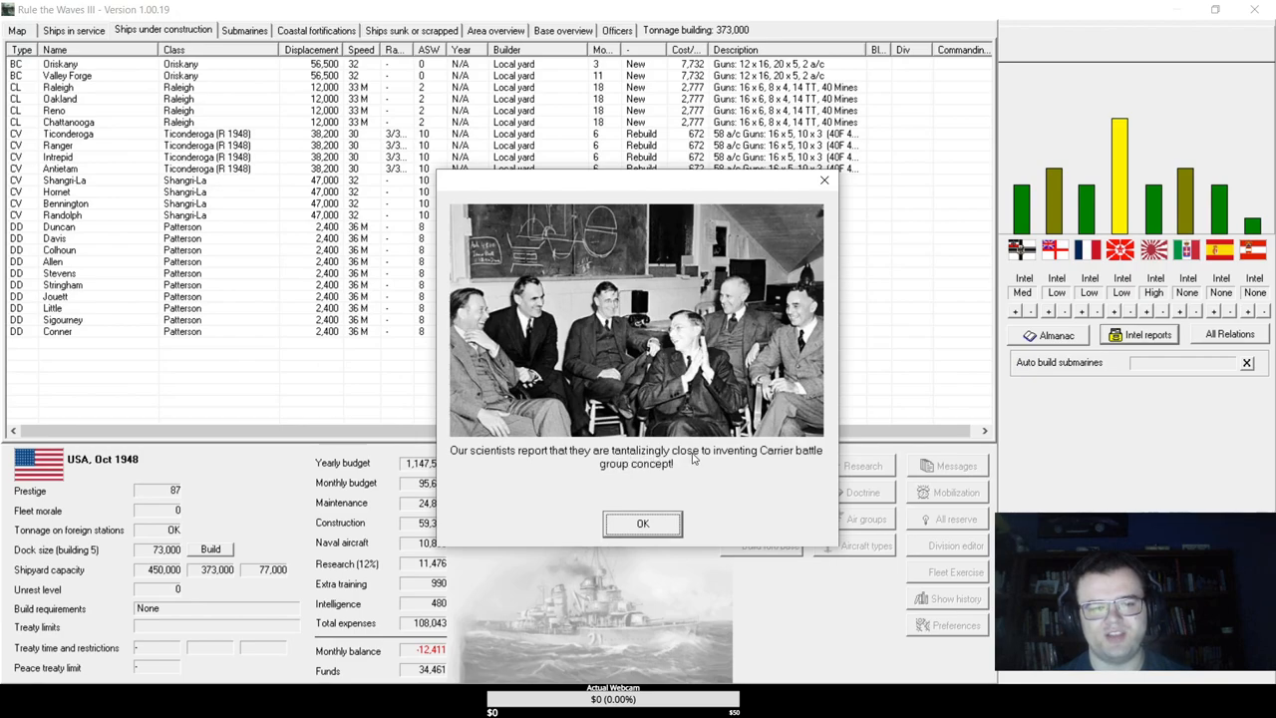
{"action": "mouse_move", "coordinate": [615, 445]}
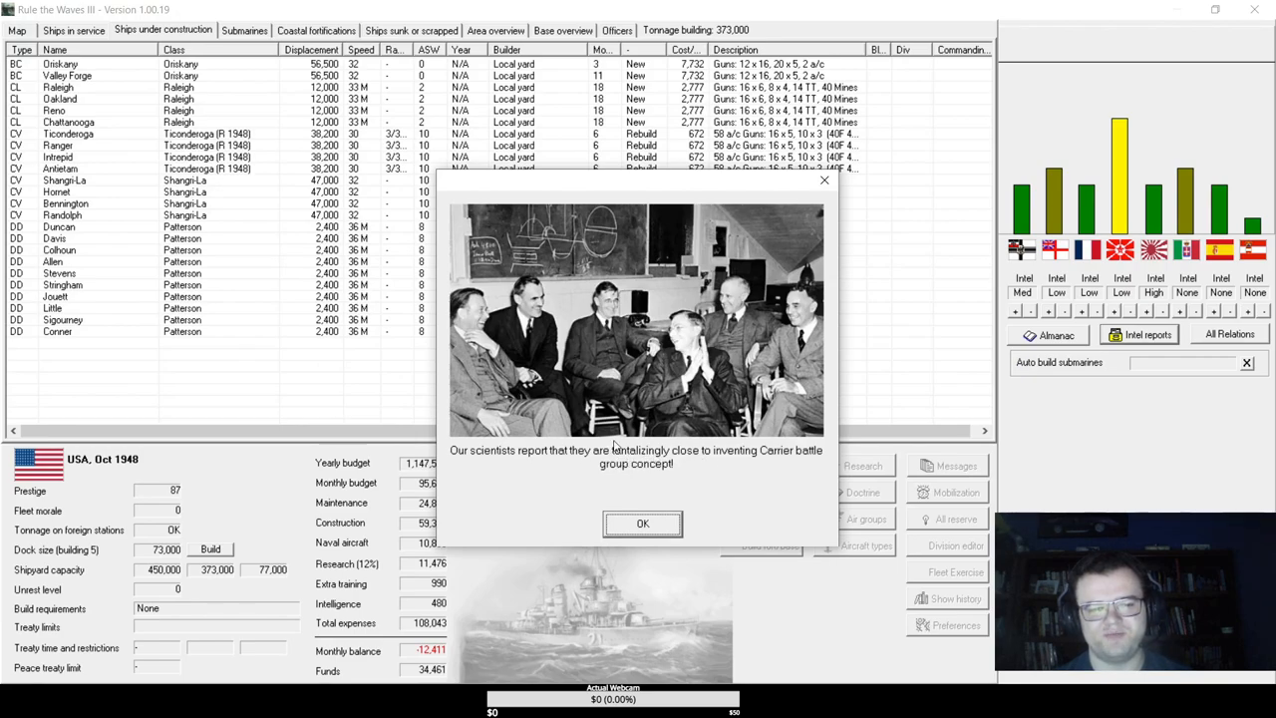
{"action": "left_click", "coordinate": [643, 525]}
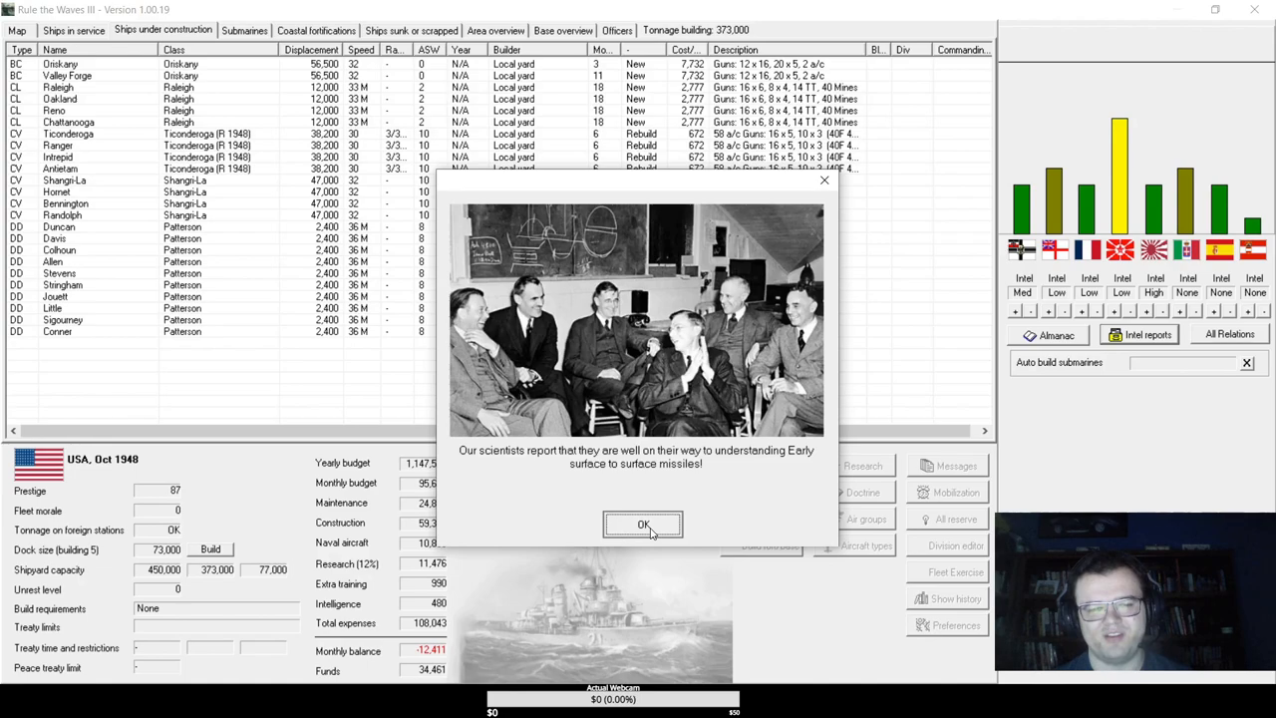
{"action": "left_click", "coordinate": [643, 524]}
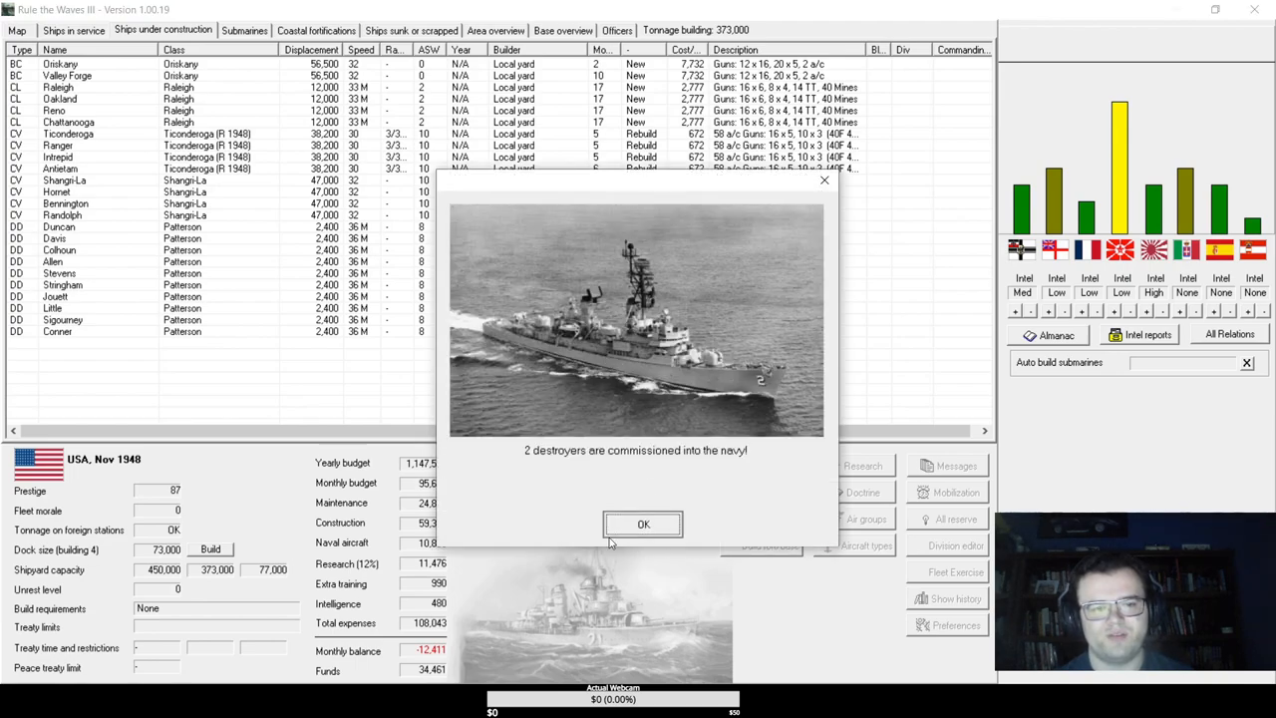
{"action": "left_click", "coordinate": [644, 525]}
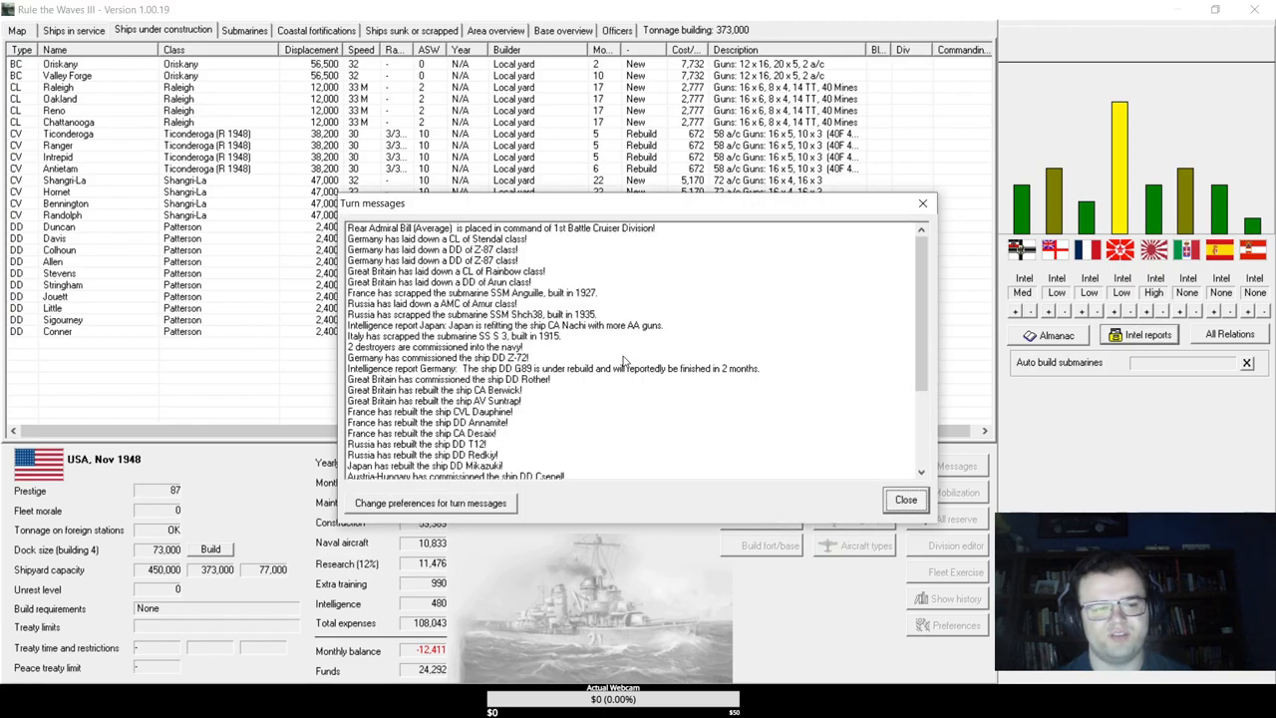
- Check ships in service, end the turn and acknowledge Oriskany and seven destroyers commissioned
{"action": "left_click", "coordinate": [904, 498]}
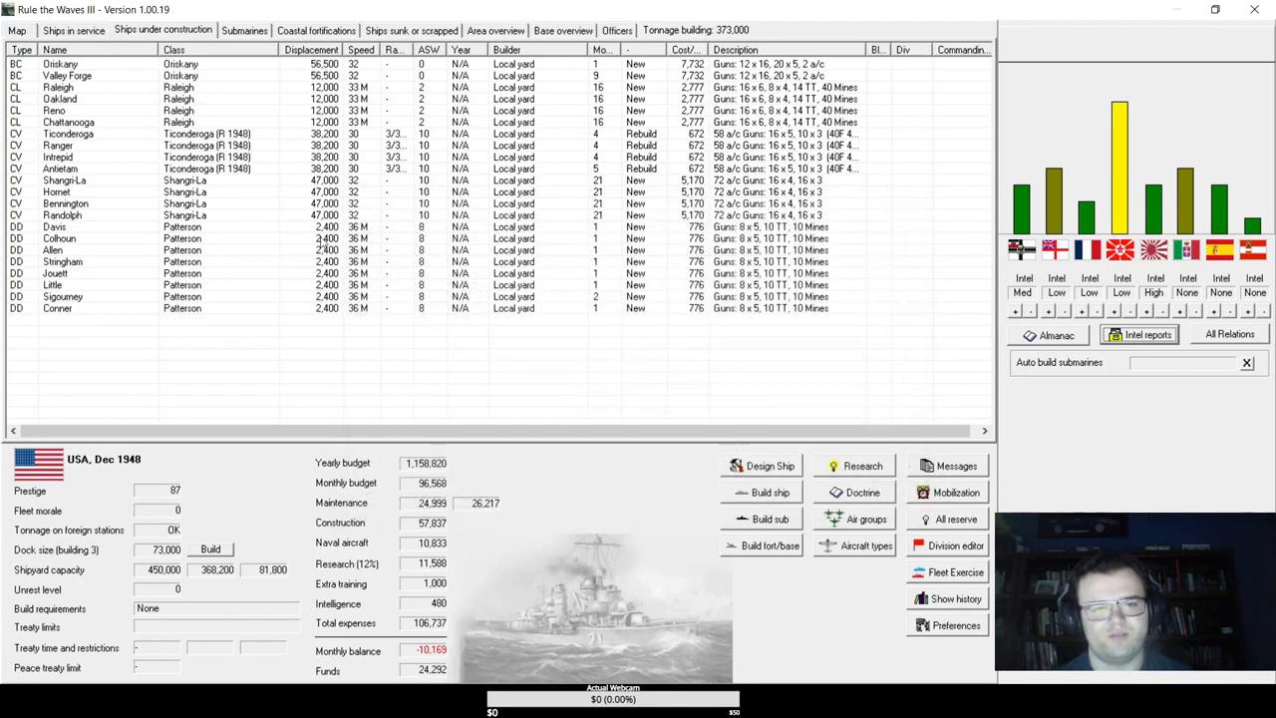
{"action": "left_click", "coordinate": [74, 30]}
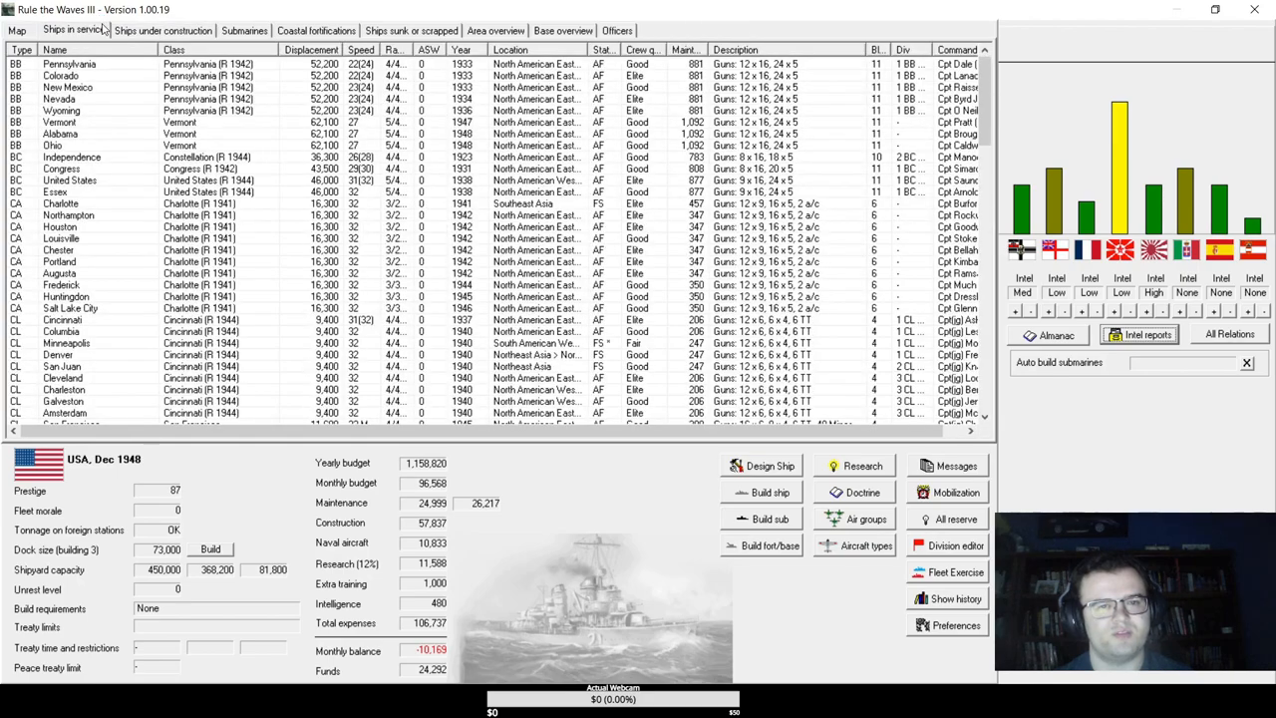
{"action": "left_click", "coordinate": [162, 30]}
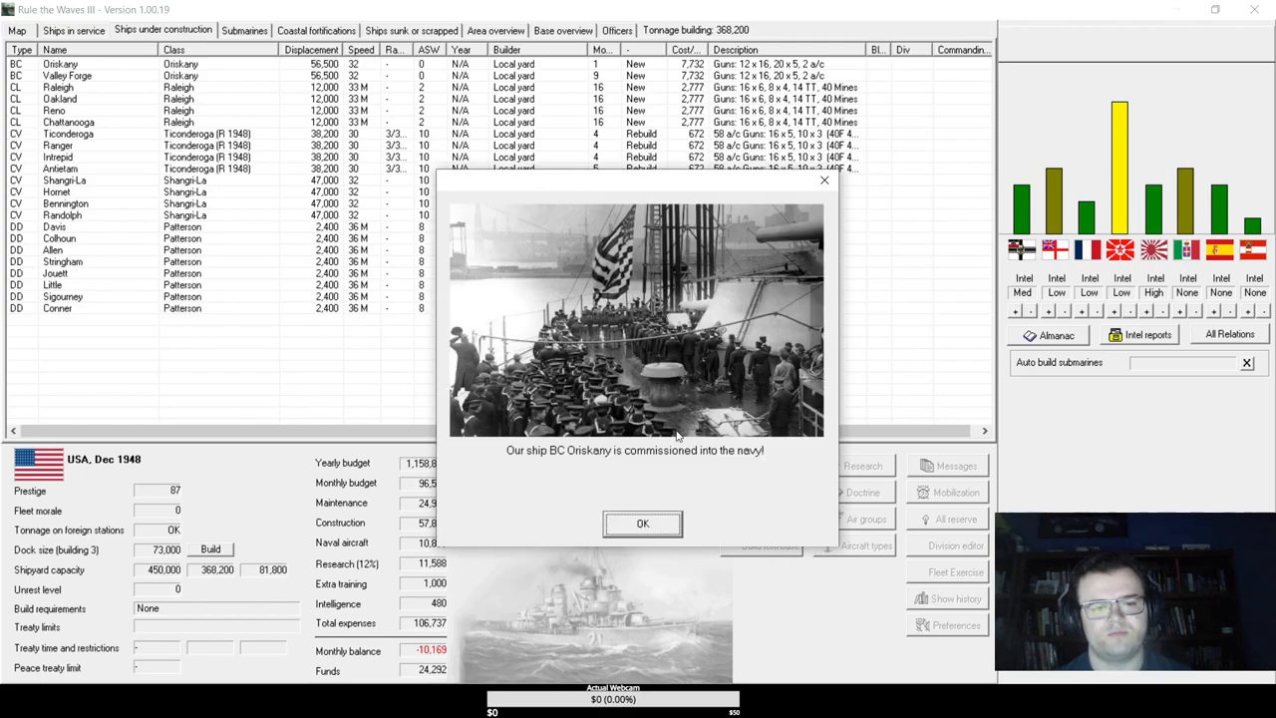
{"action": "left_click", "coordinate": [642, 523]}
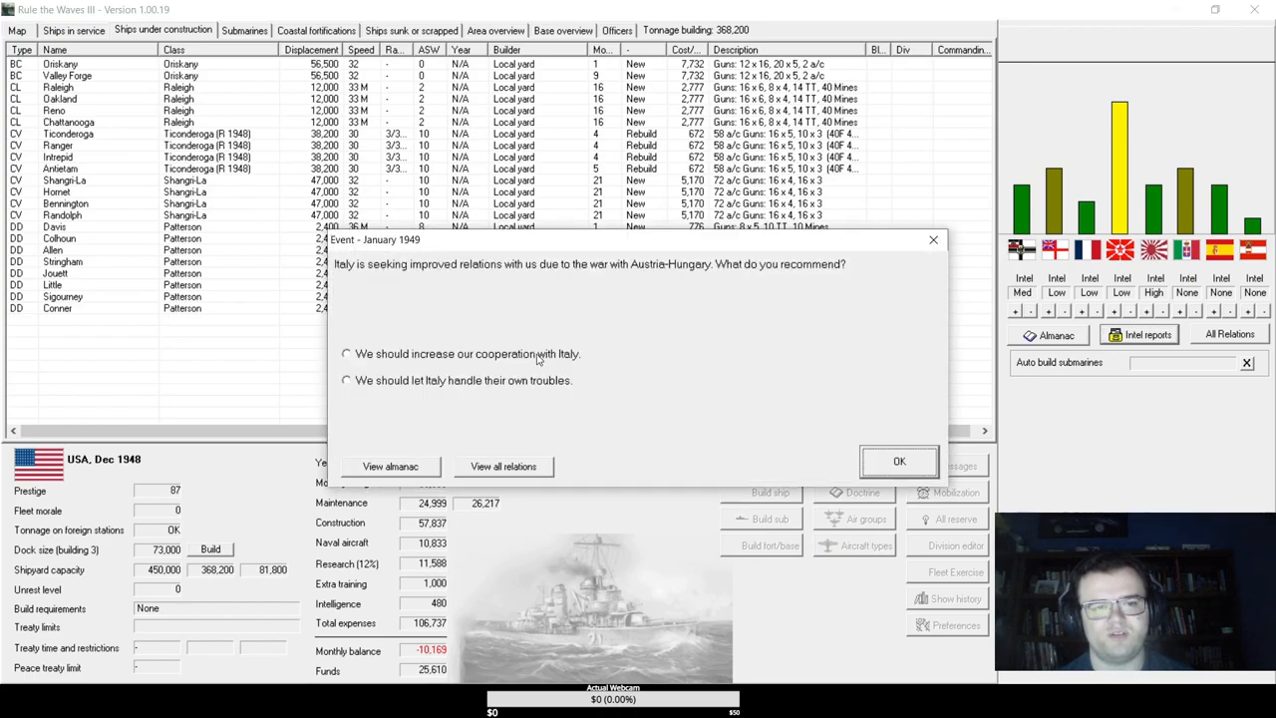
- Let Italy handle its own troubles, acknowledge Spain backing down and the fleet tactics breakthrough
{"action": "left_click", "coordinate": [346, 380]}
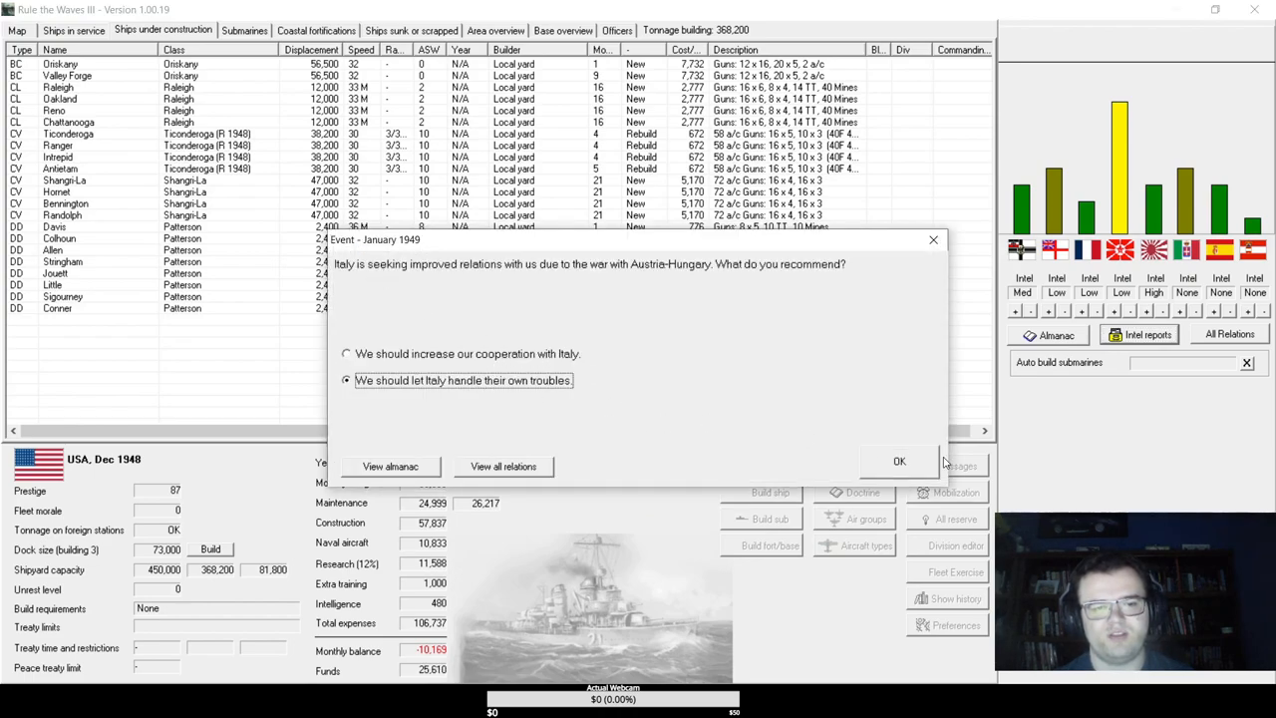
{"action": "left_click", "coordinate": [899, 460]}
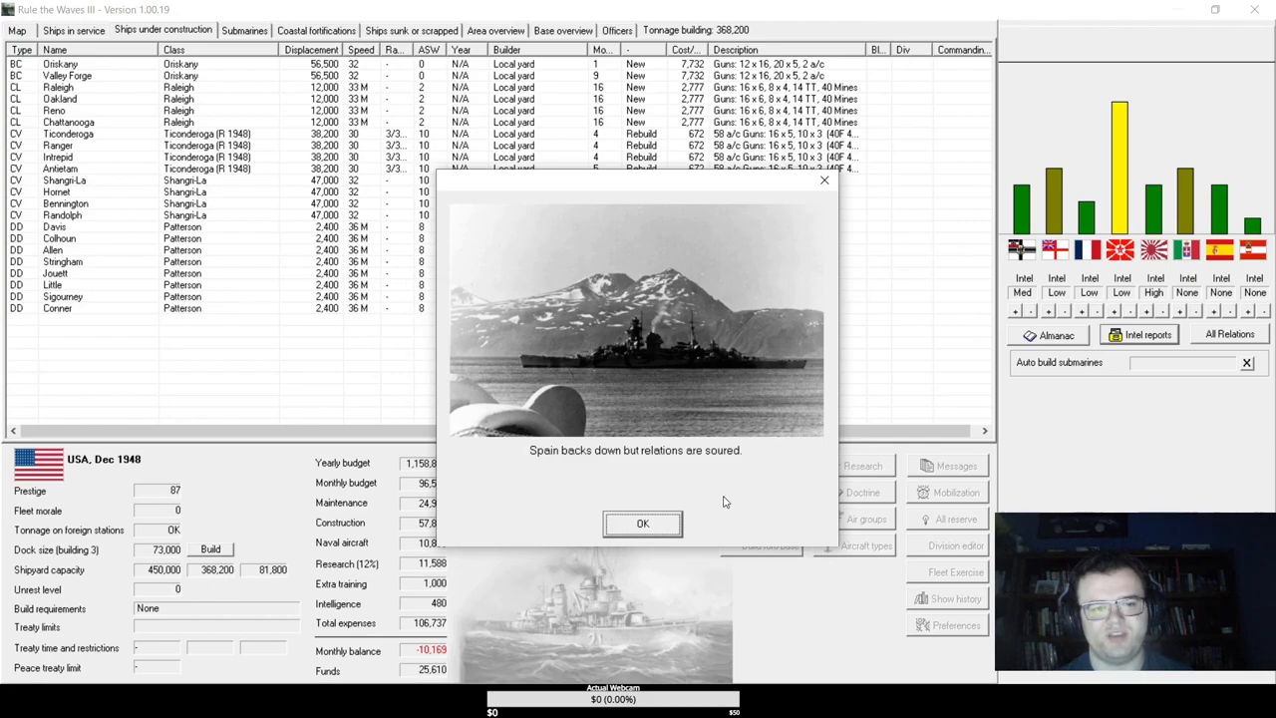
{"action": "left_click", "coordinate": [642, 524]}
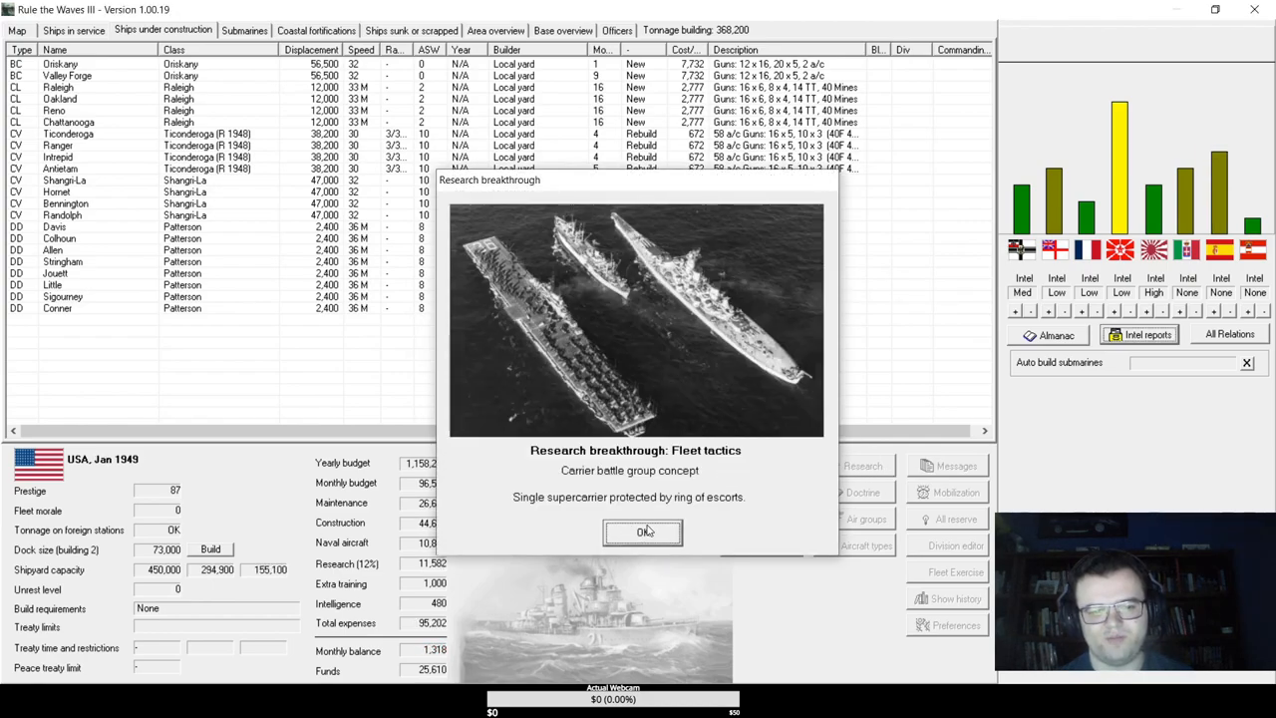
{"action": "left_click", "coordinate": [643, 531]}
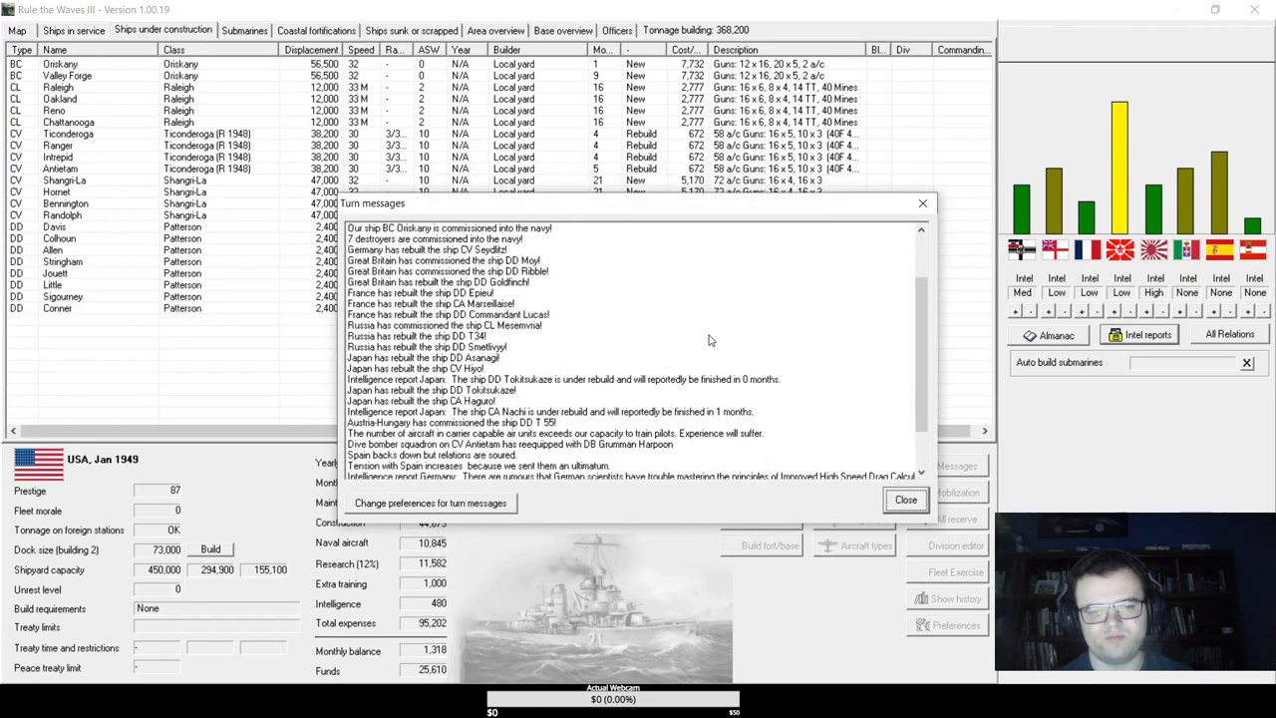
{"action": "left_click", "coordinate": [906, 498]}
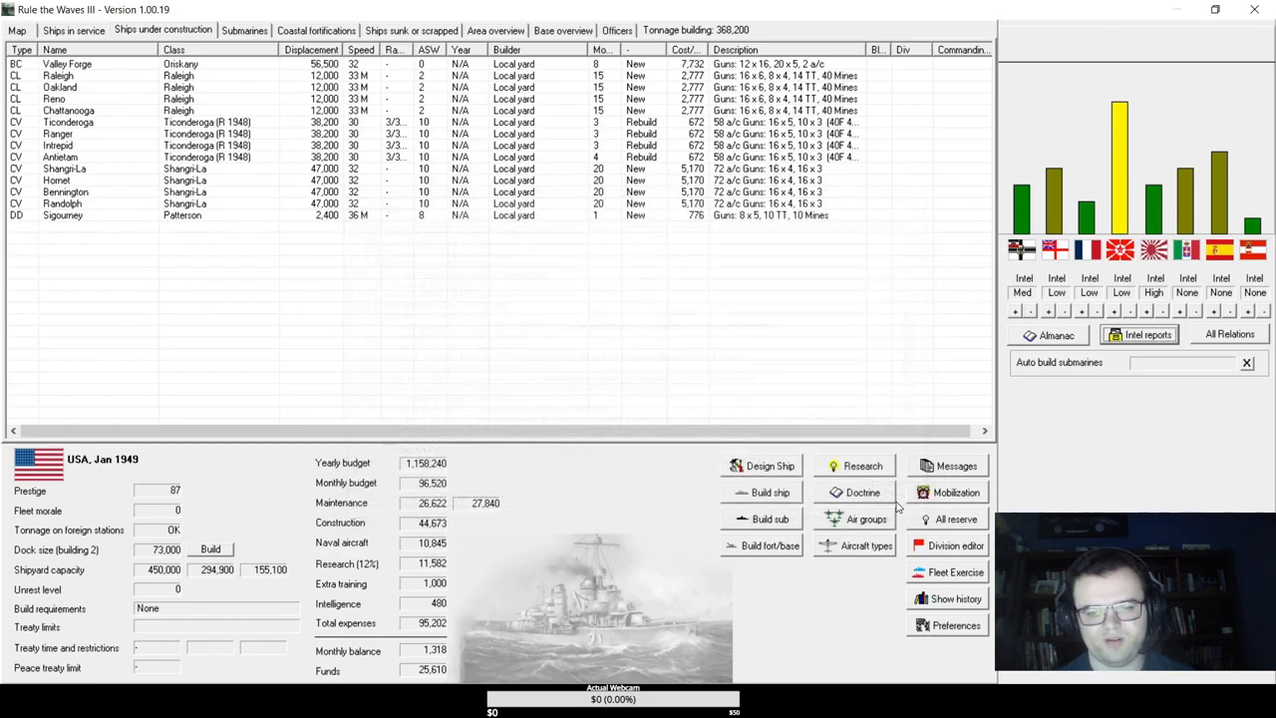
{"action": "mouse_move", "coordinate": [866, 519]}
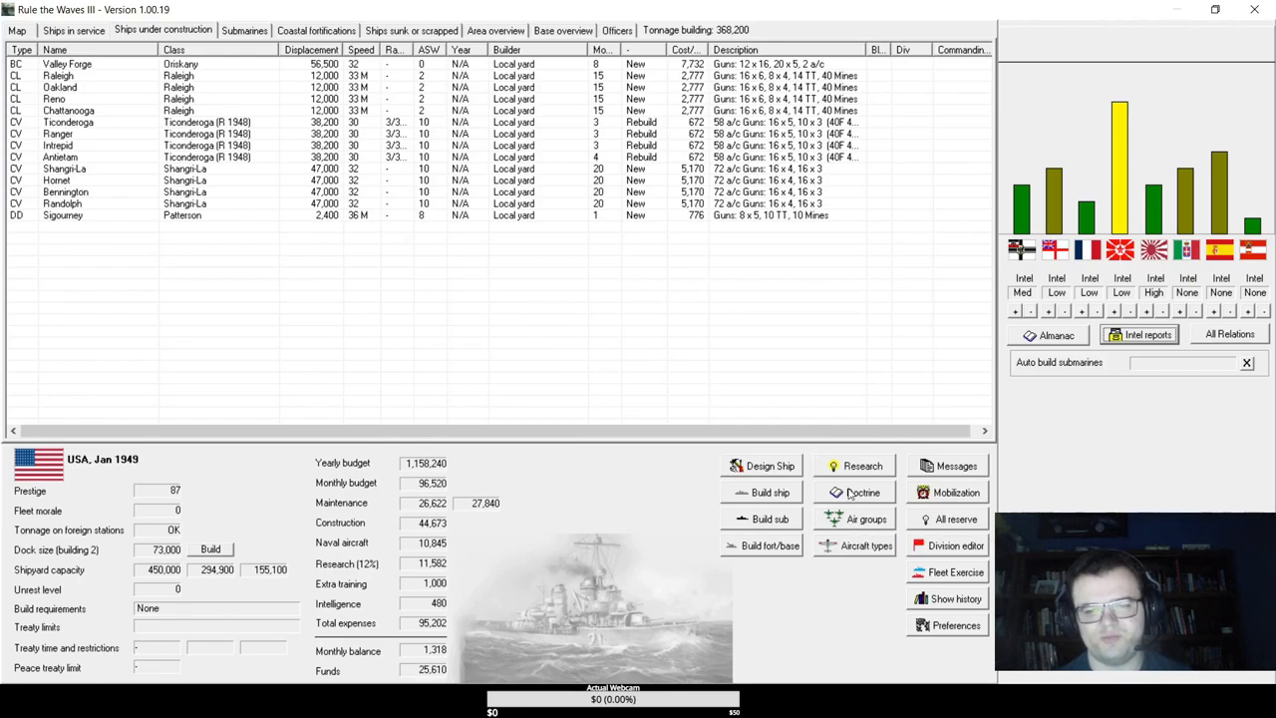
{"action": "left_click", "coordinate": [863, 466]}
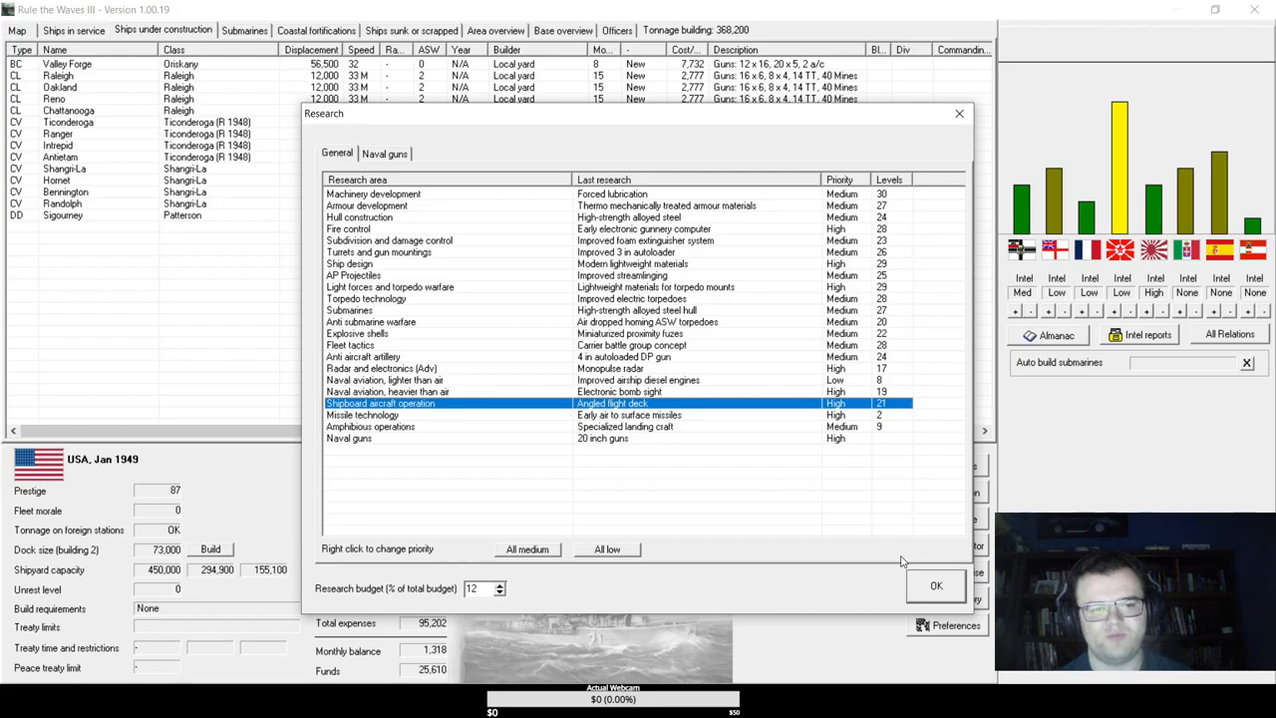
{"action": "left_click", "coordinate": [935, 586]}
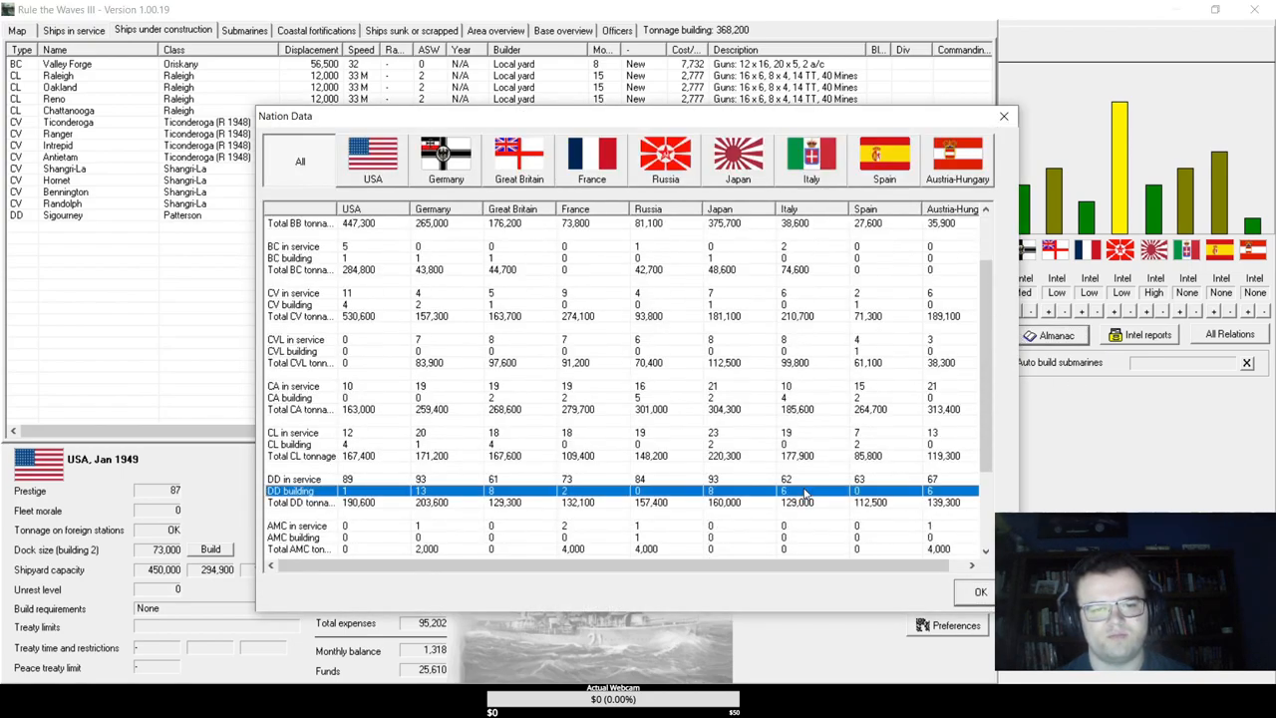
{"action": "left_click", "coordinate": [979, 591]}
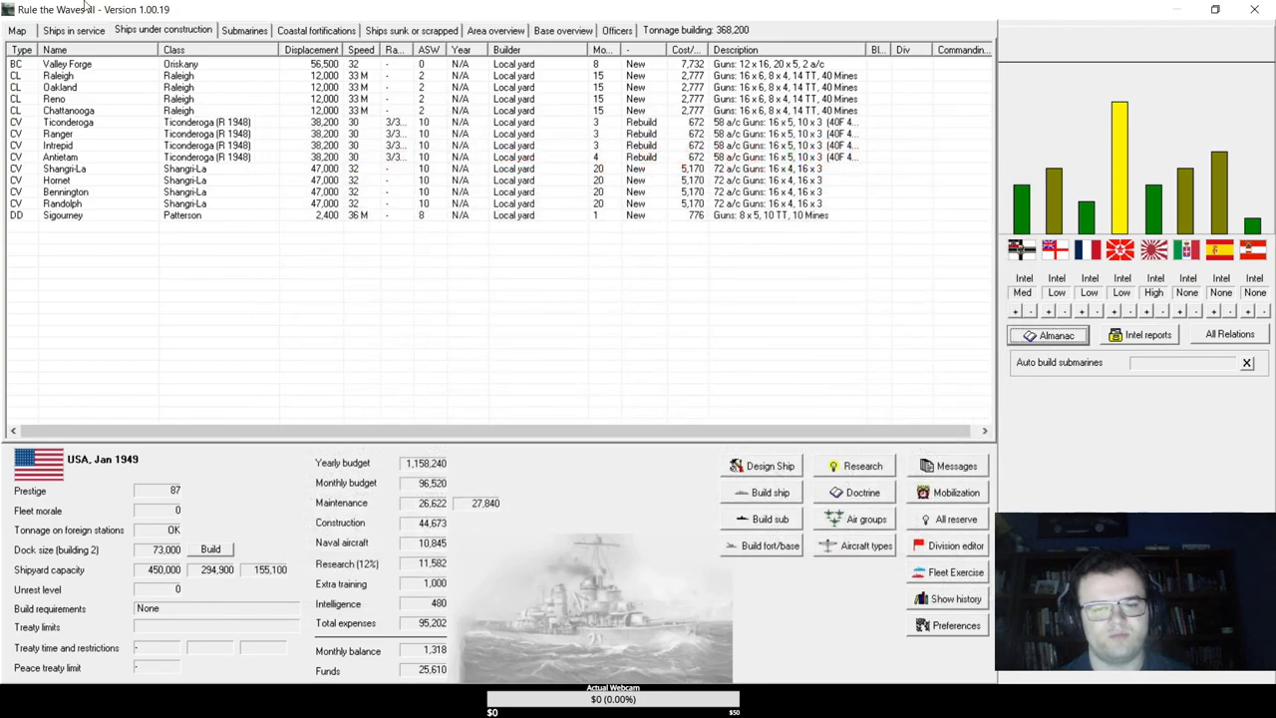
- Scrap ten old Winslow-class destroyers from ships in service and advance the turn
{"action": "left_click", "coordinate": [73, 30]}
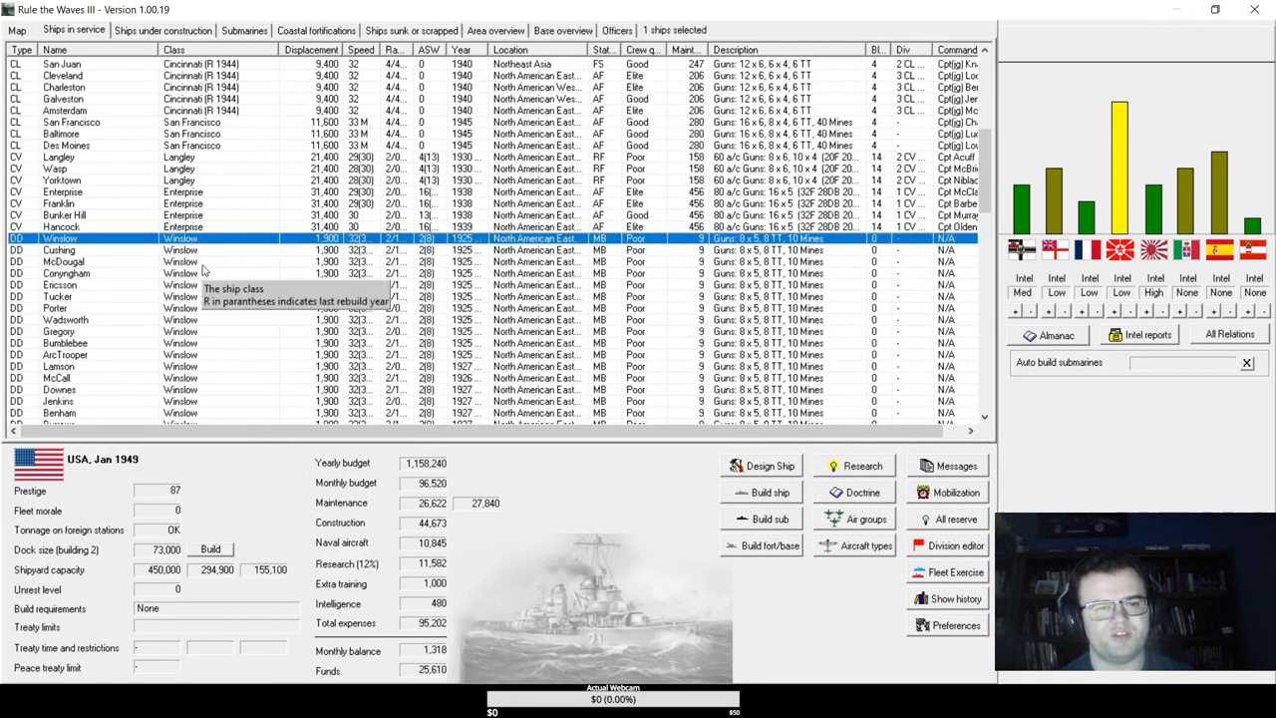
{"action": "left_click", "coordinate": [60, 285]}
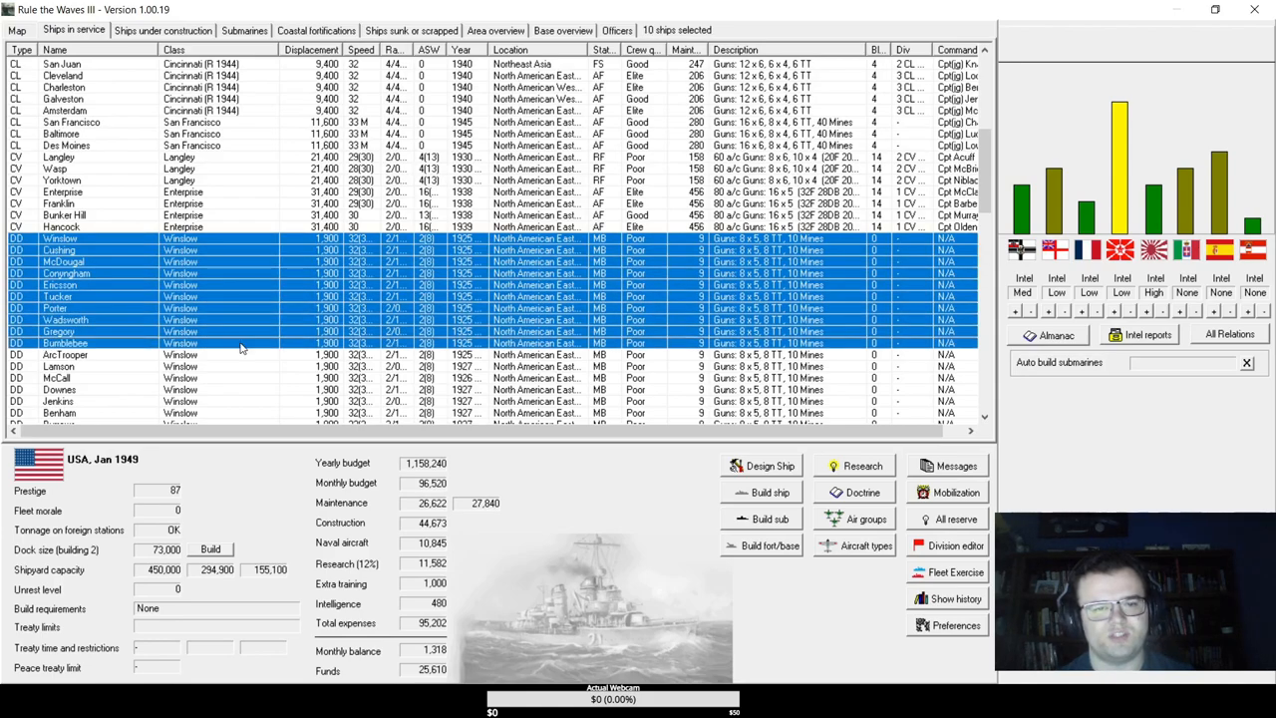
{"action": "mouse_move", "coordinate": [484, 289]}
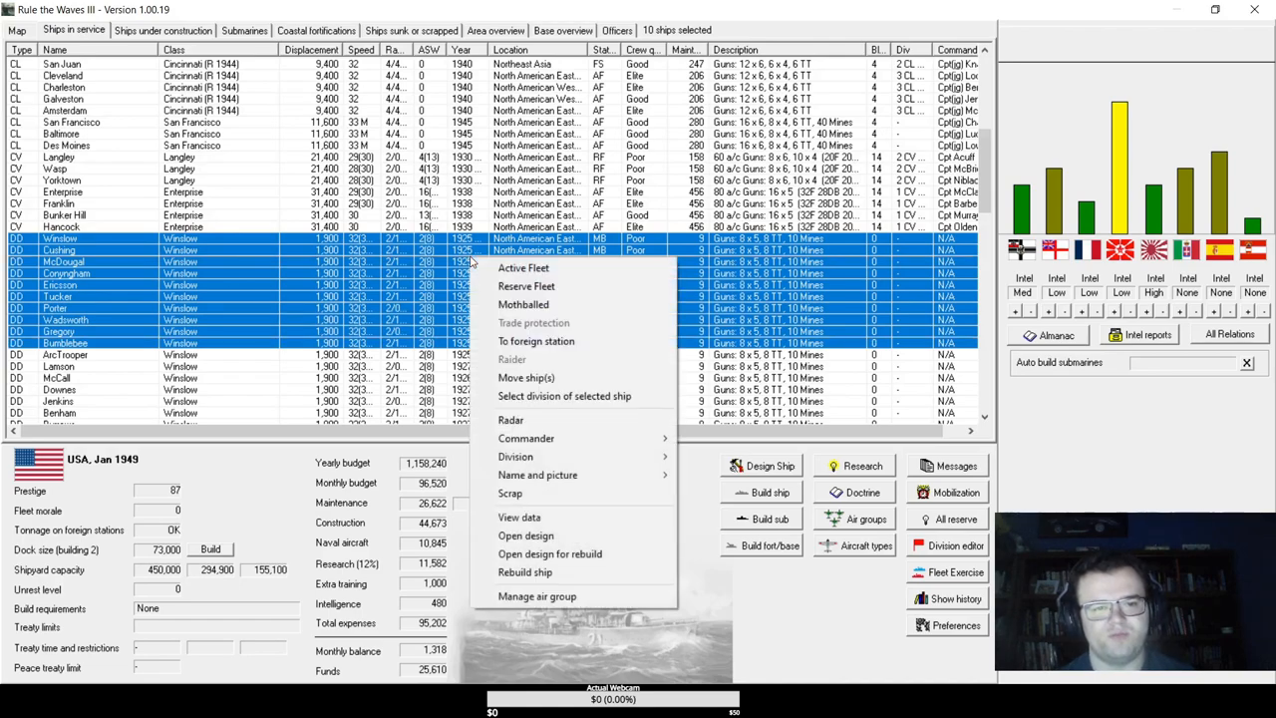
{"action": "left_click", "coordinate": [510, 492]}
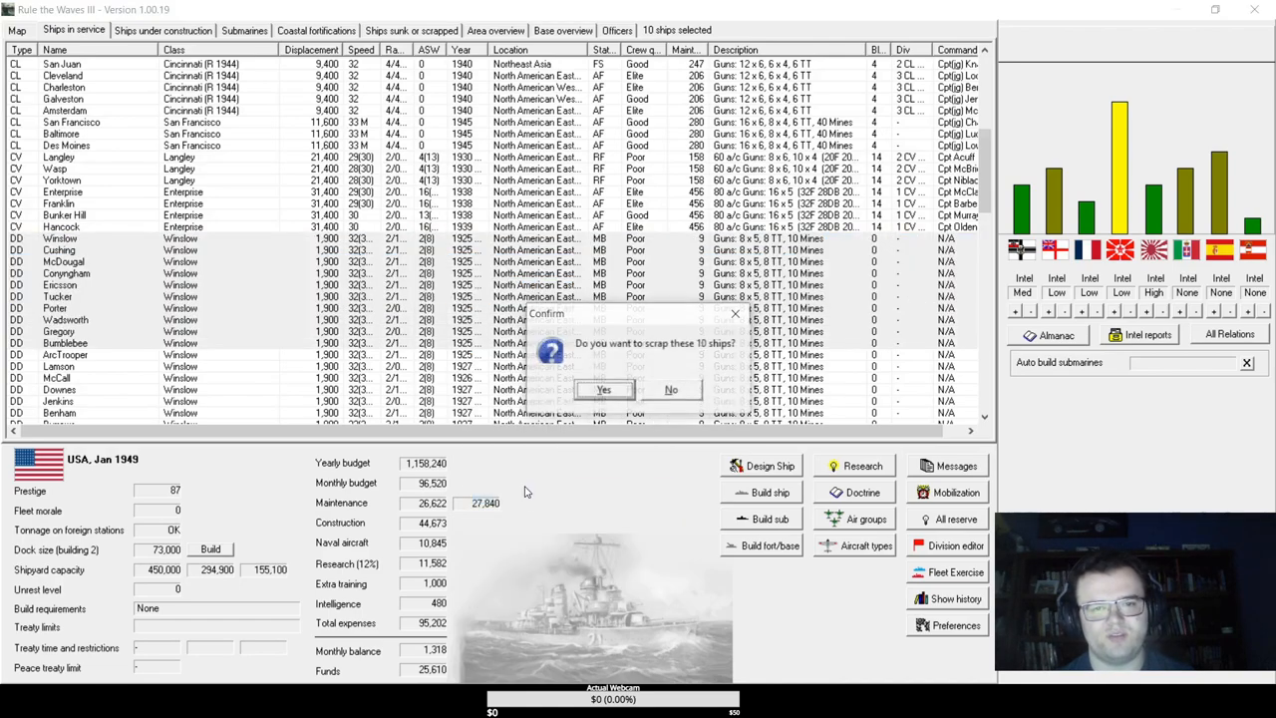
{"action": "left_click", "coordinate": [604, 389]}
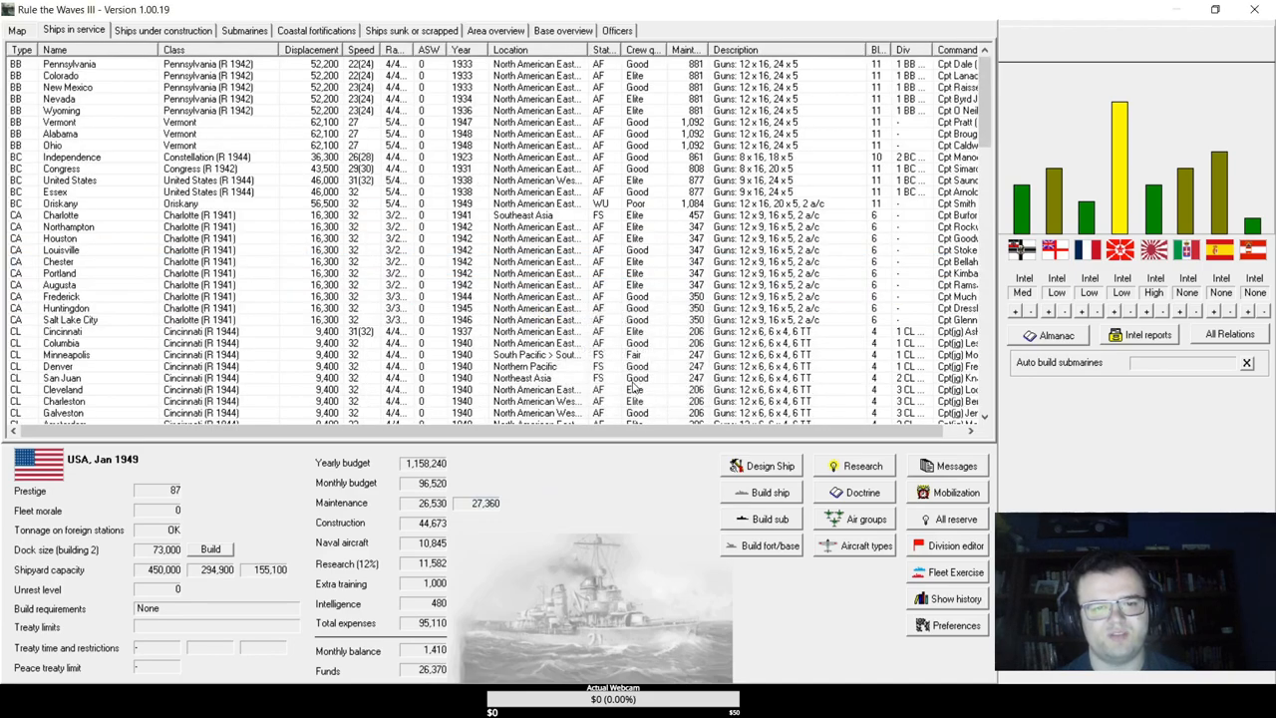
{"action": "scroll", "scroll_direction": "down", "scroll_amount": 3}
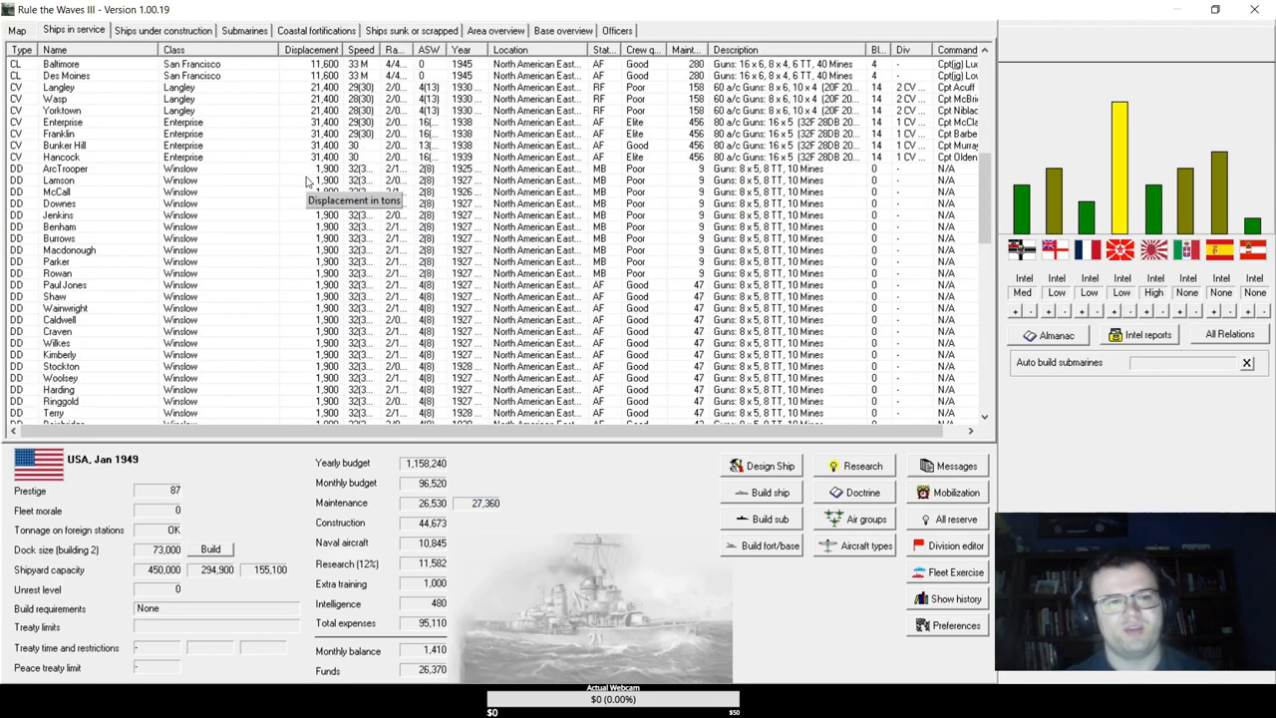
{"action": "left_click", "coordinate": [60, 156]}
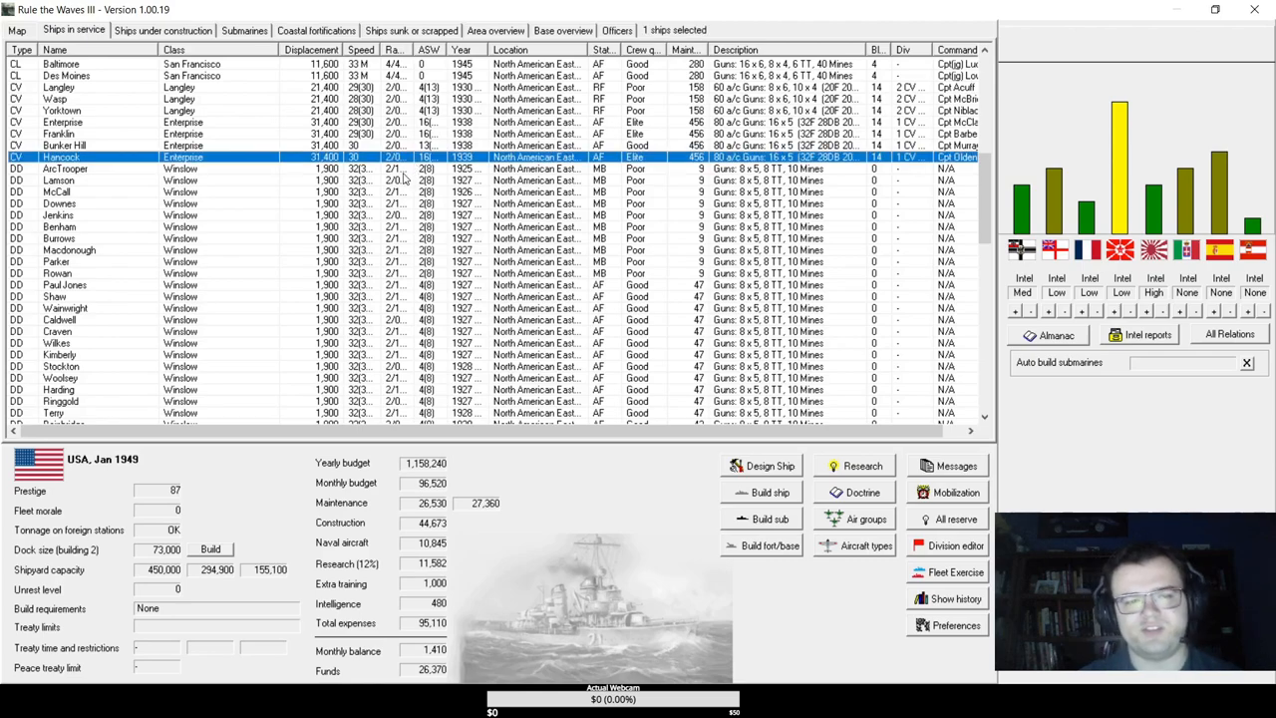
{"action": "mouse_move", "coordinate": [359, 180]}
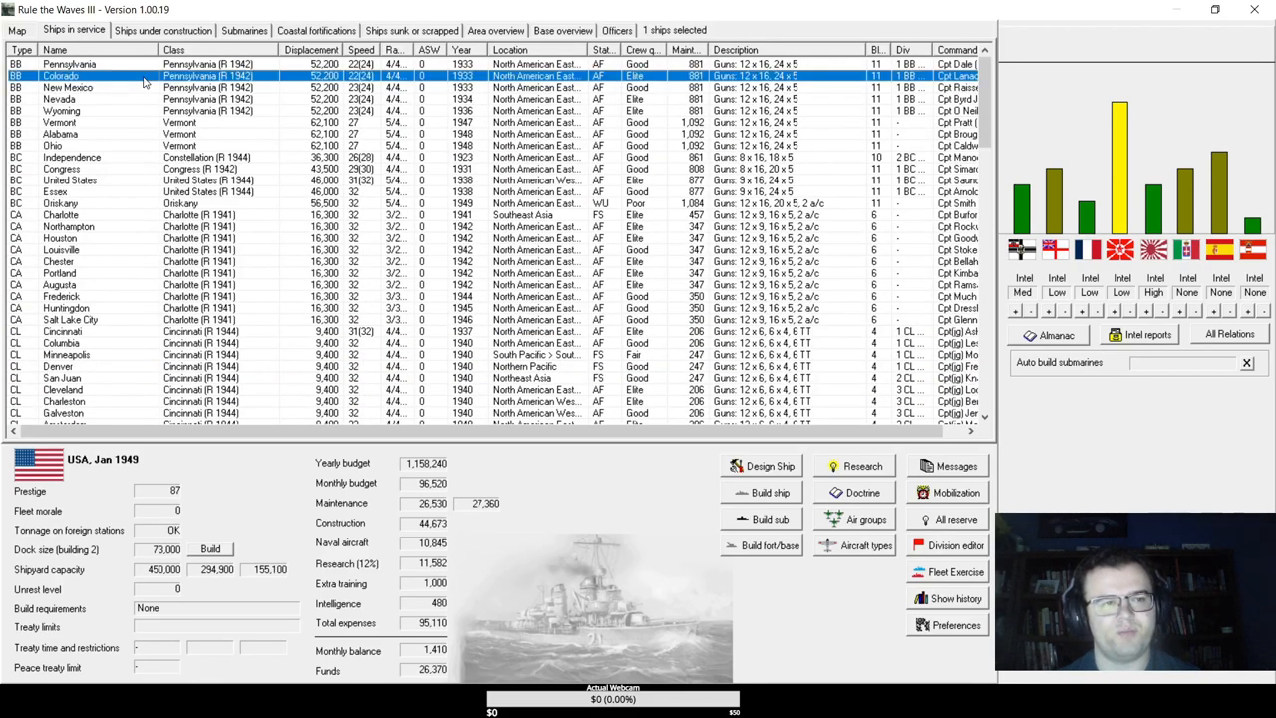
{"action": "left_click", "coordinate": [163, 30]}
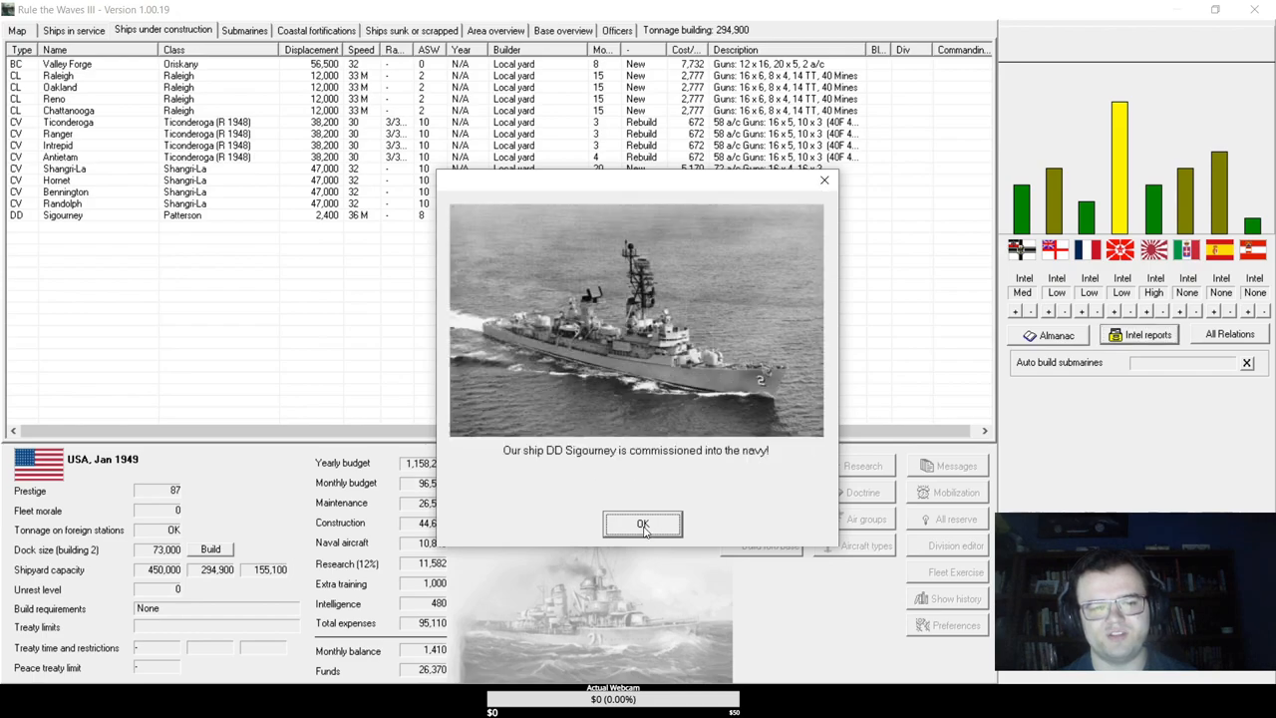
- Acknowledge Sigourney's commissioning, issue an ultimatum to Spain over the Falklands, accept the missile breakthrough
{"action": "left_click", "coordinate": [642, 525]}
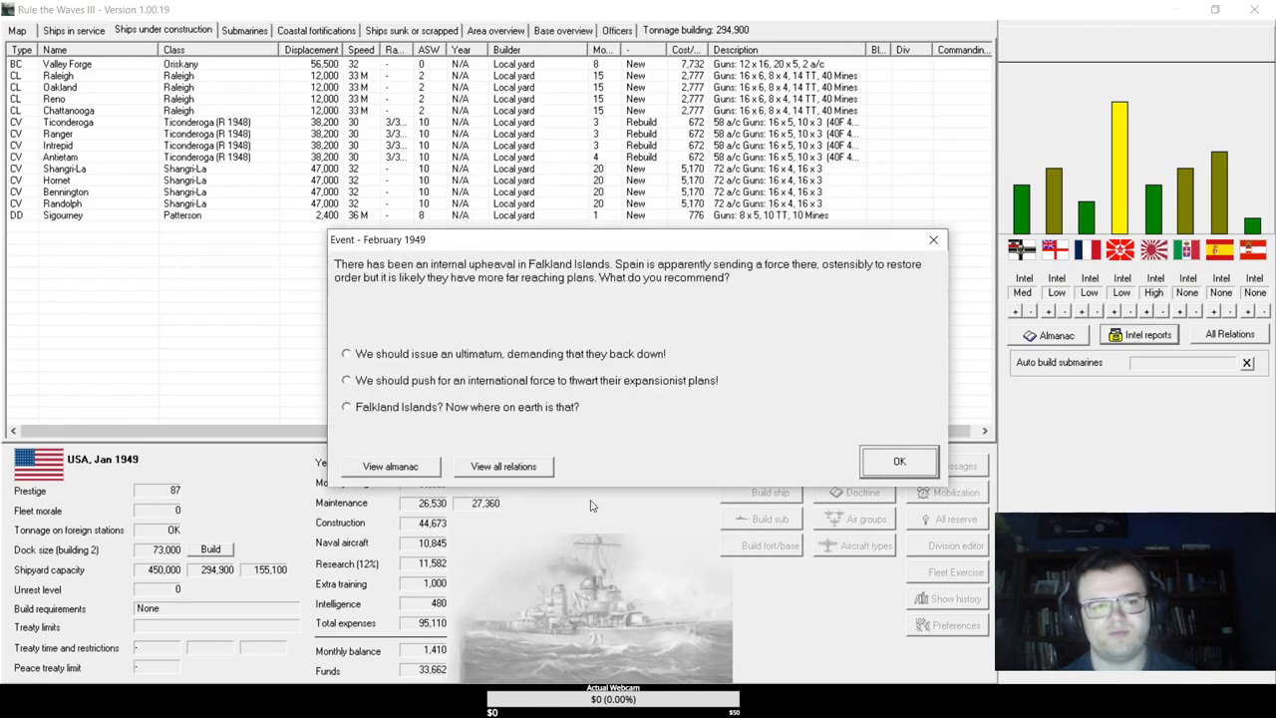
{"action": "mouse_move", "coordinate": [451, 380]}
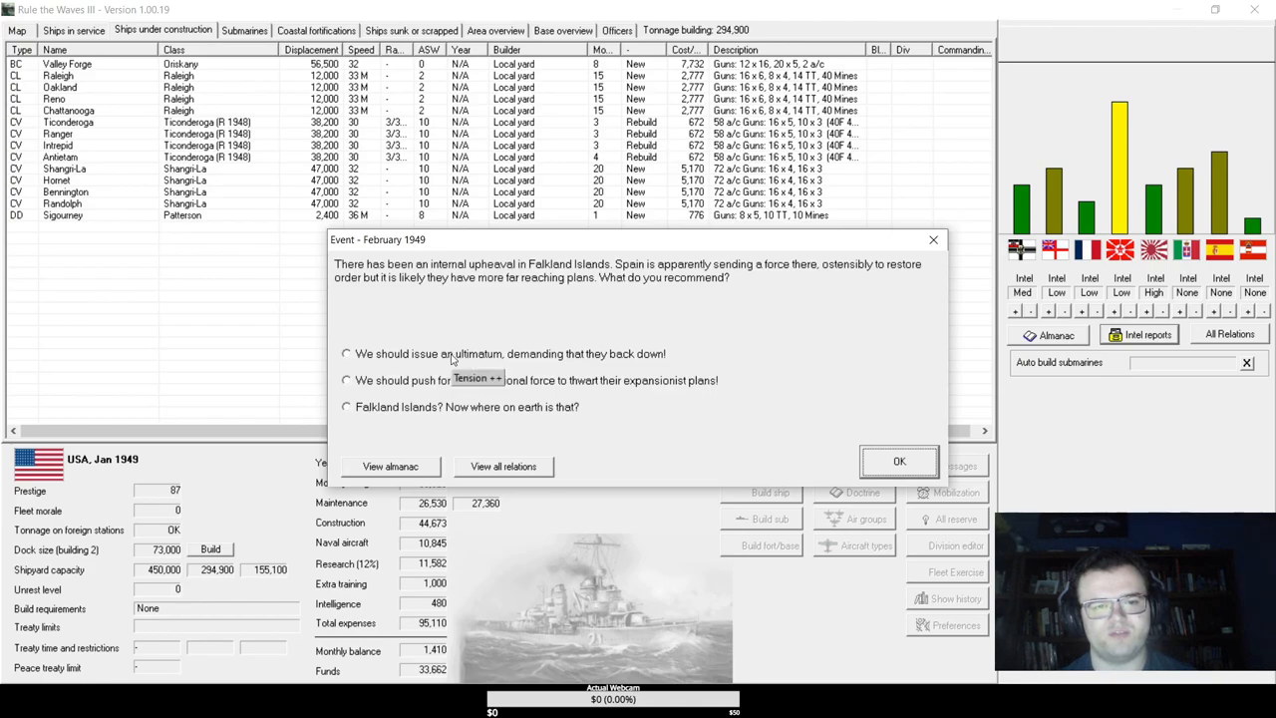
{"action": "left_click", "coordinate": [346, 353]}
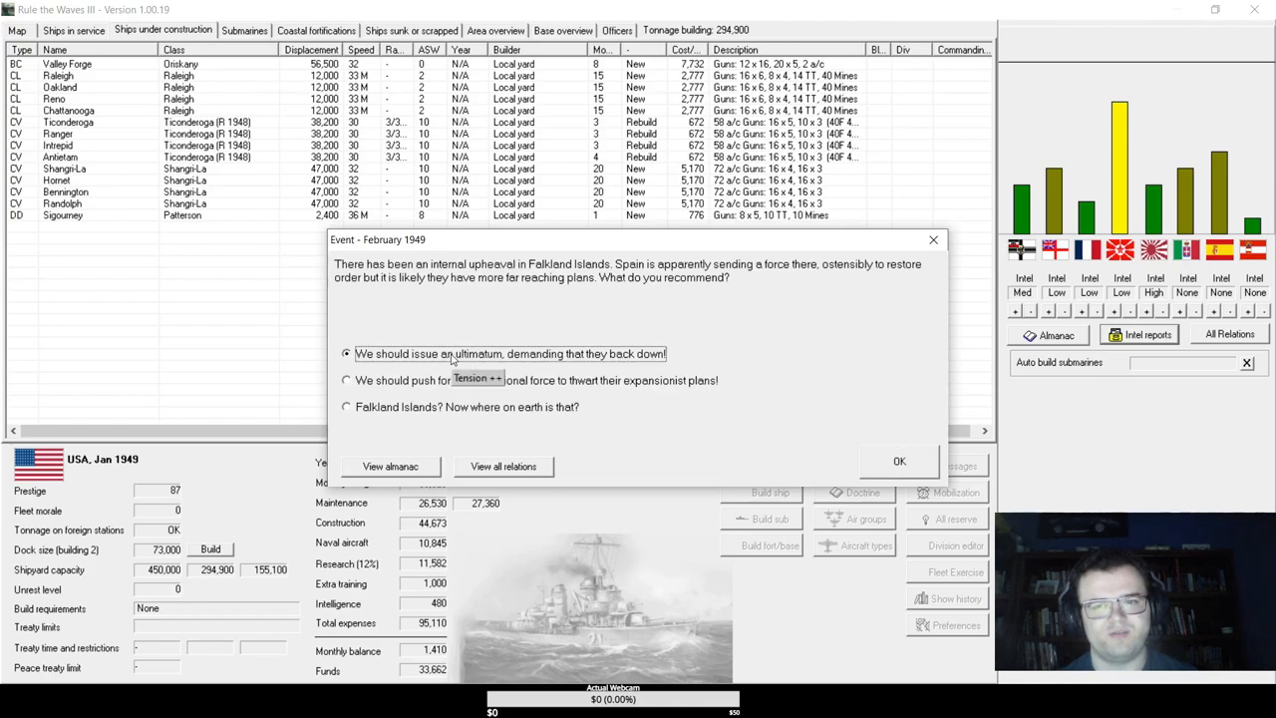
{"action": "mouse_move", "coordinate": [870, 480]}
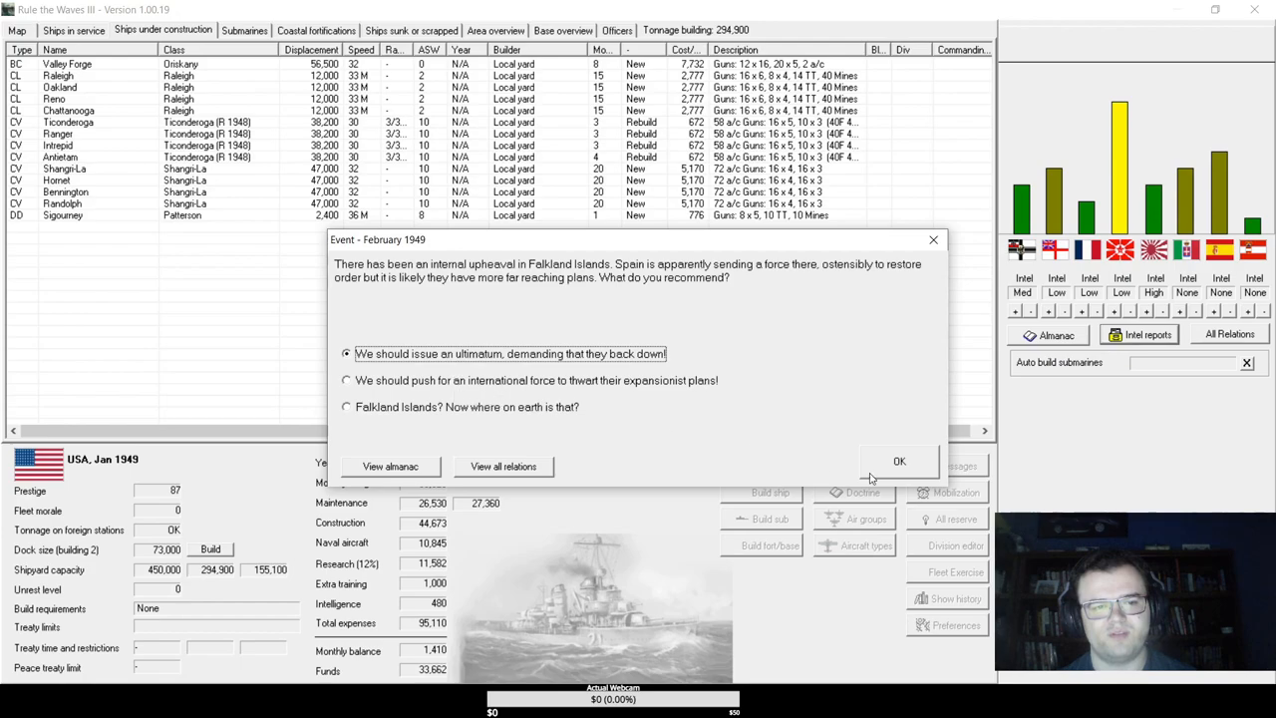
{"action": "left_click", "coordinate": [899, 461]}
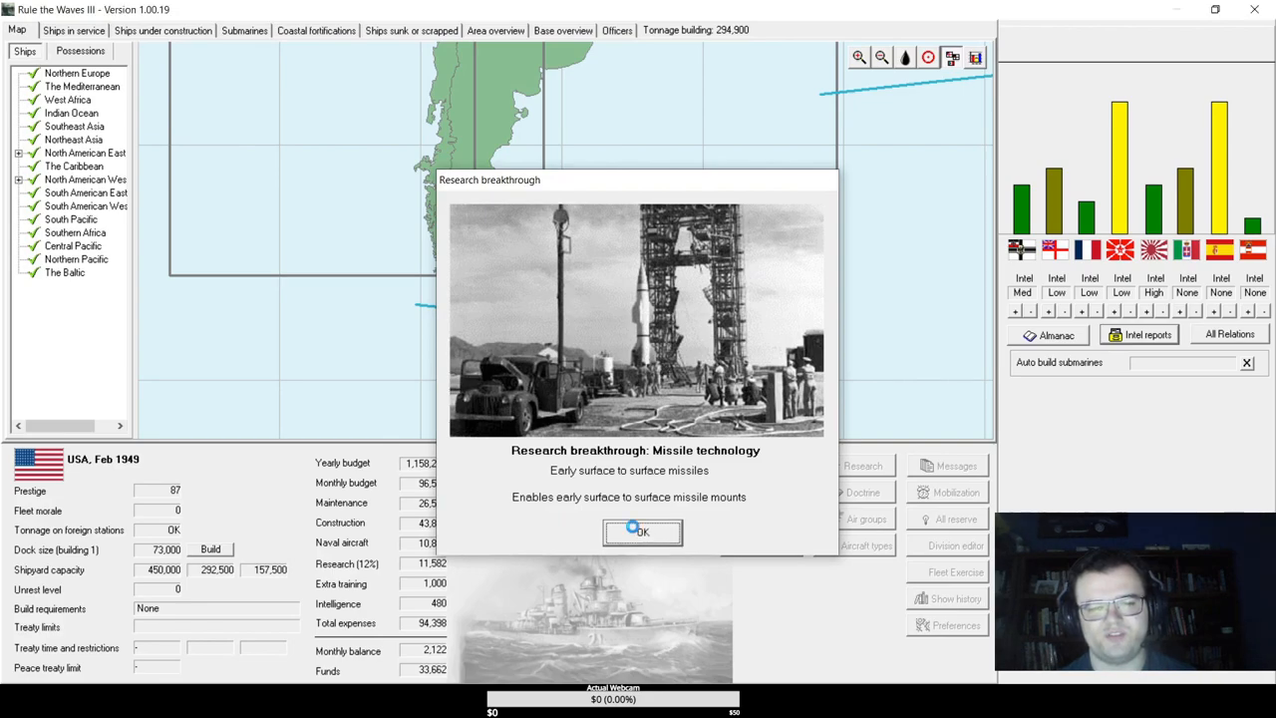
{"action": "left_click", "coordinate": [643, 531]}
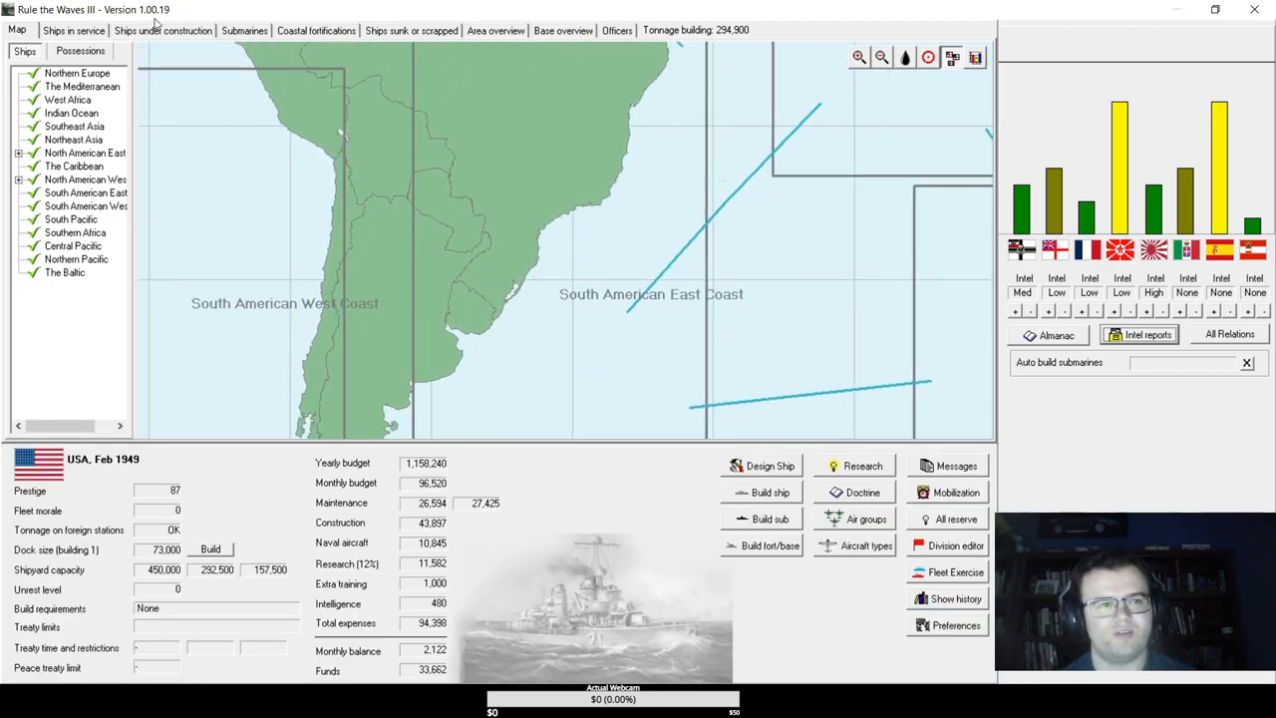
{"action": "left_click", "coordinate": [162, 30]}
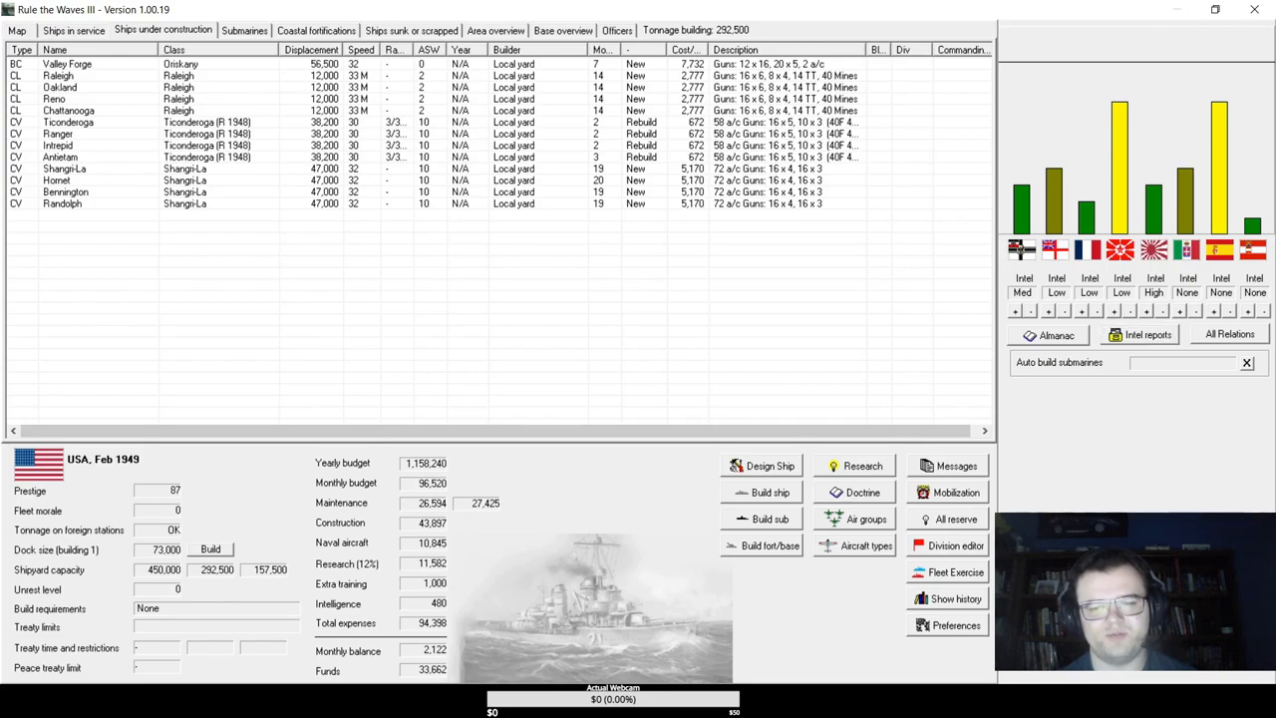
{"action": "mouse_move", "coordinate": [451, 272]}
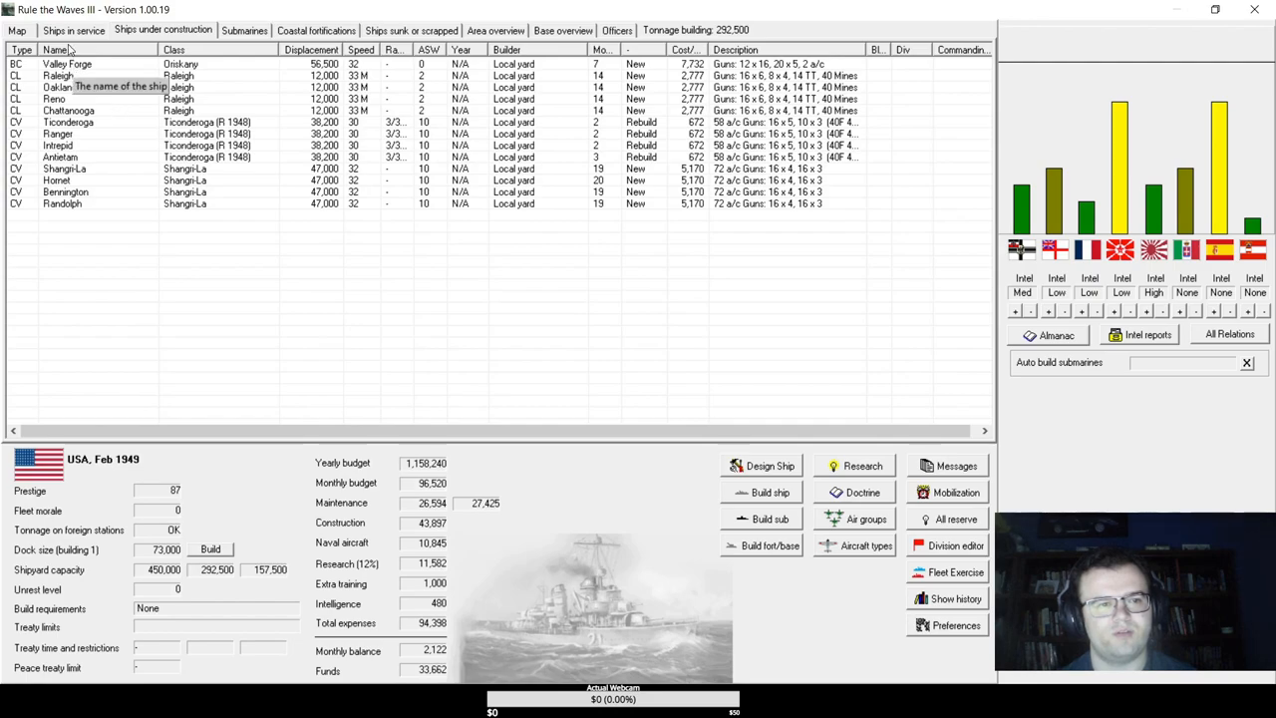
- Review battlecruiser Independence's service history from the ships in service list
{"action": "left_click", "coordinate": [73, 30]}
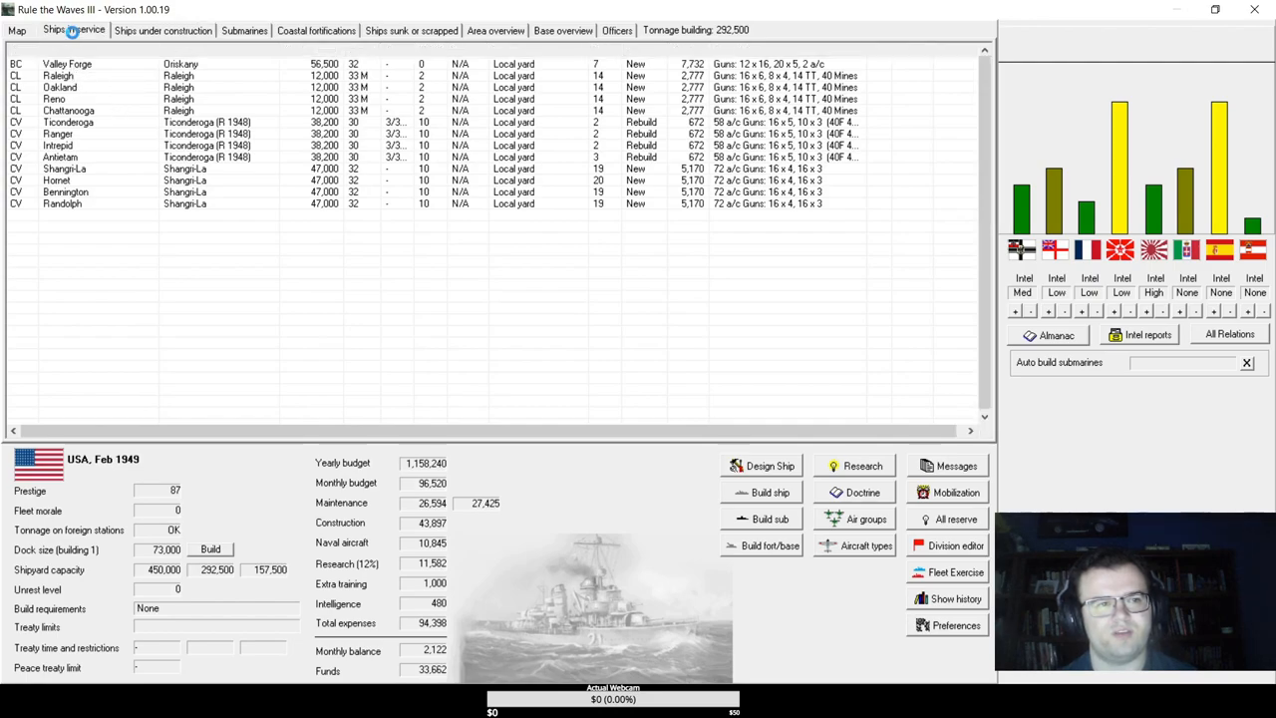
{"action": "left_click", "coordinate": [72, 29]}
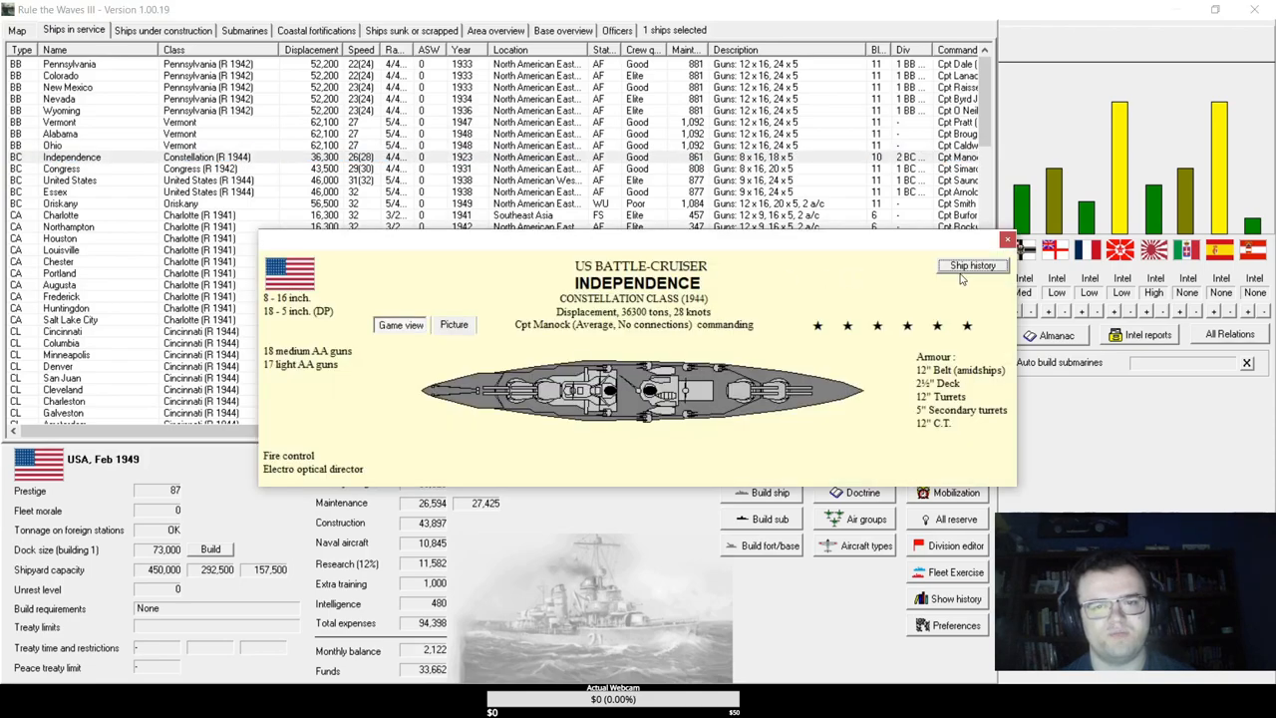
{"action": "left_click", "coordinate": [972, 265]}
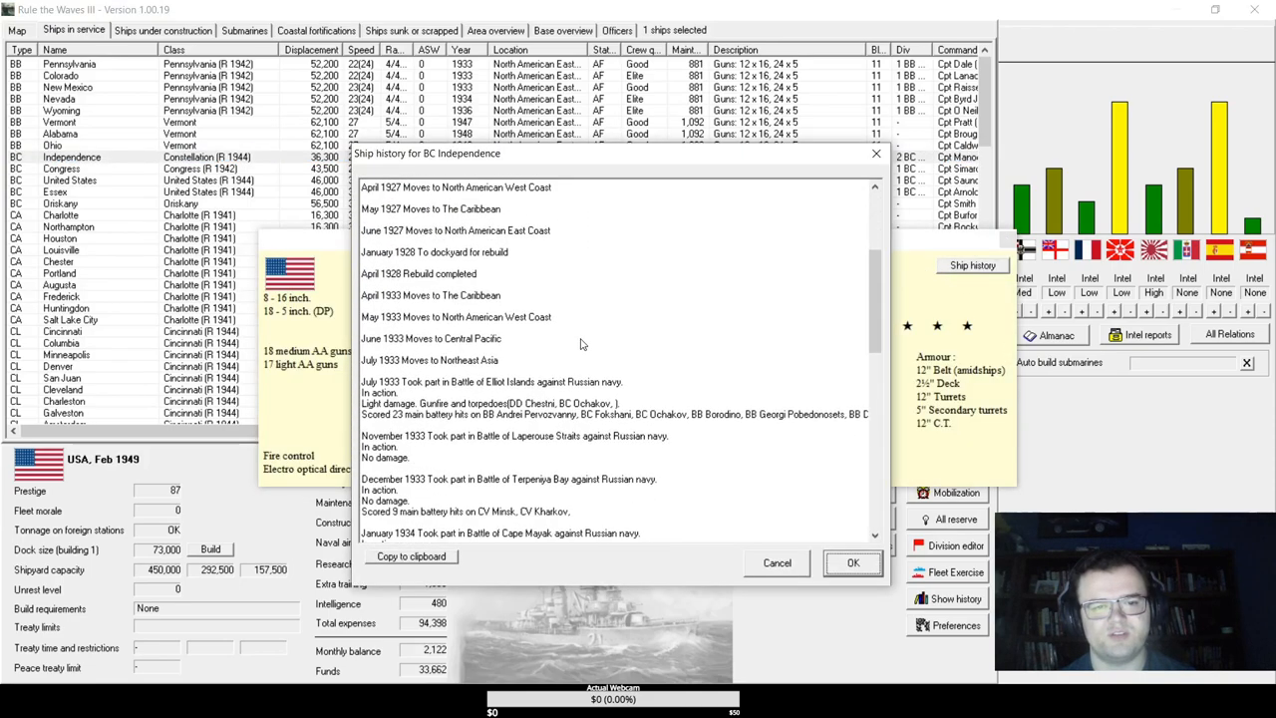
{"action": "scroll", "scroll_direction": "down", "scroll_amount": 3}
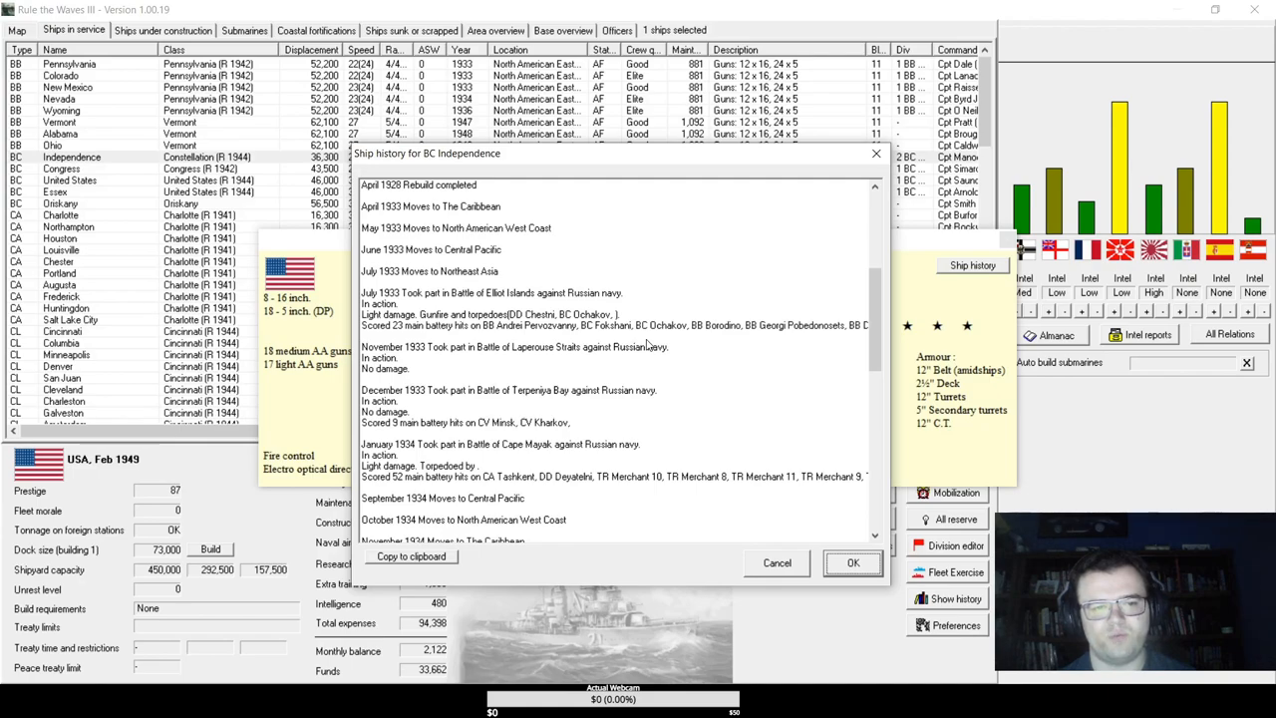
{"action": "scroll", "scroll_direction": "down", "scroll_amount": 3}
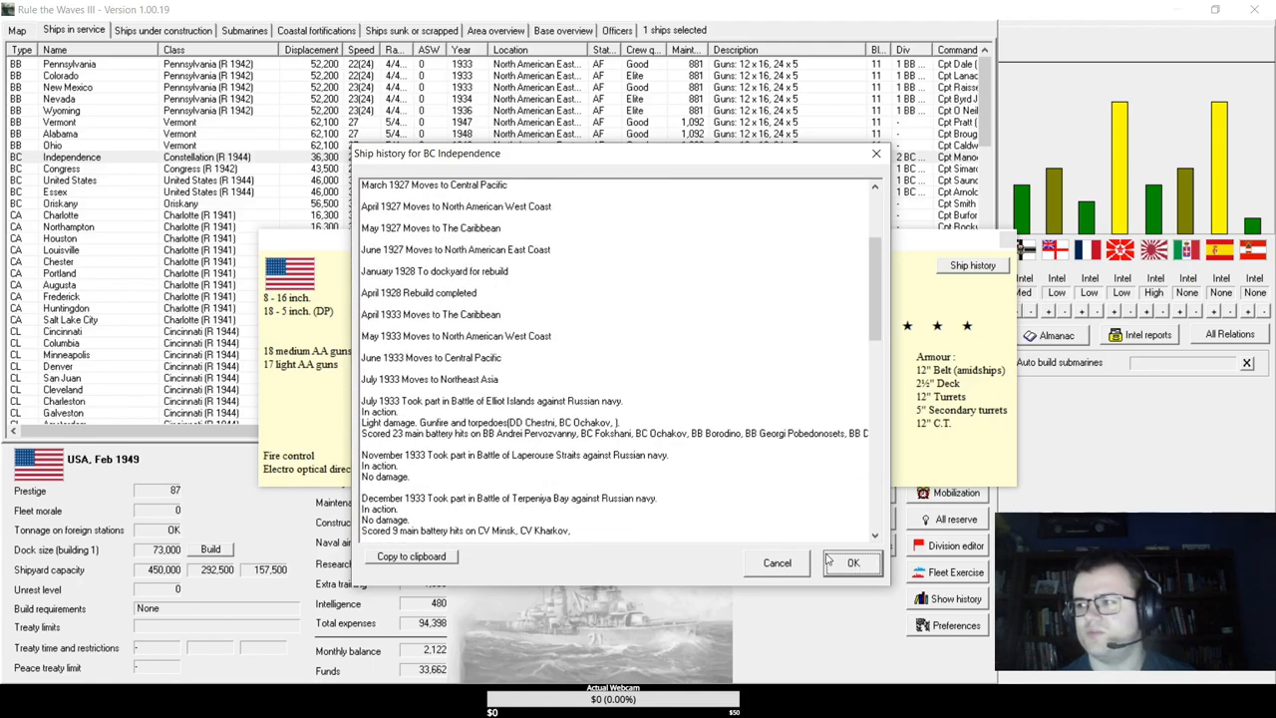
{"action": "left_click", "coordinate": [853, 562]}
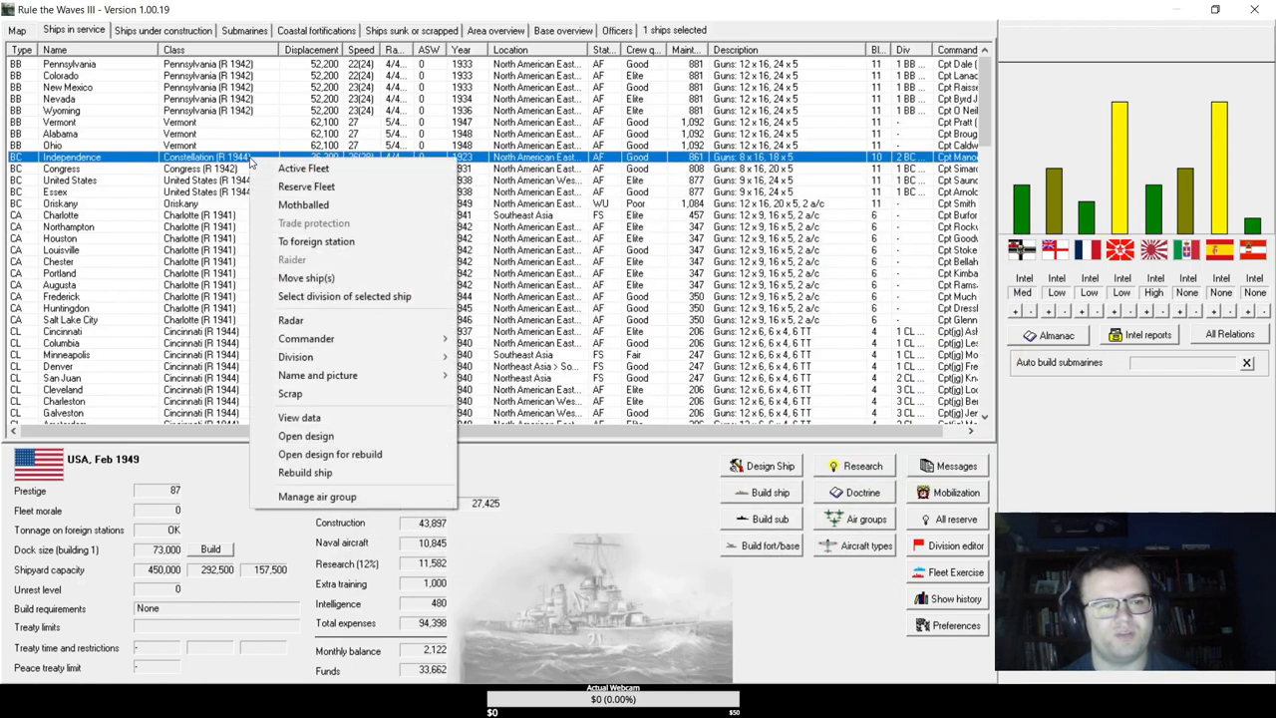
- Scrap the battlecruiser Independence, raising funds to 35,114
{"action": "left_click", "coordinate": [290, 393]}
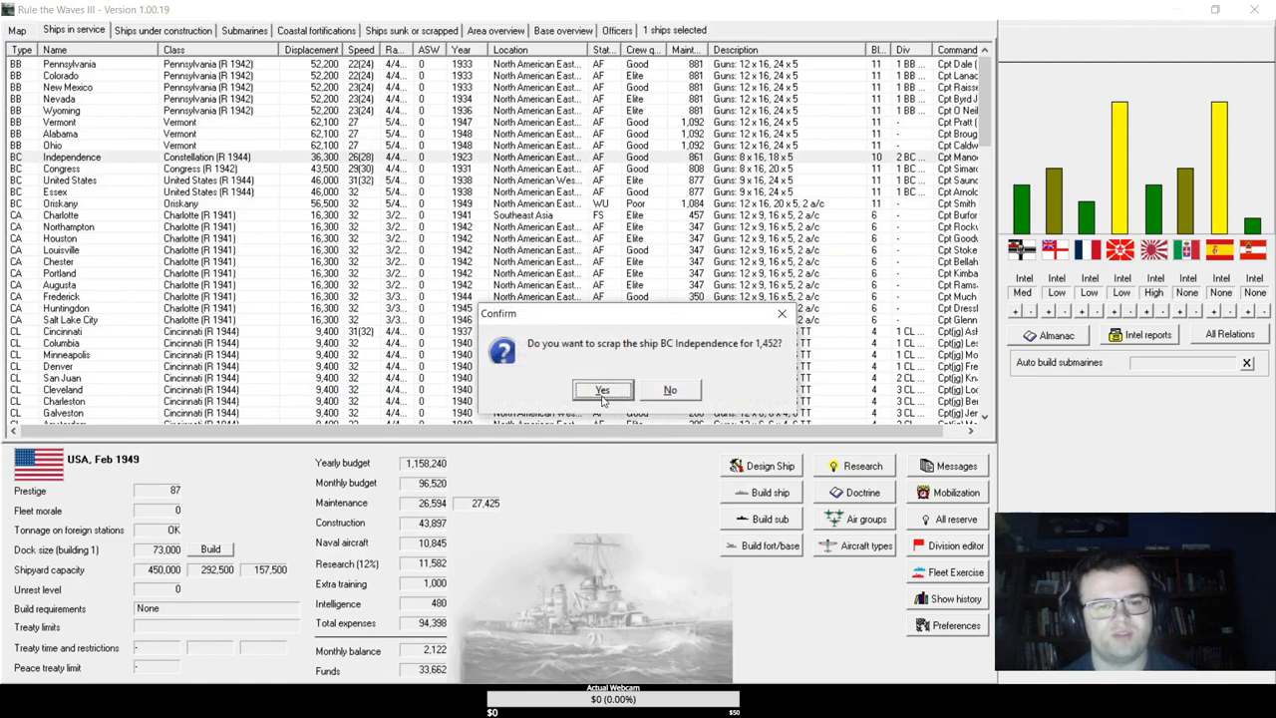
{"action": "left_click", "coordinate": [601, 390]}
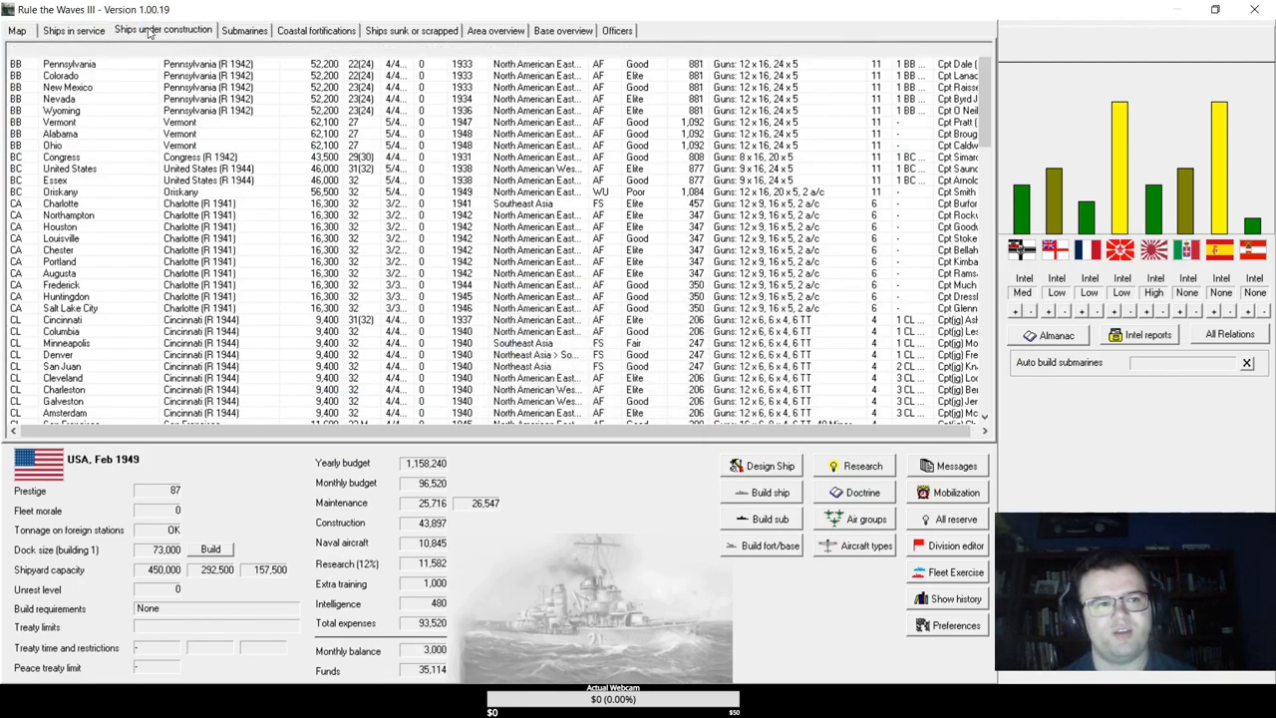
- Advance to March 1949, dismiss the new-docks and working-up notices, and bring up Doctrine and training
{"action": "left_click", "coordinate": [163, 30]}
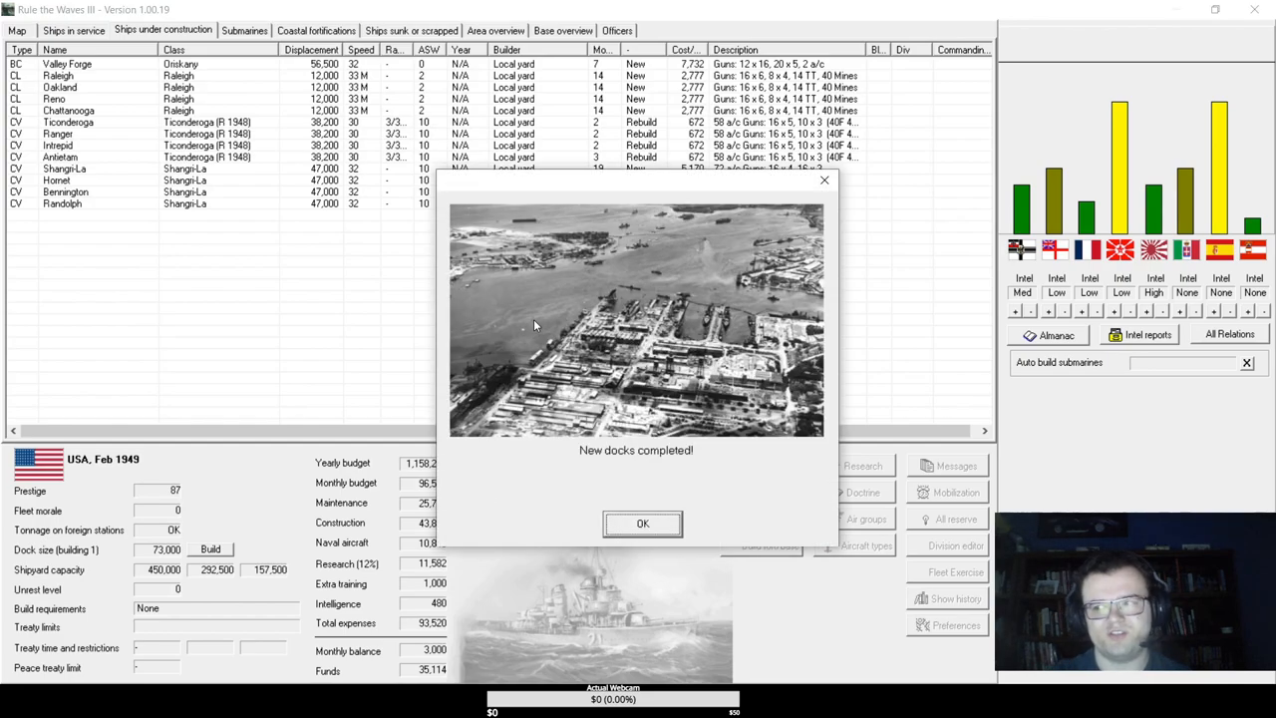
{"action": "left_click", "coordinate": [642, 524]}
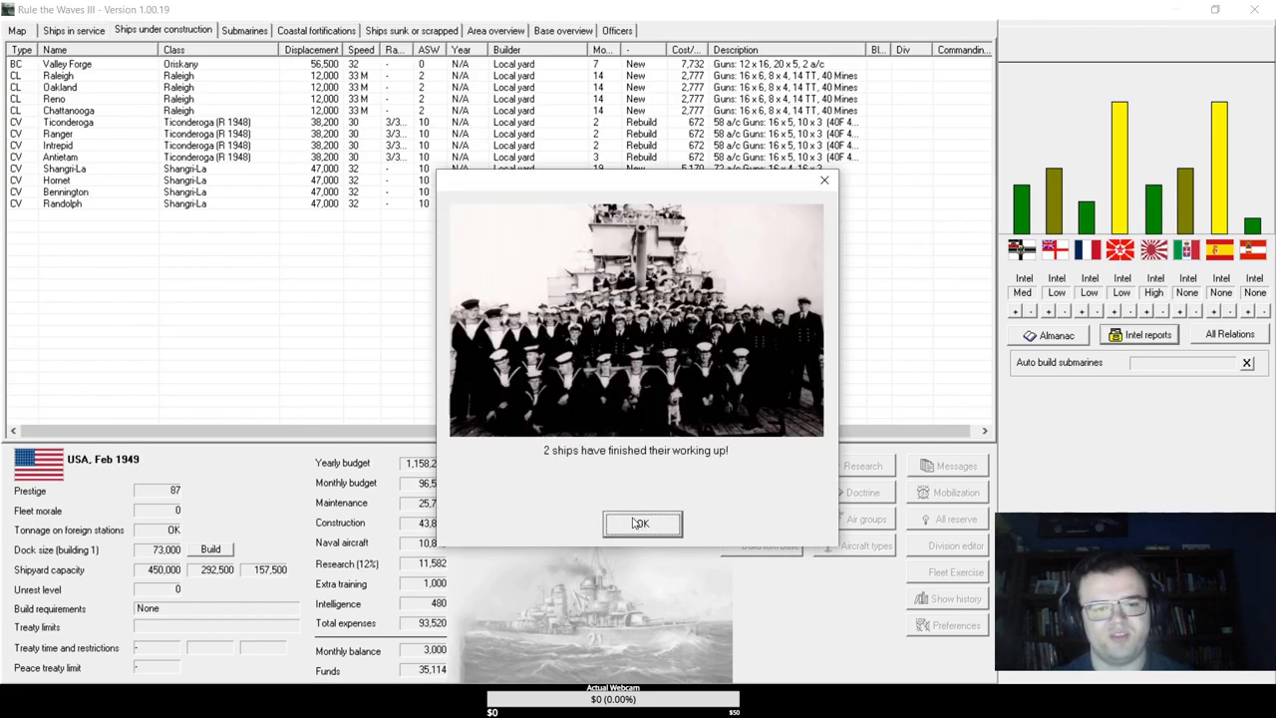
{"action": "left_click", "coordinate": [641, 523]}
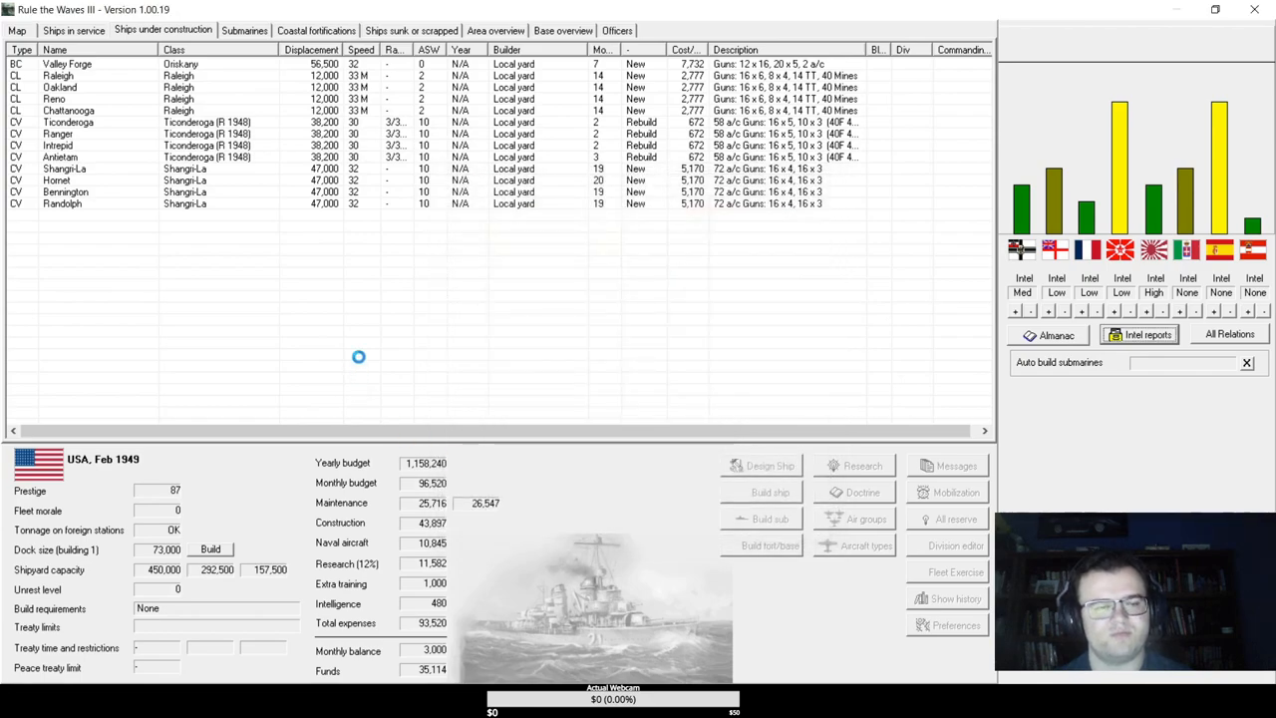
{"action": "mouse_move", "coordinate": [379, 339]}
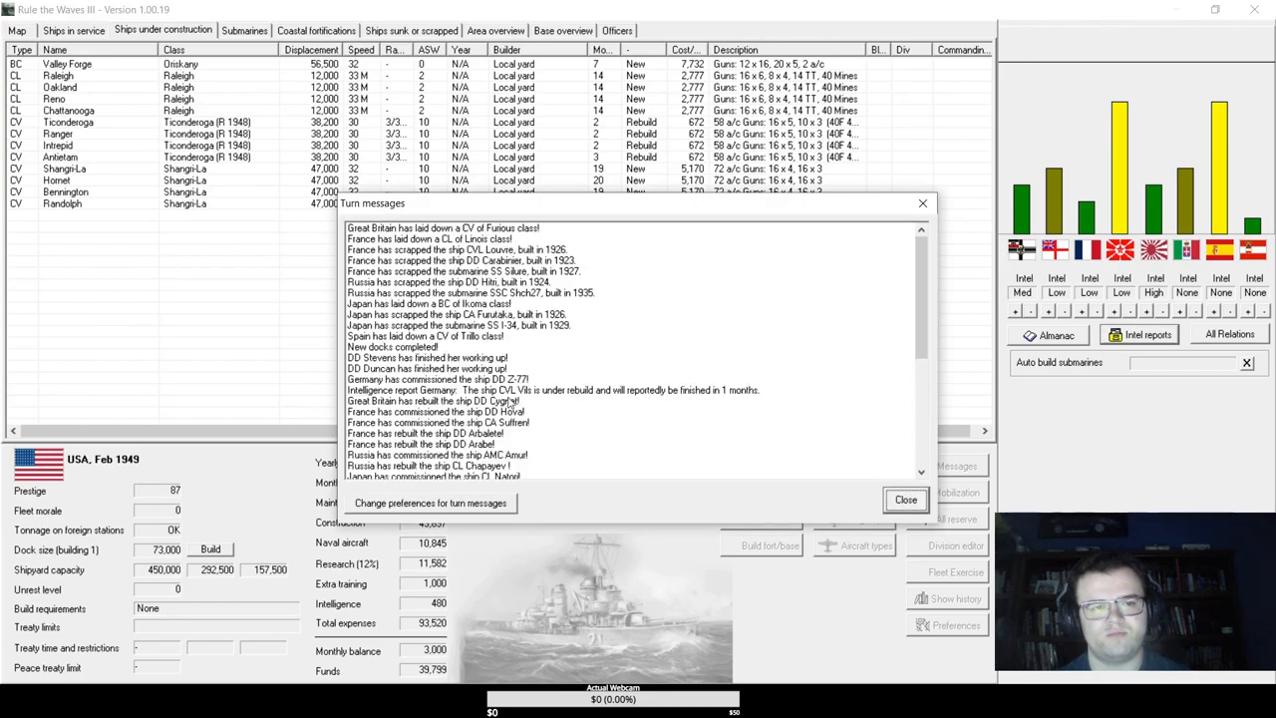
{"action": "left_click", "coordinate": [905, 500]}
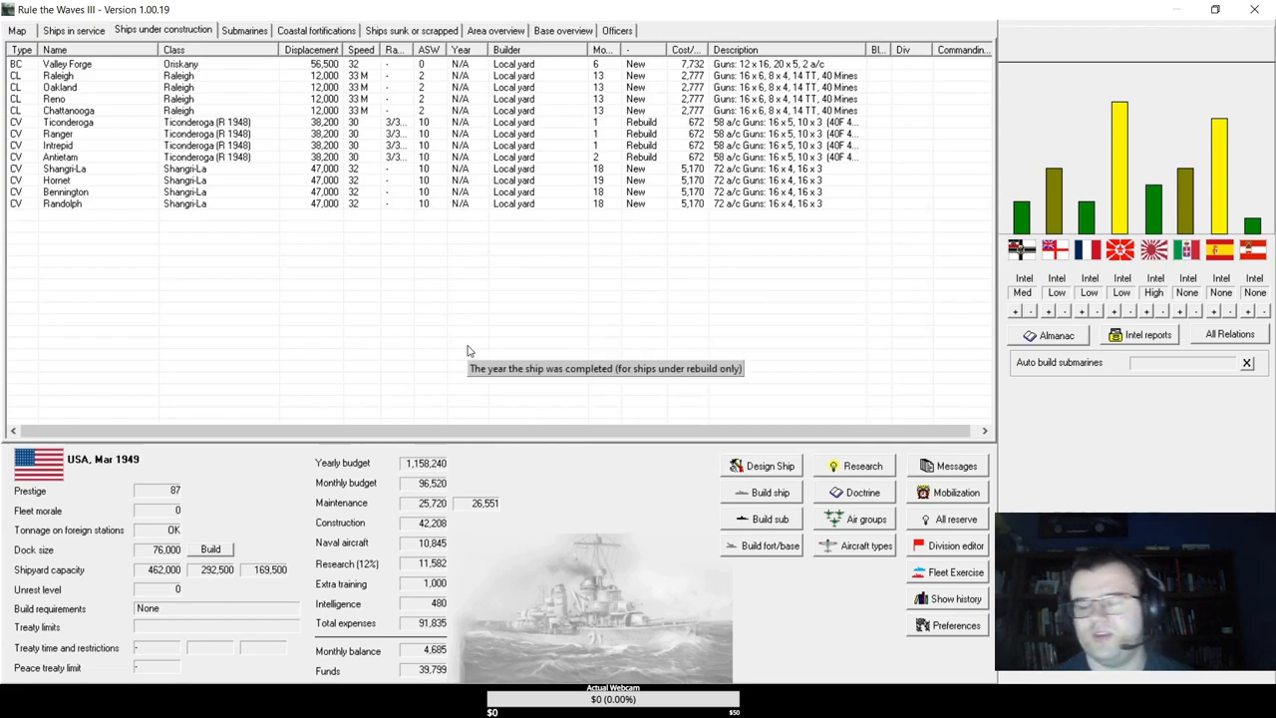
{"action": "left_click", "coordinate": [862, 491]}
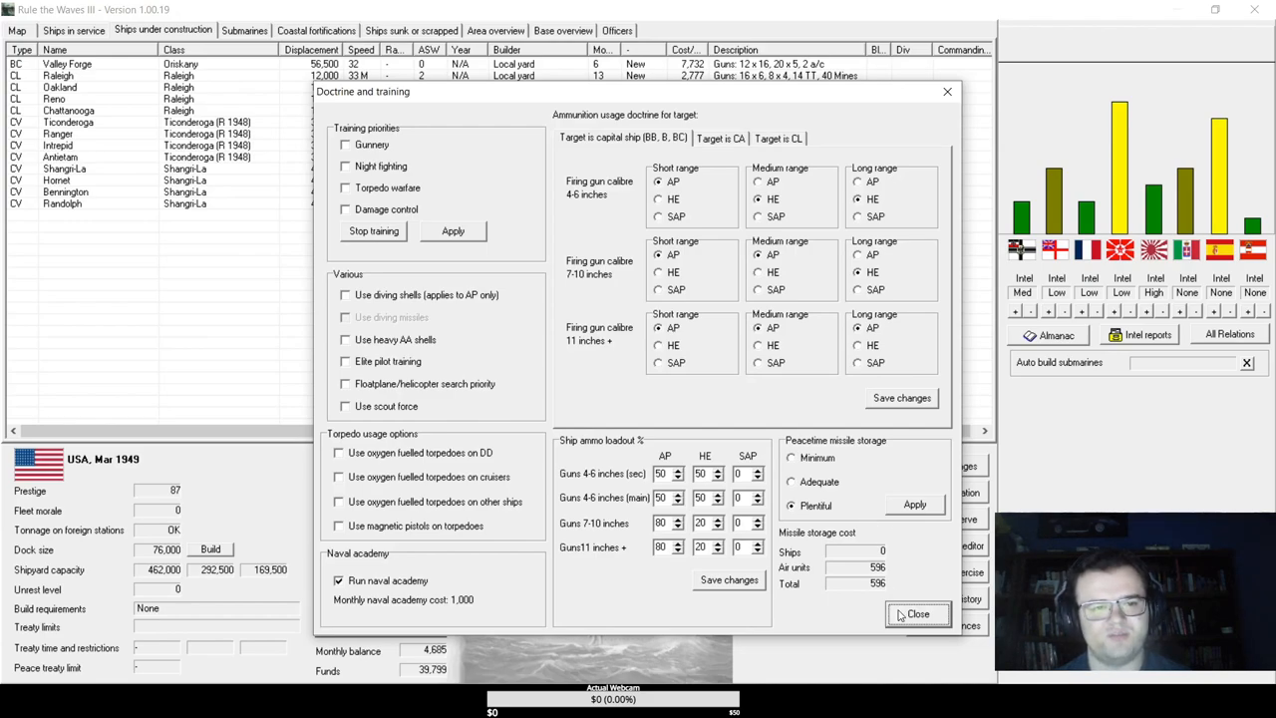
- Close Doctrine and training, select in the construction list, and start a new ship design
{"action": "left_click", "coordinate": [917, 613]}
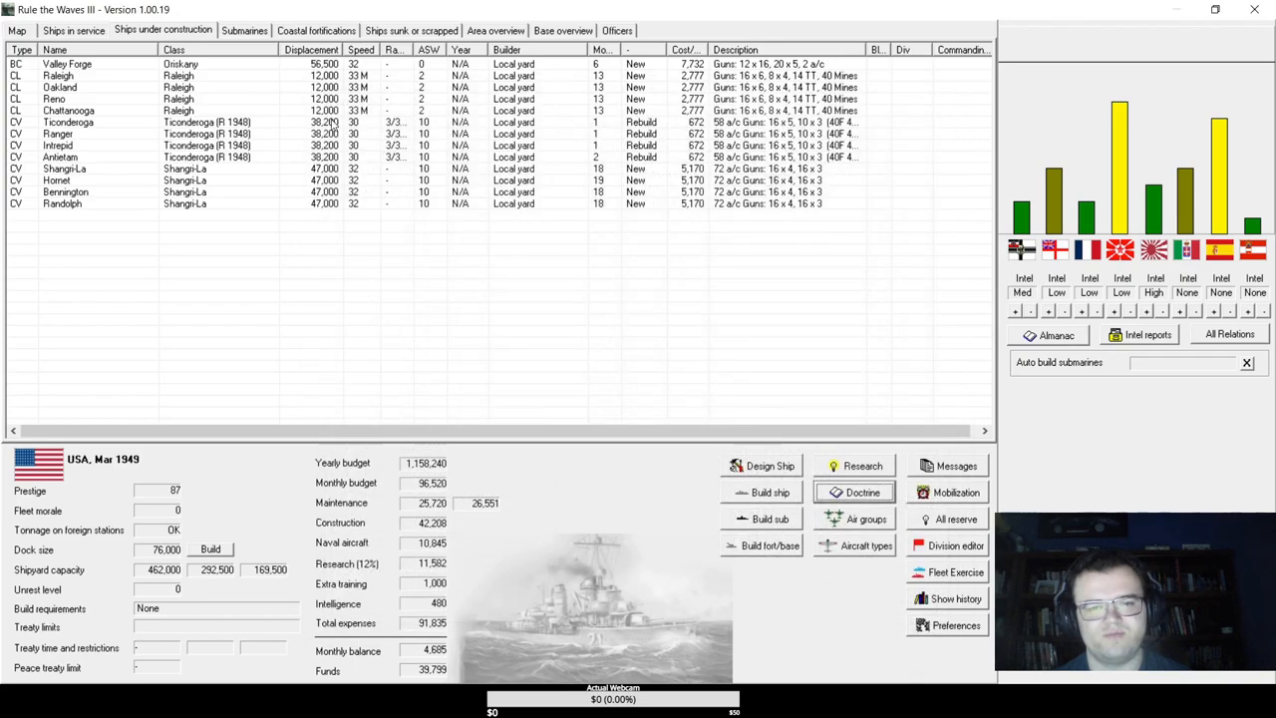
{"action": "mouse_move", "coordinate": [561, 322]}
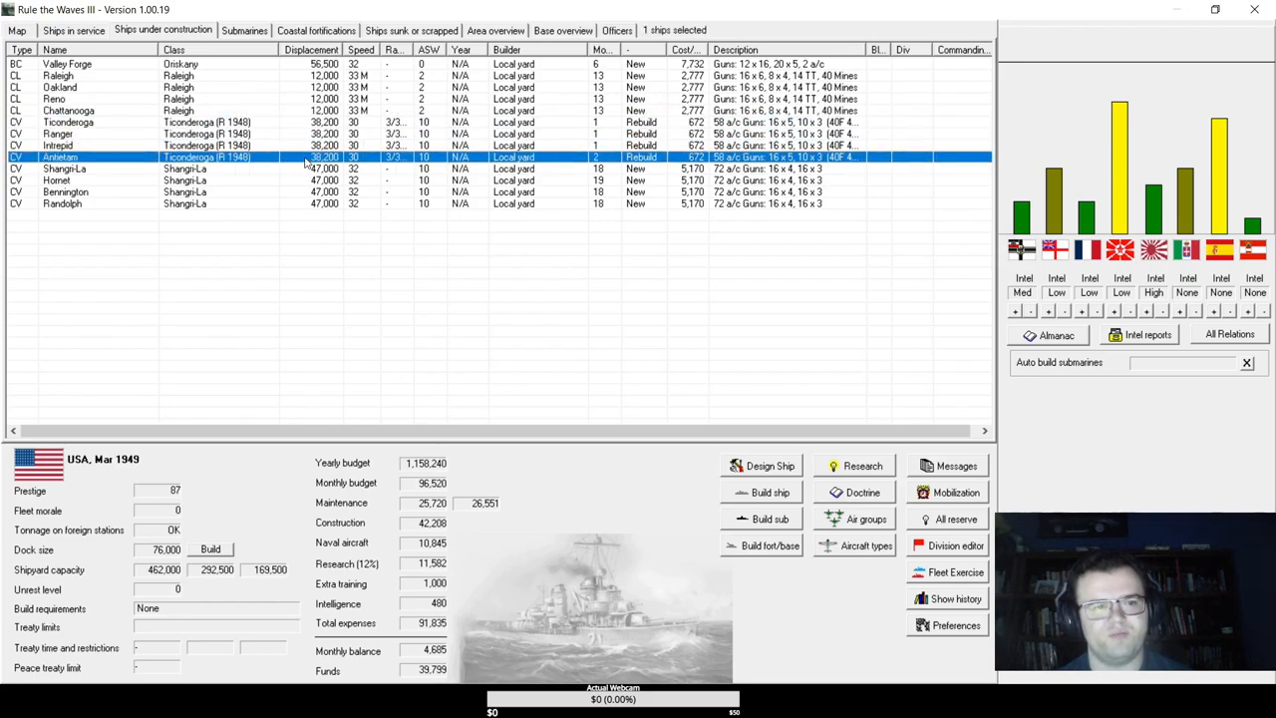
{"action": "left_click", "coordinate": [67, 62]}
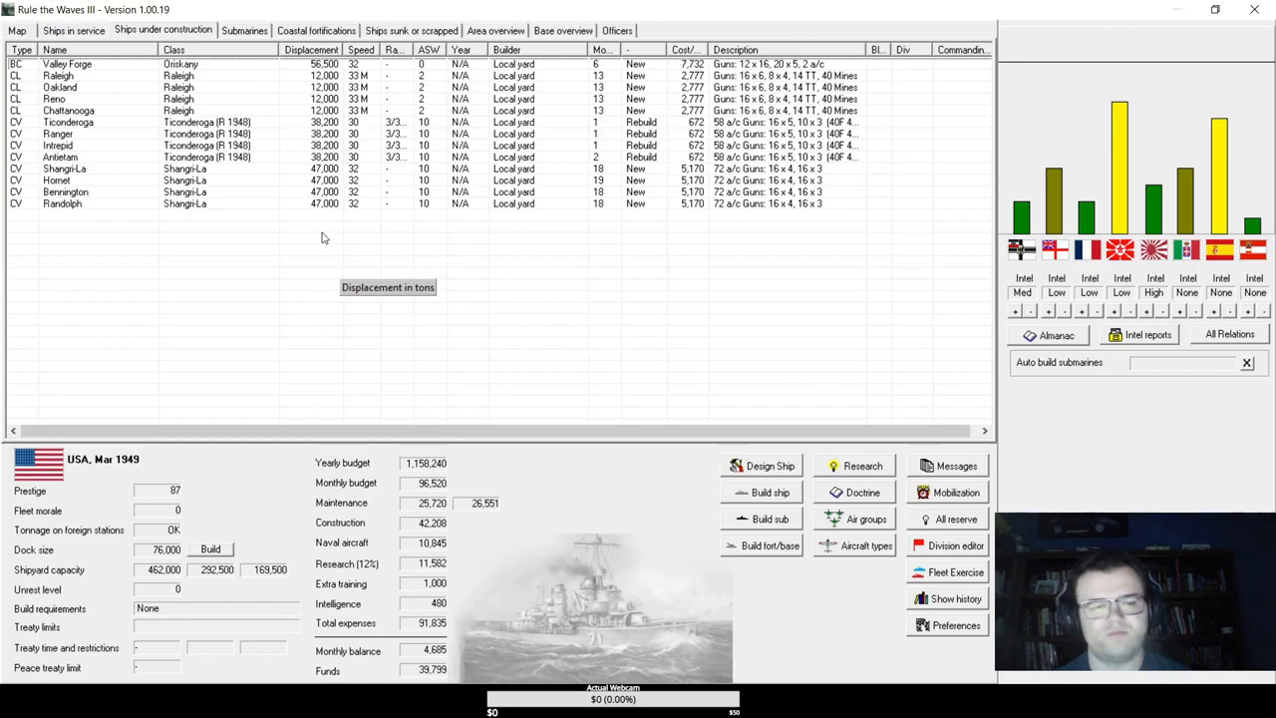
{"action": "mouse_move", "coordinate": [244, 190]}
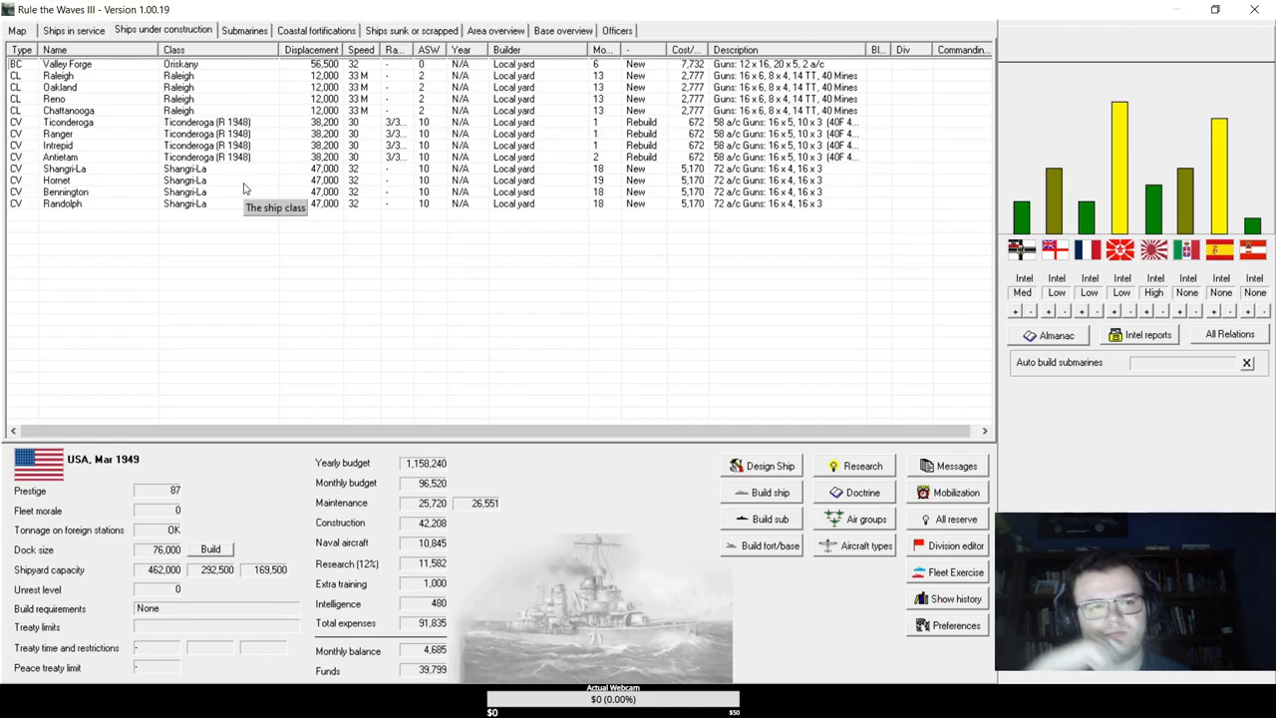
{"action": "mouse_move", "coordinate": [116, 93]}
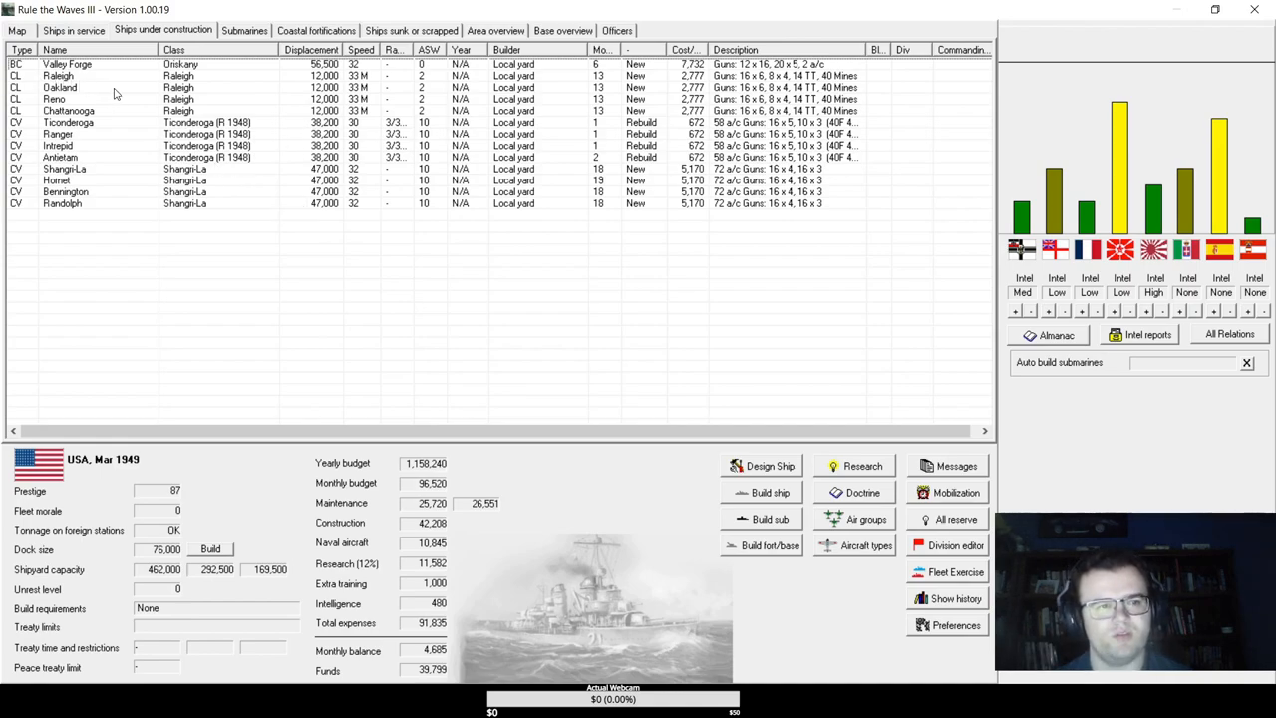
{"action": "left_click", "coordinate": [54, 99]}
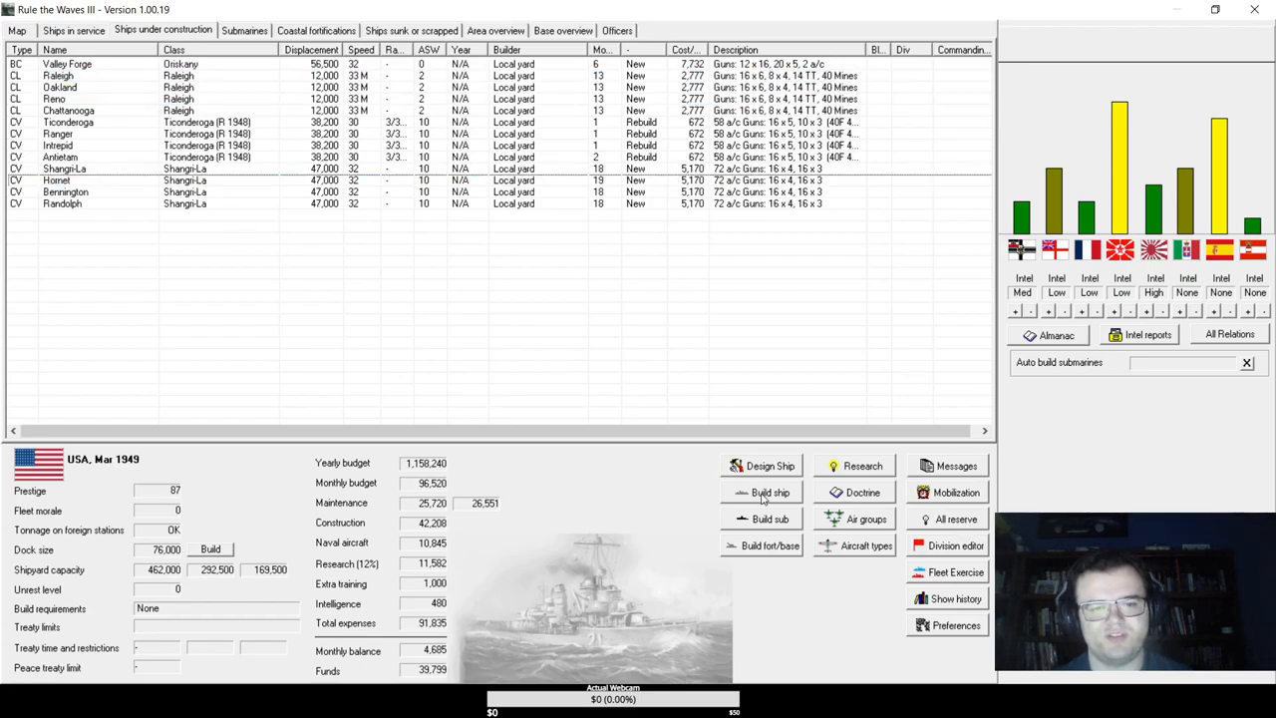
{"action": "left_click", "coordinate": [770, 466]}
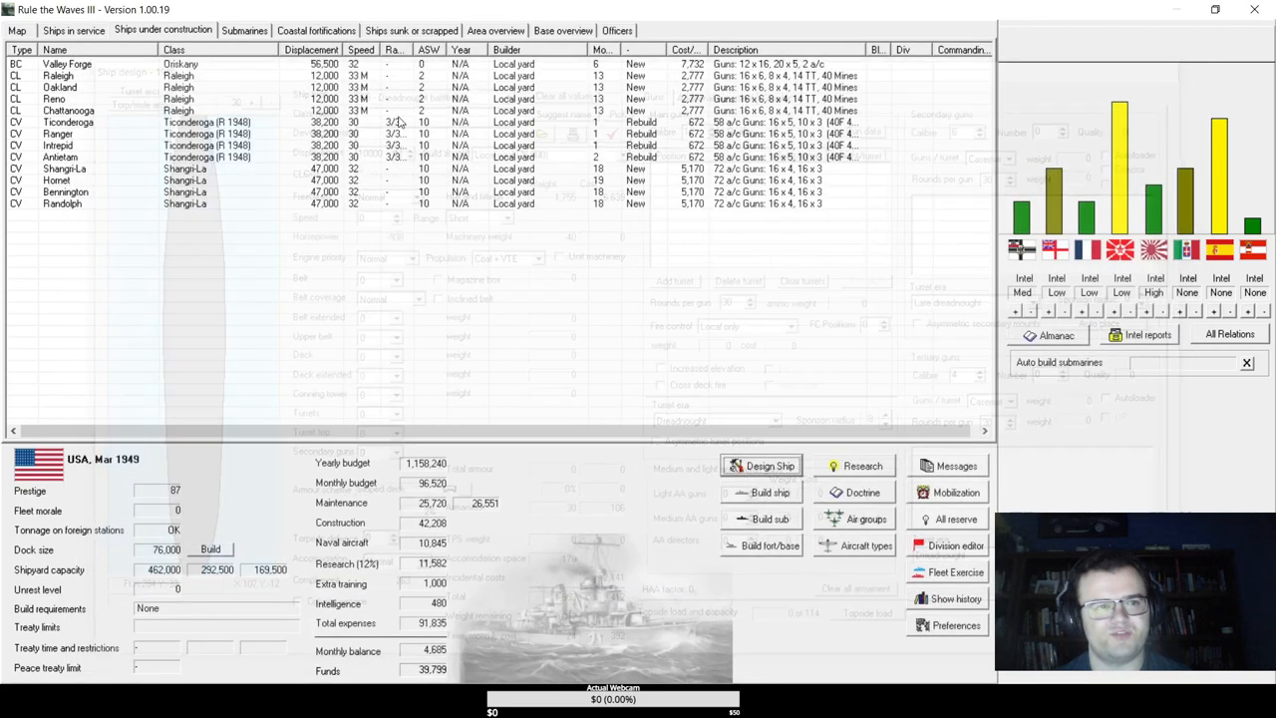
- Load the Ericsson destroyer design from ships in service and raise its speed to 36 knots with 5-inch main guns
{"action": "left_click", "coordinate": [73, 30]}
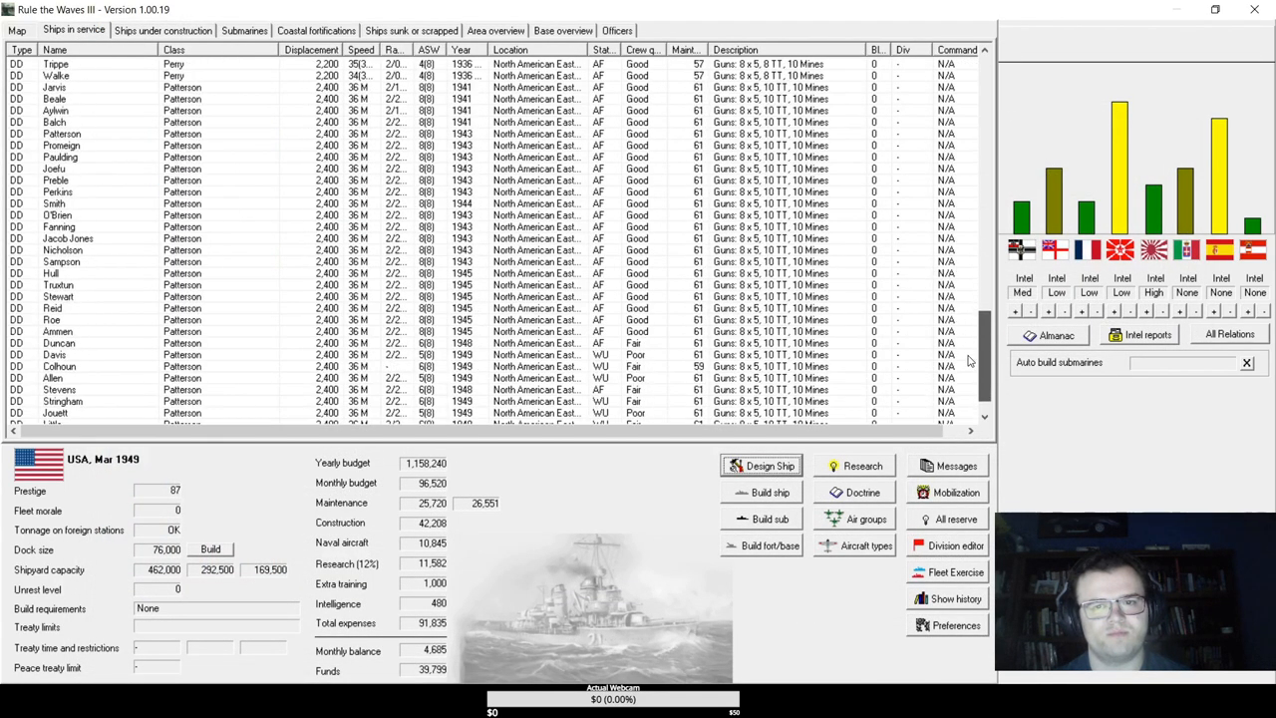
{"action": "double_click", "coordinate": [59, 331]}
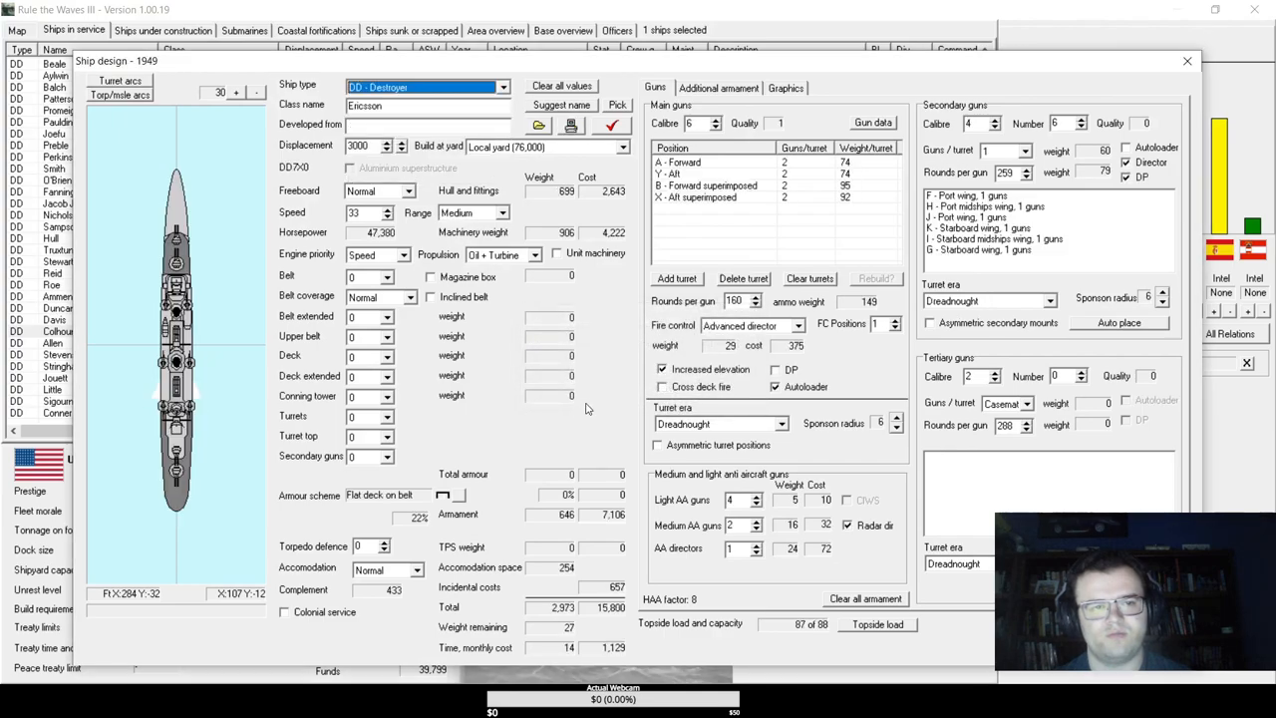
{"action": "left_click", "coordinate": [391, 209]}
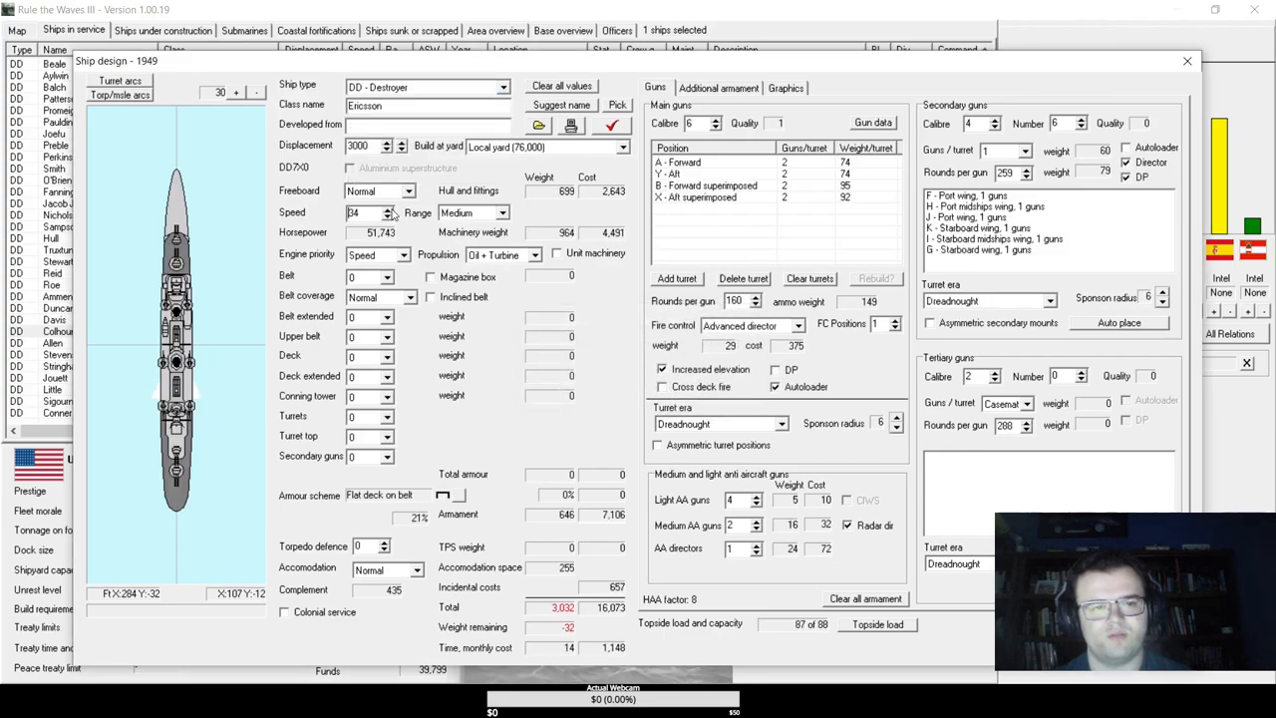
{"action": "left_click", "coordinate": [391, 209]}
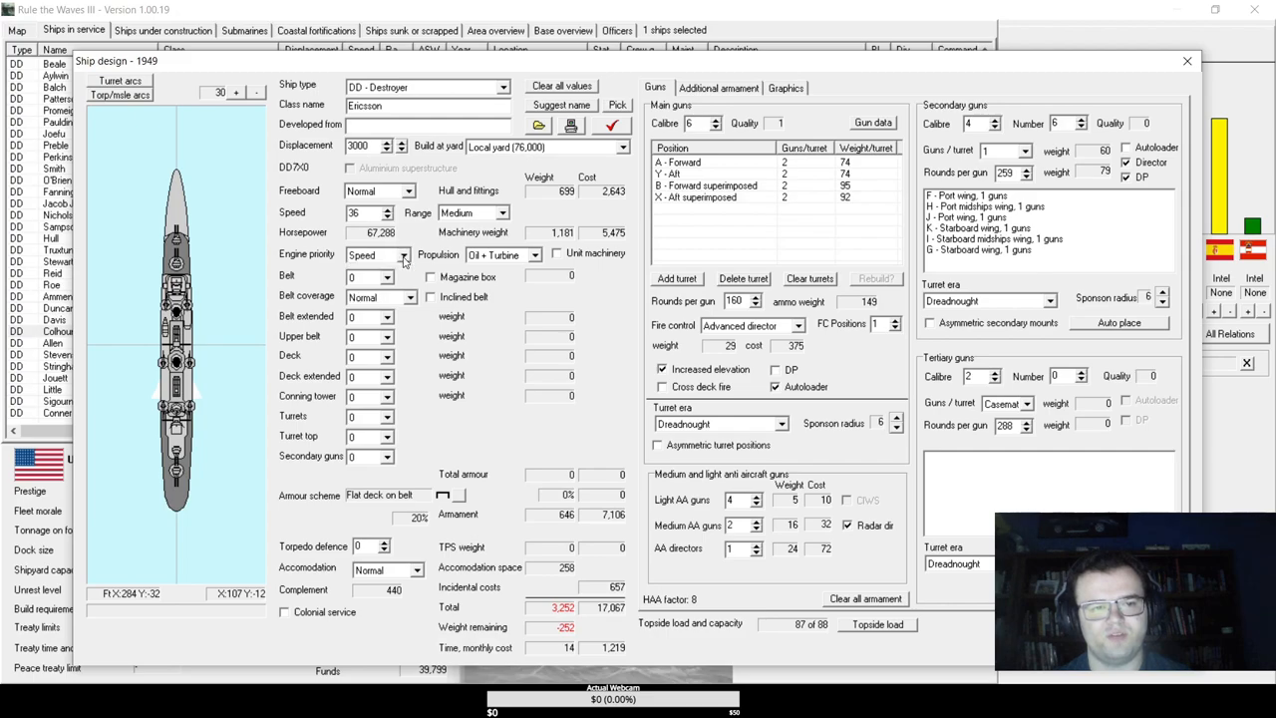
{"action": "left_click", "coordinate": [377, 255]}
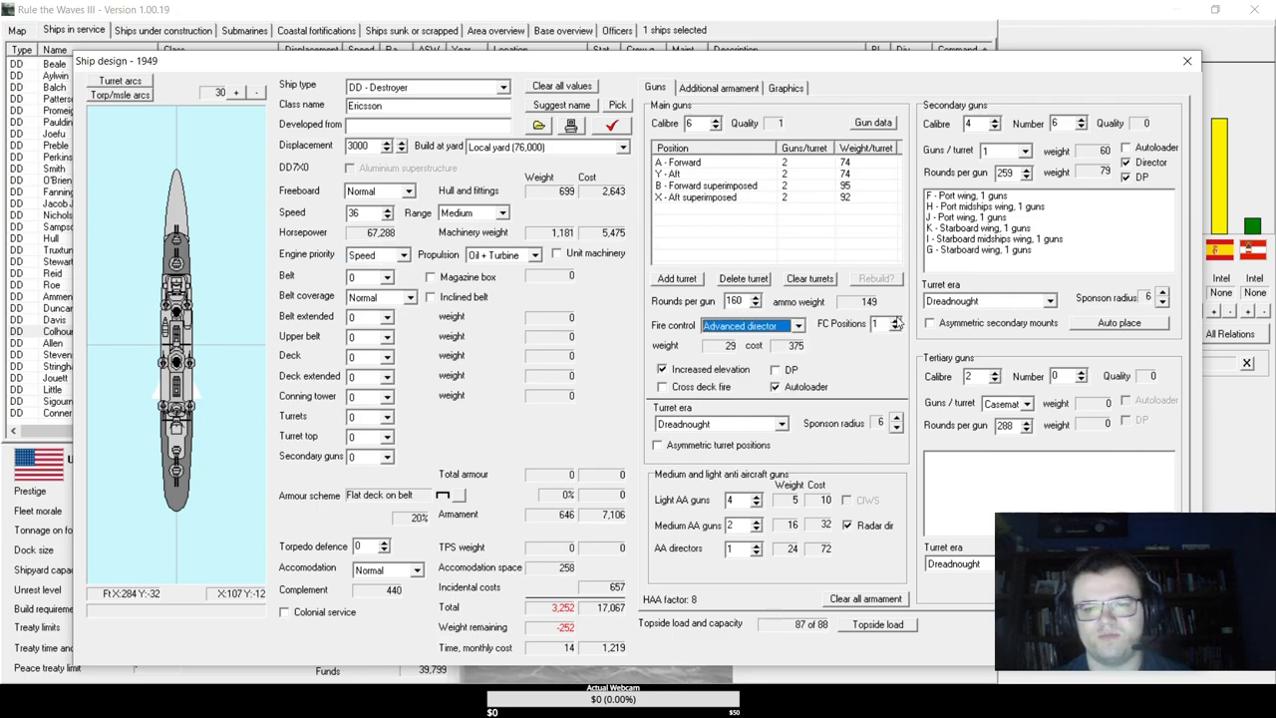
- Give it a second fire-control position and director-controlled dual-purpose 3-inch secondaries
{"action": "left_click", "coordinate": [895, 319]}
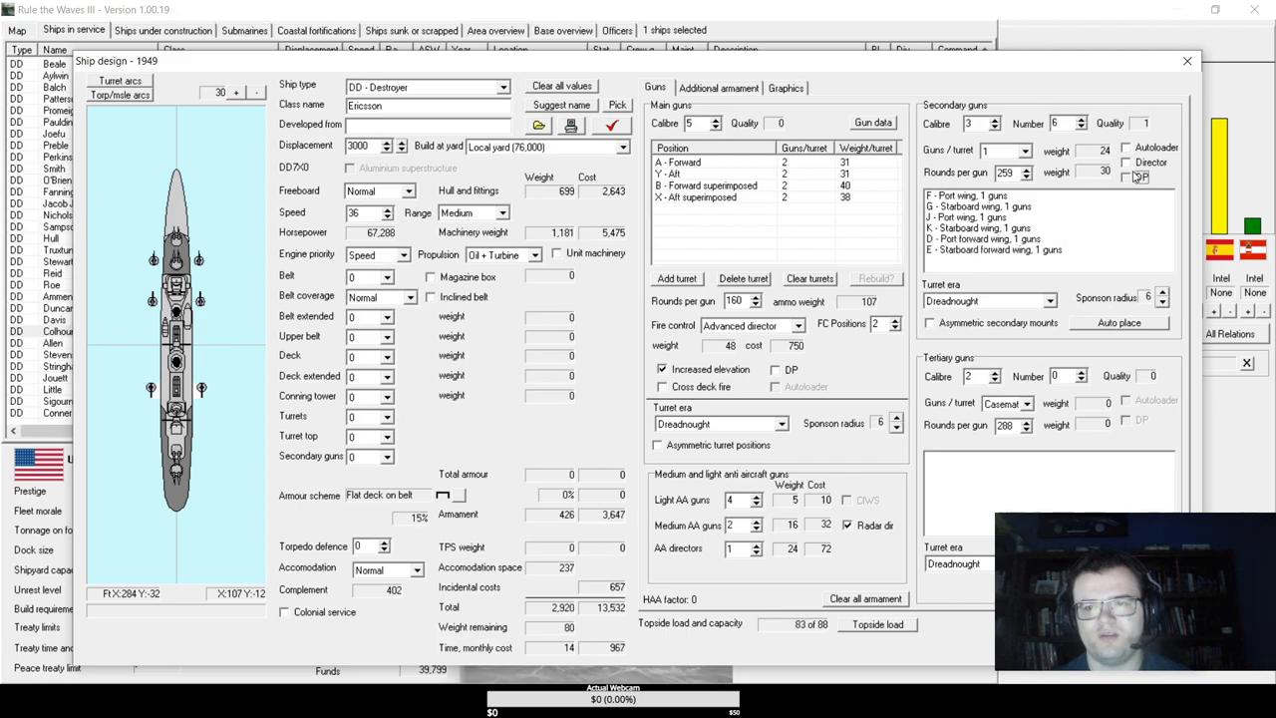
{"action": "left_click", "coordinate": [1125, 163]}
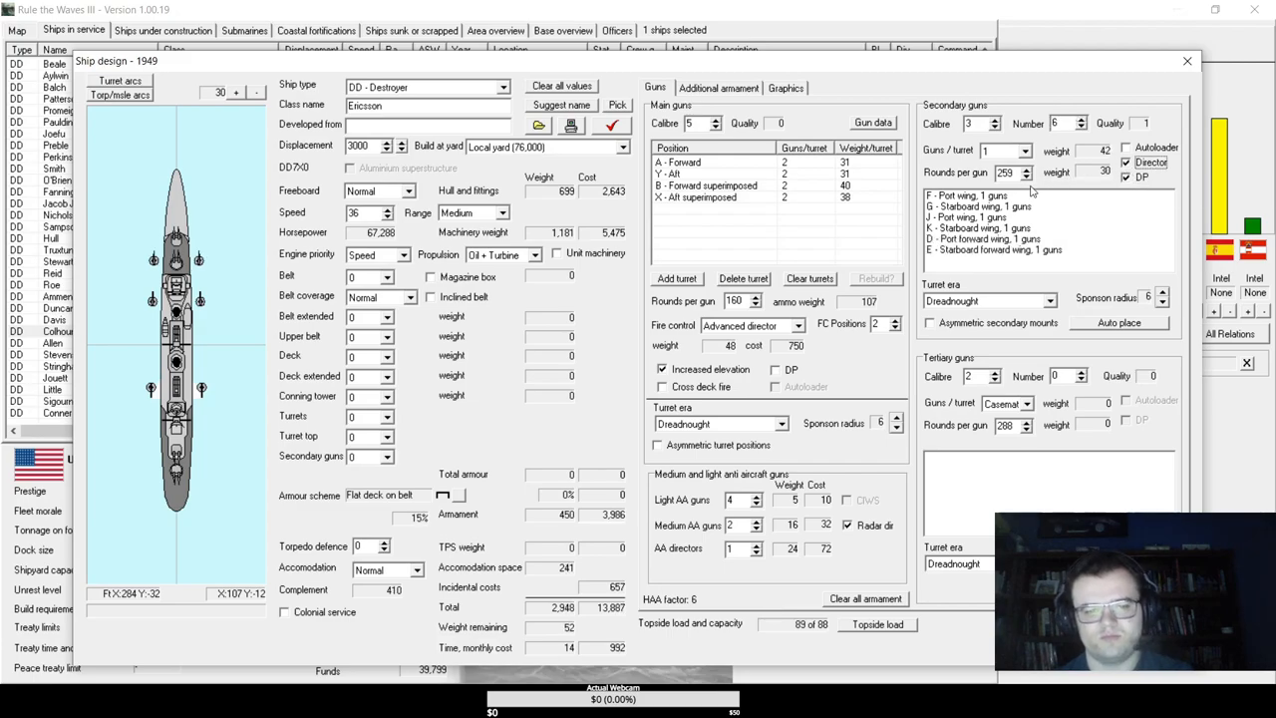
{"action": "left_click", "coordinate": [718, 88]}
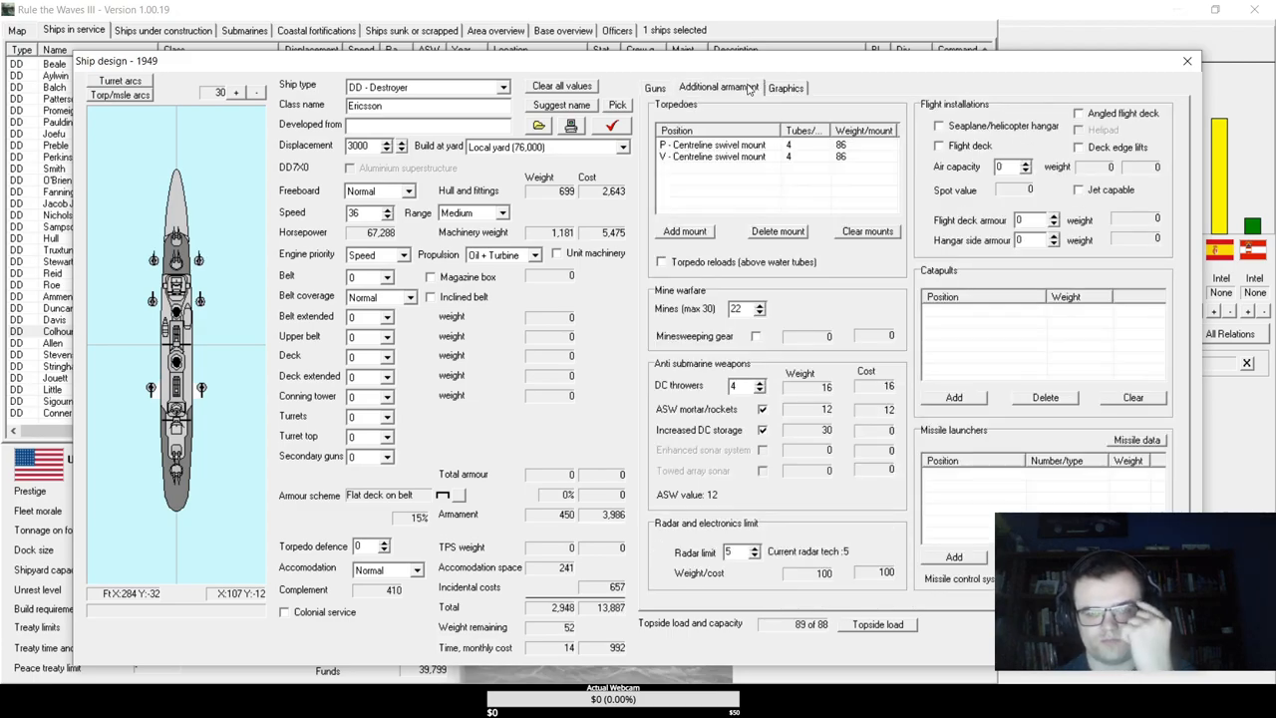
{"action": "mouse_move", "coordinate": [1005, 462]}
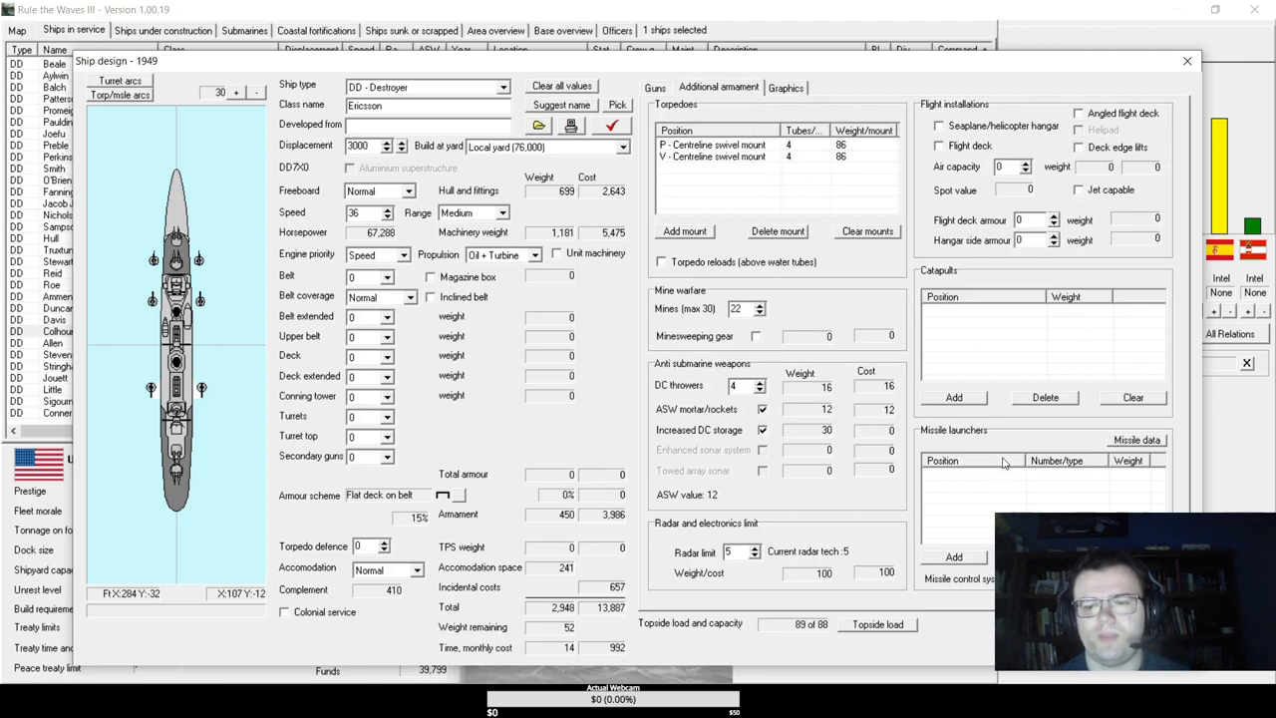
- Add Heavy SSM missile launchers on the port and starboard wing positions
{"action": "left_click", "coordinate": [953, 557]}
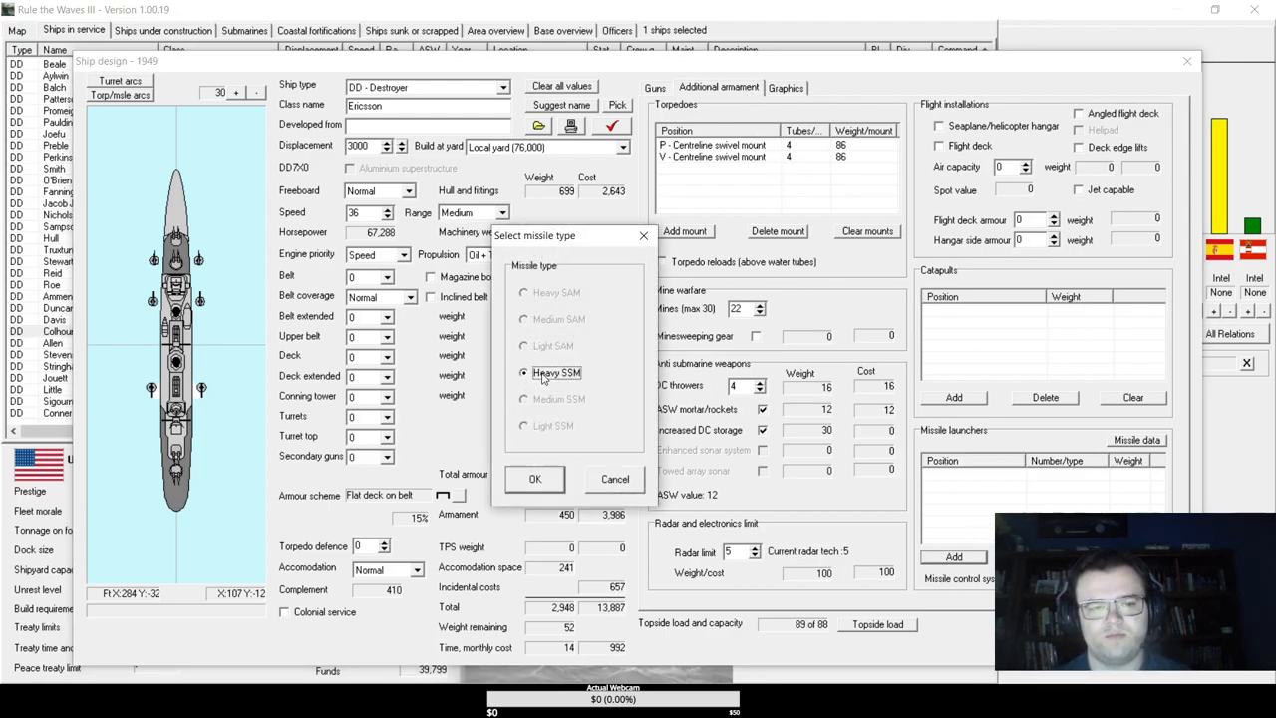
{"action": "left_click", "coordinate": [535, 479]}
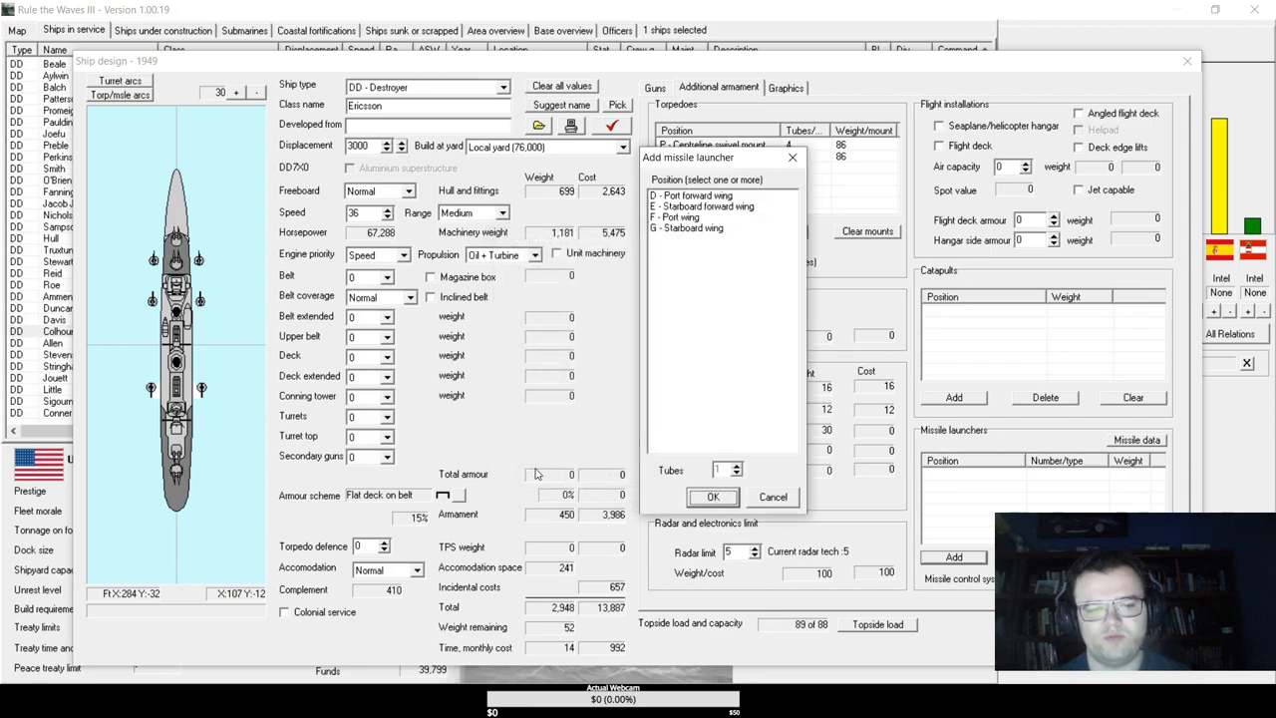
{"action": "left_click", "coordinate": [692, 196]}
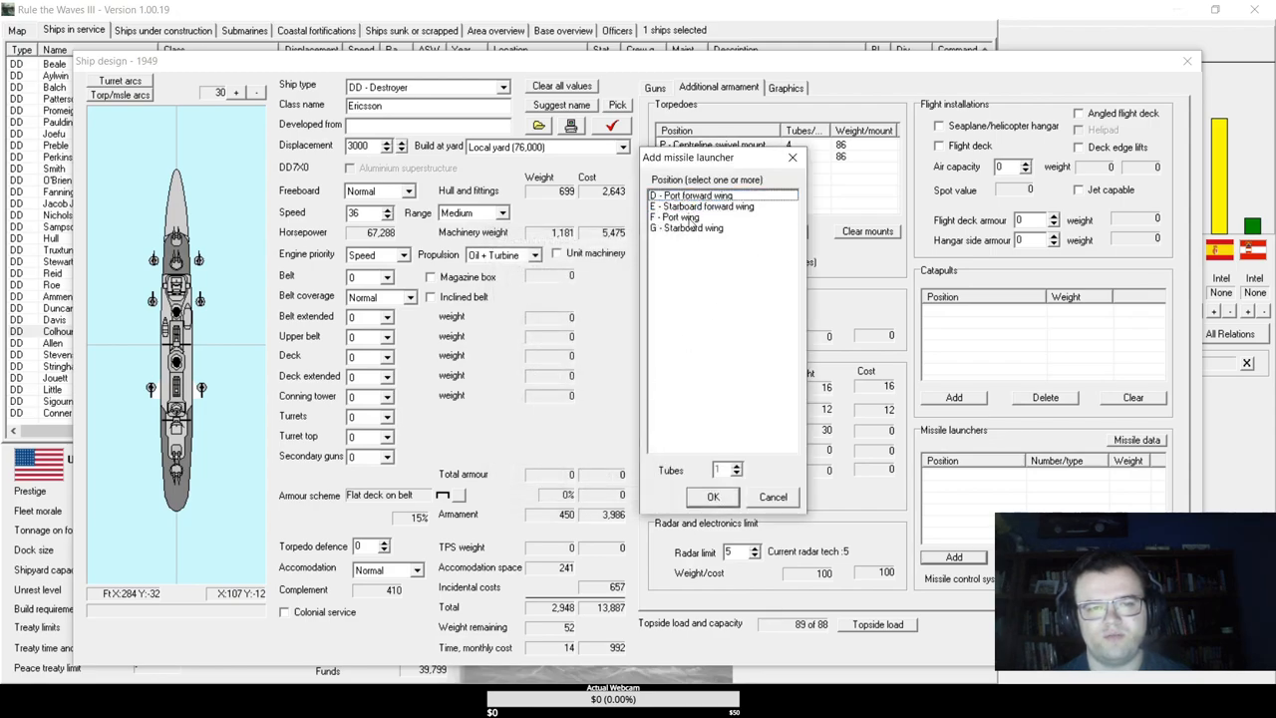
{"action": "left_click", "coordinate": [713, 496]}
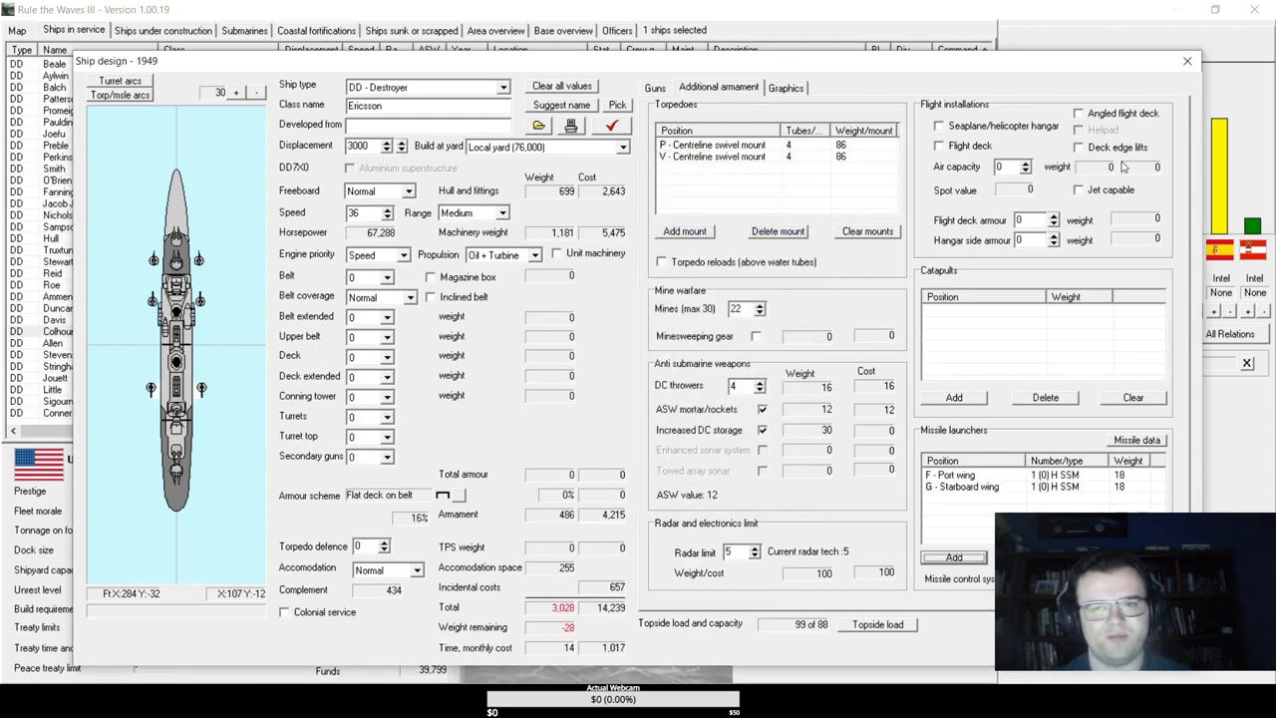
- Auto-place the secondary guns, add two more Heavy SSM launchers on the forward wings, and run the design check
{"action": "left_click", "coordinate": [655, 88]}
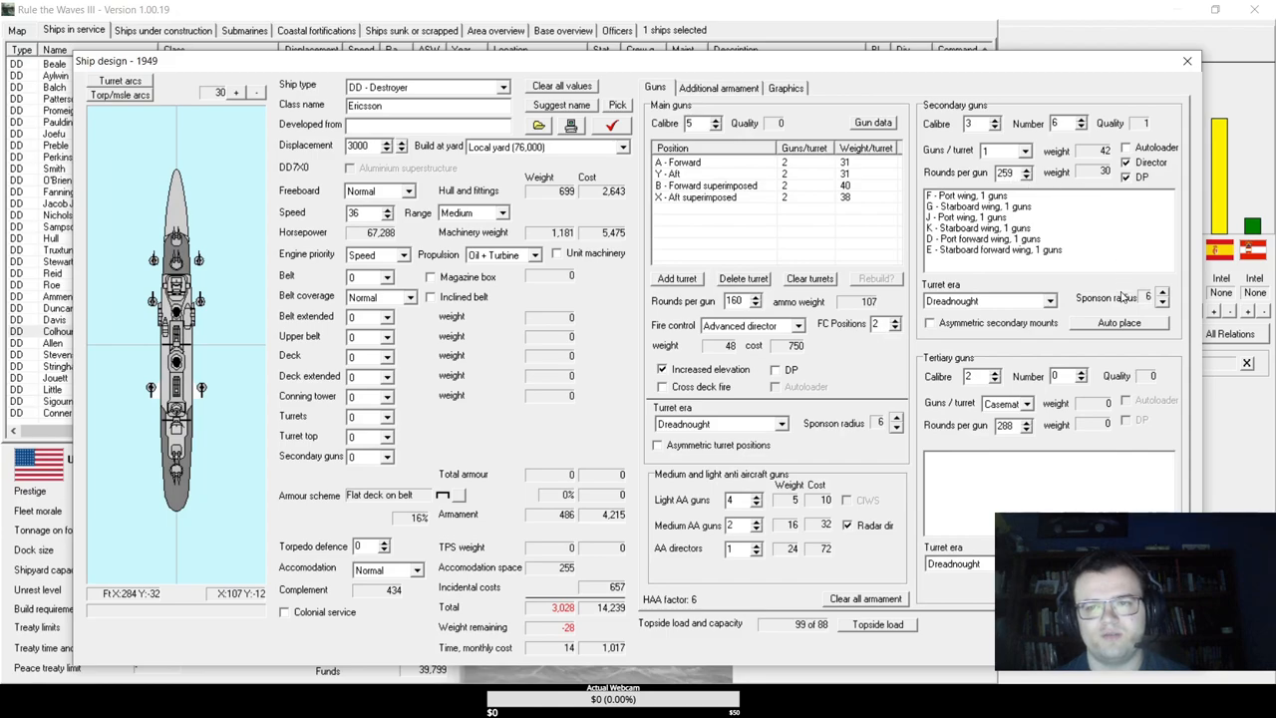
{"action": "left_click", "coordinate": [1119, 322]}
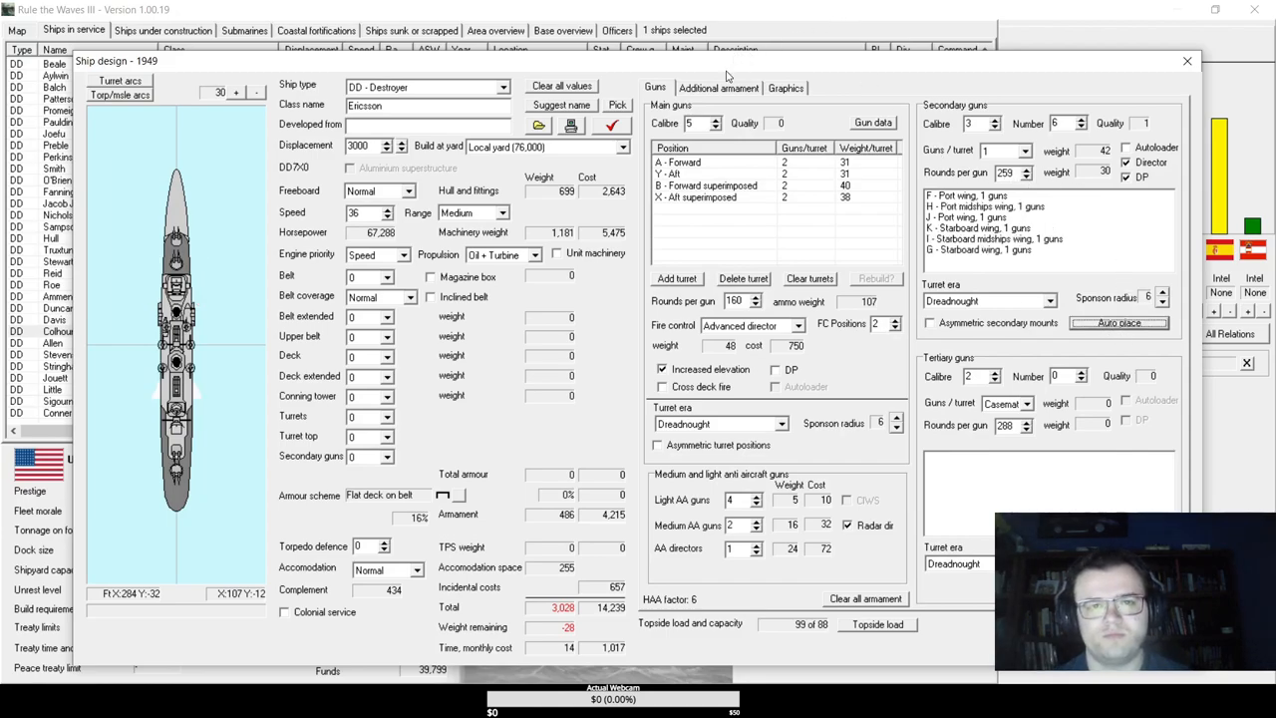
{"action": "left_click", "coordinate": [718, 88]}
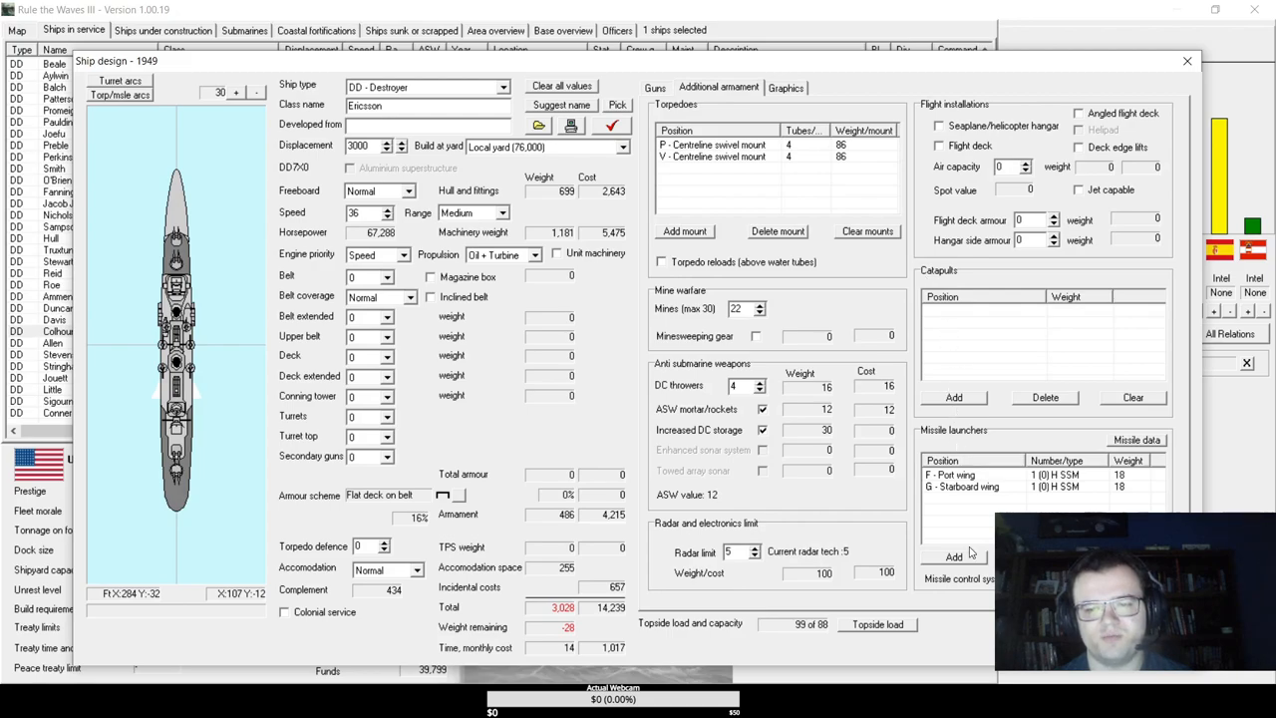
{"action": "left_click", "coordinate": [954, 557]}
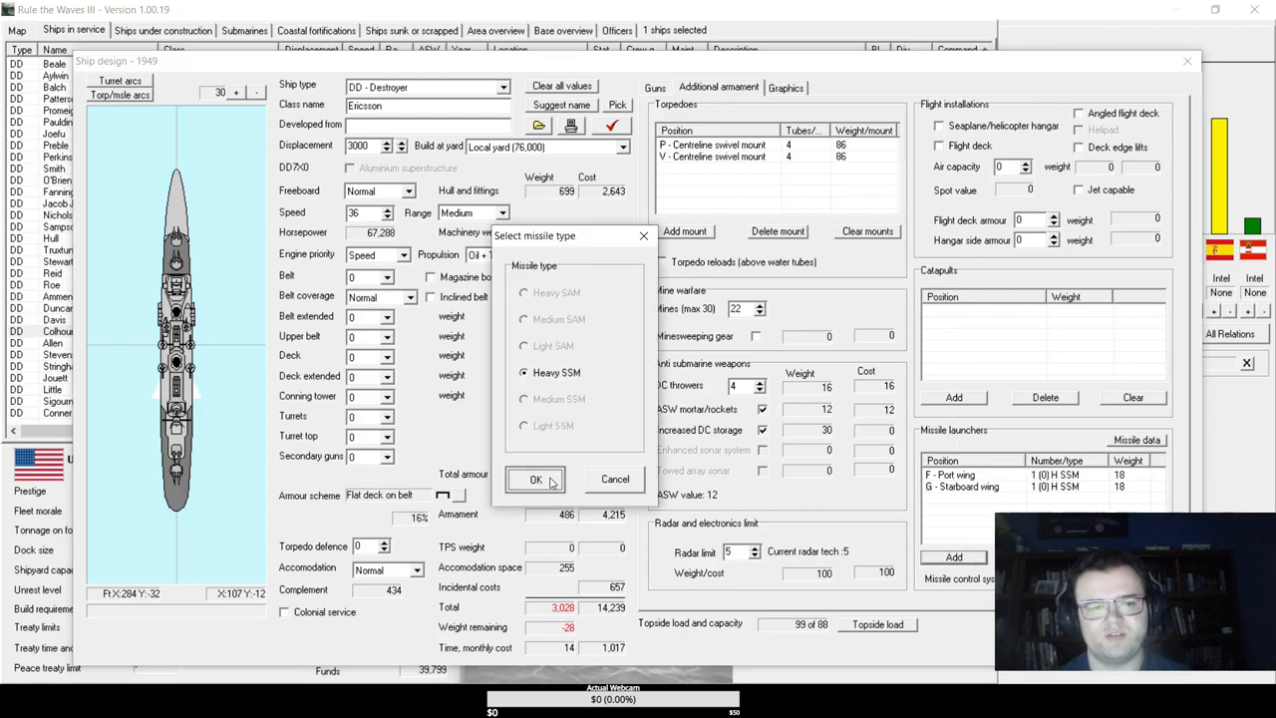
{"action": "left_click", "coordinate": [535, 480]}
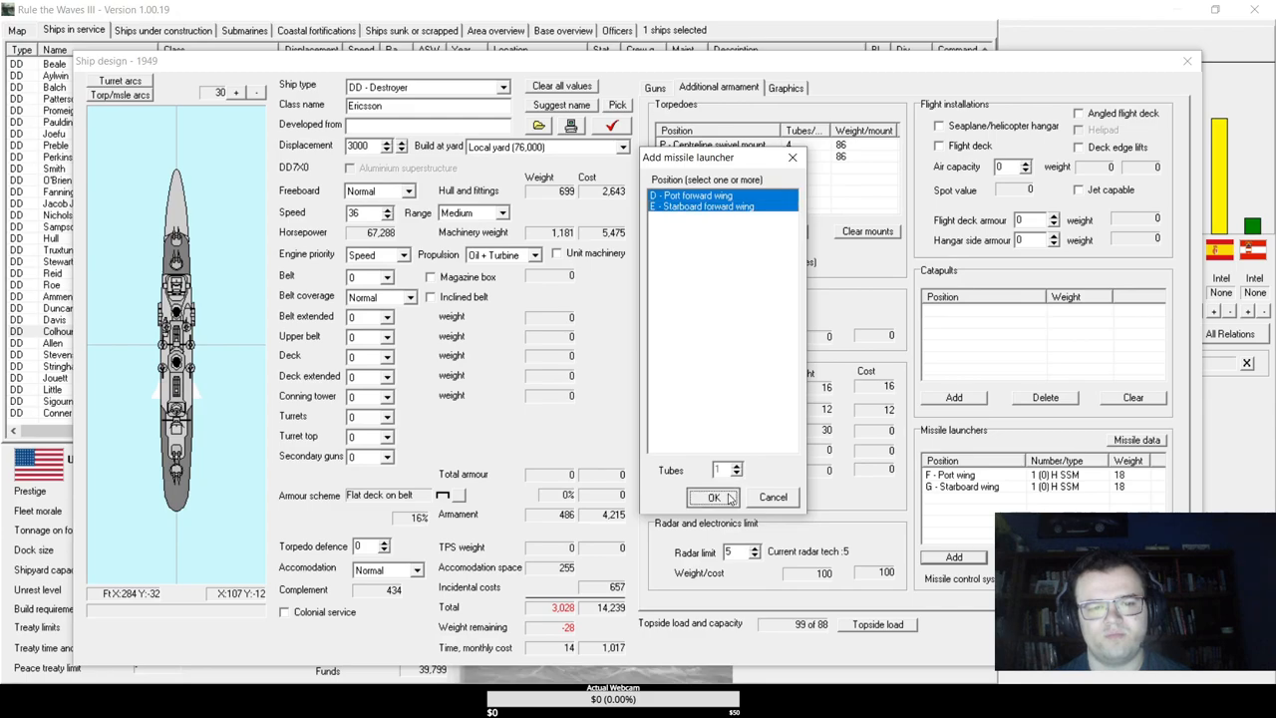
{"action": "left_click", "coordinate": [714, 497]}
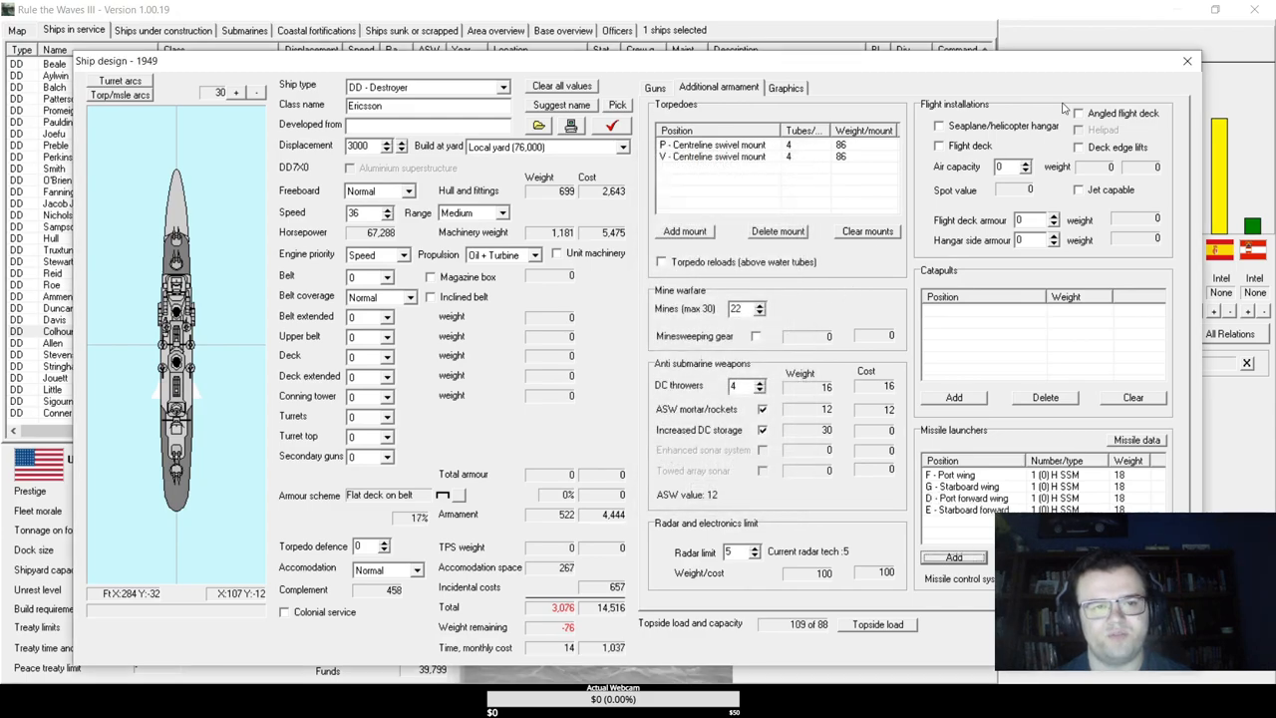
{"action": "left_click", "coordinate": [611, 124]}
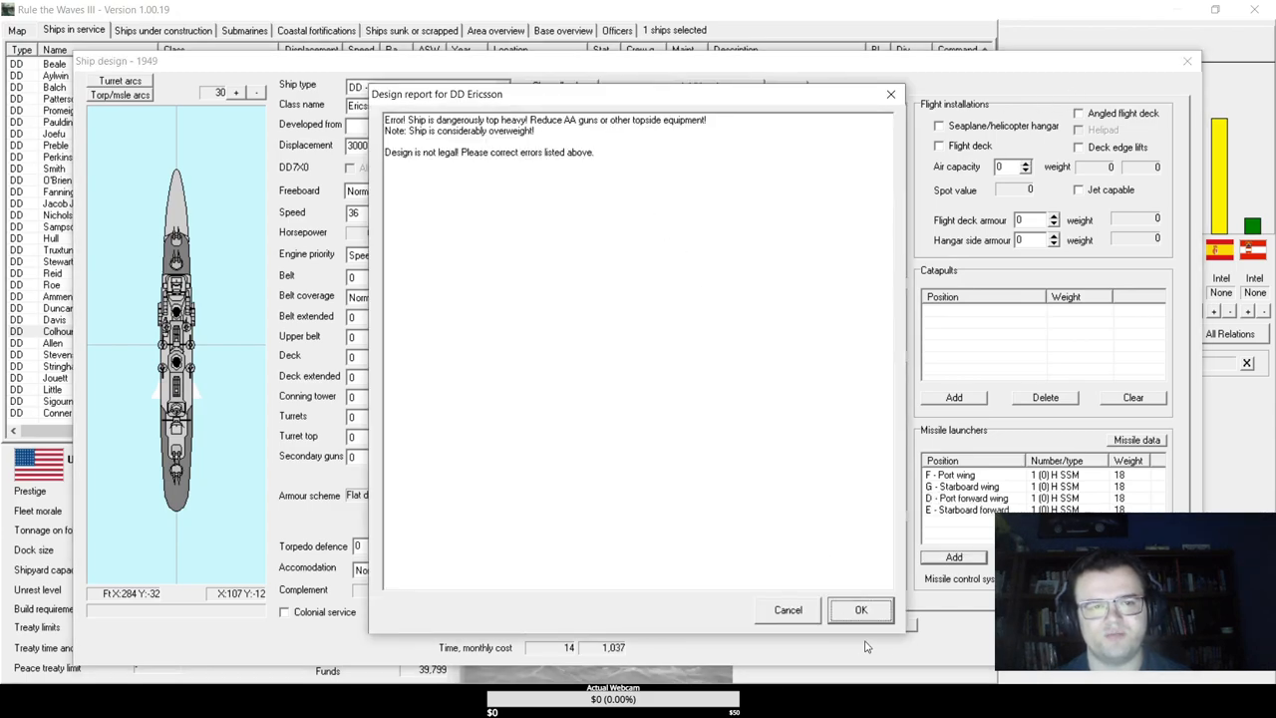
- Dismiss the report, review the launcher and turret lists, and raise displacement to 3300 tons
{"action": "left_click", "coordinate": [859, 609]}
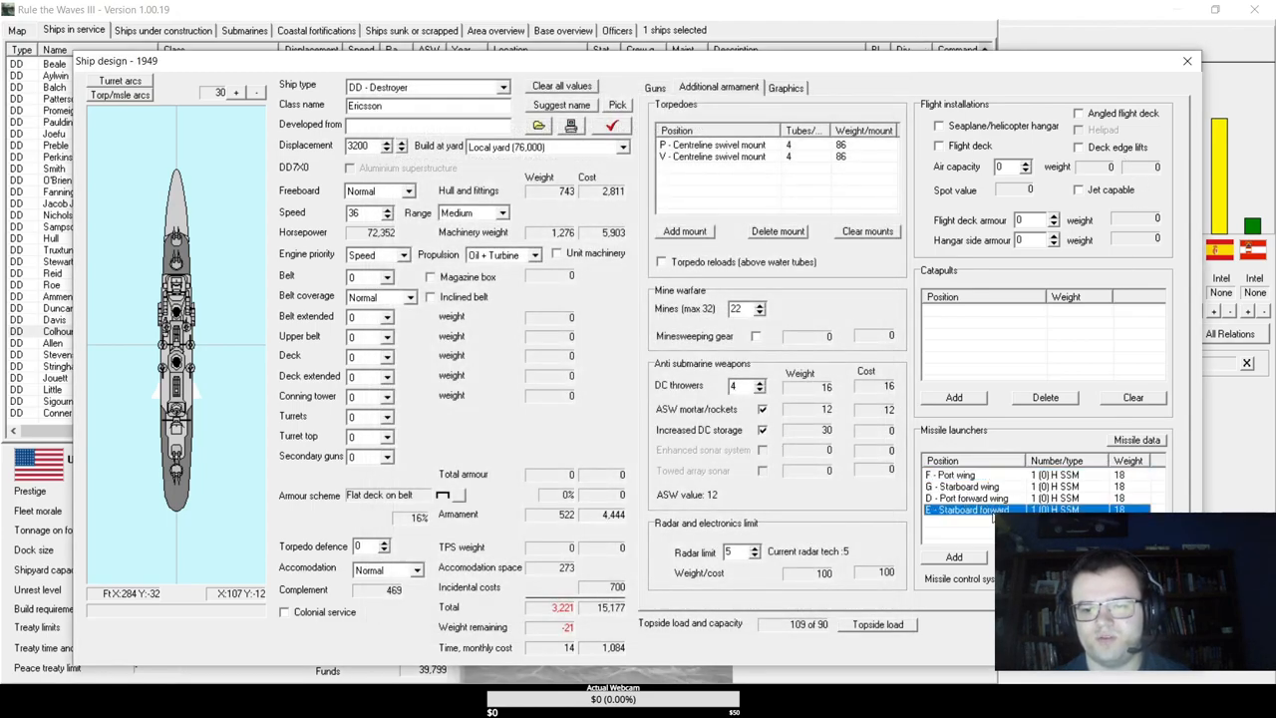
{"action": "left_click", "coordinate": [997, 498]}
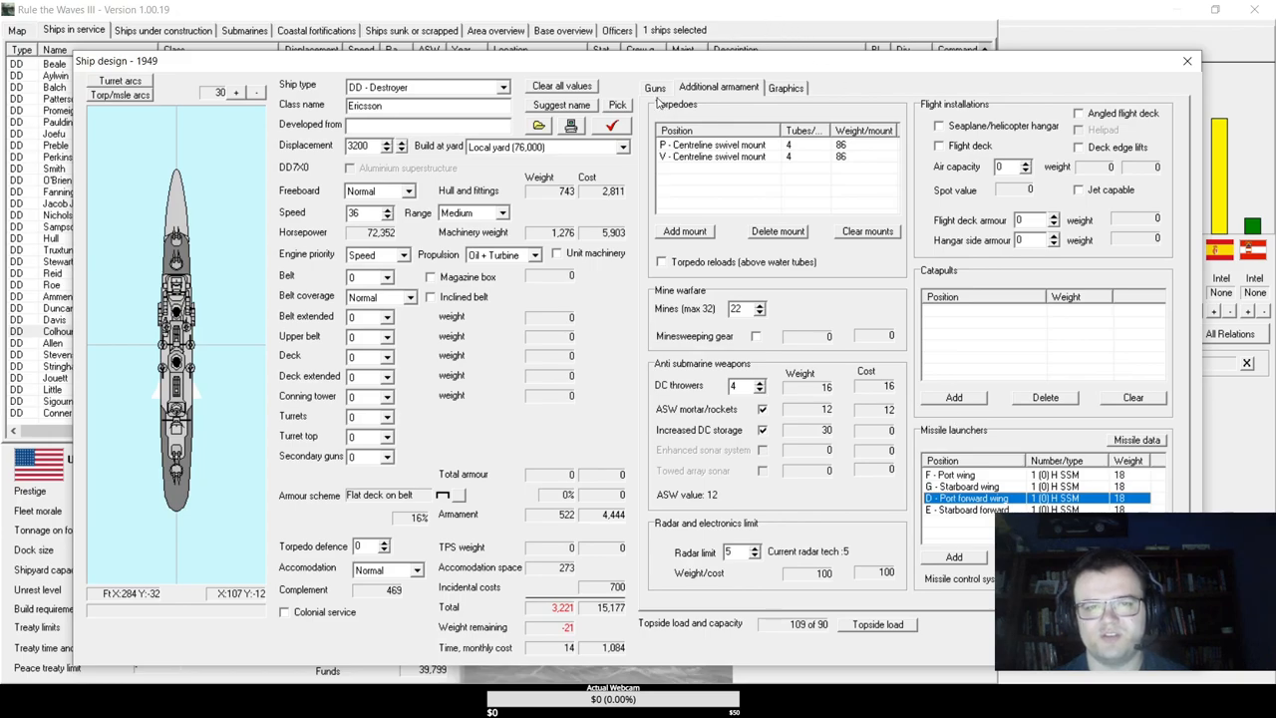
{"action": "left_click", "coordinate": [655, 87]}
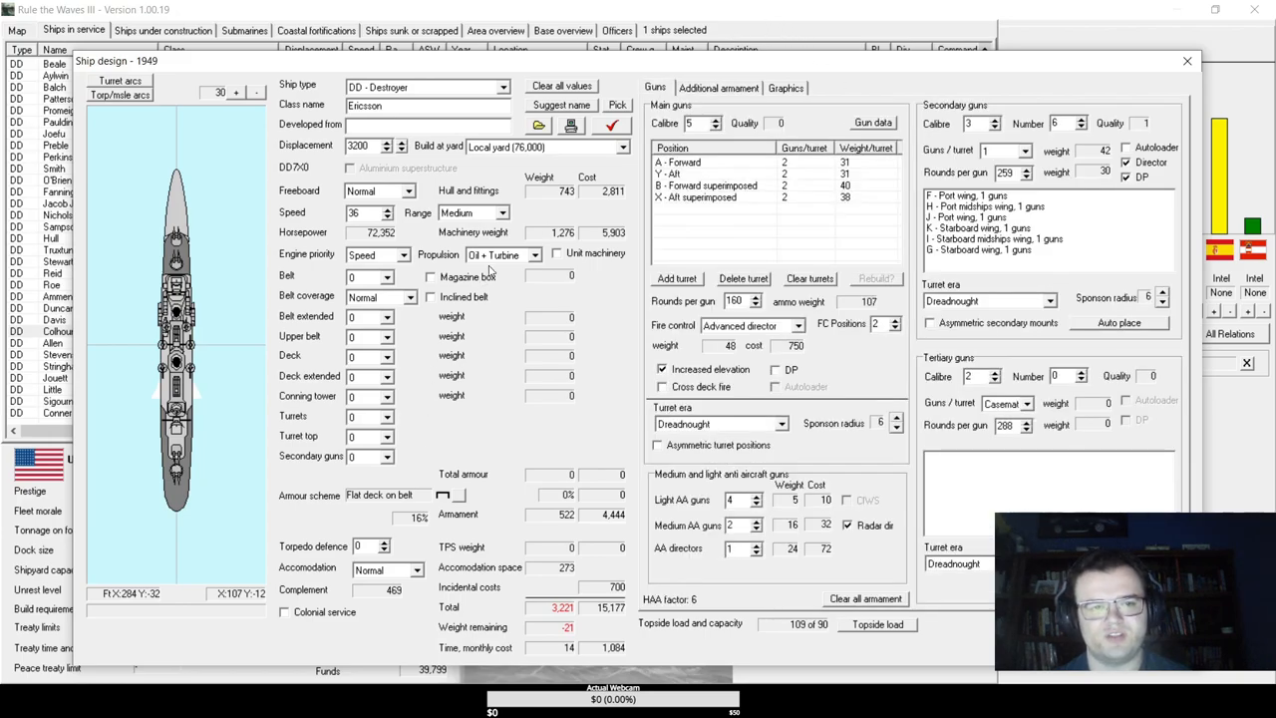
{"action": "left_click", "coordinate": [718, 197]}
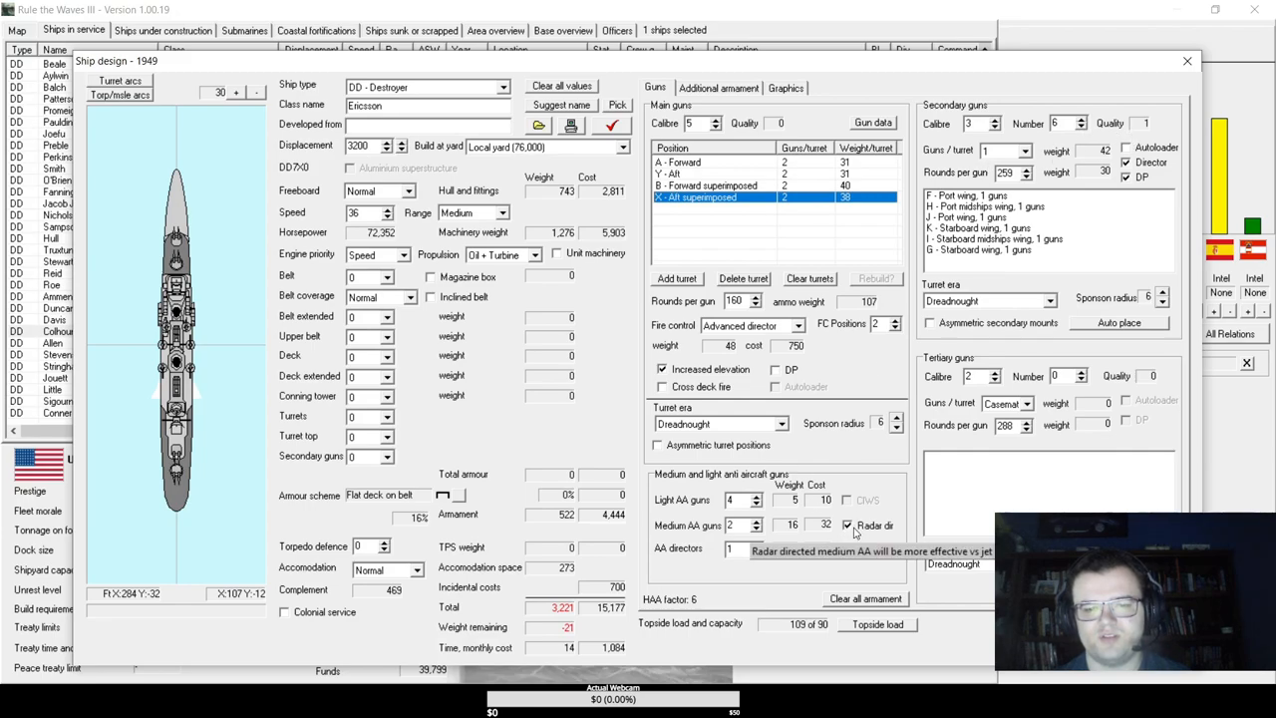
{"action": "left_click", "coordinate": [762, 544]}
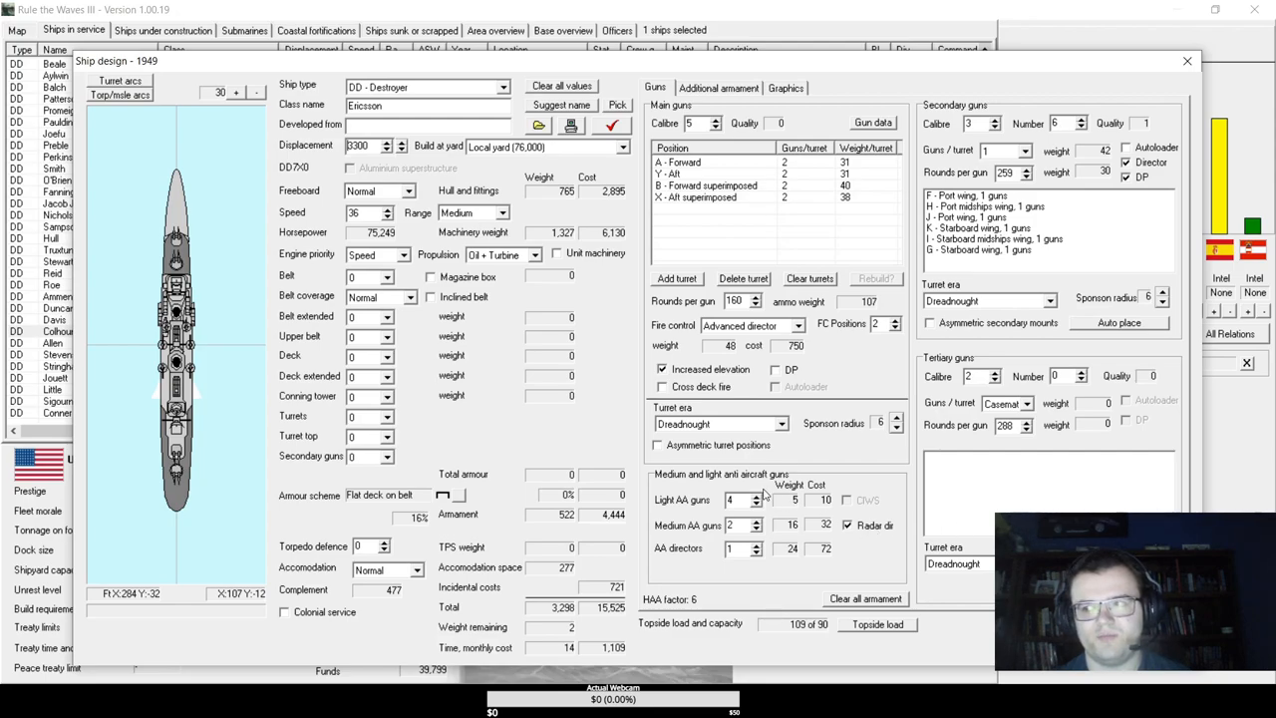
{"action": "mouse_move", "coordinate": [679, 278]}
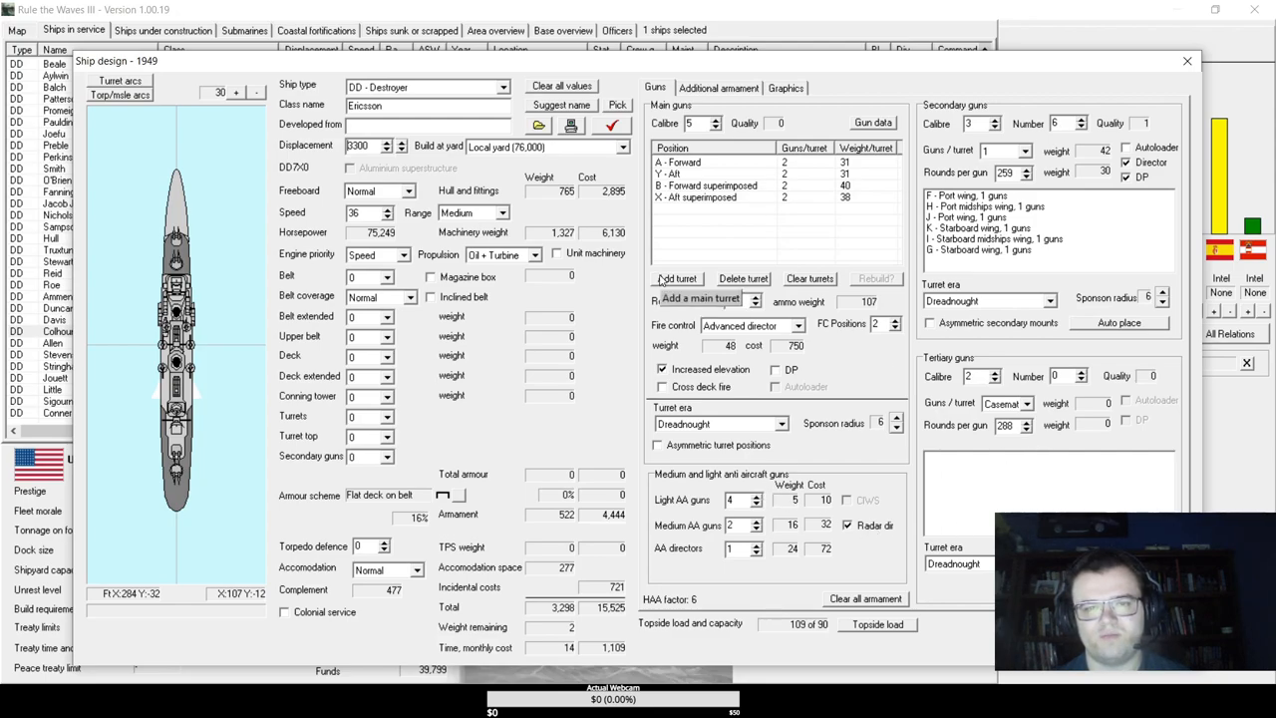
{"action": "left_click", "coordinate": [718, 88]}
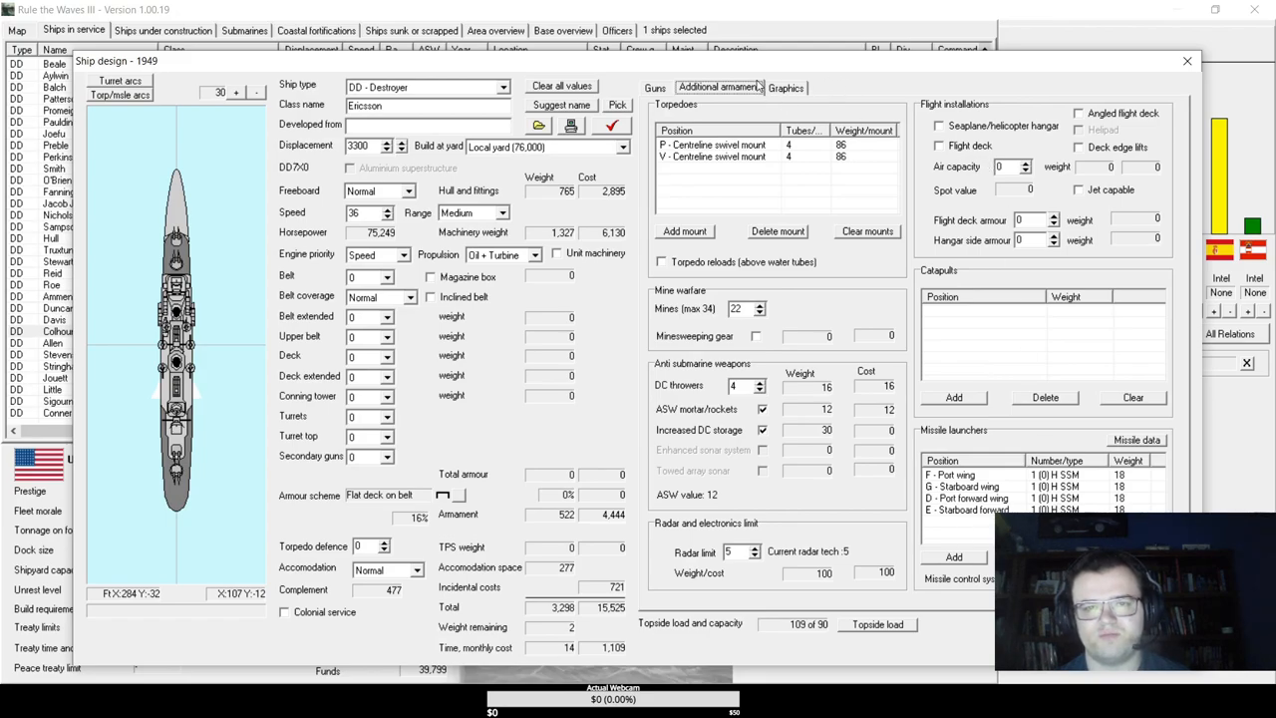
- Cycle suggested class names such as Tucker and McDougal, ending back on Ericsson
{"action": "left_click", "coordinate": [656, 88]}
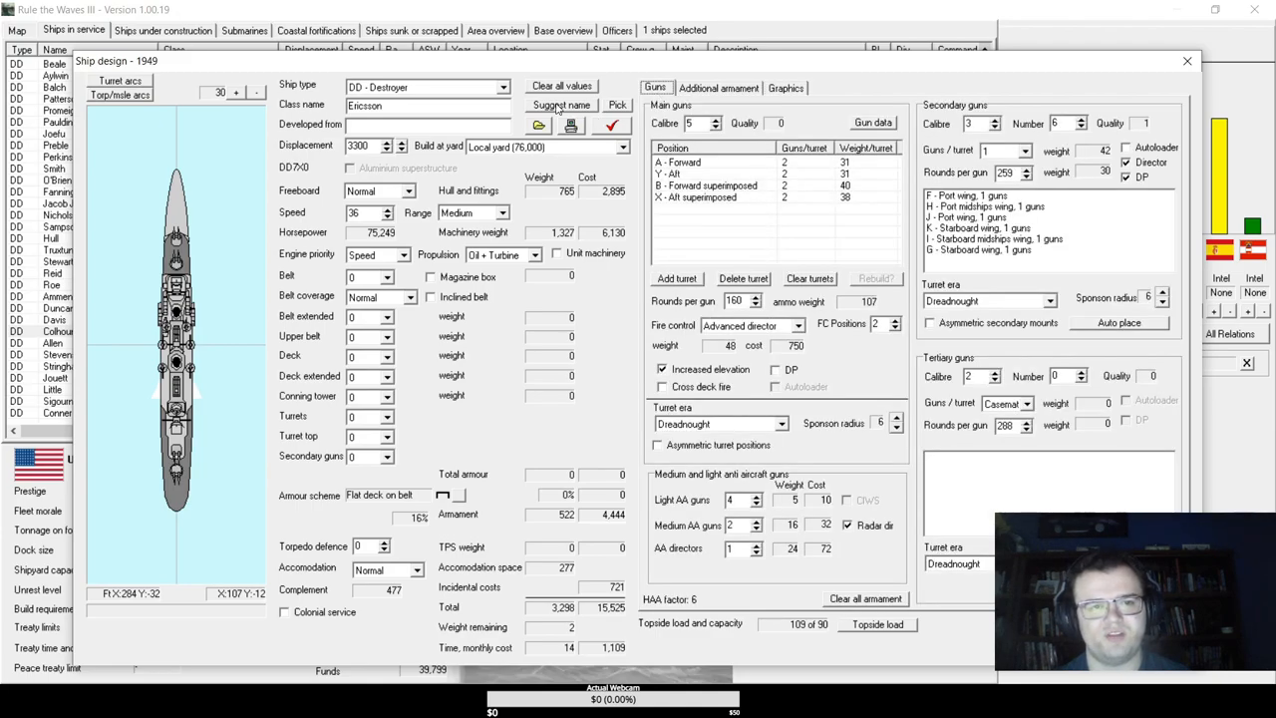
{"action": "left_click", "coordinate": [561, 105]}
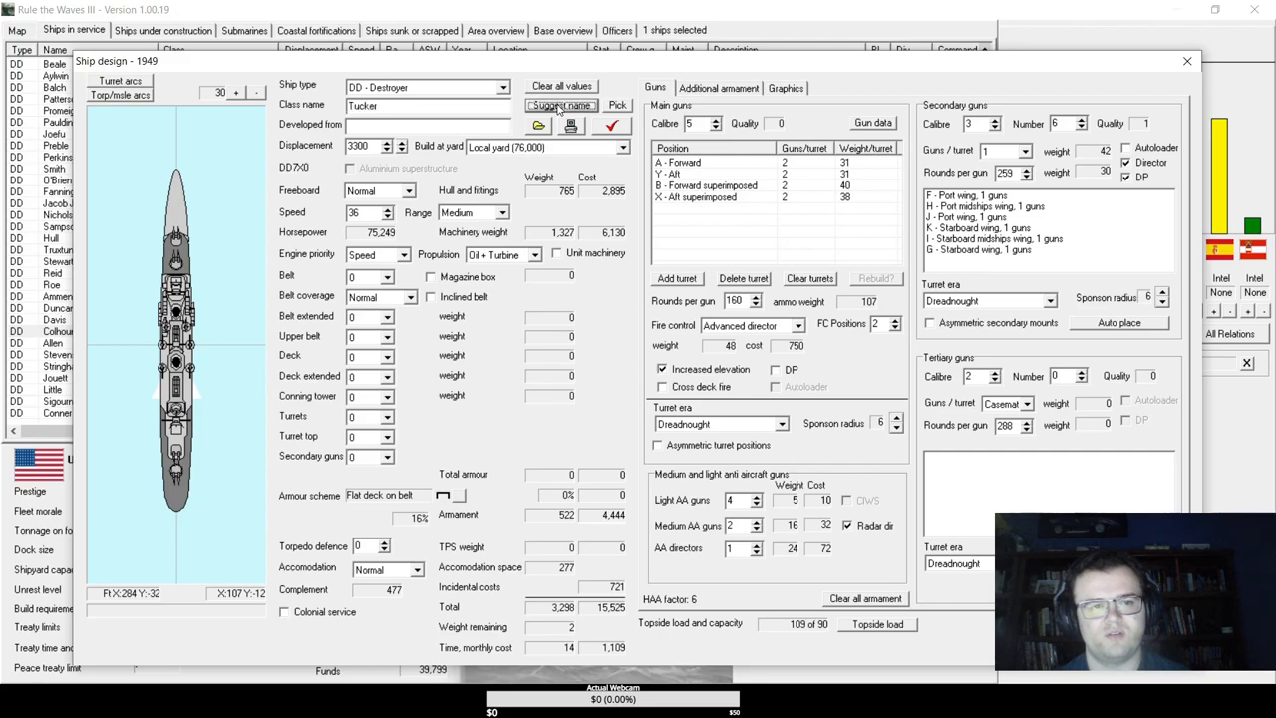
{"action": "left_click", "coordinate": [560, 105]}
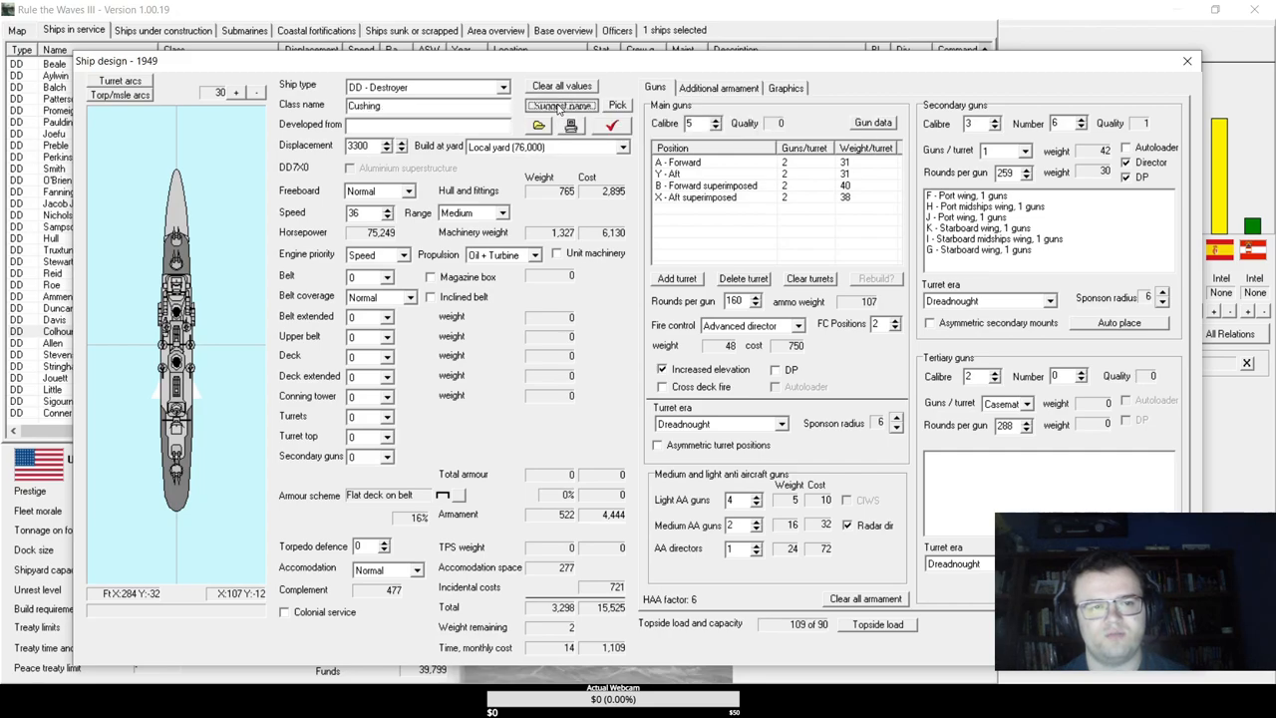
{"action": "left_click", "coordinate": [561, 105]}
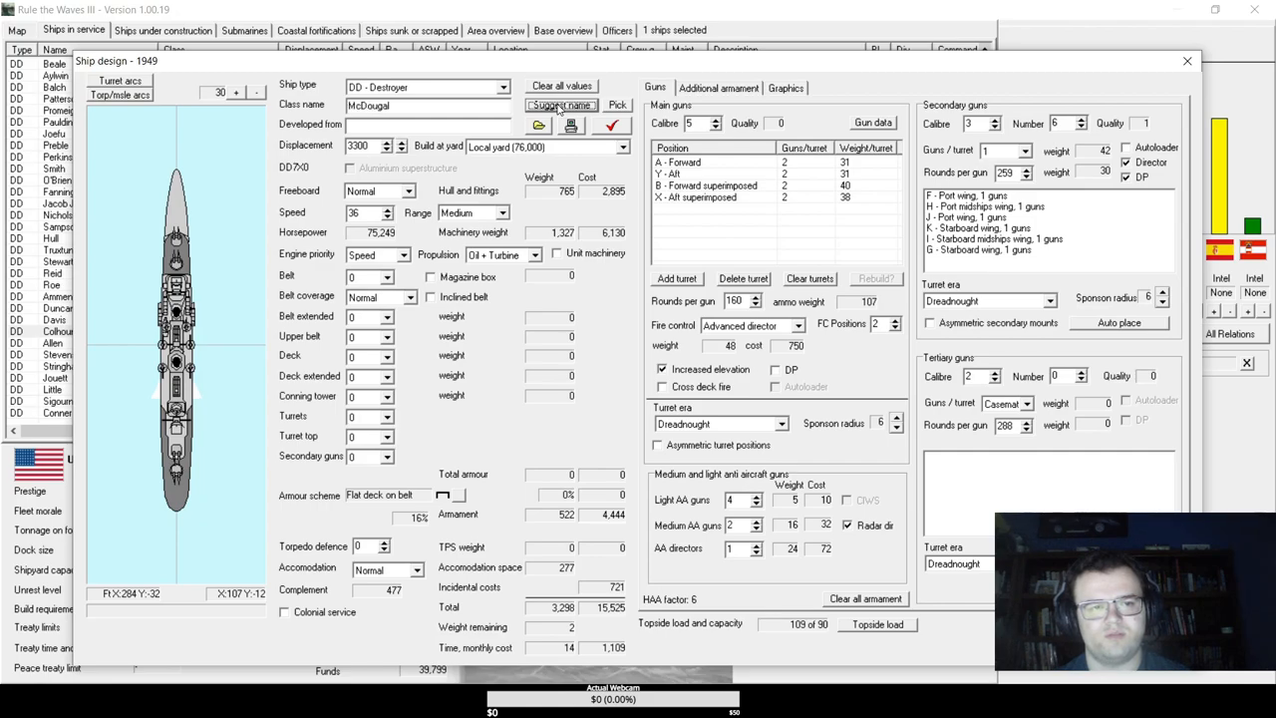
{"action": "left_click", "coordinate": [561, 104]}
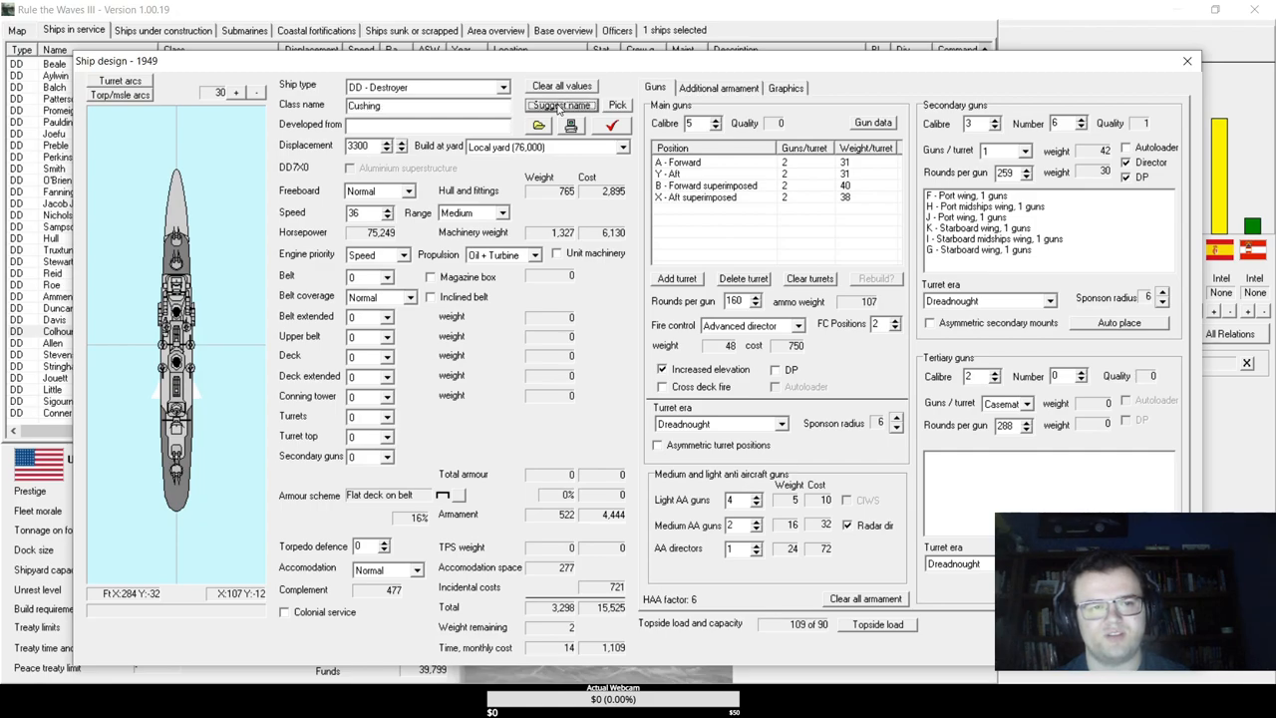
{"action": "left_click", "coordinate": [560, 105]}
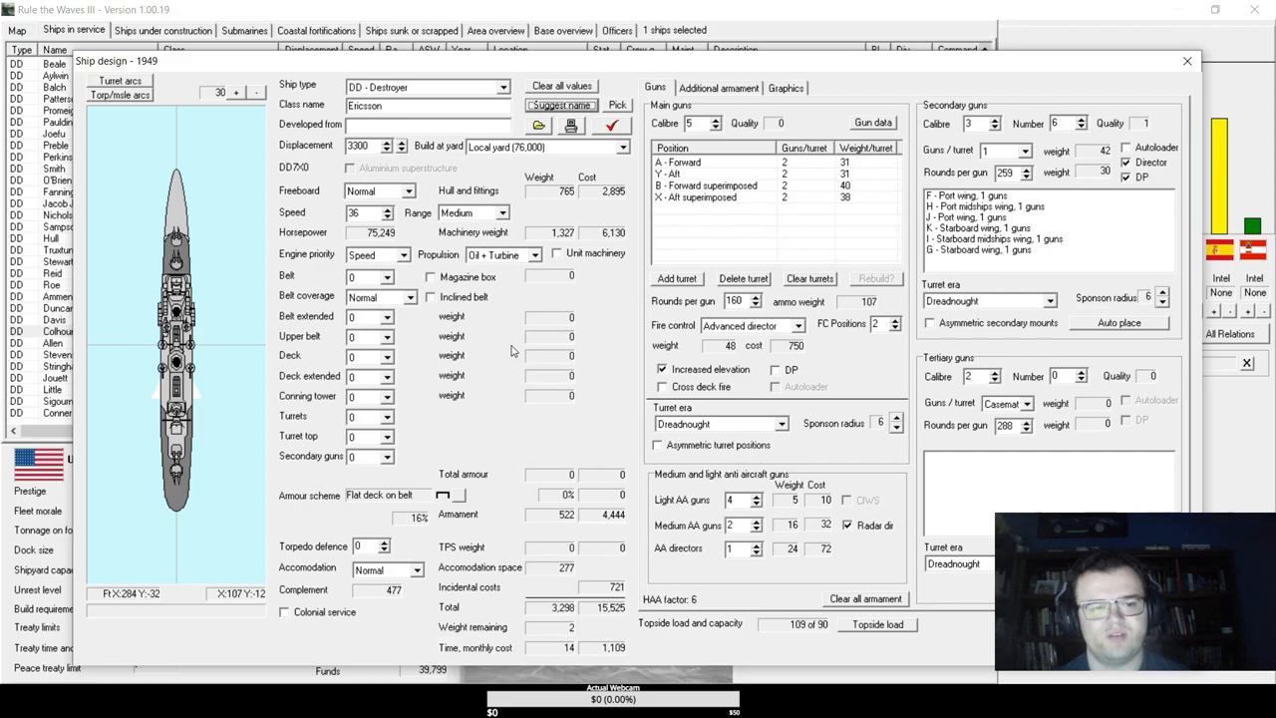
{"action": "mouse_move", "coordinate": [366, 210]}
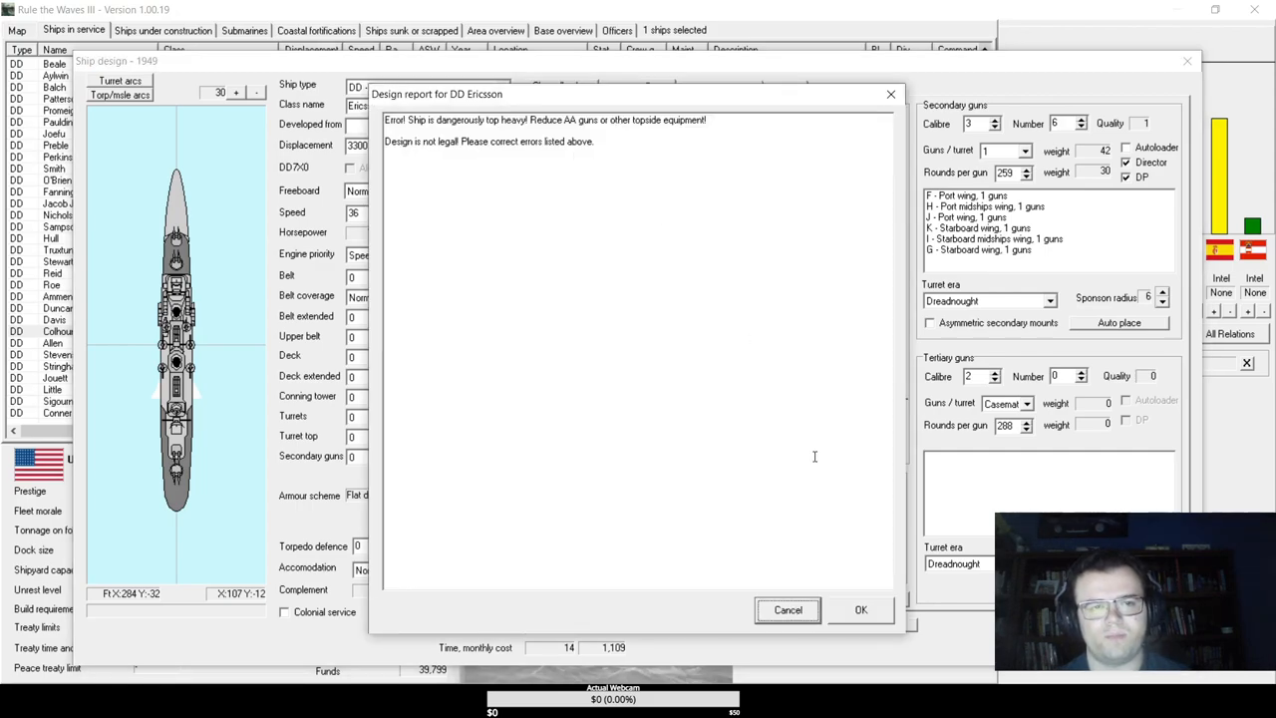
- Dismiss the report, remove all secondary guns, cut light AA guns to 3, and re-validate the design
{"action": "left_click", "coordinate": [788, 609]}
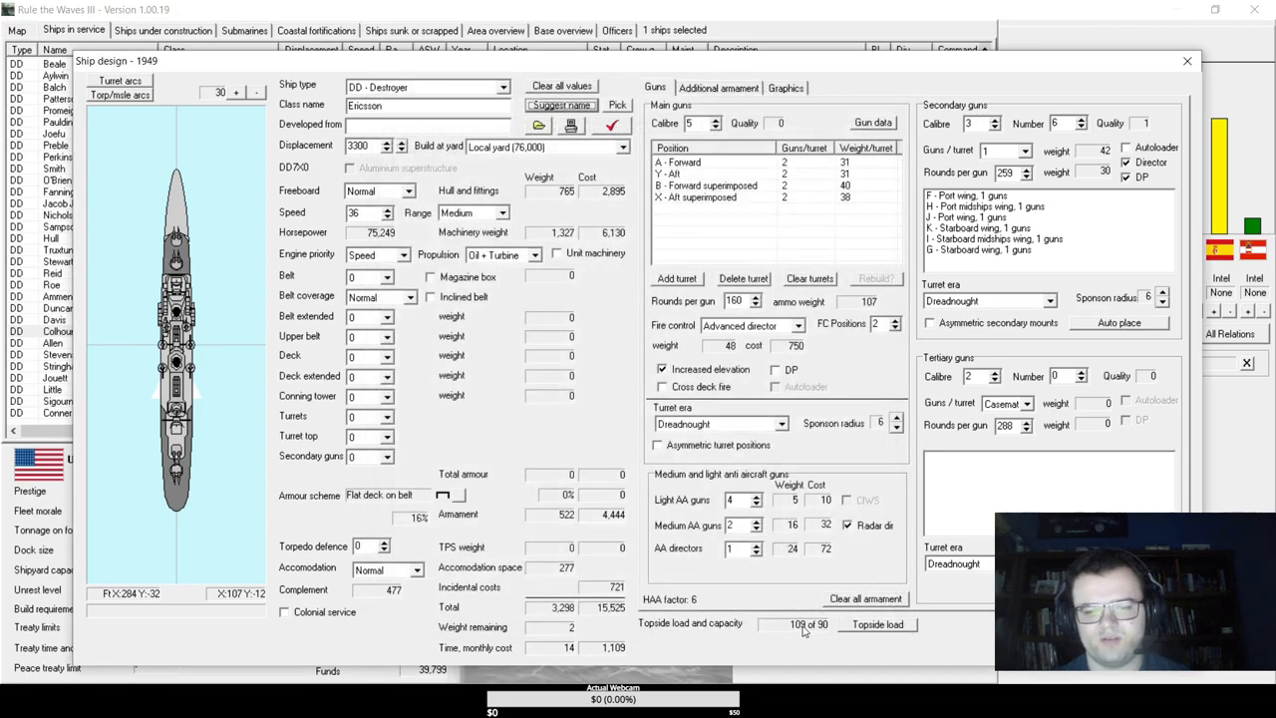
{"action": "mouse_move", "coordinate": [756, 506]}
{"action": "type", "text": "4"}
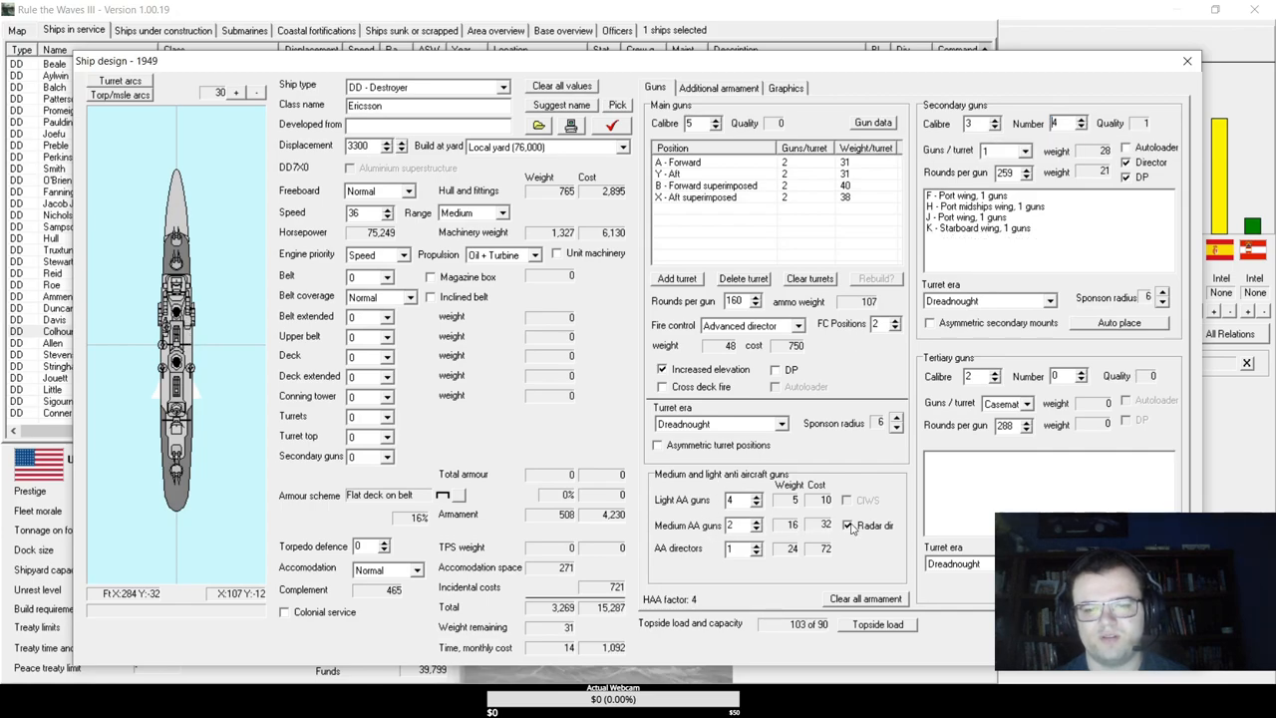
{"action": "left_click", "coordinate": [848, 524]}
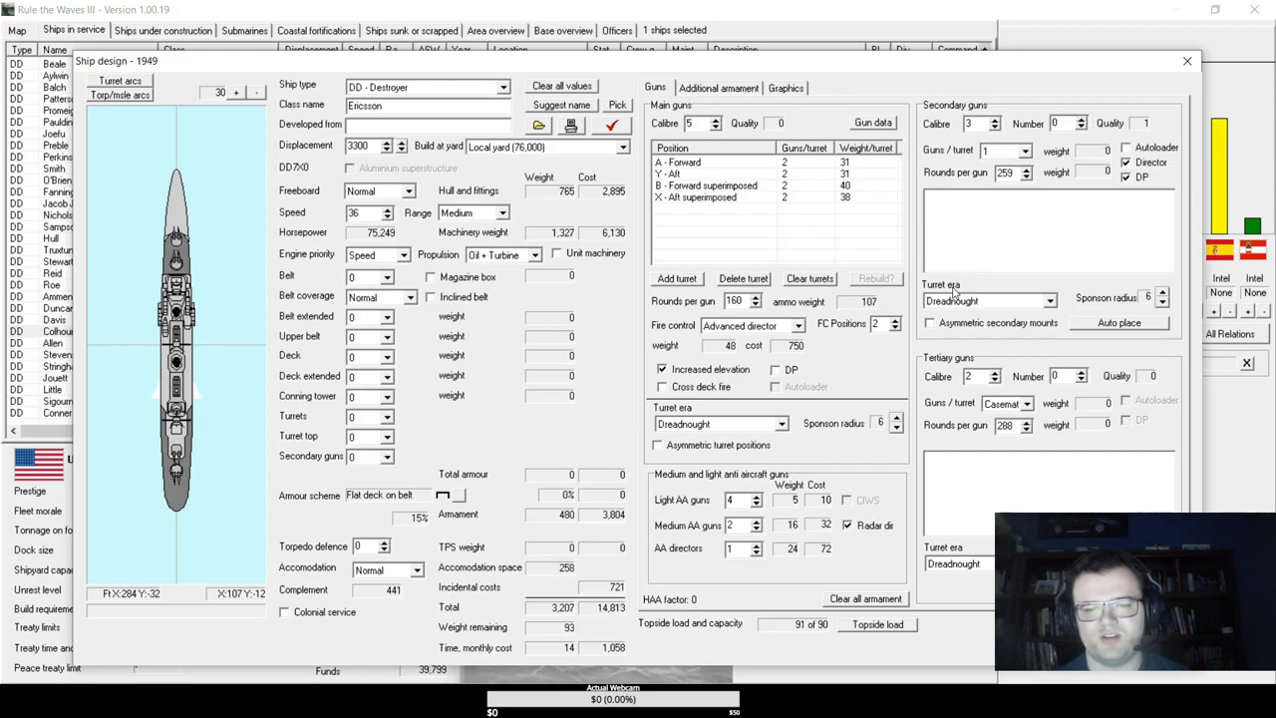
{"action": "left_click", "coordinate": [718, 88]}
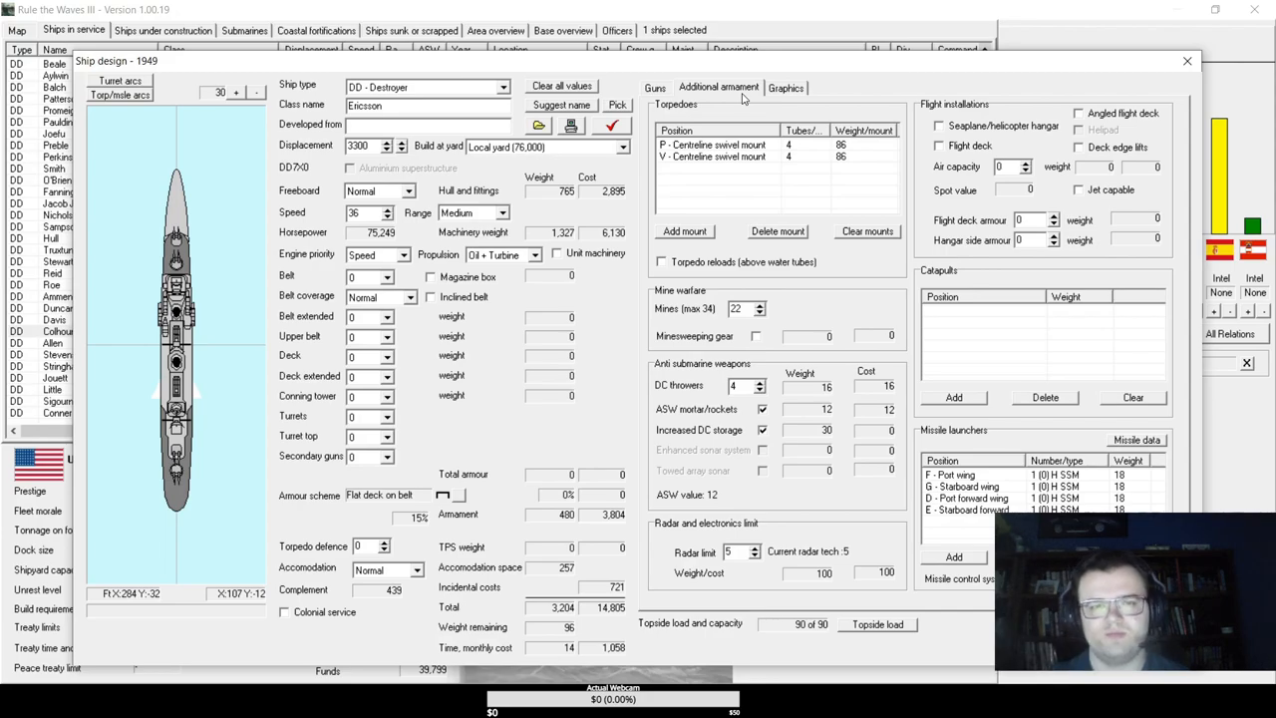
{"action": "left_click", "coordinate": [655, 88]}
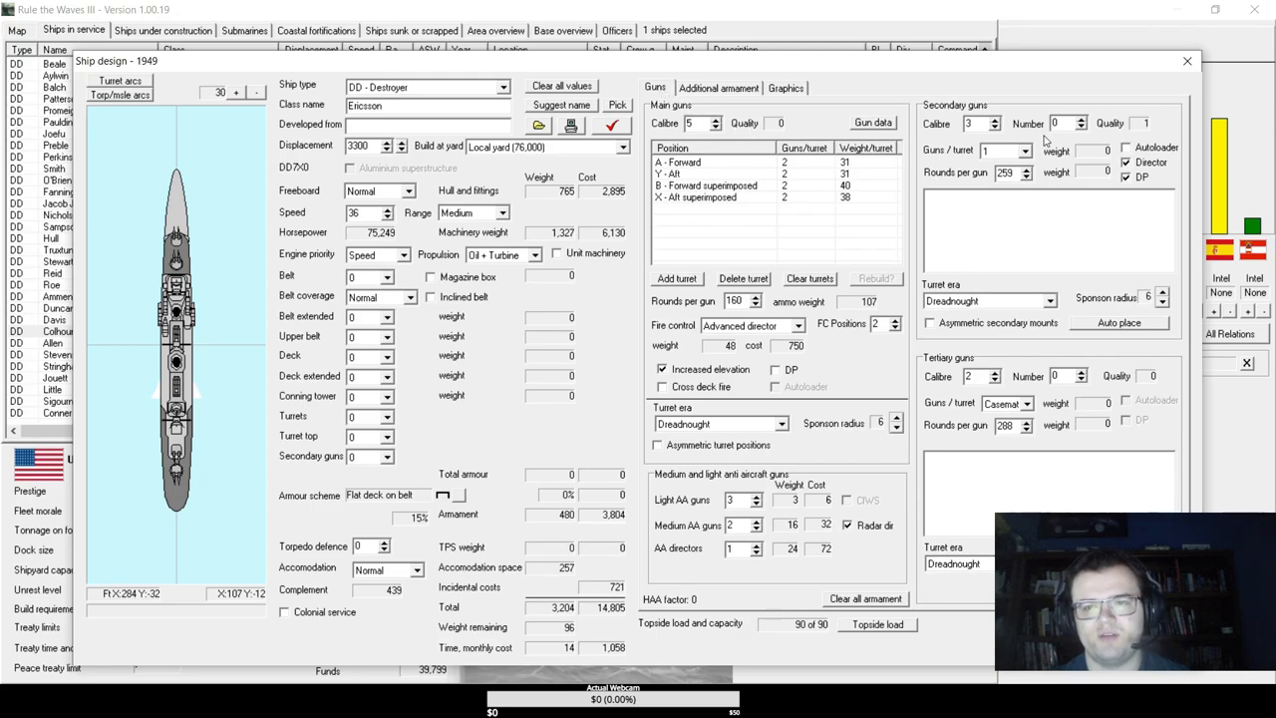
{"action": "left_click", "coordinate": [992, 119]}
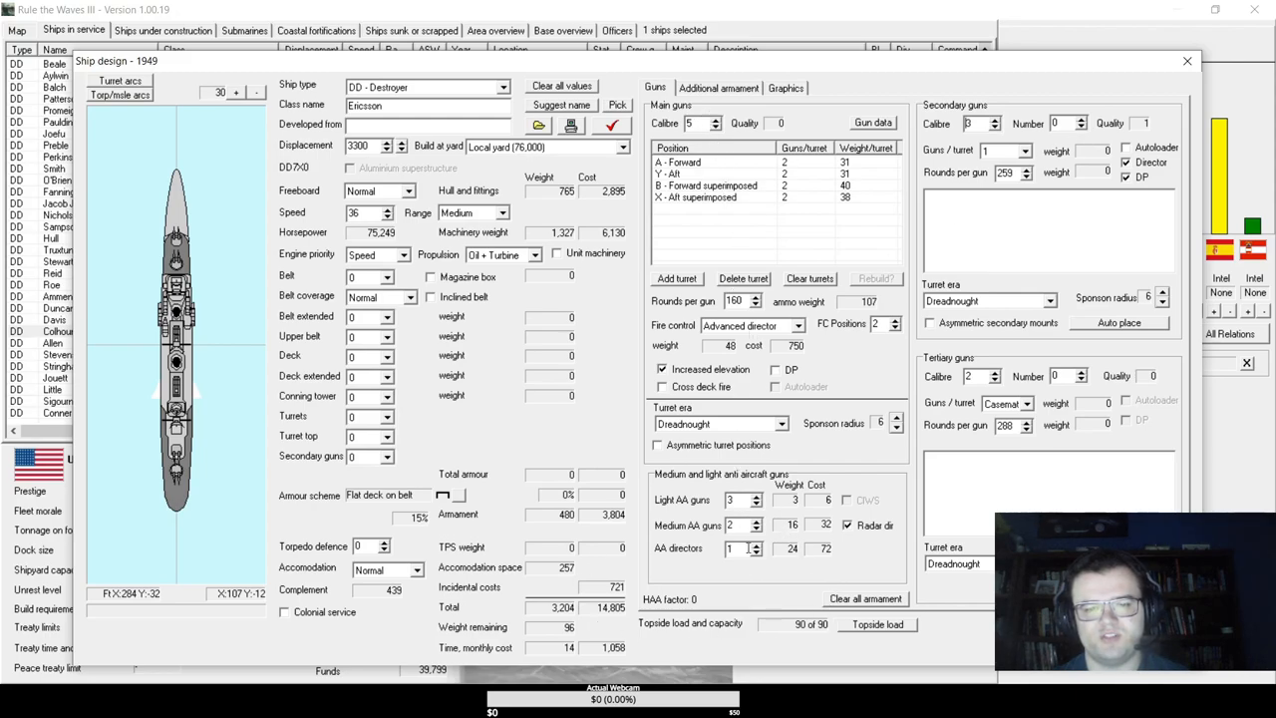
{"action": "mouse_move", "coordinate": [743, 549]}
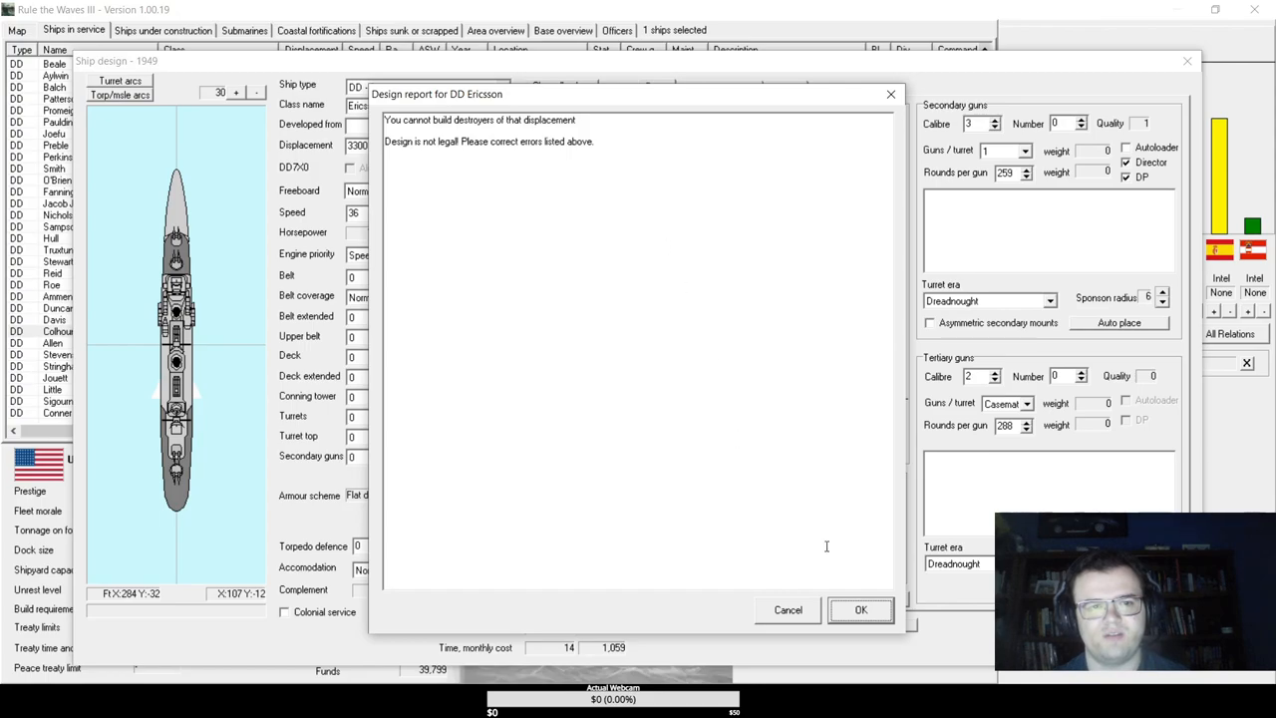
- Close the report, check the additional armament, and set the AA fit to two medium and one light gun
{"action": "left_click", "coordinate": [861, 609]}
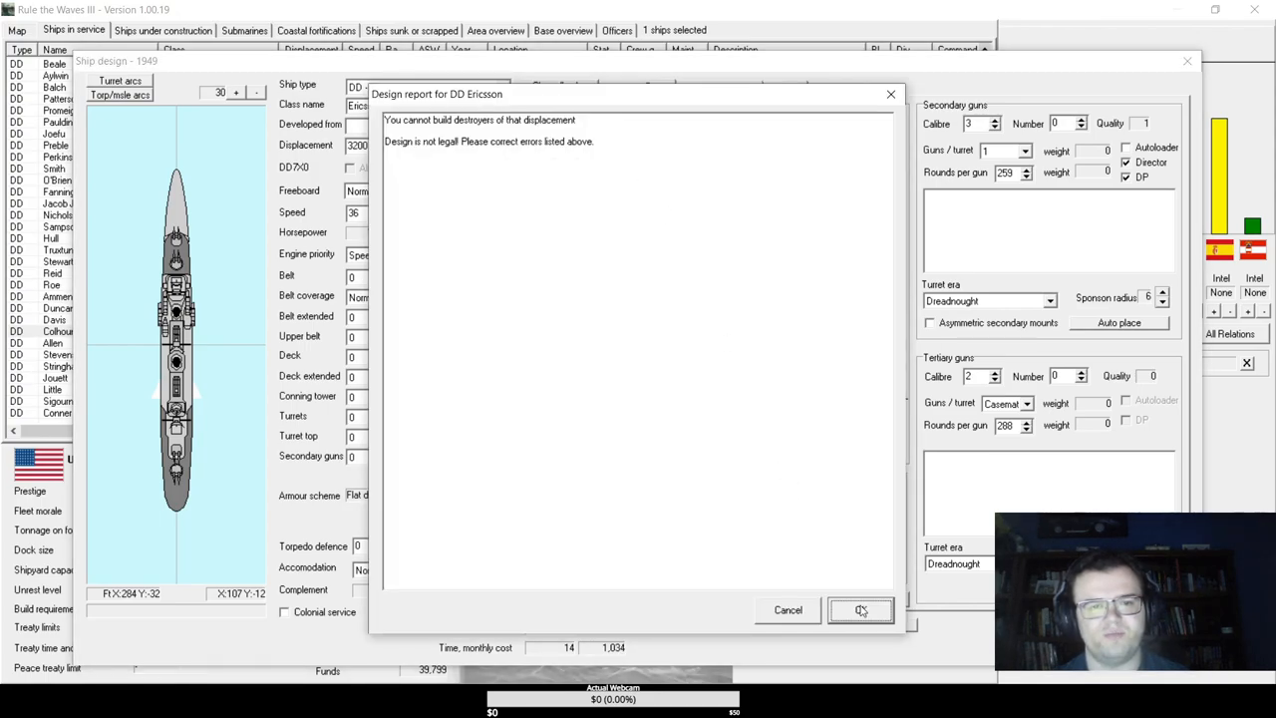
{"action": "left_click", "coordinate": [859, 609]}
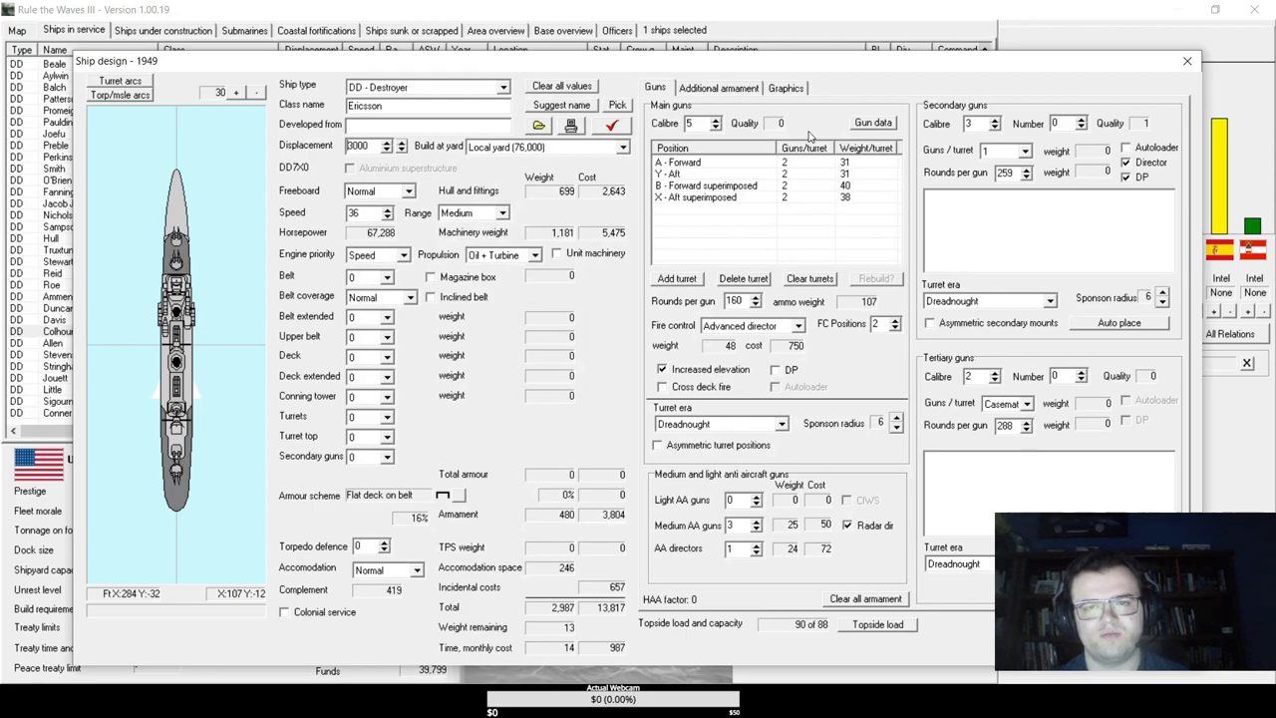
{"action": "left_click", "coordinate": [718, 88]}
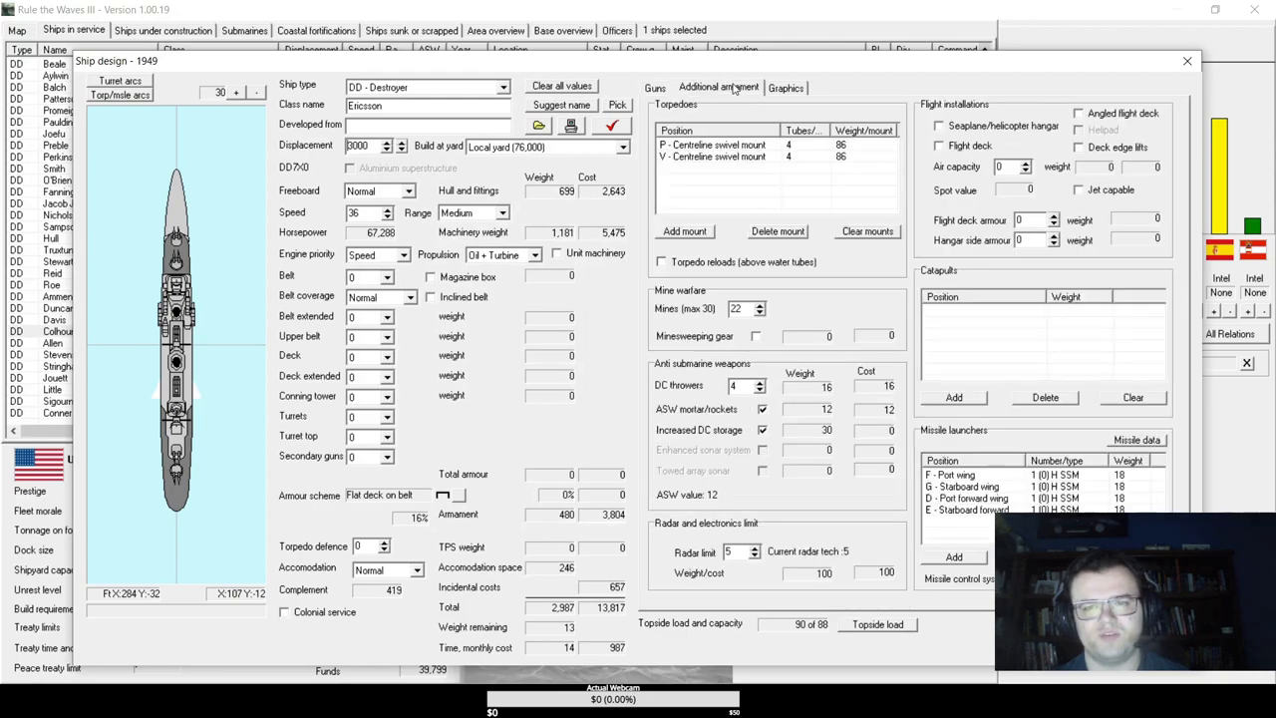
{"action": "left_click", "coordinate": [655, 88]}
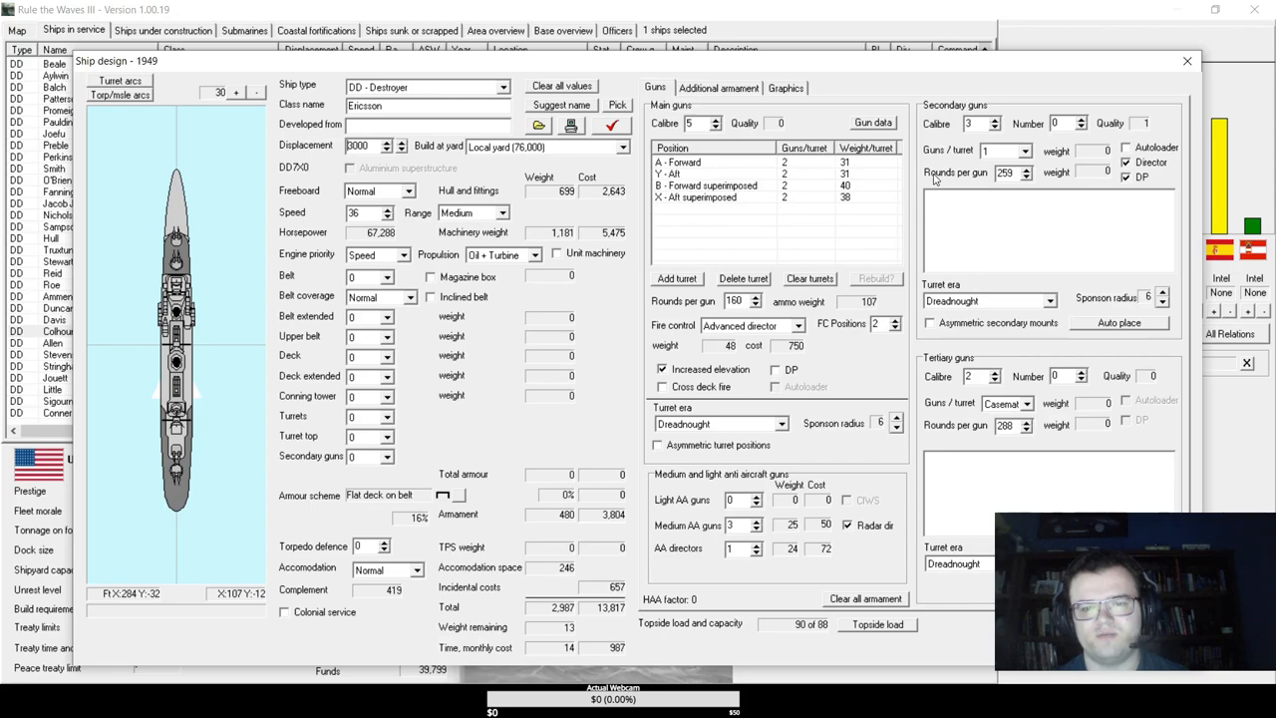
{"action": "mouse_move", "coordinate": [527, 161]}
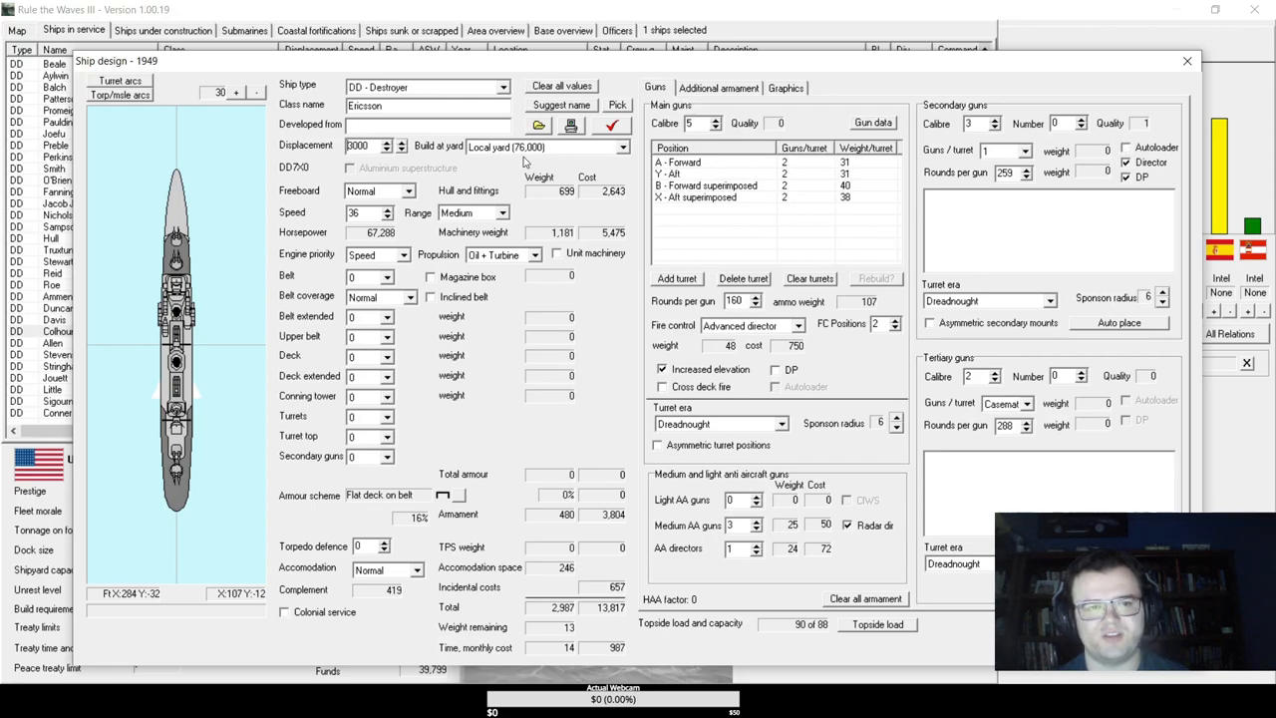
{"action": "mouse_move", "coordinate": [788, 499]}
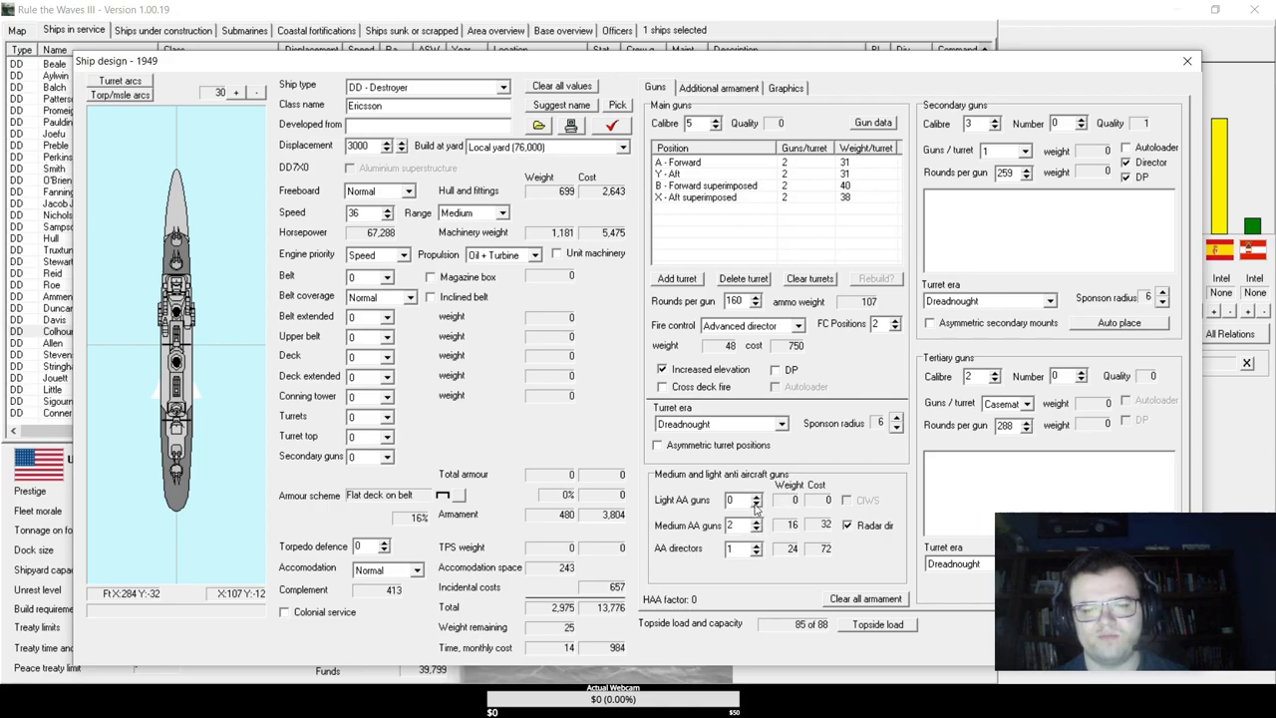
{"action": "left_click", "coordinate": [756, 497]}
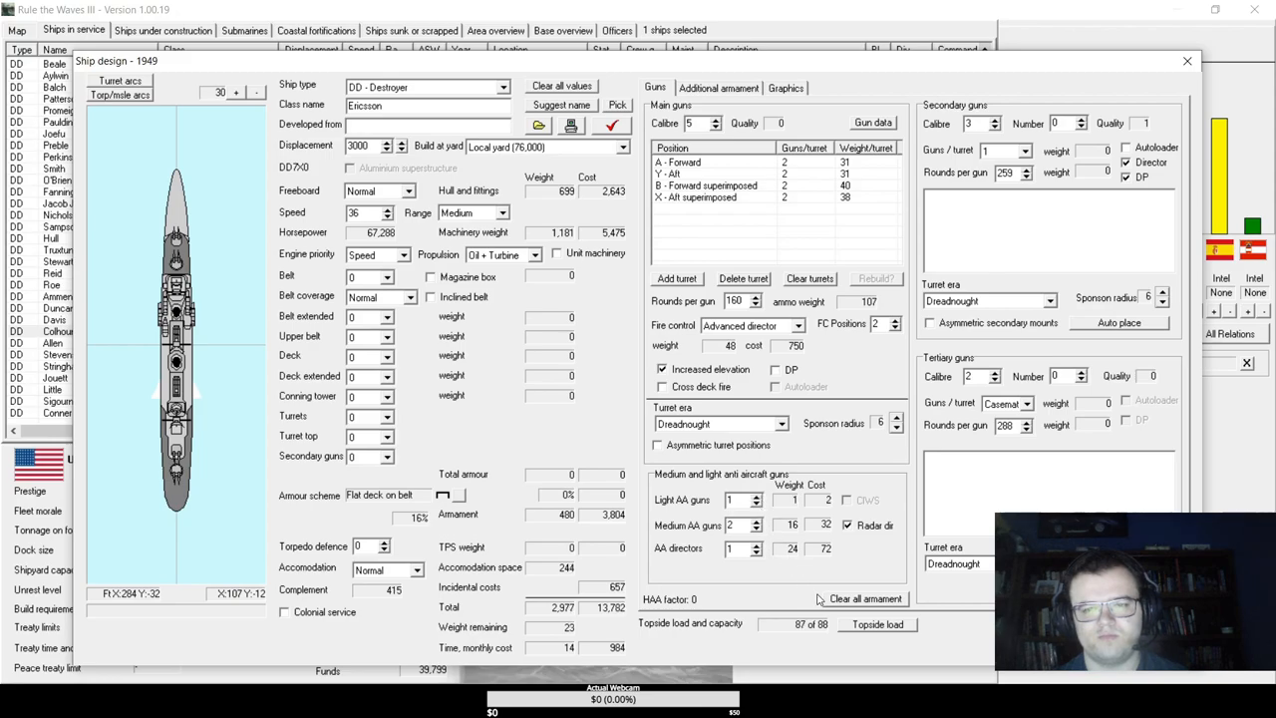
{"action": "mouse_move", "coordinate": [917, 380]}
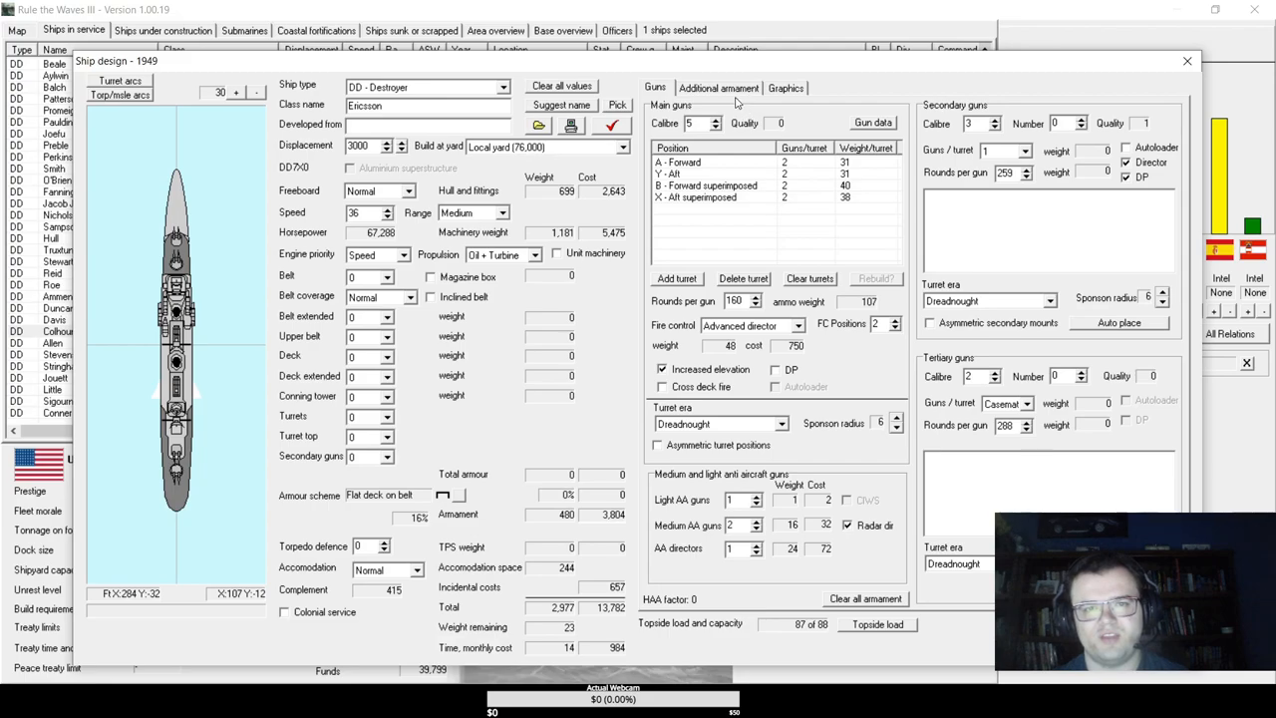
- Review the port wing missile launcher and save the finished Ericsson design
{"action": "left_click", "coordinate": [718, 88]}
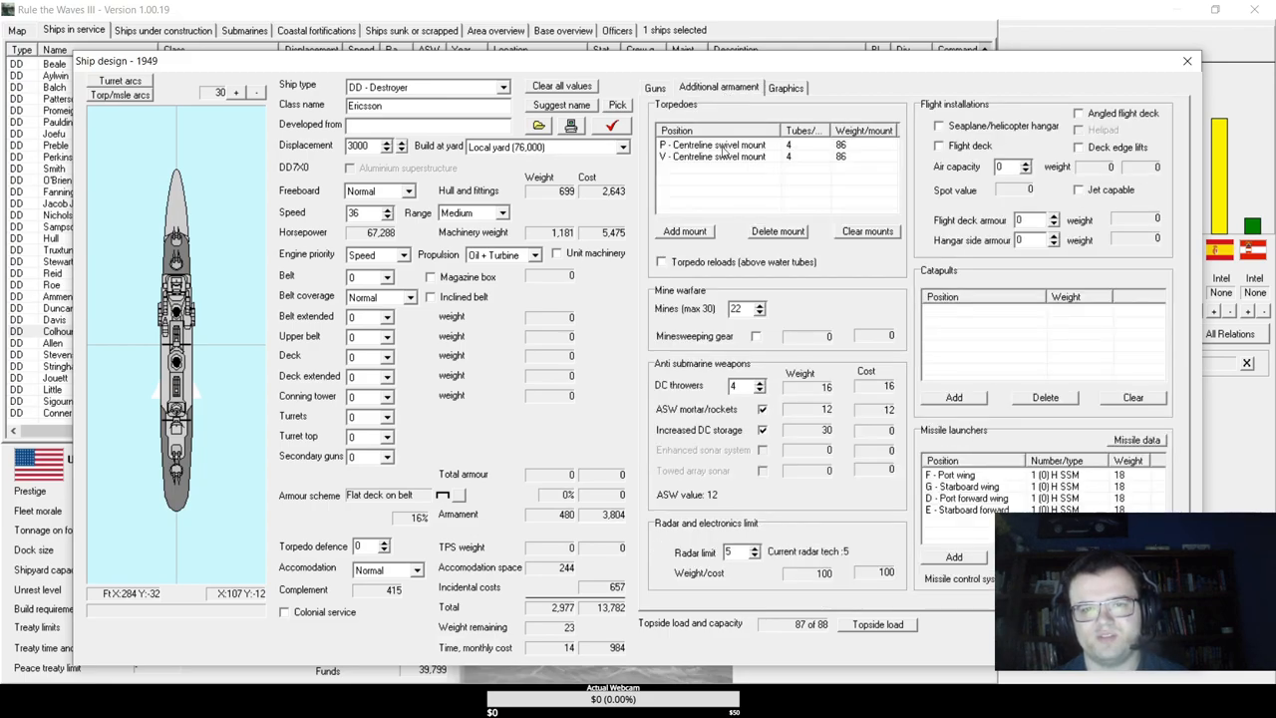
{"action": "left_click", "coordinate": [967, 474]}
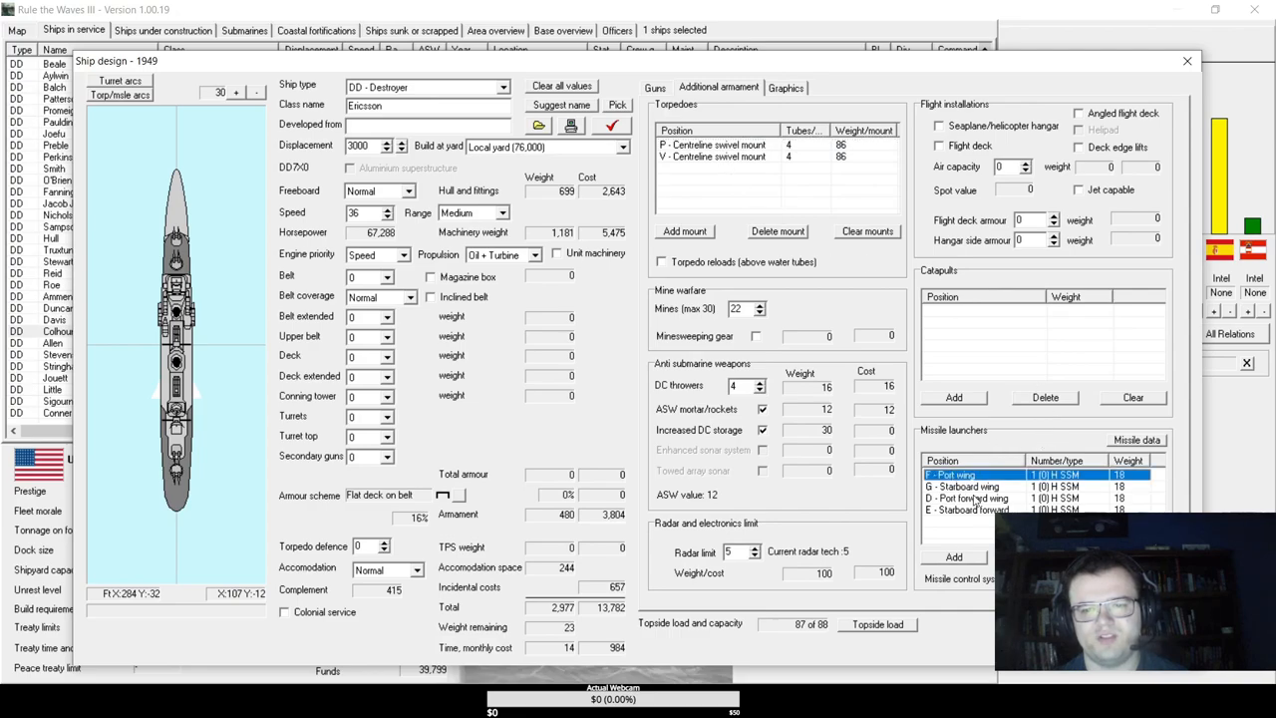
{"action": "left_click", "coordinate": [656, 88]}
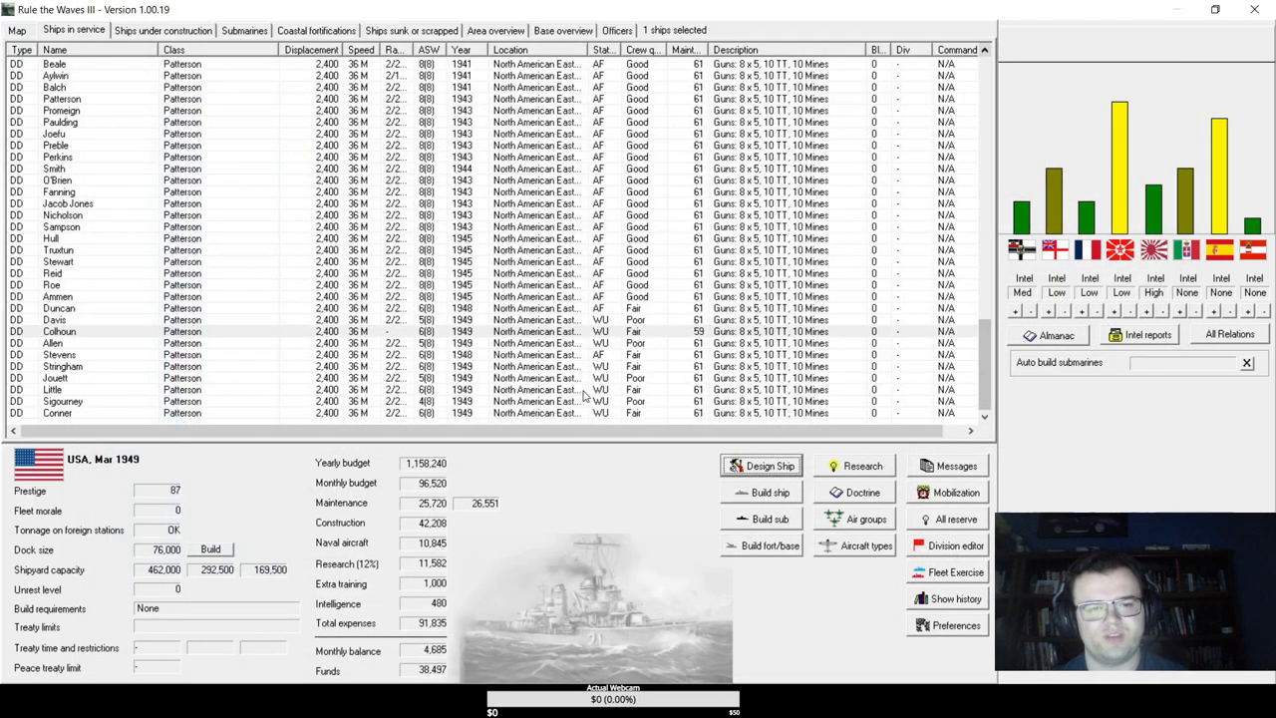
- Advance to April 1949 and dismiss the reconstruction, dive bomber and Italian speech notices and turn messages
{"action": "left_click", "coordinate": [163, 30]}
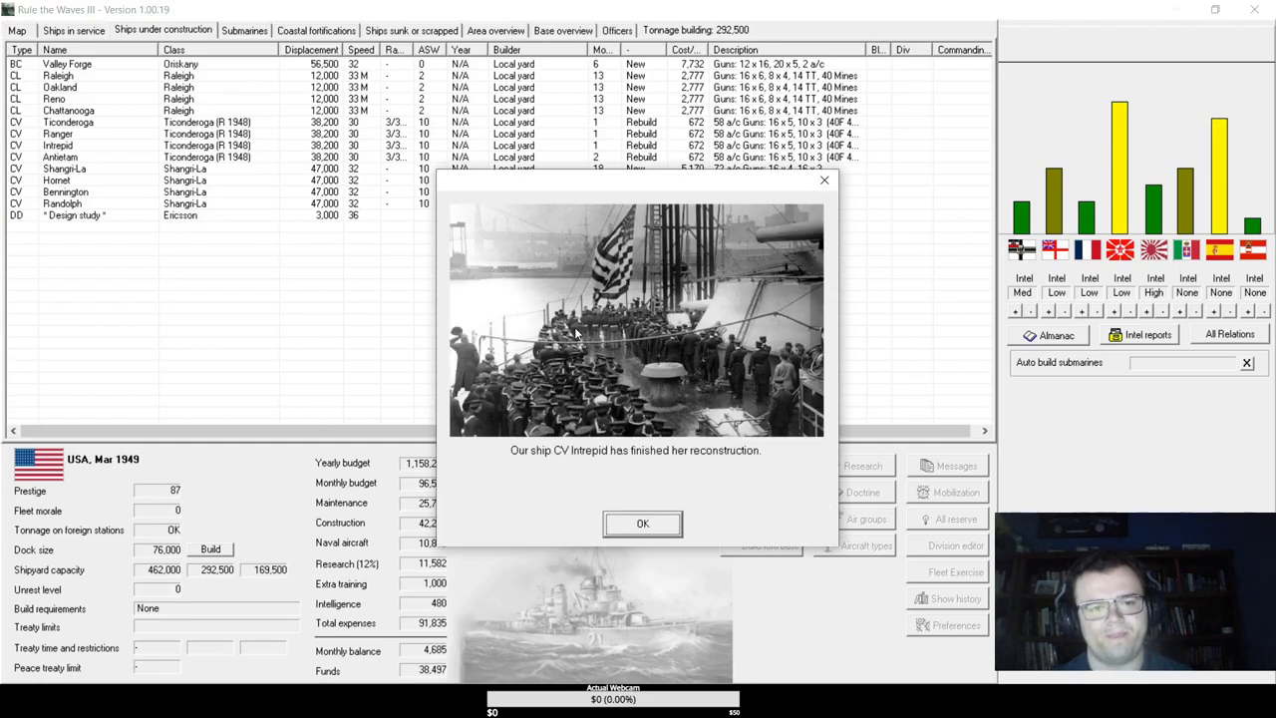
{"action": "left_click", "coordinate": [642, 524]}
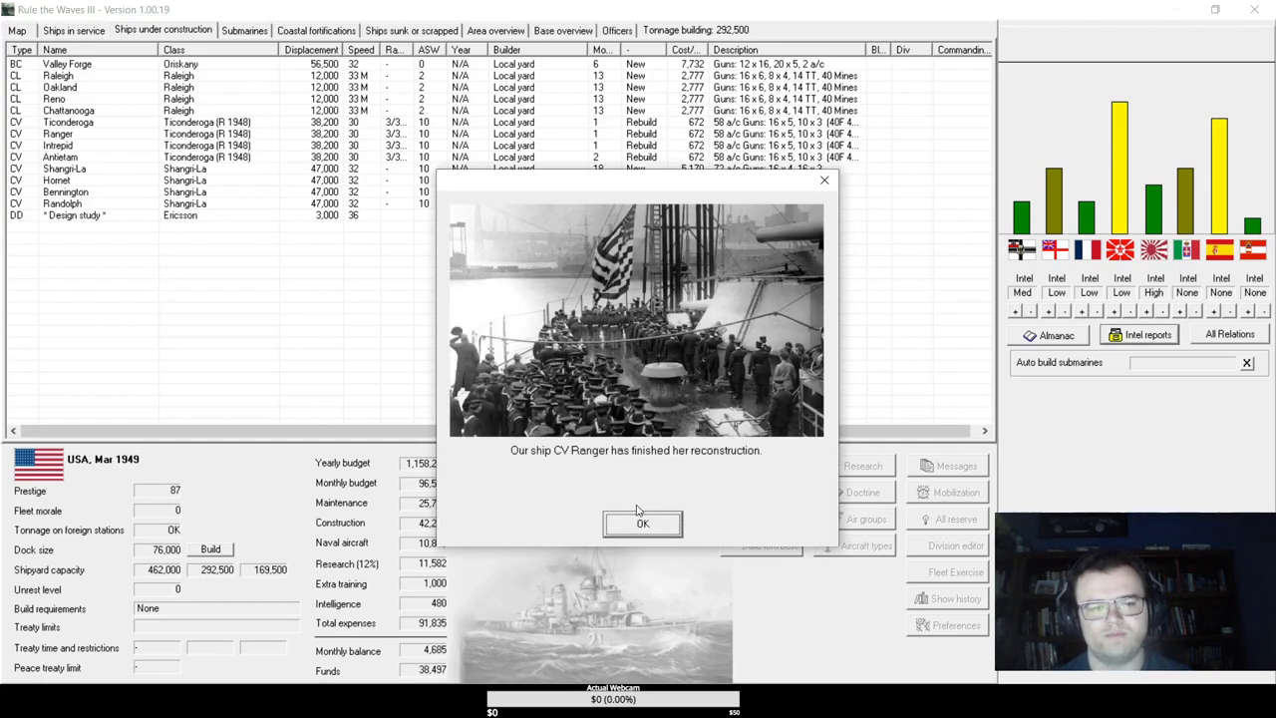
{"action": "left_click", "coordinate": [642, 524]}
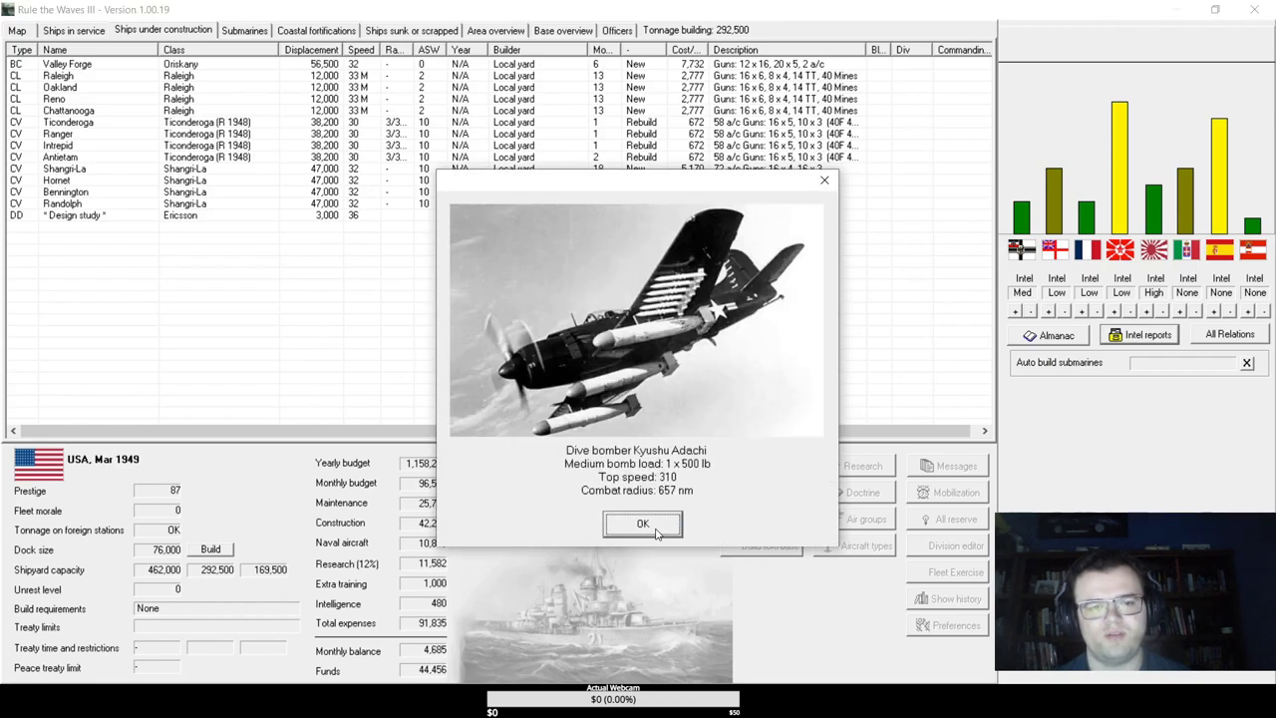
{"action": "left_click", "coordinate": [642, 524]}
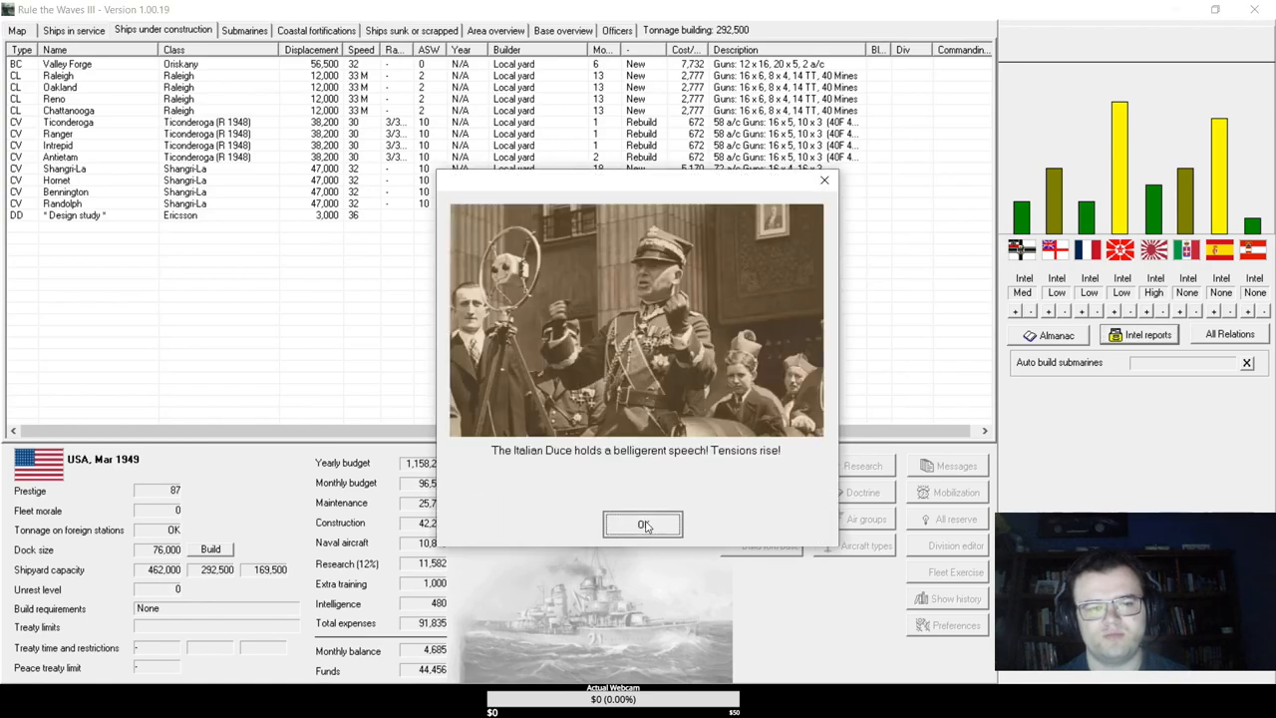
{"action": "left_click", "coordinate": [643, 524]}
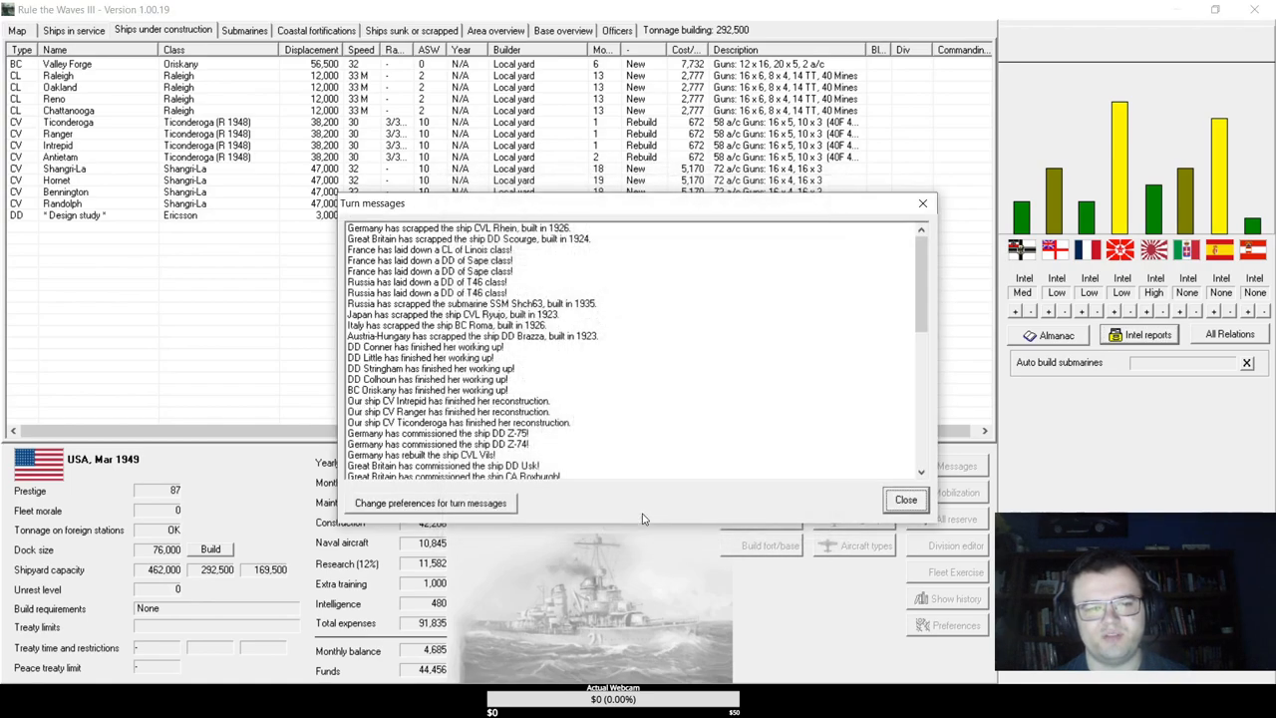
{"action": "left_click", "coordinate": [906, 500]}
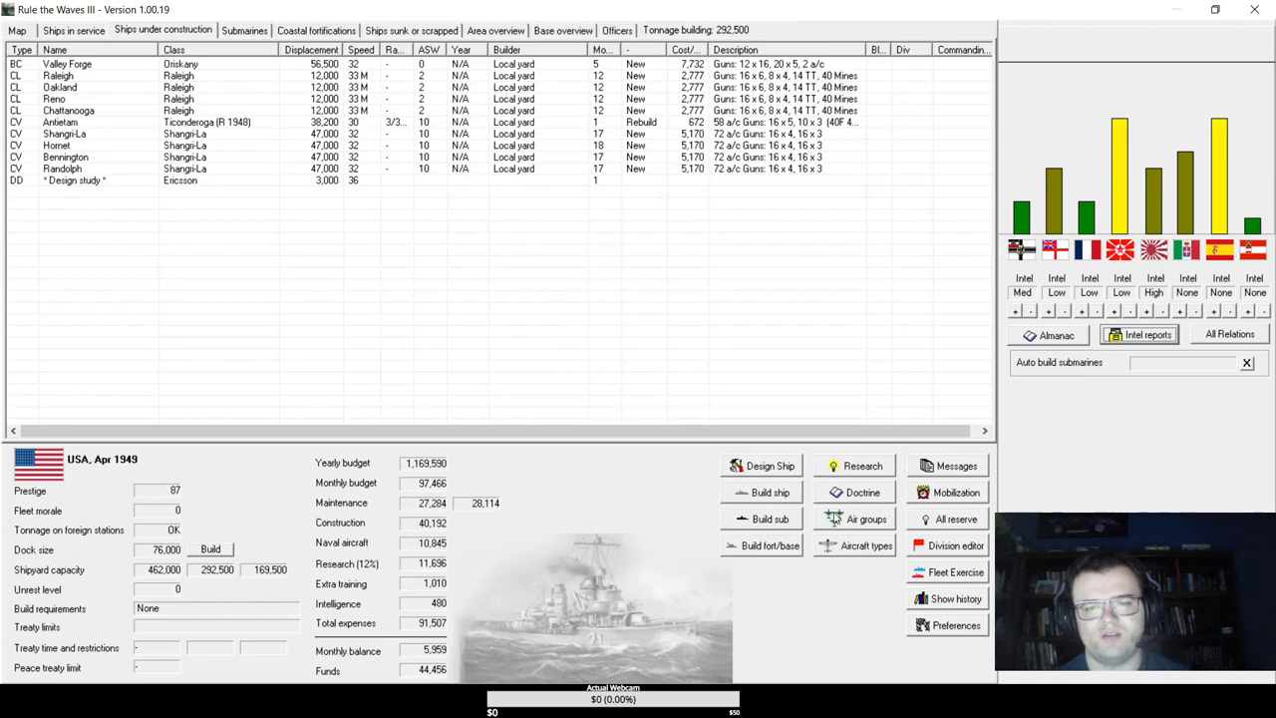
- Check the all-nations relations chart, order larger docks for 12 months, and bring up Research
{"action": "left_click", "coordinate": [1229, 333]}
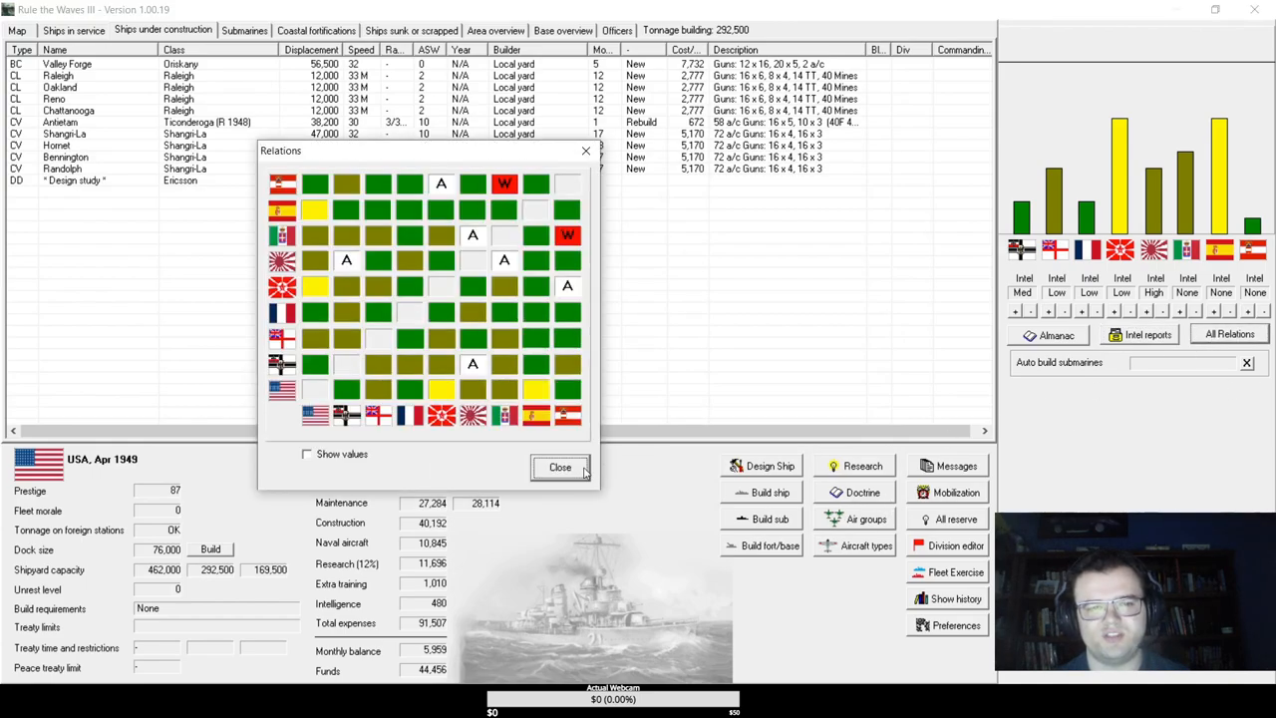
{"action": "left_click", "coordinate": [561, 466]}
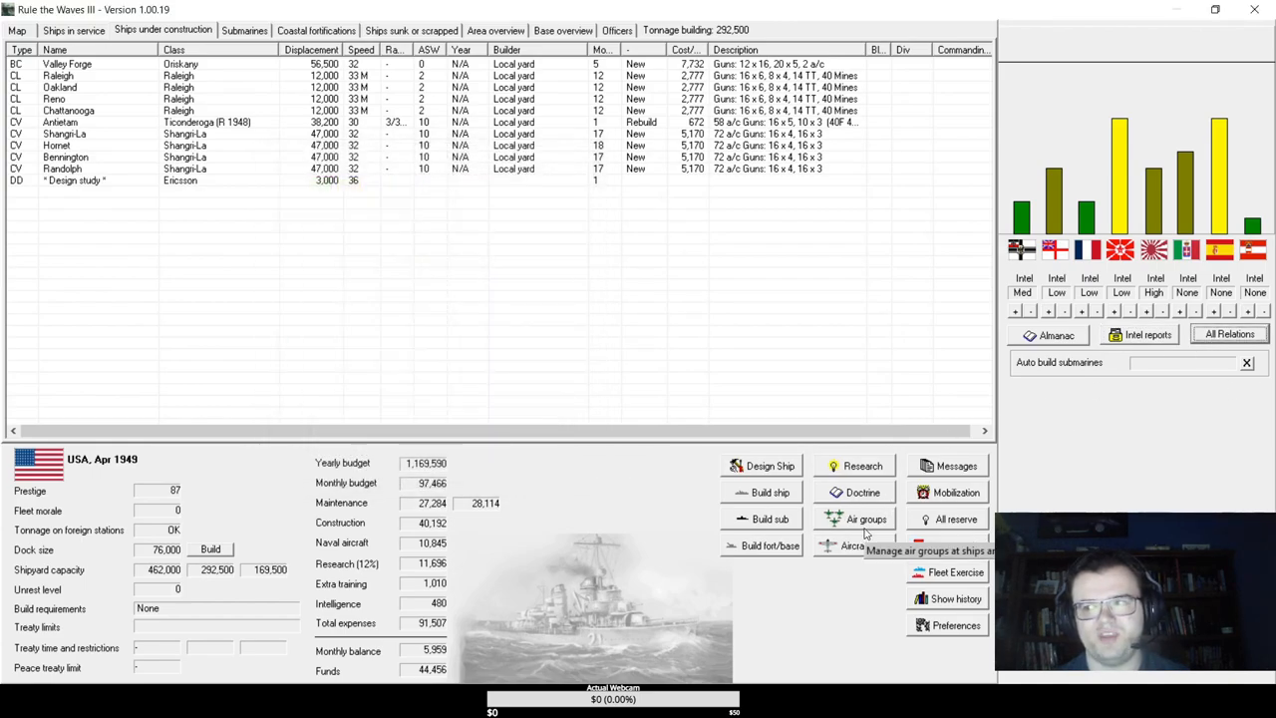
{"action": "left_click", "coordinate": [210, 550]}
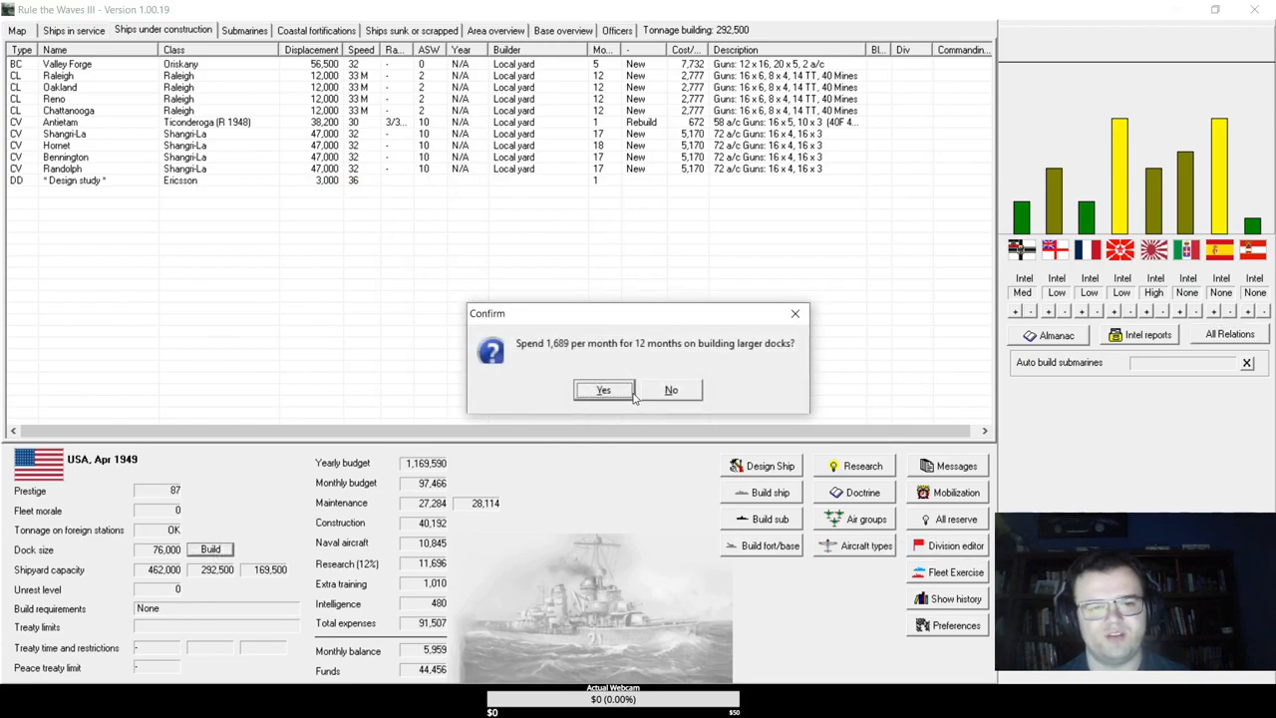
{"action": "left_click", "coordinate": [603, 390]}
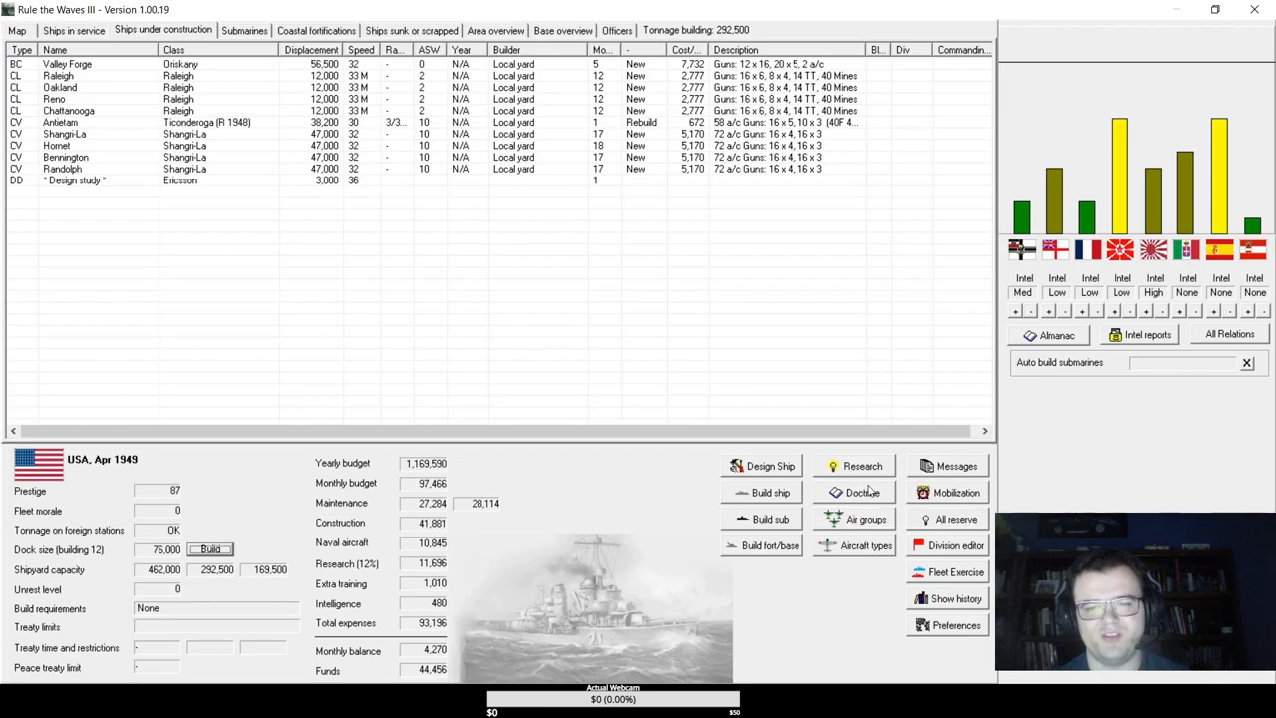
{"action": "left_click", "coordinate": [866, 545]}
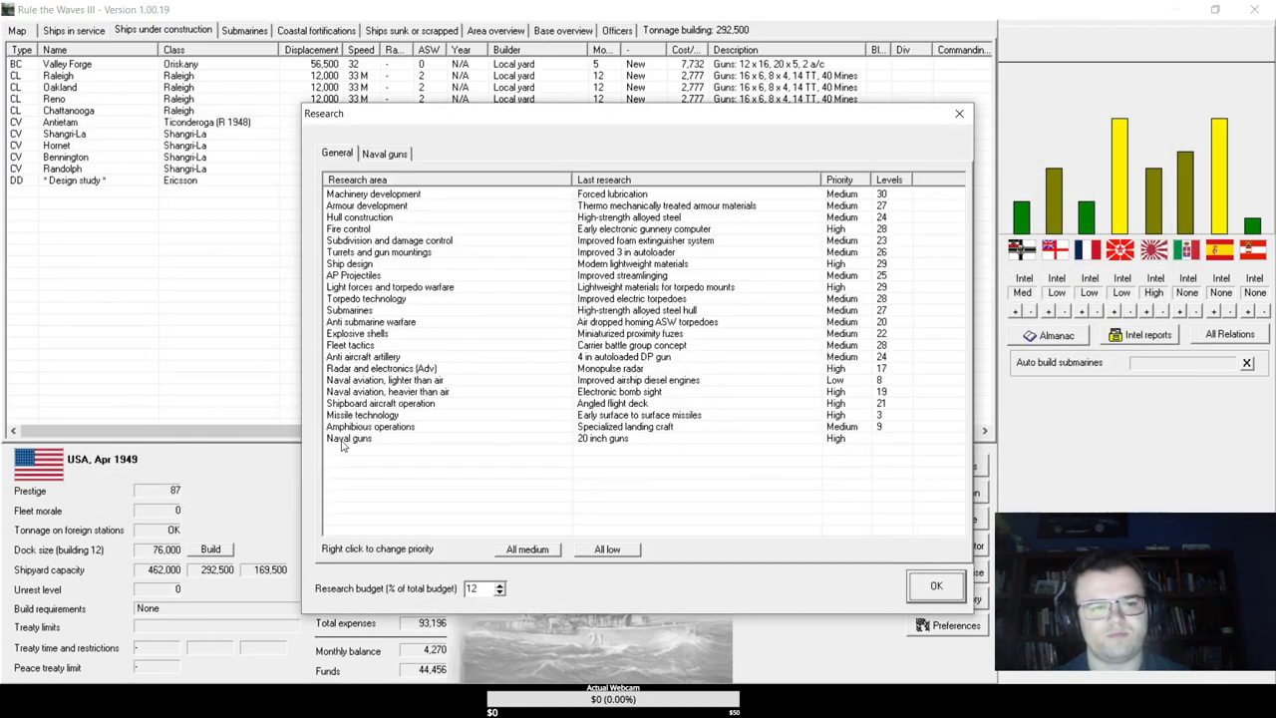
{"action": "mouse_move", "coordinate": [405, 293]}
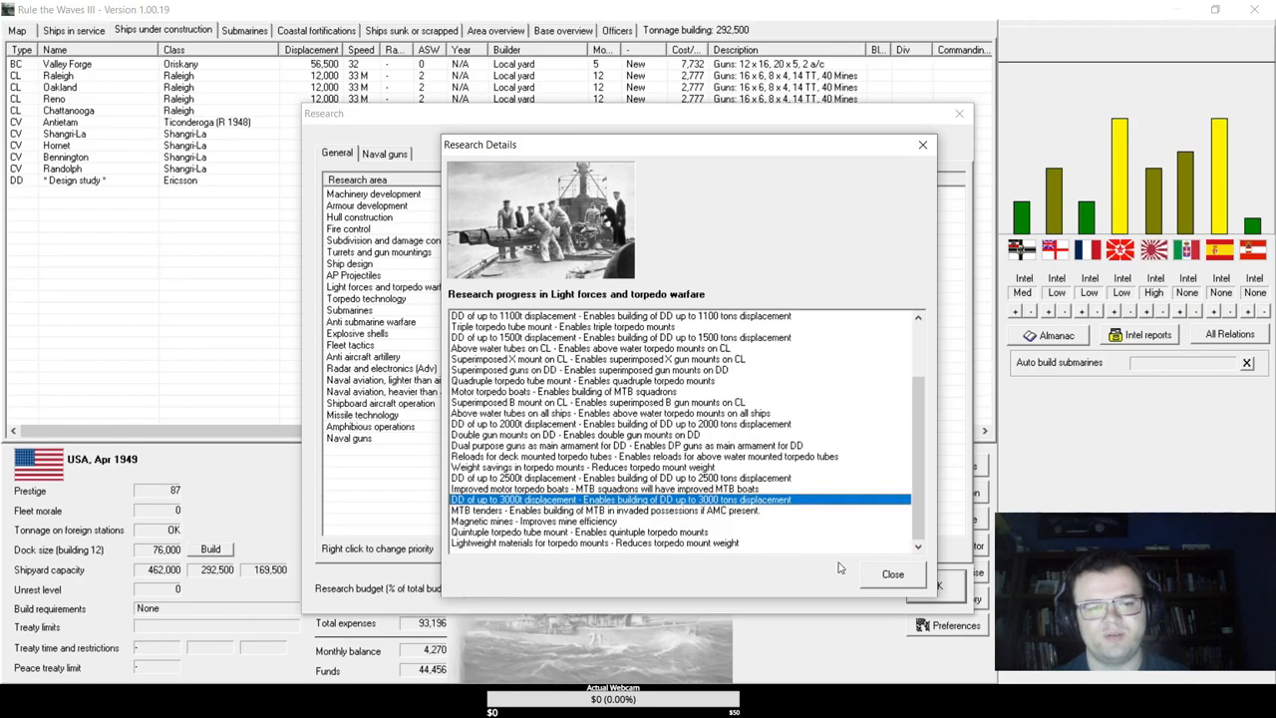
- Close the Light forces and torpedo warfare research details
{"action": "left_click", "coordinate": [891, 573]}
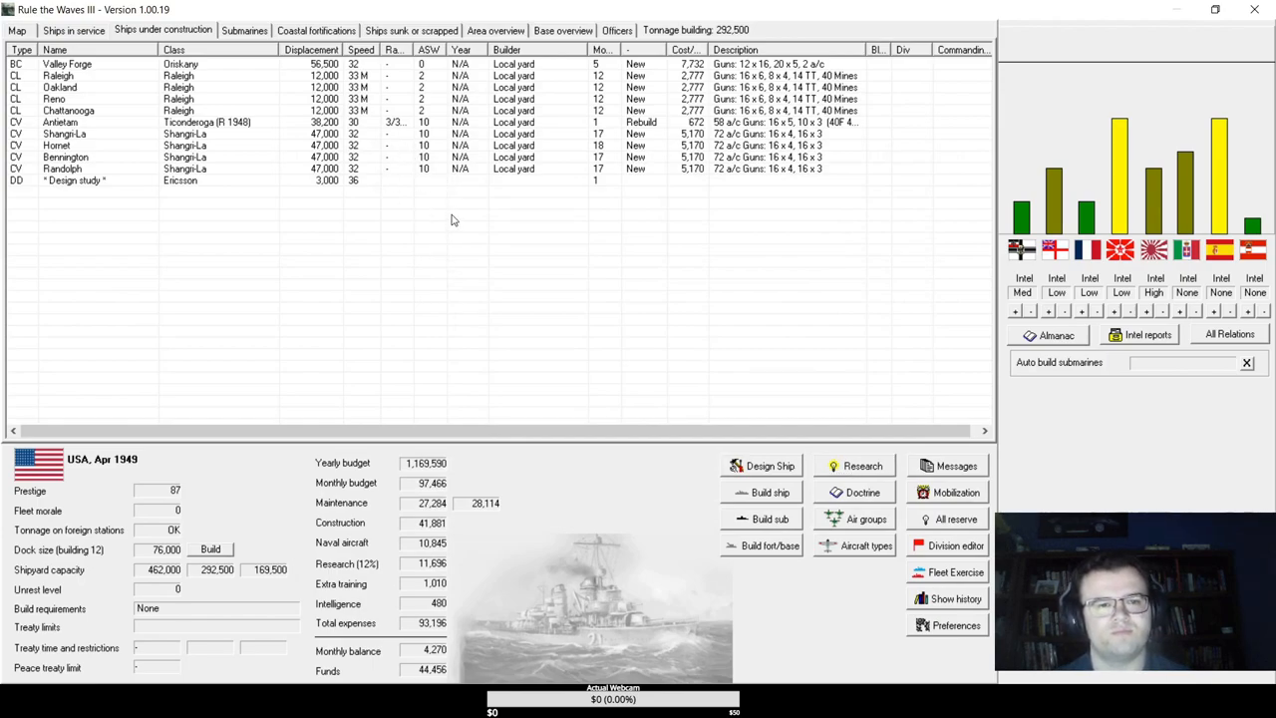
{"action": "mouse_move", "coordinate": [396, 122]}
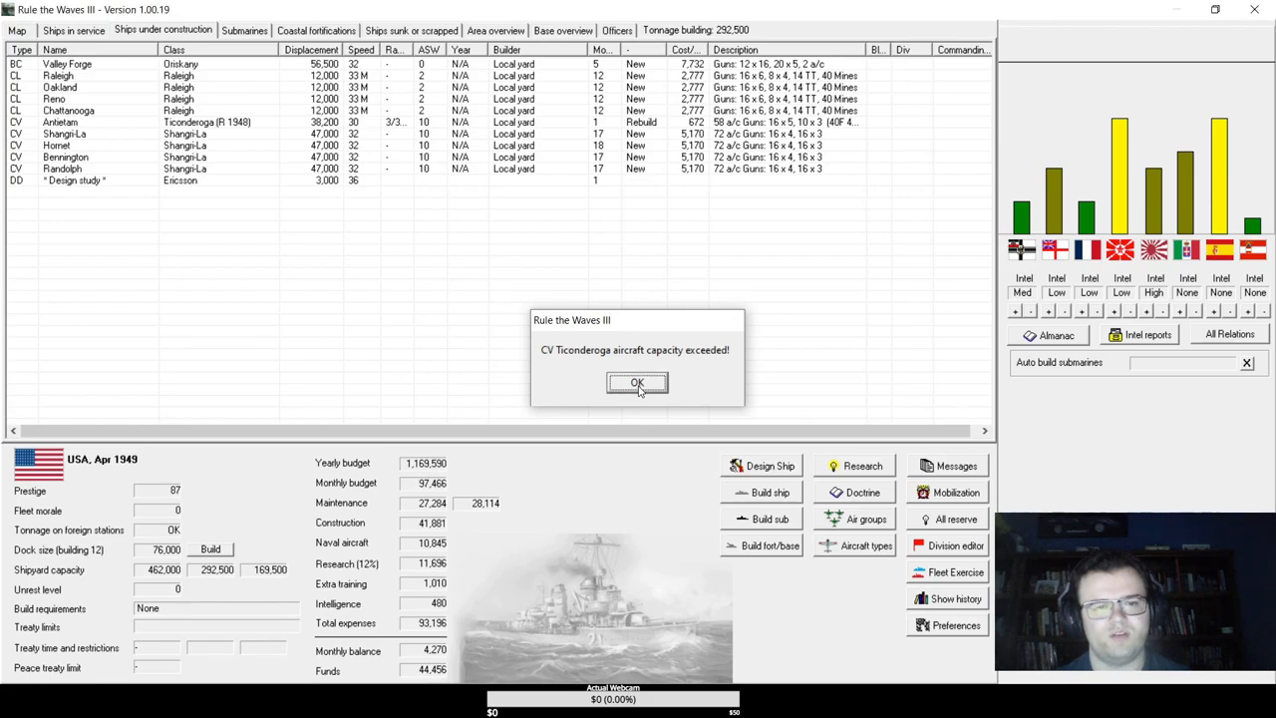
- Dismiss the capacity warning and bring up Manage air group for CV Ticonderoga
{"action": "left_click", "coordinate": [637, 383]}
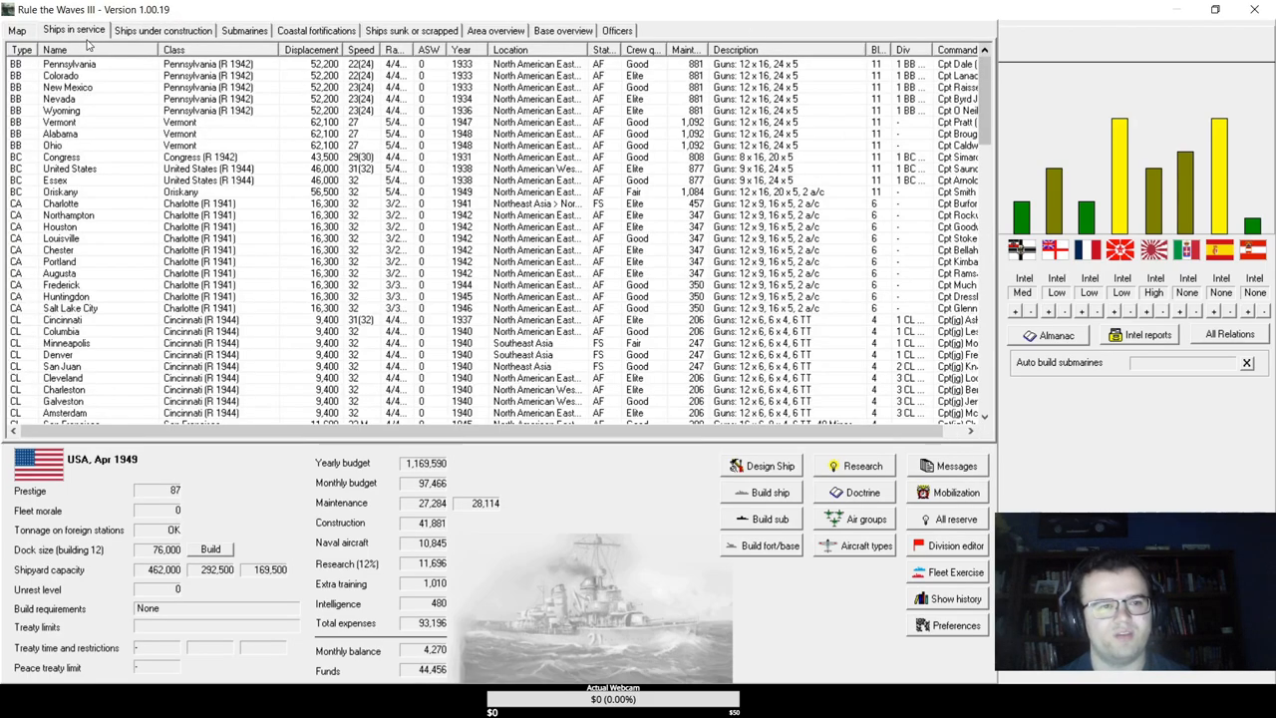
{"action": "scroll", "scroll_direction": "down", "scroll_amount": 3}
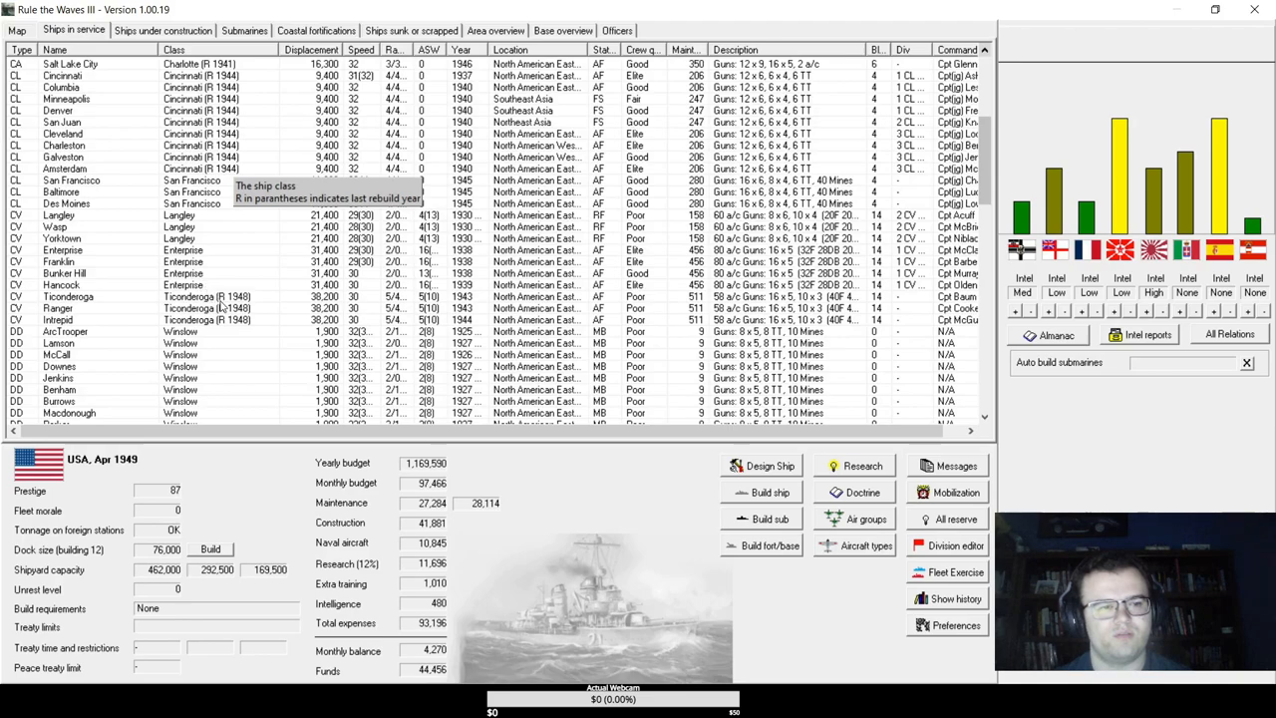
{"action": "right_click", "coordinate": [67, 296]}
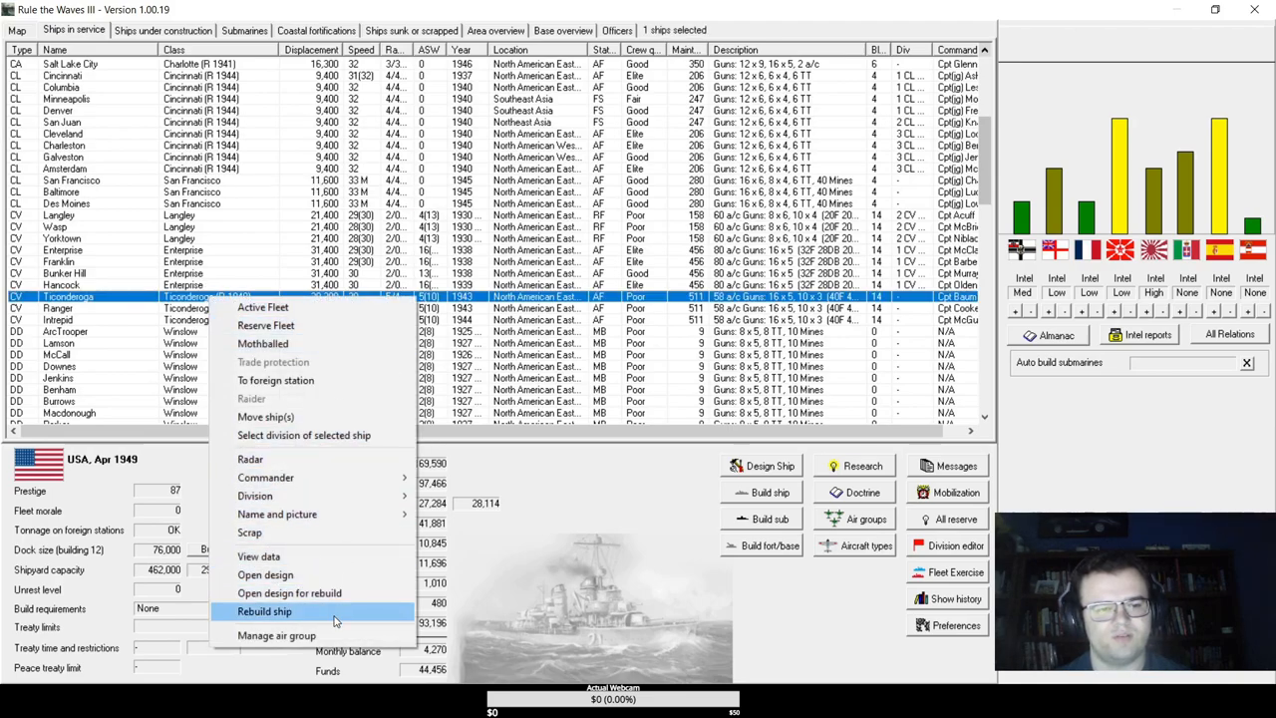
{"action": "left_click", "coordinate": [276, 635]}
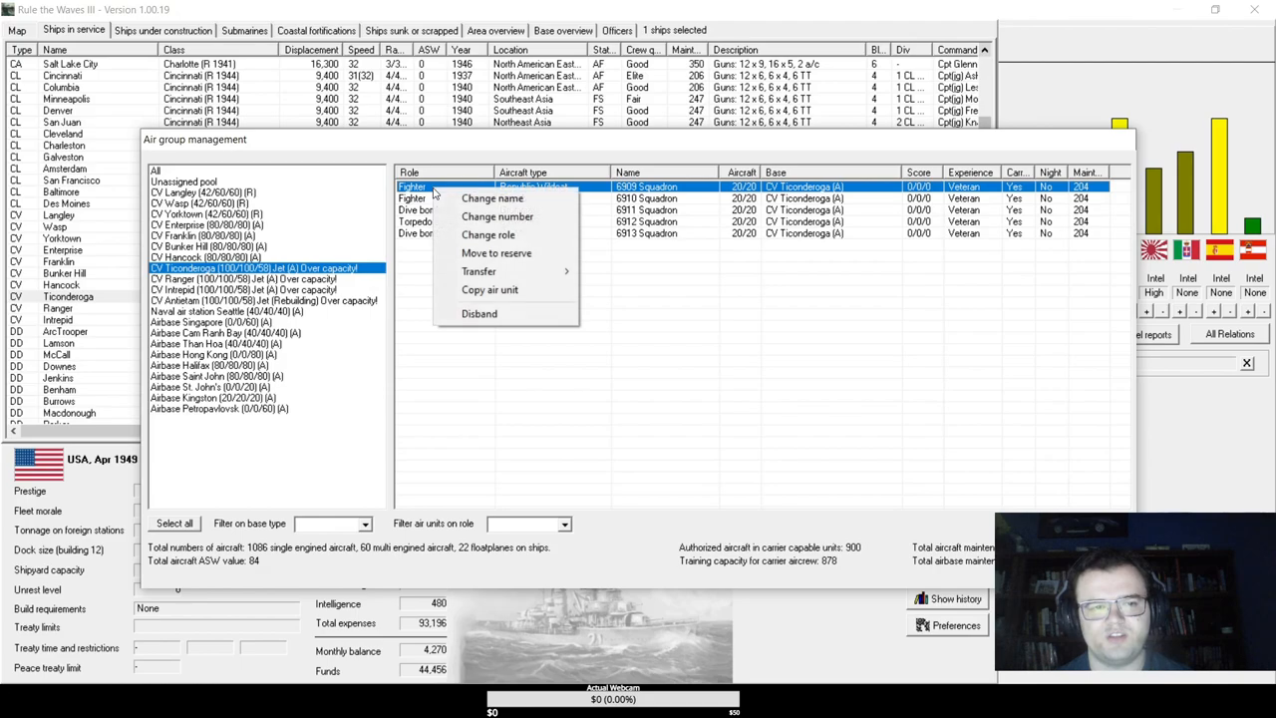
{"action": "mouse_move", "coordinate": [479, 313]}
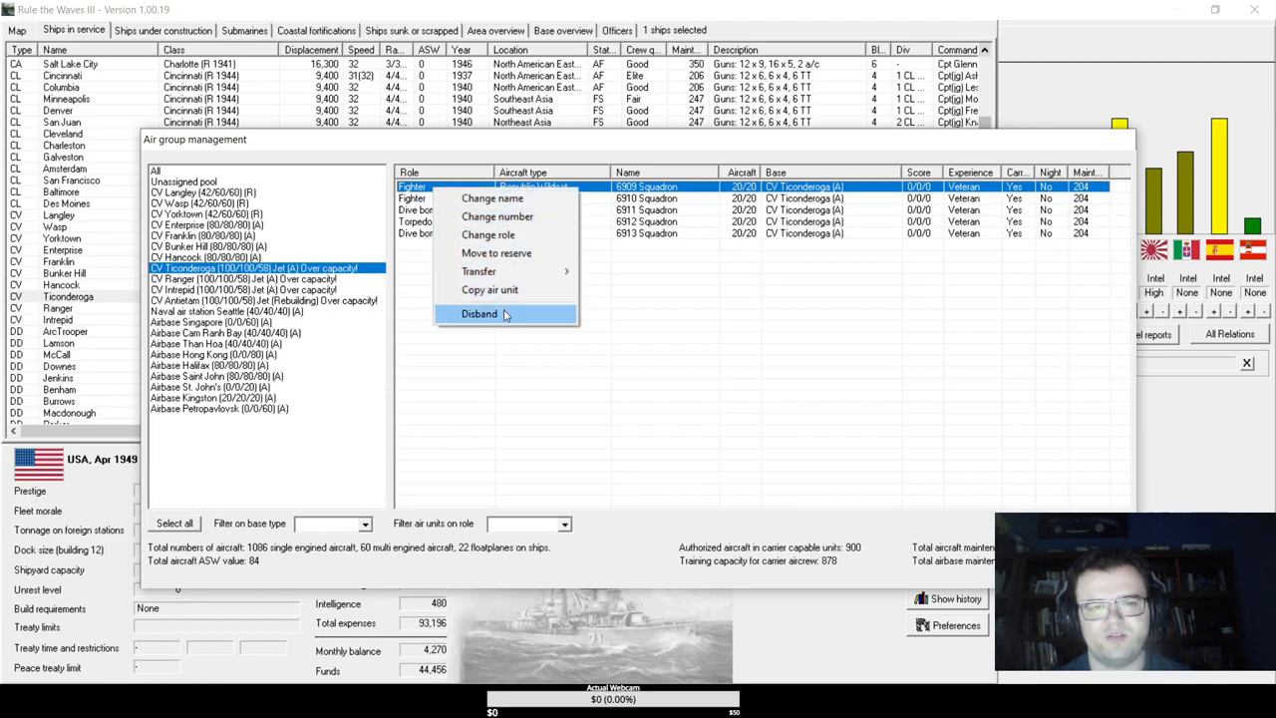
- Disband a fighter squadron and re-role 6910 Squadron as light jet fighters, not night capable
{"action": "left_click", "coordinate": [479, 313]}
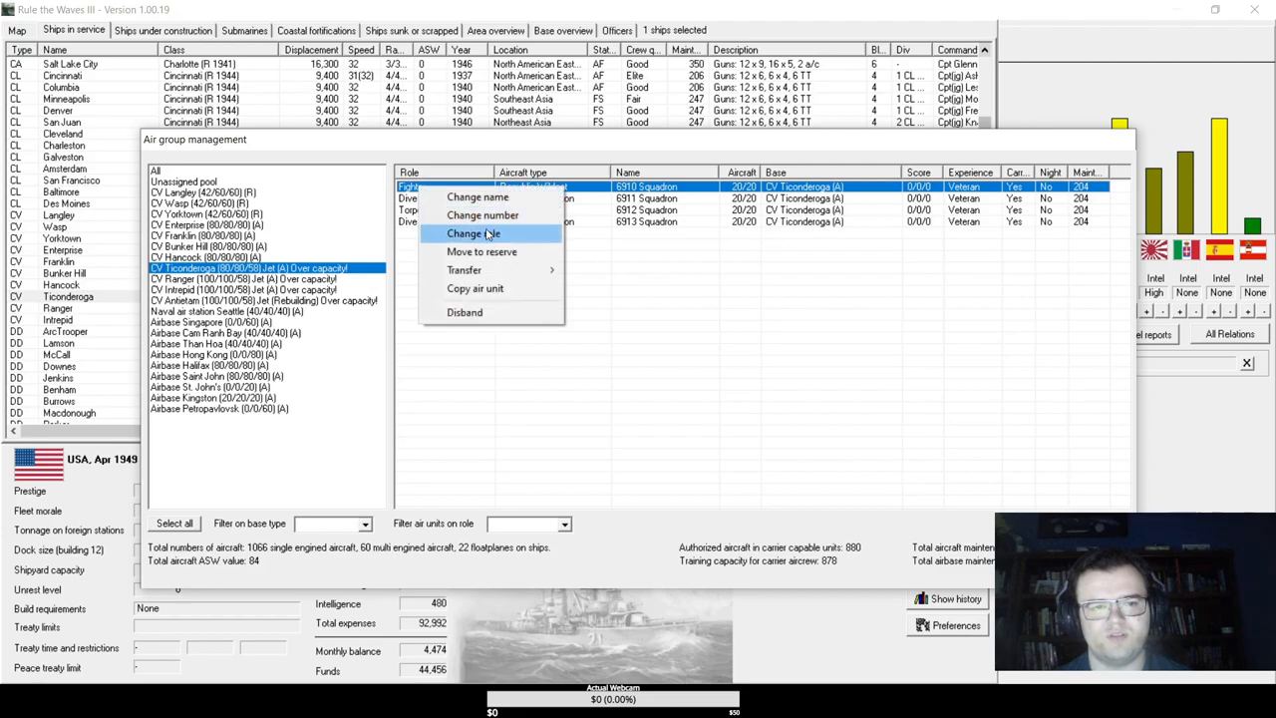
{"action": "left_click", "coordinate": [472, 233]}
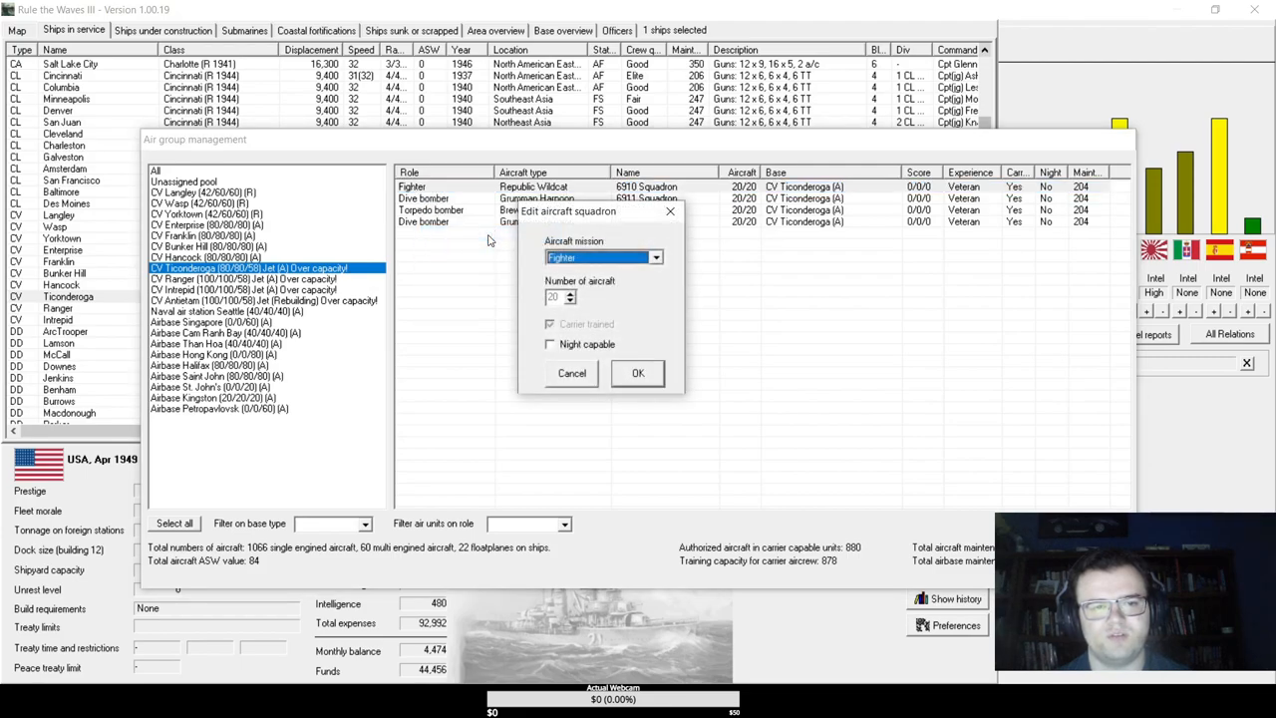
{"action": "left_click", "coordinate": [655, 257]}
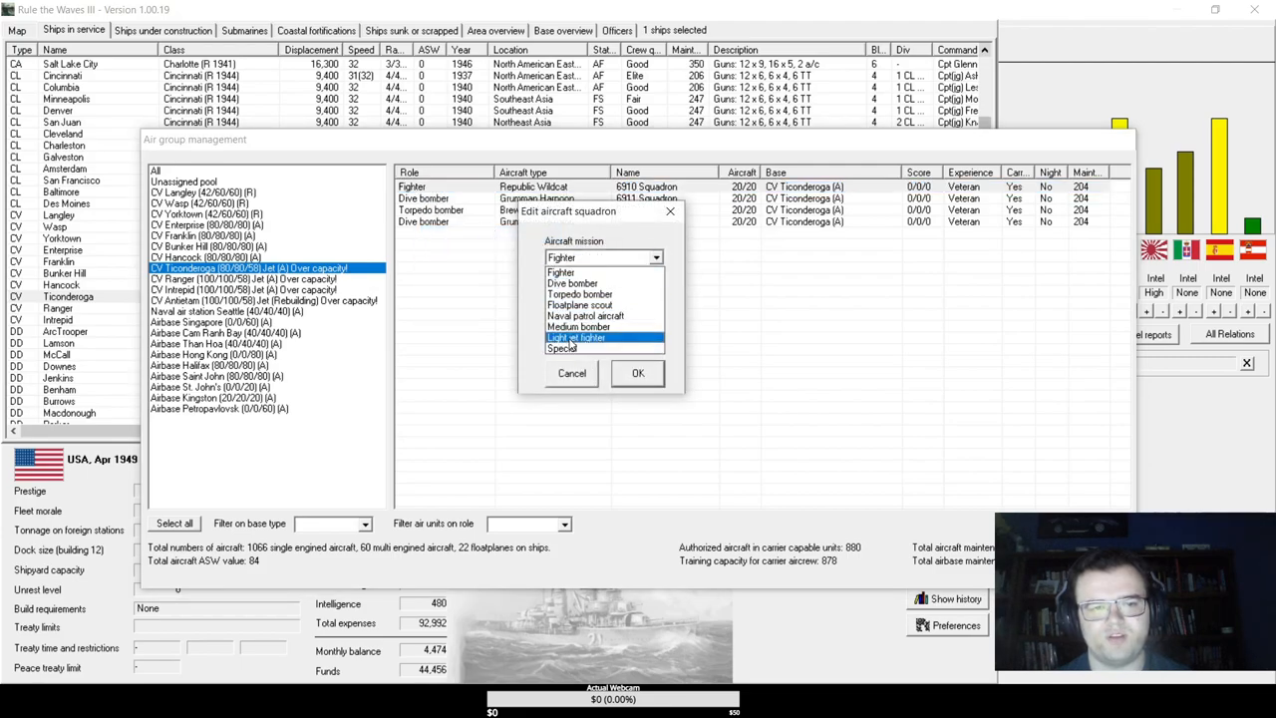
{"action": "left_click", "coordinate": [576, 338]}
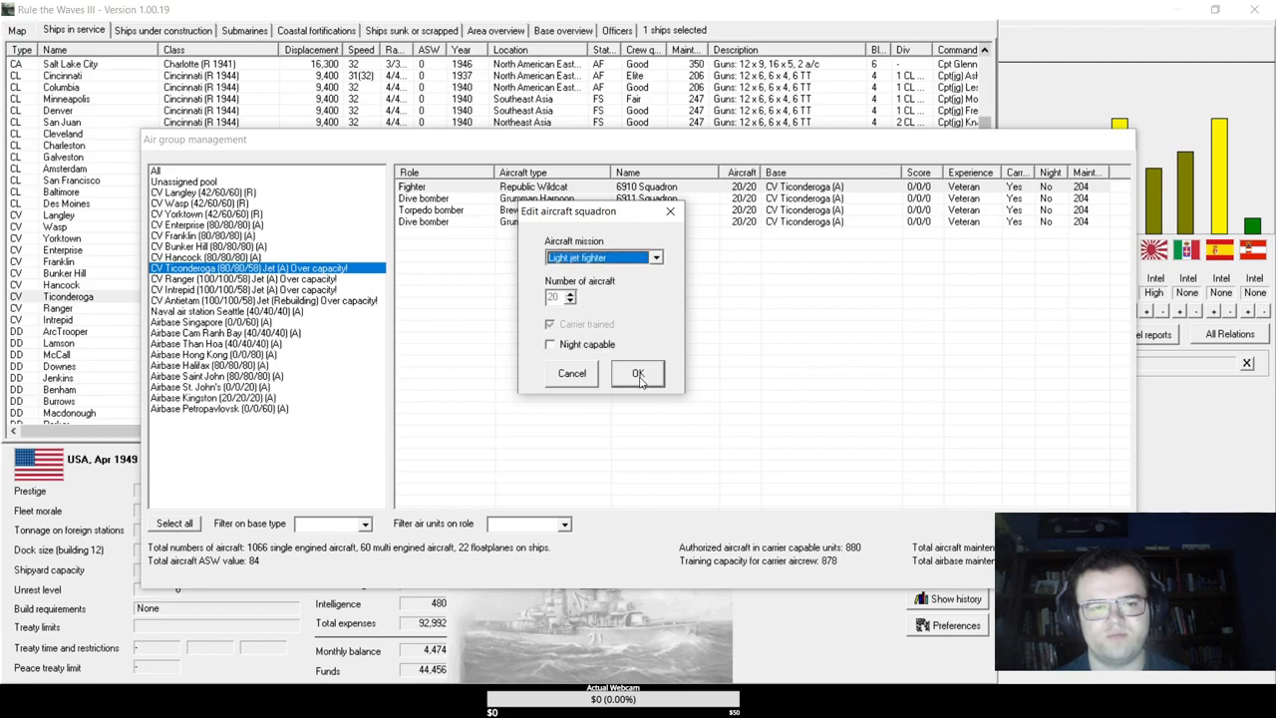
{"action": "left_click", "coordinate": [550, 344]}
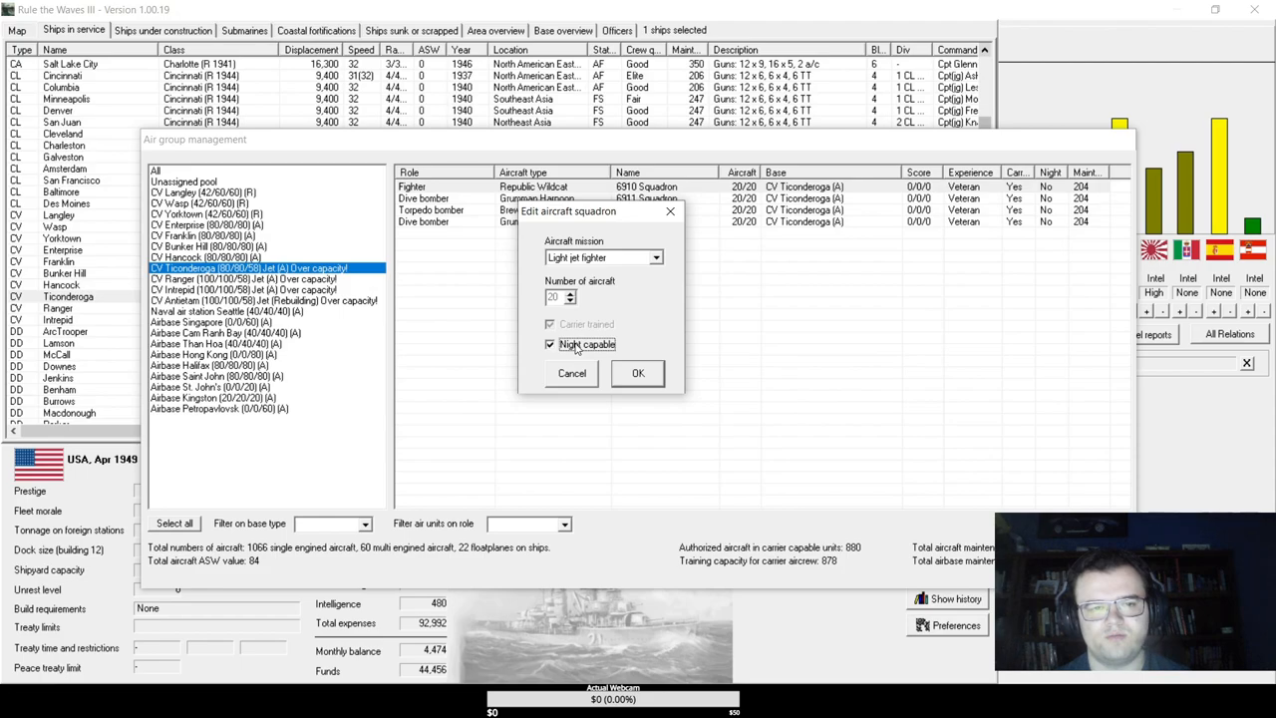
{"action": "left_click", "coordinate": [549, 344]}
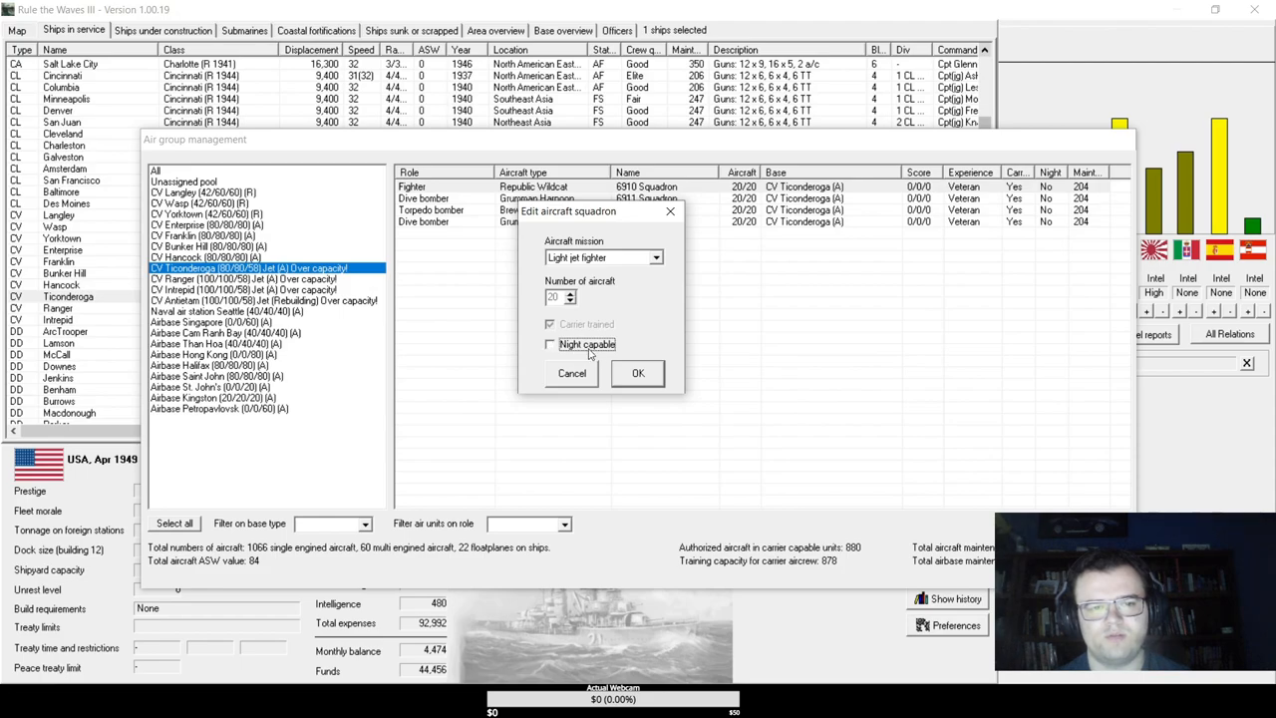
{"action": "left_click", "coordinate": [637, 372]}
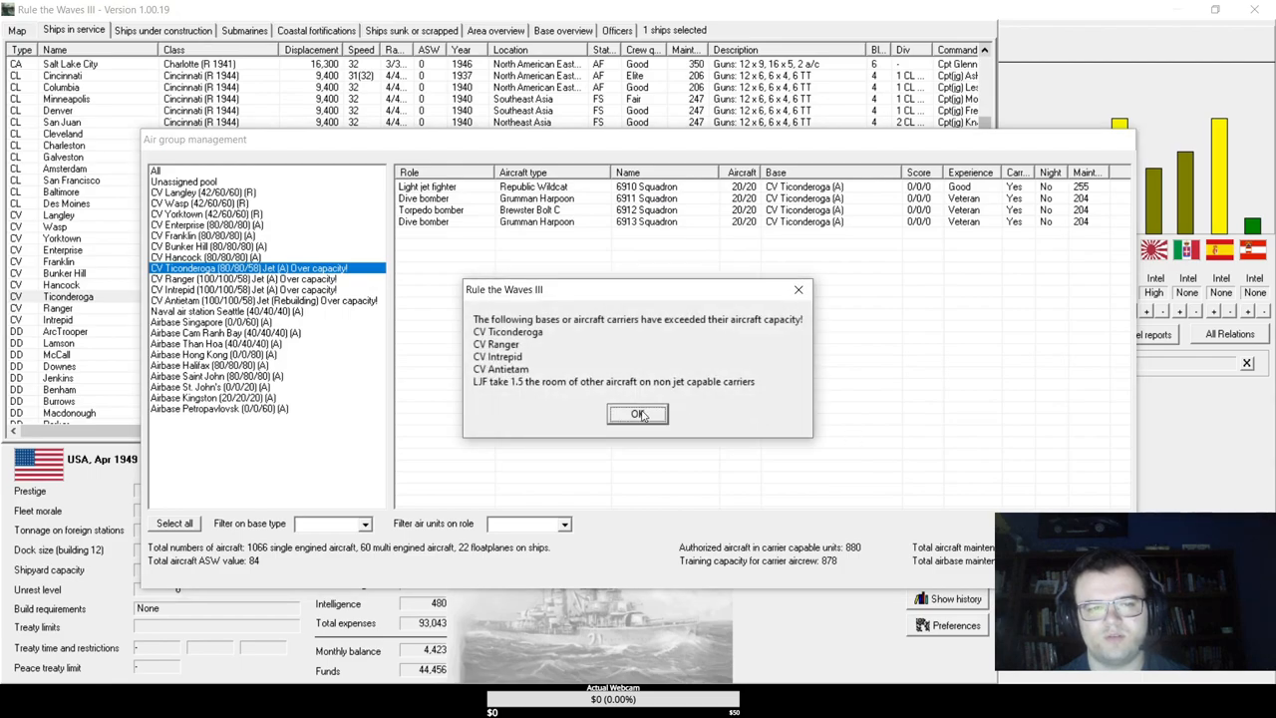
- Accept the over-capacity and aircrew training capacity warnings
{"action": "left_click", "coordinate": [638, 414]}
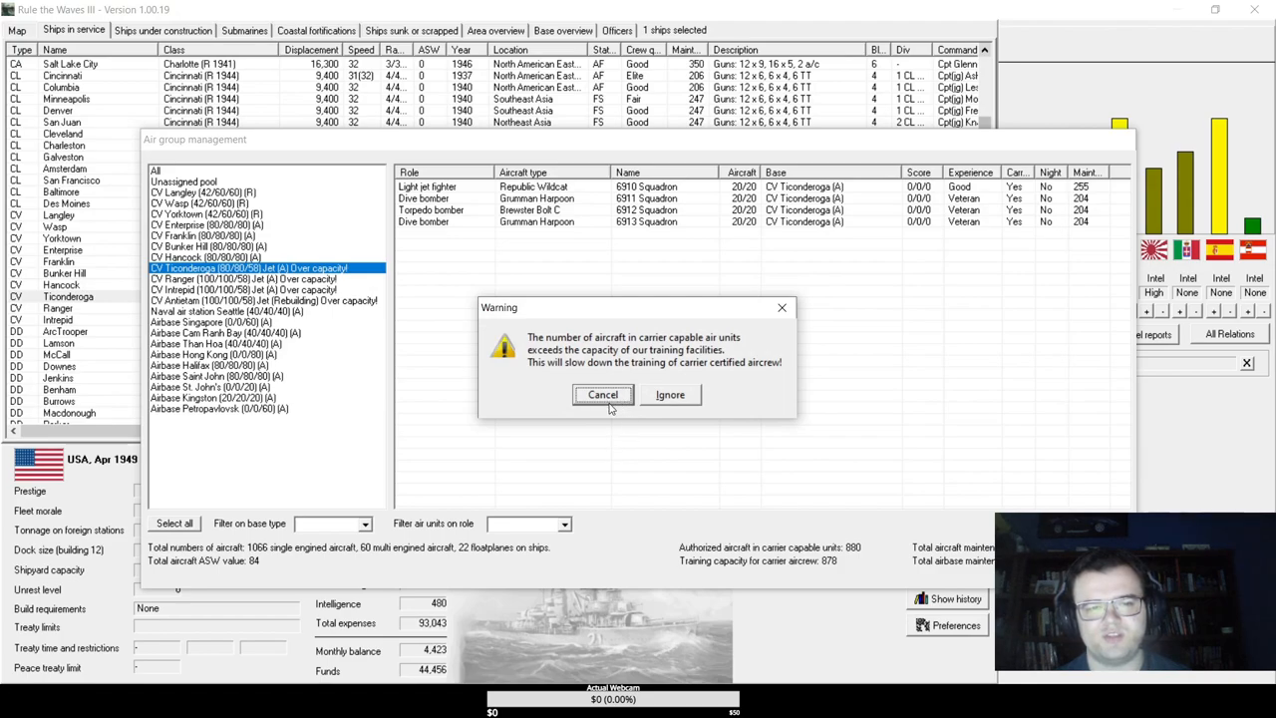
{"action": "mouse_move", "coordinate": [661, 407]}
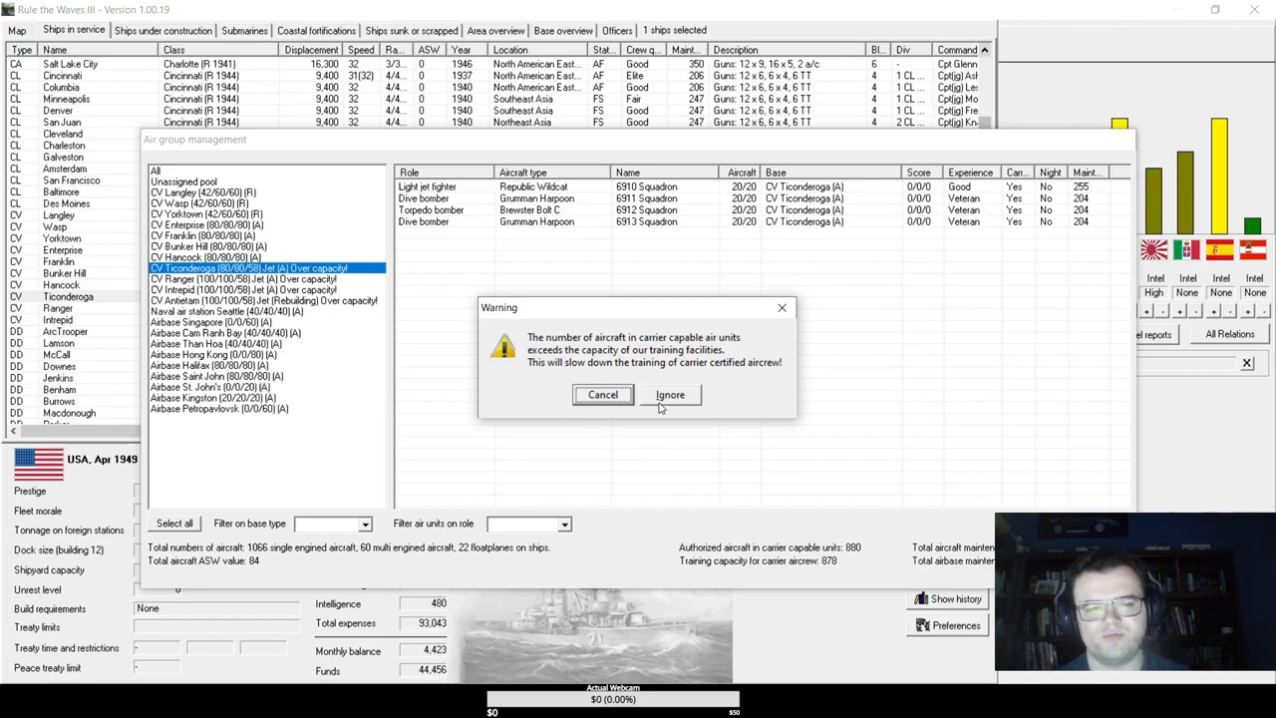
{"action": "left_click", "coordinate": [670, 394]}
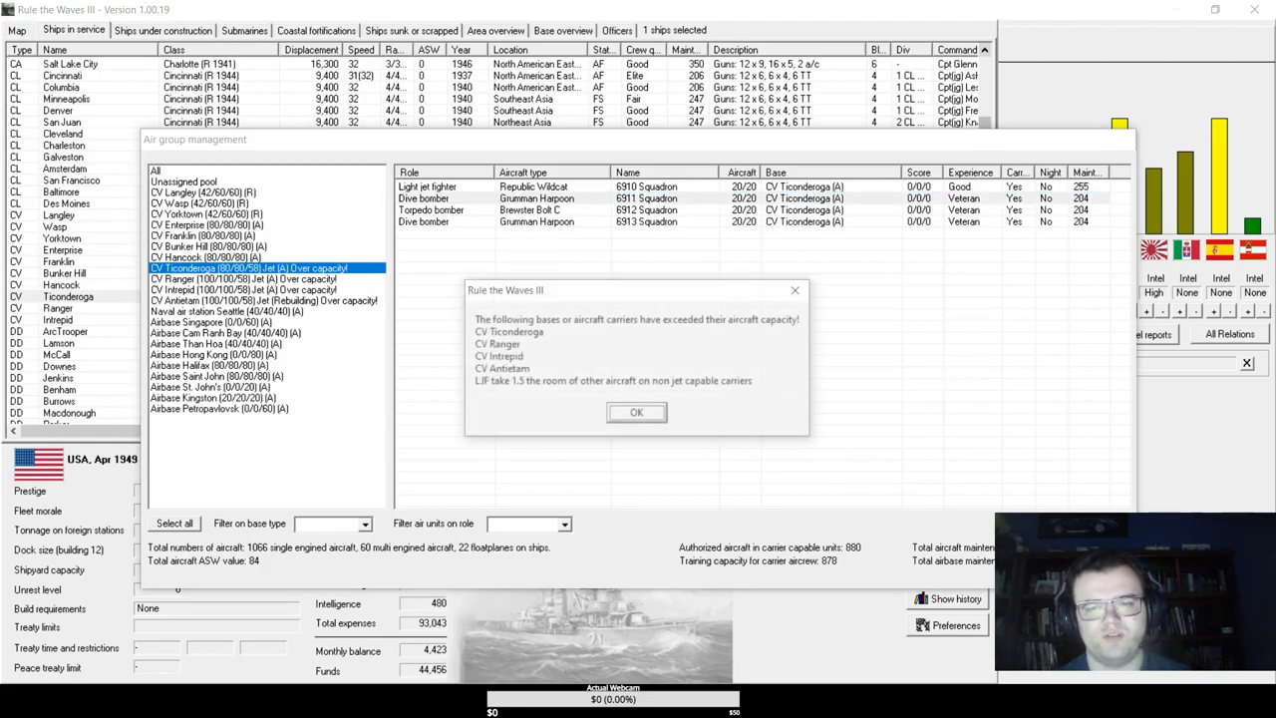
{"action": "left_click", "coordinate": [636, 411]}
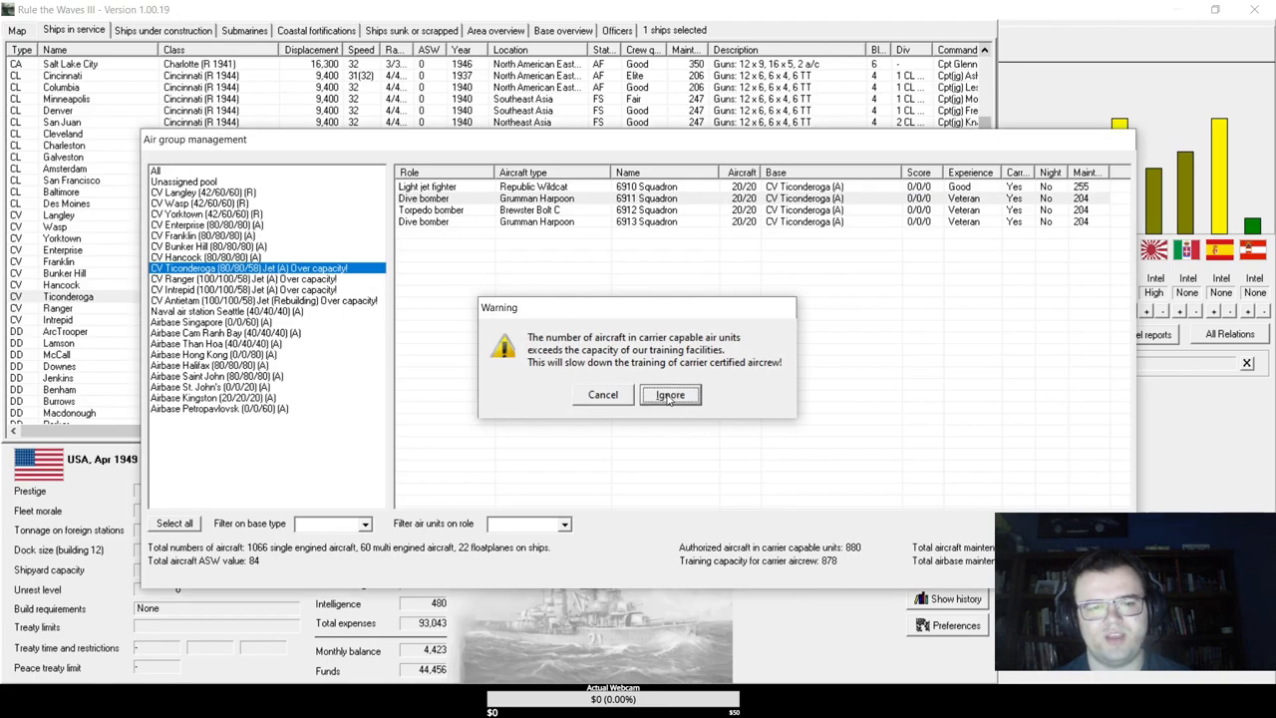
{"action": "left_click", "coordinate": [670, 395]}
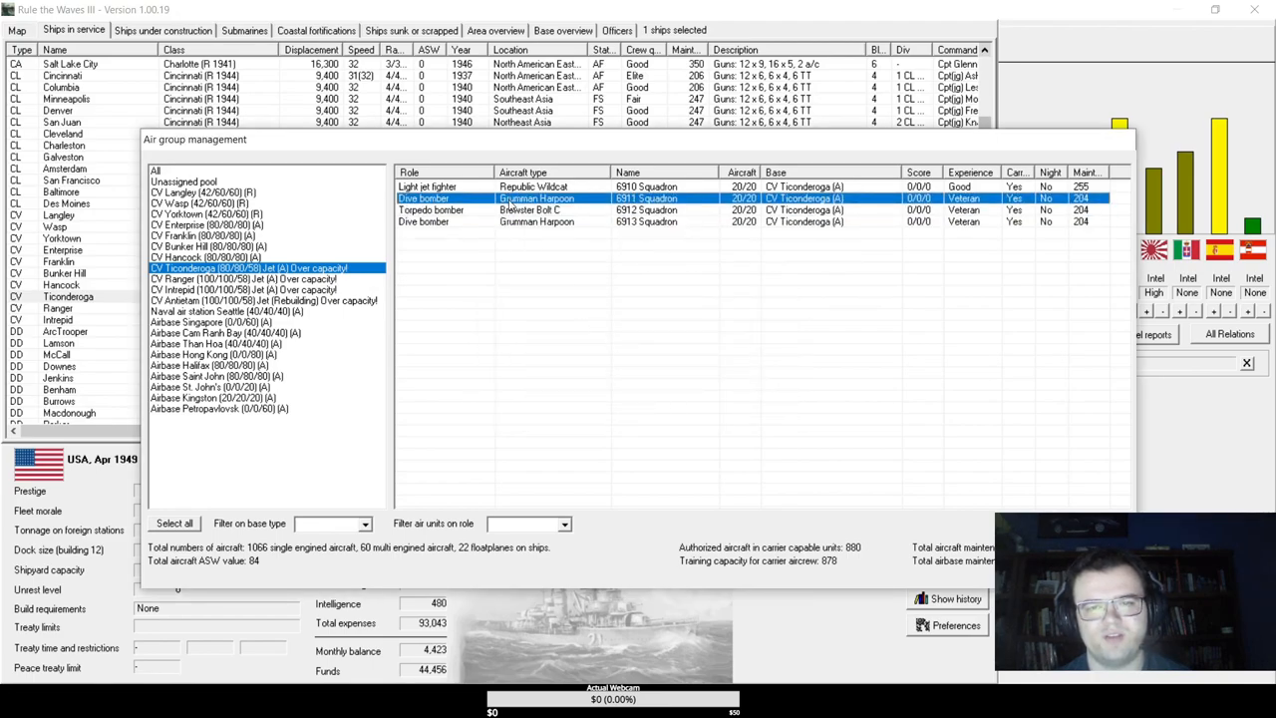
{"action": "mouse_move", "coordinate": [436, 222]}
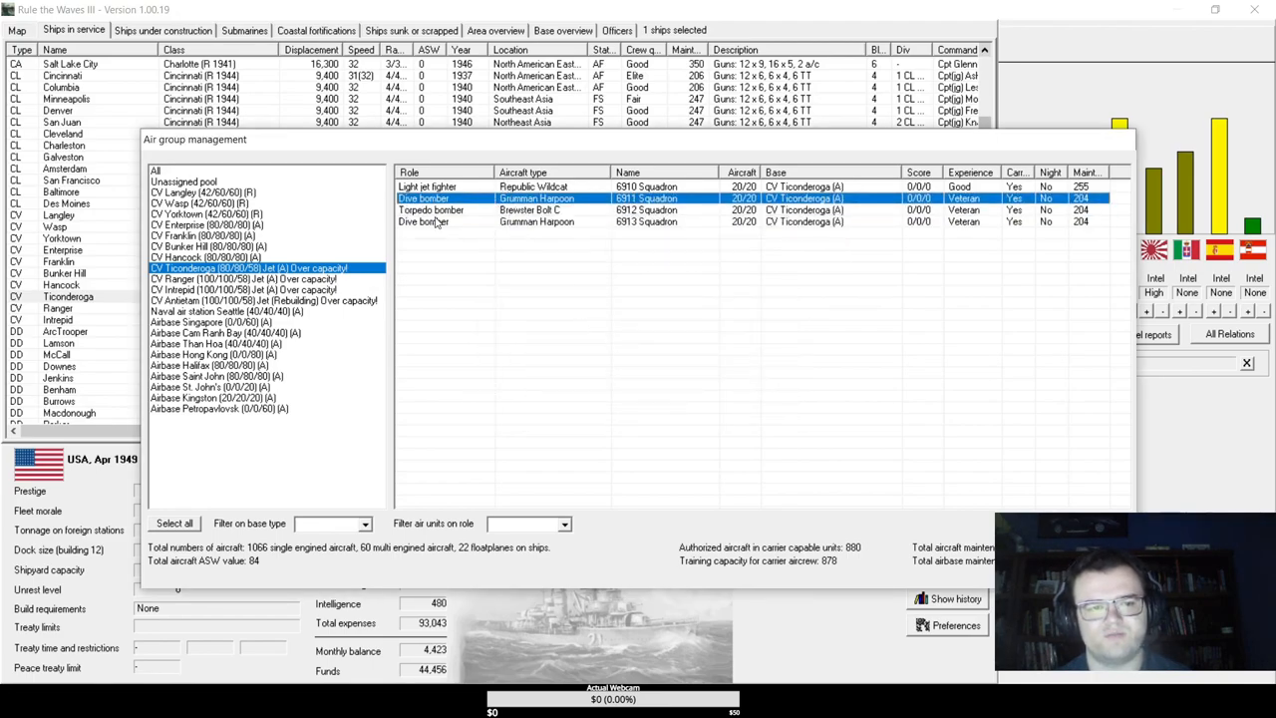
- Disband the 6913 Squadron dive bombers and cut the torpedo bombers to 18 aircraft
{"action": "right_click", "coordinate": [424, 221]}
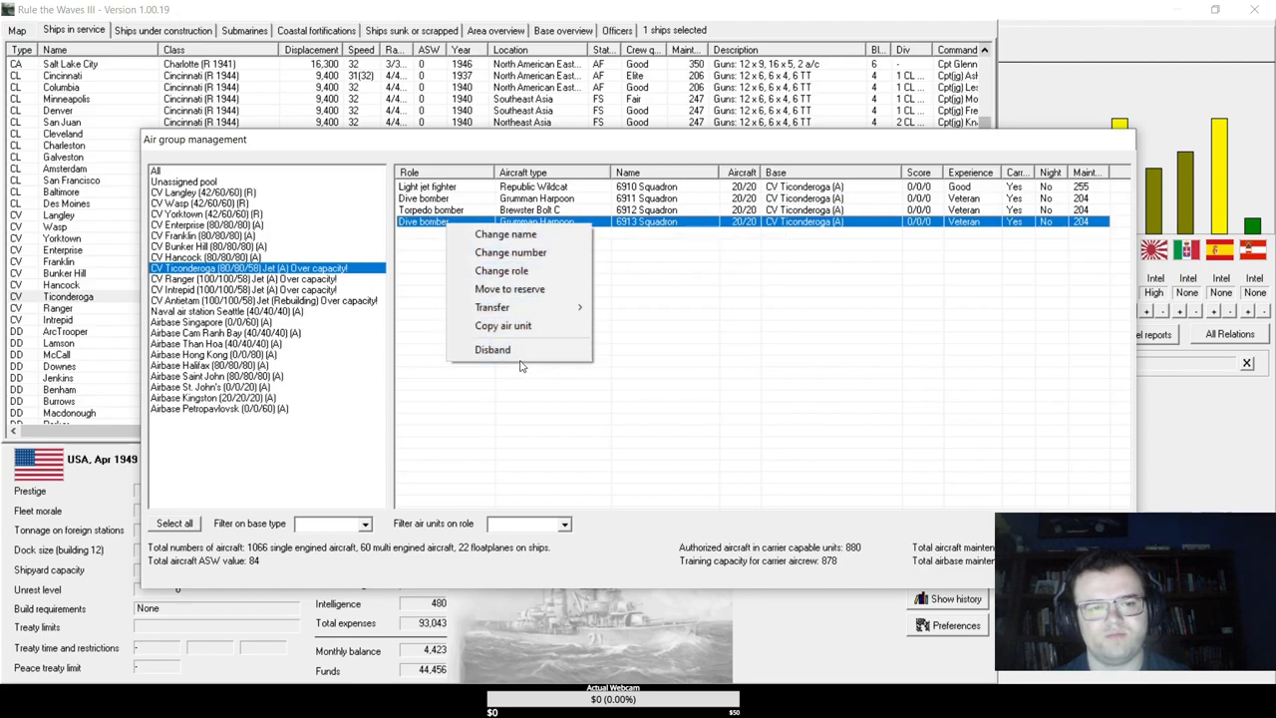
{"action": "left_click", "coordinate": [492, 349]}
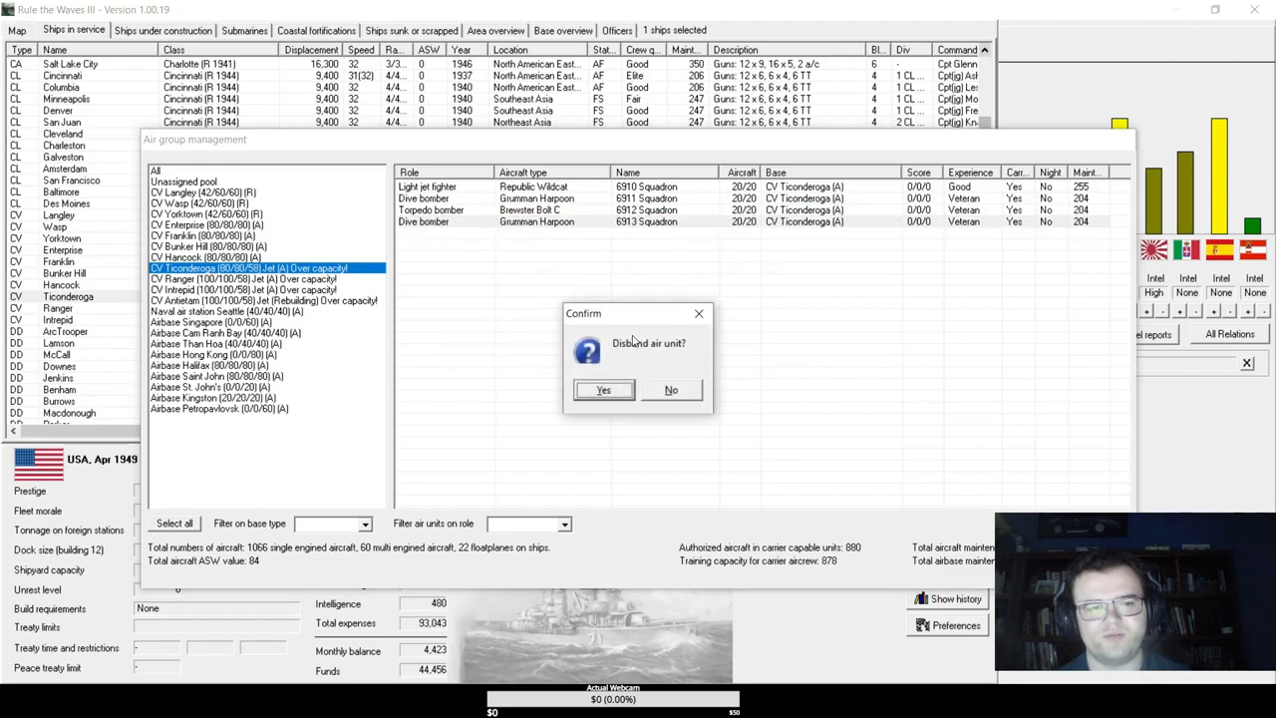
{"action": "left_click", "coordinate": [603, 389]}
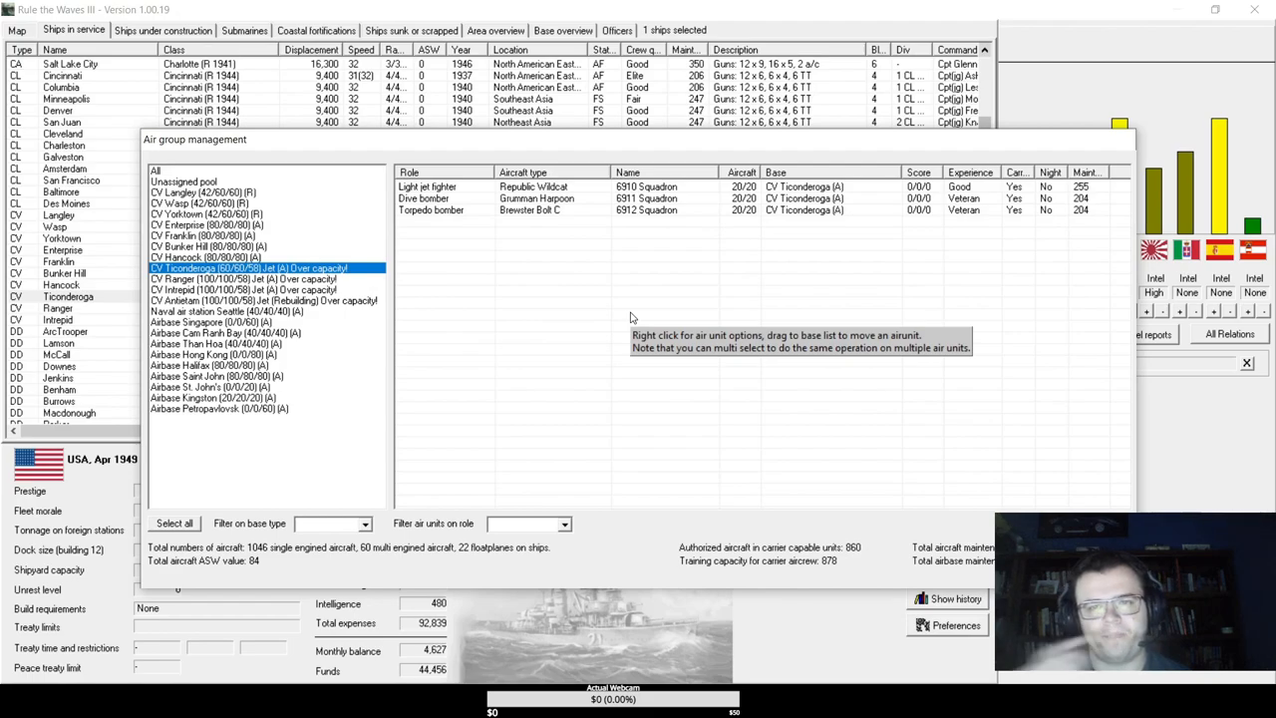
{"action": "left_click", "coordinate": [536, 198]}
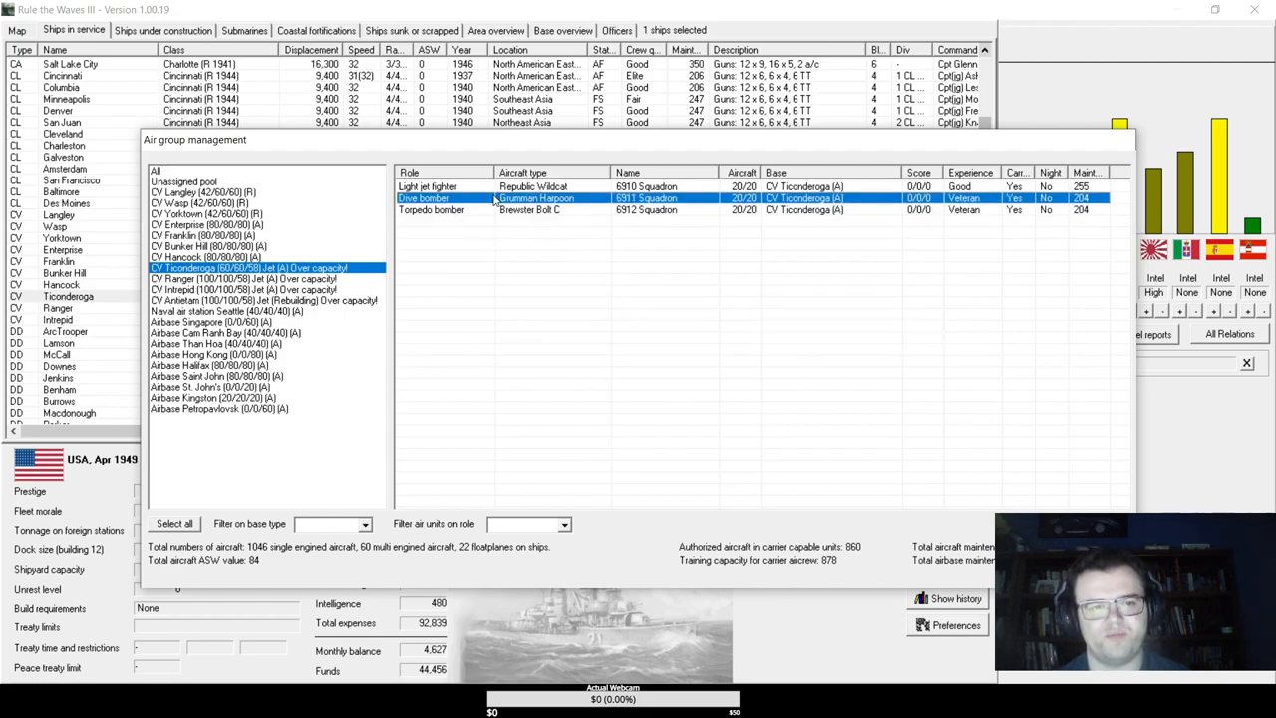
{"action": "mouse_move", "coordinate": [539, 199]}
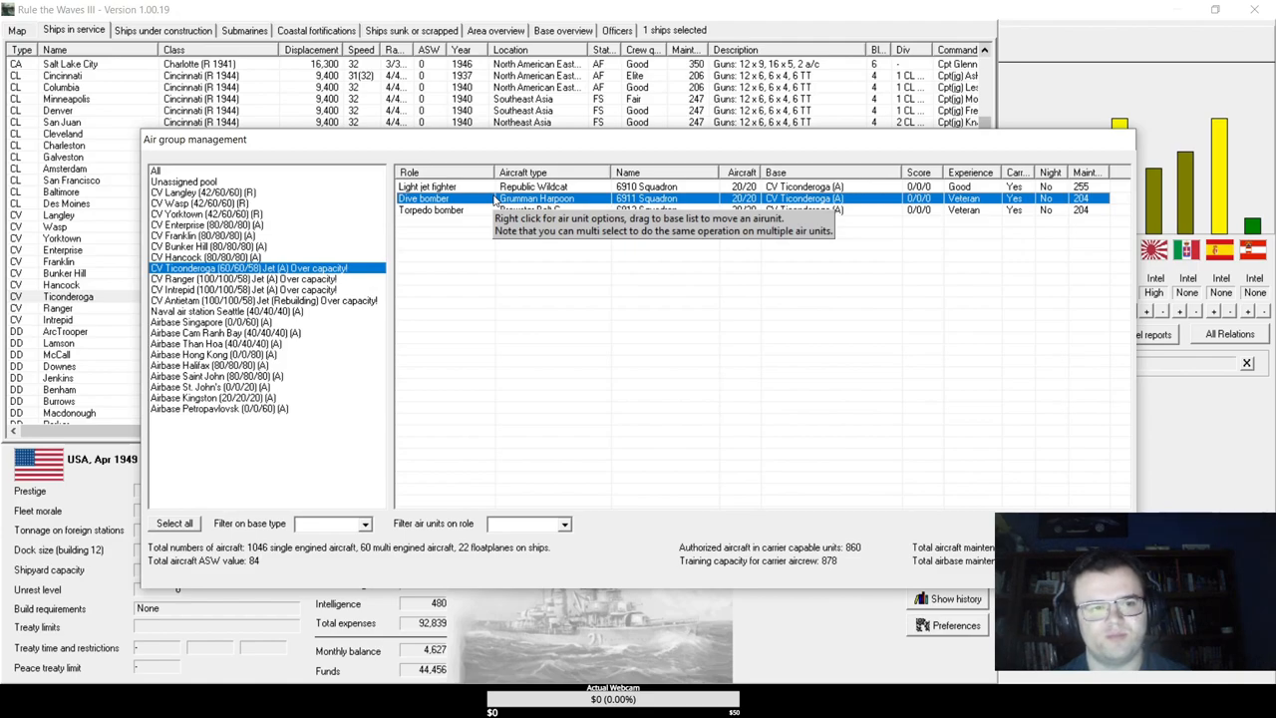
{"action": "mouse_move", "coordinate": [485, 209]}
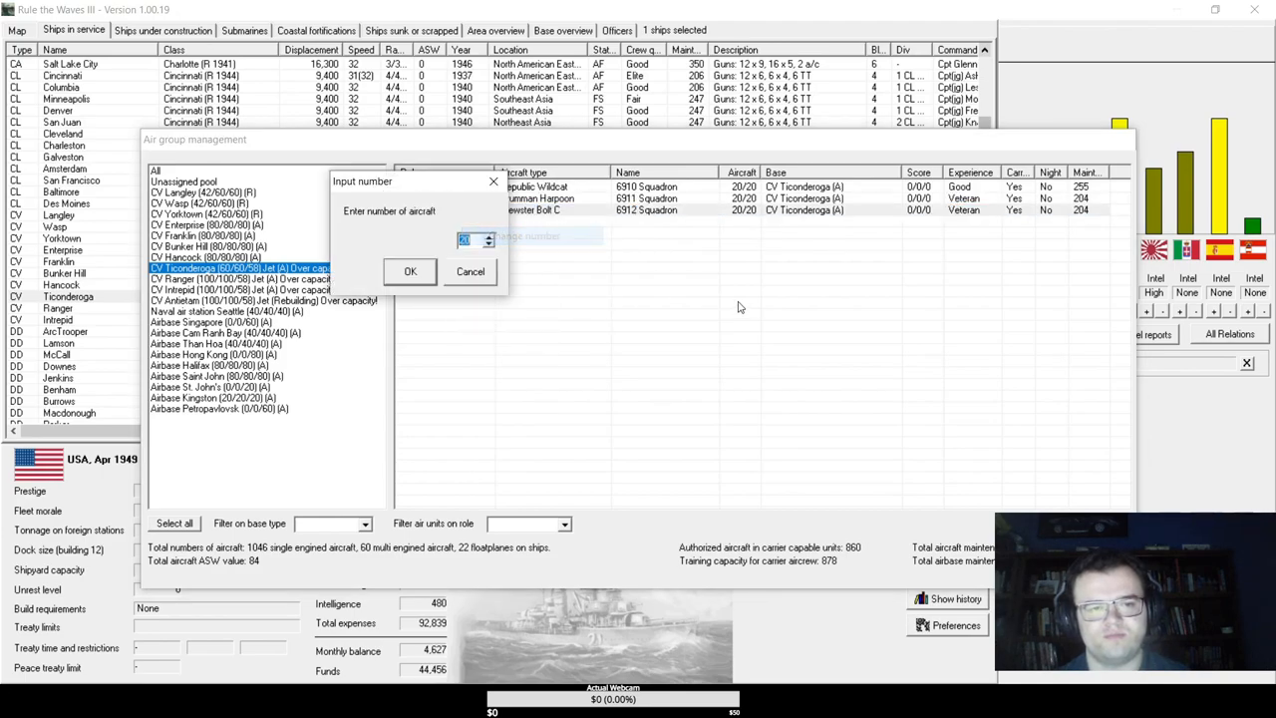
{"action": "left_click", "coordinate": [410, 271]}
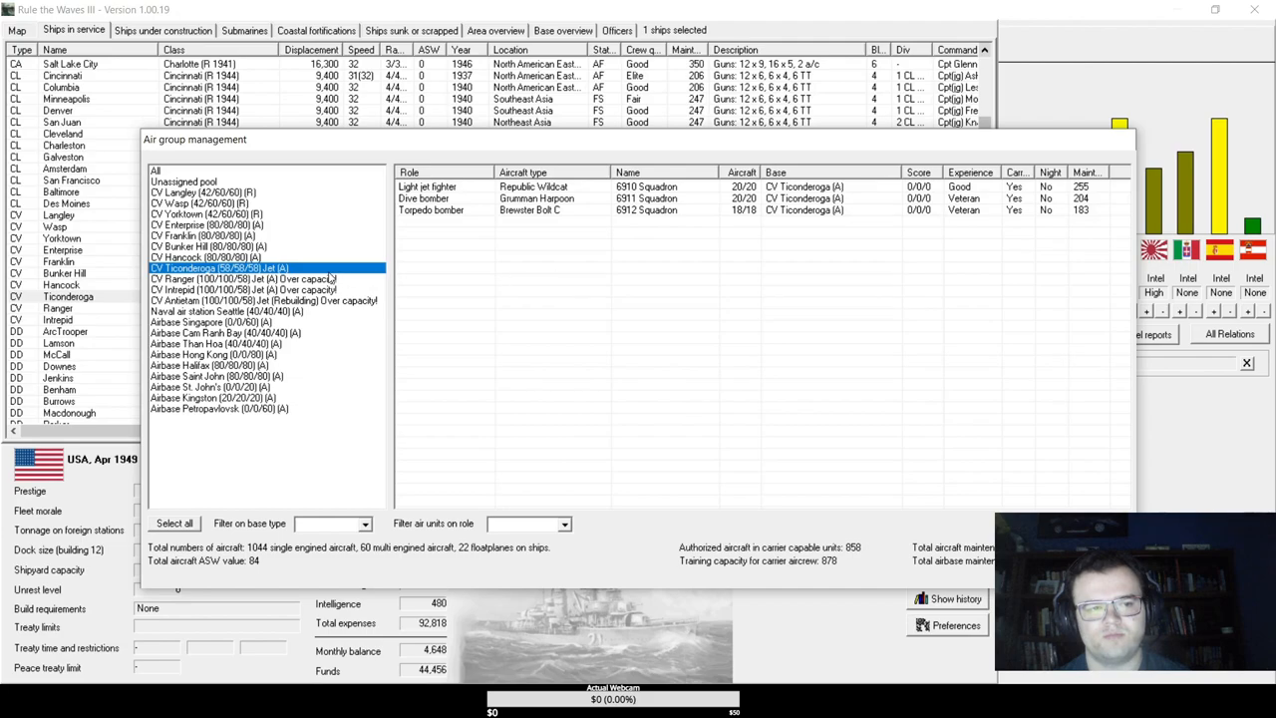
{"action": "right_click", "coordinate": [219, 268]}
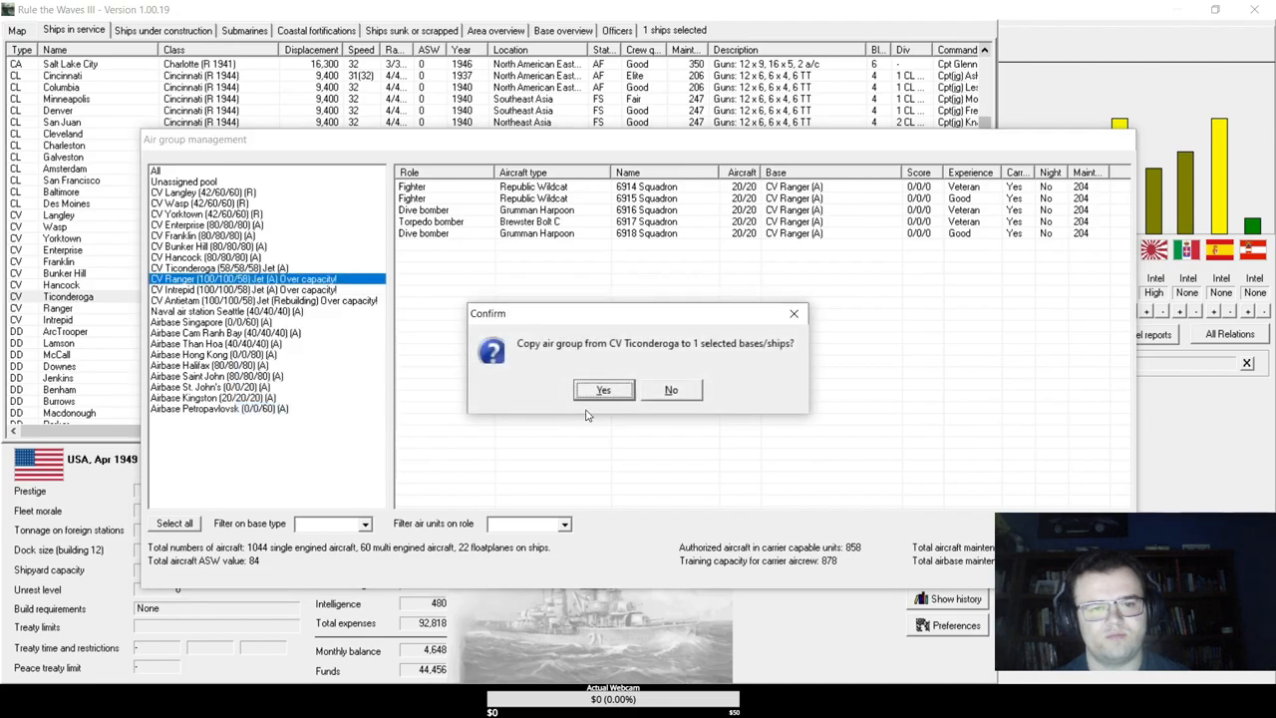
- Confirm copying Ticonderoga's air group to Ranger, Intrepid and Antietam, replacing existing units
{"action": "left_click", "coordinate": [603, 390]}
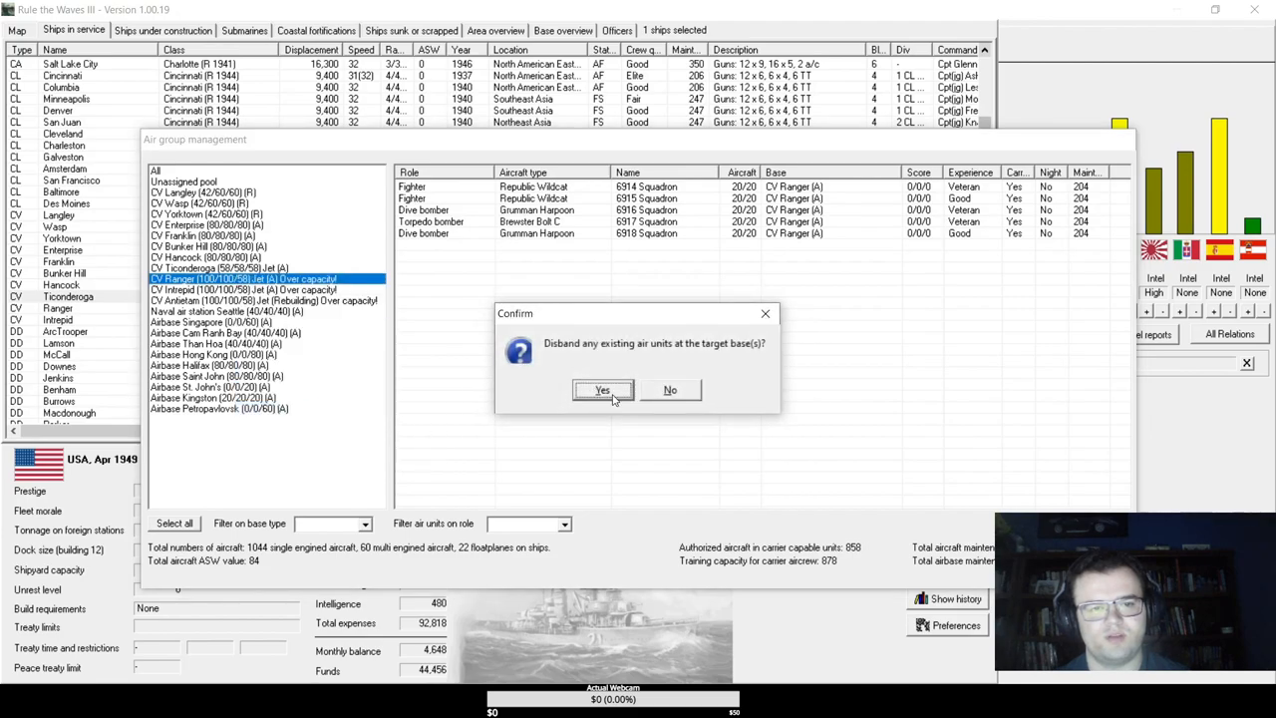
{"action": "left_click", "coordinate": [602, 390]}
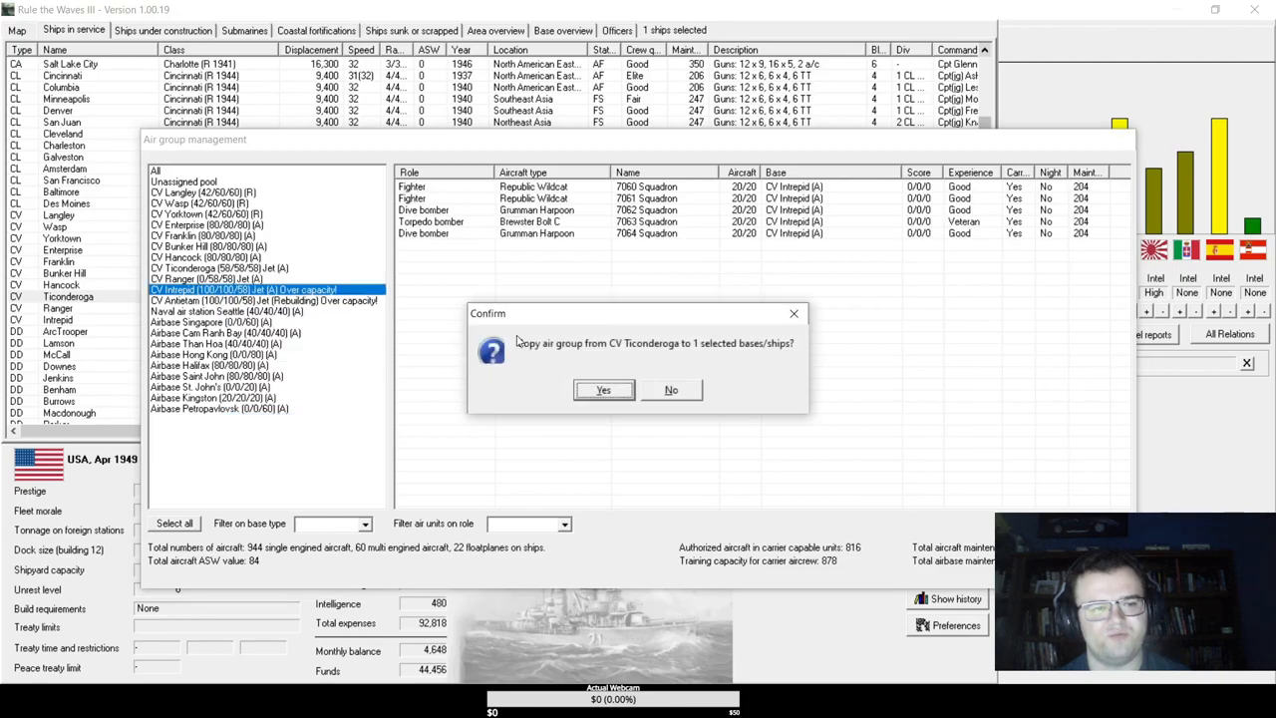
{"action": "left_click", "coordinate": [603, 389]}
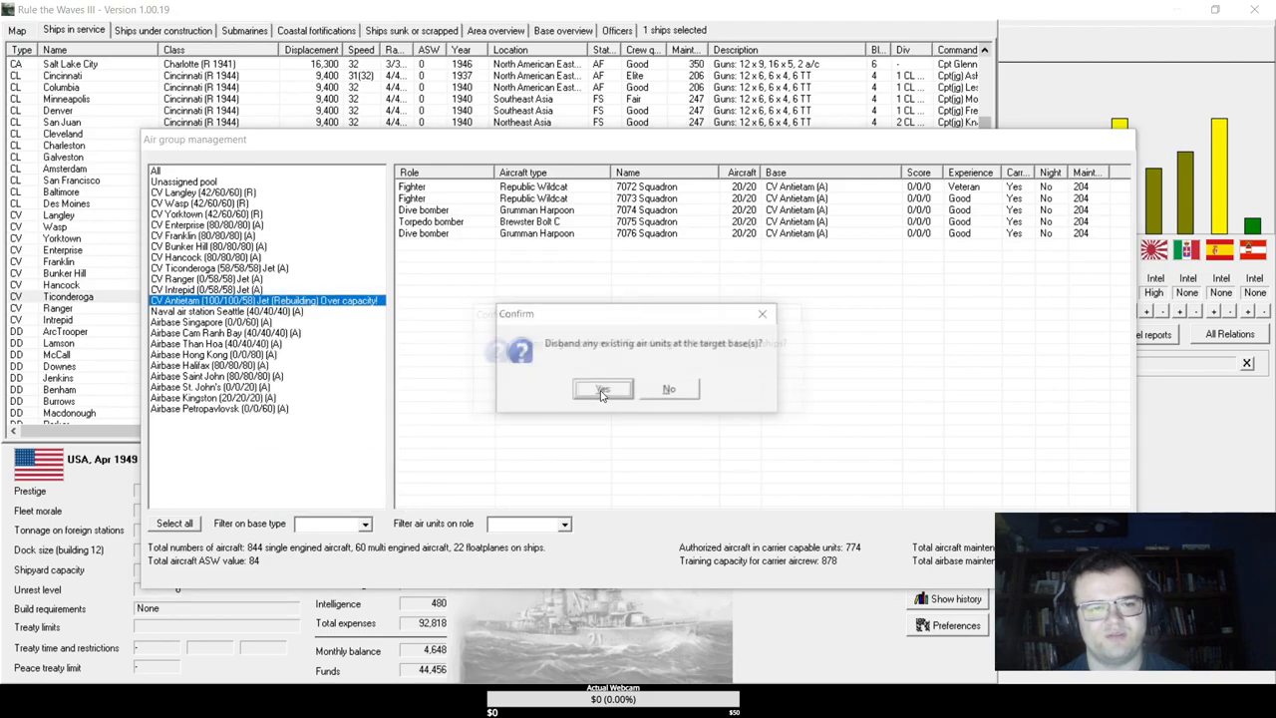
{"action": "left_click", "coordinate": [602, 389]}
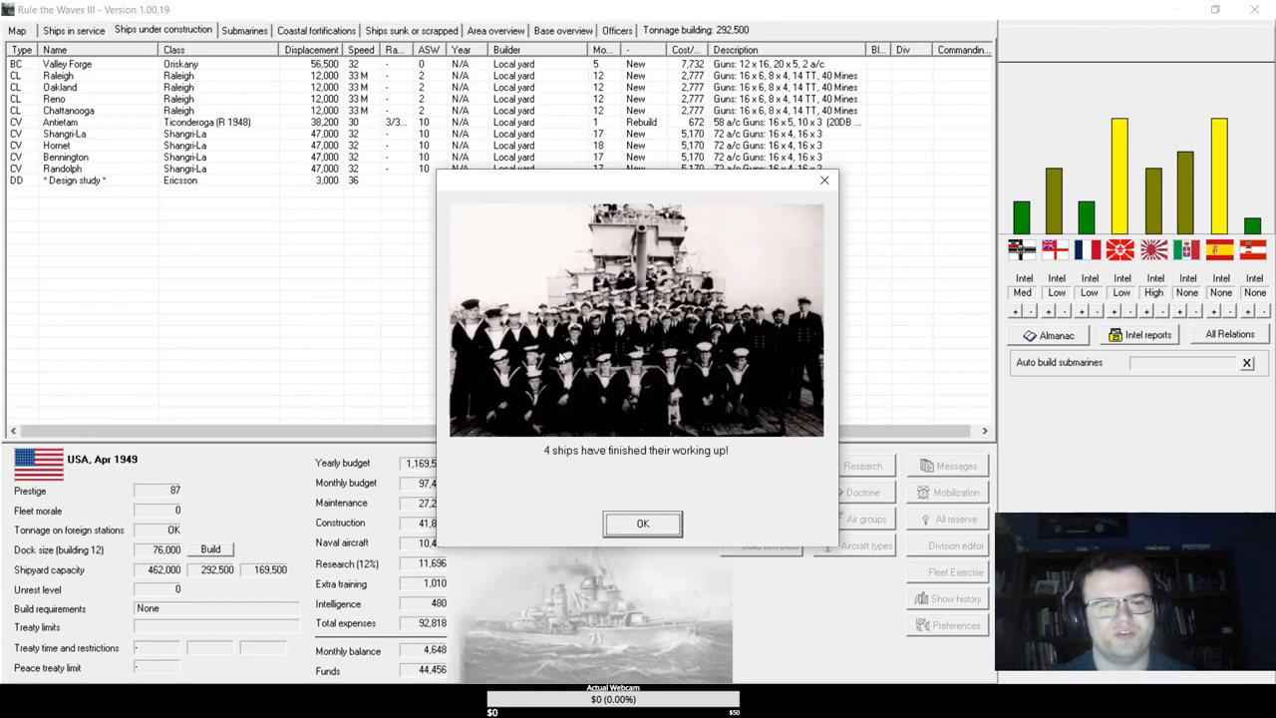
- Buy the French 8 inch gun rights, acknowledge the PBX torpedo breakthrough and go to the Ericsson build screen
{"action": "left_click", "coordinate": [642, 523]}
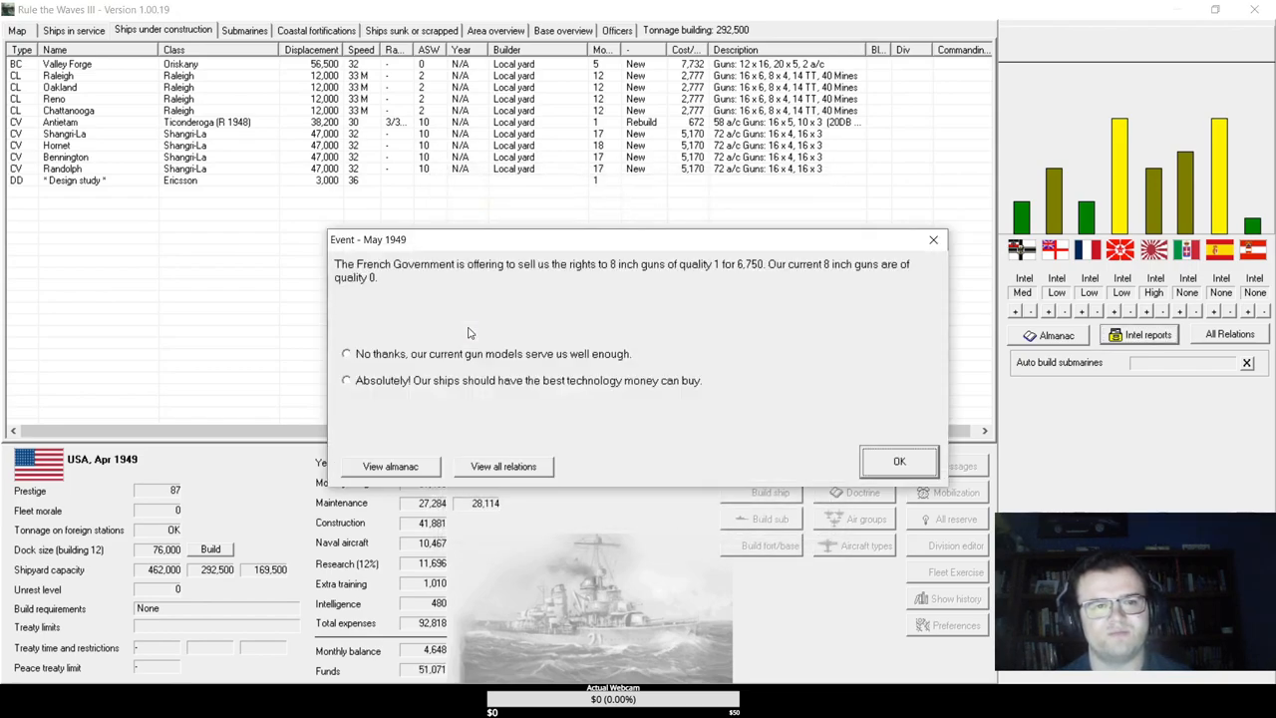
{"action": "mouse_move", "coordinate": [461, 373]}
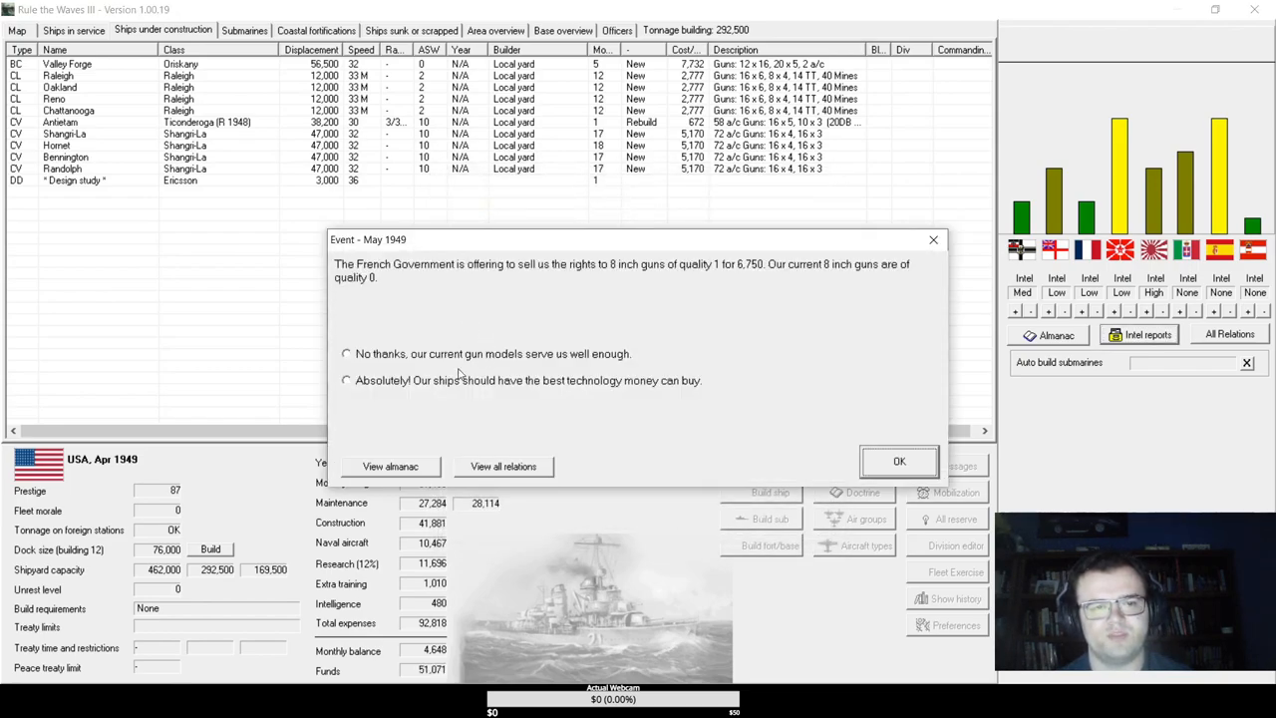
{"action": "left_click", "coordinate": [346, 380]}
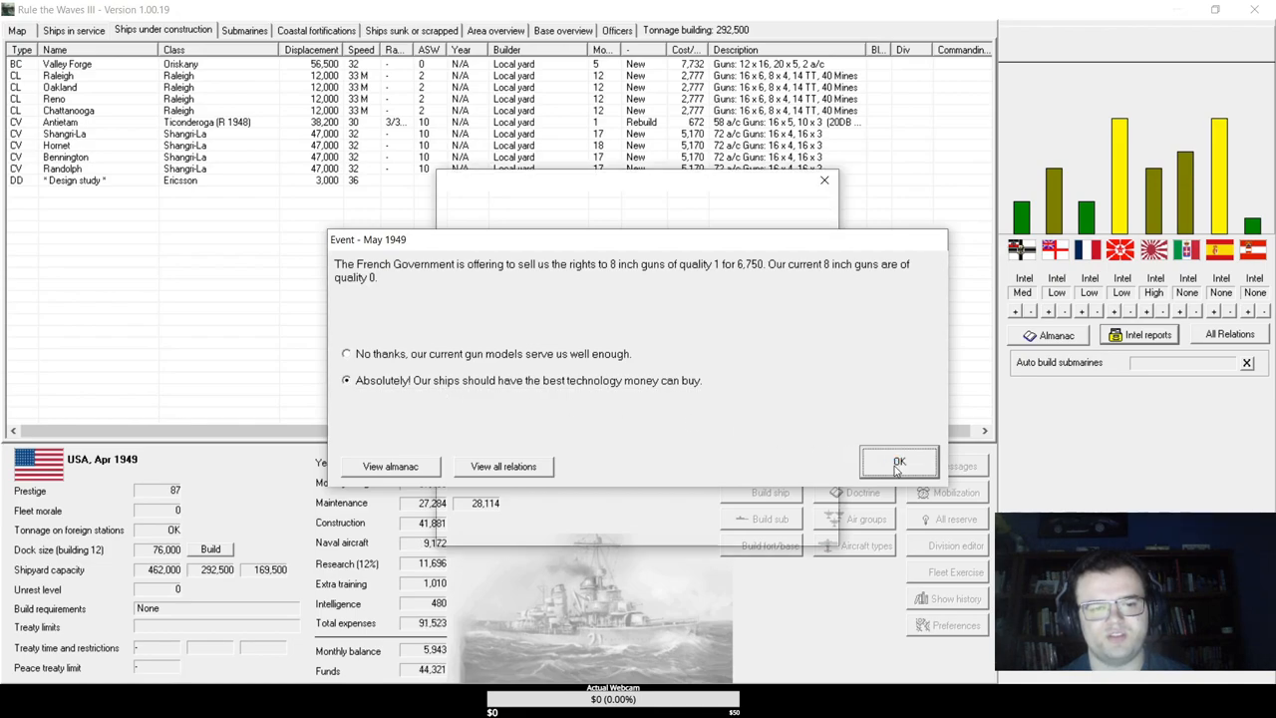
{"action": "left_click", "coordinate": [899, 460]}
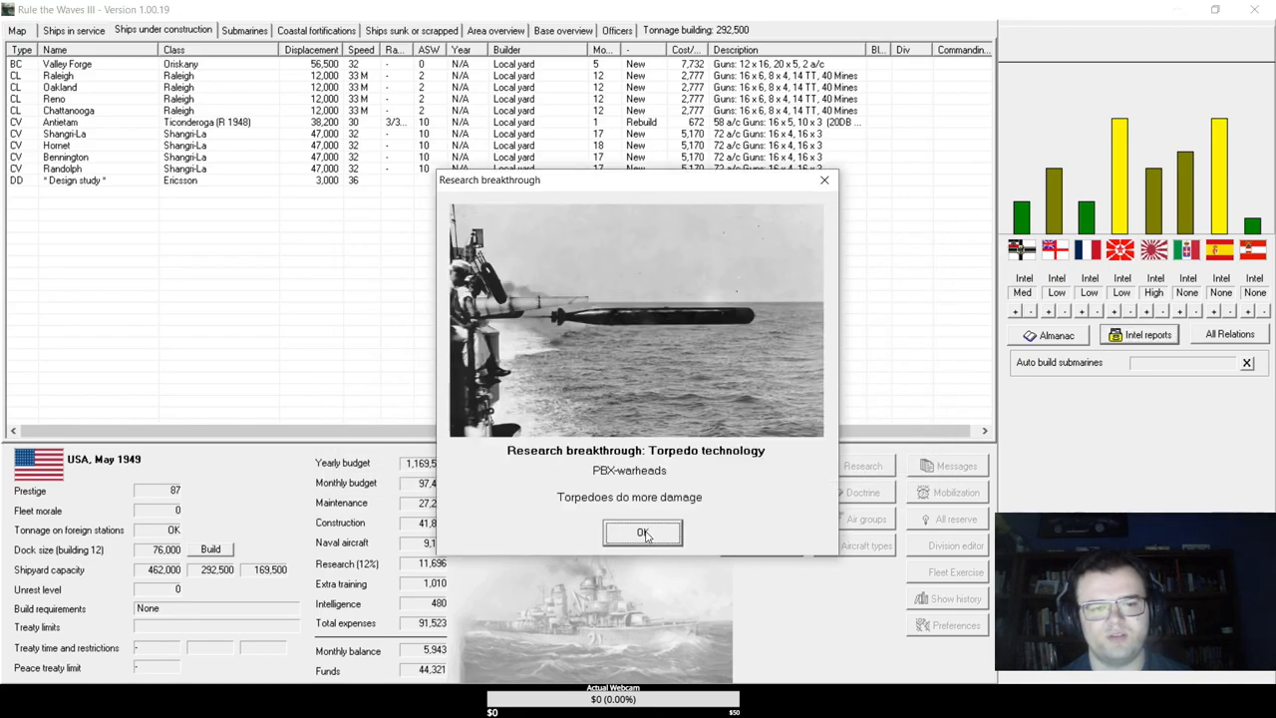
{"action": "left_click", "coordinate": [643, 533]}
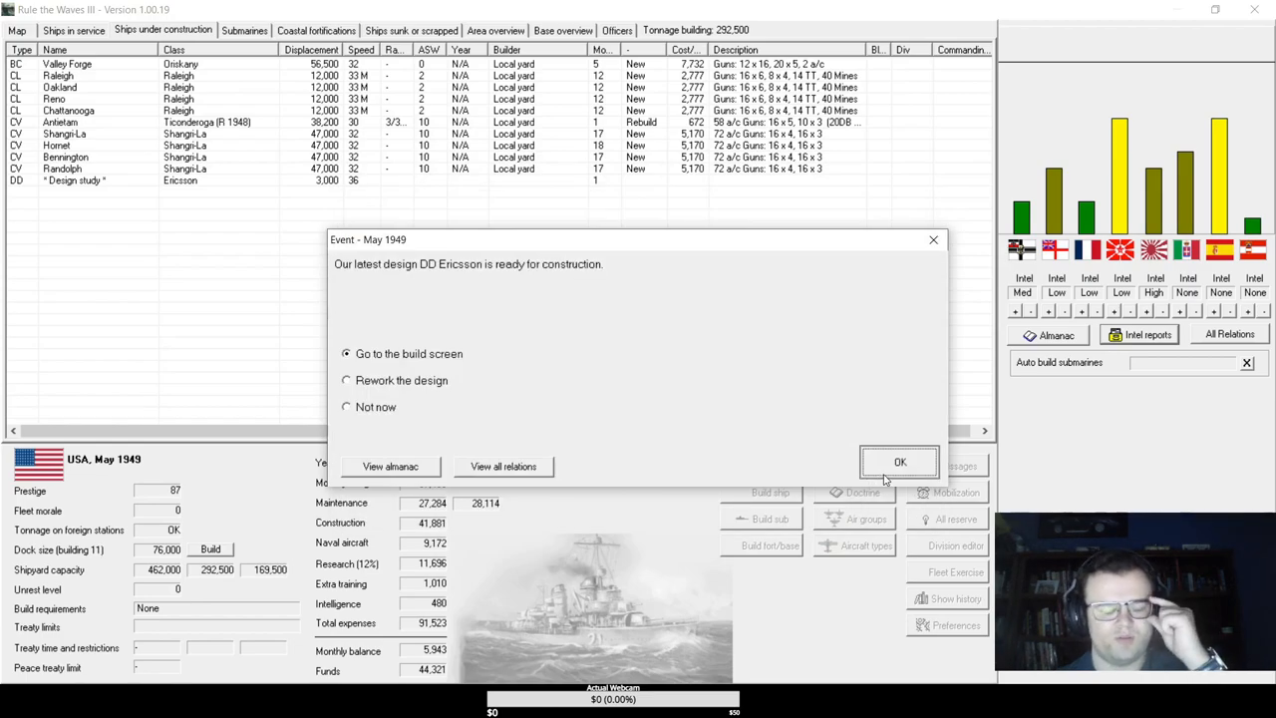
{"action": "left_click", "coordinate": [900, 462]}
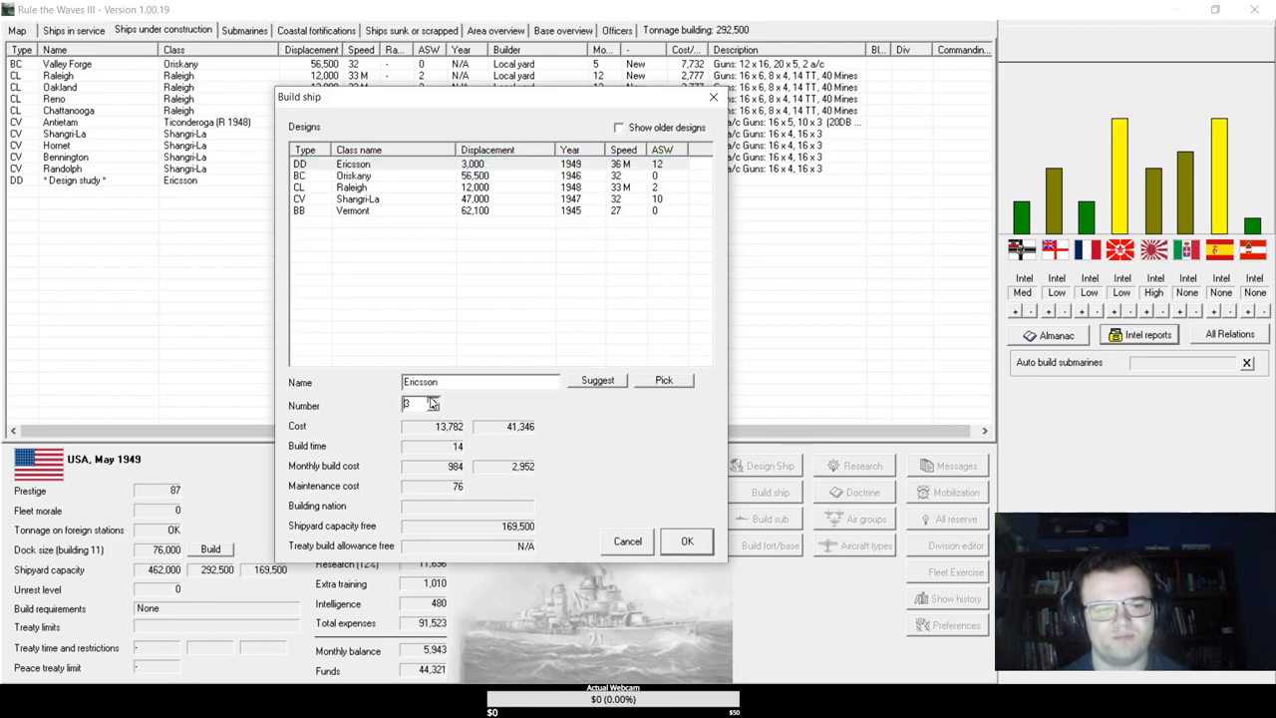
- Lay down ten Ericsson destroyers and bring up the nation data comparison
{"action": "type", "text": "10"}
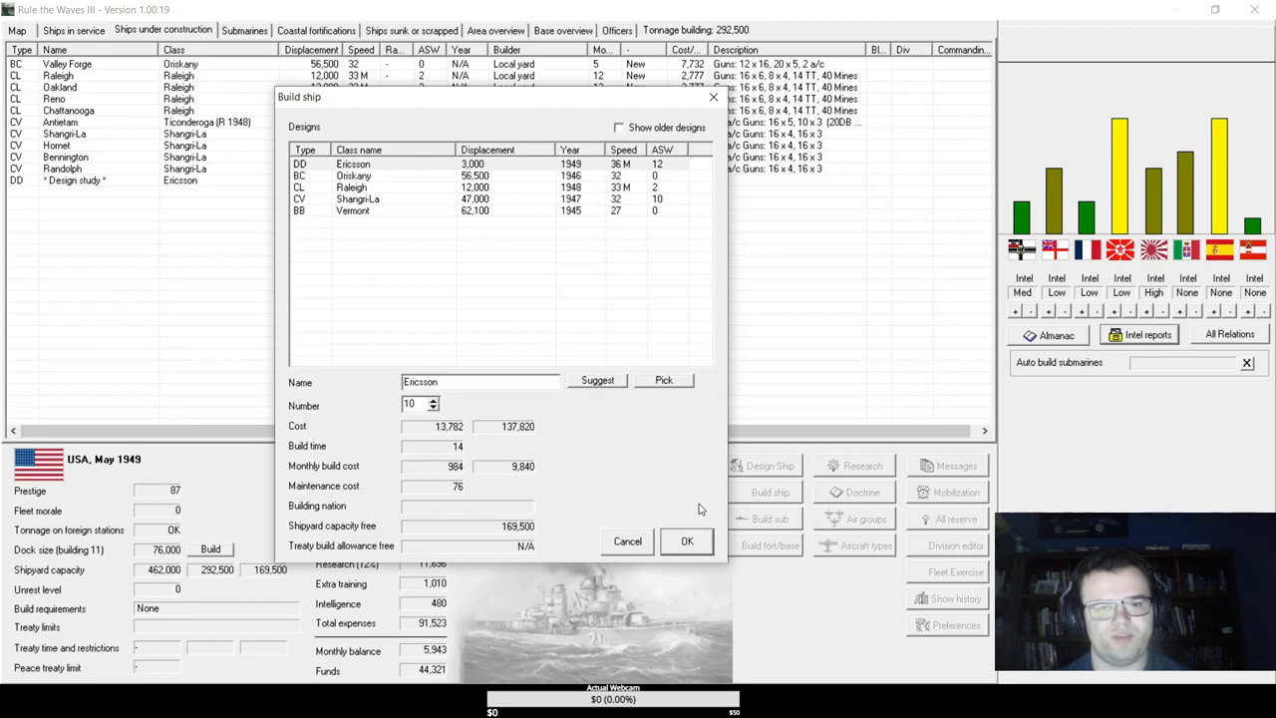
{"action": "left_click", "coordinate": [688, 540]}
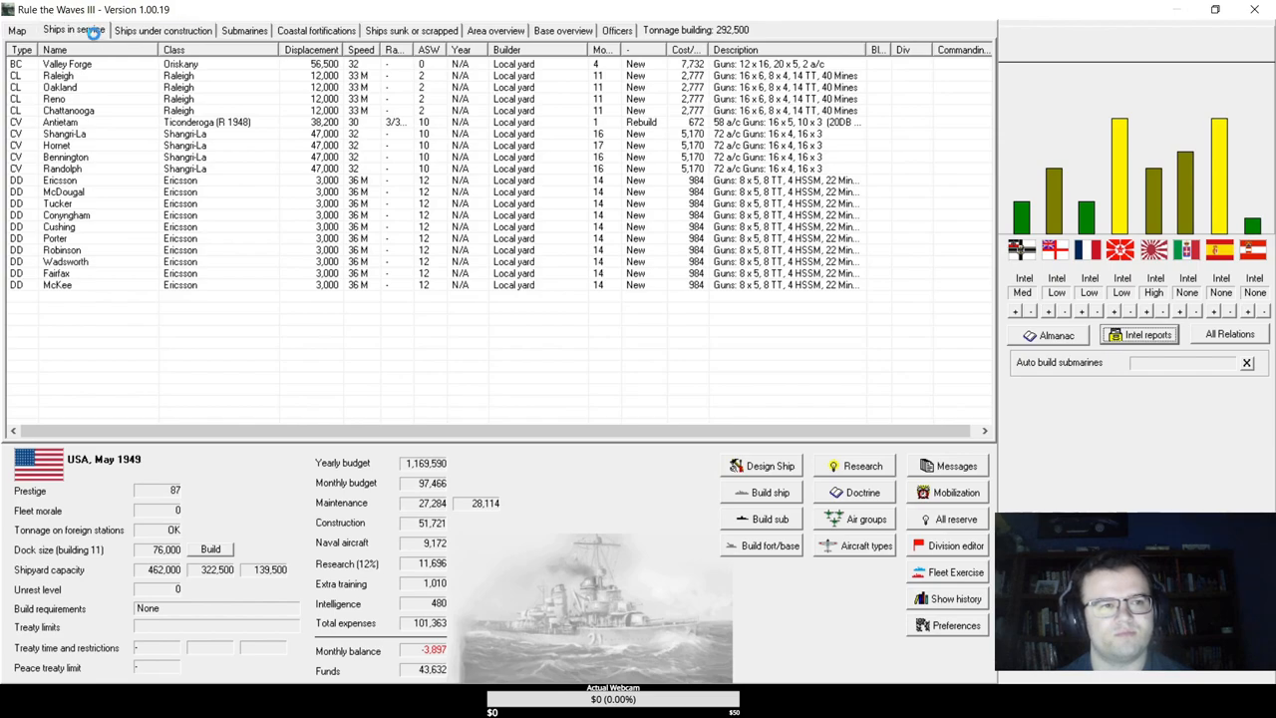
{"action": "left_click", "coordinate": [73, 30]}
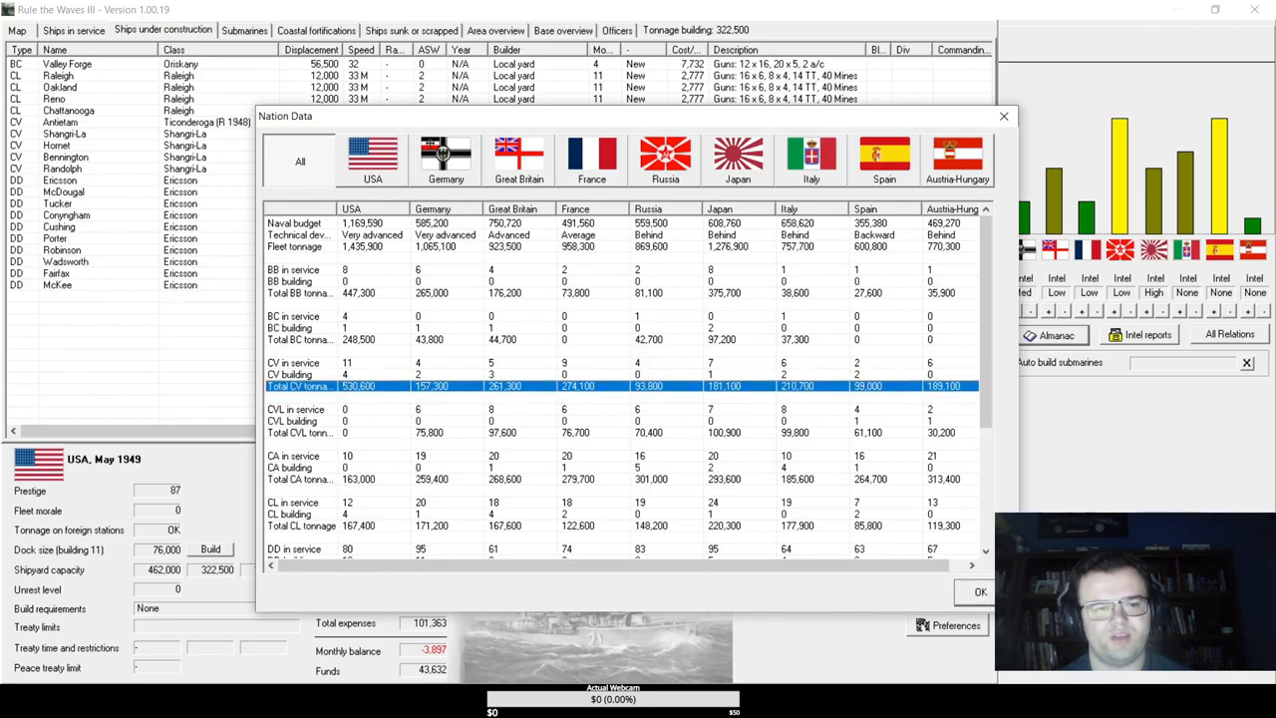
{"action": "left_click", "coordinate": [980, 591]}
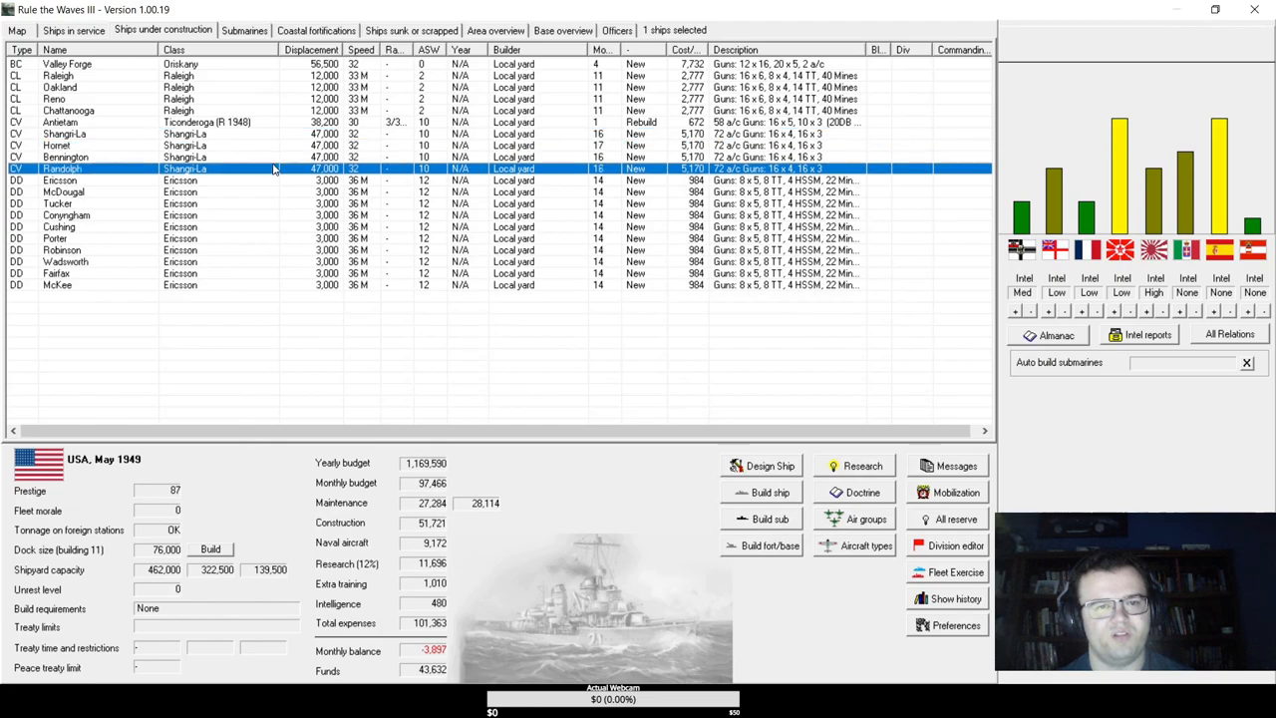
{"action": "left_click", "coordinate": [229, 156]}
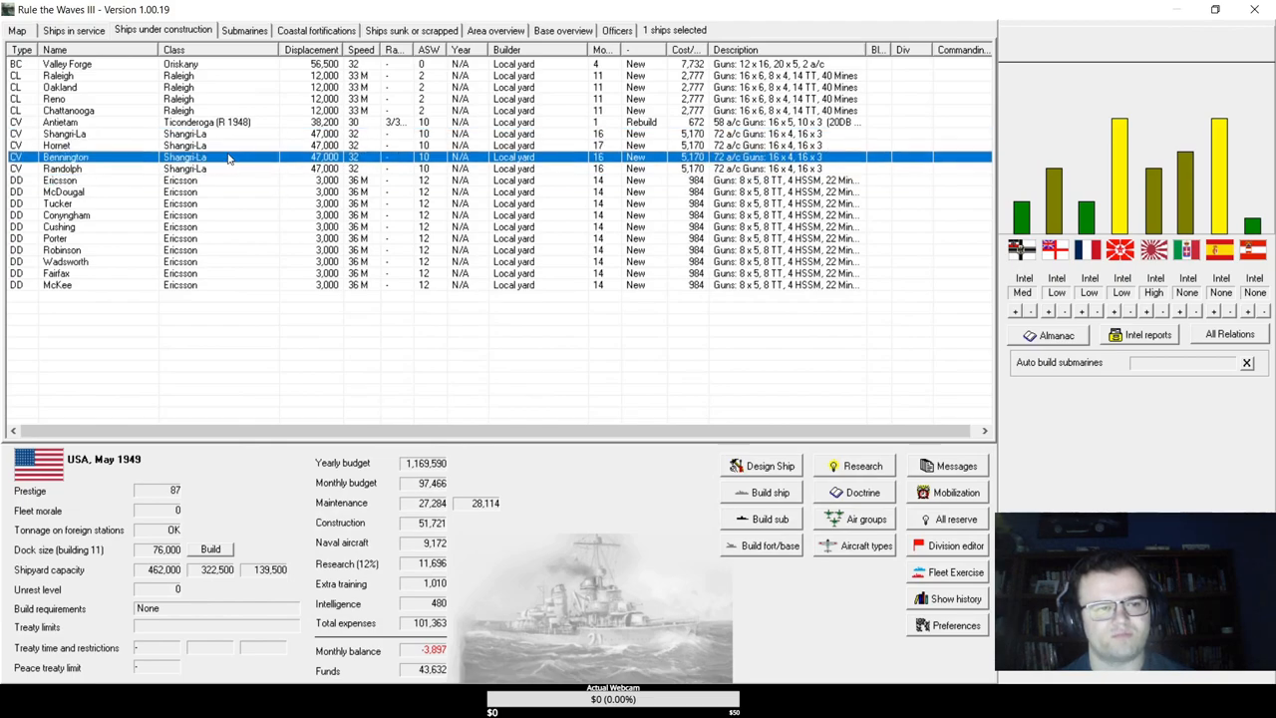
{"action": "left_click", "coordinate": [72, 30]}
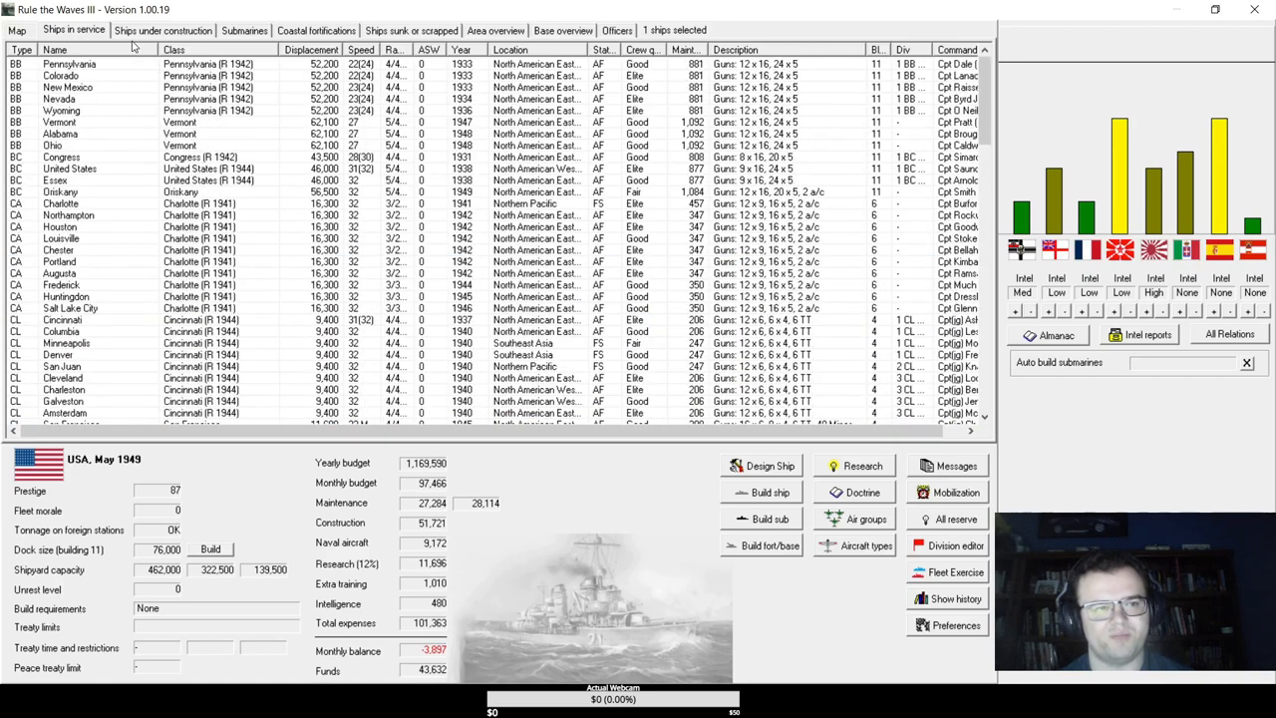
{"action": "left_click", "coordinate": [163, 29]}
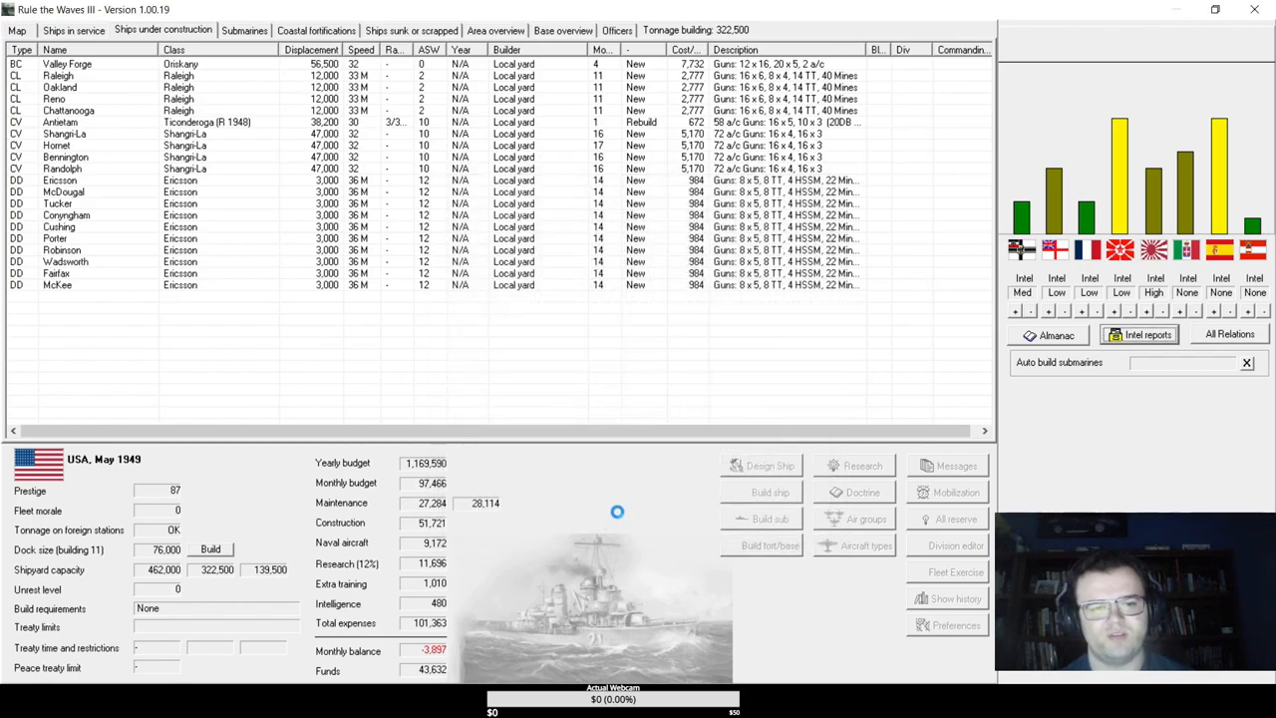
{"action": "mouse_move", "coordinate": [483, 285]}
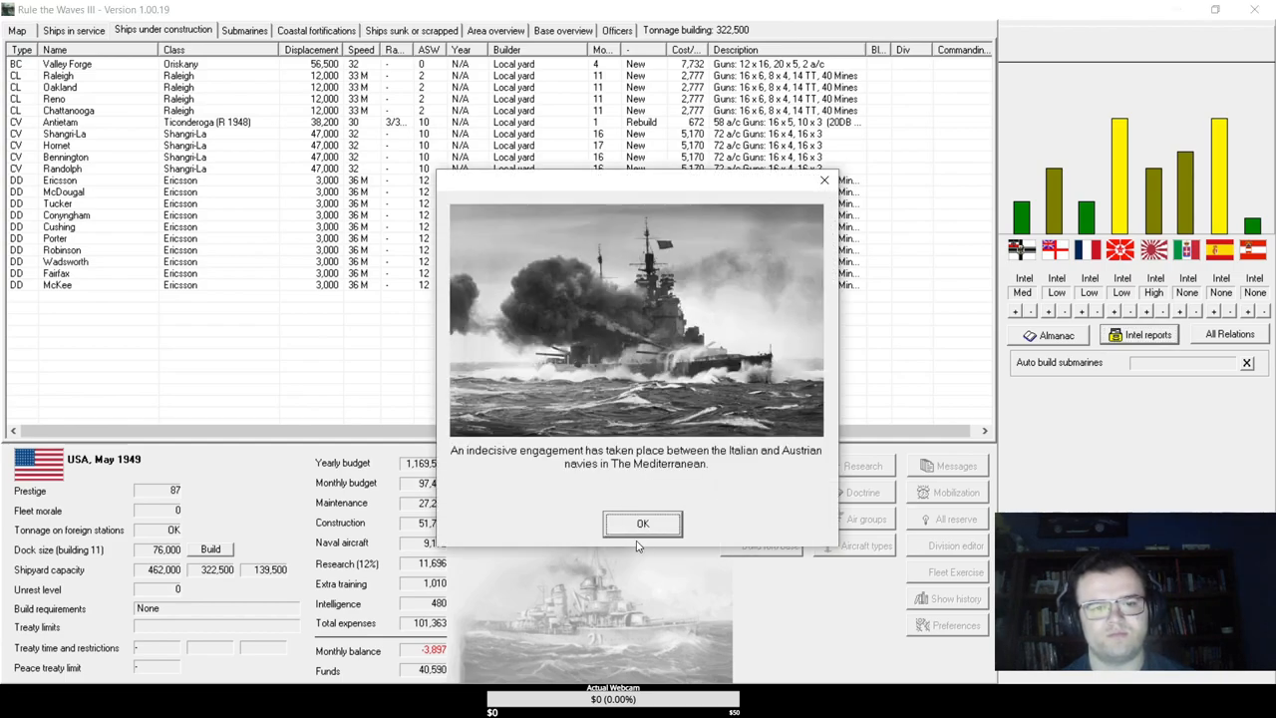
- Dismiss the Italian–Austrian battle report, turn messages, ship's band and steam catapult notices
{"action": "left_click", "coordinate": [642, 524]}
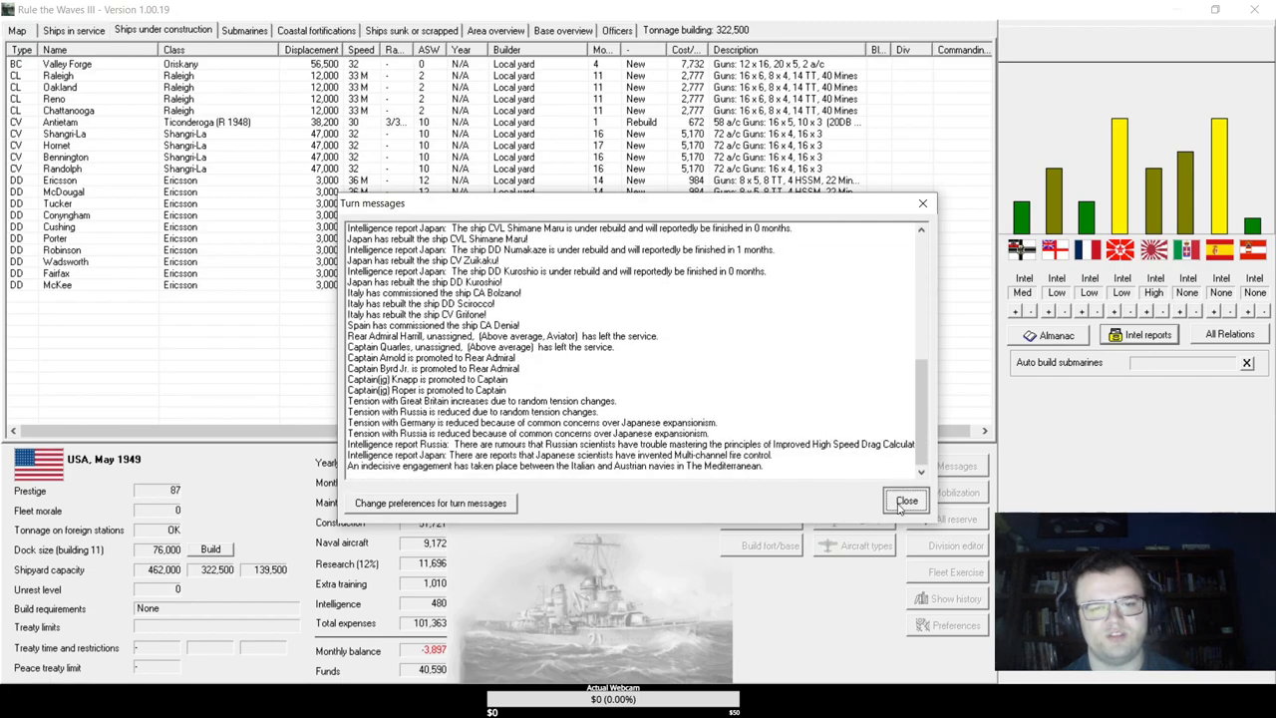
{"action": "left_click", "coordinate": [906, 501]}
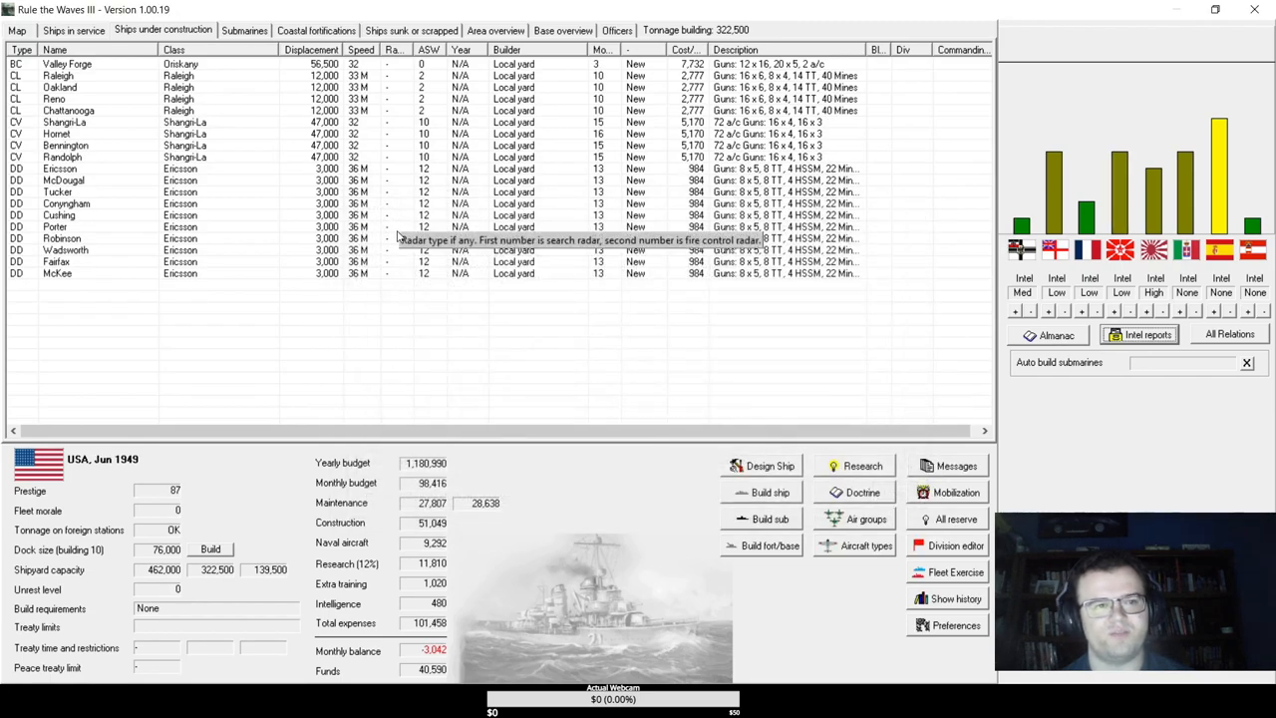
{"action": "mouse_move", "coordinate": [392, 146]}
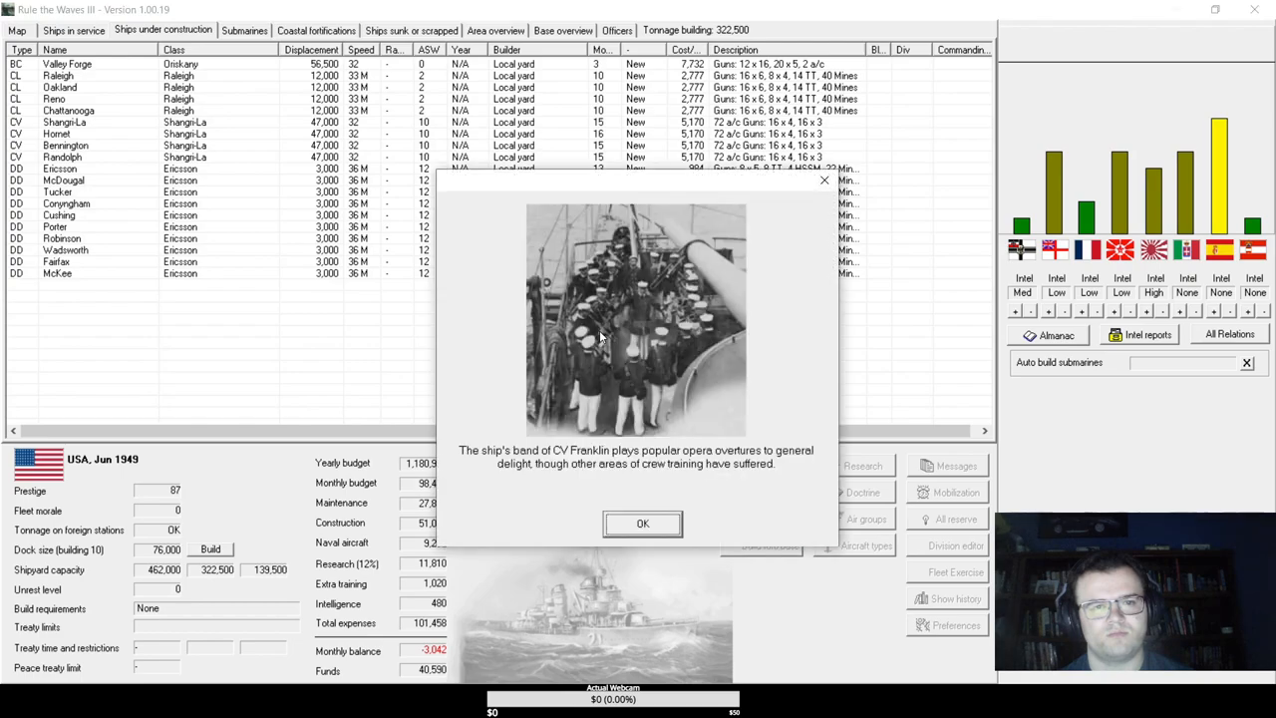
{"action": "left_click", "coordinate": [642, 524]}
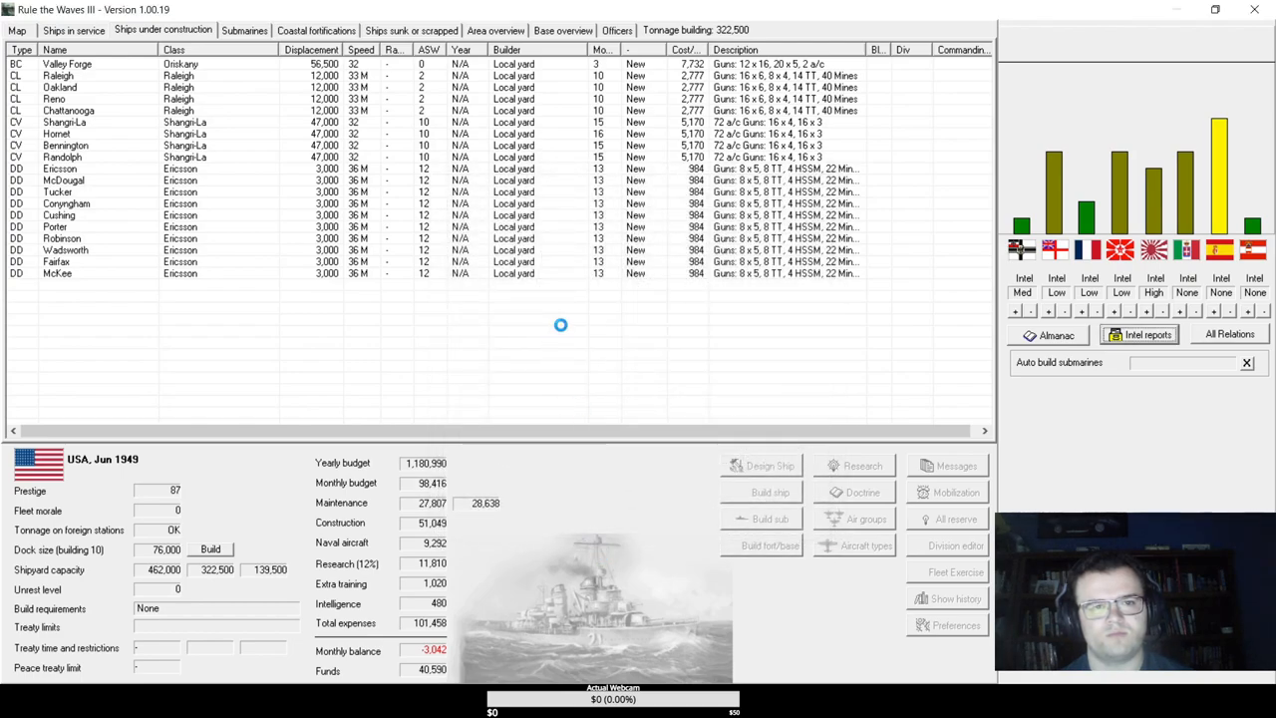
{"action": "left_click", "coordinate": [561, 324]}
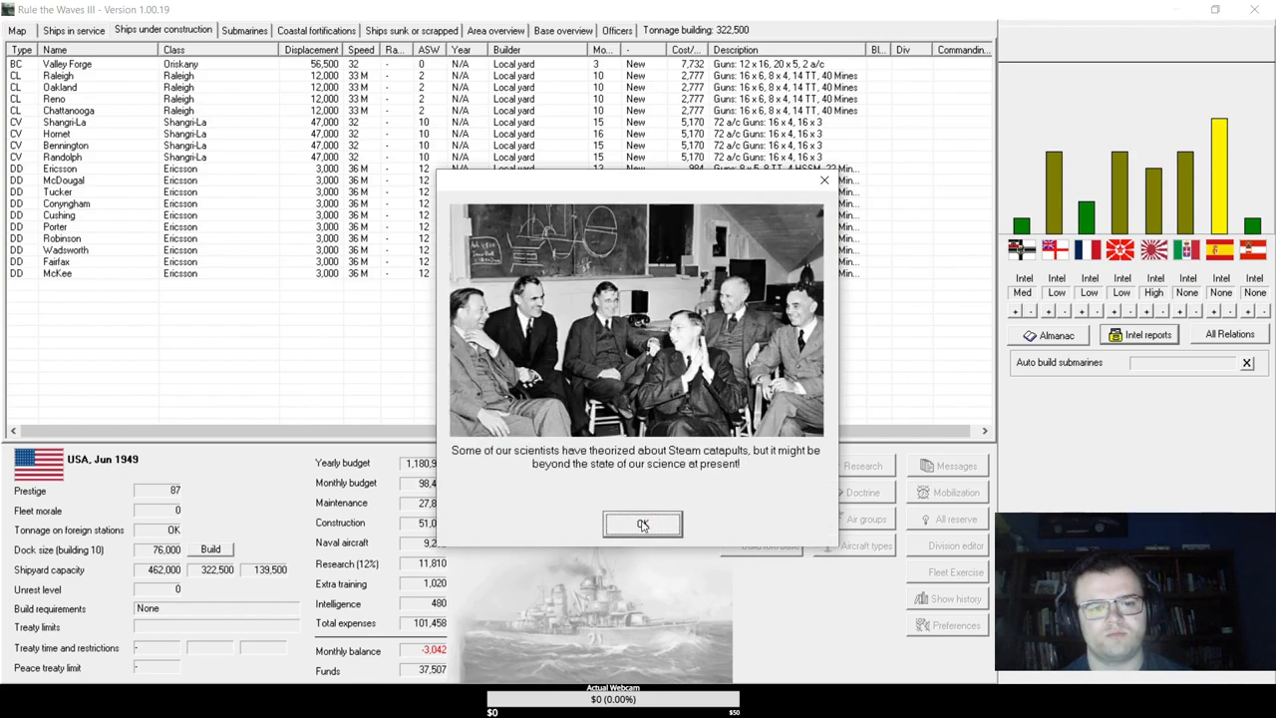
{"action": "left_click", "coordinate": [643, 524]}
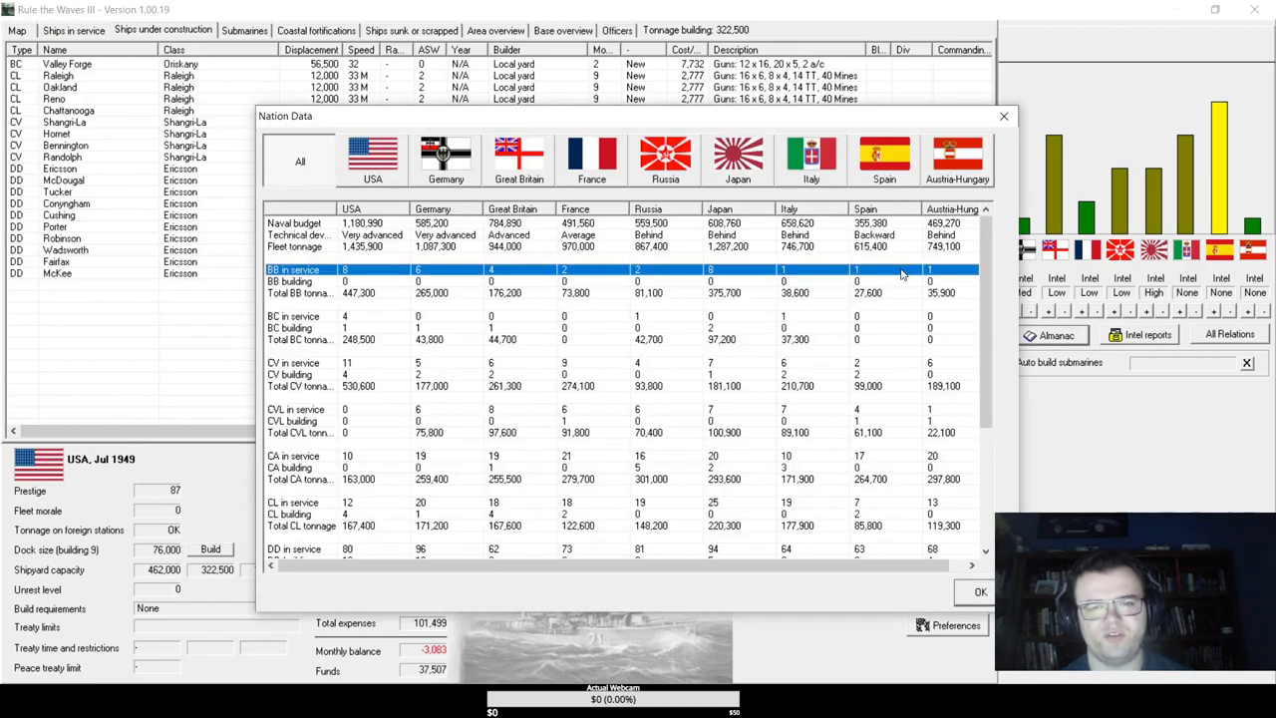
- Review Spain's ship list and battleship San Francisco de Paula's details
{"action": "left_click", "coordinate": [294, 362]}
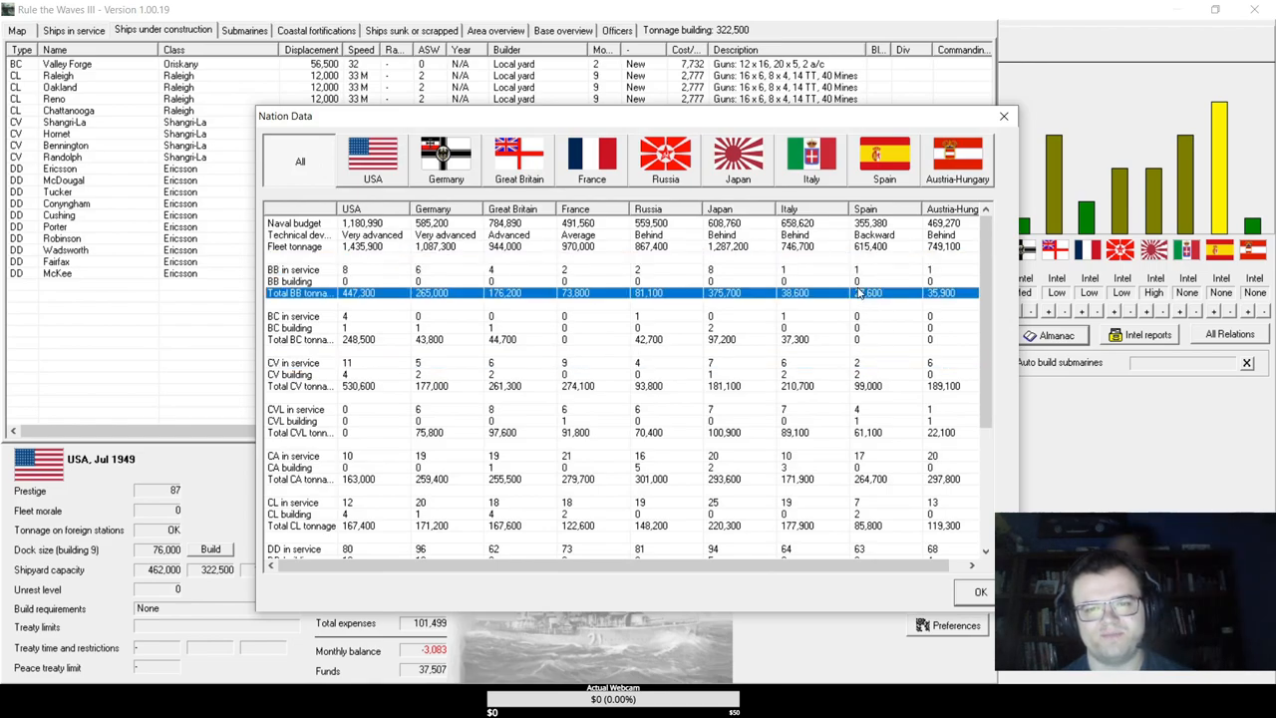
{"action": "left_click", "coordinate": [885, 159]}
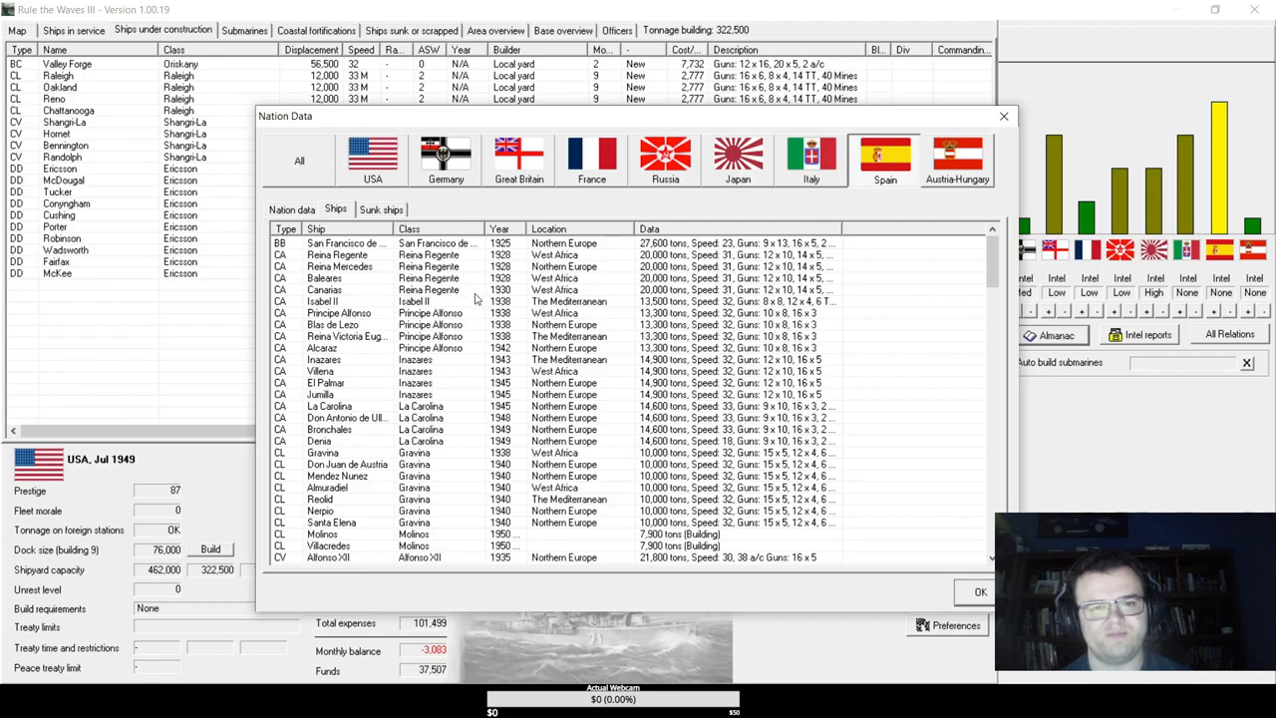
{"action": "left_click", "coordinate": [344, 242]}
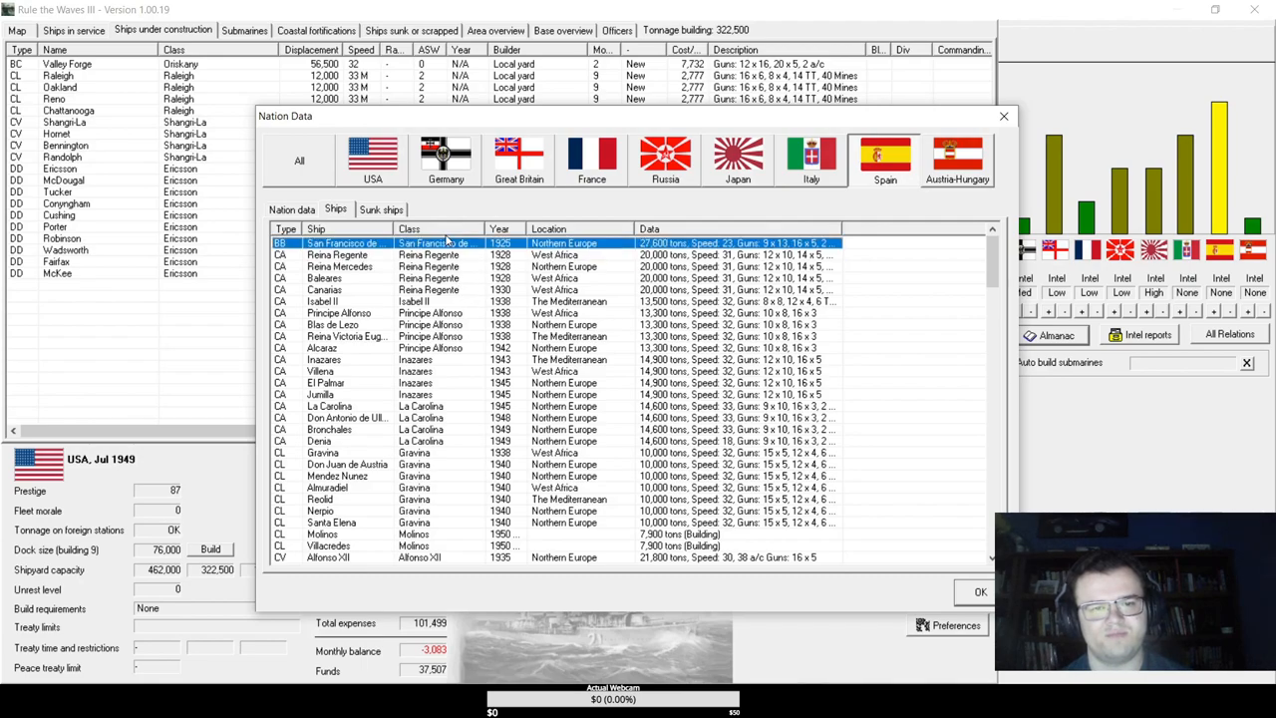
{"action": "double_click", "coordinate": [342, 243]}
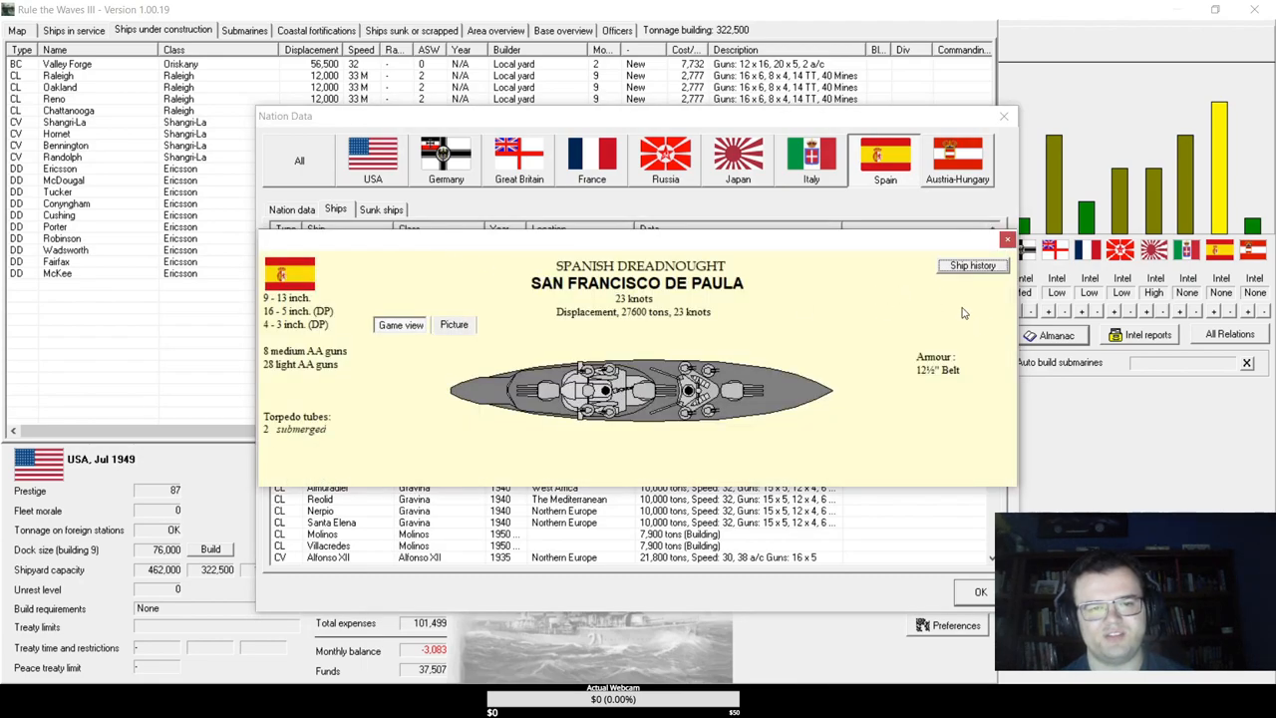
{"action": "mouse_move", "coordinate": [917, 331]}
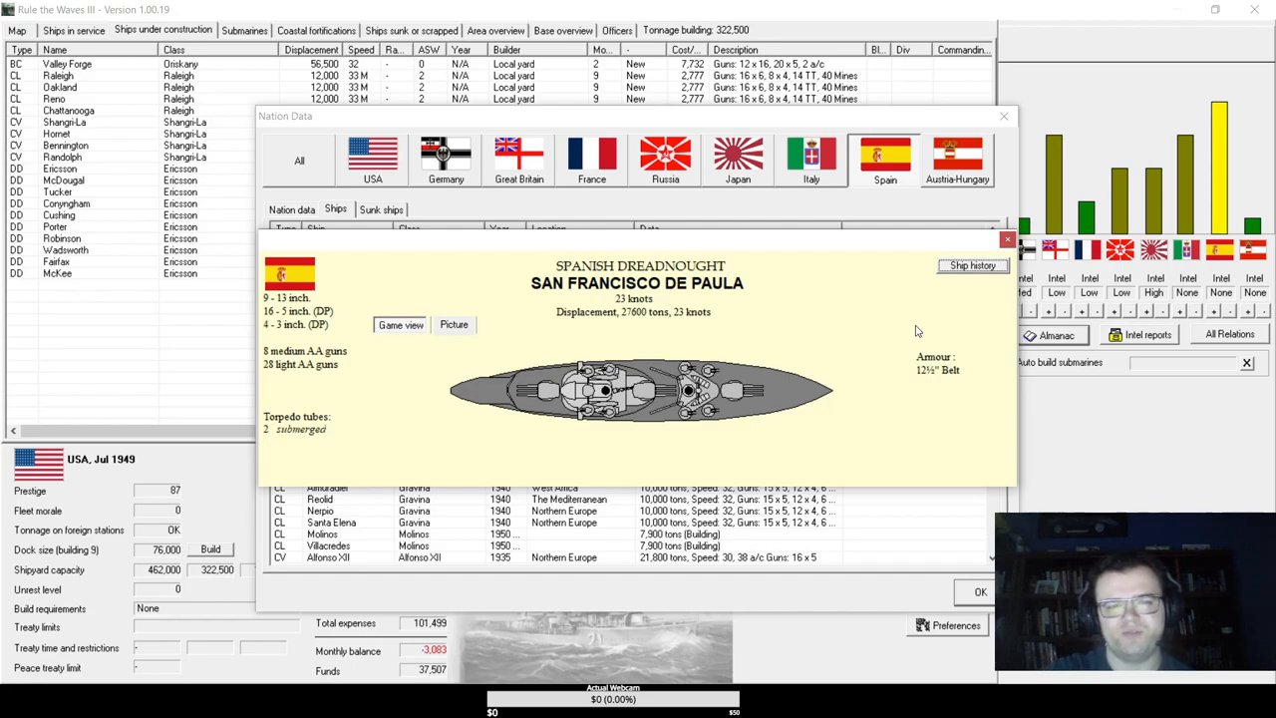
{"action": "left_click", "coordinate": [1007, 239]}
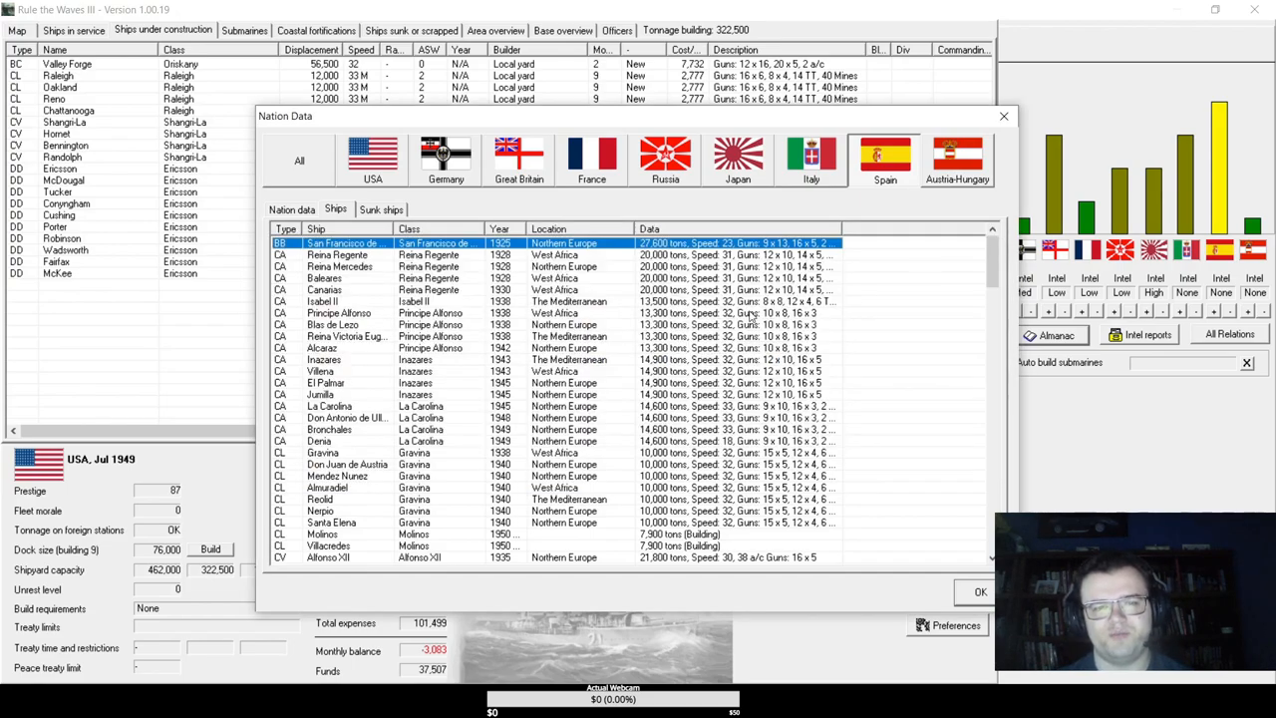
- Review carrier Alfonso XII's details and close the nation comparison
{"action": "scroll", "scroll_direction": "down", "scroll_amount": 3}
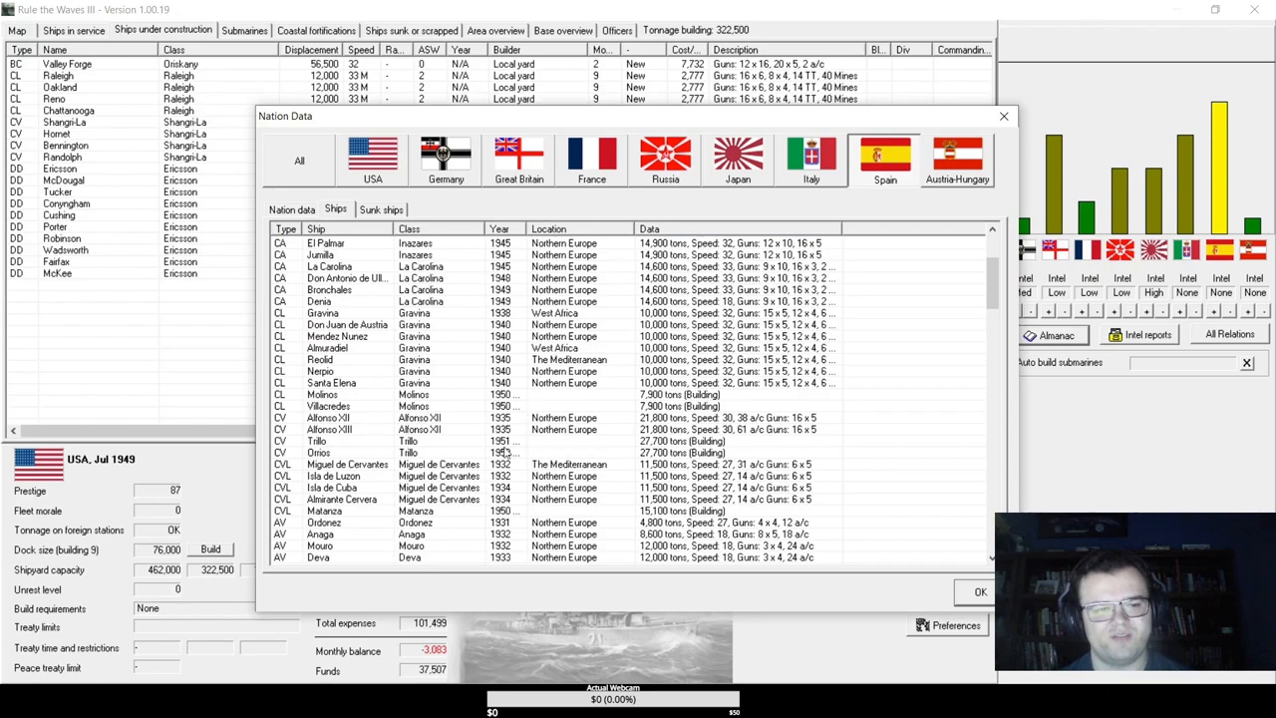
{"action": "left_click", "coordinate": [449, 429]}
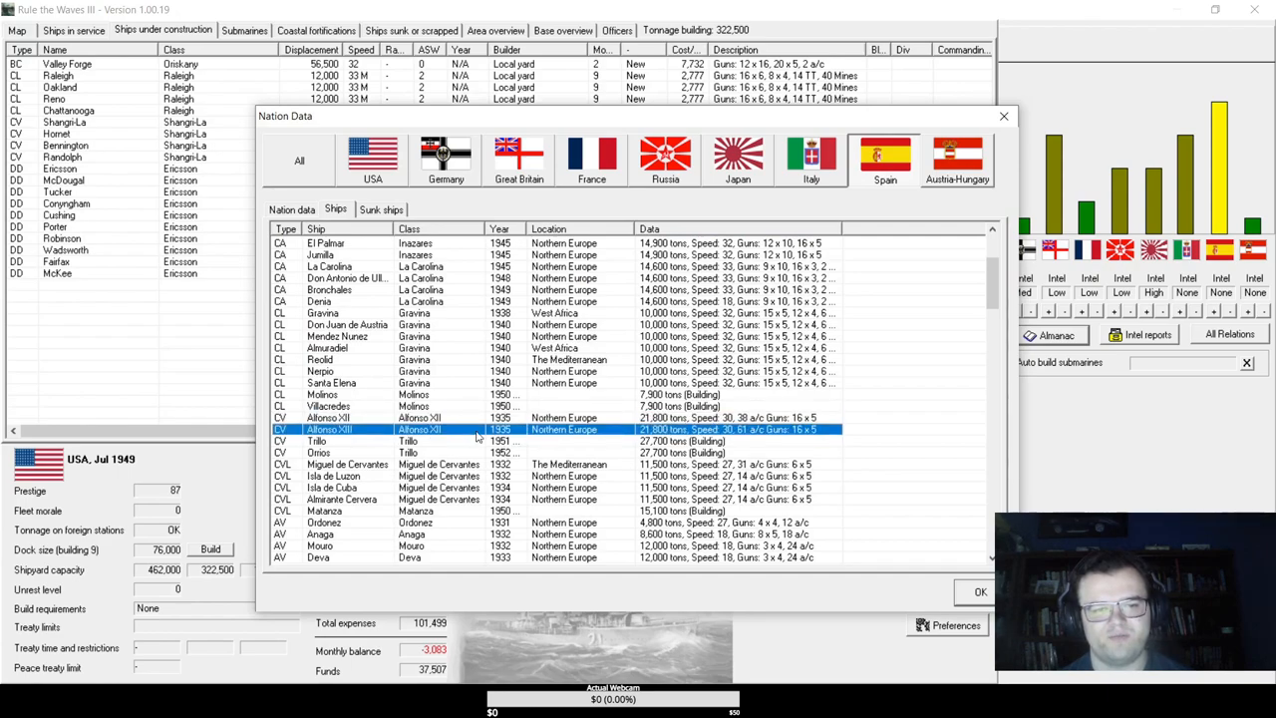
{"action": "double_click", "coordinate": [329, 429]}
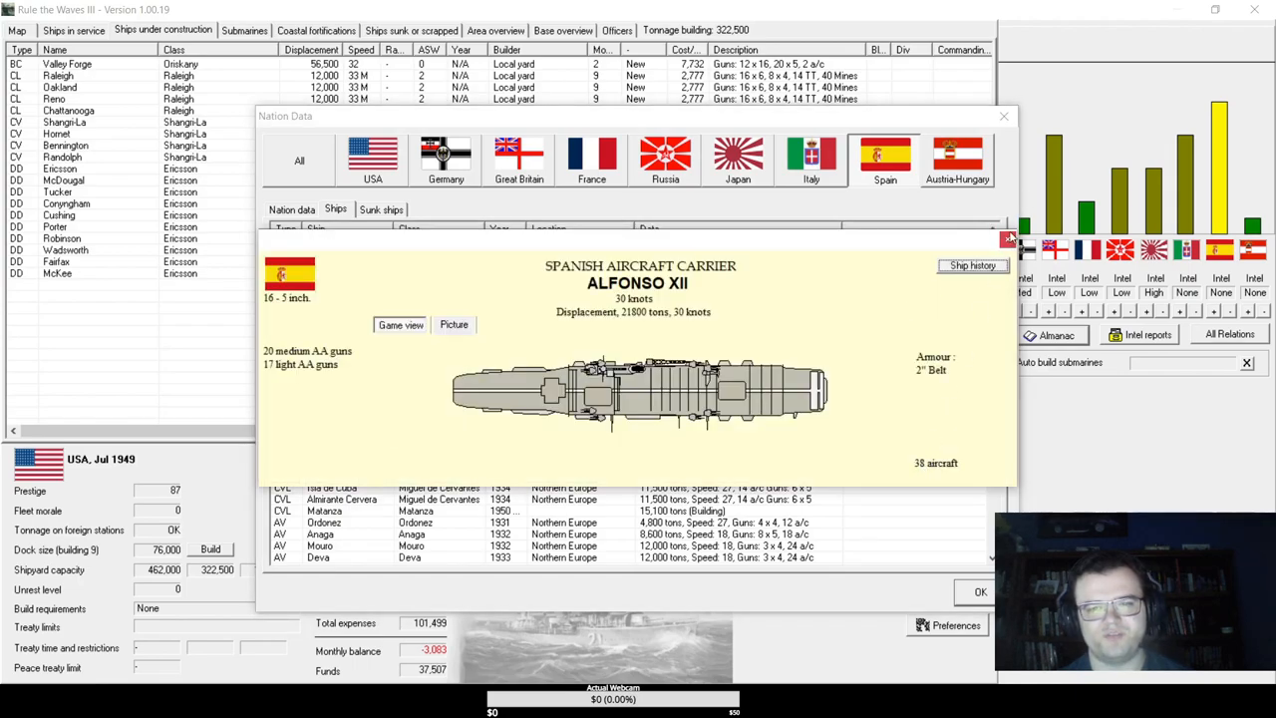
{"action": "left_click", "coordinate": [1006, 237]}
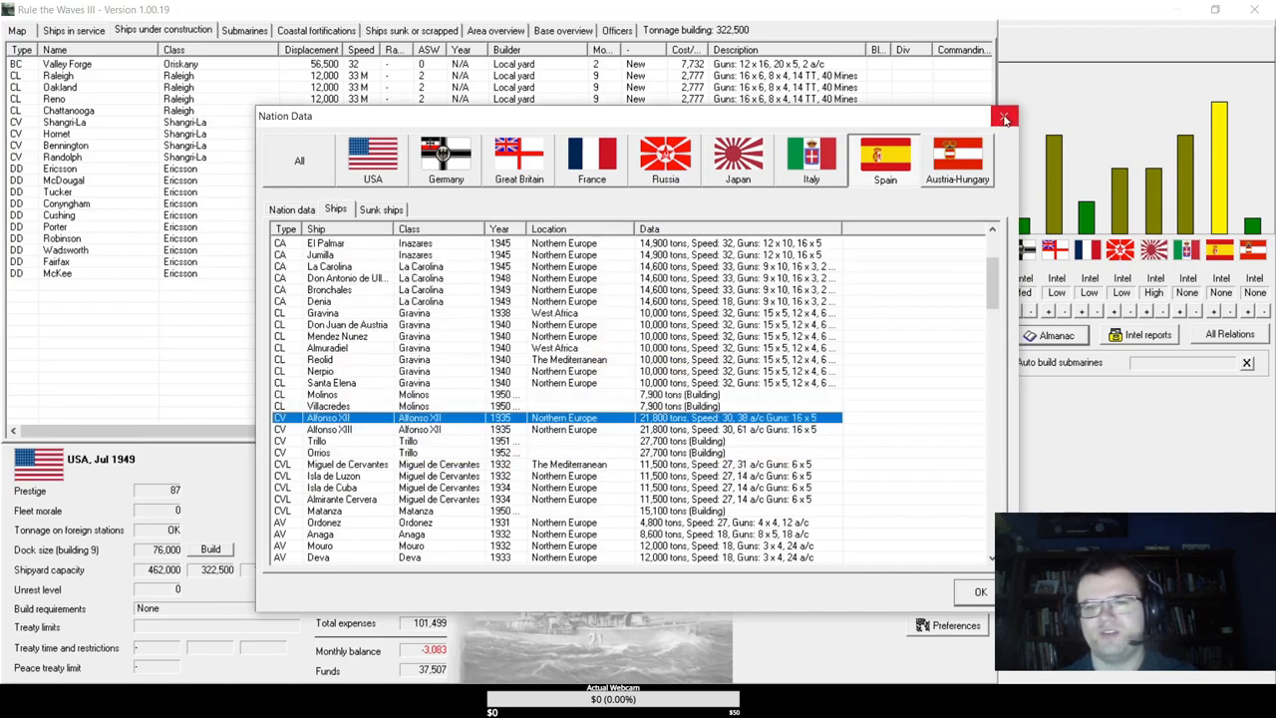
{"action": "left_click", "coordinate": [1004, 117]}
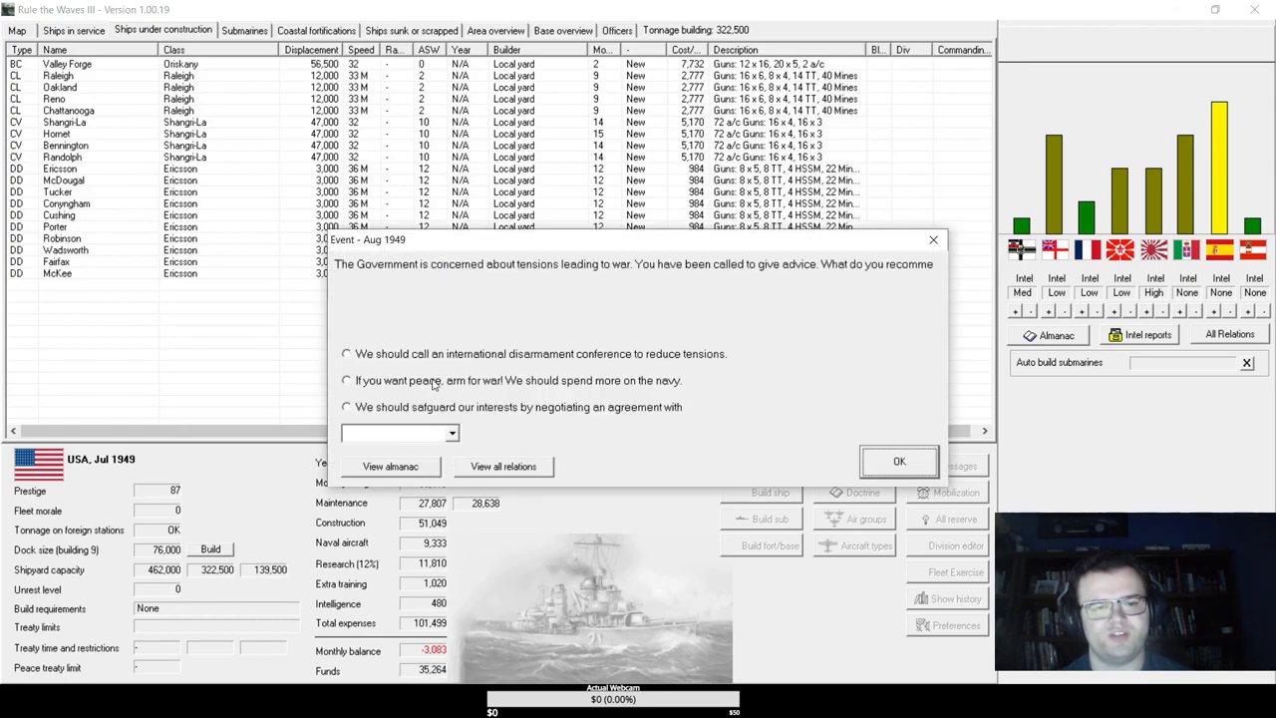
- Advise 'If you want peace, arm for war!', close turn messages and reopen Nation Data
{"action": "left_click", "coordinate": [346, 380]}
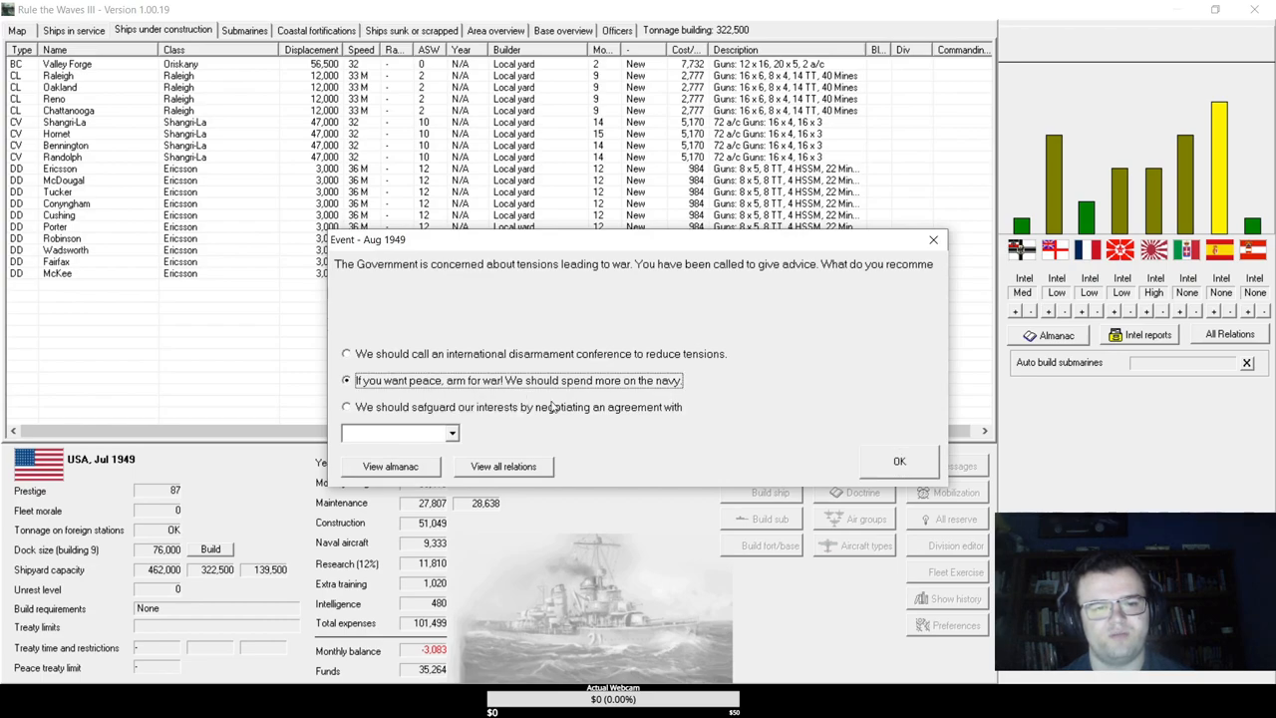
{"action": "left_click", "coordinate": [898, 461]}
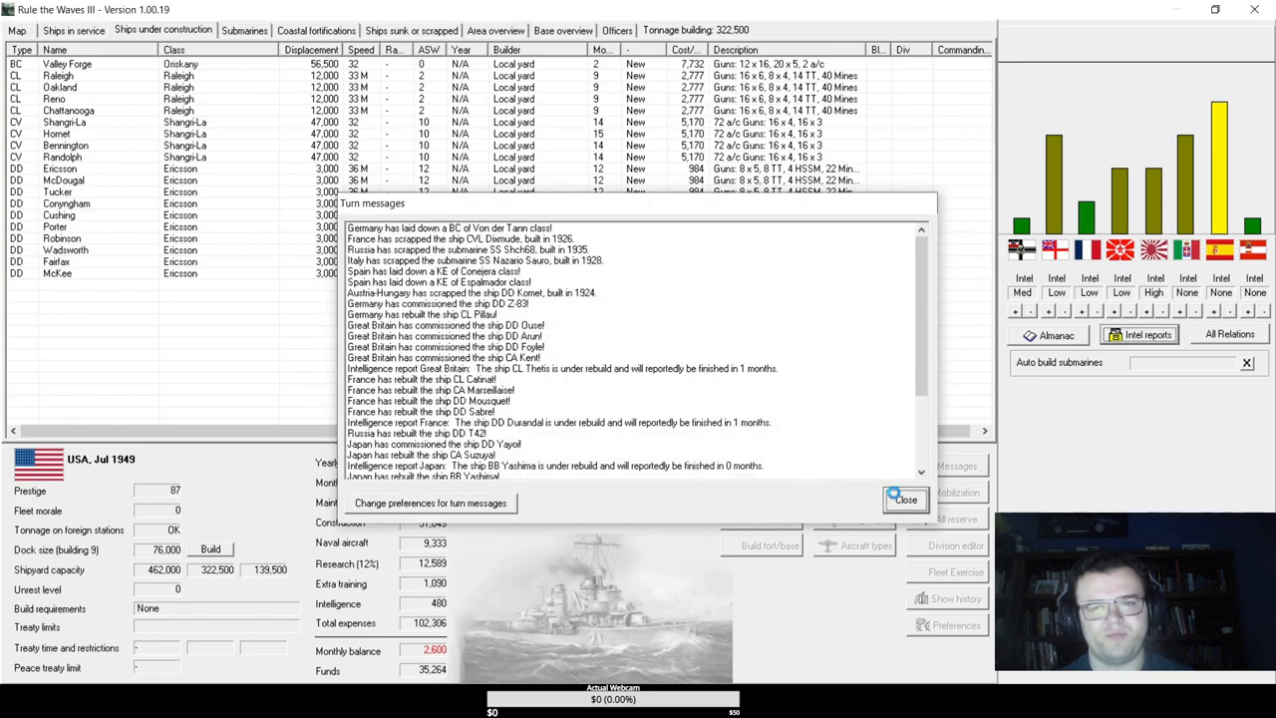
{"action": "left_click", "coordinate": [903, 498]}
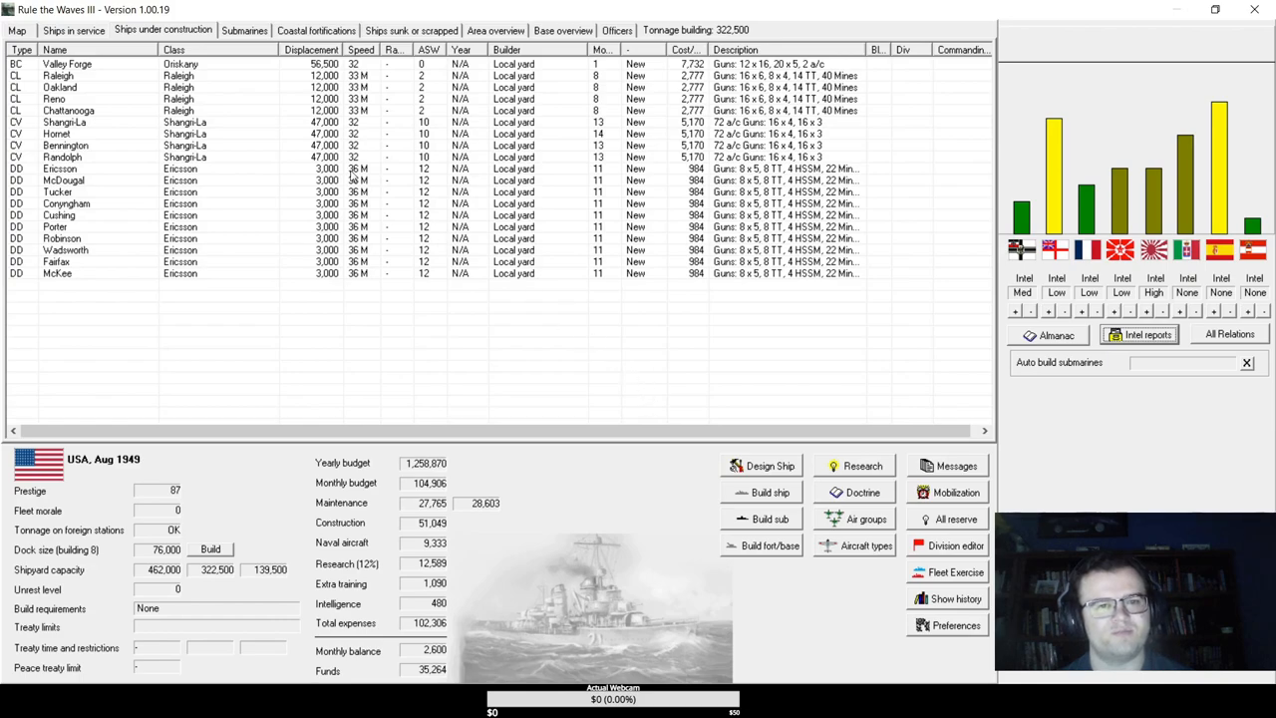
{"action": "left_click", "coordinate": [72, 30]}
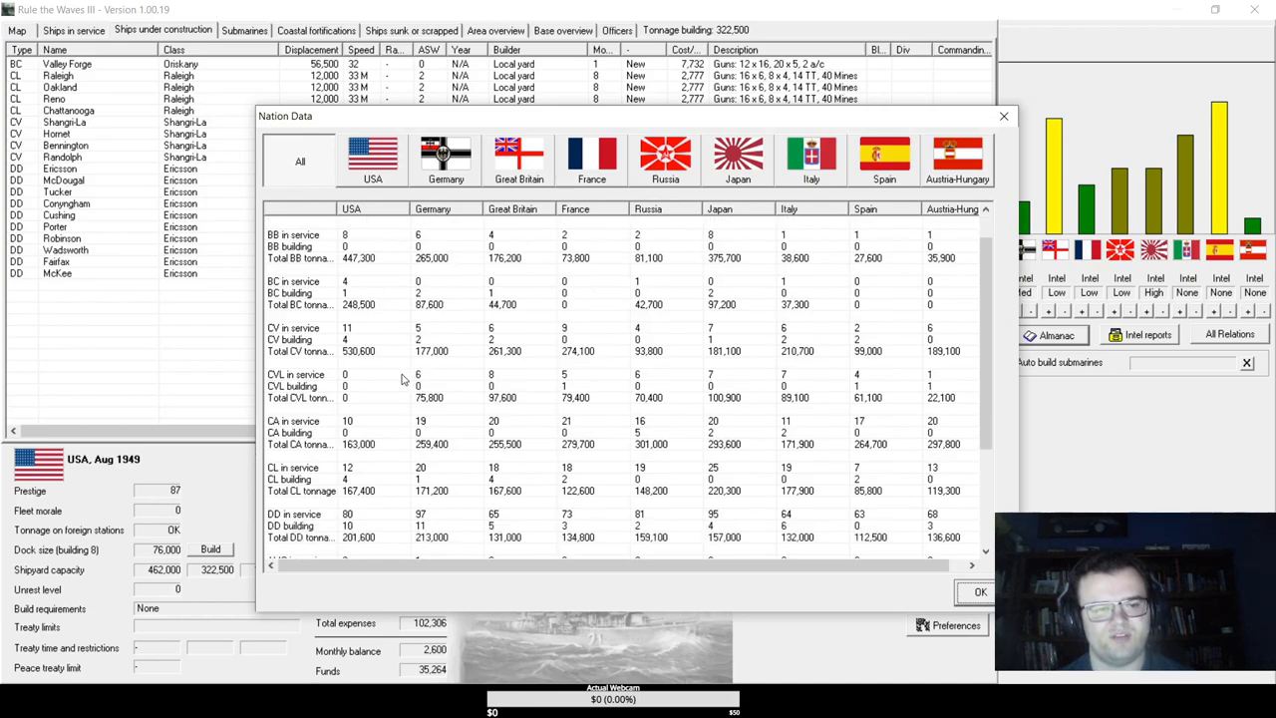
- Scroll the Nation Data table and highlight the destroyers in service row
{"action": "scroll", "scroll_direction": "down", "scroll_amount": 3}
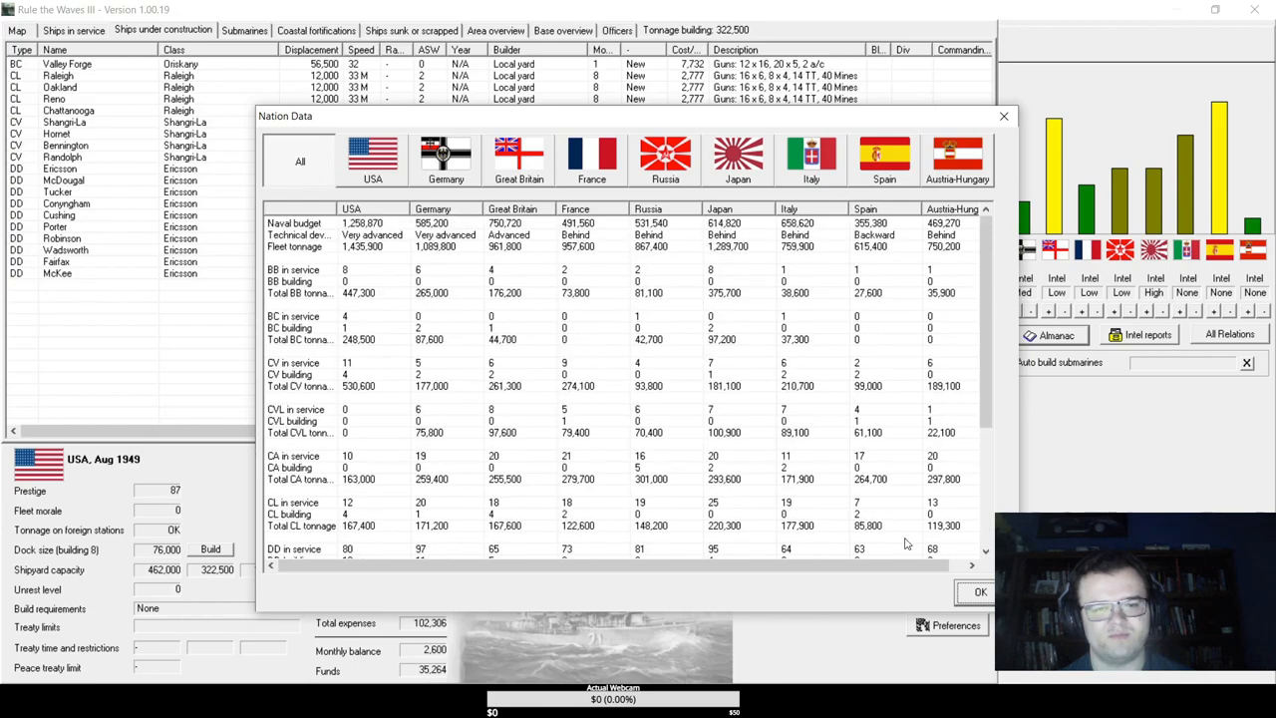
{"action": "scroll", "scroll_direction": "down", "scroll_amount": 3}
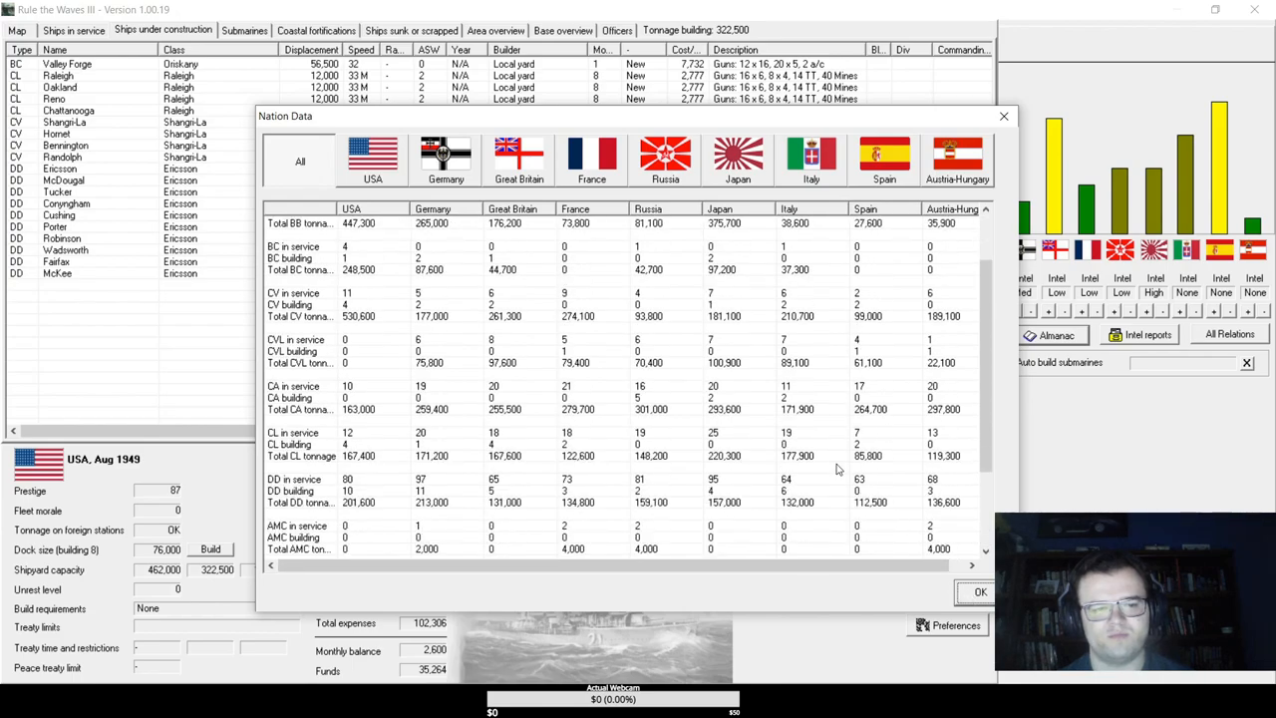
{"action": "mouse_move", "coordinate": [820, 426]}
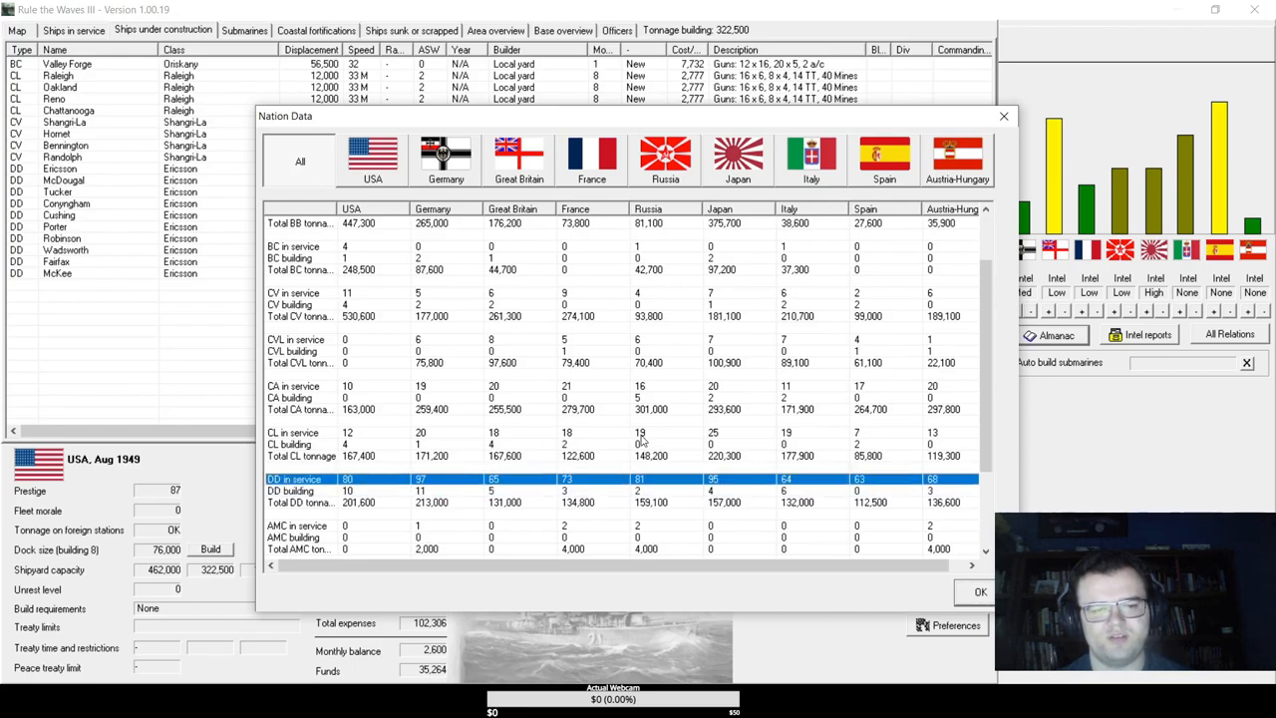
{"action": "left_click", "coordinate": [979, 591]}
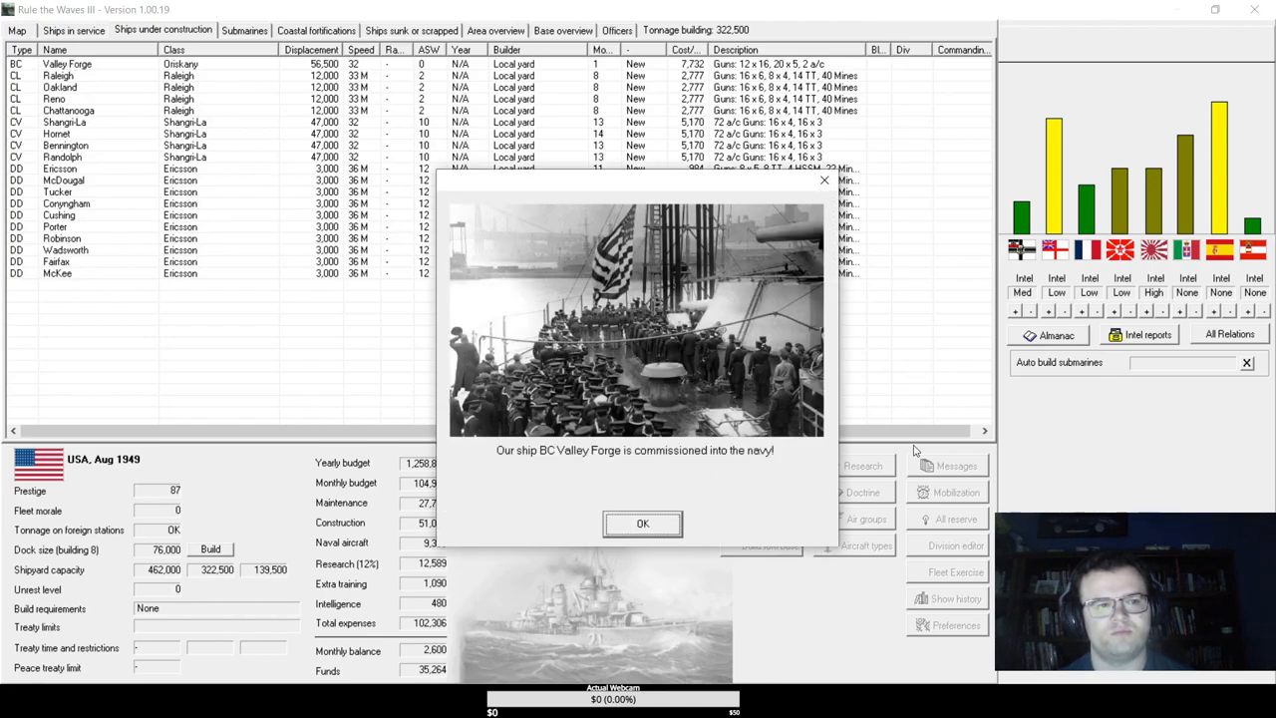
- Dismiss the Valley Forge commissioning notice and close the turn messages for September 1949
{"action": "left_click", "coordinate": [643, 524]}
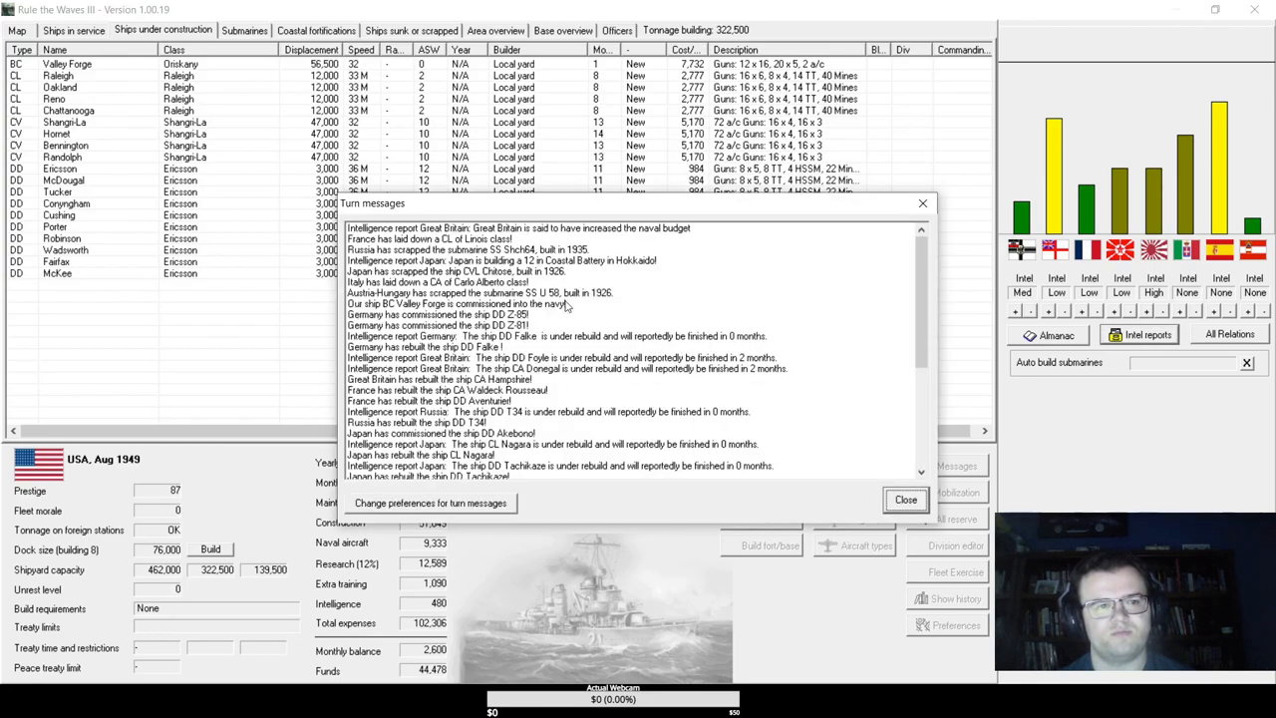
{"action": "left_click", "coordinate": [905, 500]}
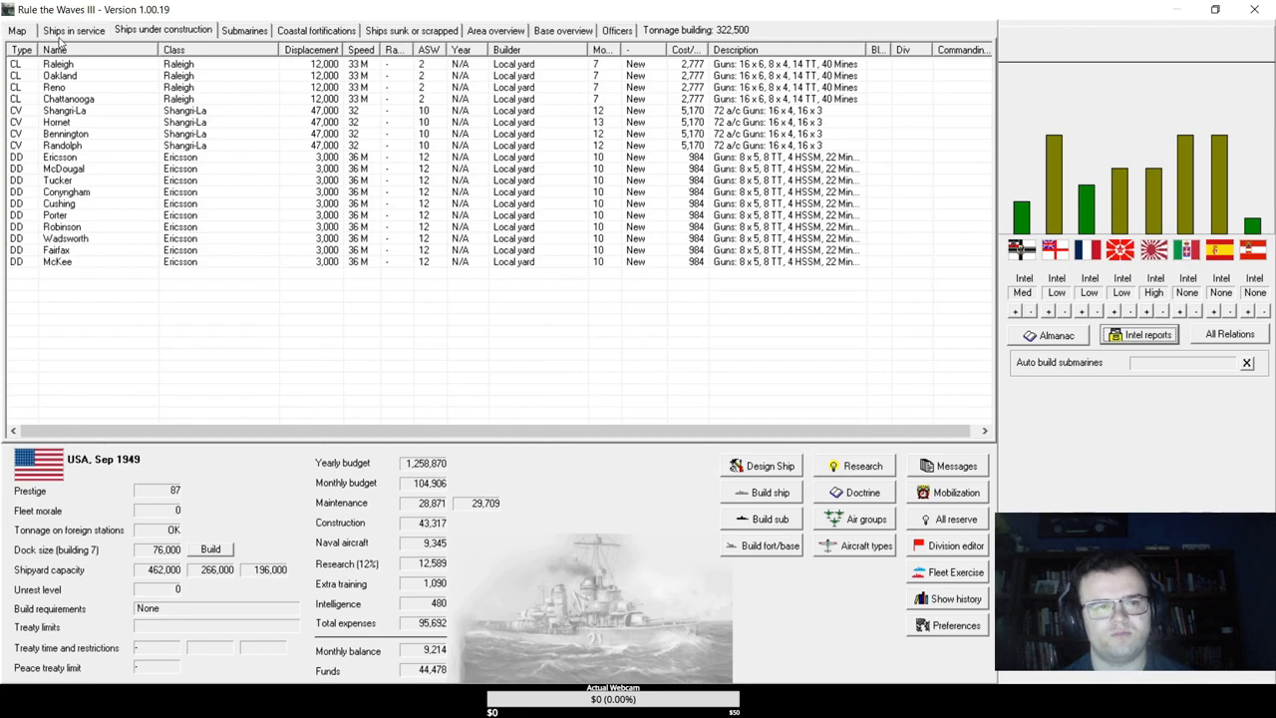
- Open the ships-in-service list and inspect the battlecruisers Congress and United States
{"action": "left_click", "coordinate": [73, 29]}
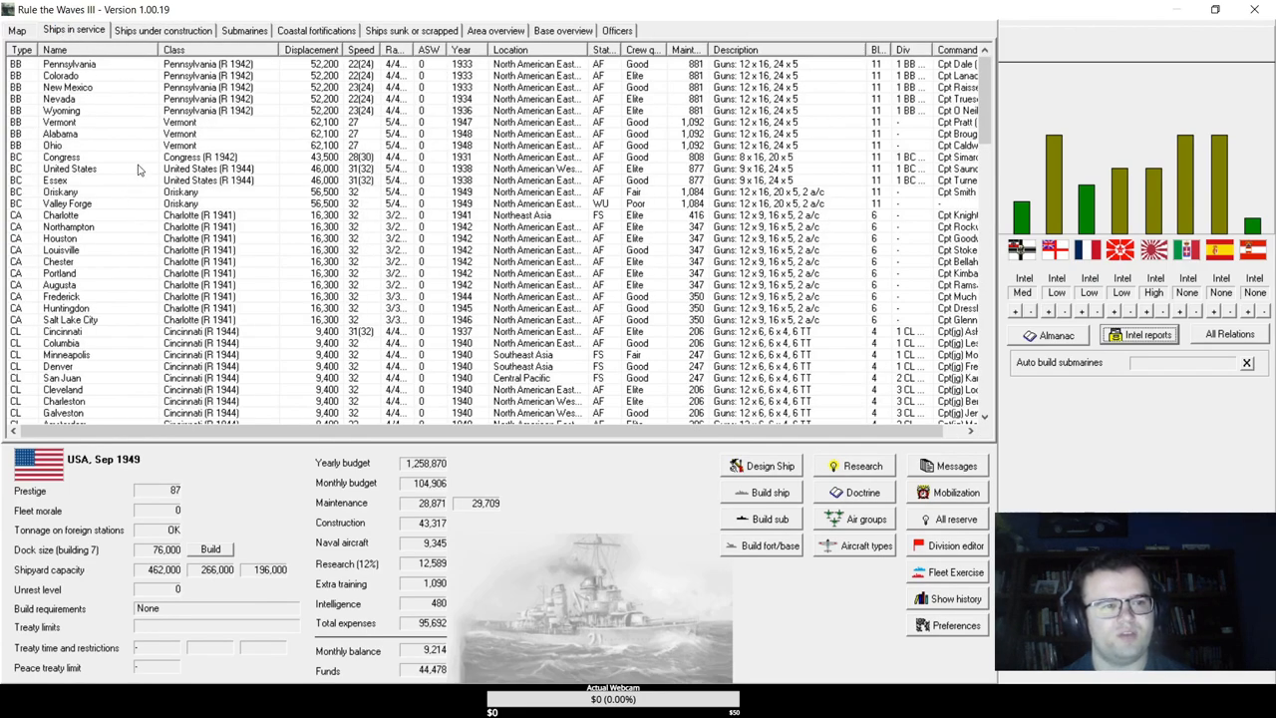
{"action": "left_click", "coordinate": [62, 156]}
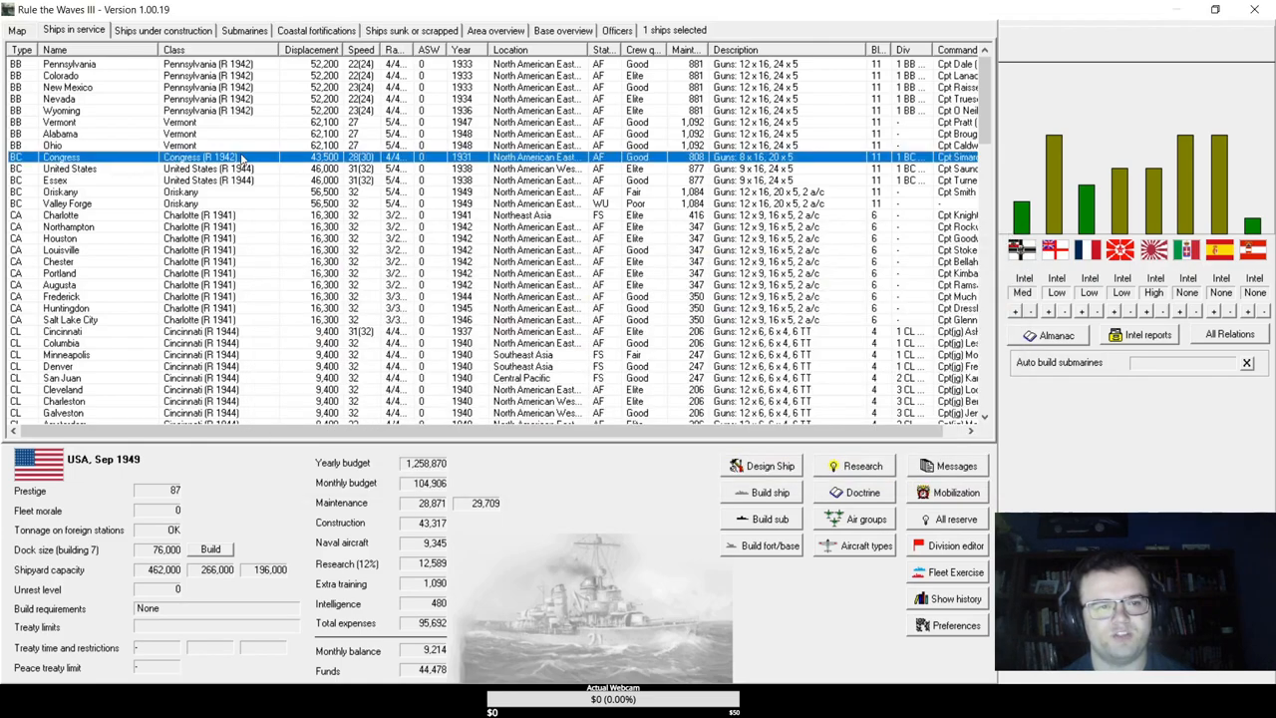
{"action": "mouse_move", "coordinate": [374, 181]}
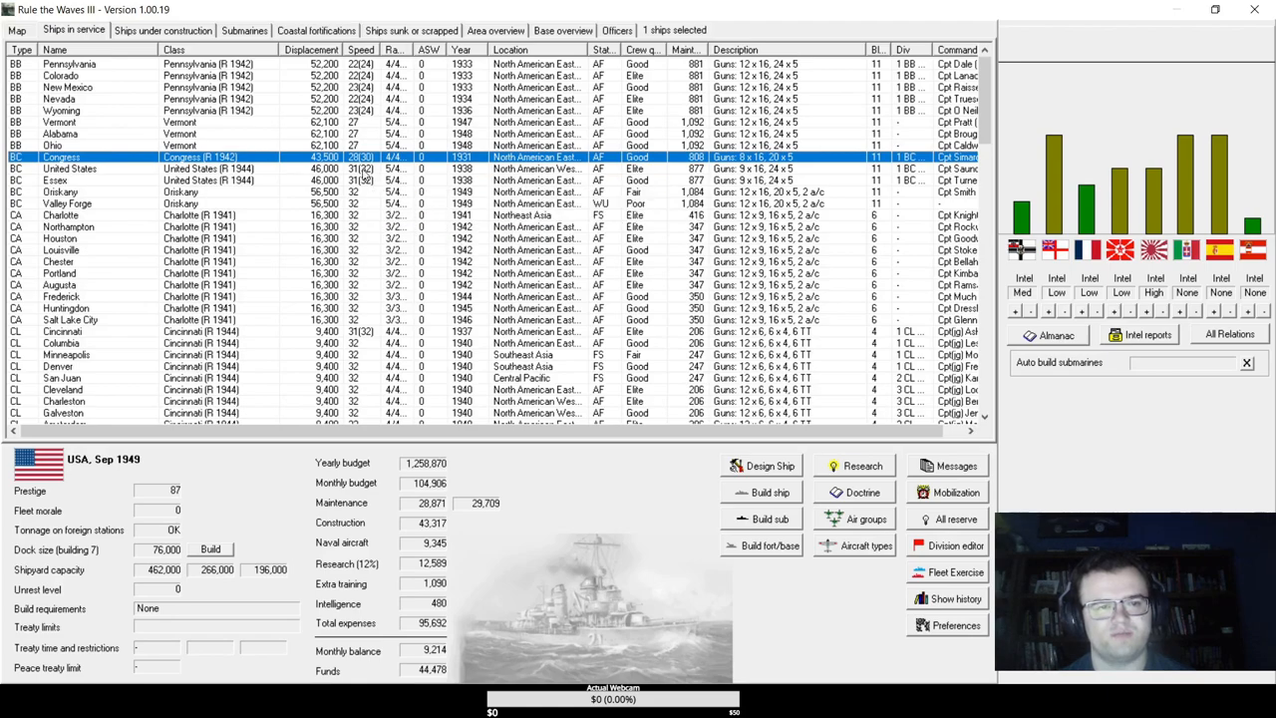
{"action": "mouse_move", "coordinate": [396, 165]}
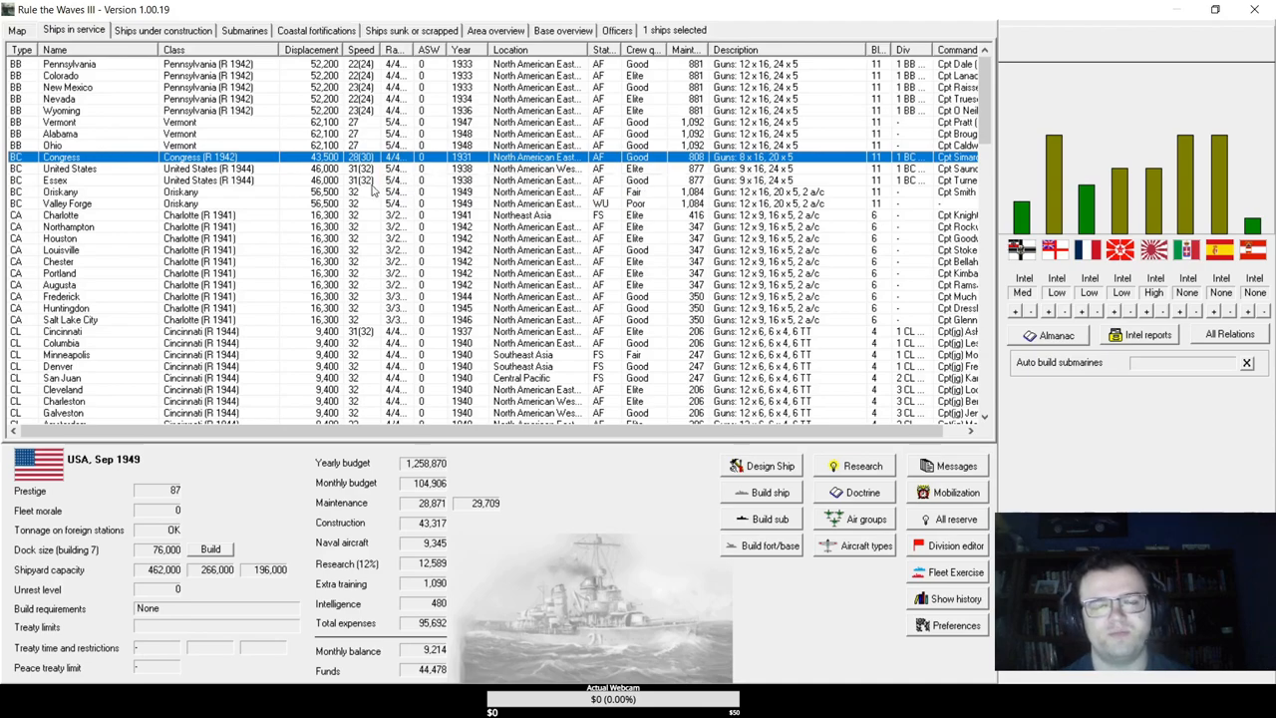
{"action": "double_click", "coordinate": [62, 157]}
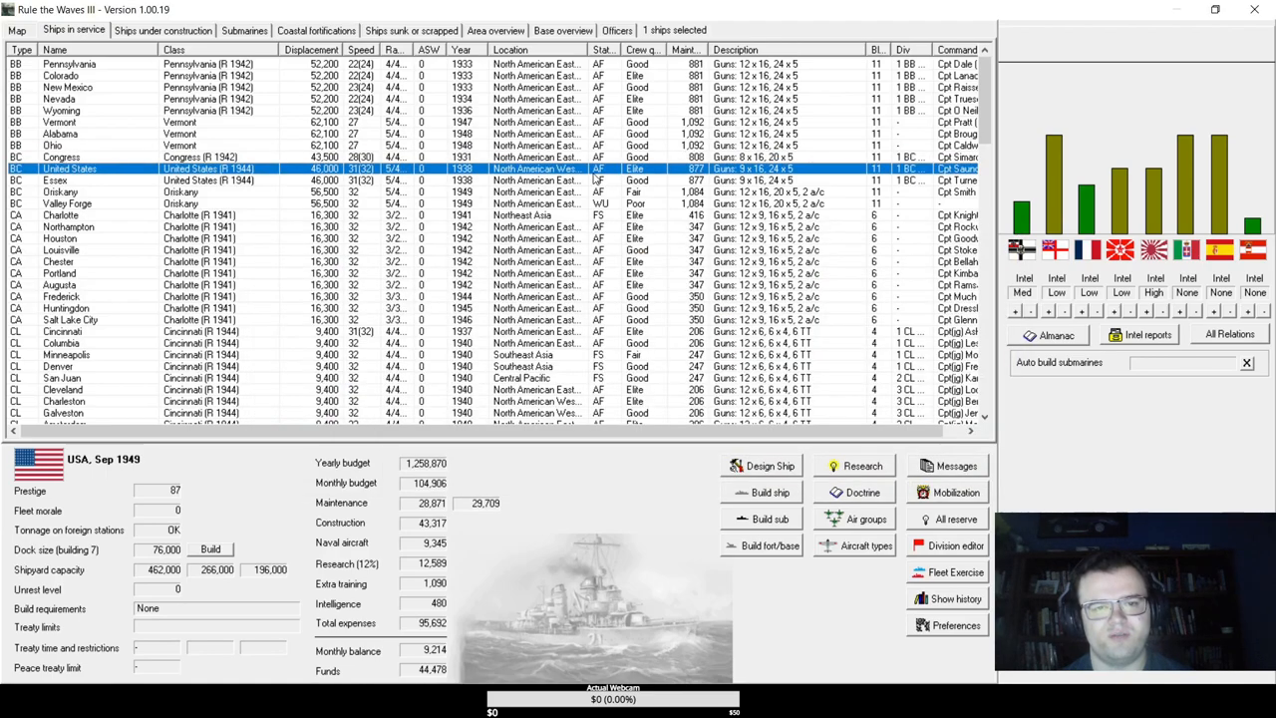
{"action": "double_click", "coordinate": [70, 169]}
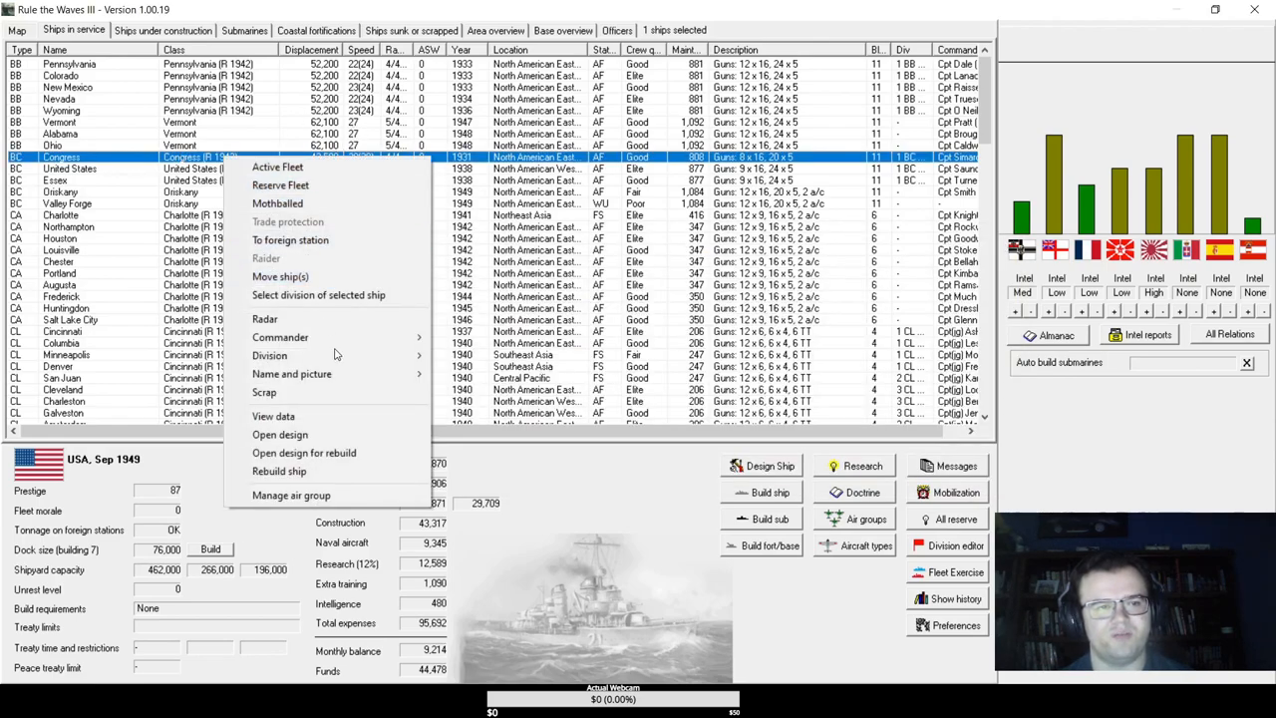
{"action": "mouse_move", "coordinate": [264, 391]}
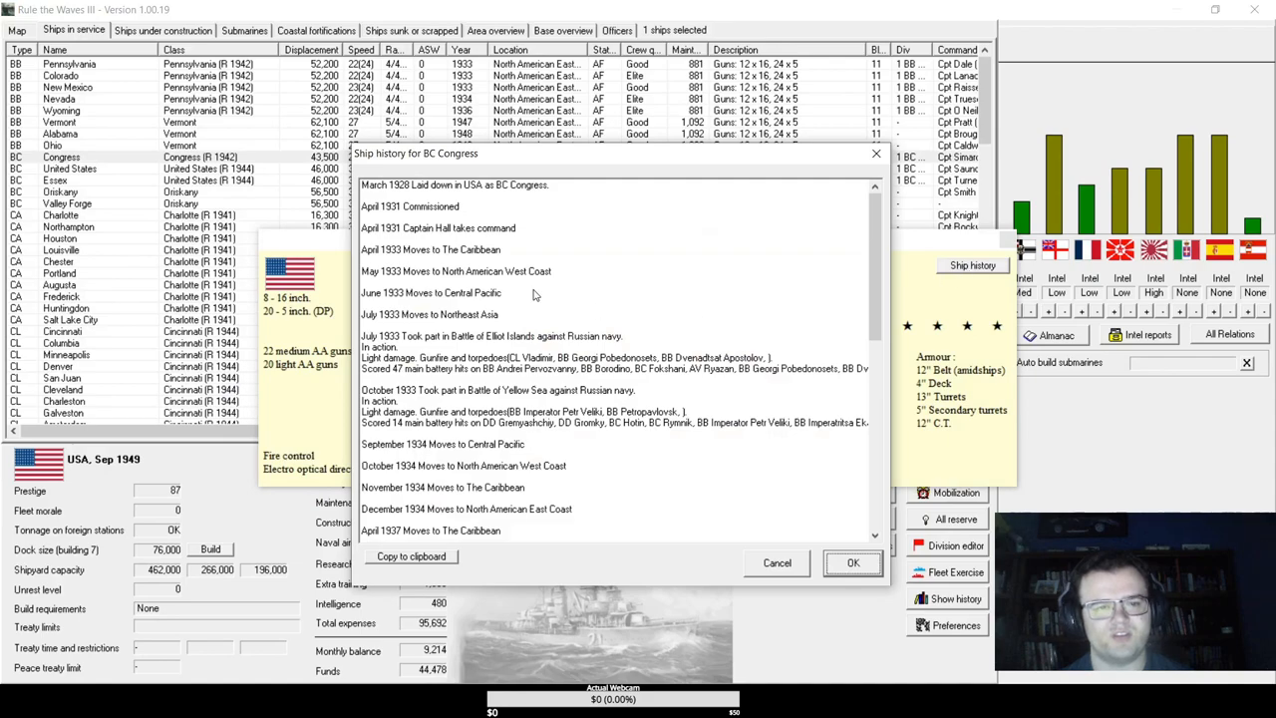
- Scroll through Congress's service history, close its record and confirm scrapping the battlecruiser
{"action": "scroll", "scroll_direction": "down", "scroll_amount": 3}
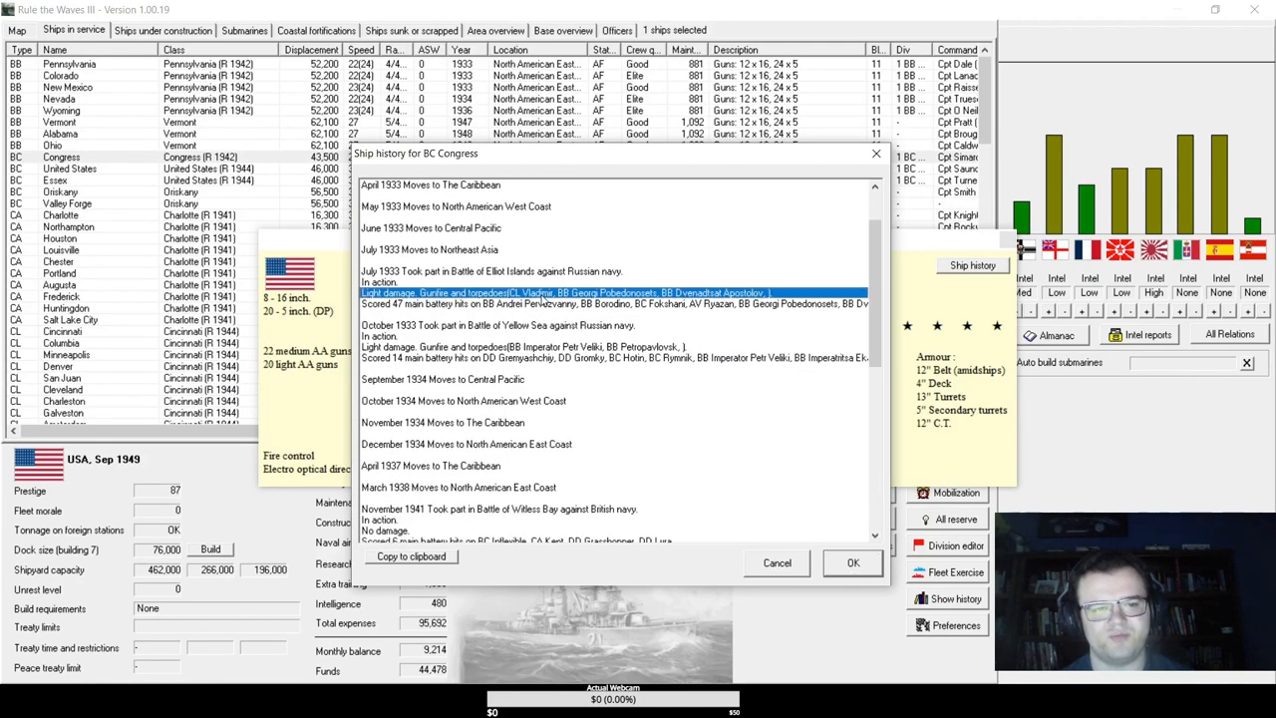
{"action": "scroll", "scroll_direction": "down", "scroll_amount": 3}
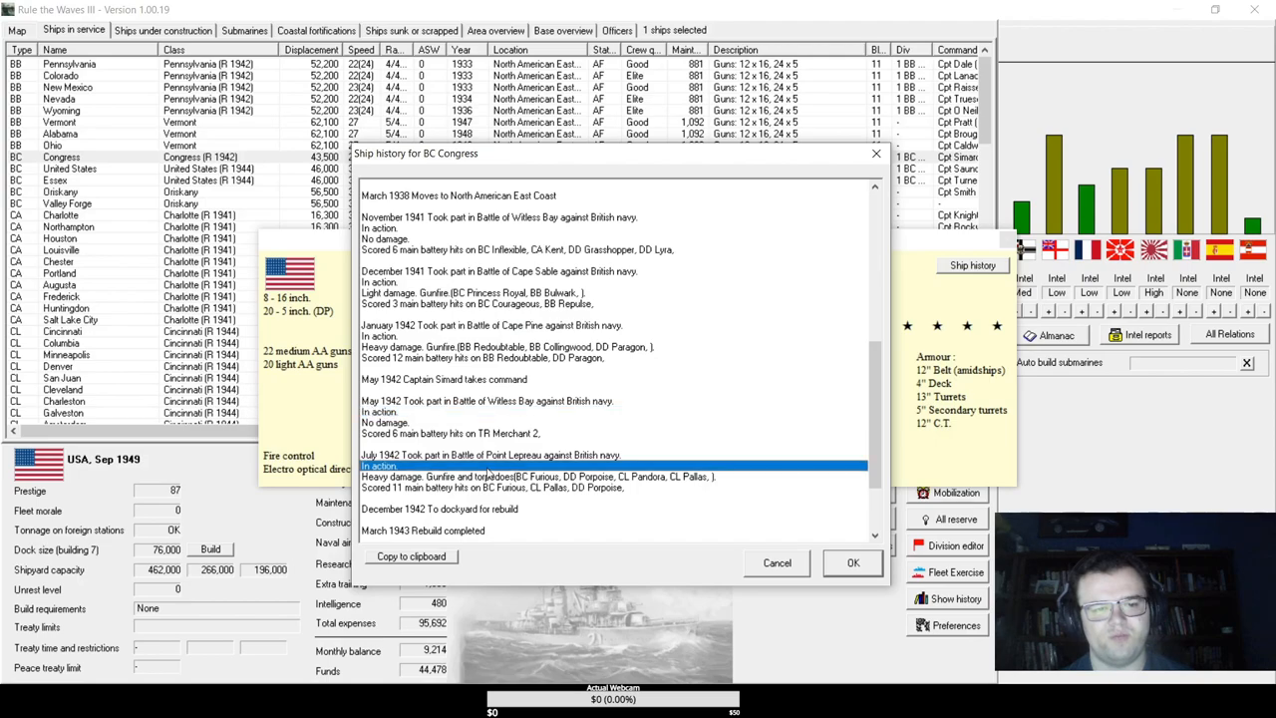
{"action": "scroll", "scroll_direction": "down", "scroll_amount": 3}
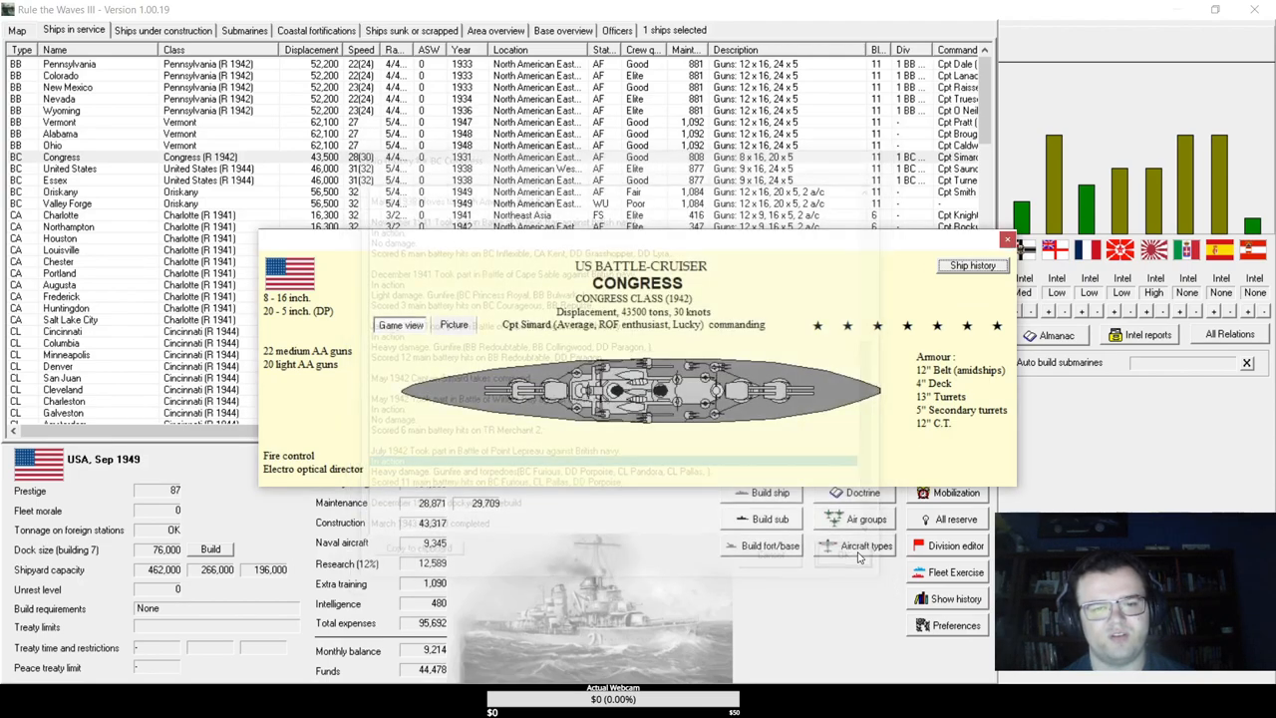
{"action": "left_click", "coordinate": [1008, 239]}
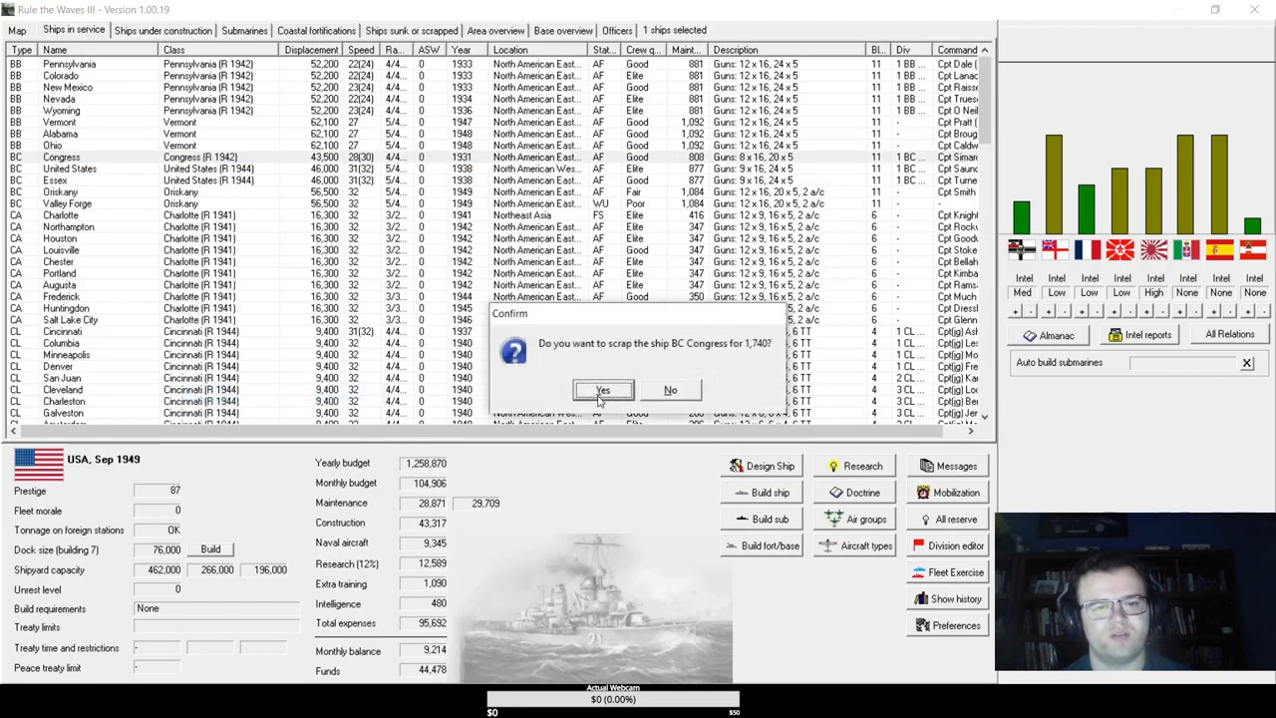
{"action": "left_click", "coordinate": [603, 390]}
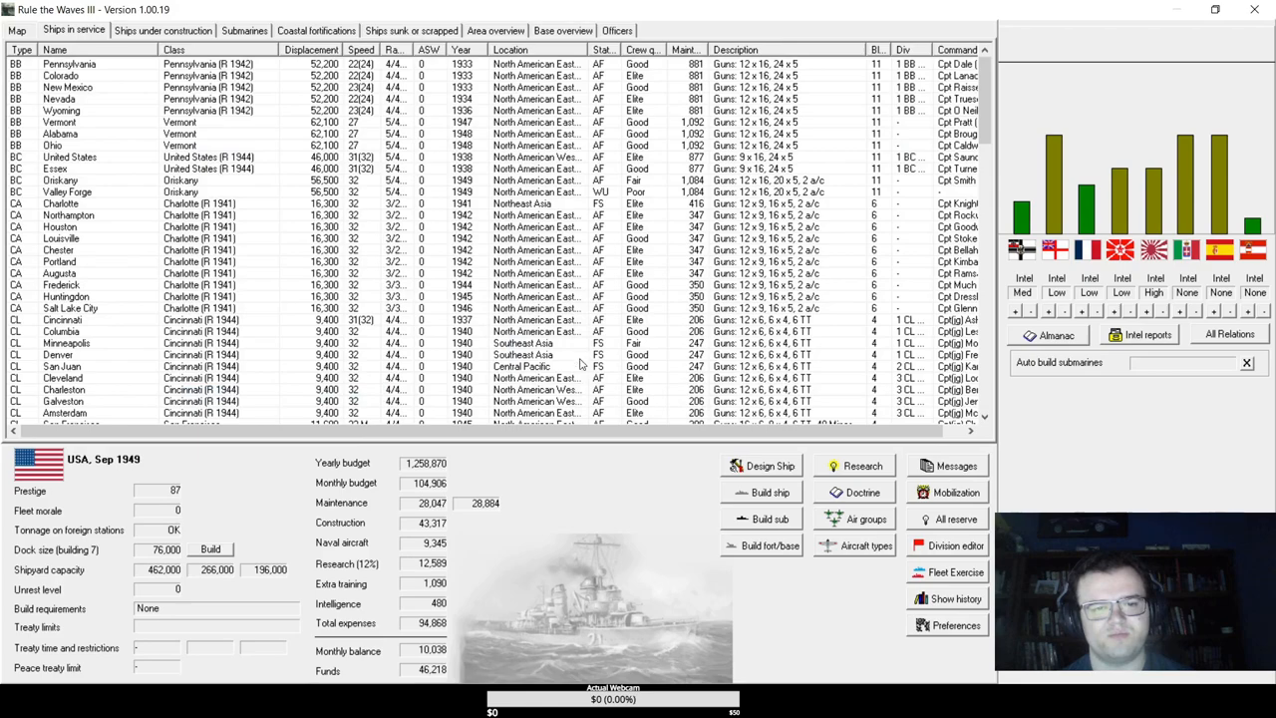
- Review the nation-by-nation fleet comparison and close it, returning to the construction list
{"action": "left_click", "coordinate": [162, 30]}
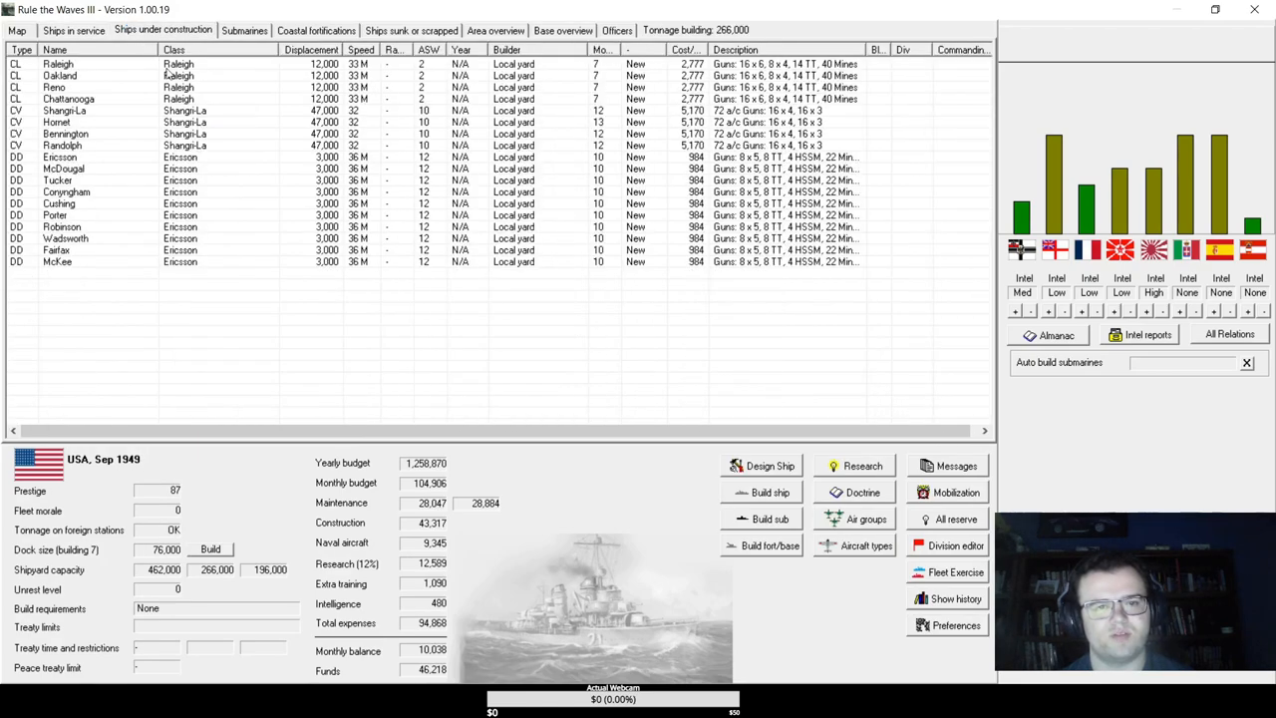
{"action": "mouse_move", "coordinate": [488, 233]}
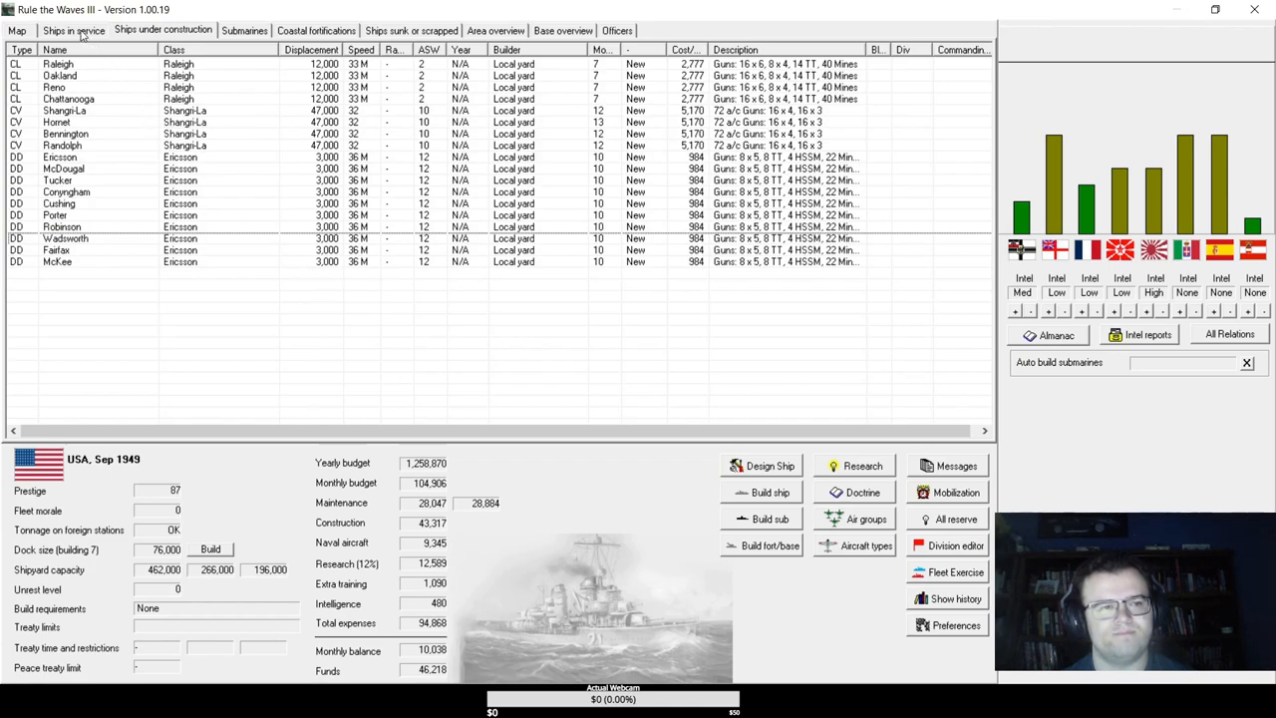
{"action": "mouse_move", "coordinate": [226, 89]}
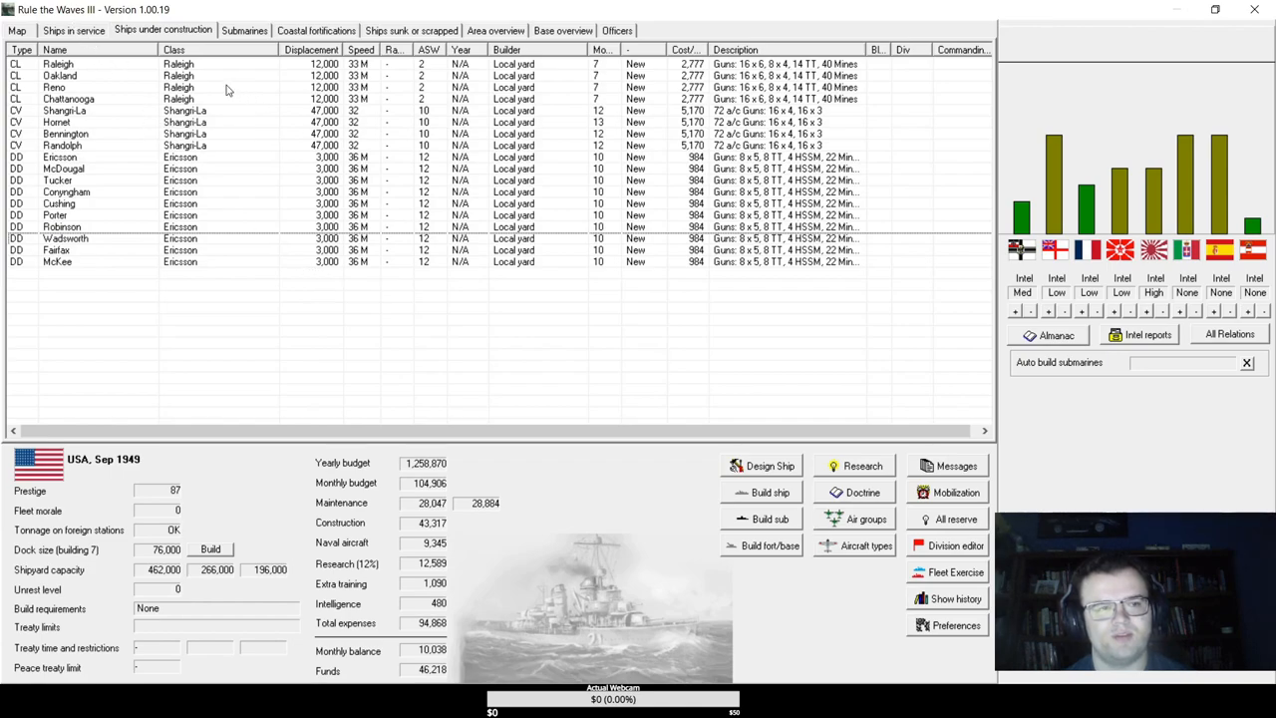
{"action": "left_click", "coordinate": [73, 30]}
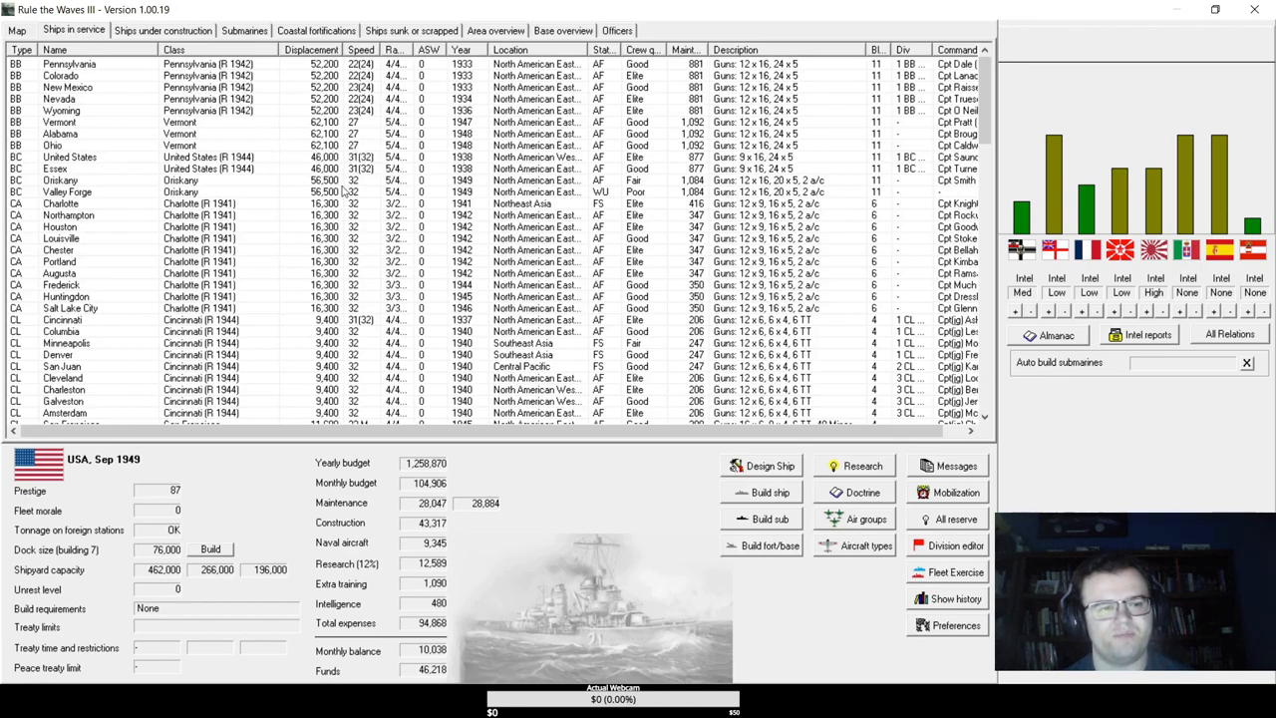
{"action": "scroll", "scroll_direction": "down", "scroll_amount": 3}
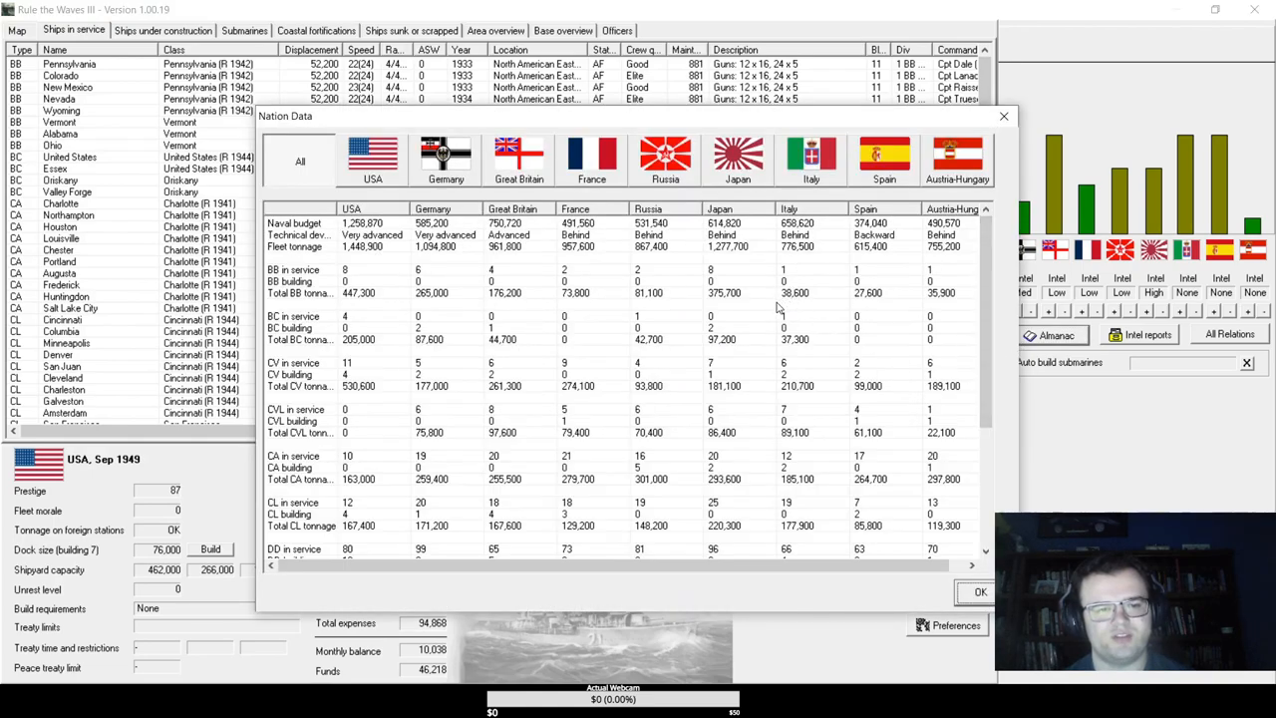
{"action": "mouse_move", "coordinate": [768, 319]}
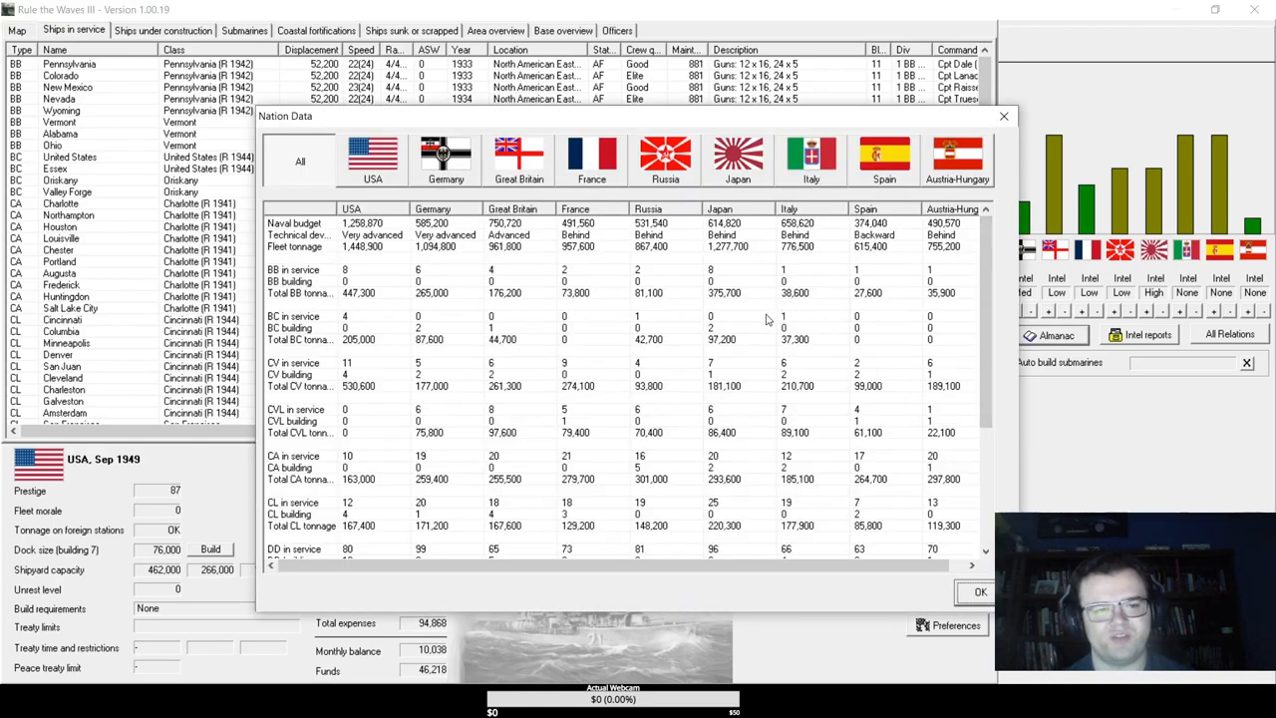
{"action": "scroll", "scroll_direction": "down", "scroll_amount": 3}
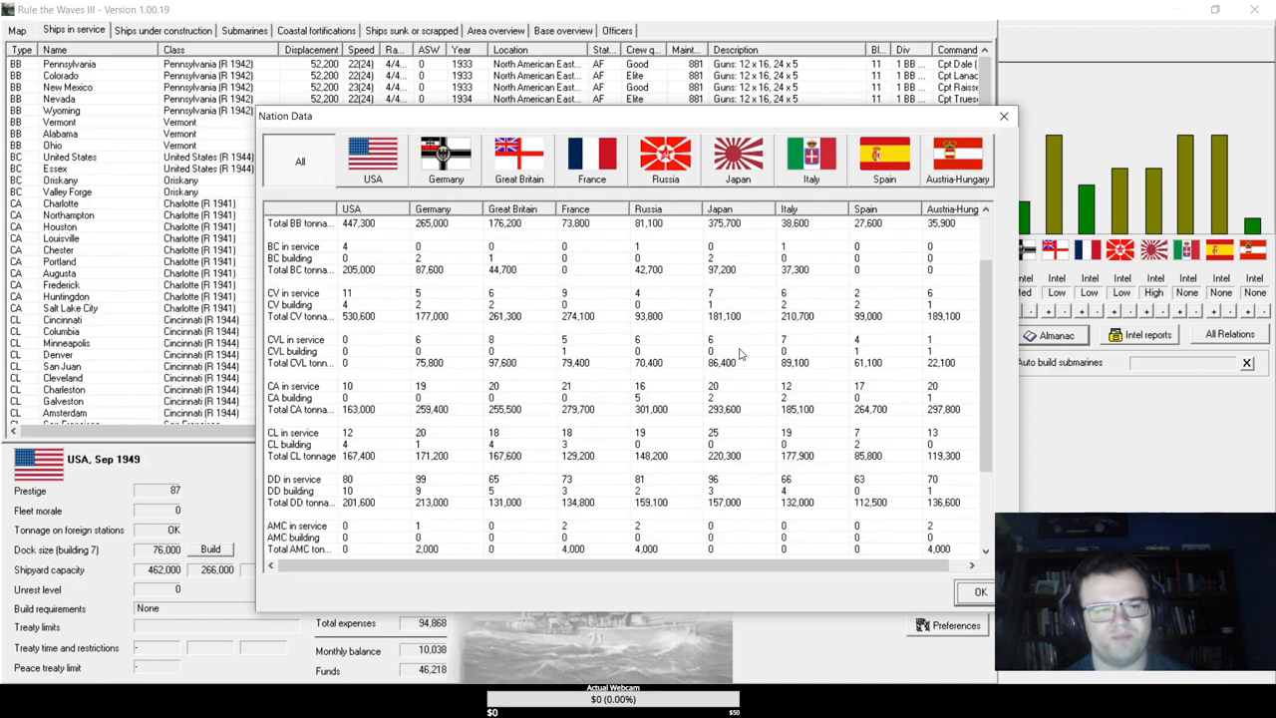
{"action": "scroll", "scroll_direction": "down", "scroll_amount": 3}
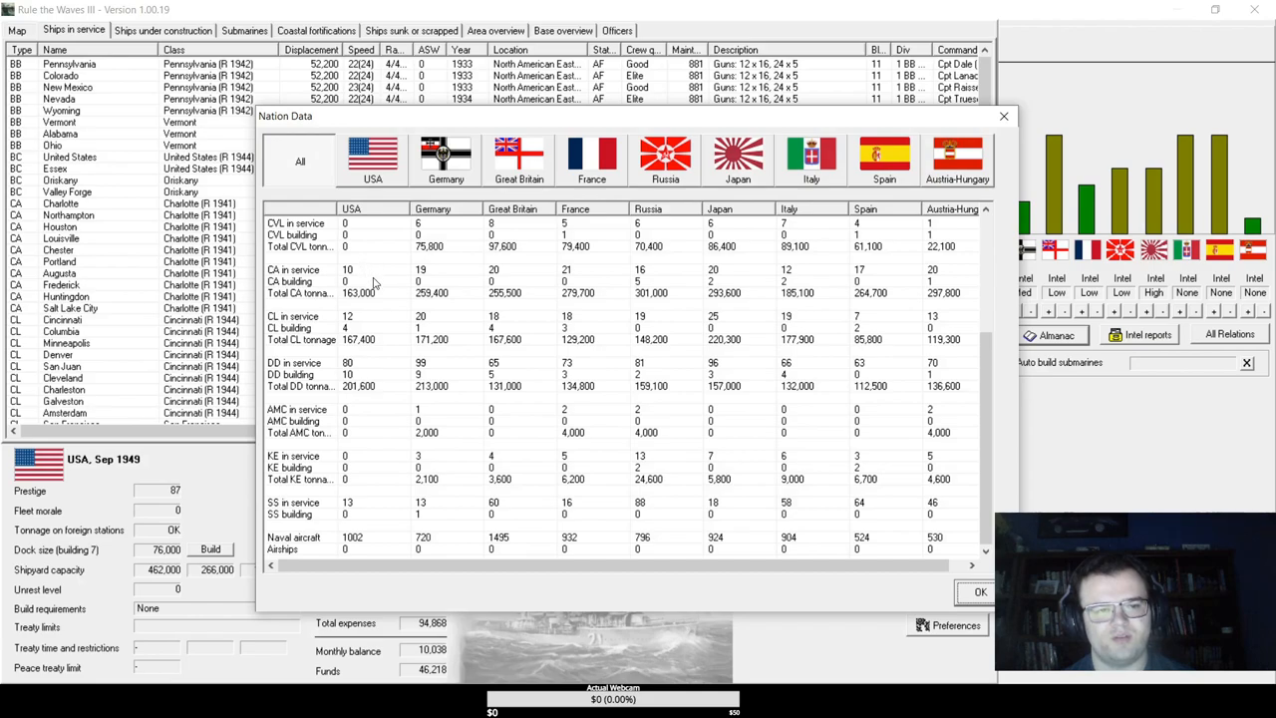
{"action": "left_click", "coordinate": [299, 292]}
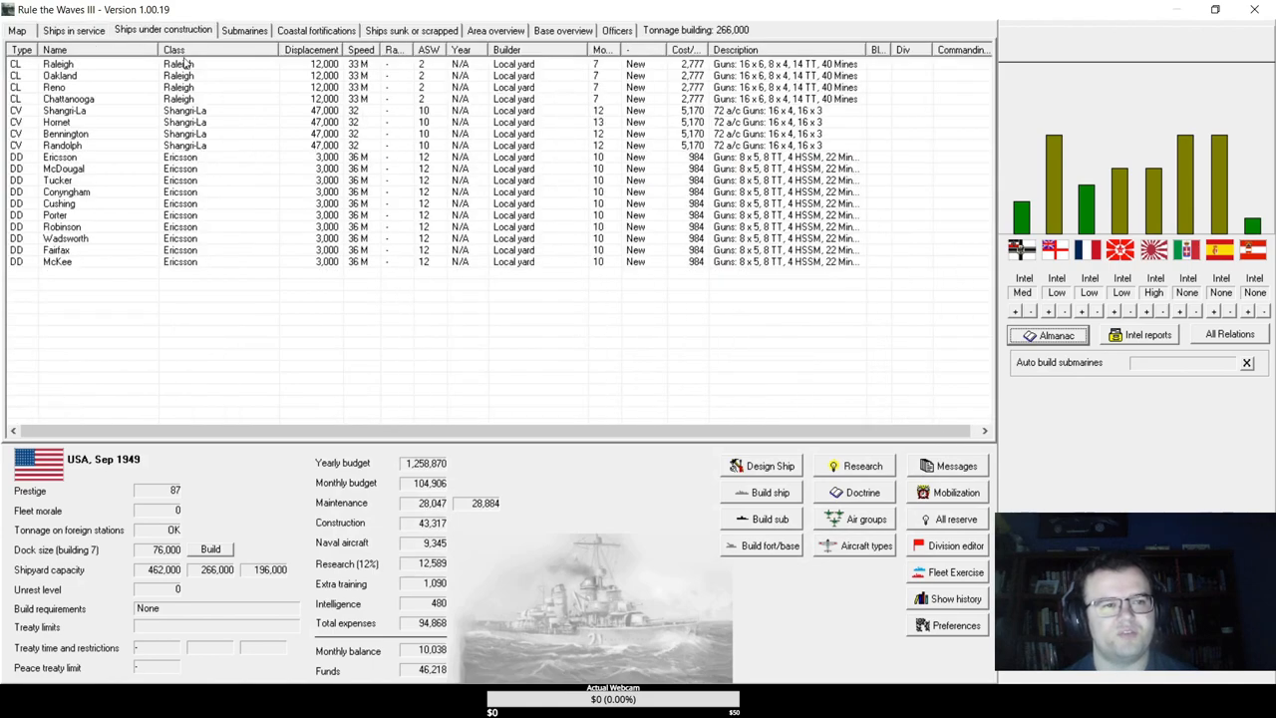
- Lay down four Raleigh-class light cruisers and advance to the next month
{"action": "left_click", "coordinate": [769, 491]}
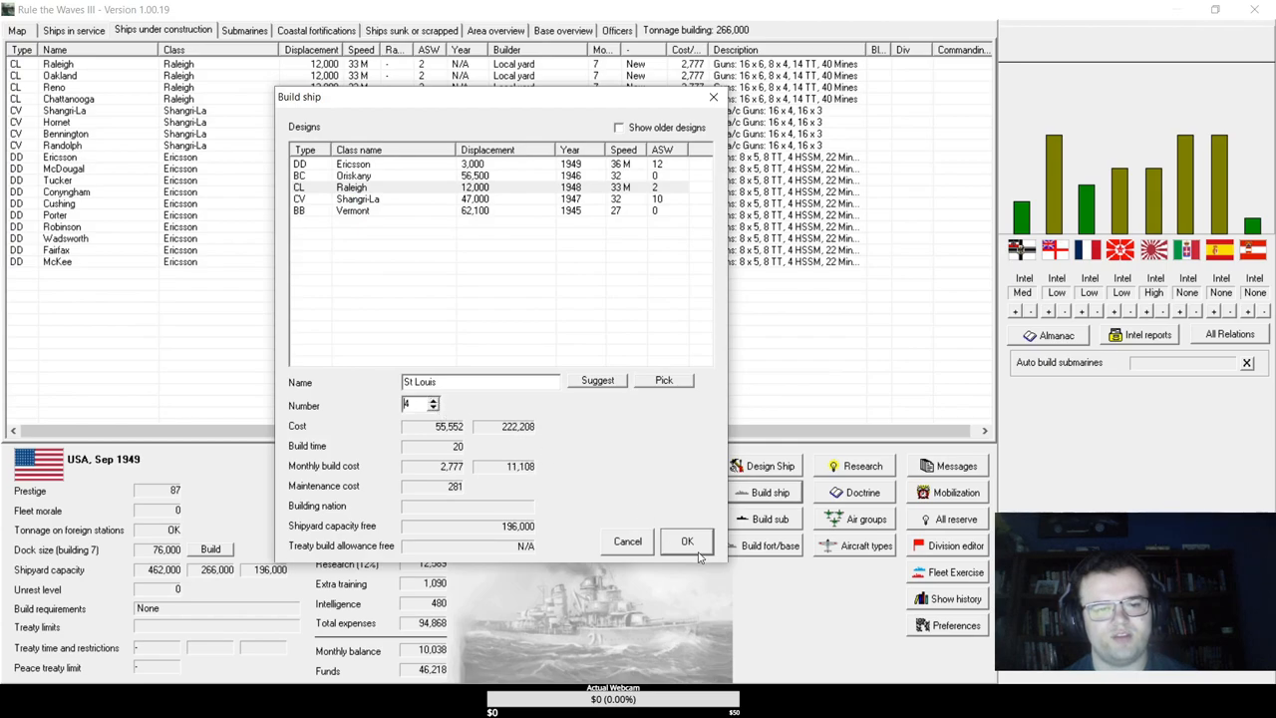
{"action": "left_click", "coordinate": [688, 541]}
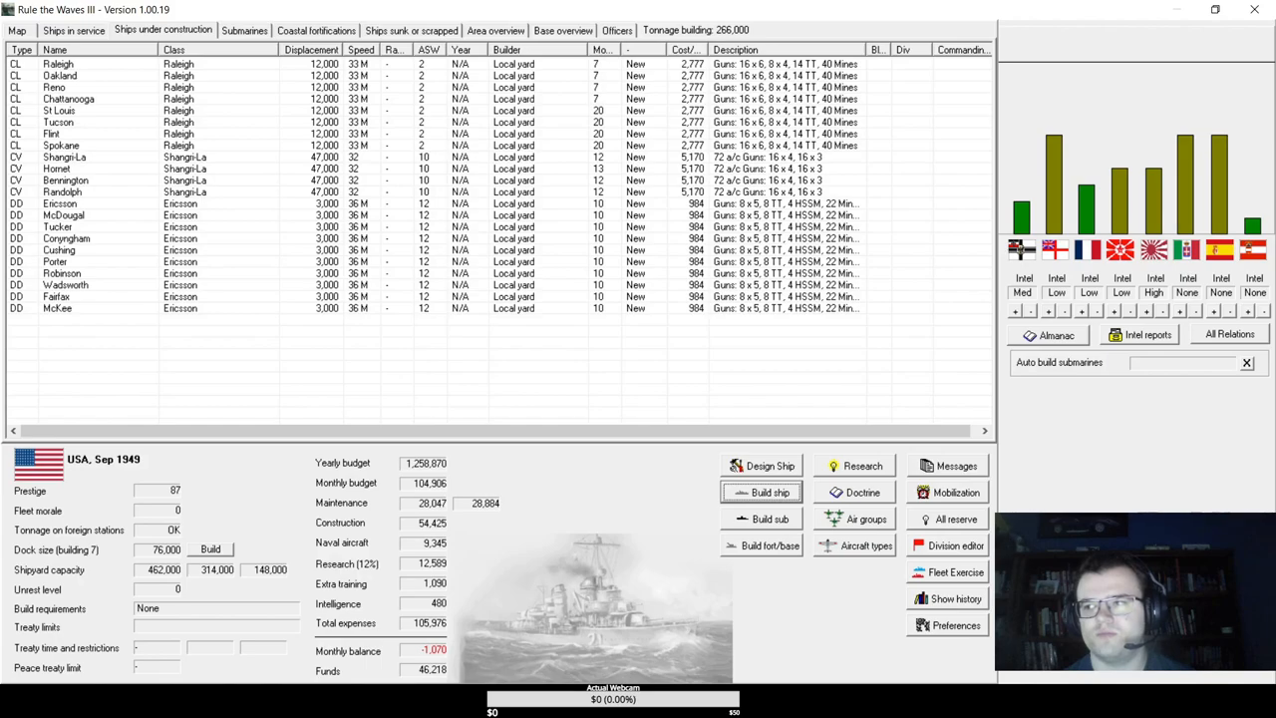
{"action": "left_click", "coordinate": [73, 30]}
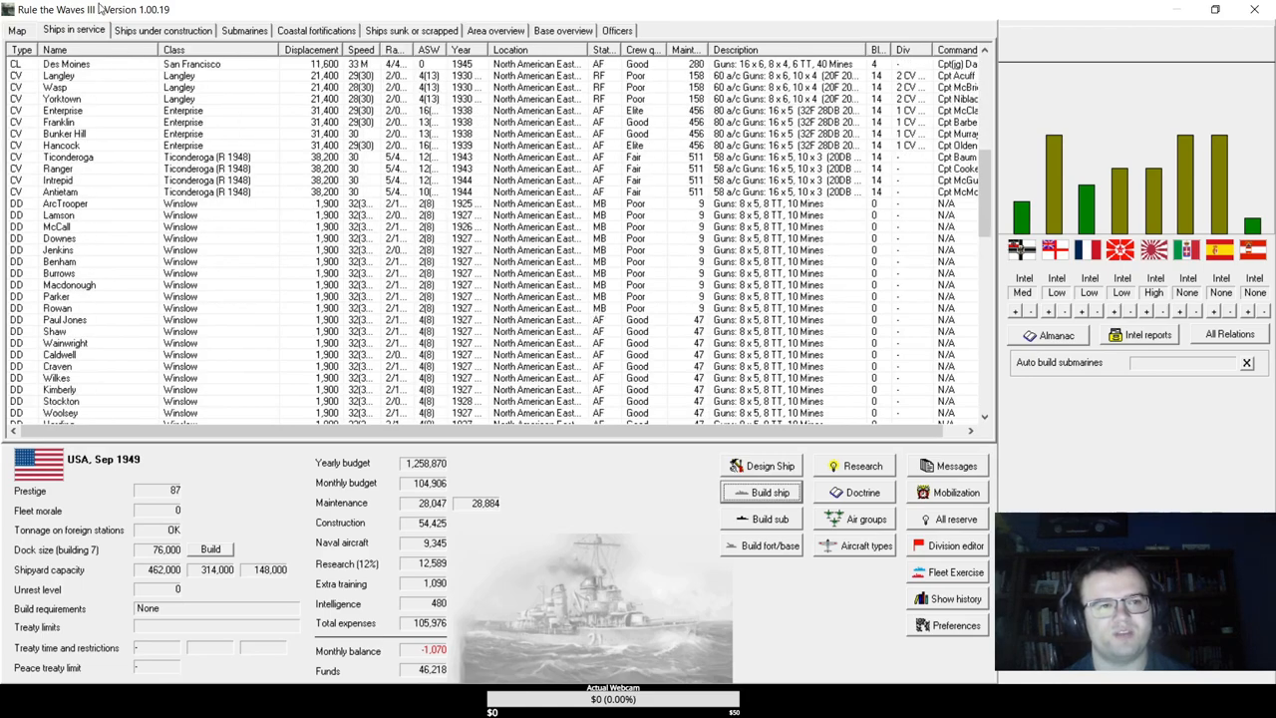
{"action": "left_click", "coordinate": [162, 30]}
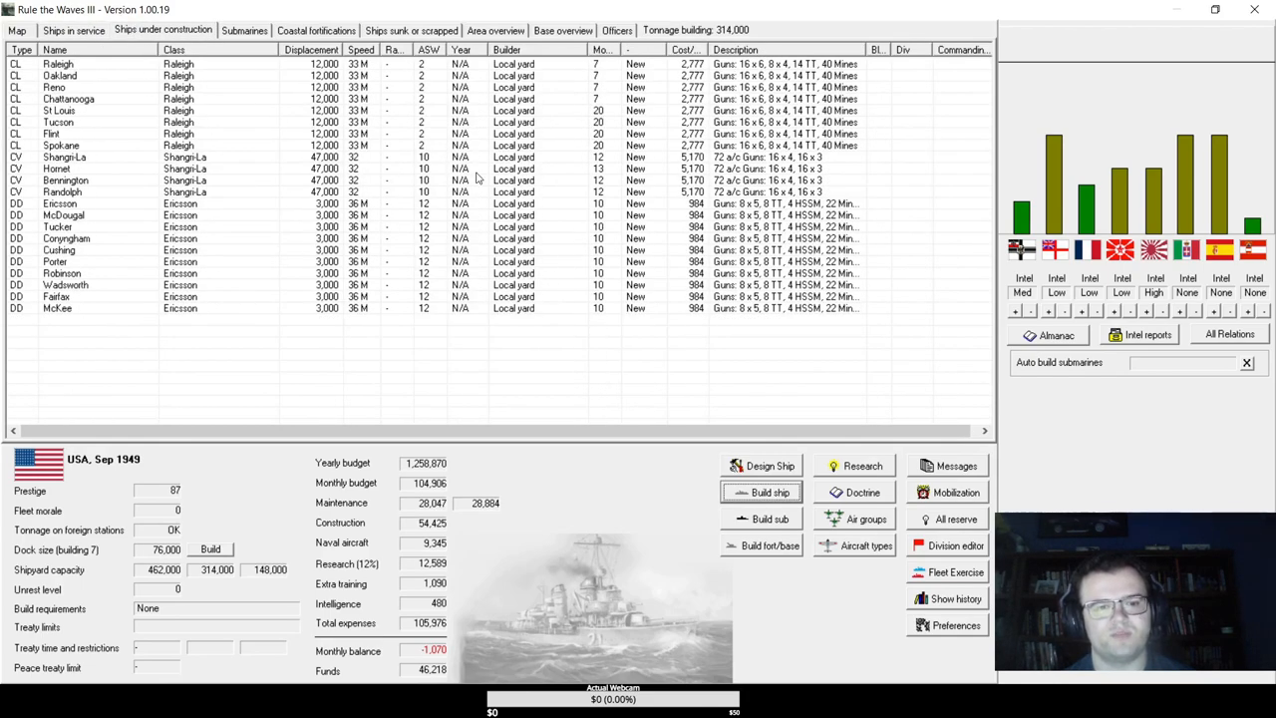
{"action": "left_click", "coordinate": [862, 465]}
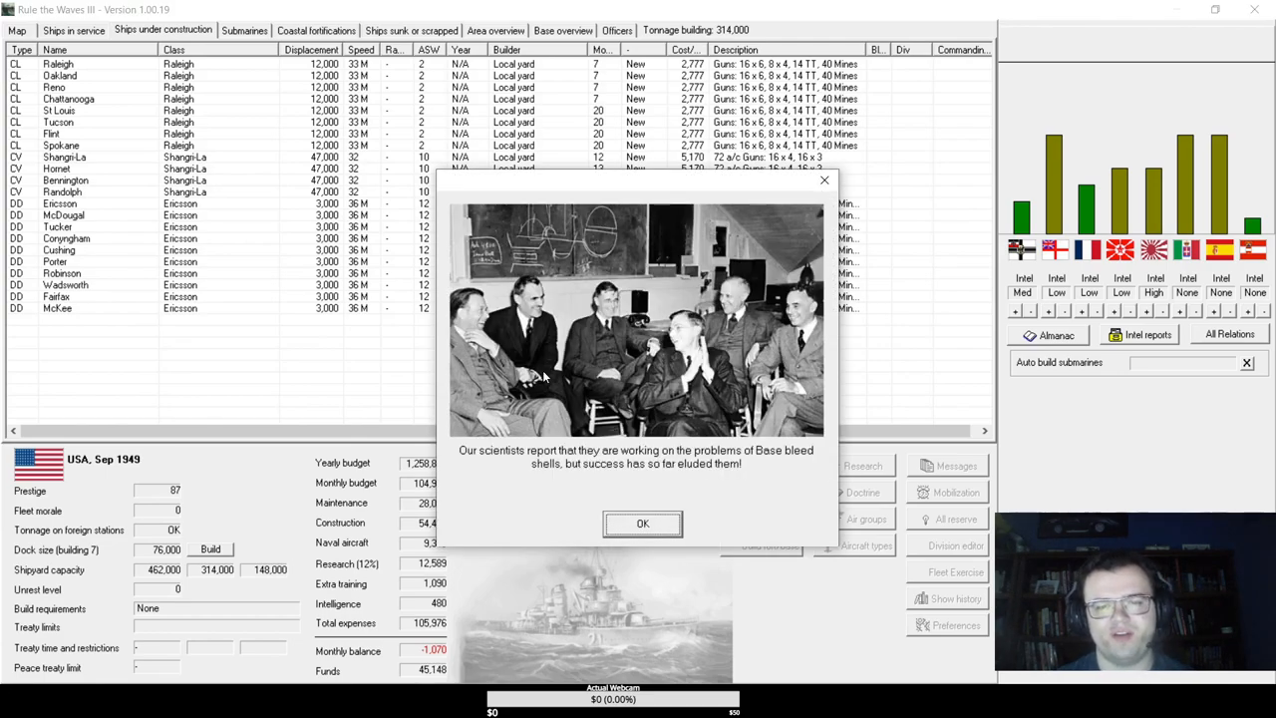
- Acknowledge the research report and 3,500-ton destroyer breakthrough, then close October 1949's turn messages
{"action": "left_click", "coordinate": [643, 523]}
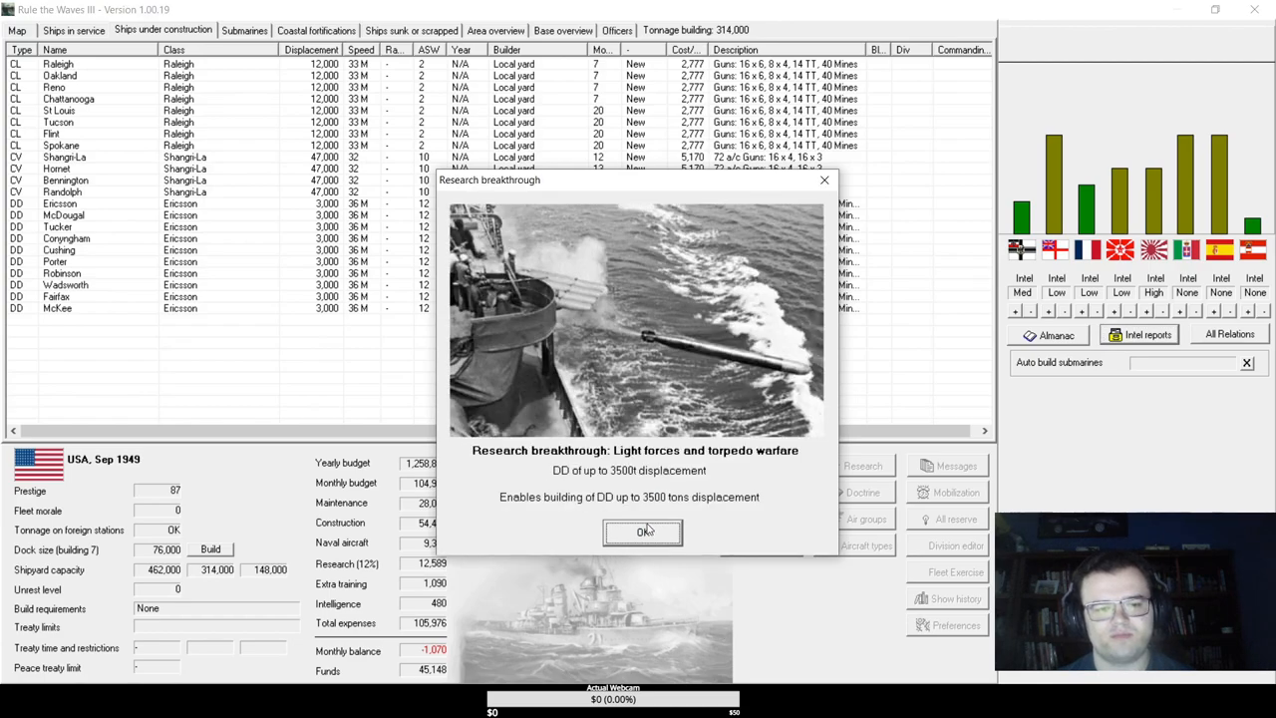
{"action": "left_click", "coordinate": [643, 531]}
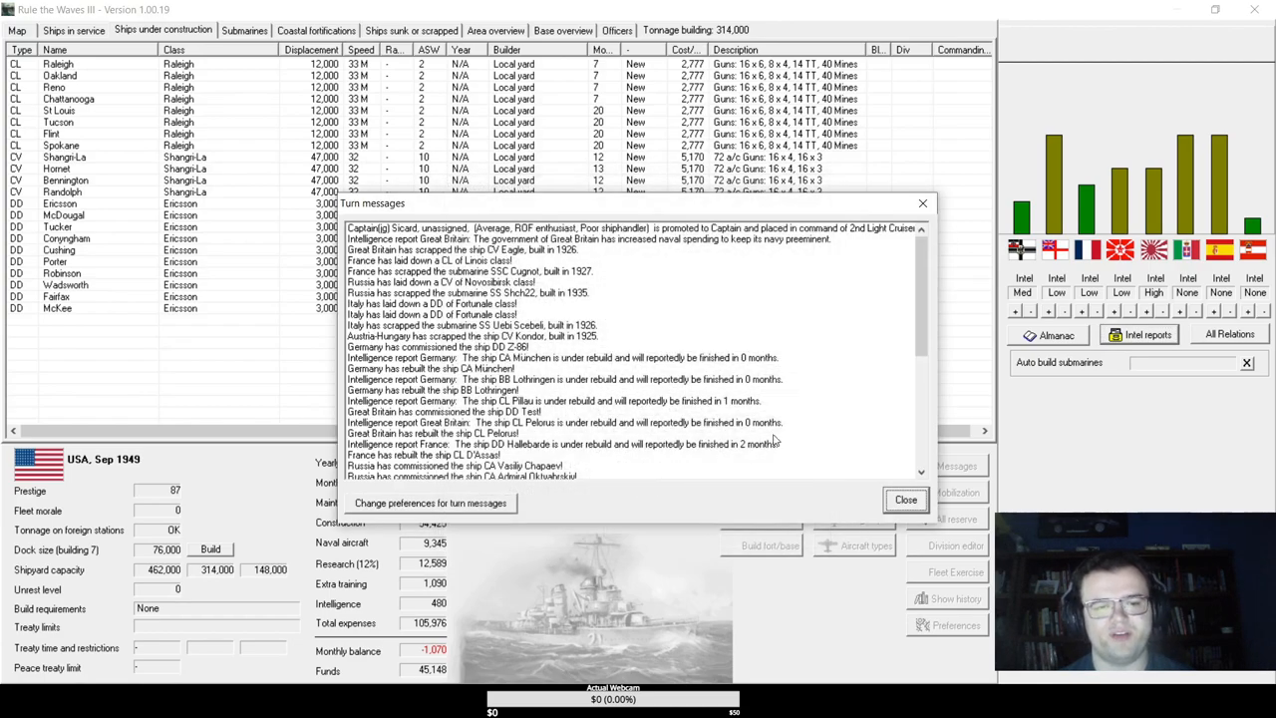
{"action": "left_click", "coordinate": [905, 500]}
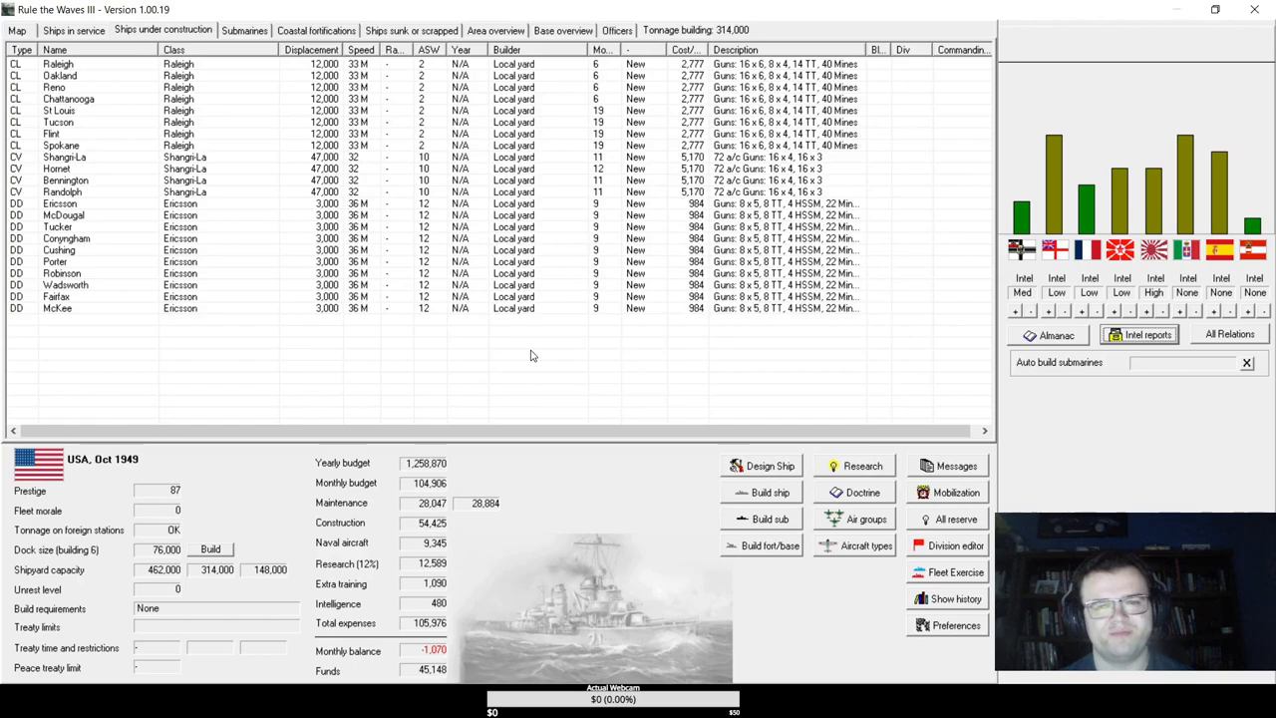
{"action": "mouse_move", "coordinate": [249, 110]}
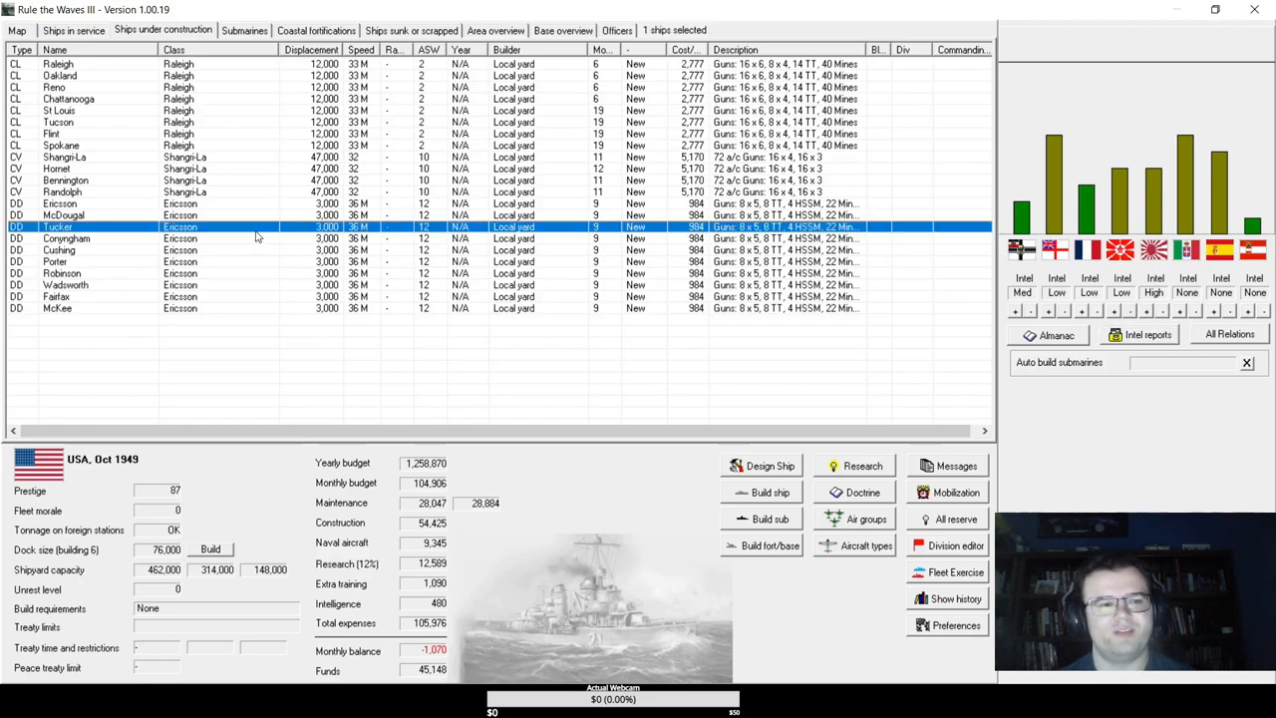
{"action": "double_click", "coordinate": [57, 226]}
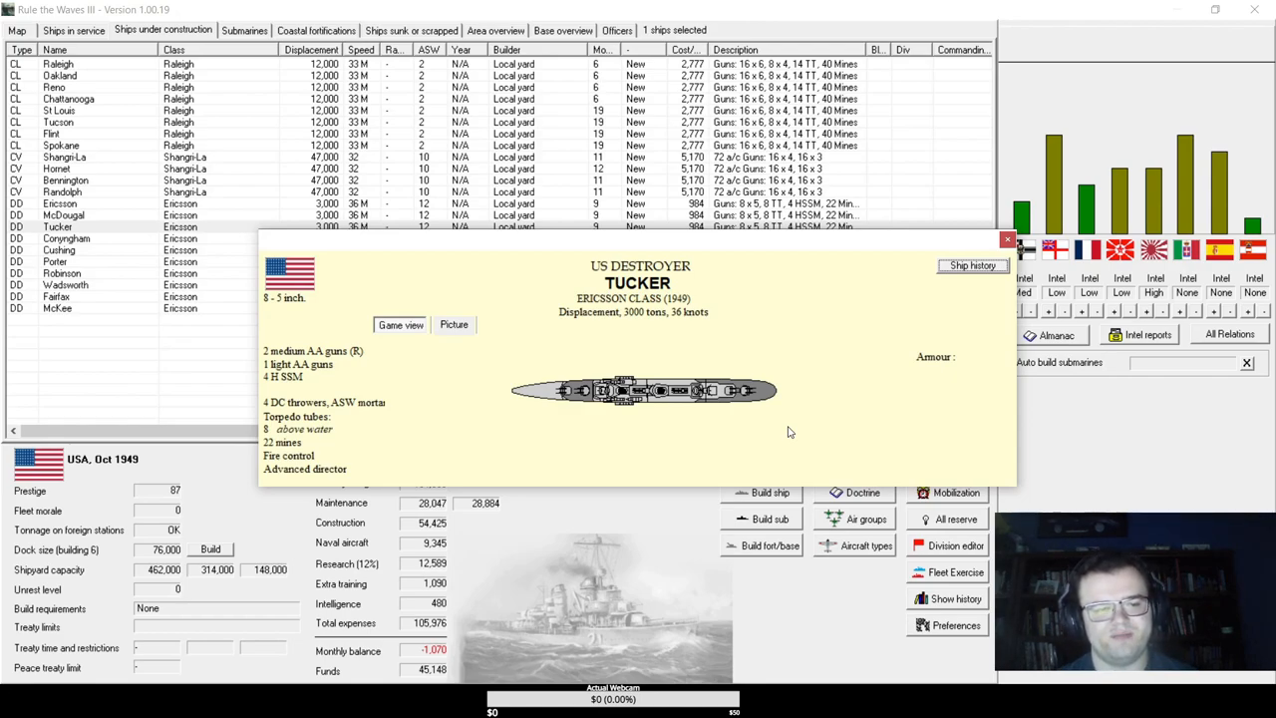
{"action": "mouse_move", "coordinate": [525, 338]}
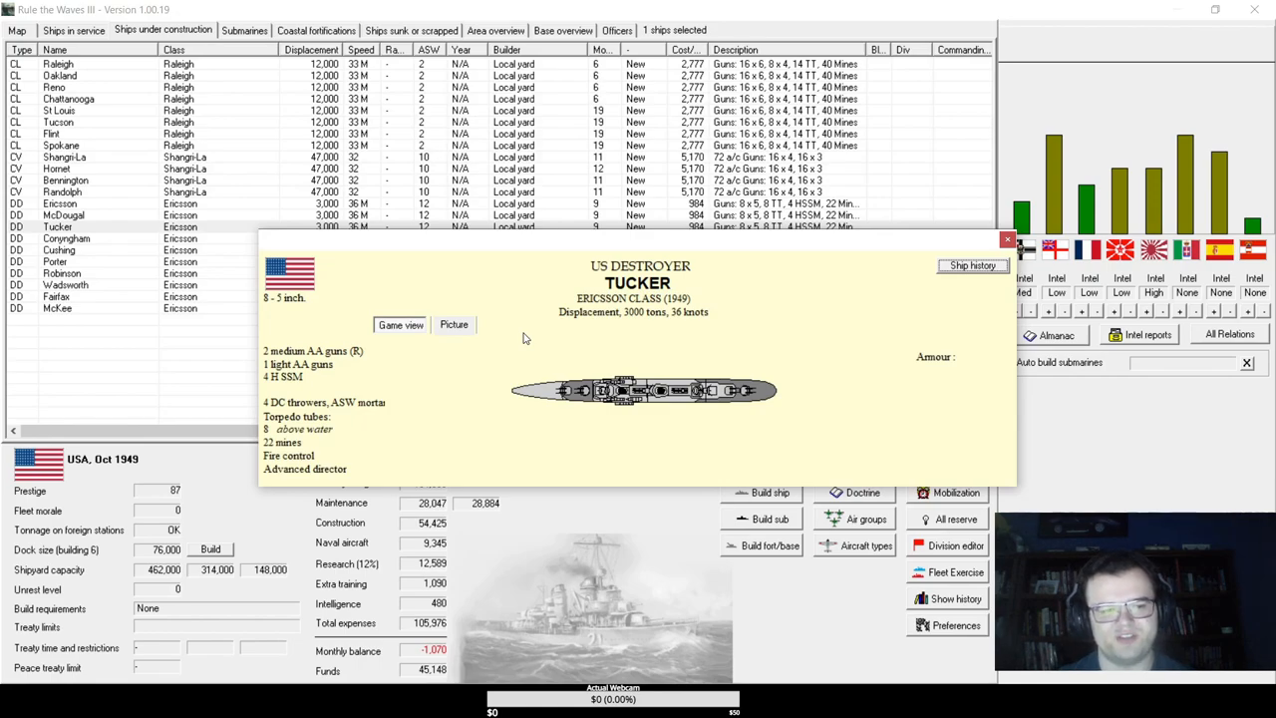
{"action": "left_click", "coordinate": [1009, 239]}
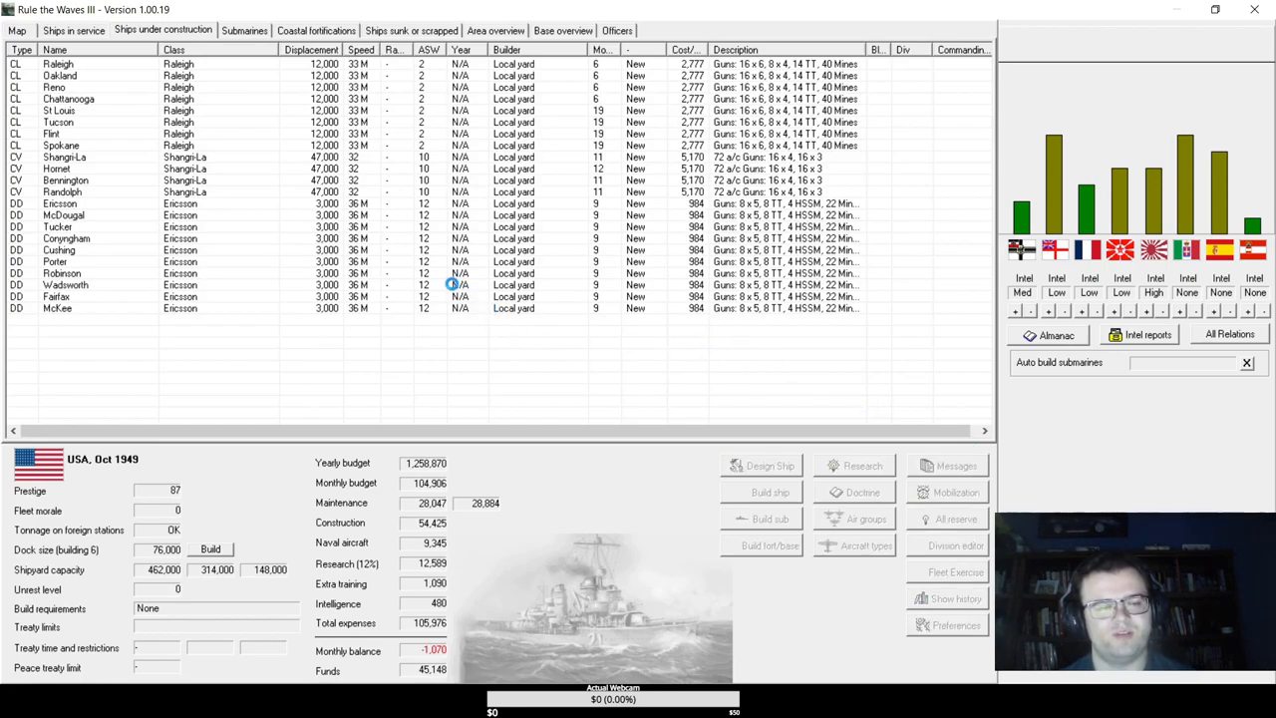
{"action": "mouse_move", "coordinate": [440, 273]}
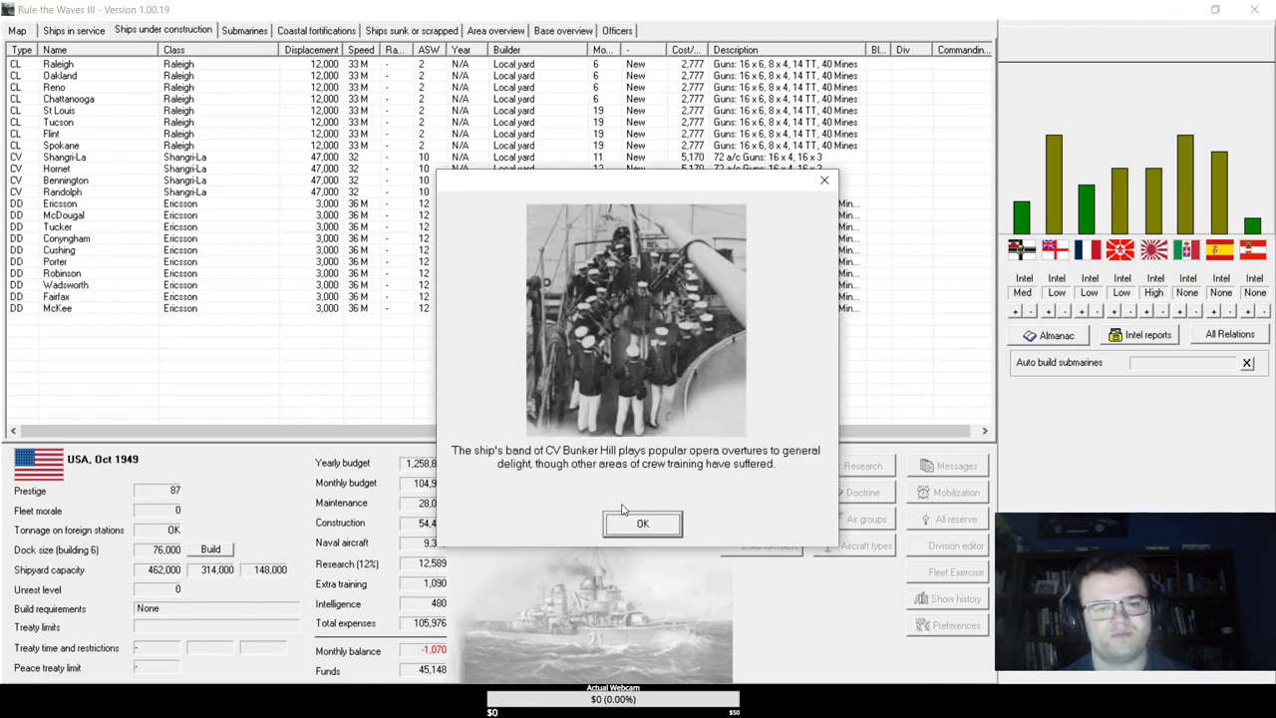
- Dismiss the Bunker Hill band and Spanish AC-67 fighter news and close November 1949's turn messages
{"action": "left_click", "coordinate": [642, 523]}
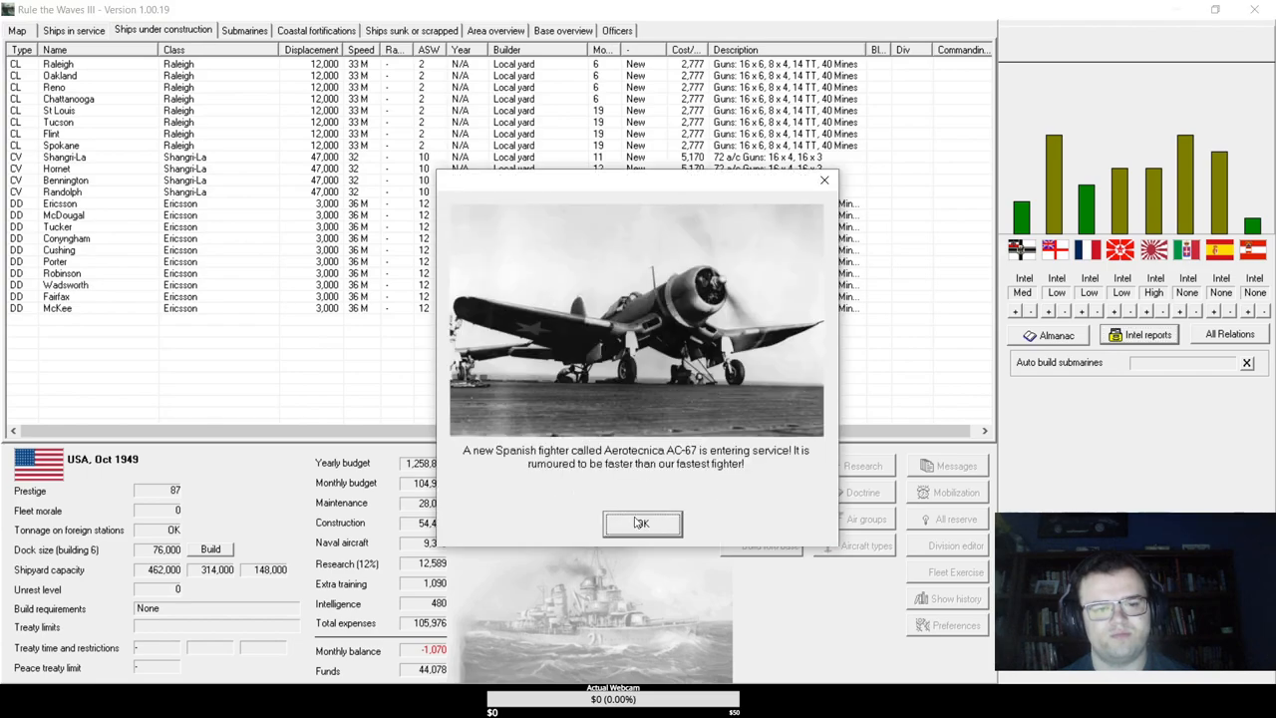
{"action": "left_click", "coordinate": [642, 524]}
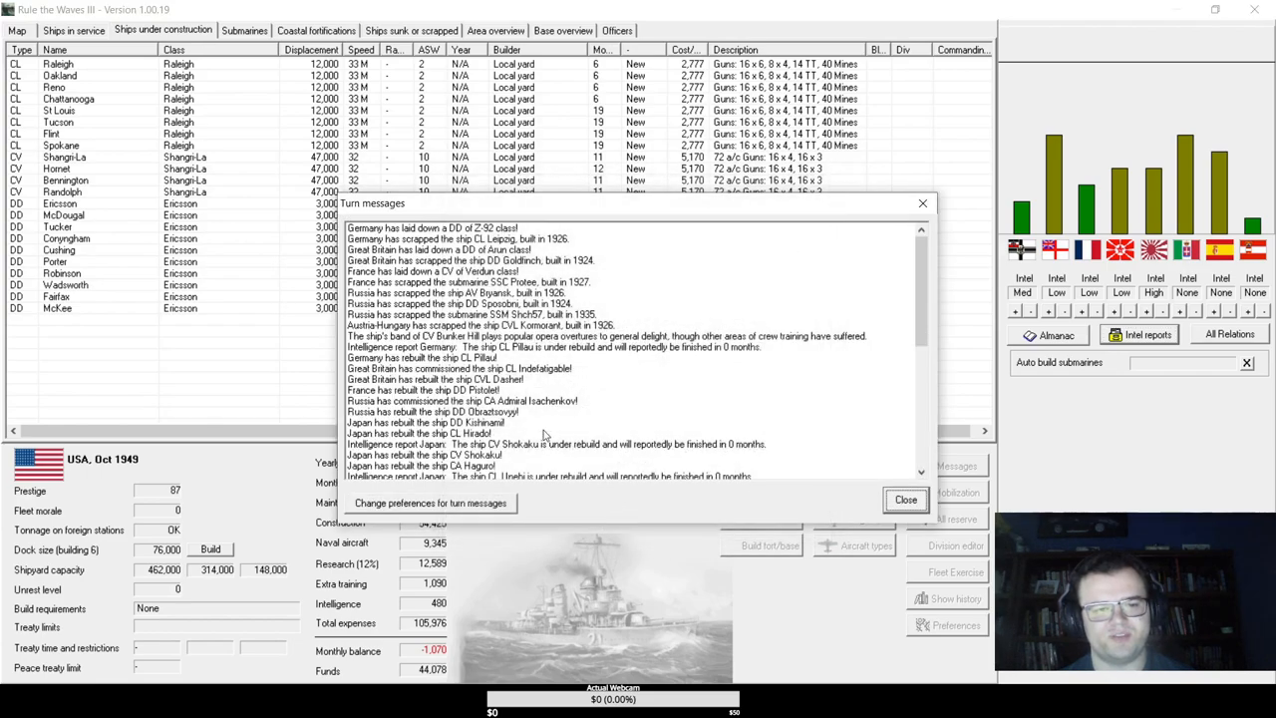
{"action": "left_click", "coordinate": [905, 498]}
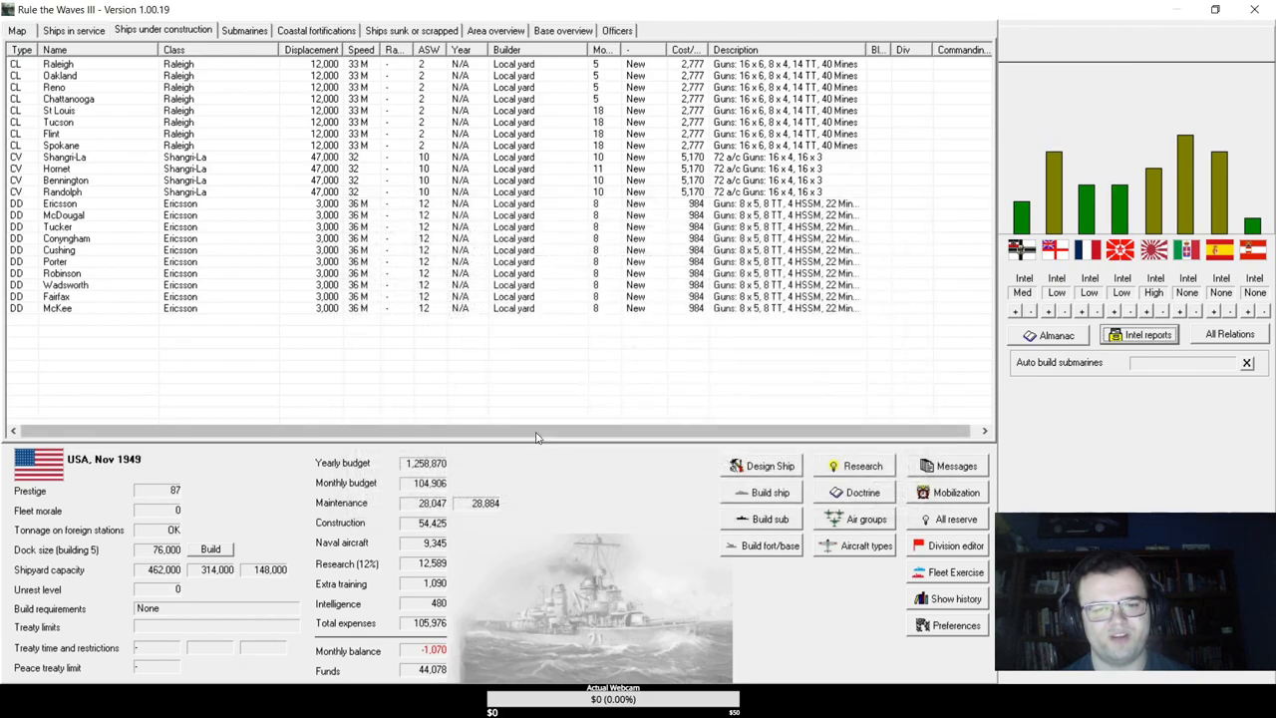
{"action": "left_click", "coordinate": [865, 545]}
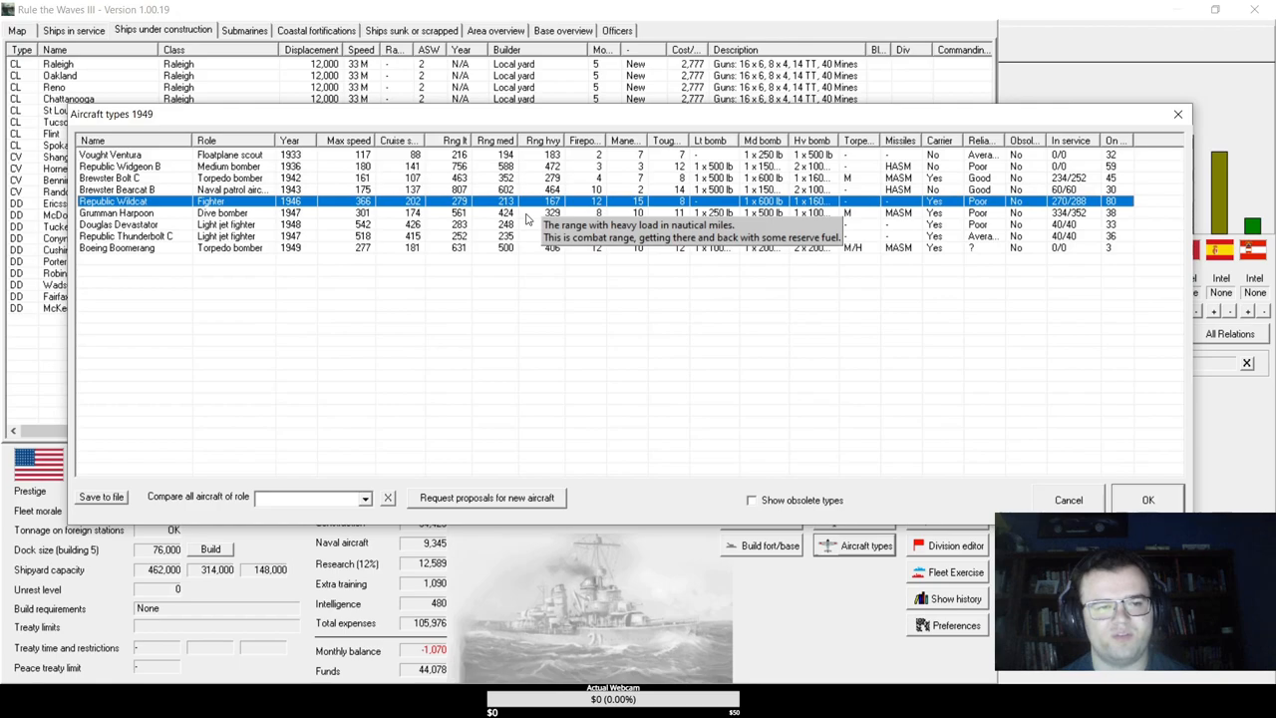
{"action": "mouse_move", "coordinate": [688, 230]}
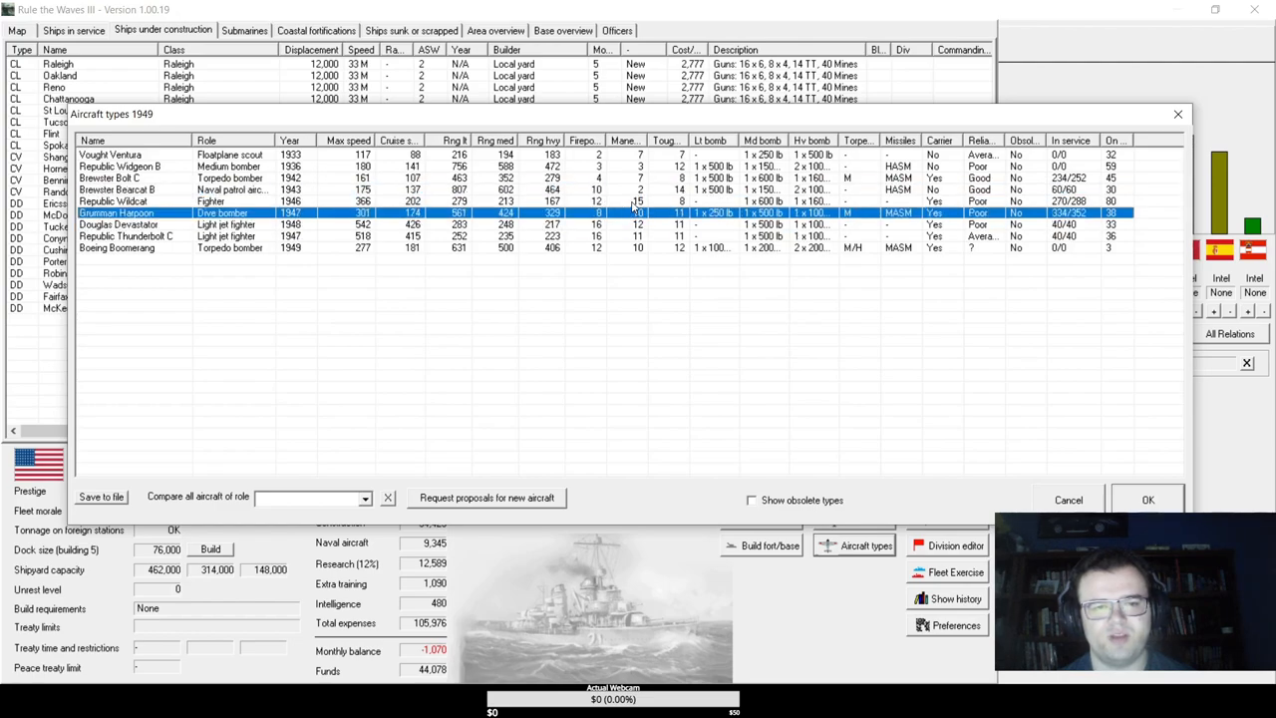
- Request a new naval patrol aircraft with range as first priority and firepower second
{"action": "left_click", "coordinate": [113, 201]}
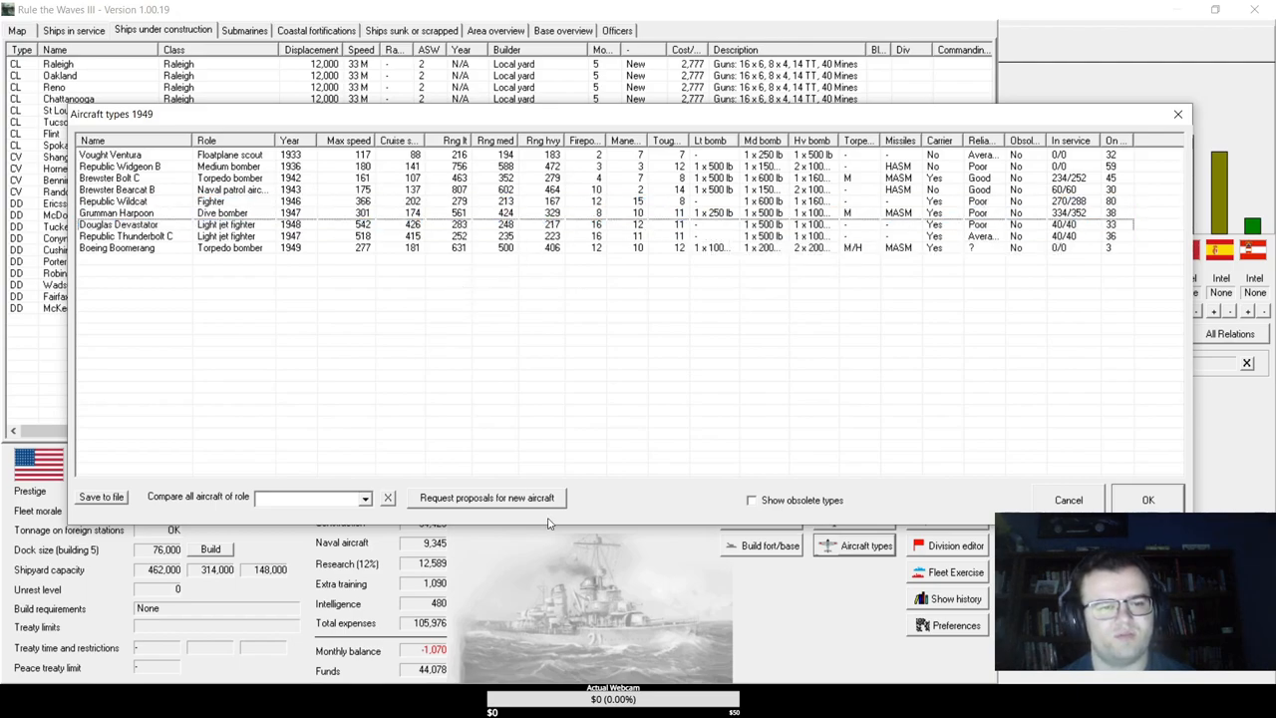
{"action": "left_click", "coordinate": [487, 497]}
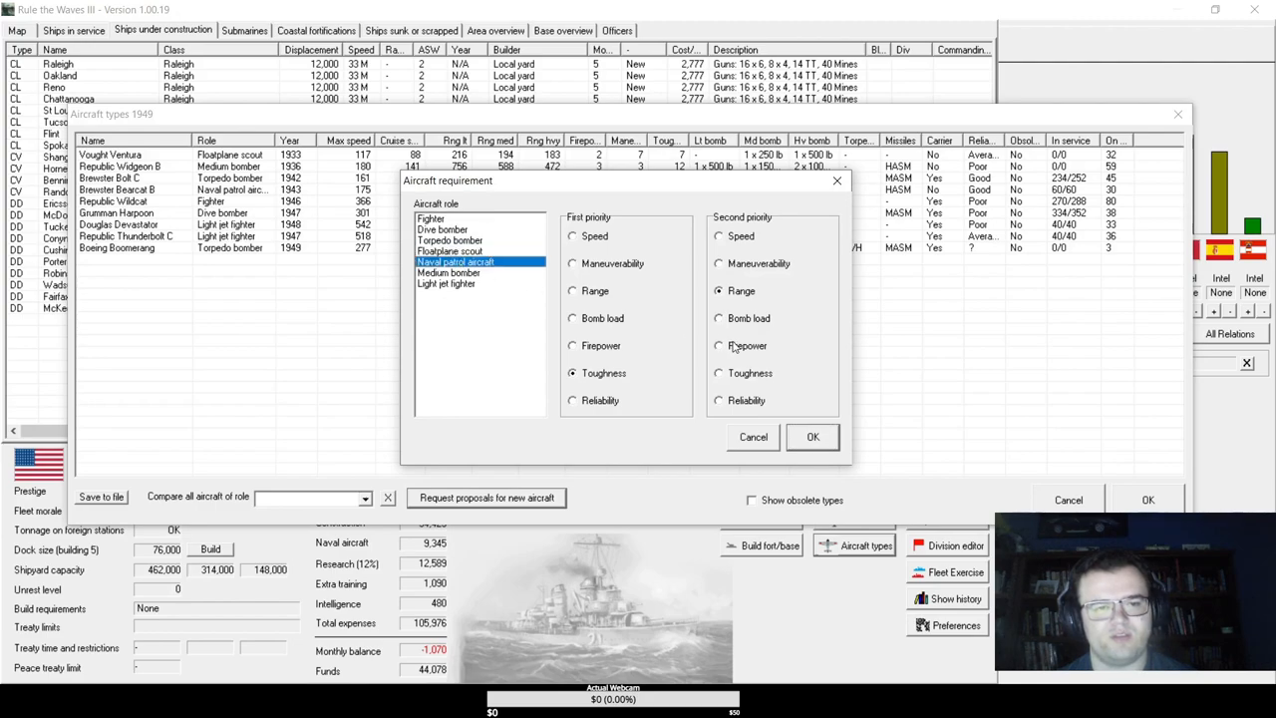
{"action": "left_click", "coordinate": [718, 345]}
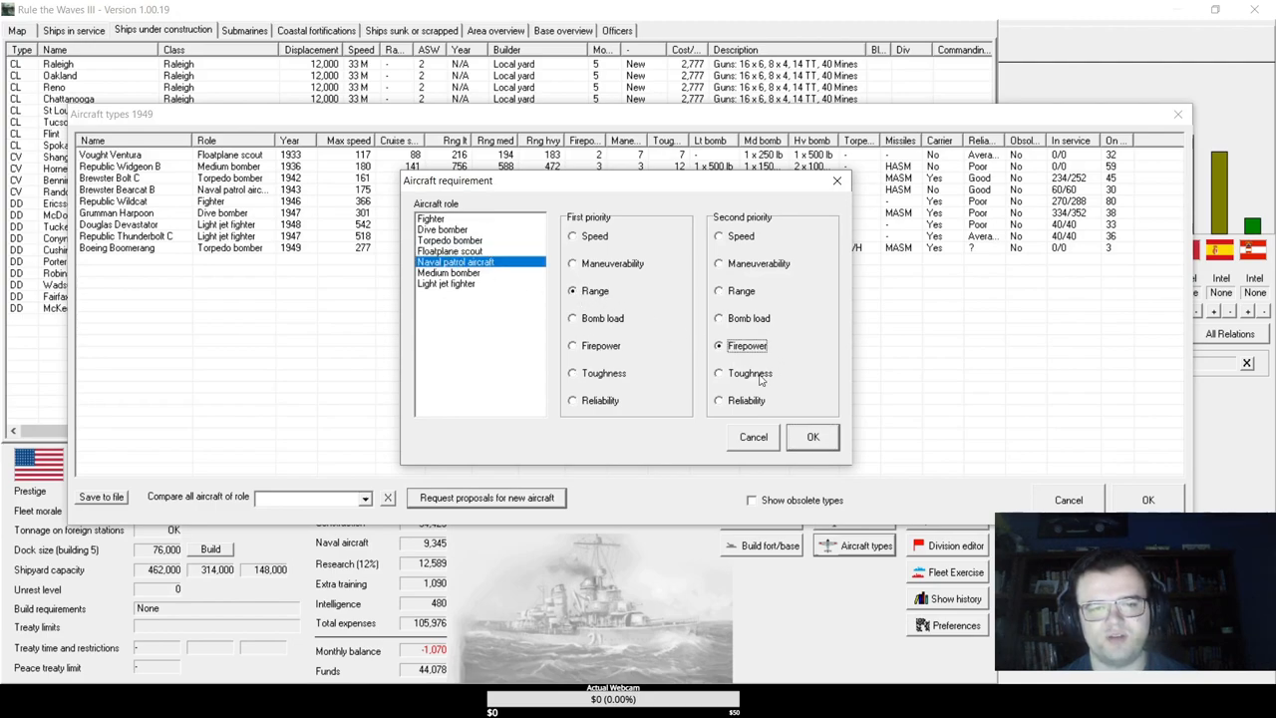
{"action": "left_click", "coordinate": [813, 437]}
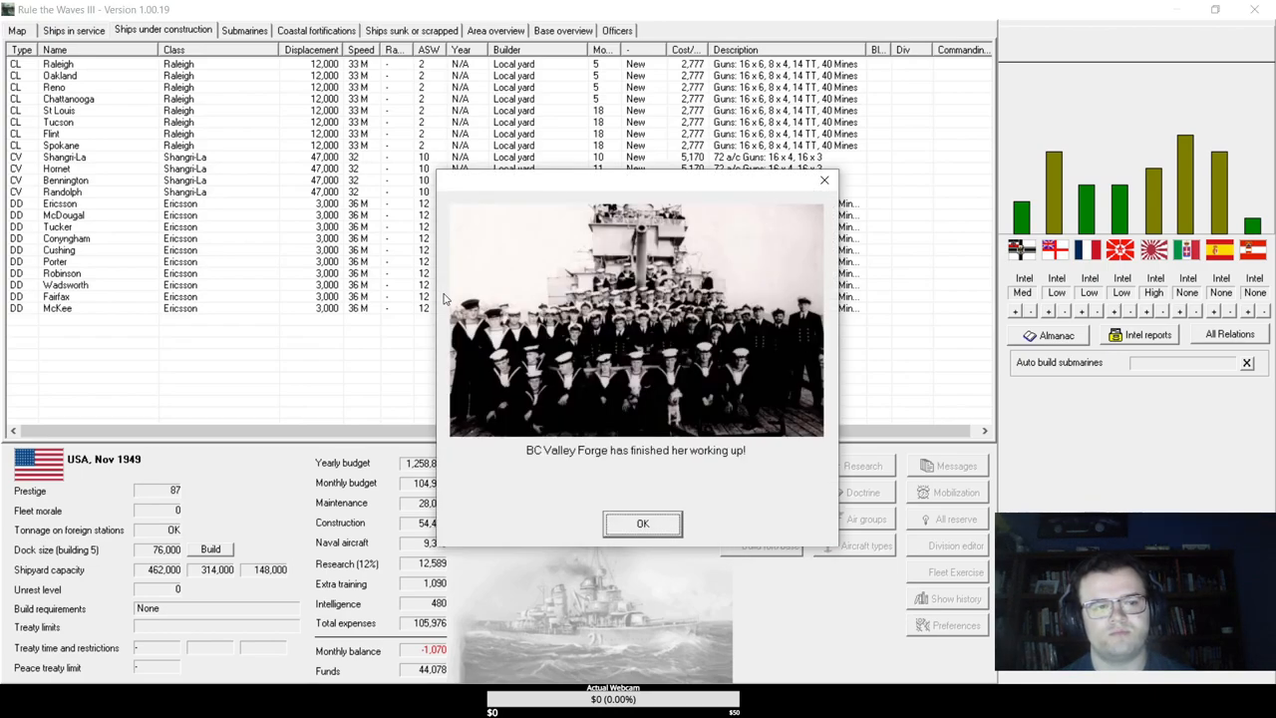
- Resolve the South American revolution by bombarding the capital and close December 1949's turn messages
{"action": "left_click", "coordinate": [642, 524]}
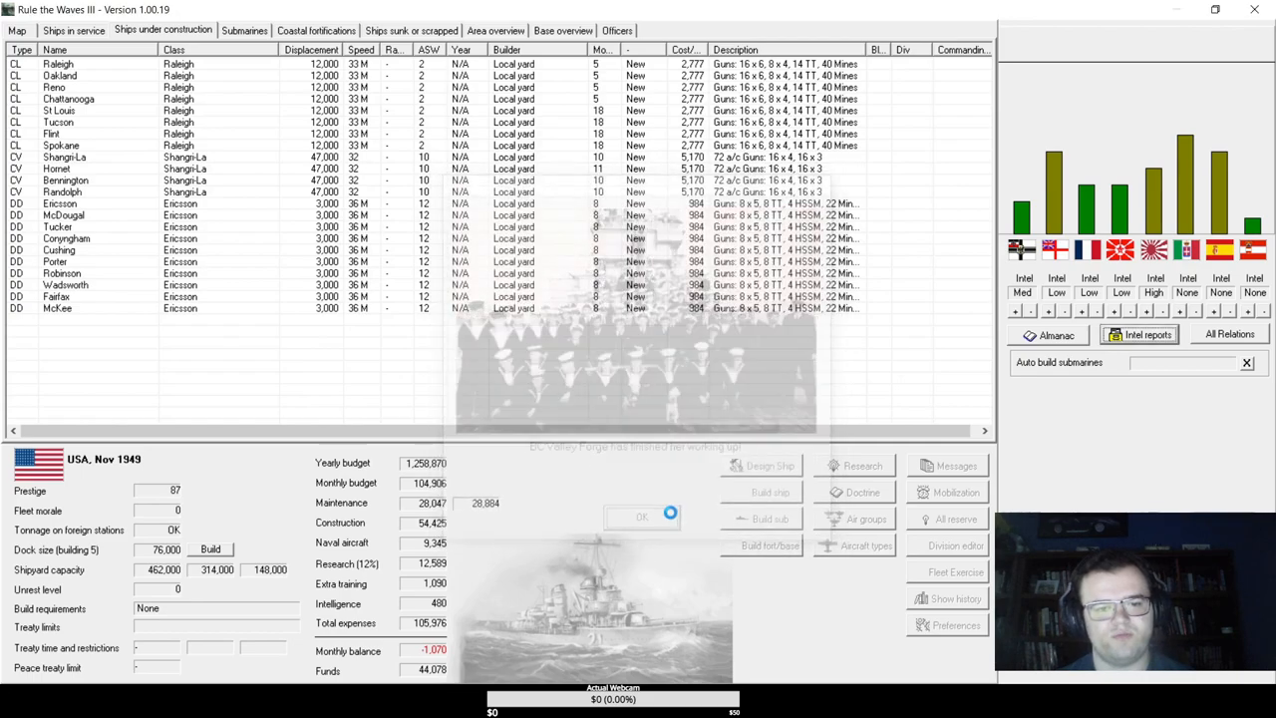
{"action": "left_click", "coordinate": [641, 516]}
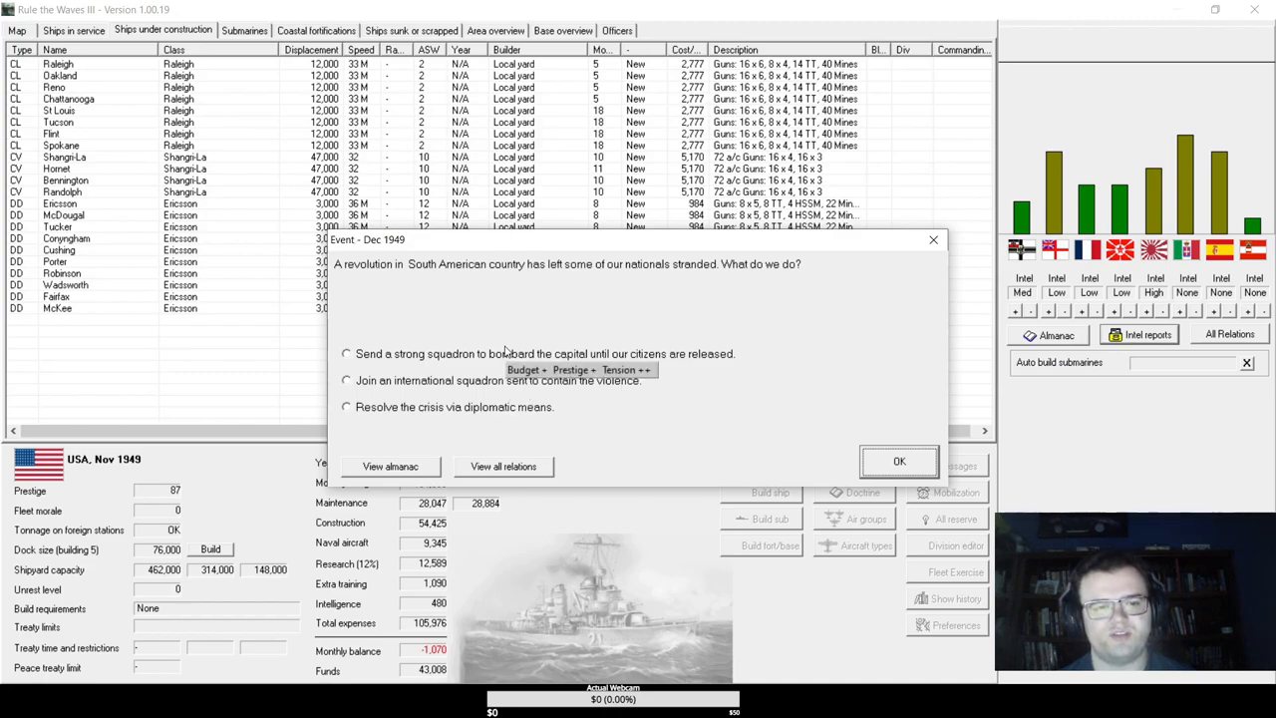
{"action": "left_click", "coordinate": [346, 353]}
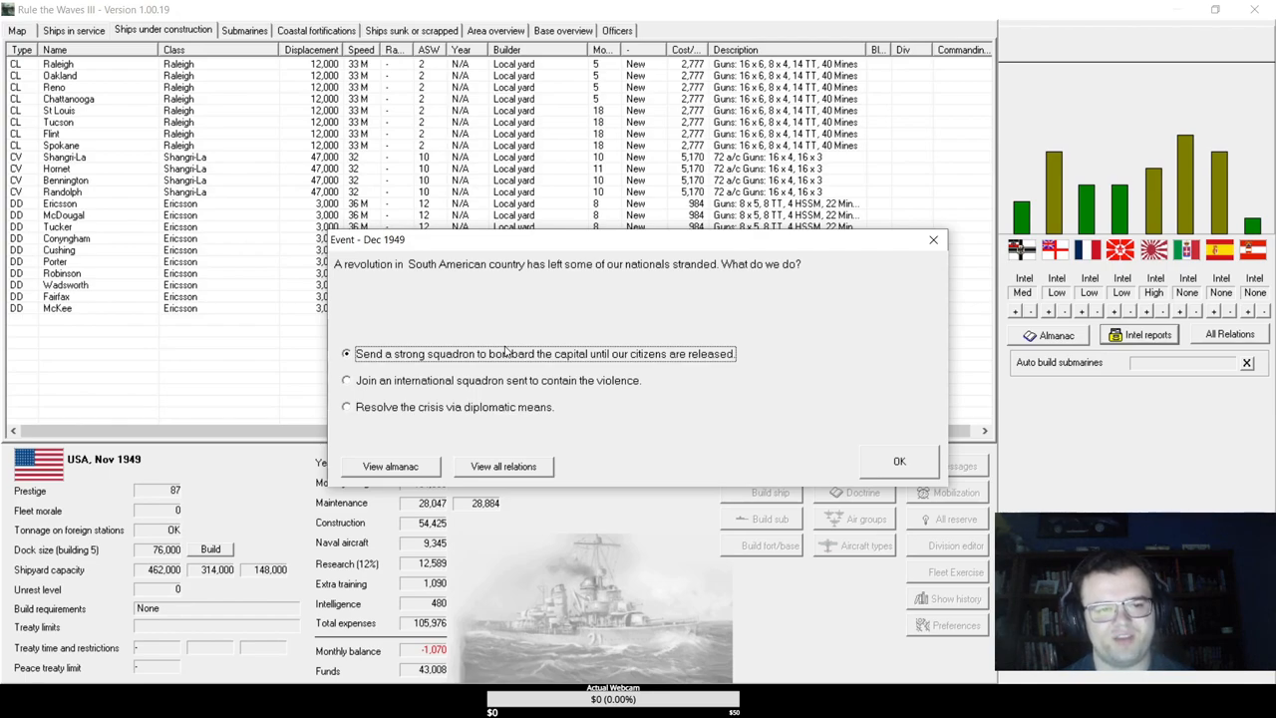
{"action": "mouse_move", "coordinate": [496, 406]}
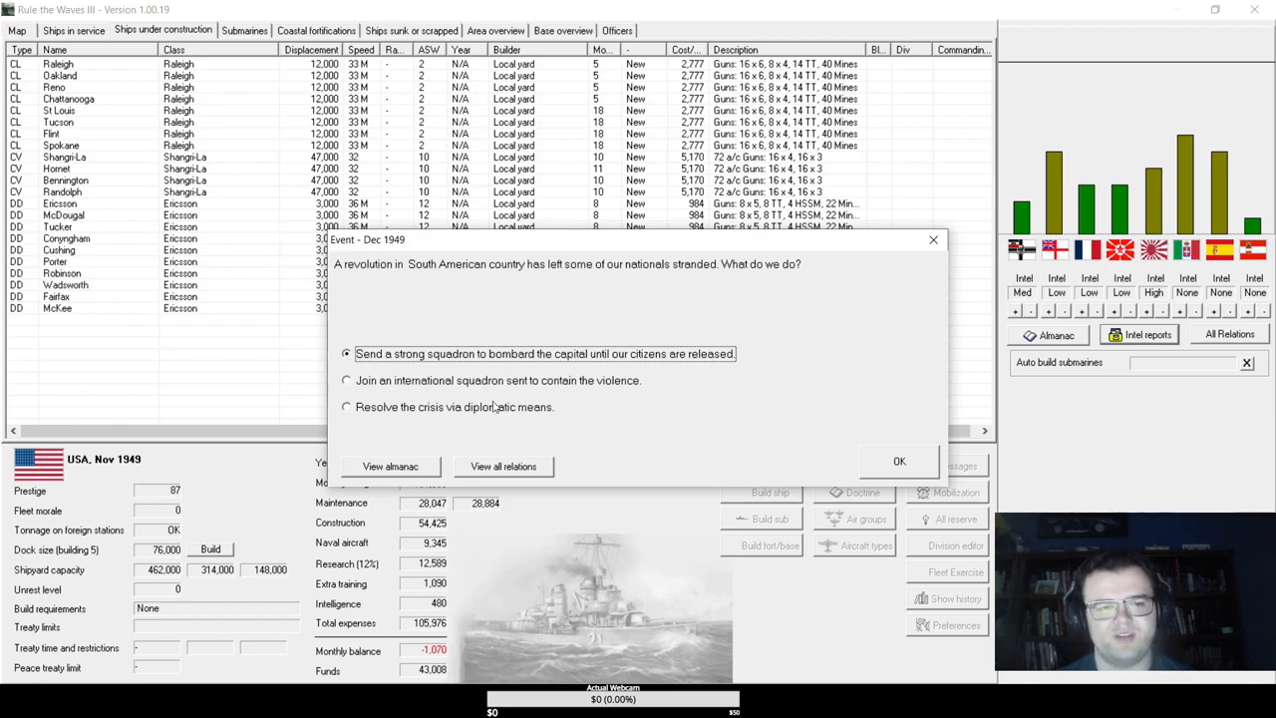
{"action": "left_click", "coordinate": [898, 460]}
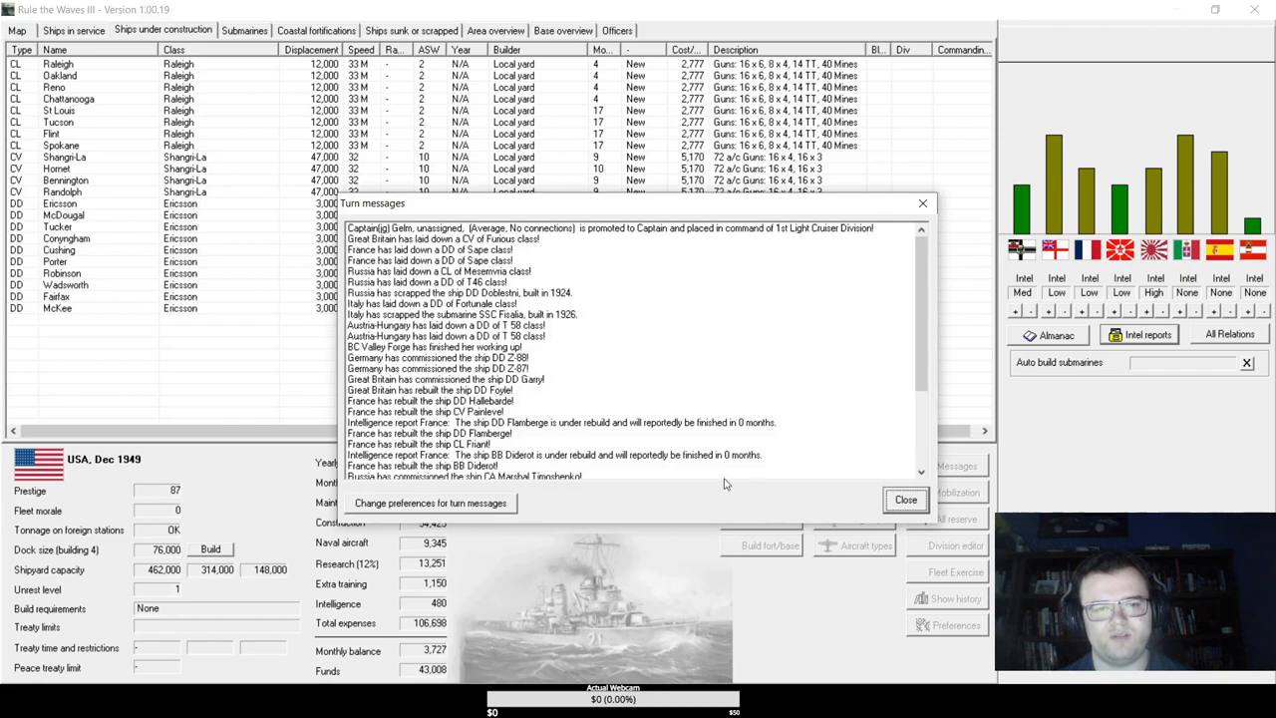
{"action": "left_click", "coordinate": [905, 498]}
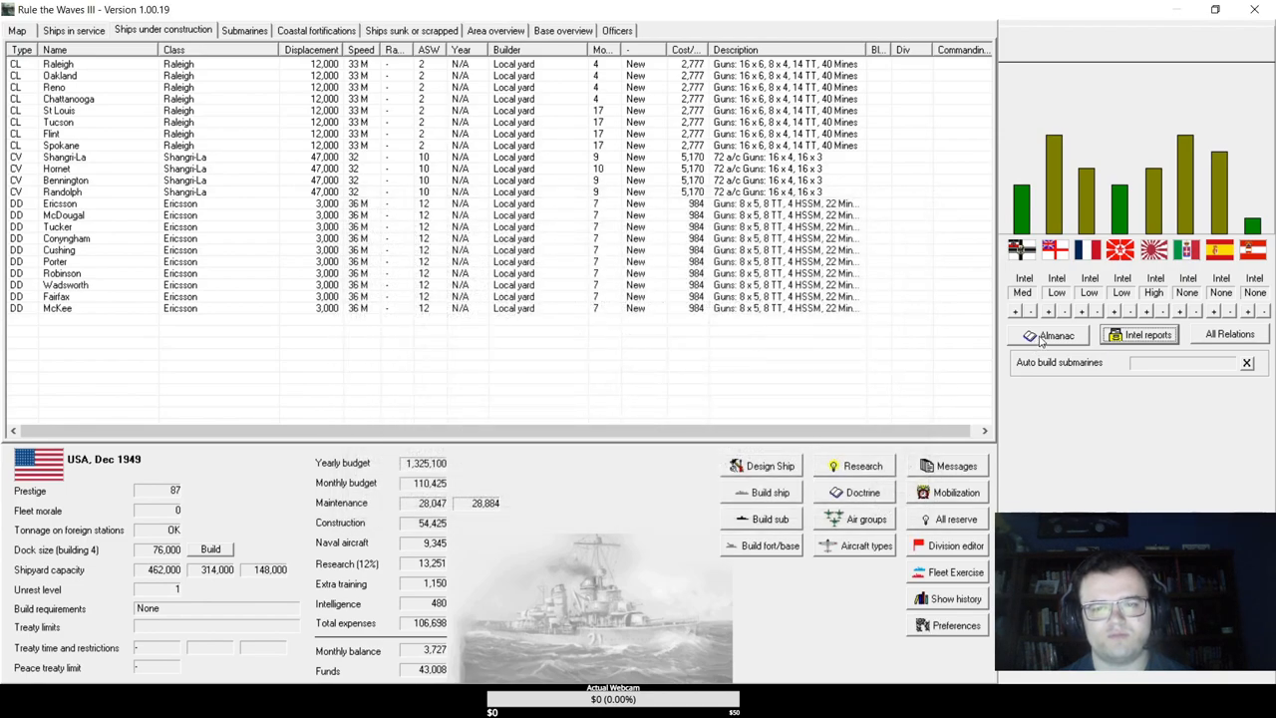
{"action": "left_click", "coordinate": [1055, 335]}
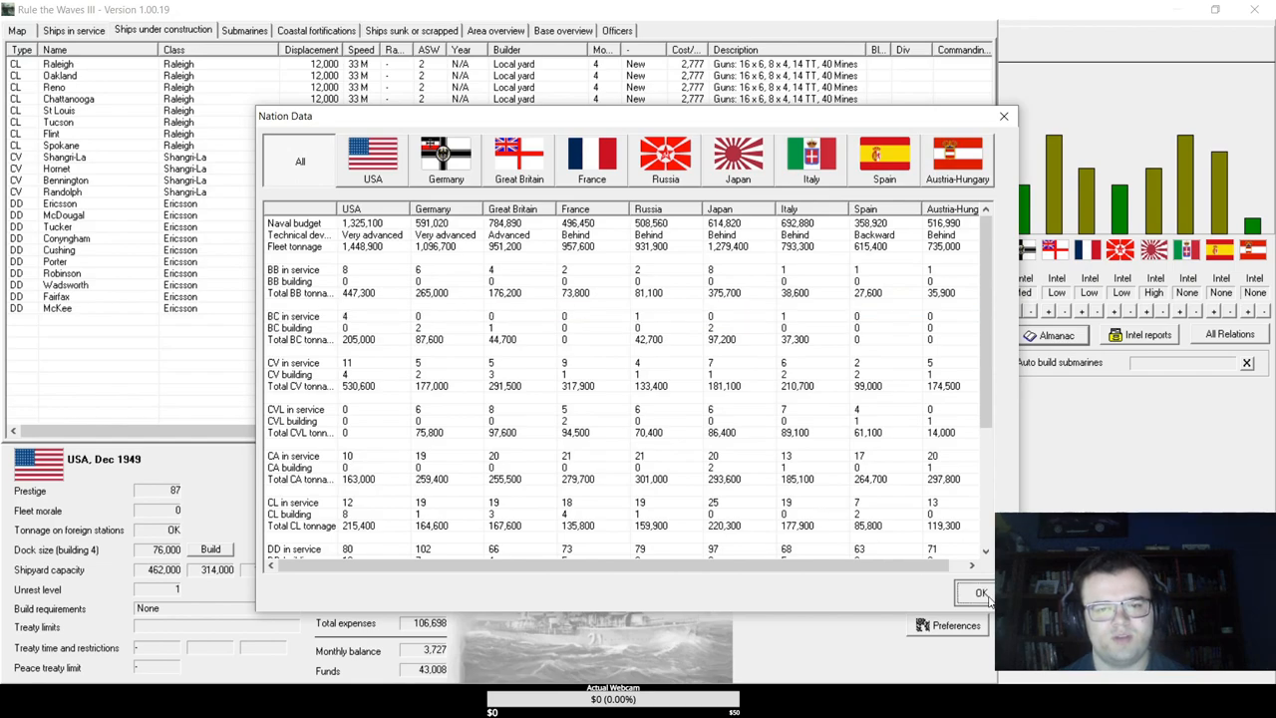
{"action": "left_click", "coordinate": [980, 594]}
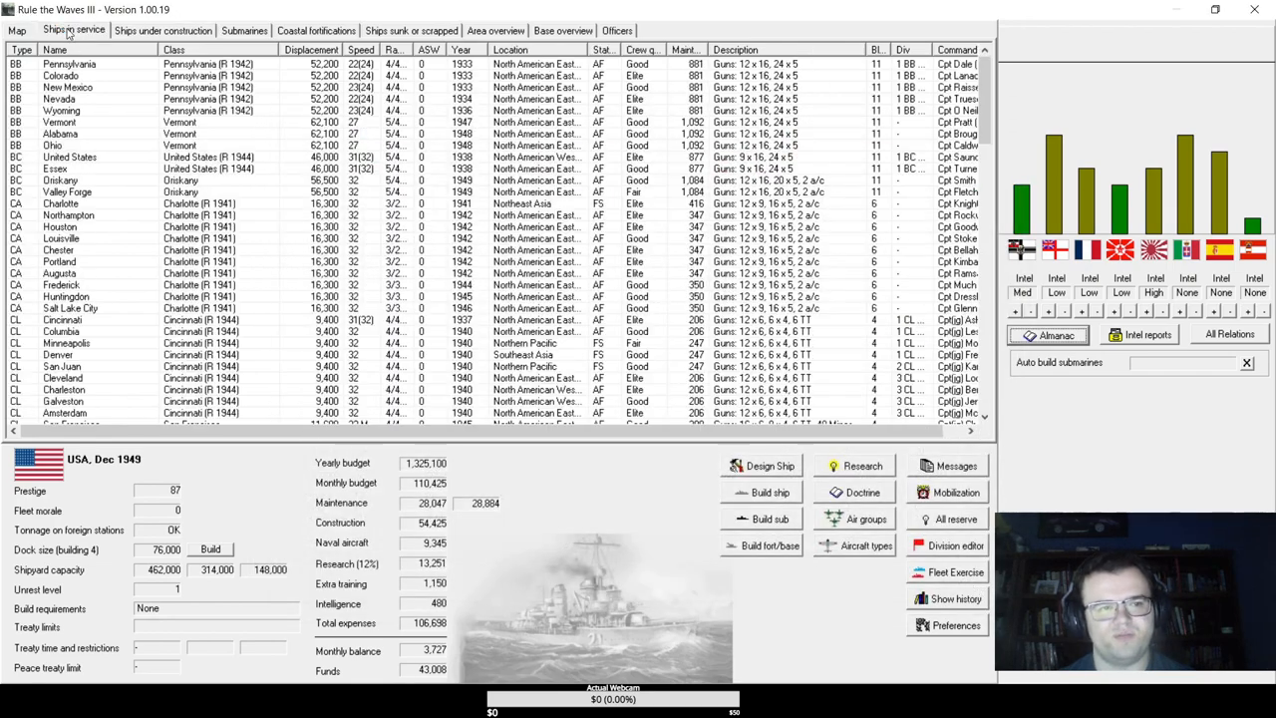
{"action": "scroll", "scroll_direction": "down", "scroll_amount": 3}
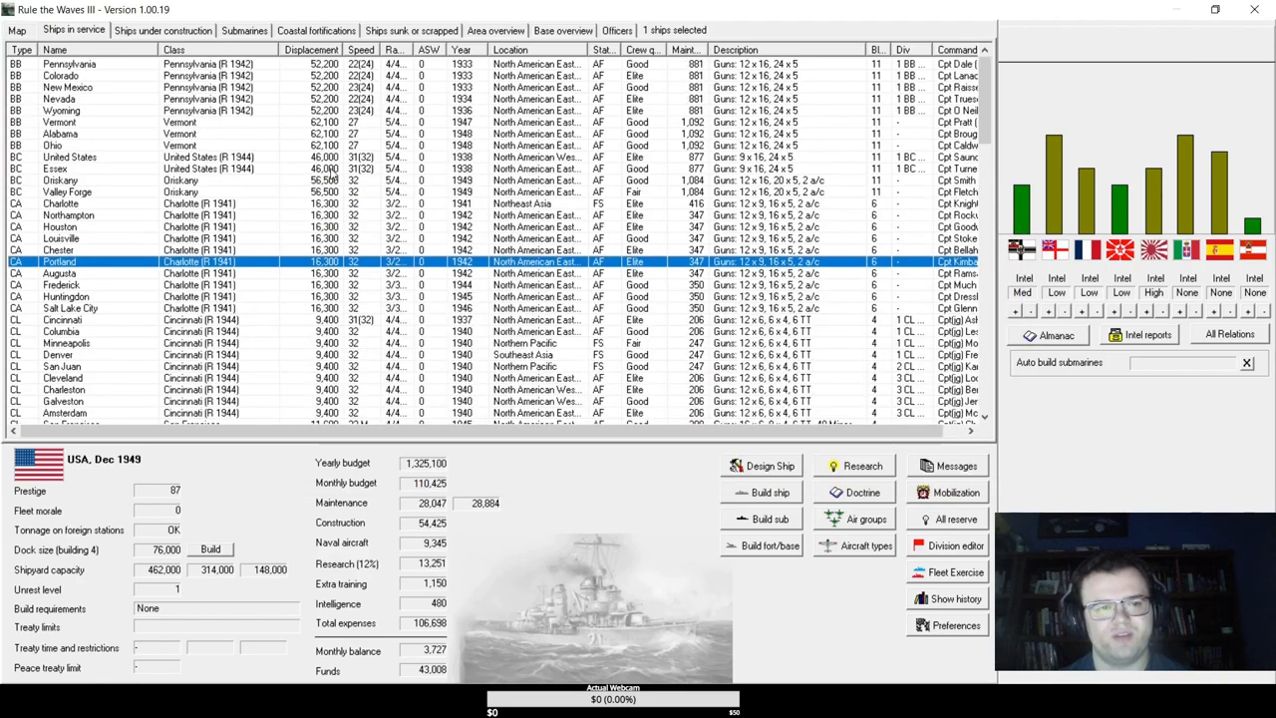
{"action": "left_click", "coordinate": [162, 30]}
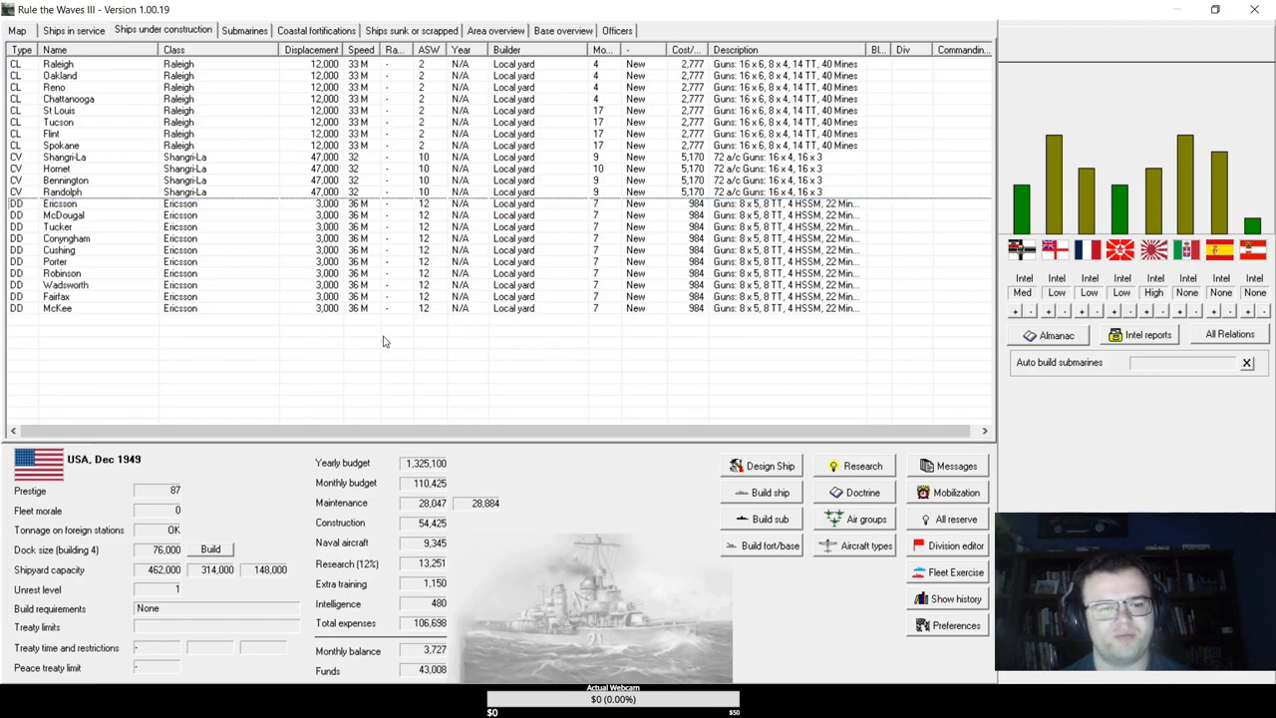
{"action": "mouse_move", "coordinate": [382, 342]}
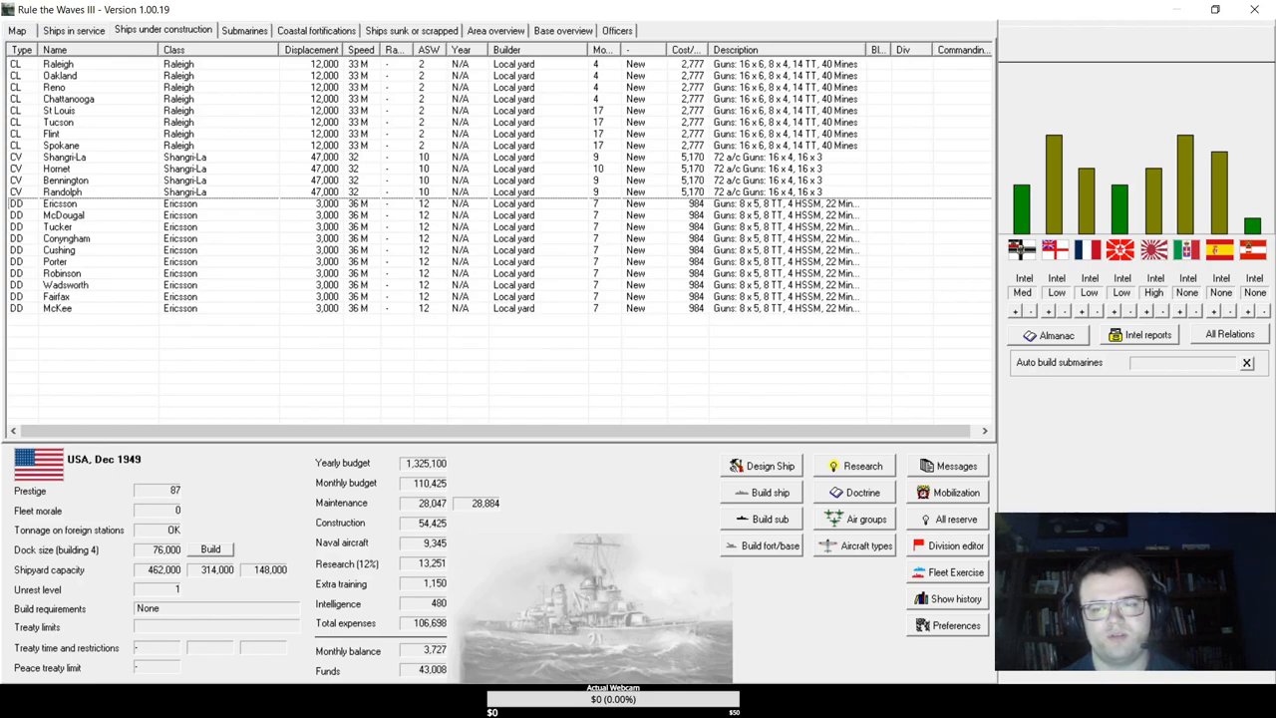
{"action": "mouse_move", "coordinate": [514, 317]}
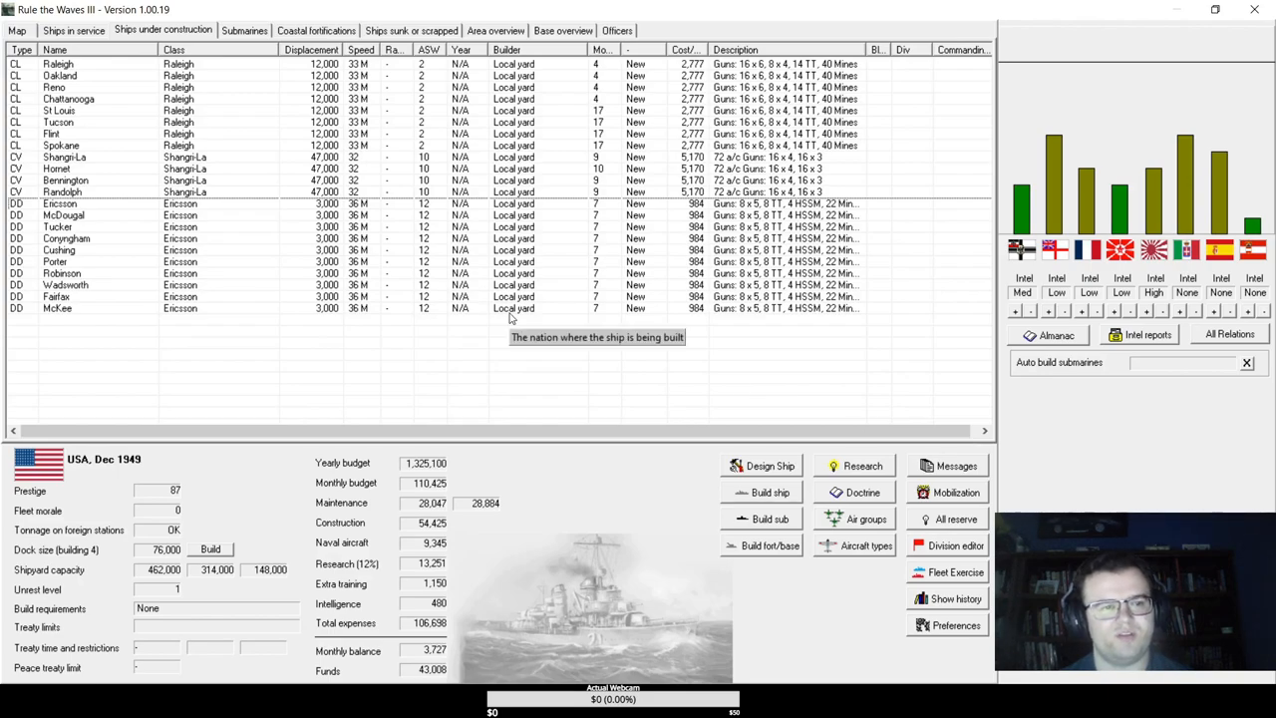
- Lay down ten more Ericsson destroyers with suggested names starting at Gregory
{"action": "left_click", "coordinate": [769, 492]}
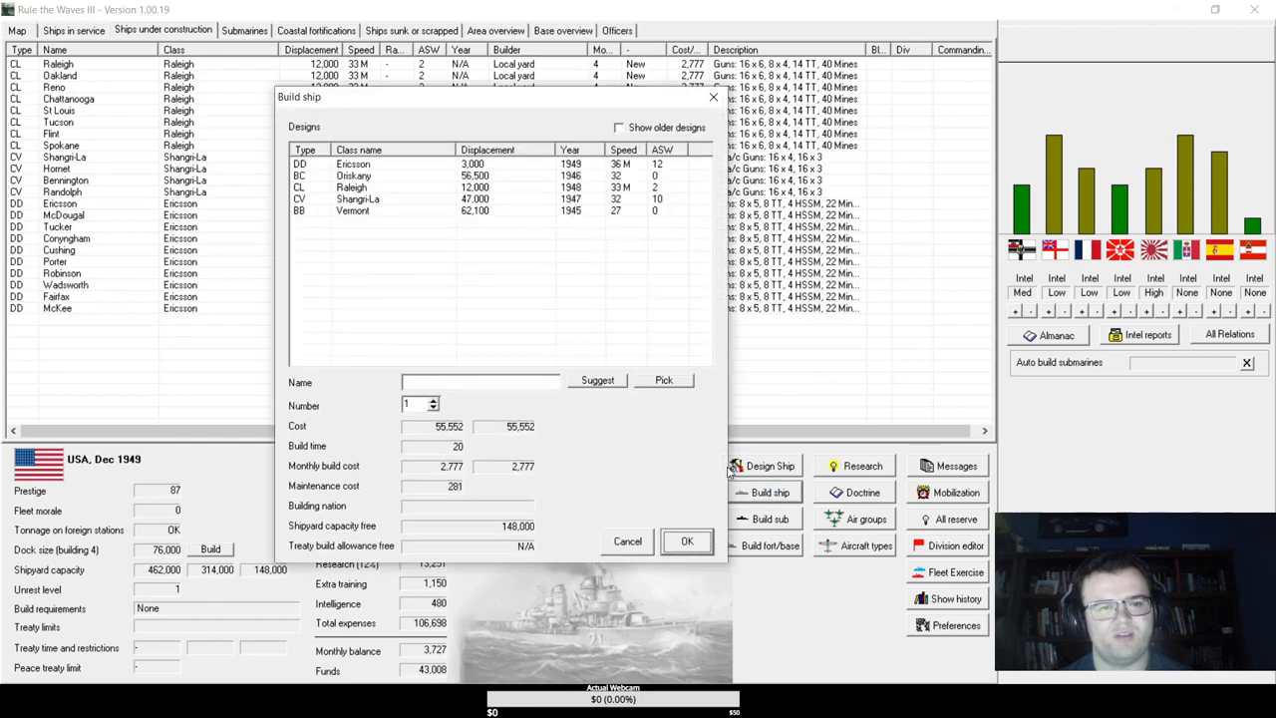
{"action": "left_click", "coordinate": [354, 164]}
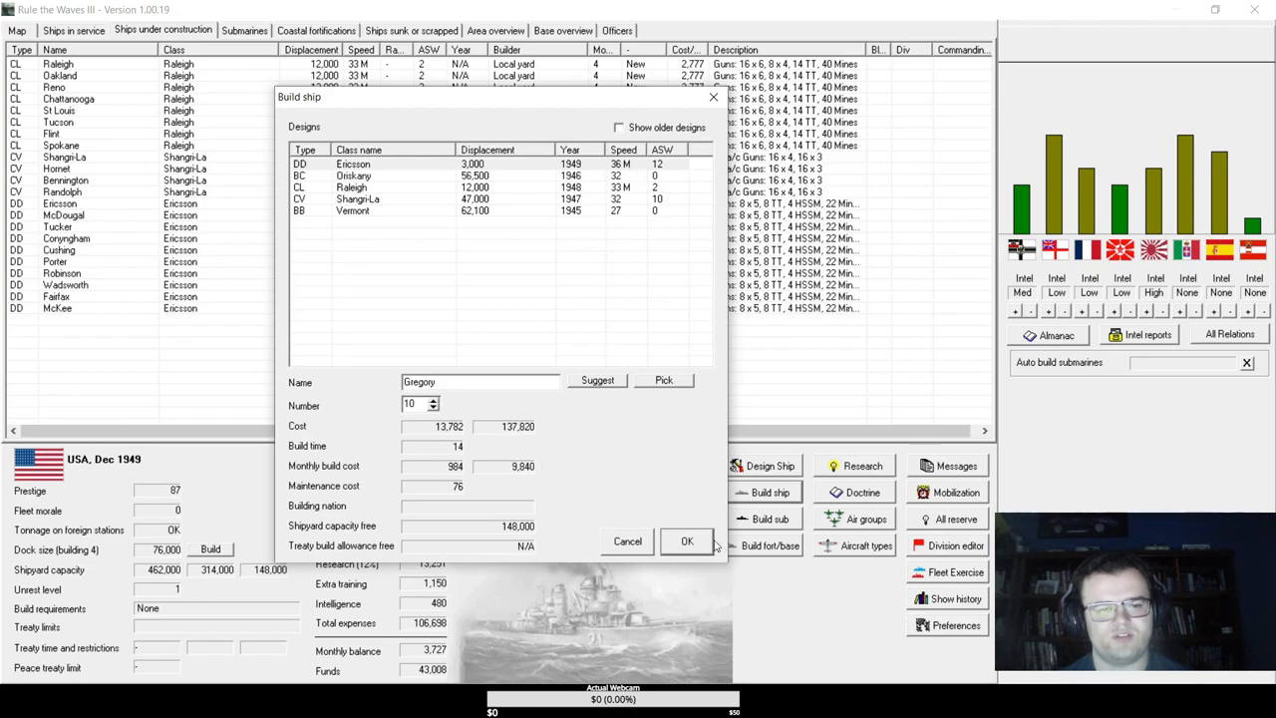
{"action": "left_click", "coordinate": [686, 541]}
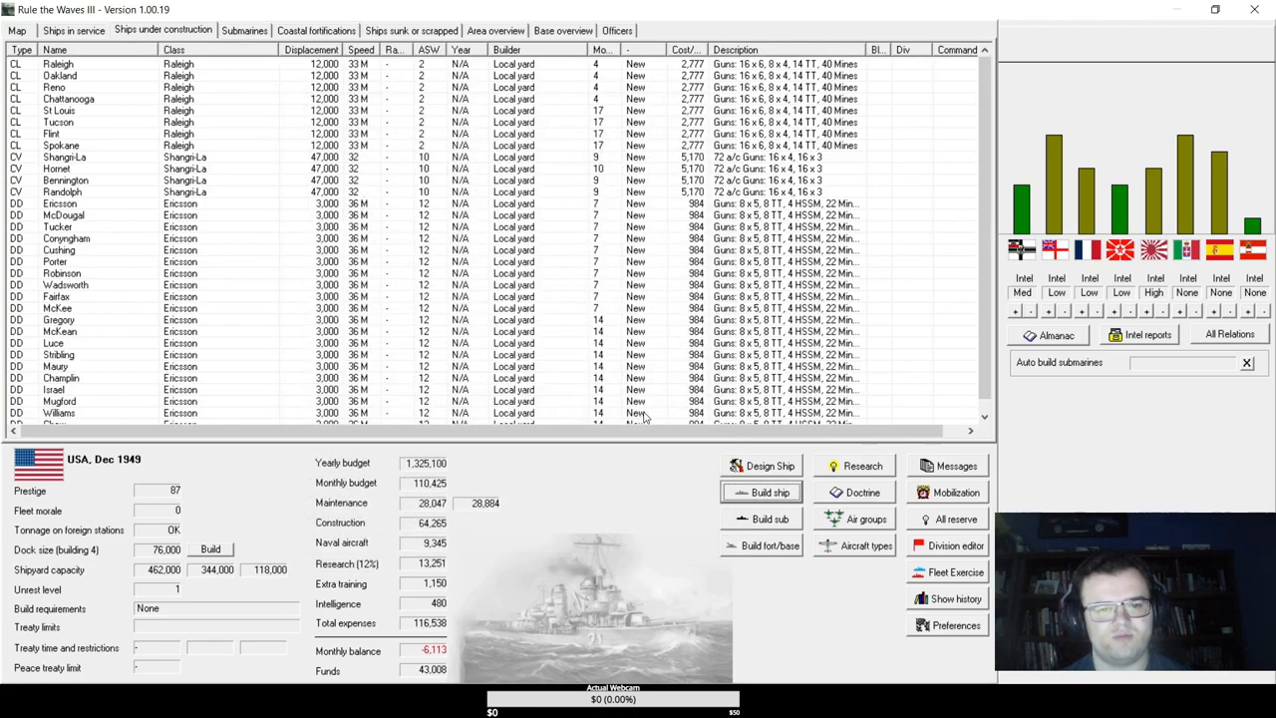
{"action": "mouse_move", "coordinate": [514, 339]}
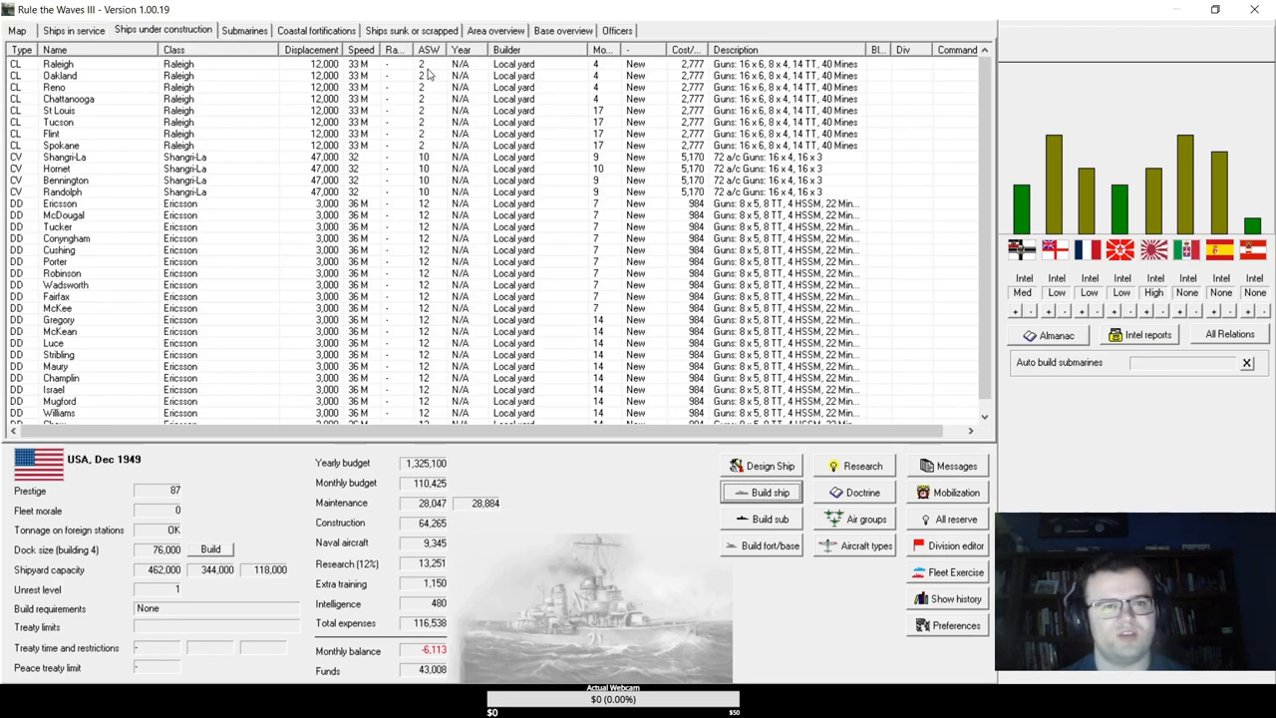
- Review the ships-in-service list, then advance the game to the next month
{"action": "left_click", "coordinate": [71, 30]}
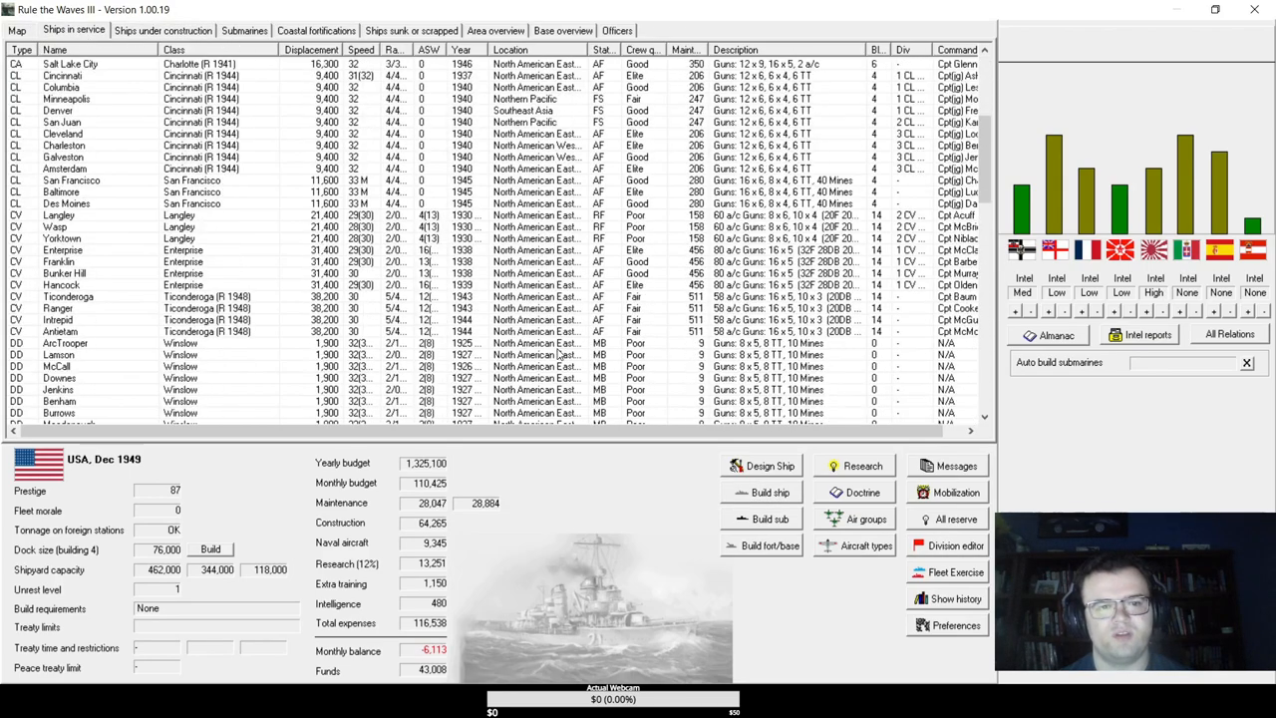
{"action": "scroll", "scroll_direction": "down", "scroll_amount": 3}
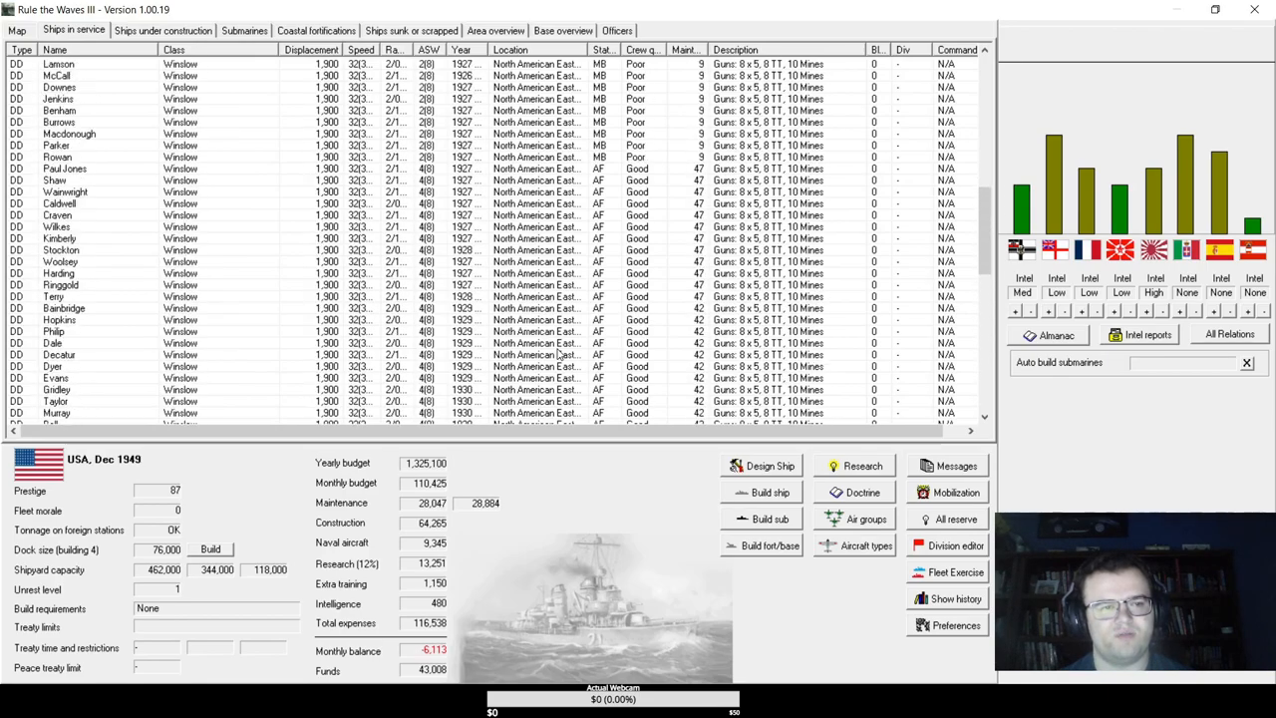
{"action": "scroll", "scroll_direction": "down", "scroll_amount": 3}
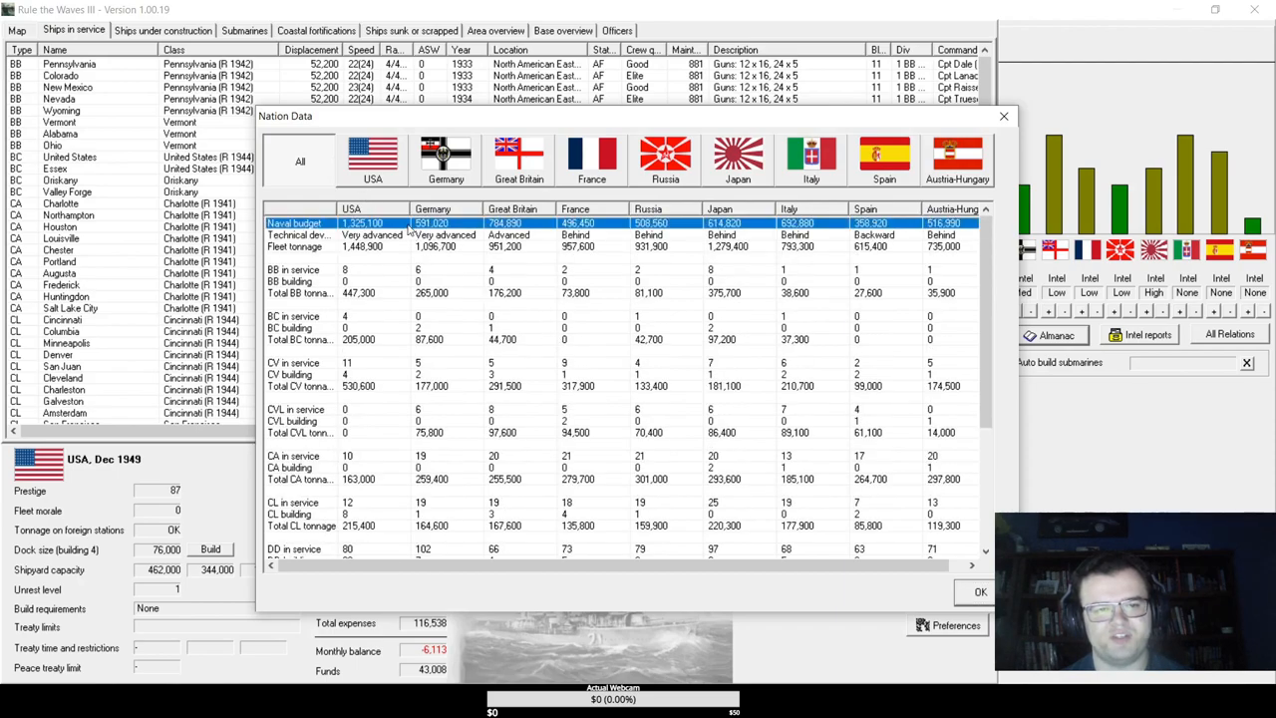
{"action": "scroll", "scroll_direction": "down", "scroll_amount": 3}
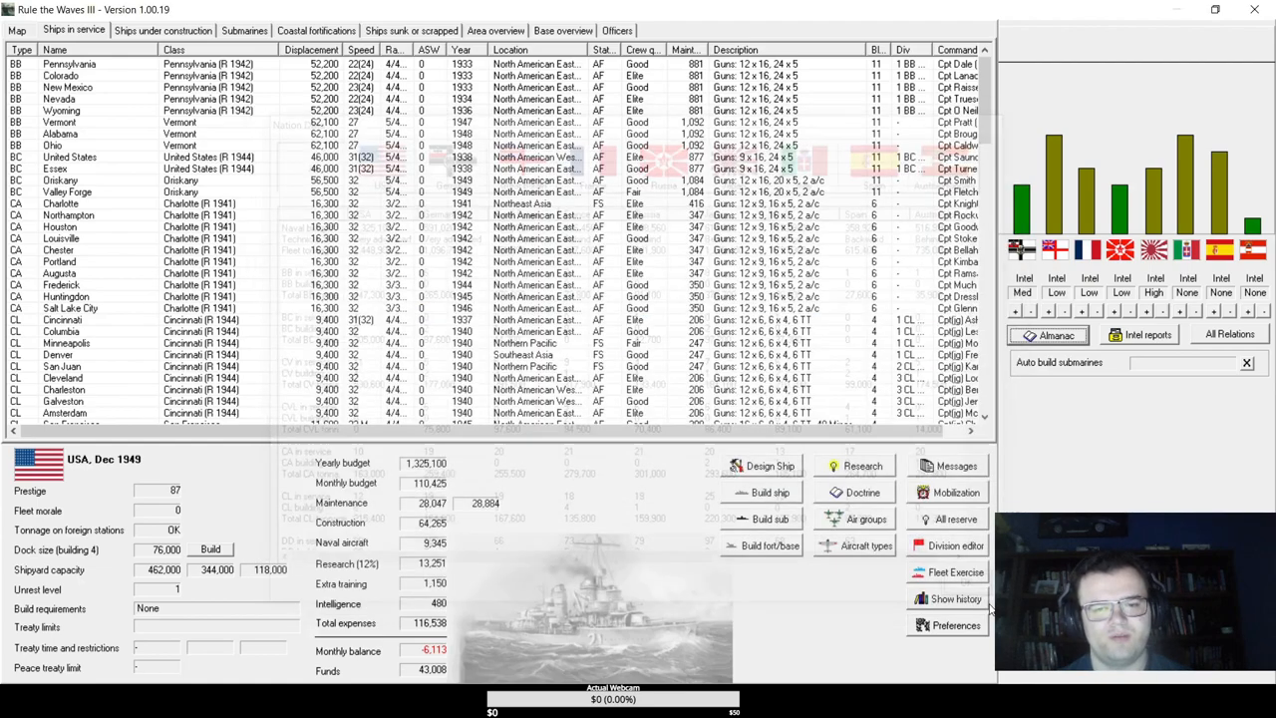
{"action": "left_click", "coordinate": [162, 30]}
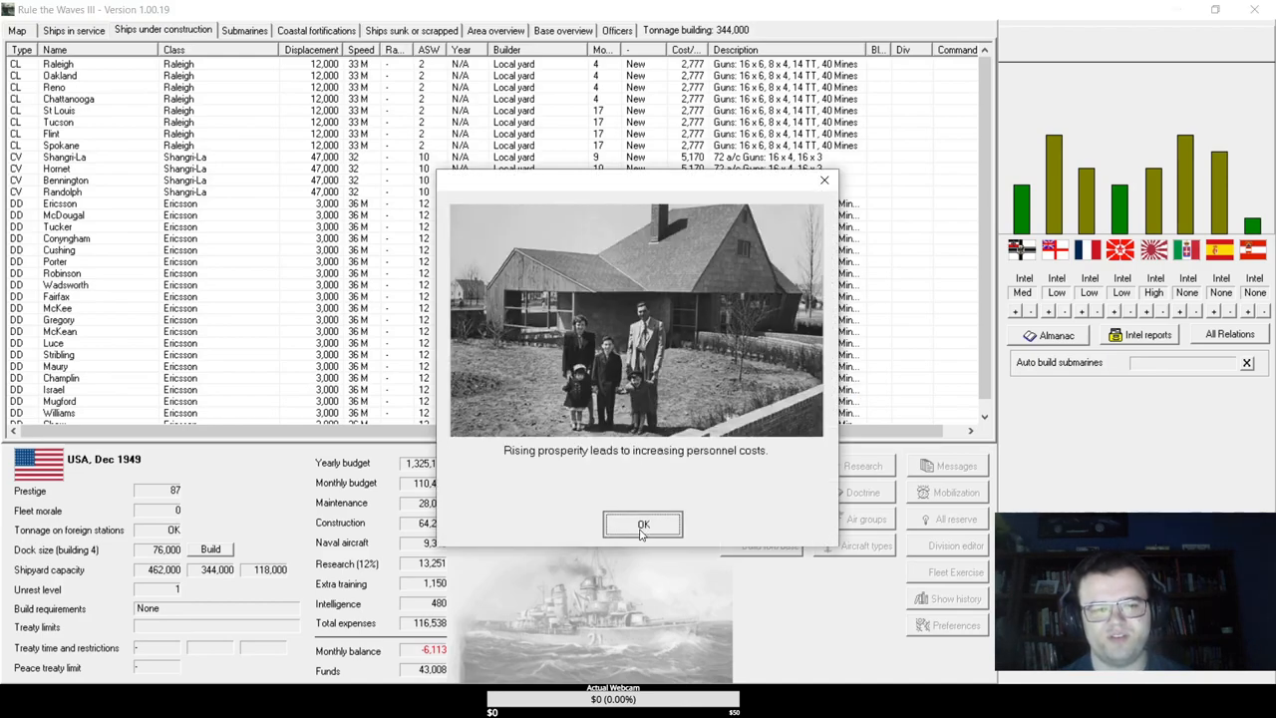
- Dismiss the personnel costs notice and resolve the arms event by selling arms to anyone
{"action": "left_click", "coordinate": [643, 525]}
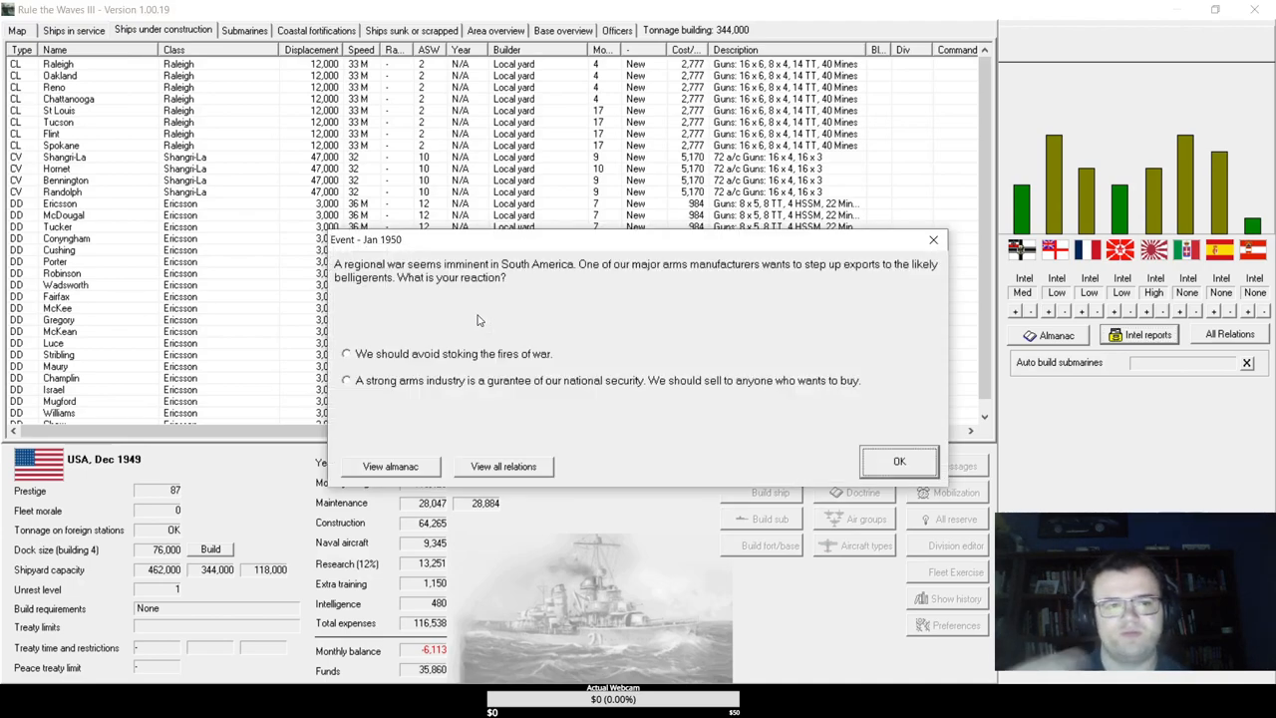
{"action": "mouse_move", "coordinate": [431, 355]}
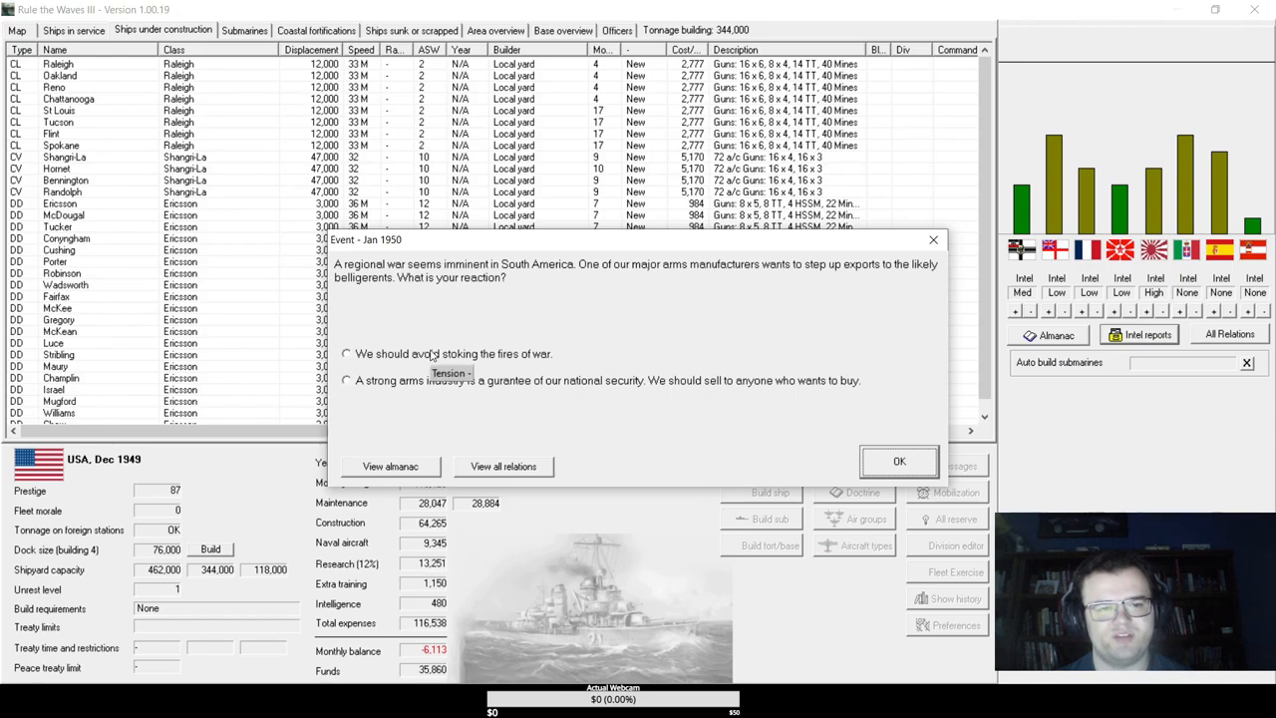
{"action": "left_click", "coordinate": [346, 380]}
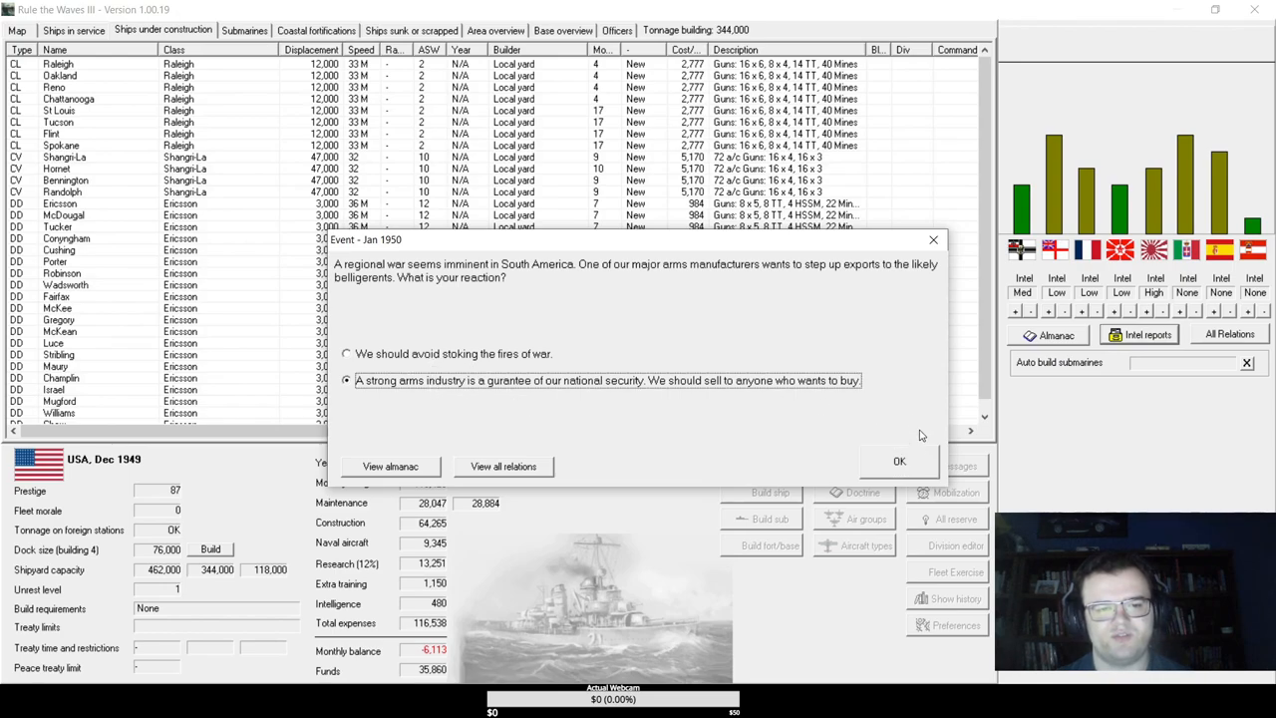
{"action": "left_click", "coordinate": [899, 459]}
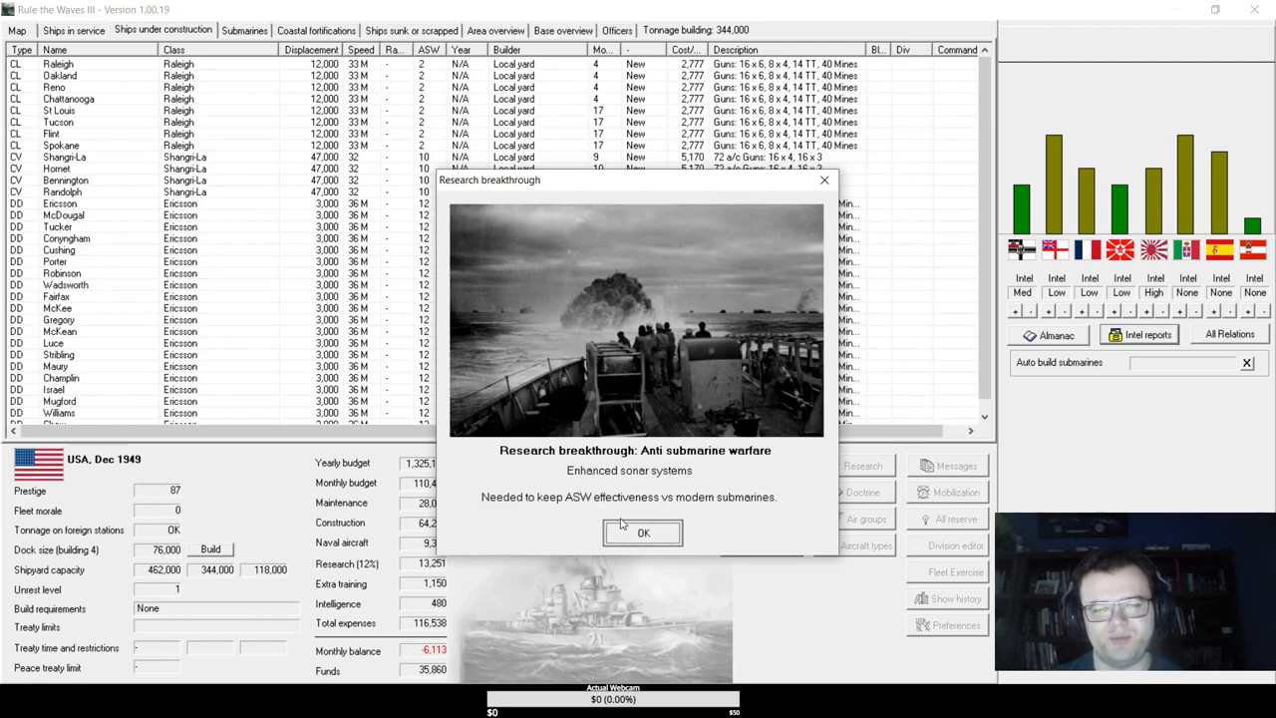
- Acknowledge the anti-submarine, steam catapult and improved 9-inch gun breakthroughs and dismiss the turn messages
{"action": "left_click", "coordinate": [643, 532]}
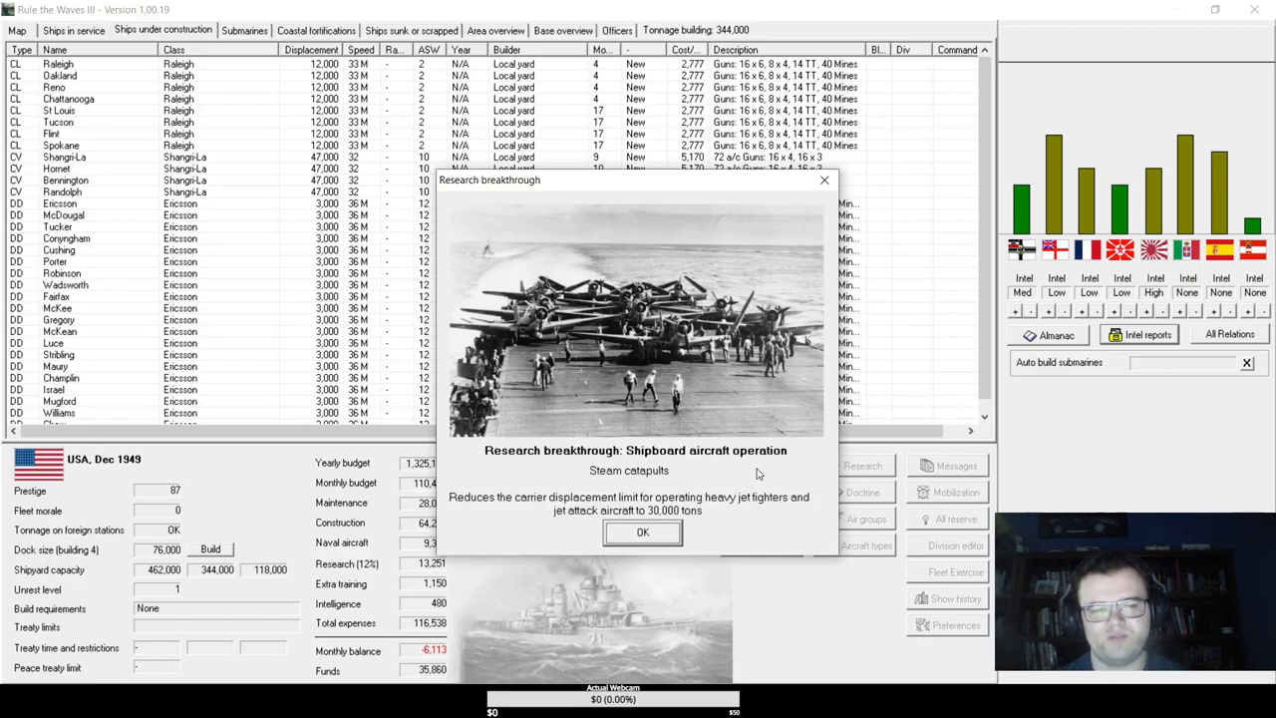
{"action": "mouse_move", "coordinate": [642, 531]}
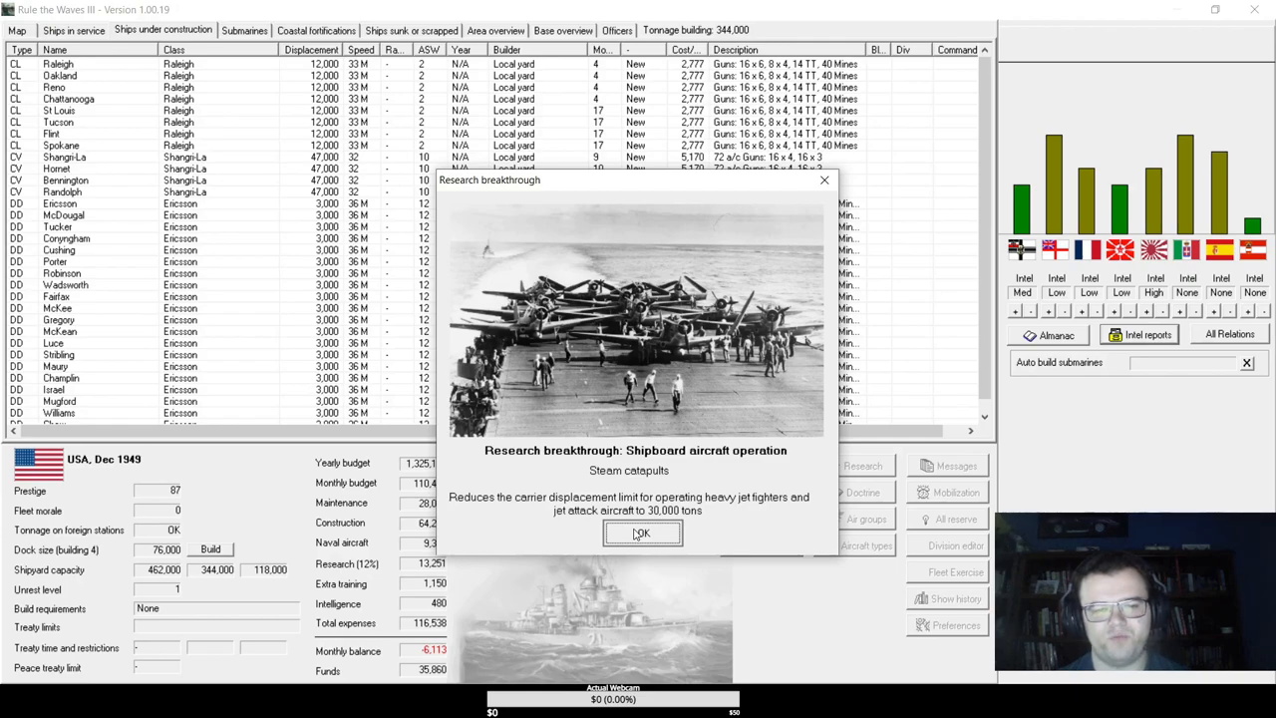
{"action": "left_click", "coordinate": [642, 532]}
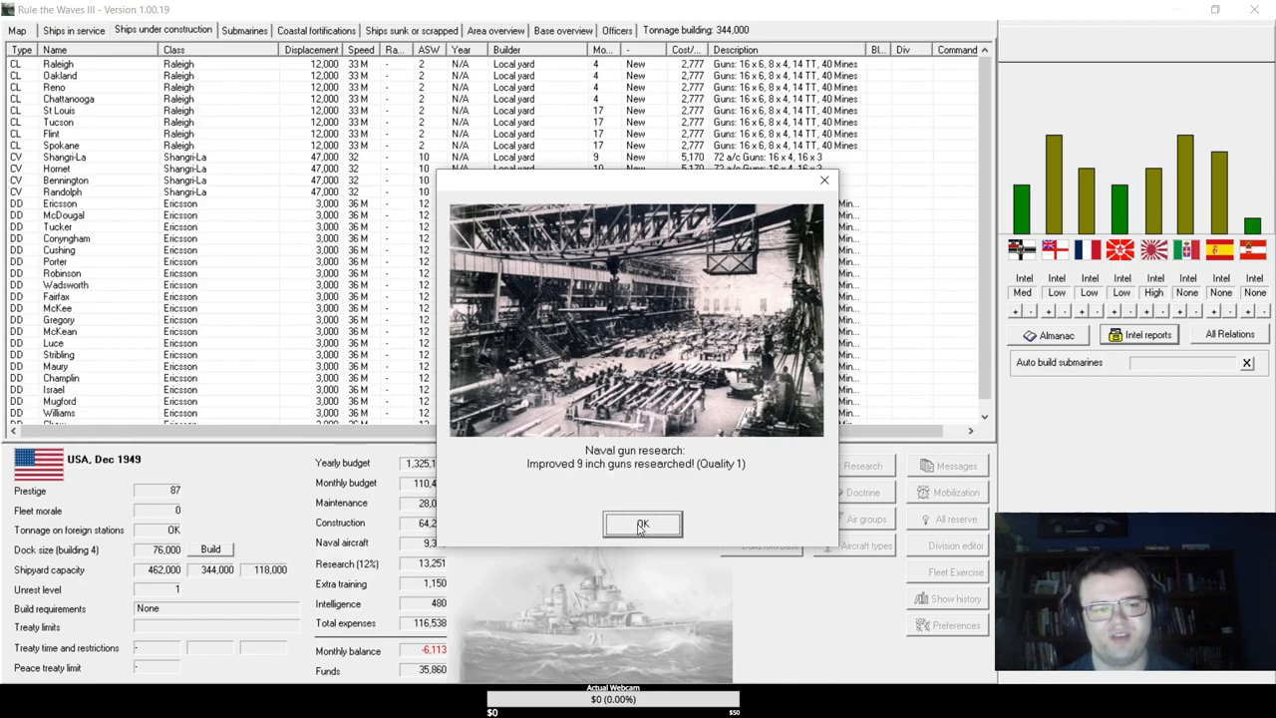
{"action": "left_click", "coordinate": [642, 525]}
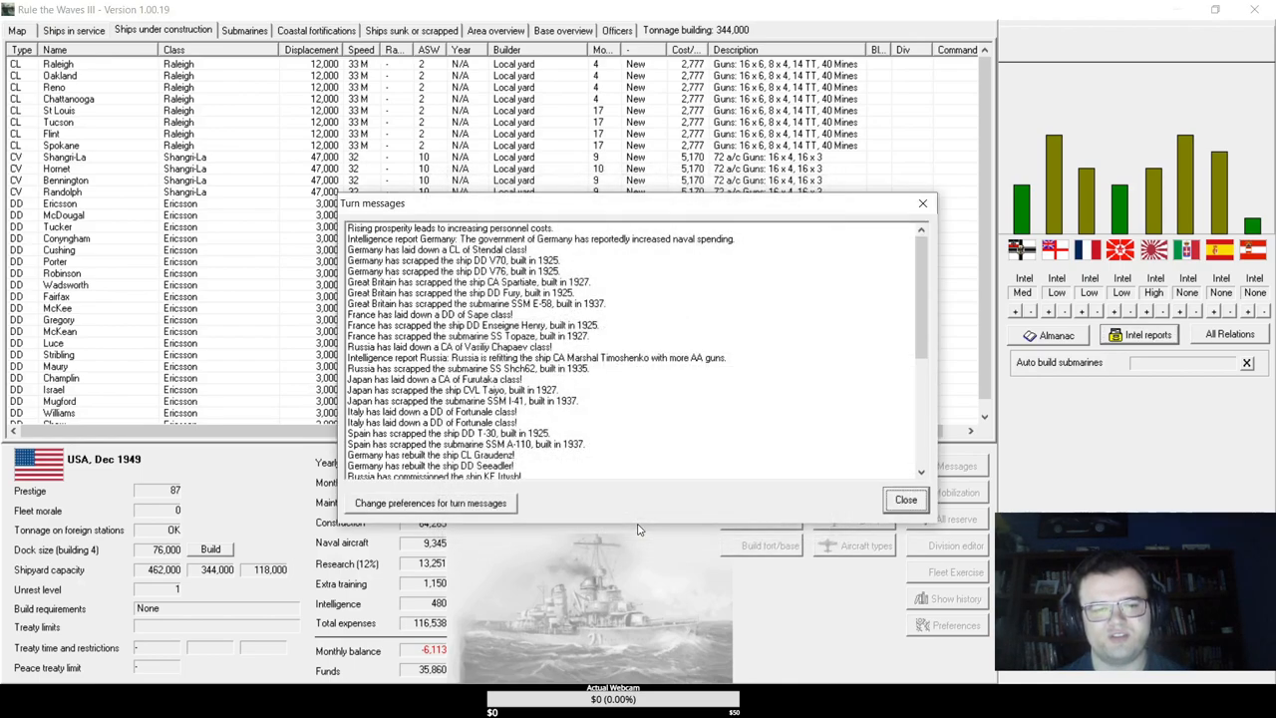
{"action": "left_click", "coordinate": [905, 498]}
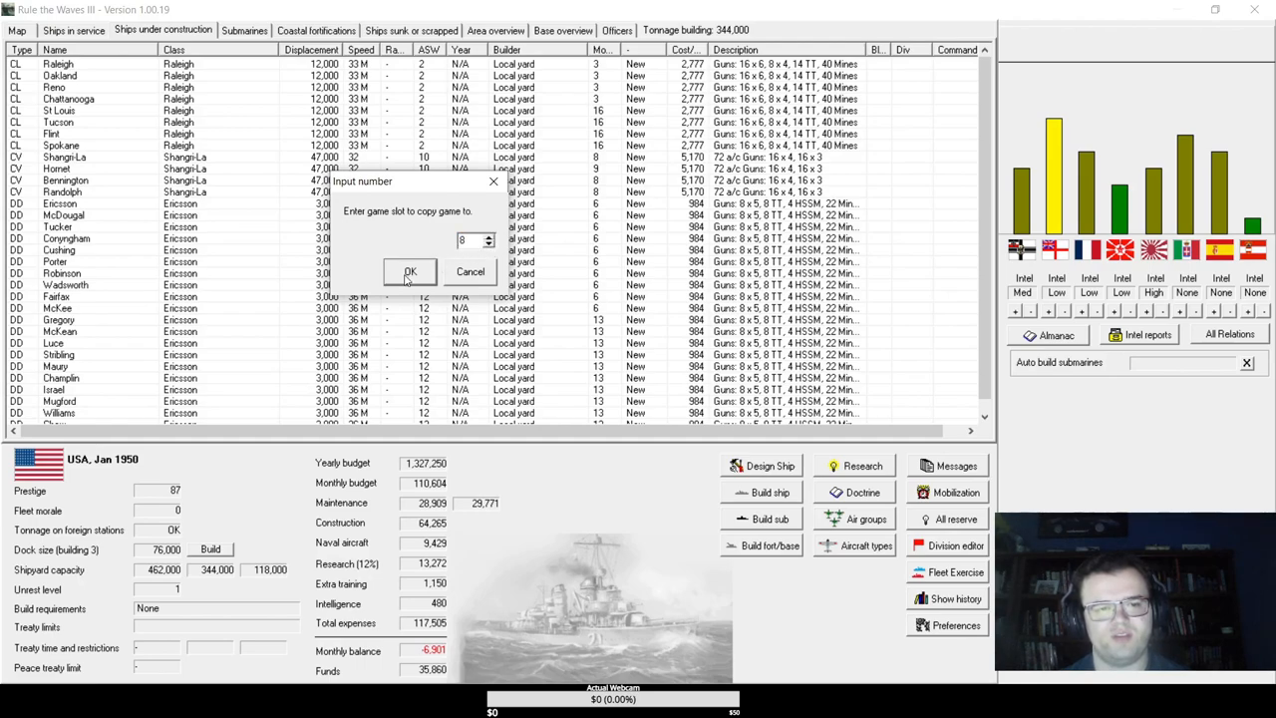
- Confirm copying the January 1950 game into save slot 8
{"action": "left_click", "coordinate": [409, 272]}
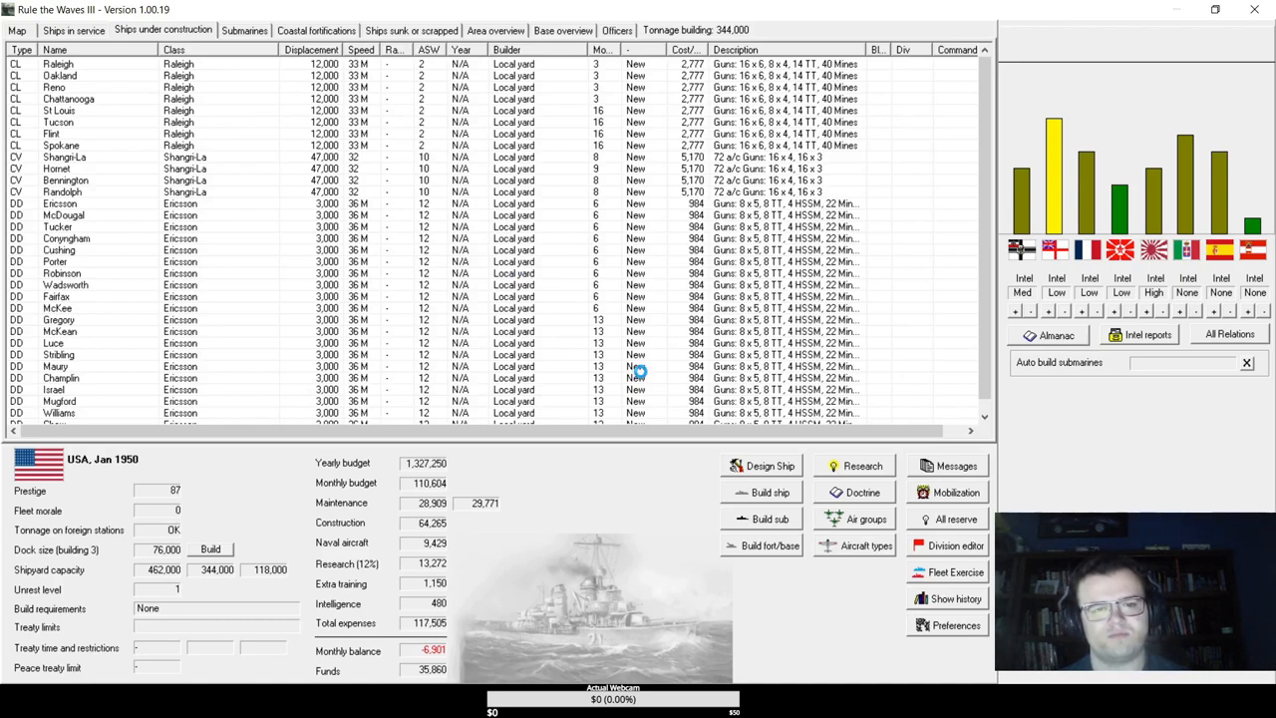
{"action": "mouse_move", "coordinate": [642, 376]}
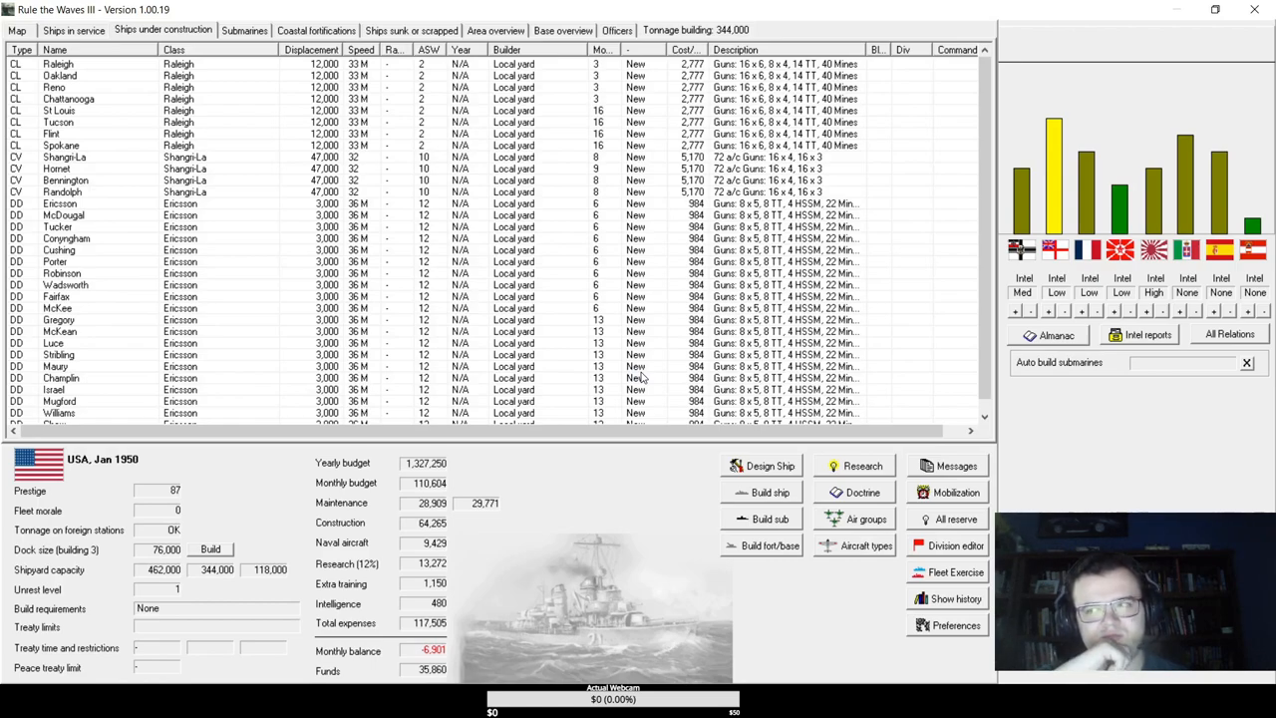
{"action": "mouse_move", "coordinate": [981, 455]}
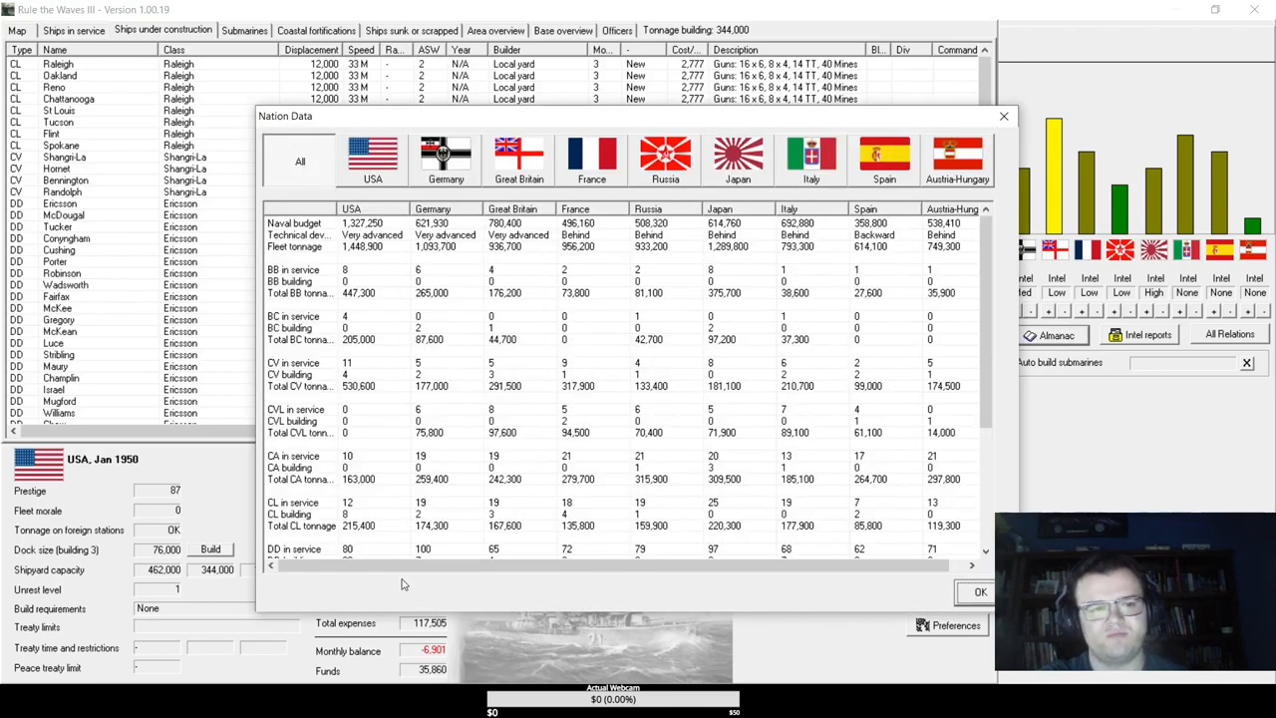
{"action": "mouse_move", "coordinate": [543, 520]}
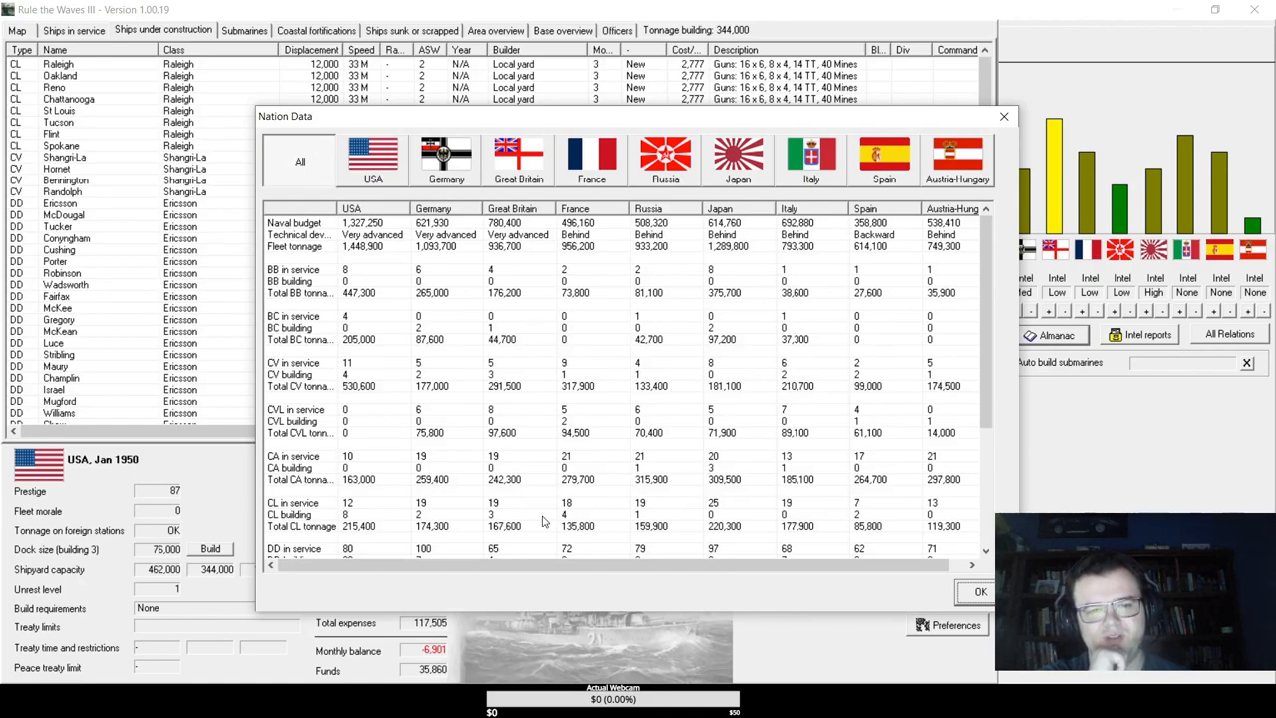
- Scroll through the ship type rows of the all-nations comparison
{"action": "scroll", "scroll_direction": "down", "scroll_amount": 3}
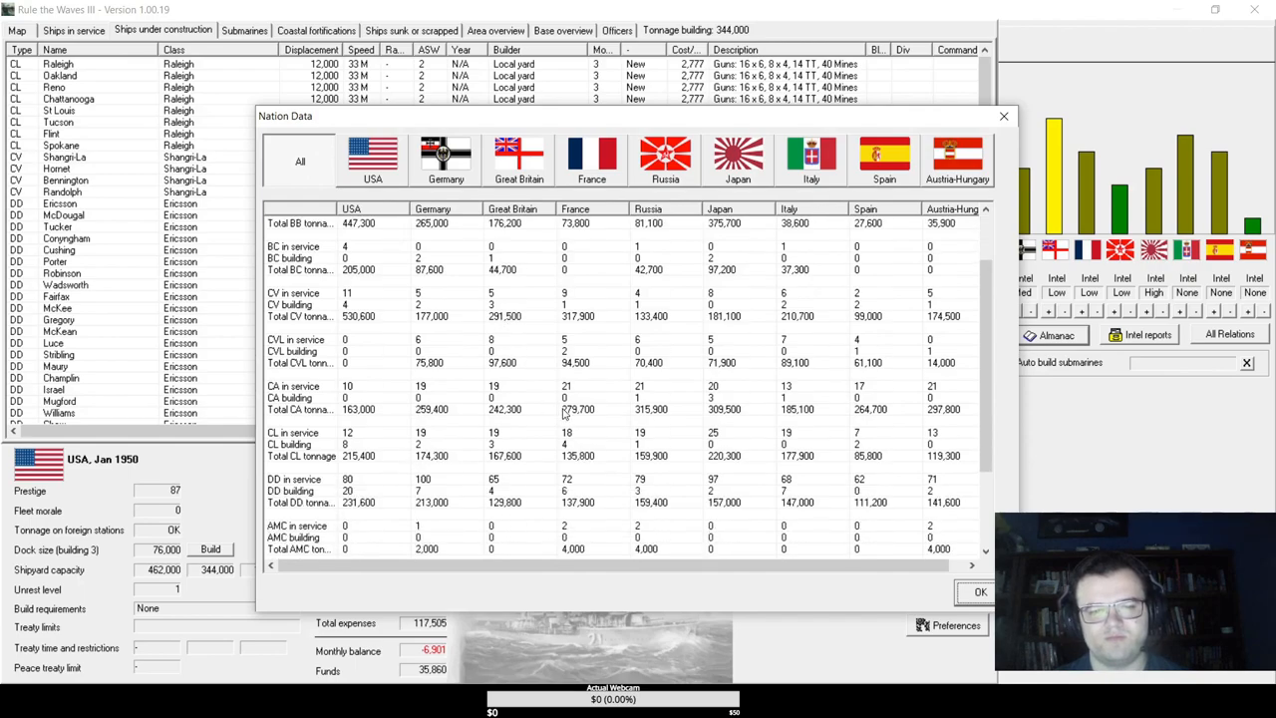
{"action": "scroll", "scroll_direction": "down", "scroll_amount": 3}
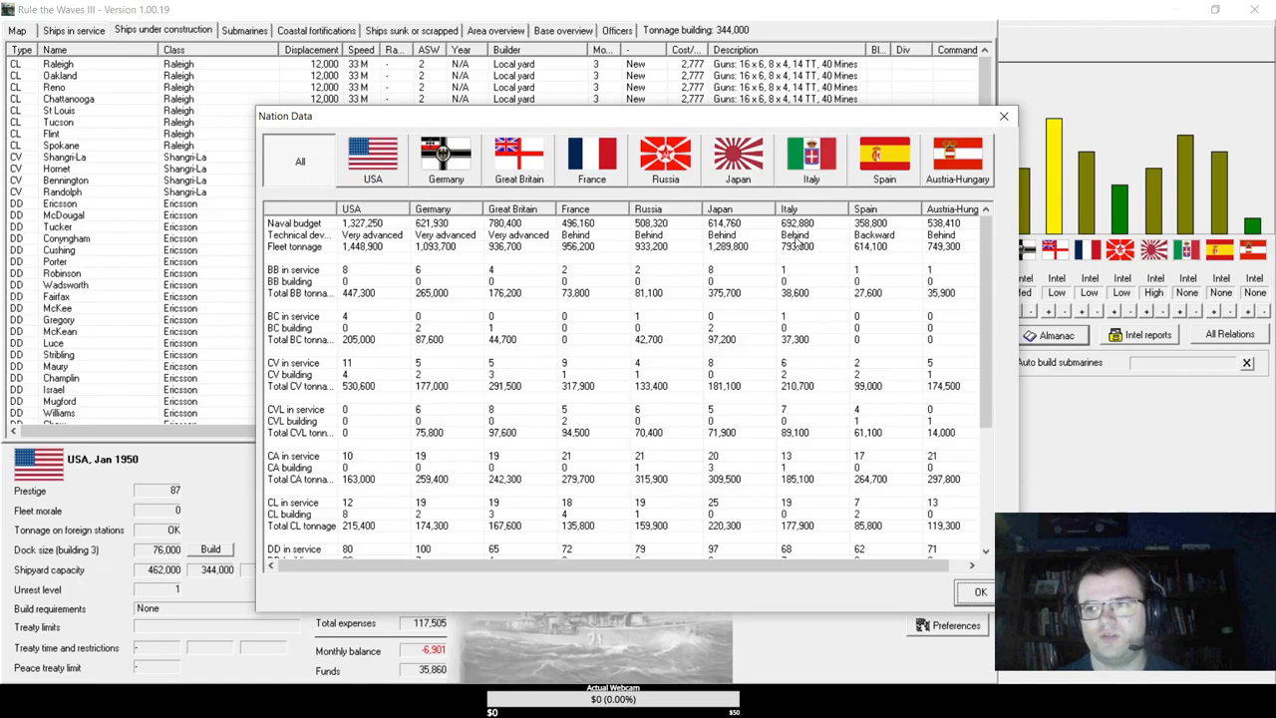
{"action": "mouse_move", "coordinate": [965, 180]}
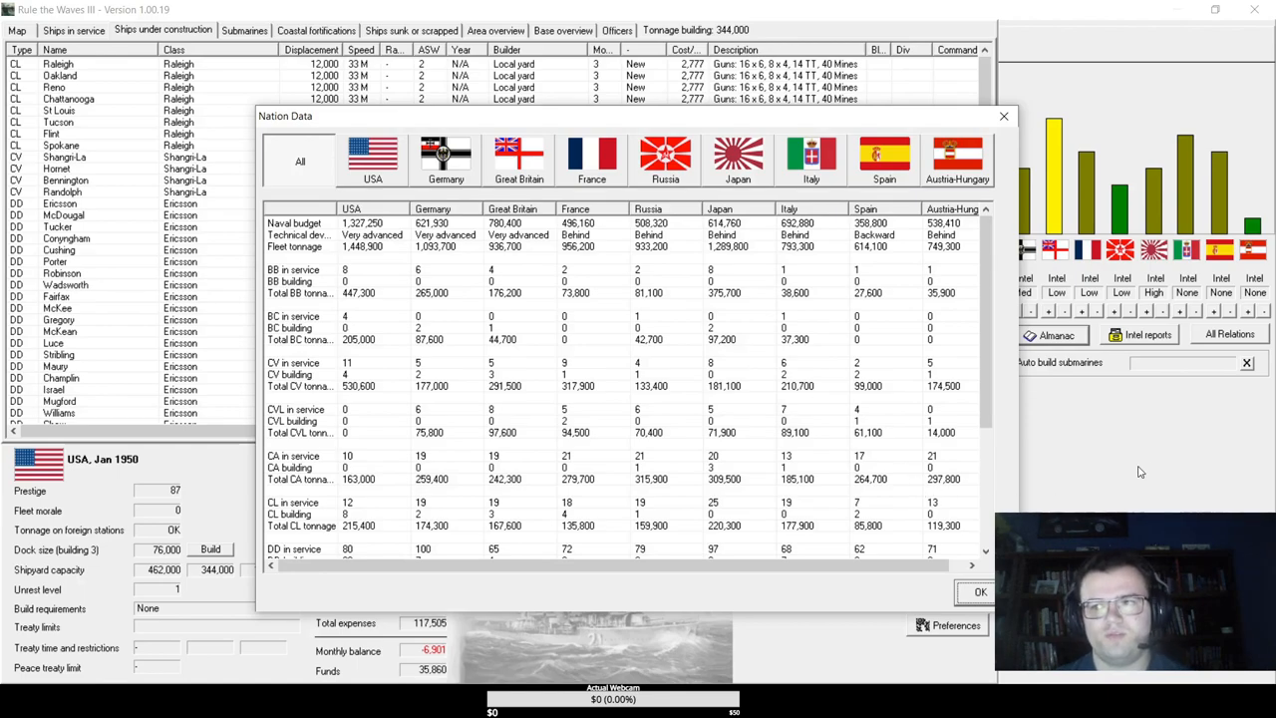
{"action": "mouse_move", "coordinate": [955, 272]}
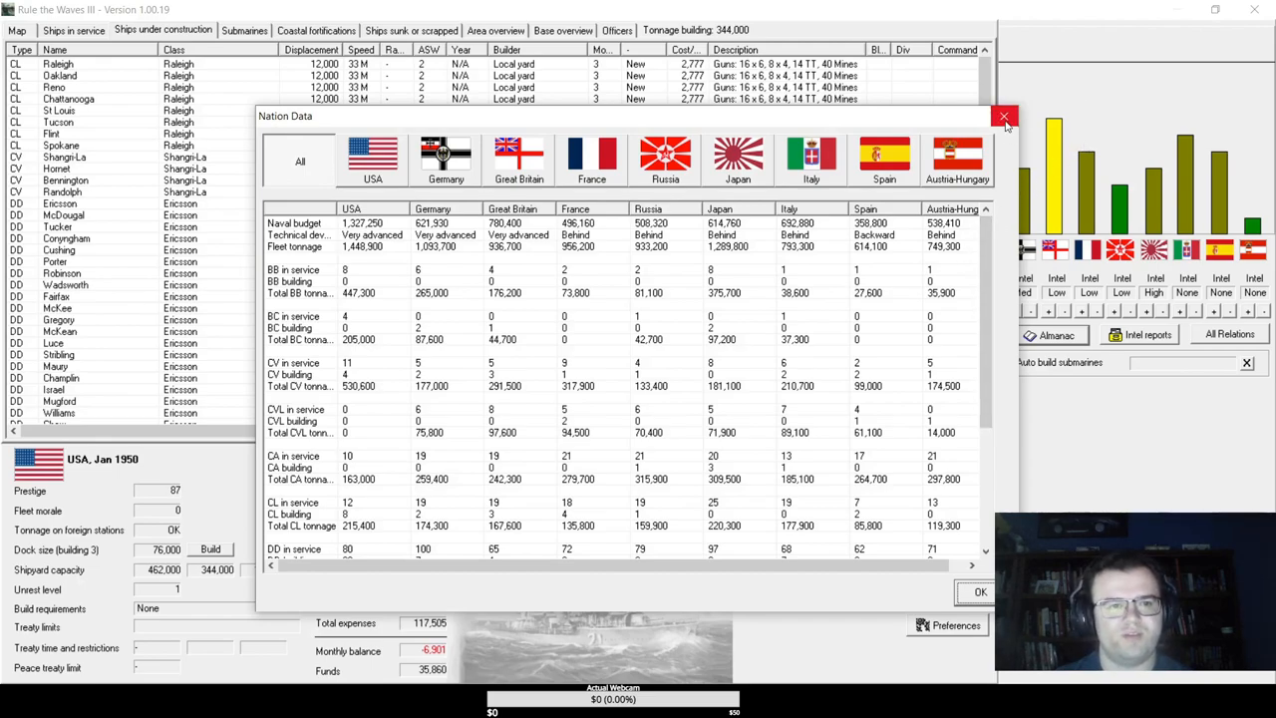
{"action": "mouse_move", "coordinate": [1004, 116]}
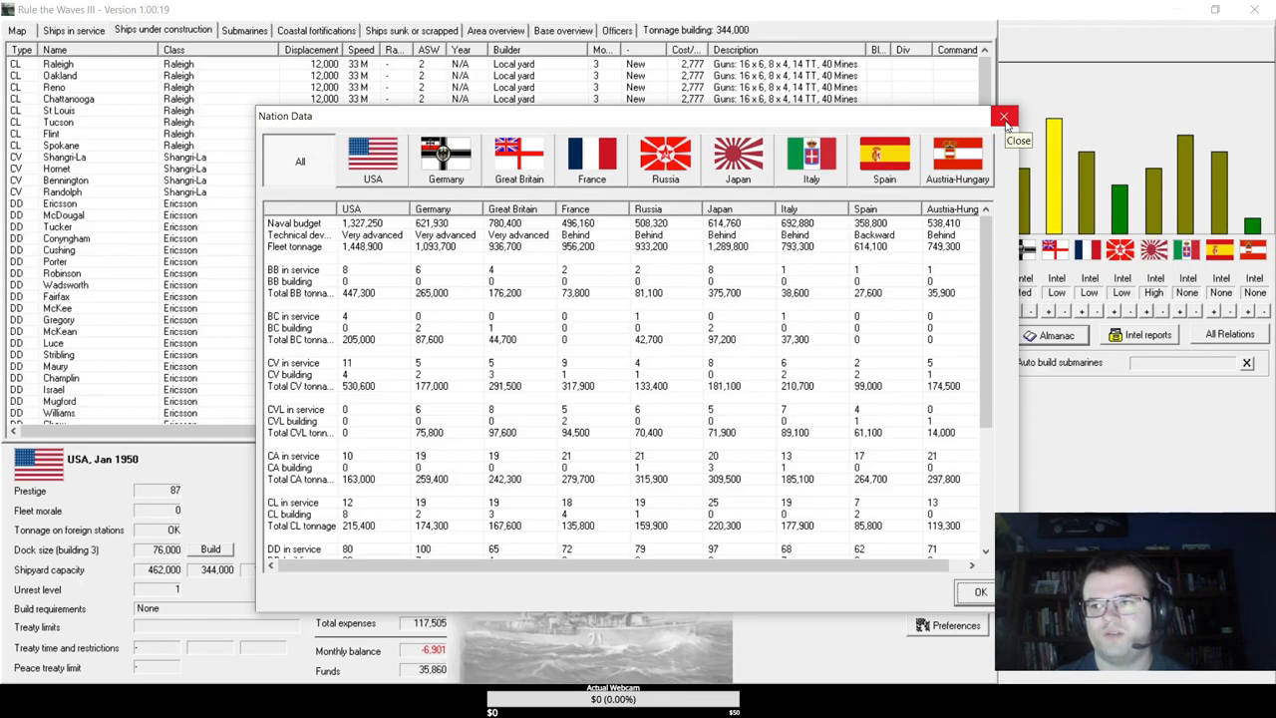
- Close the nation comparison and return to the January 1950 ships-under-construction list
{"action": "left_click", "coordinate": [1004, 117]}
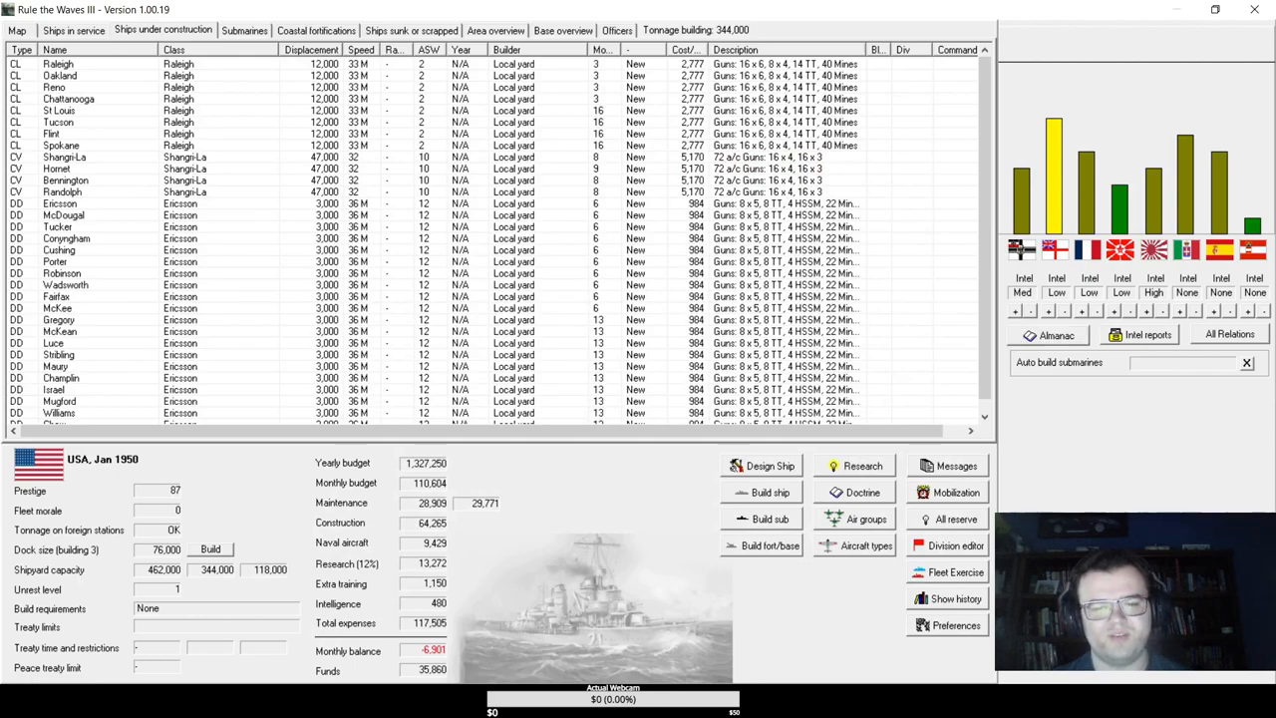
{"action": "mouse_move", "coordinate": [242, 71]}
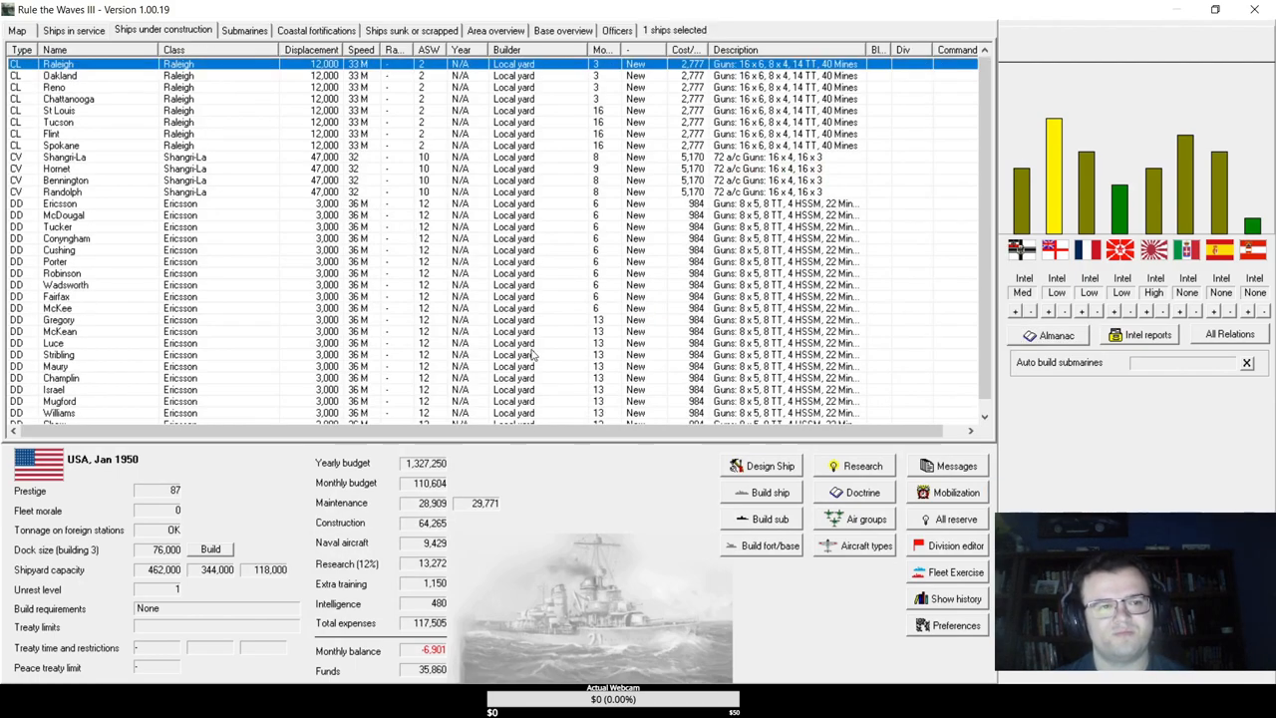
{"action": "scroll", "scroll_direction": "down", "scroll_amount": 3}
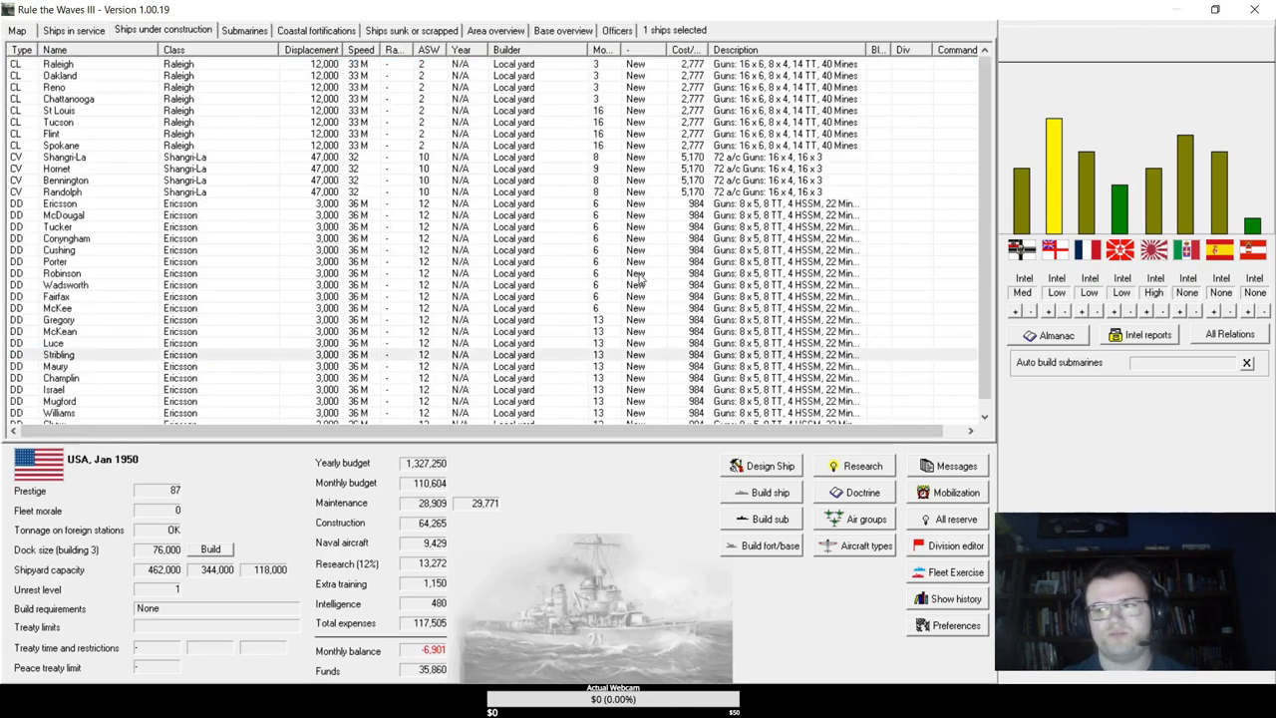
{"action": "mouse_move", "coordinate": [638, 297]}
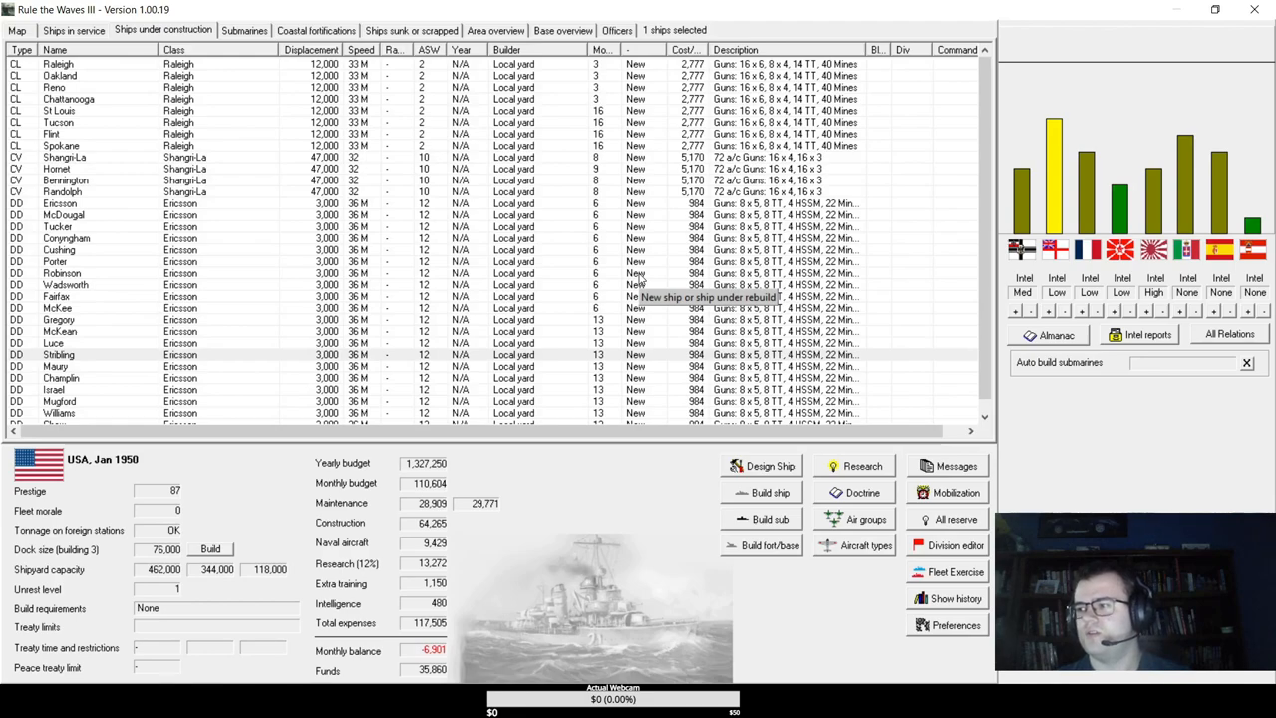